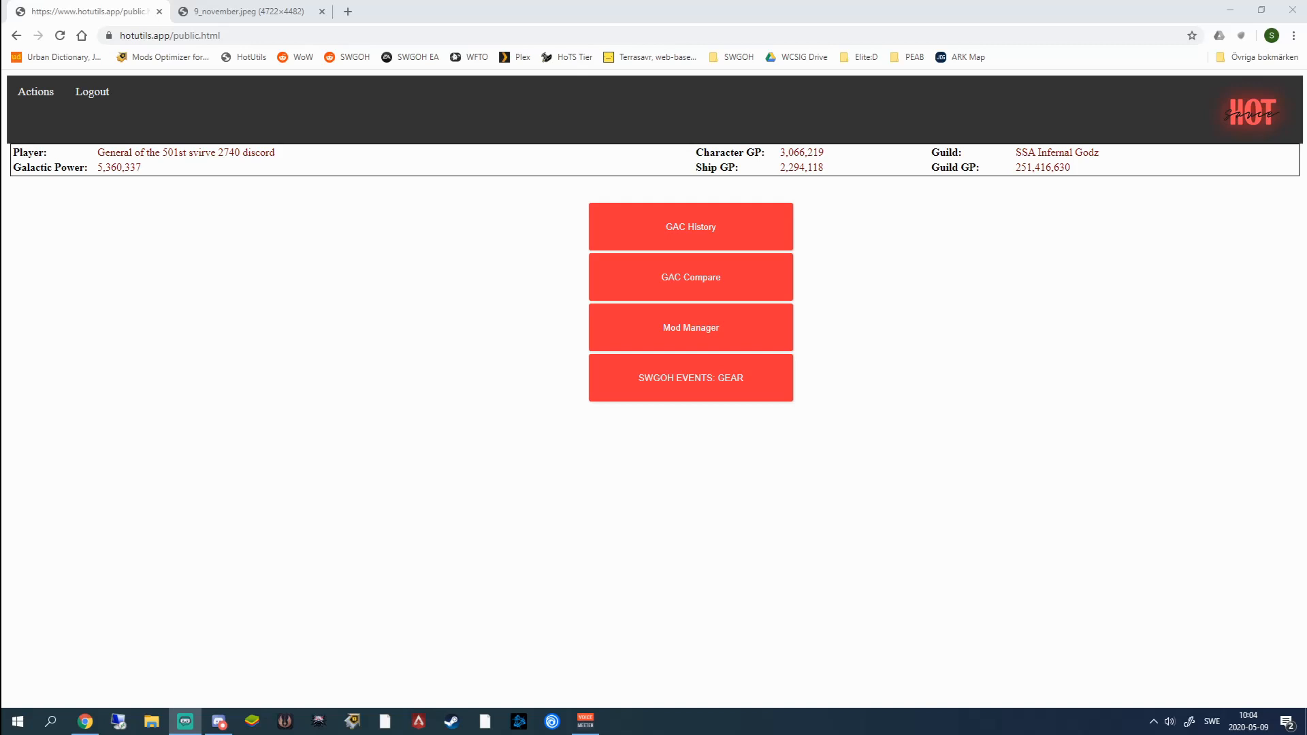
mouse_move(361, 498)
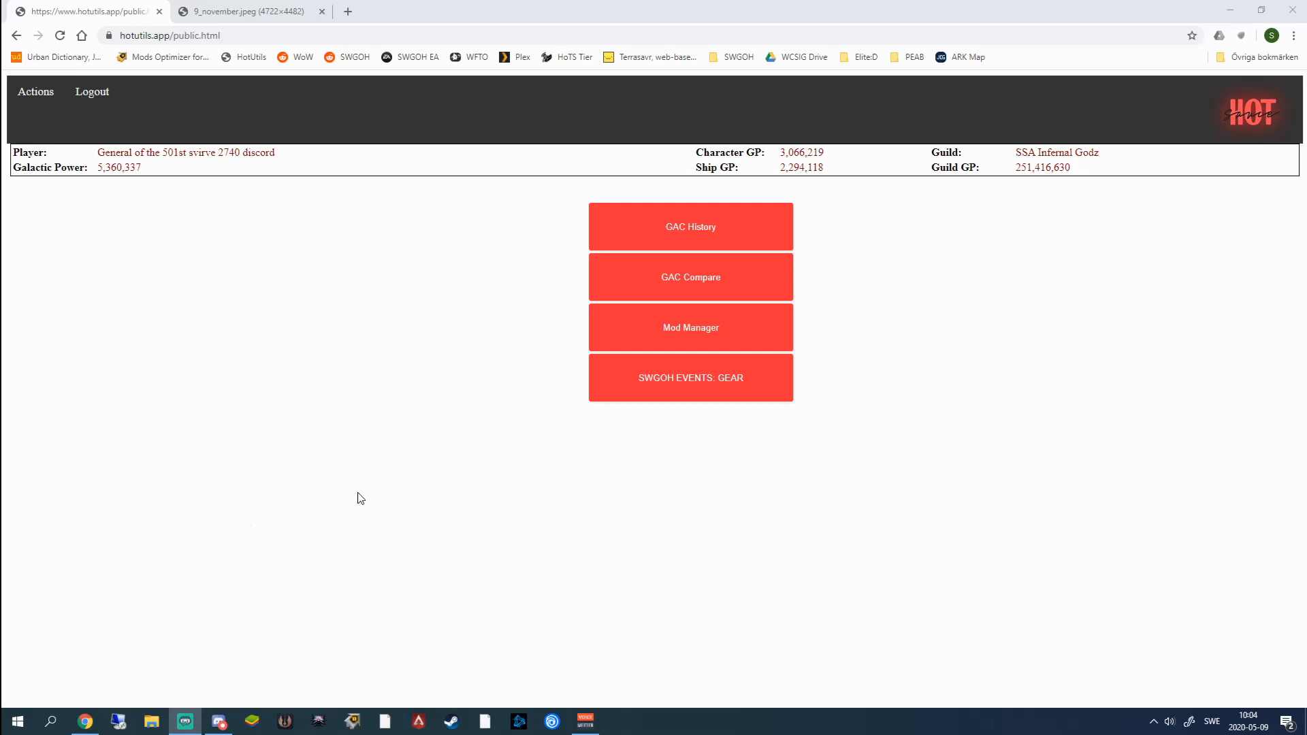
mouse_move(425, 426)
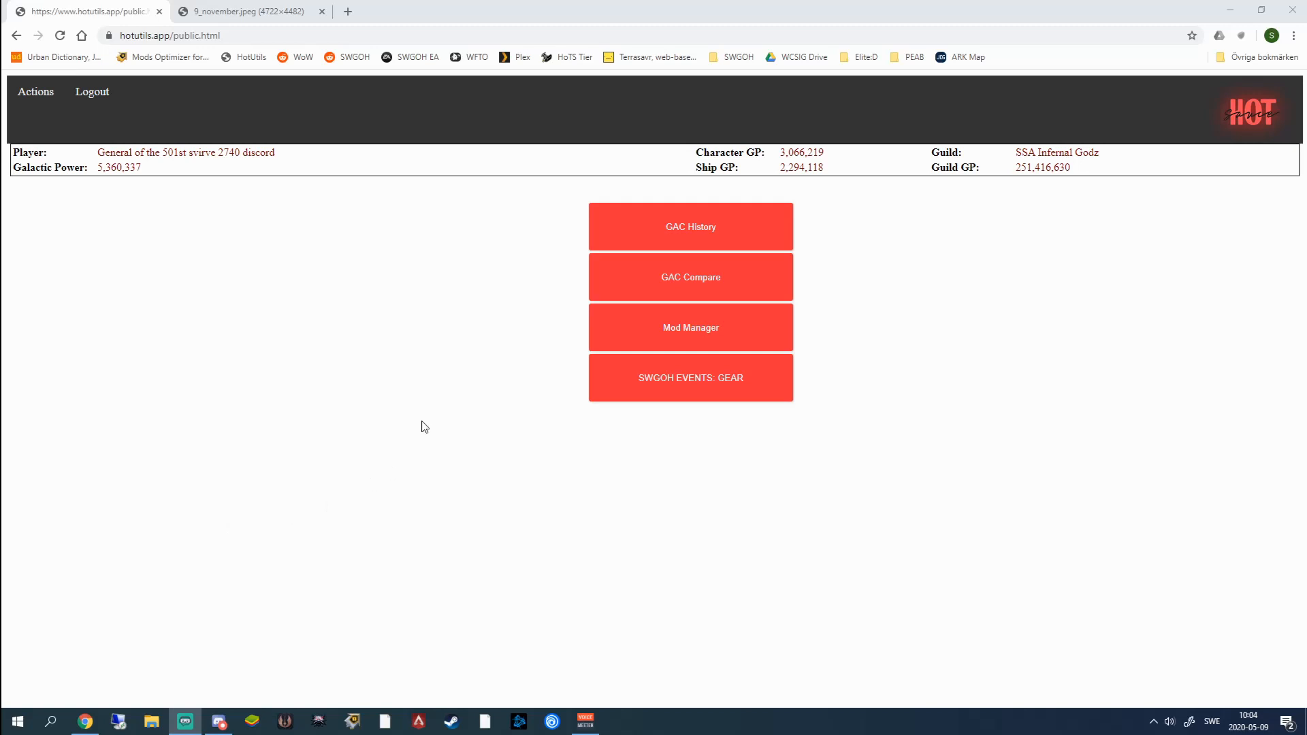
mouse_move(456, 369)
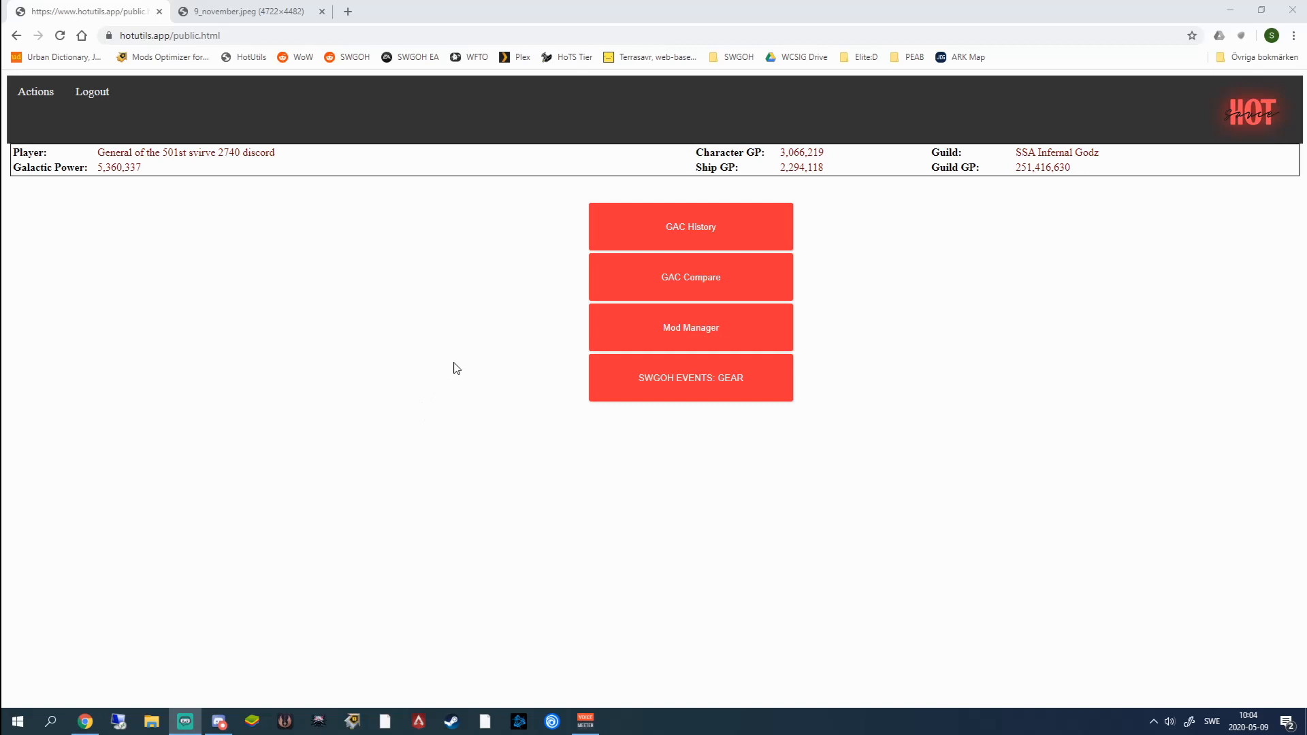
mouse_move(449, 403)
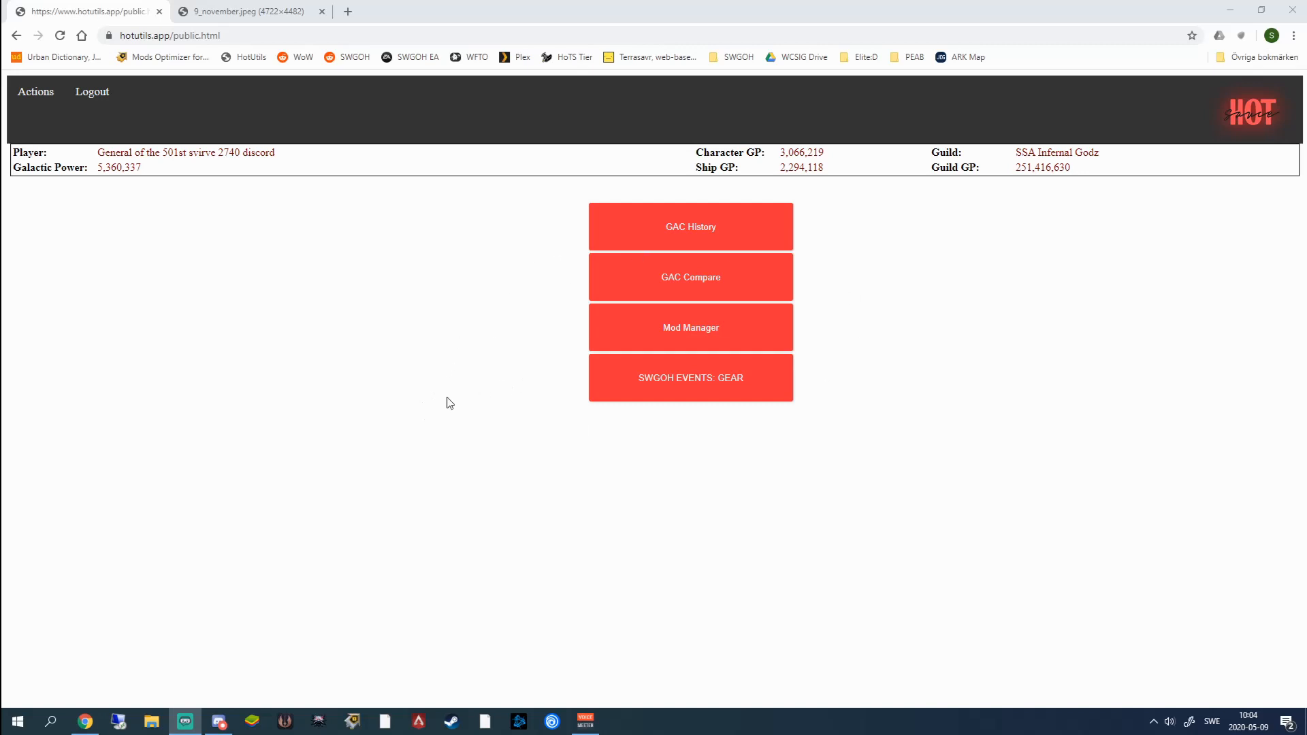
mouse_move(417, 343)
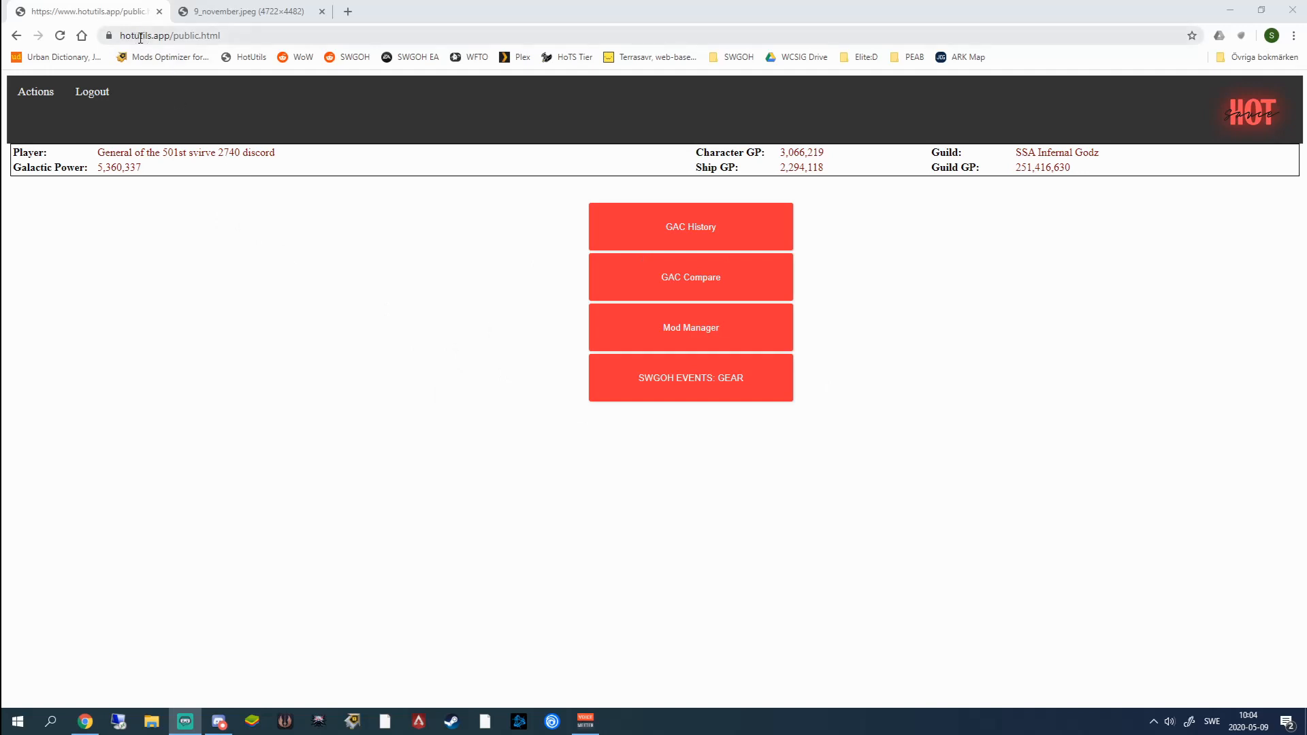
mouse_move(425, 307)
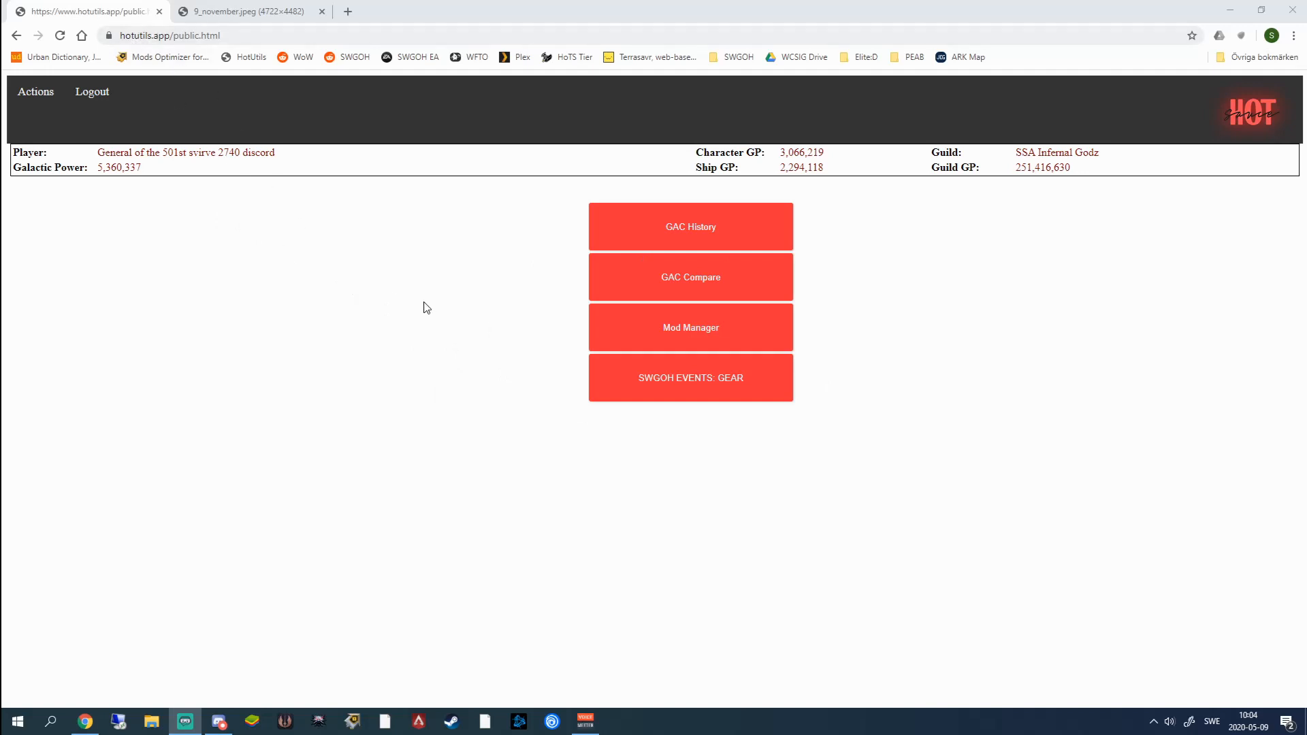
mouse_move(451, 306)
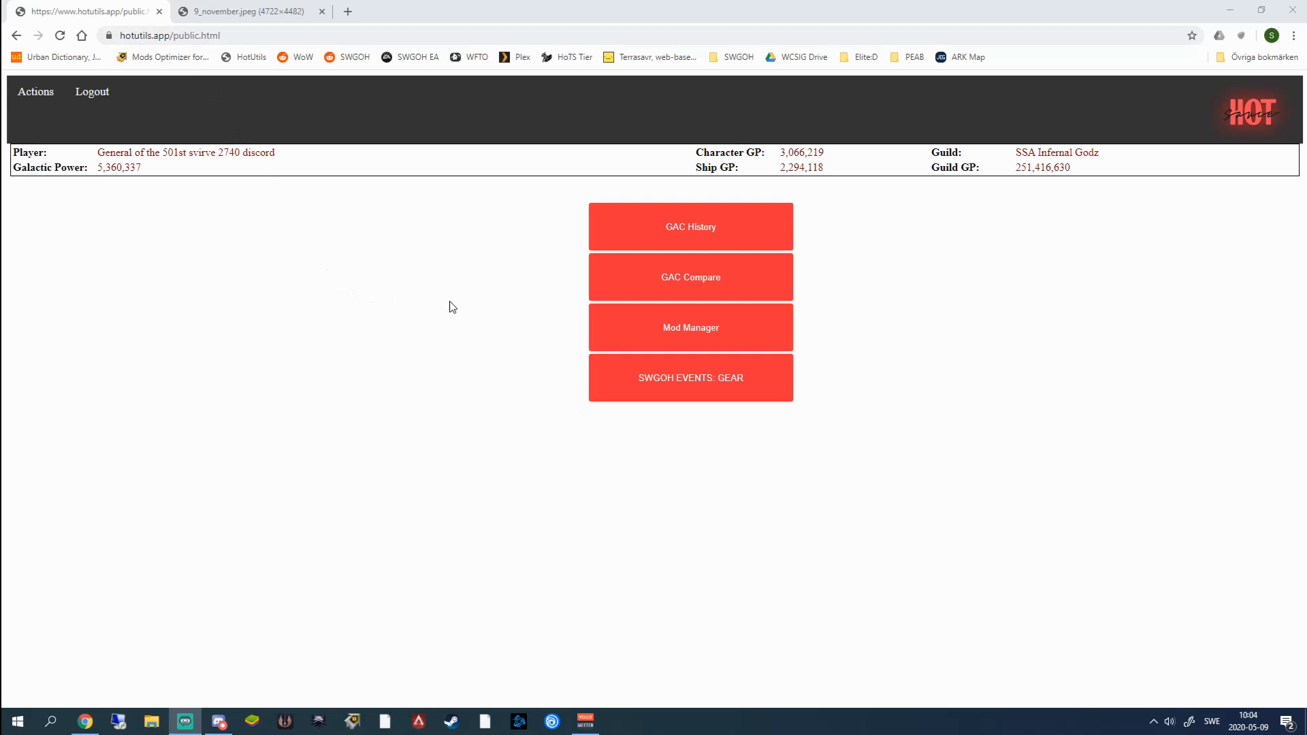
mouse_move(741, 407)
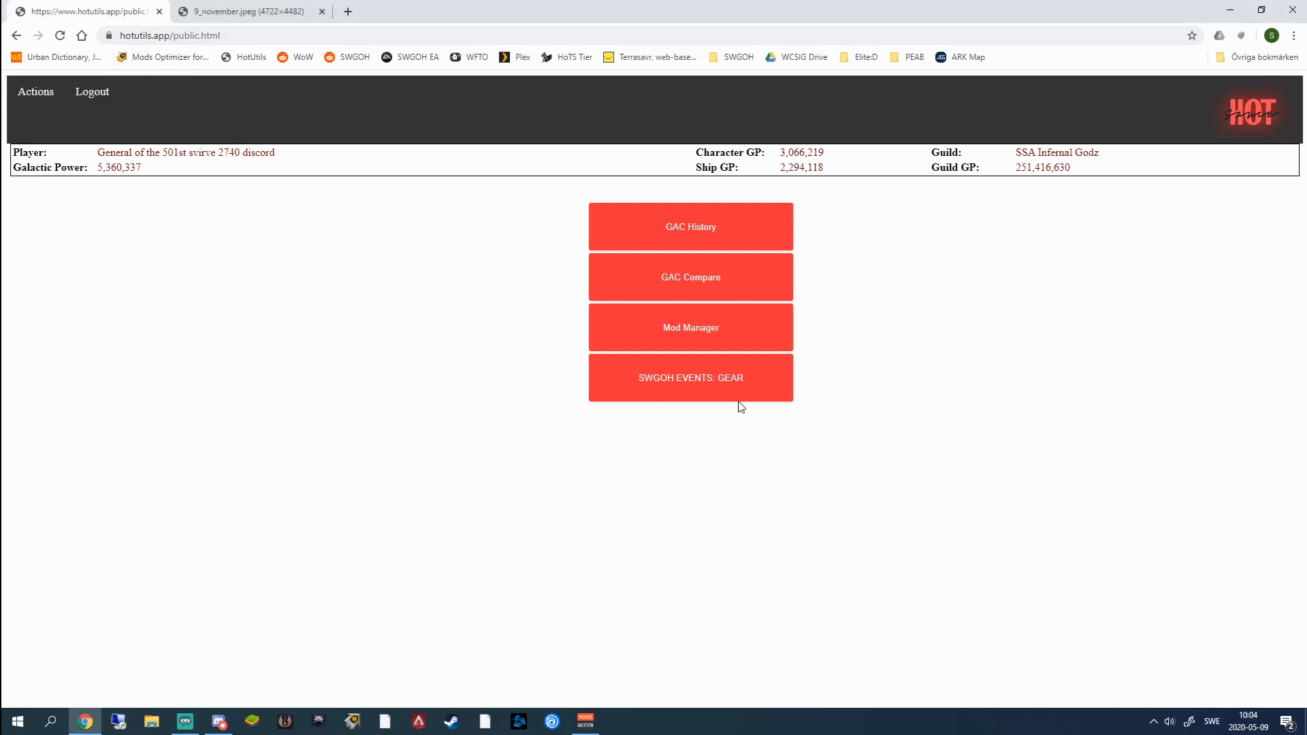
mouse_move(490, 336)
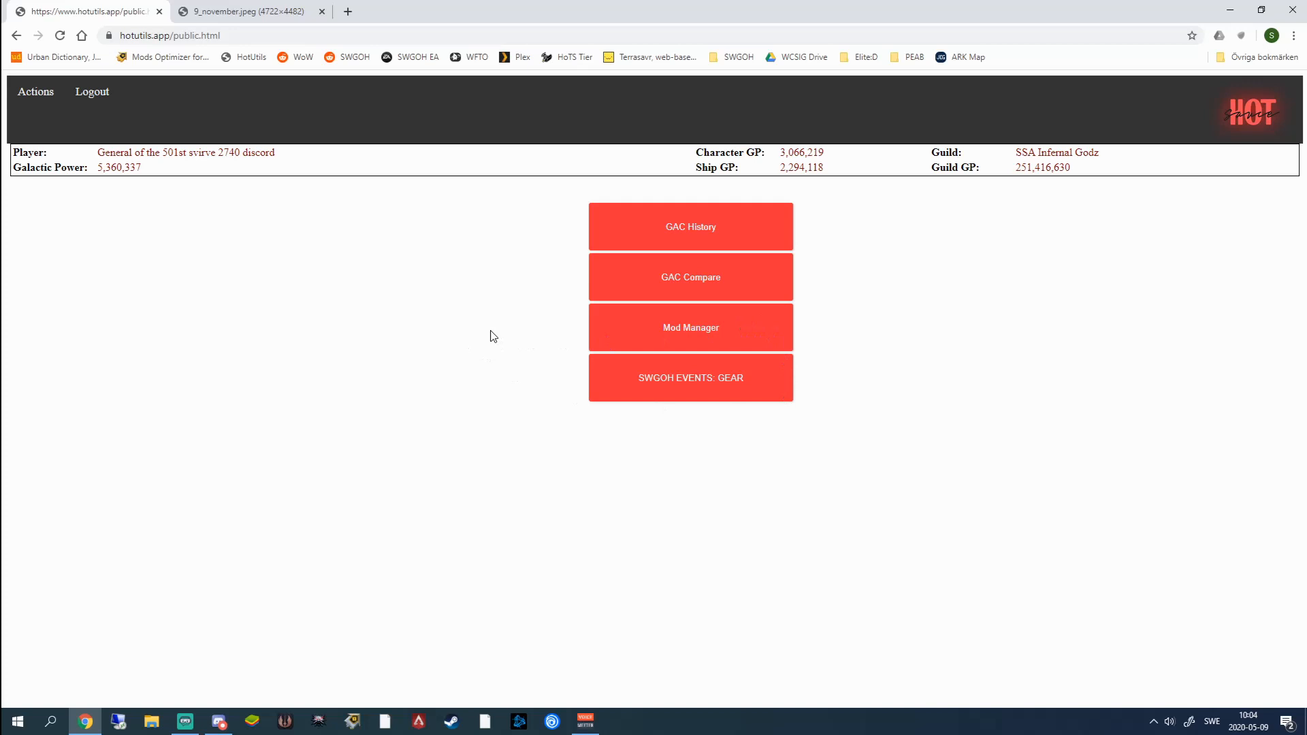
mouse_move(756, 380)
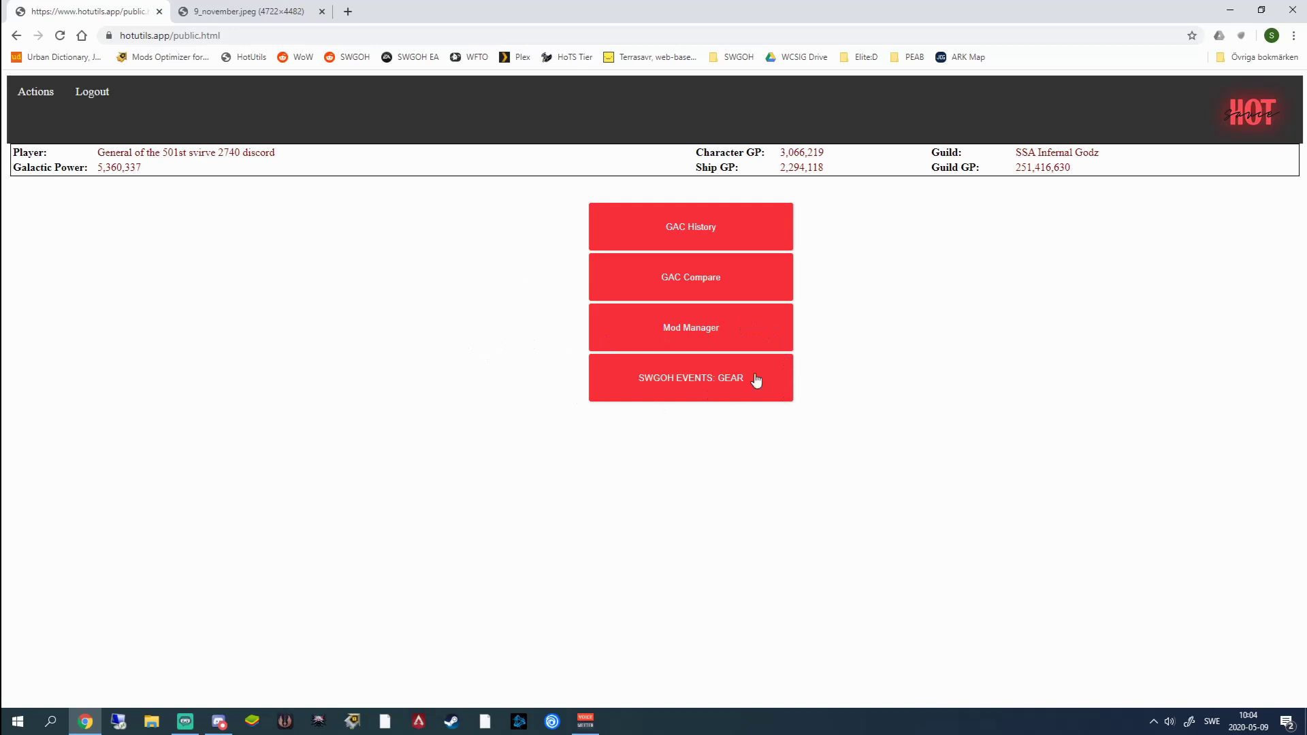
mouse_move(385, 350)
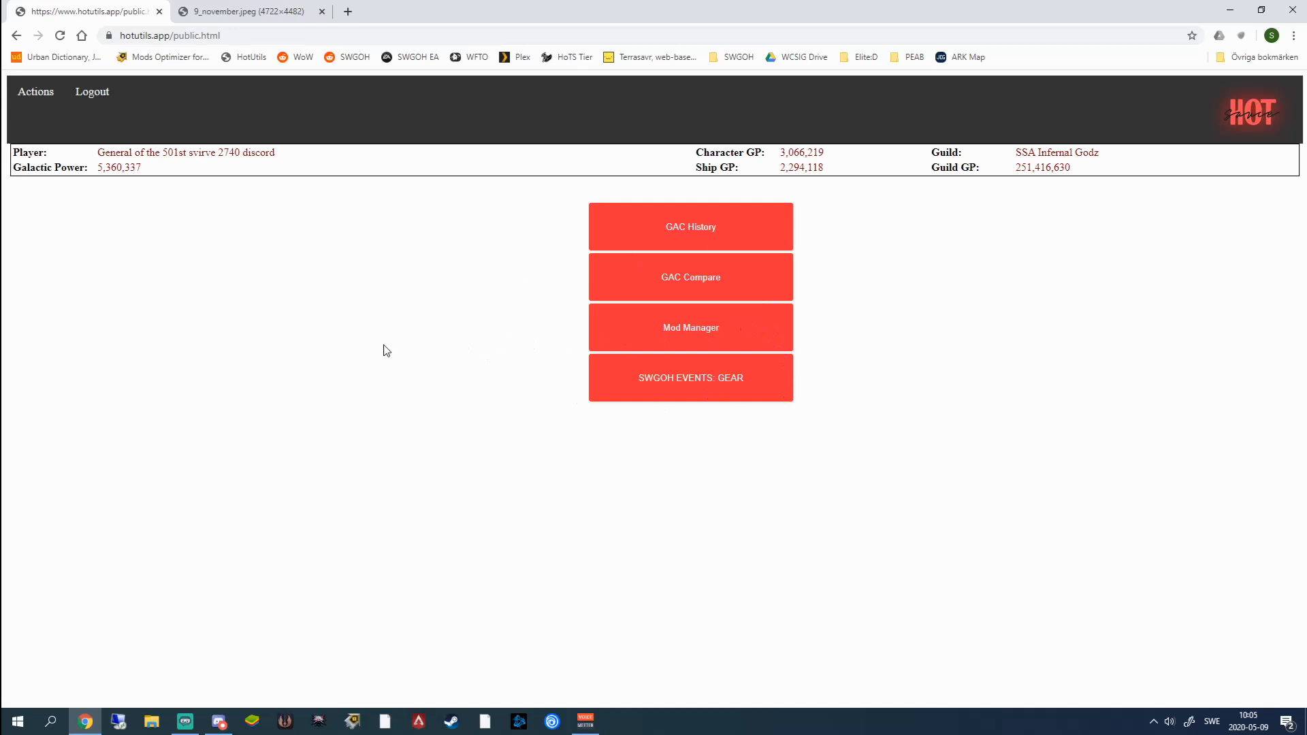
mouse_move(722, 244)
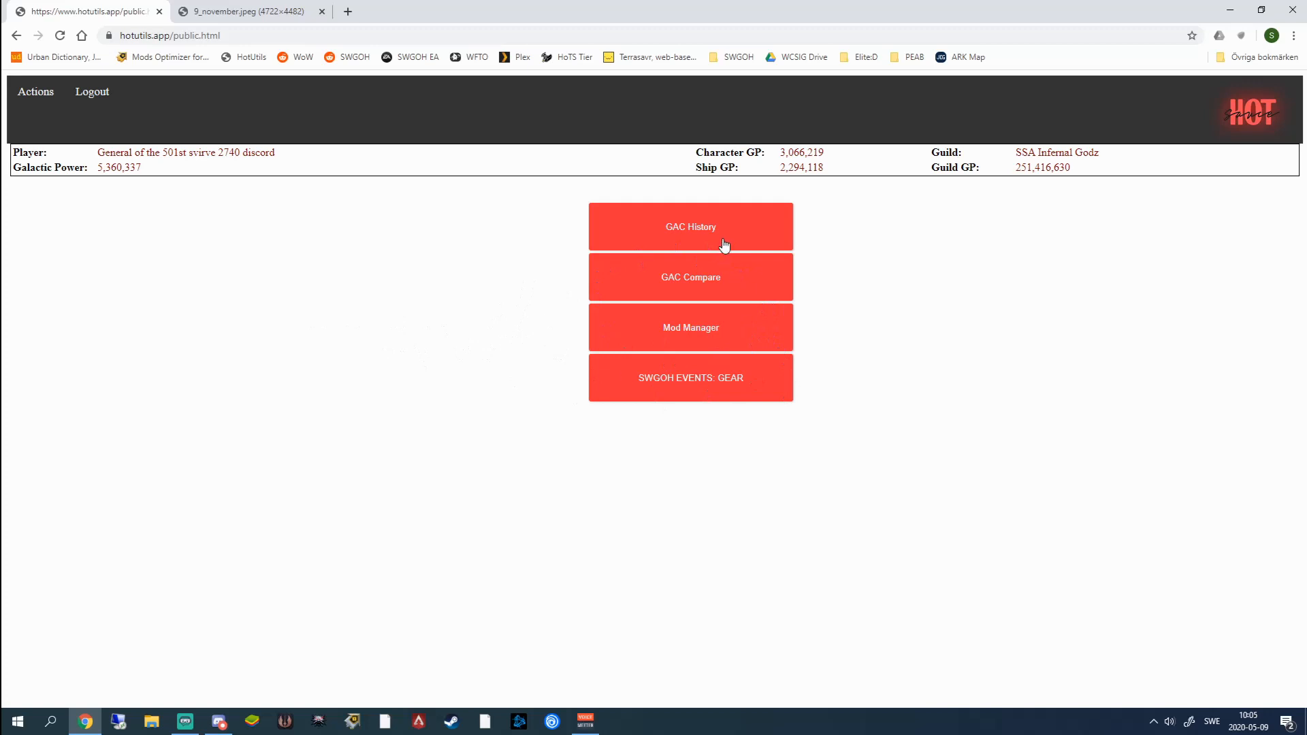
mouse_move(540, 310)
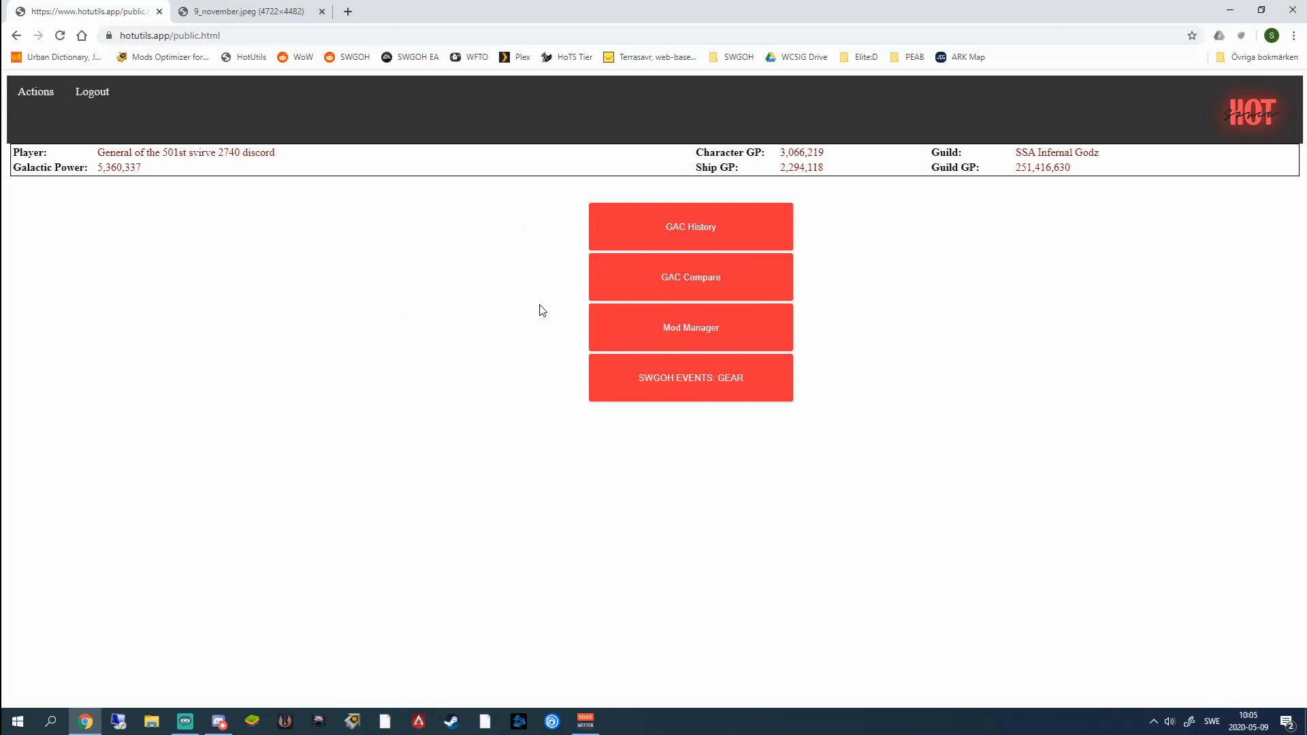
mouse_move(527, 291)
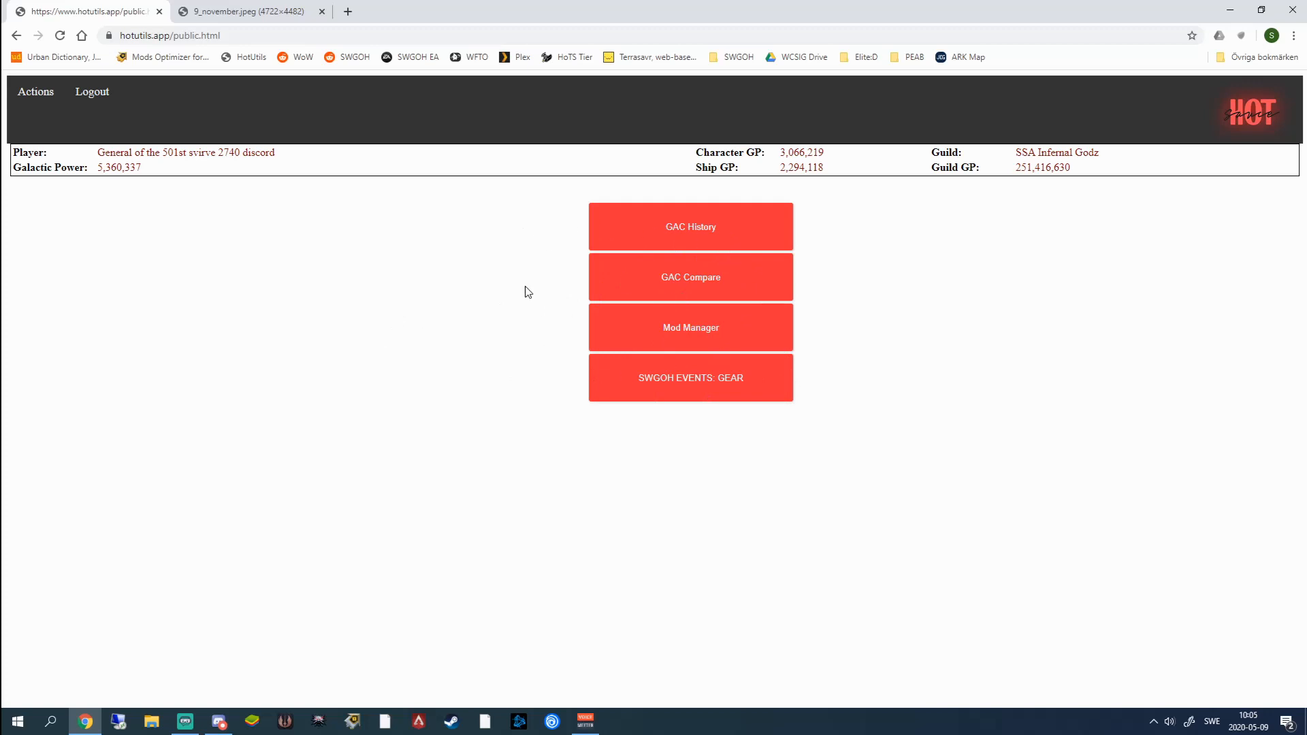
mouse_move(487, 239)
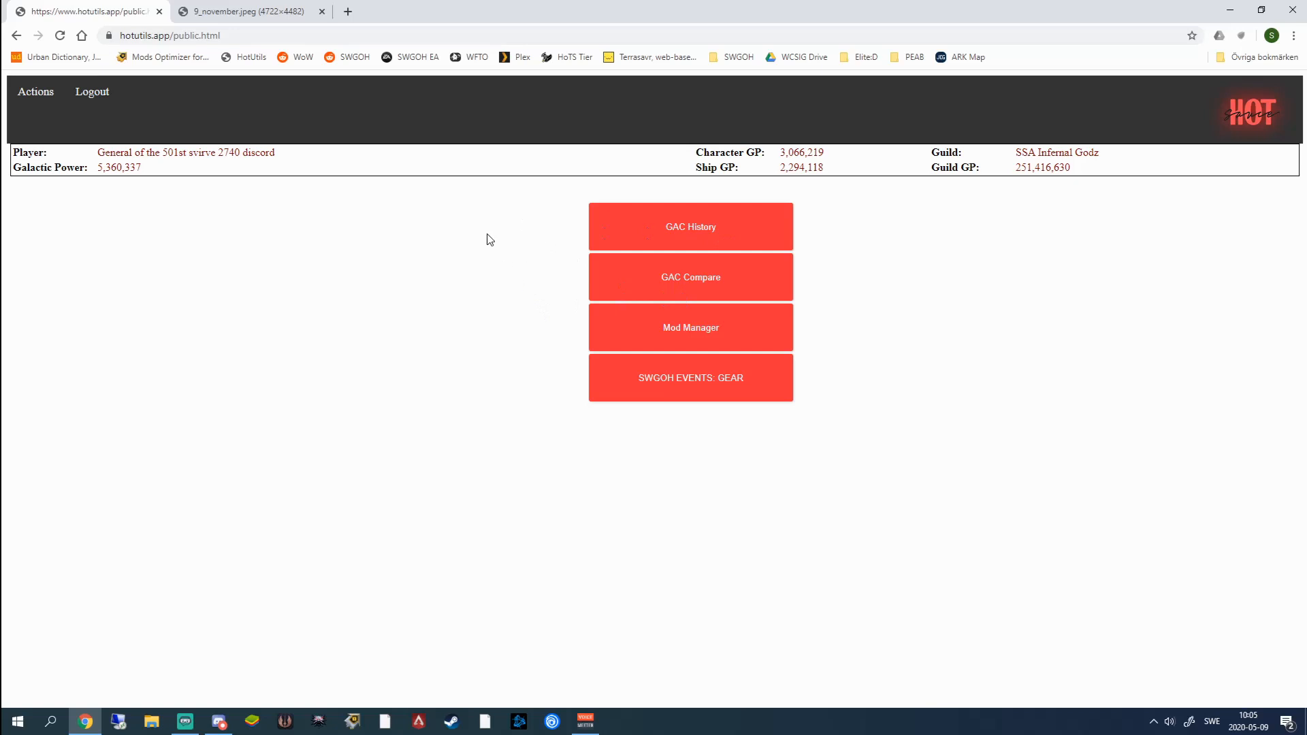
mouse_move(504, 232)
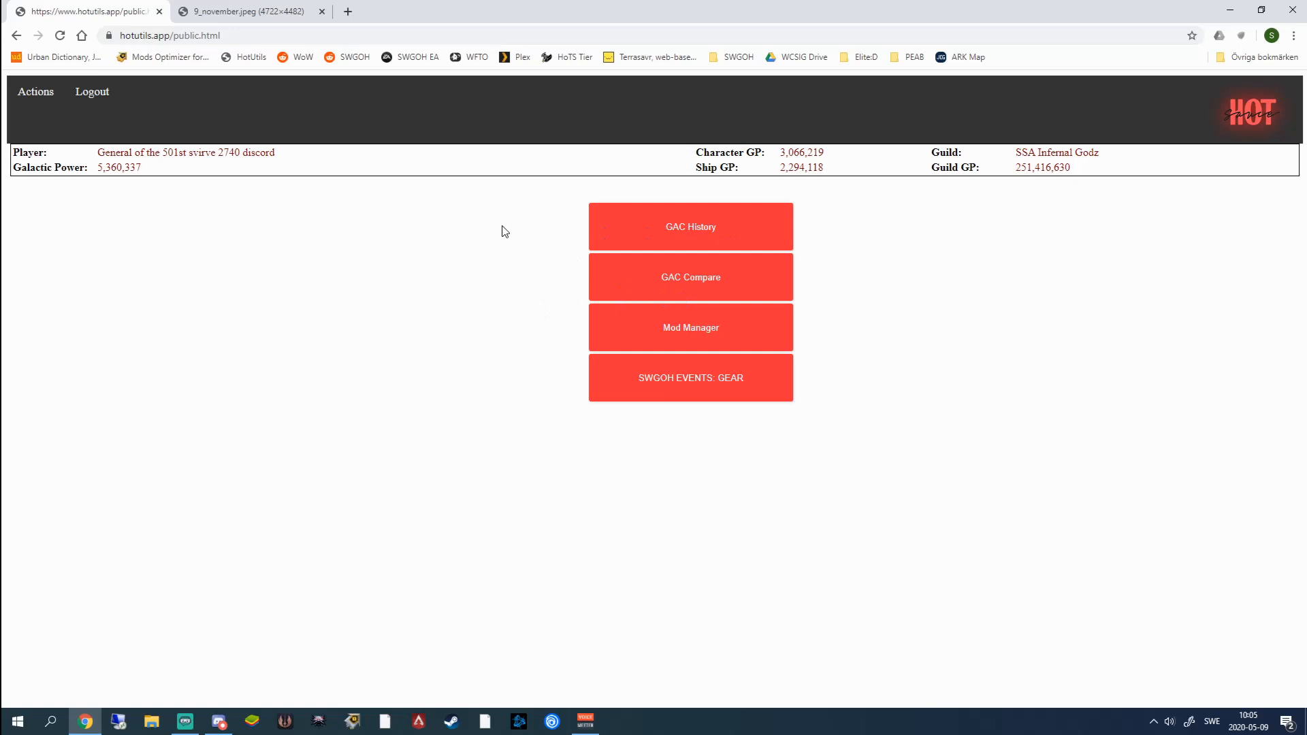
mouse_move(95, 194)
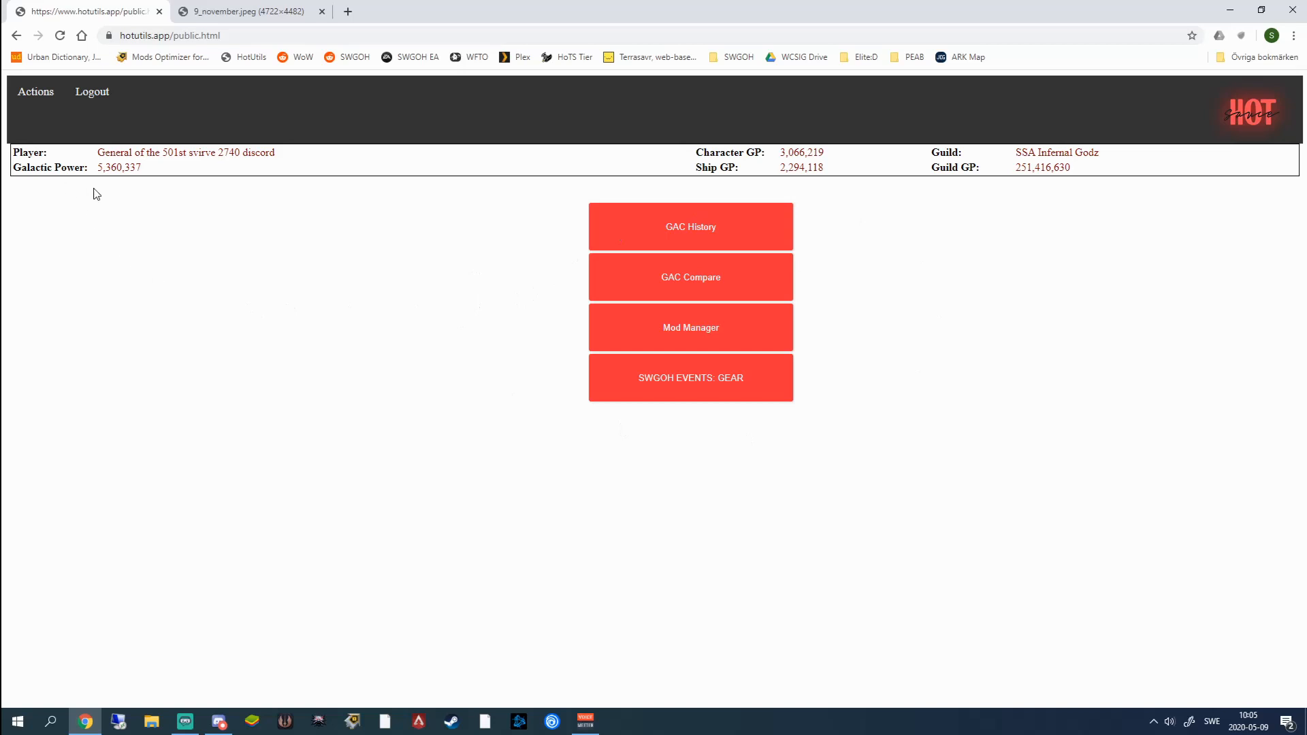
mouse_move(211, 197)
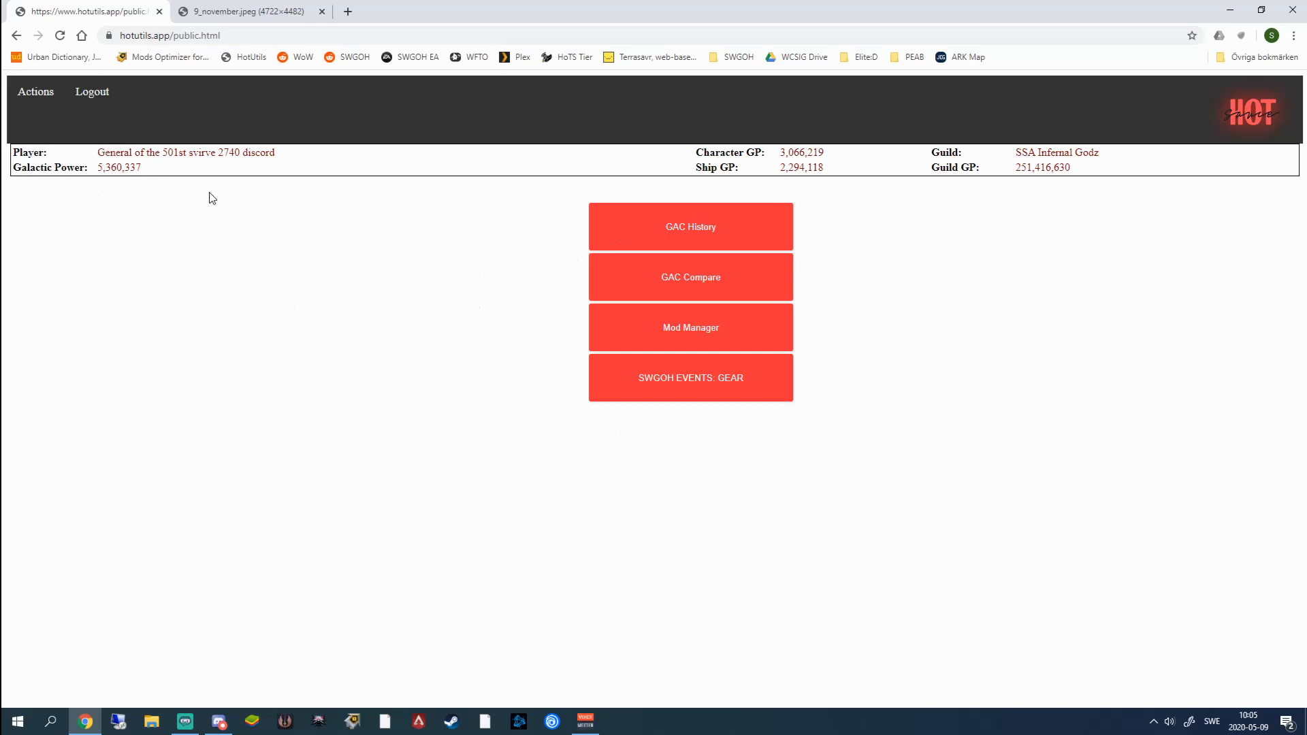
mouse_move(269, 176)
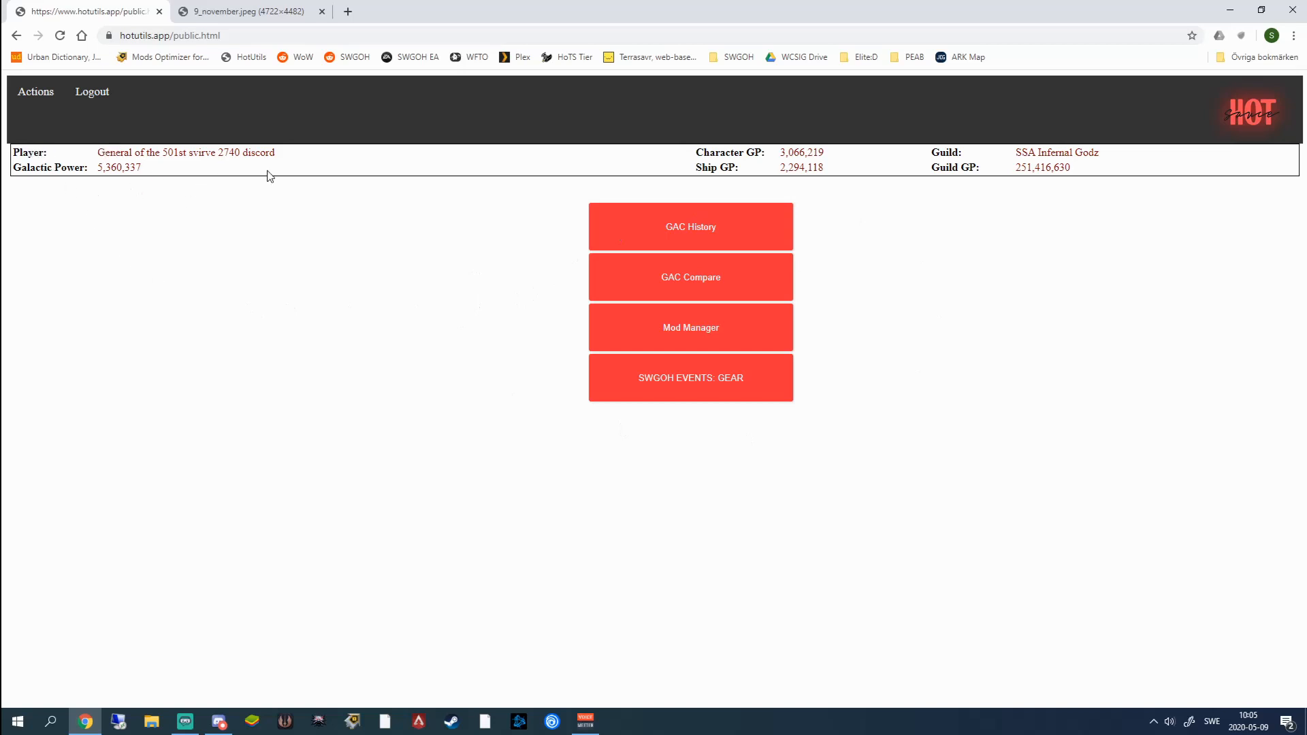
mouse_move(771, 174)
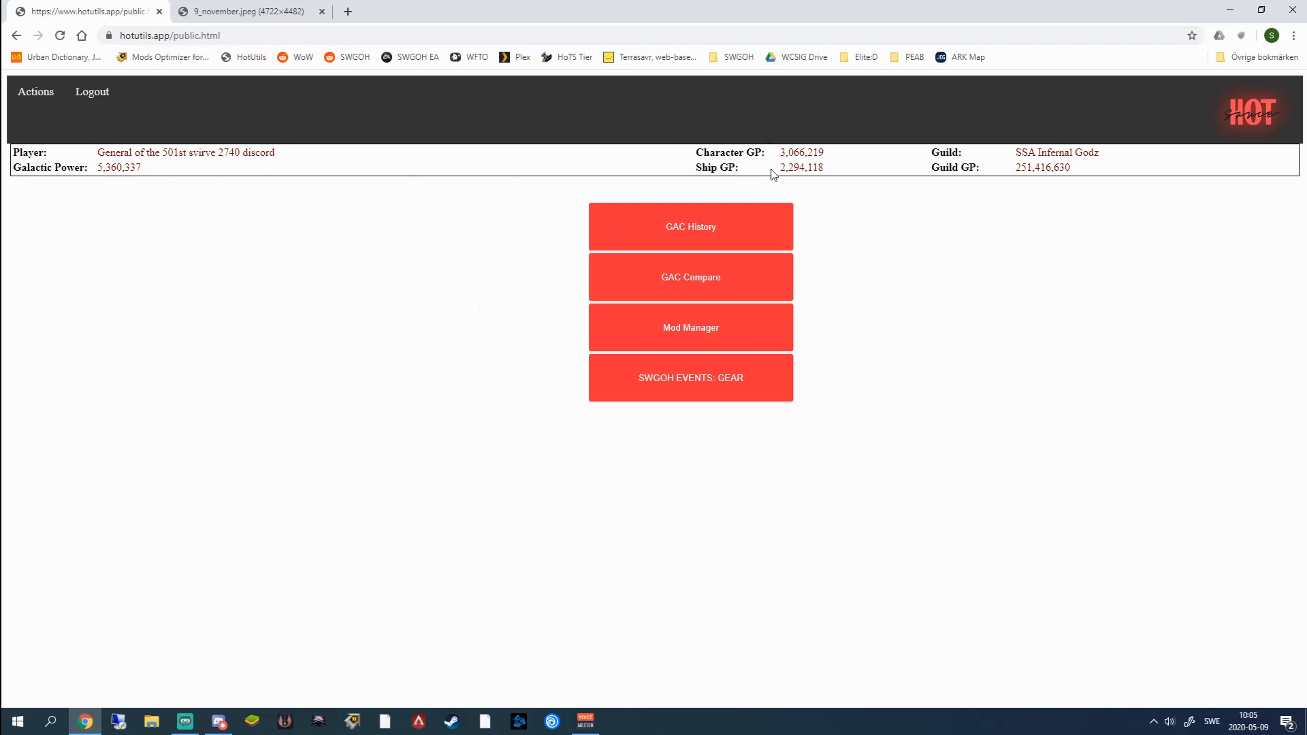
mouse_move(951, 217)
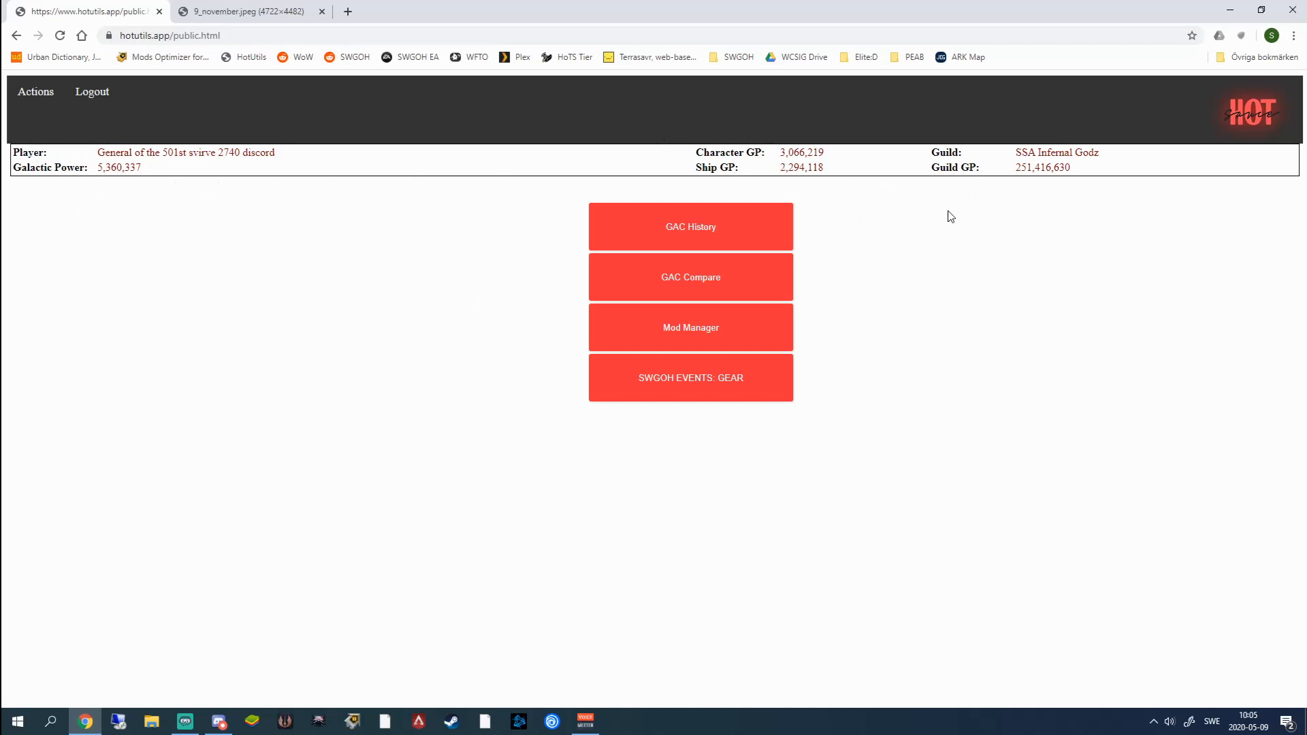
mouse_move(855, 232)
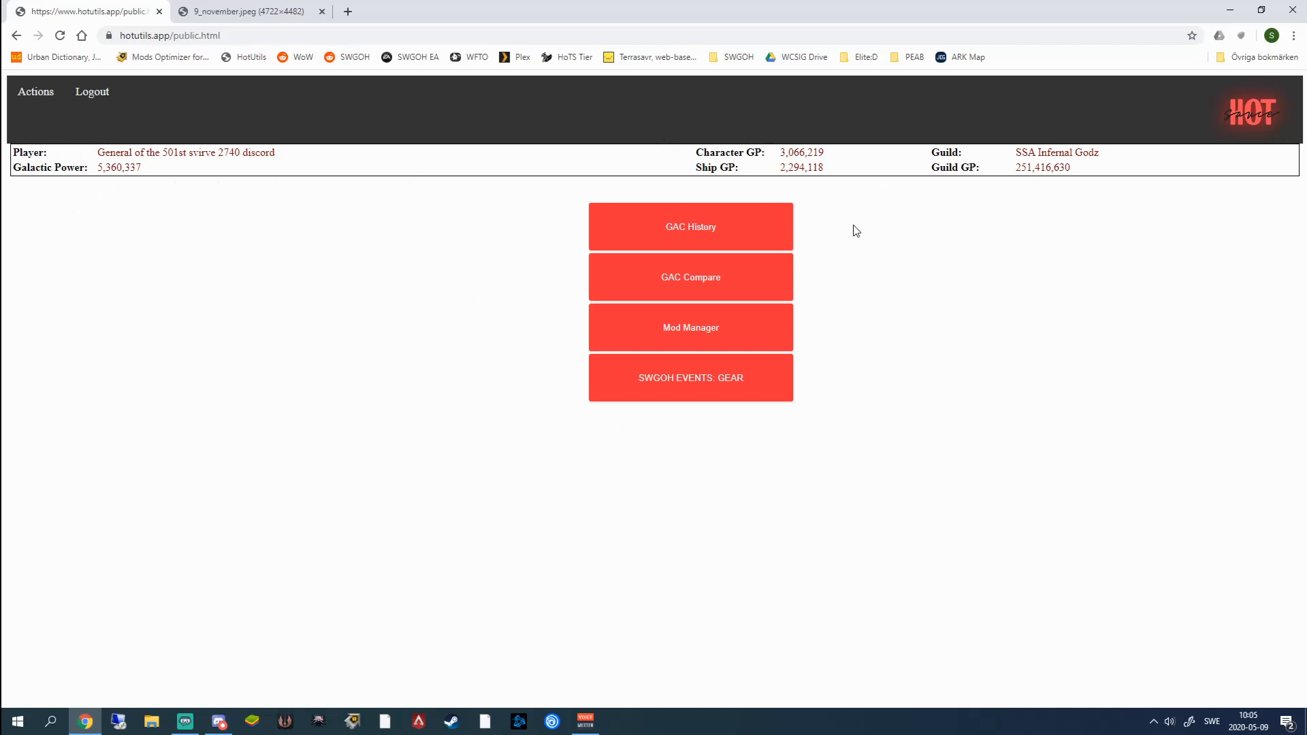
mouse_move(848, 219)
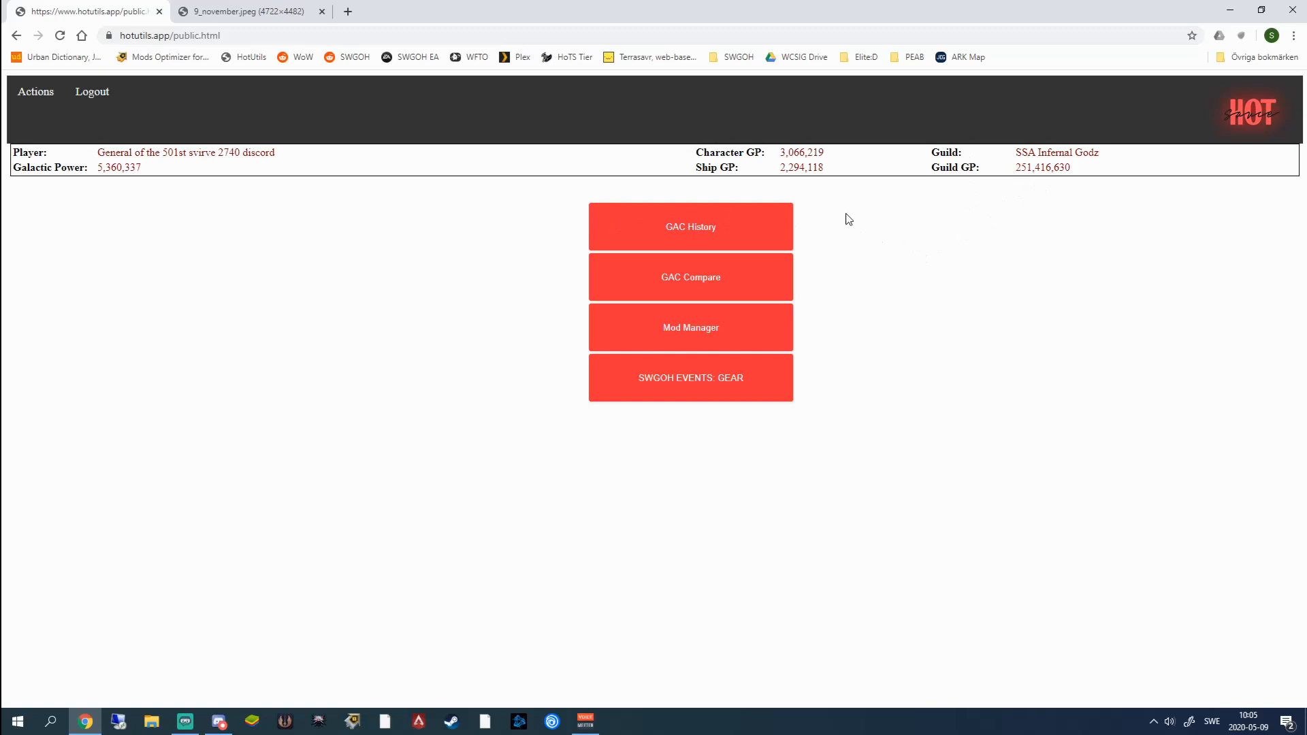
mouse_move(473, 242)
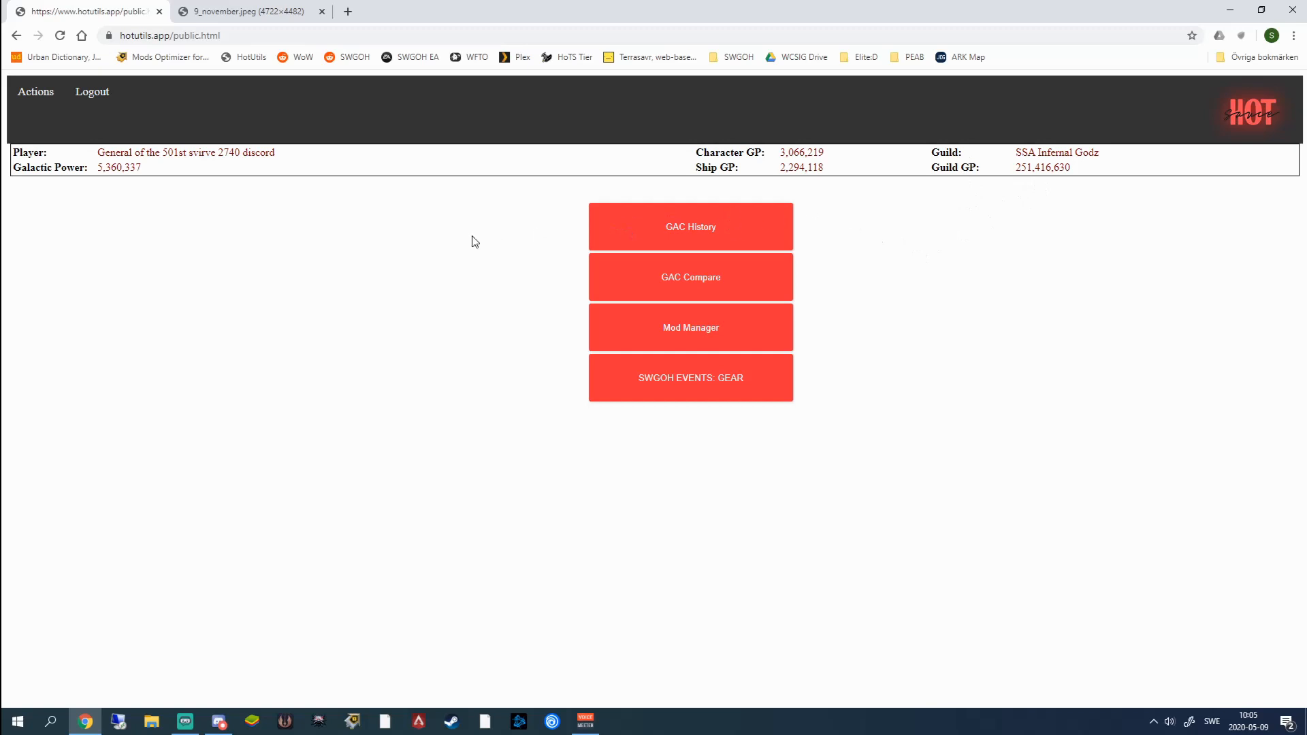
mouse_move(774, 172)
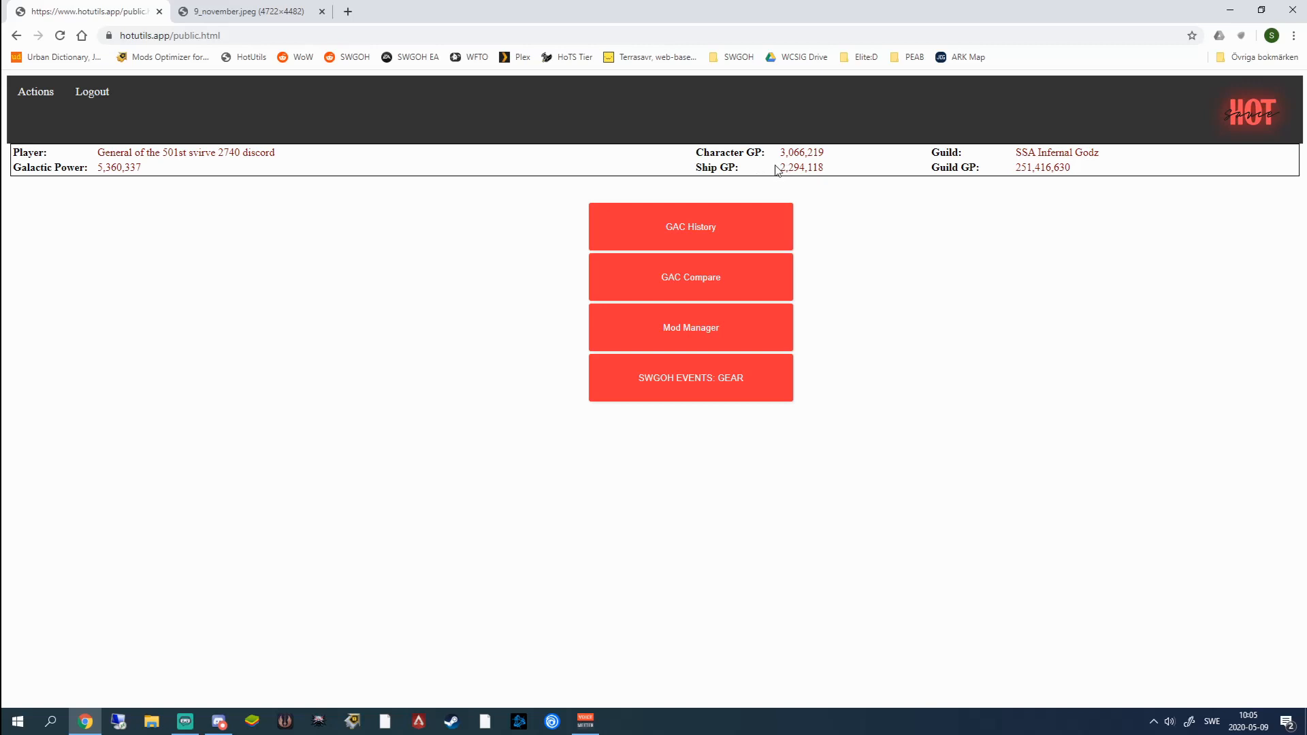
mouse_move(830, 213)
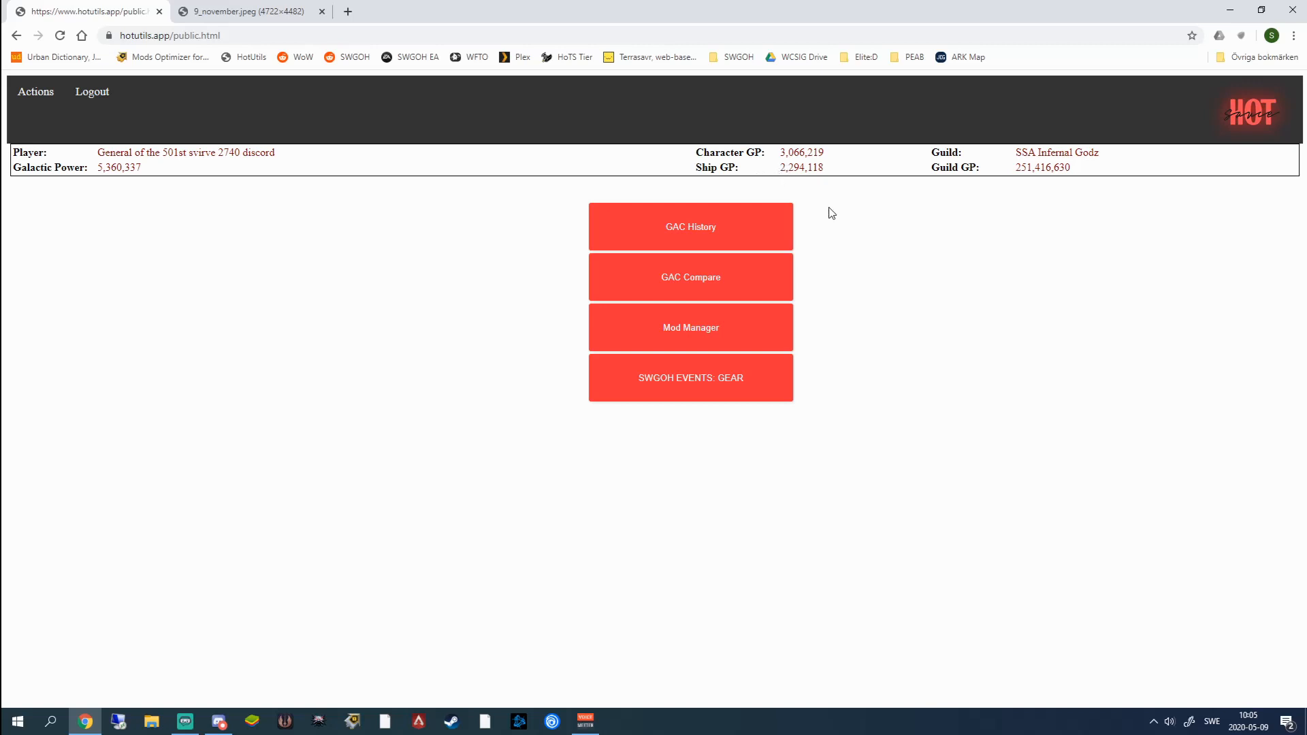
mouse_move(838, 222)
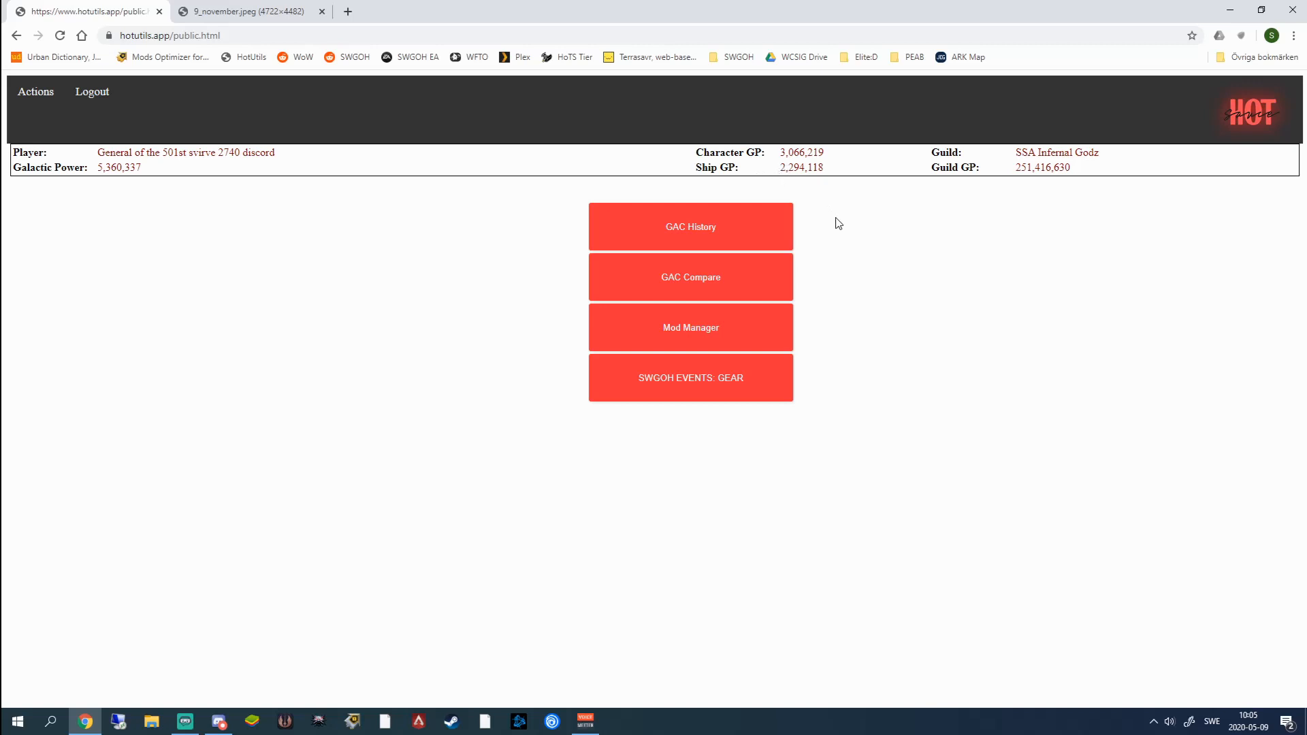
mouse_move(991, 163)
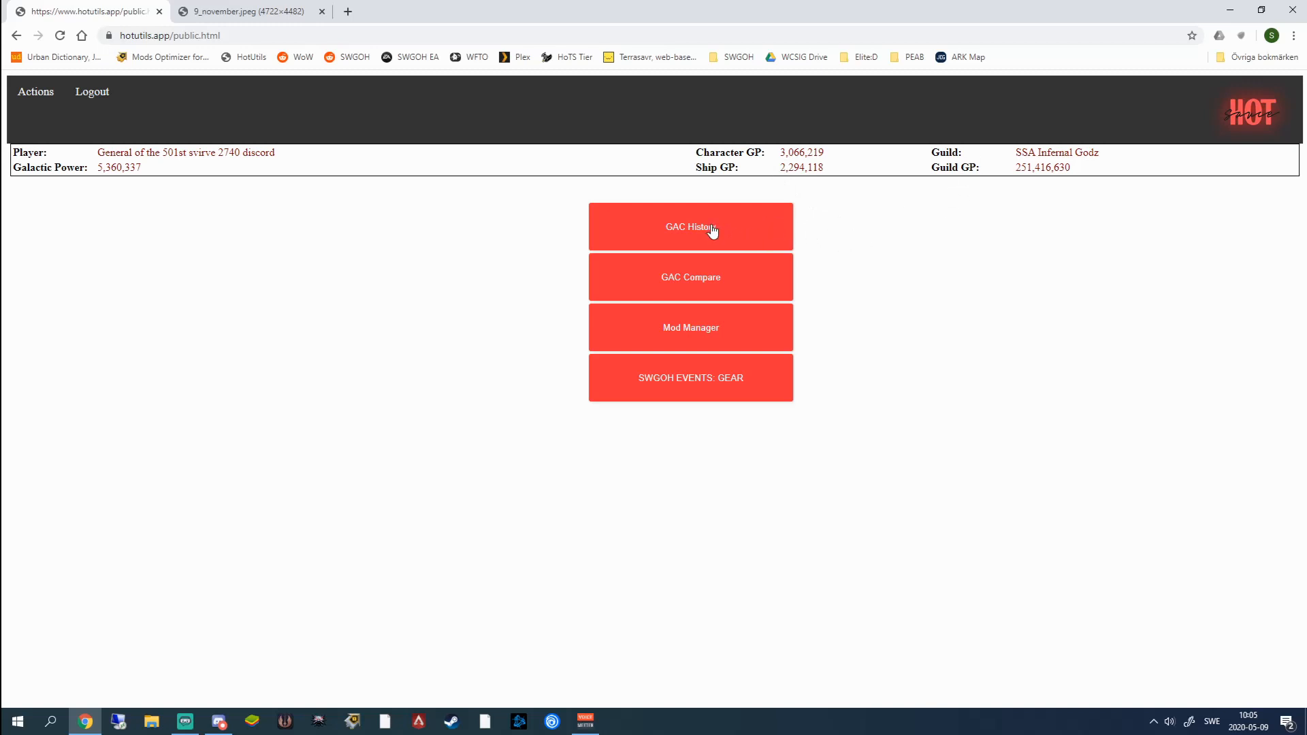
click(690, 226)
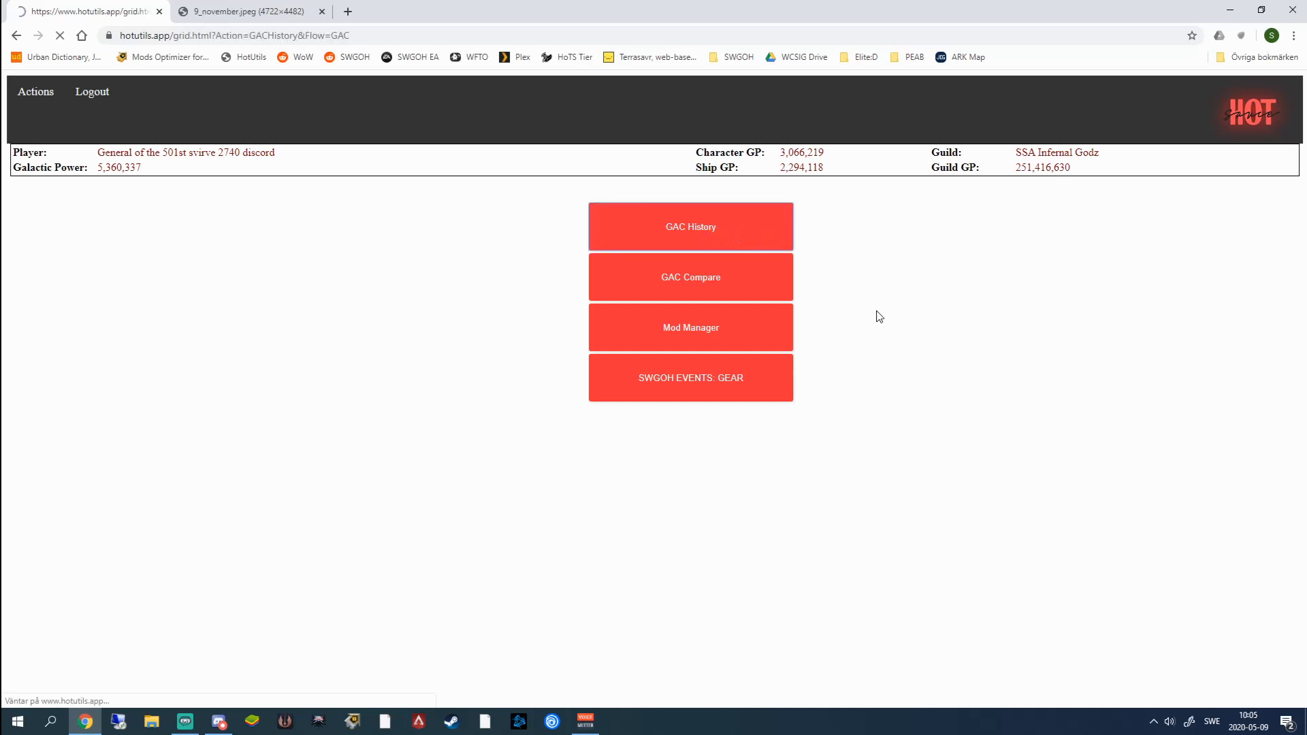
click(690, 227)
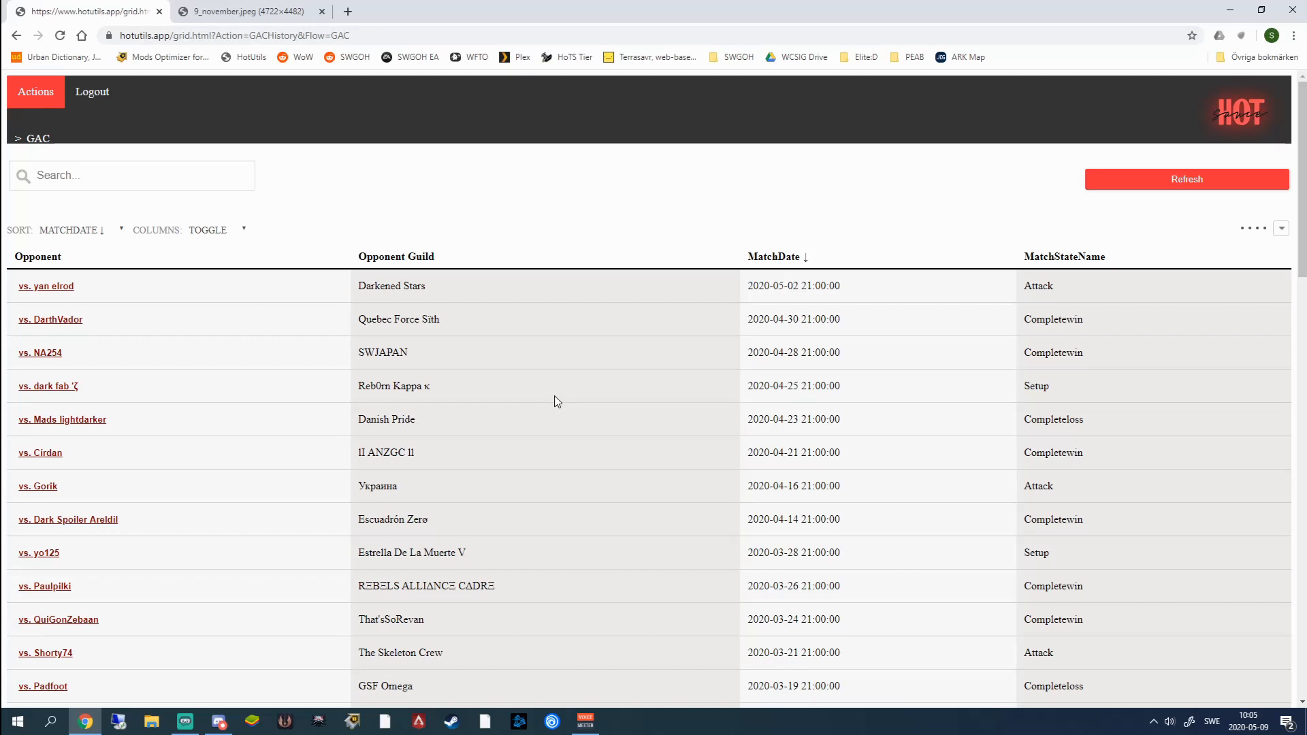
scroll(down, 3)
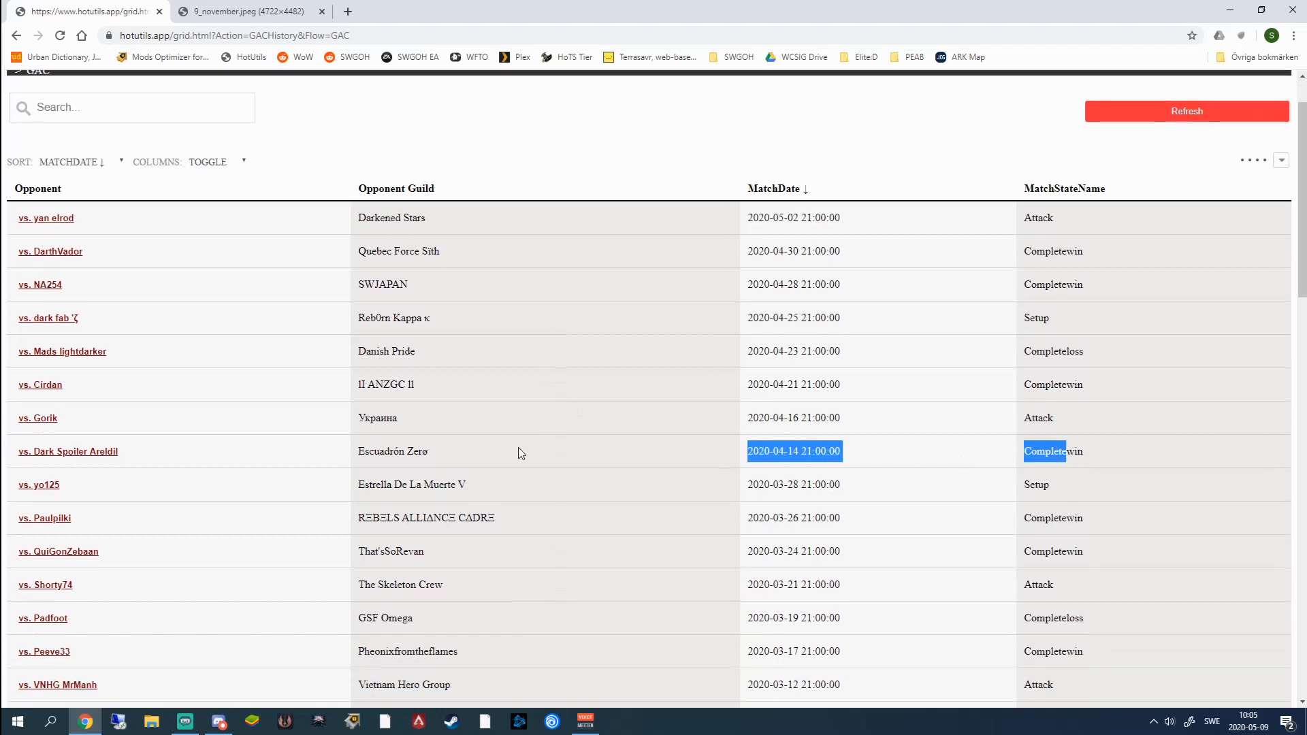
click(68, 450)
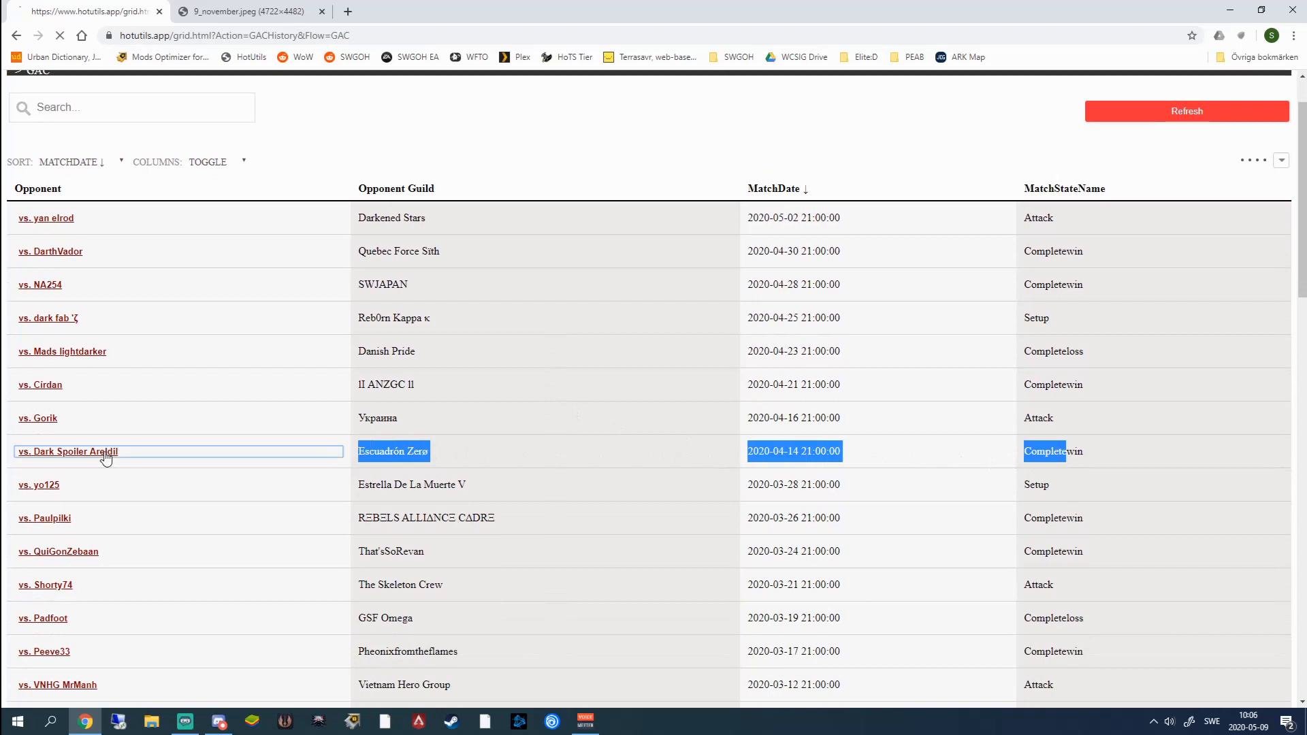
- View the Dark Spoiler Areldil match detail and its battle board
click(68, 451)
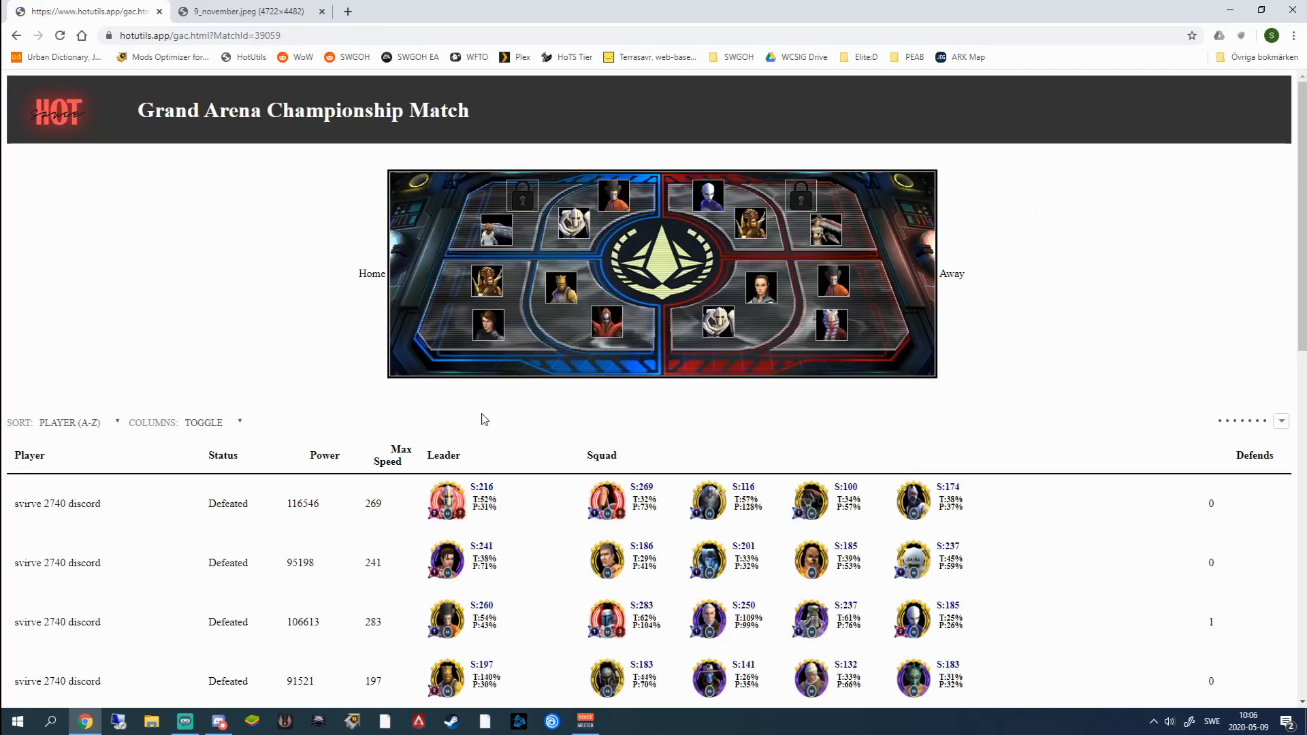
mouse_move(500, 317)
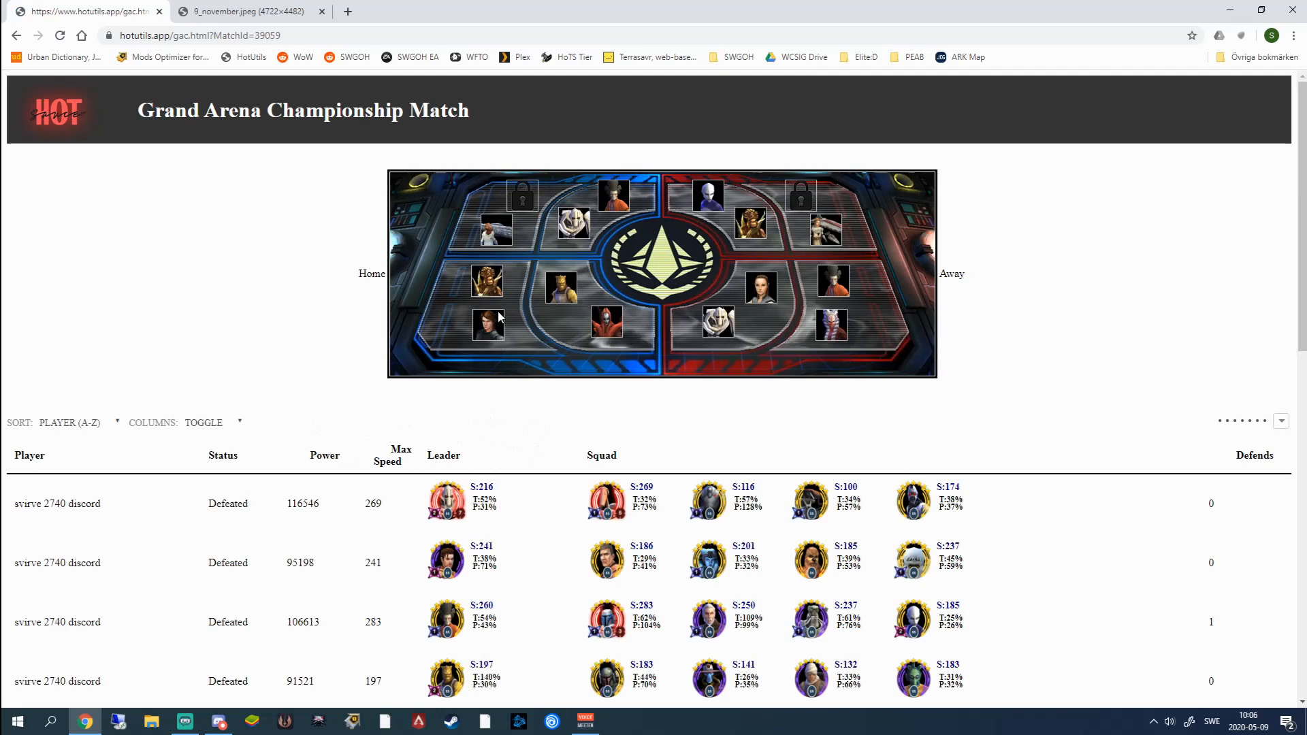
mouse_move(855, 225)
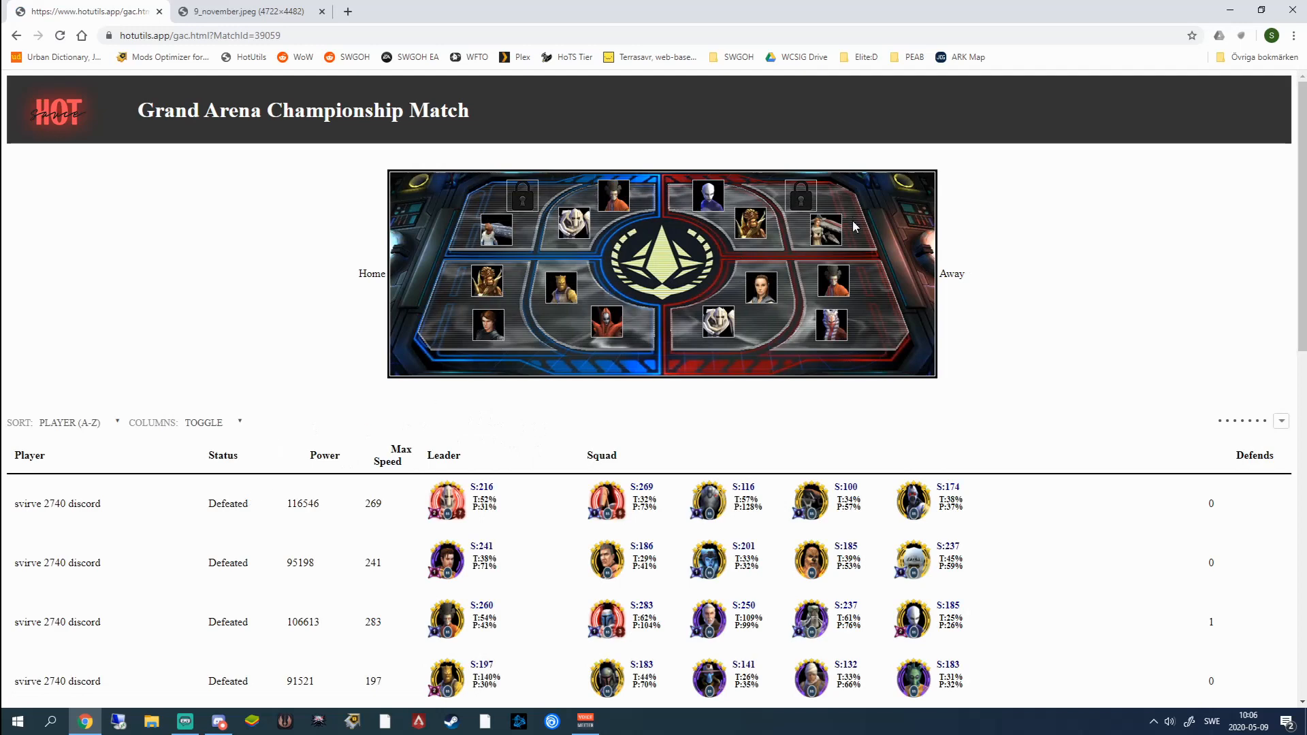
scroll(down, 3)
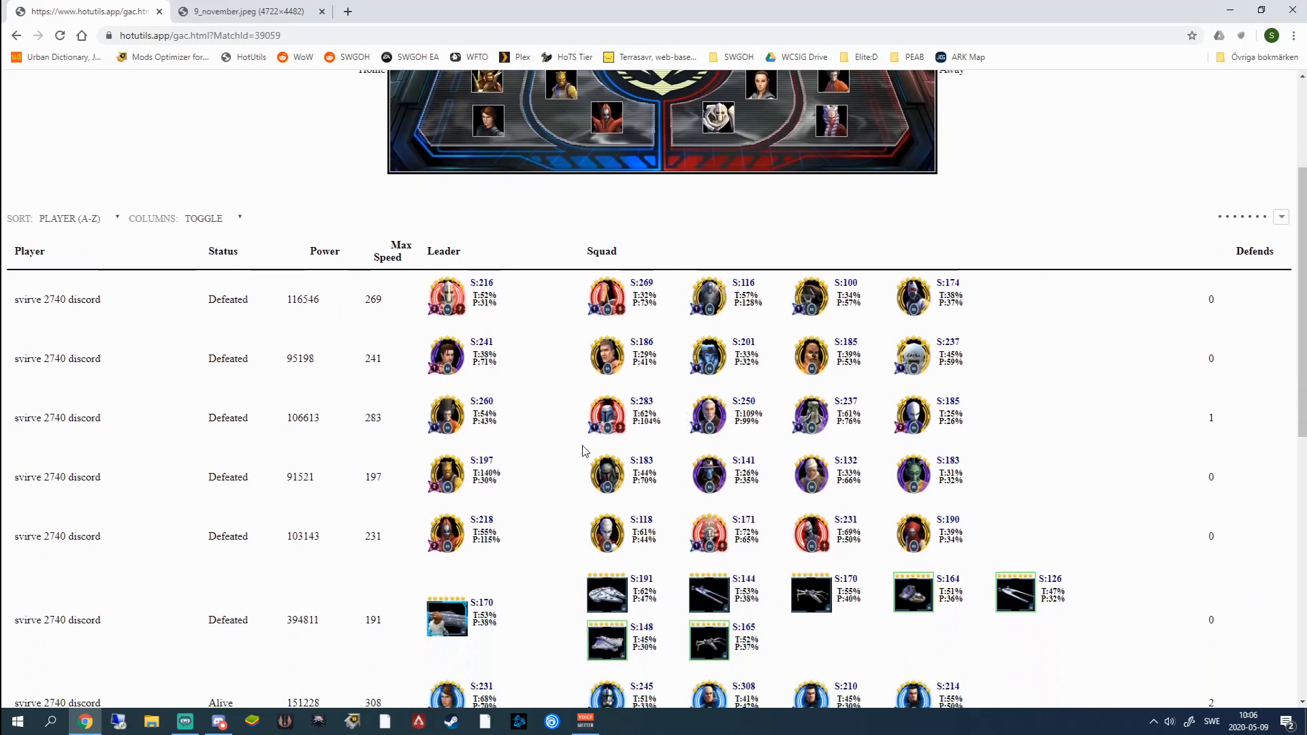
mouse_move(339, 309)
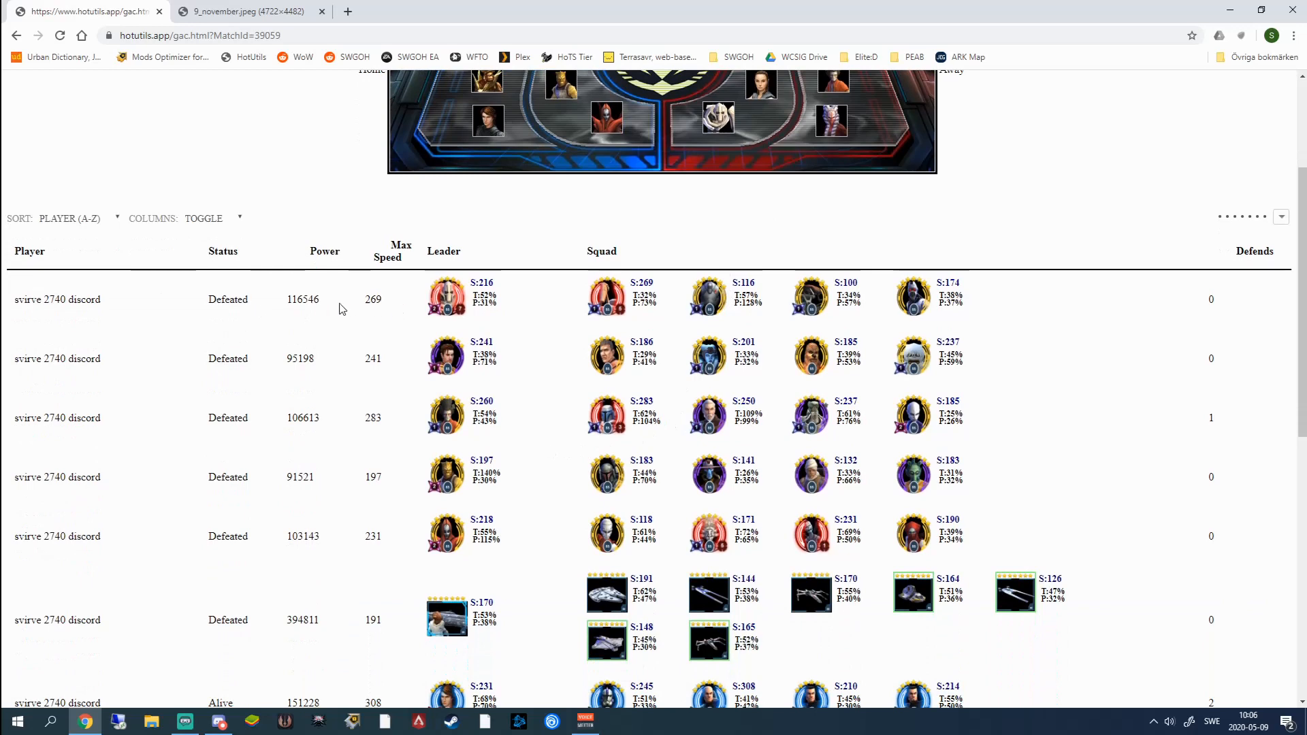
mouse_move(458, 304)
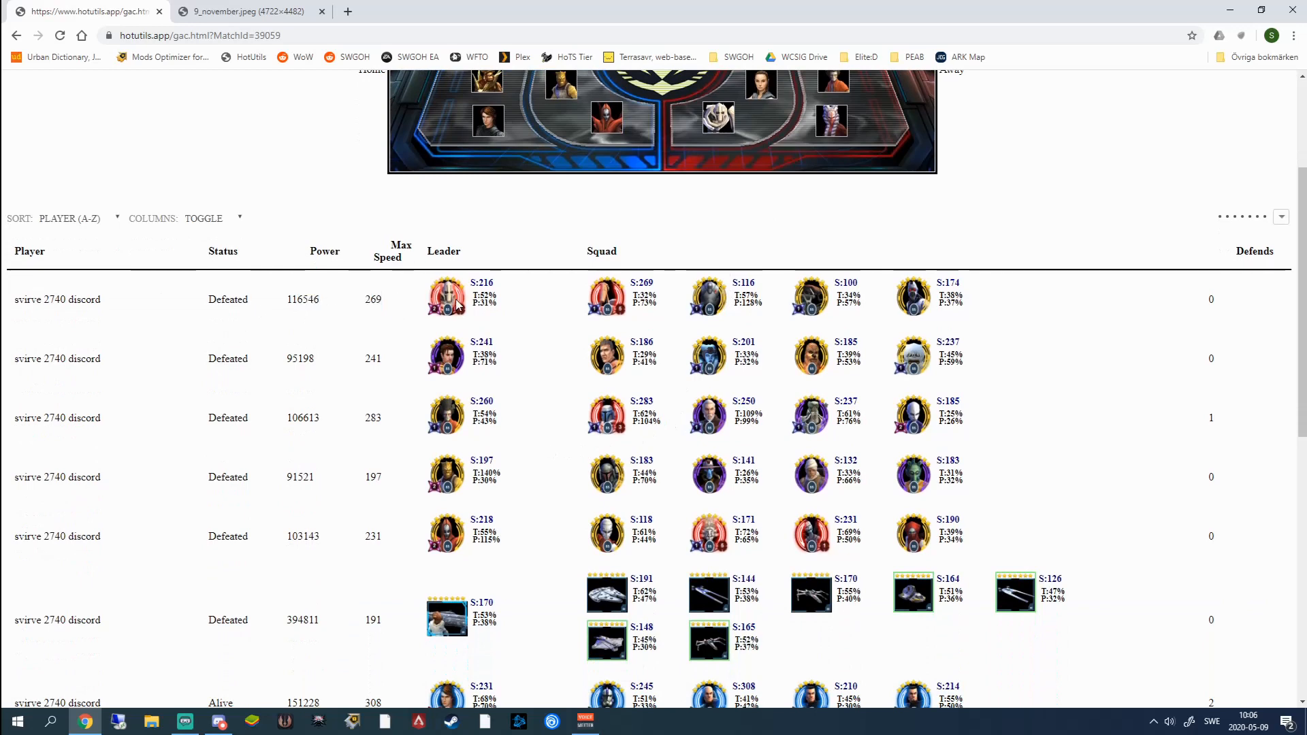
mouse_move(517, 306)
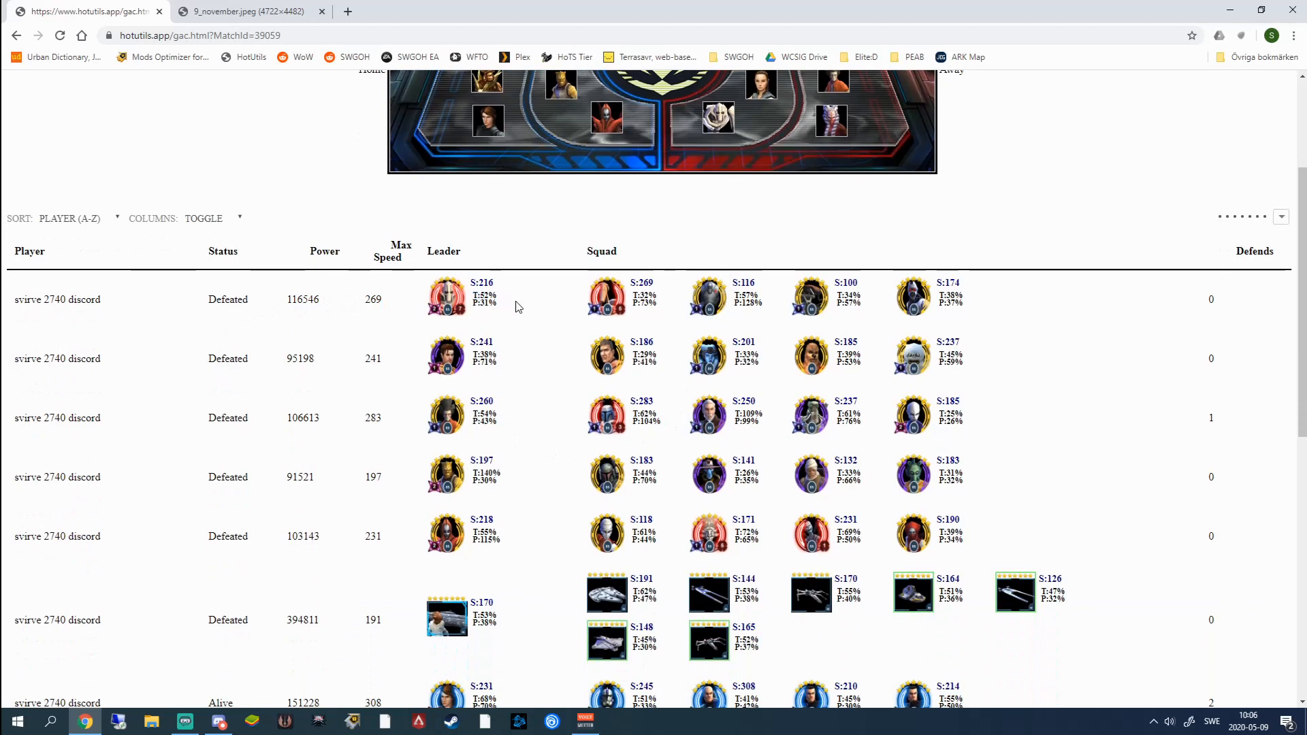
mouse_move(511, 310)
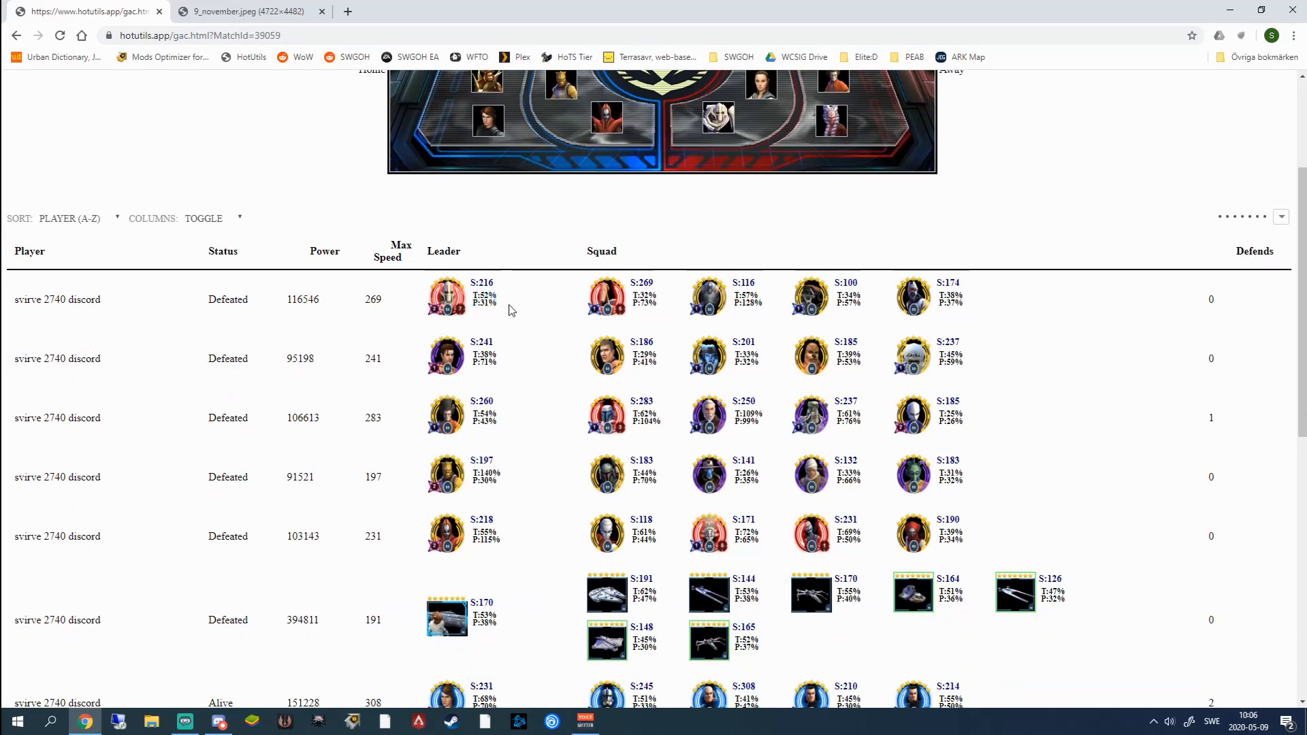
scroll(down, 3)
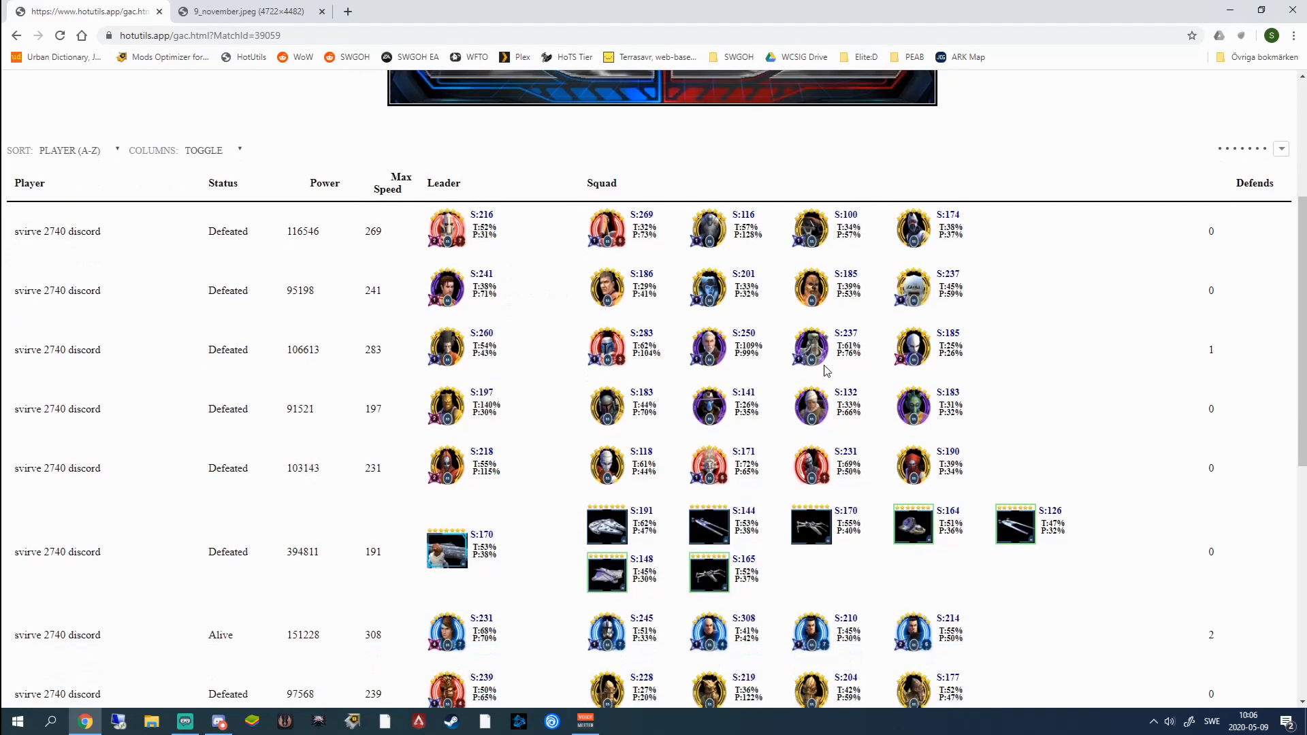
scroll(up, 3)
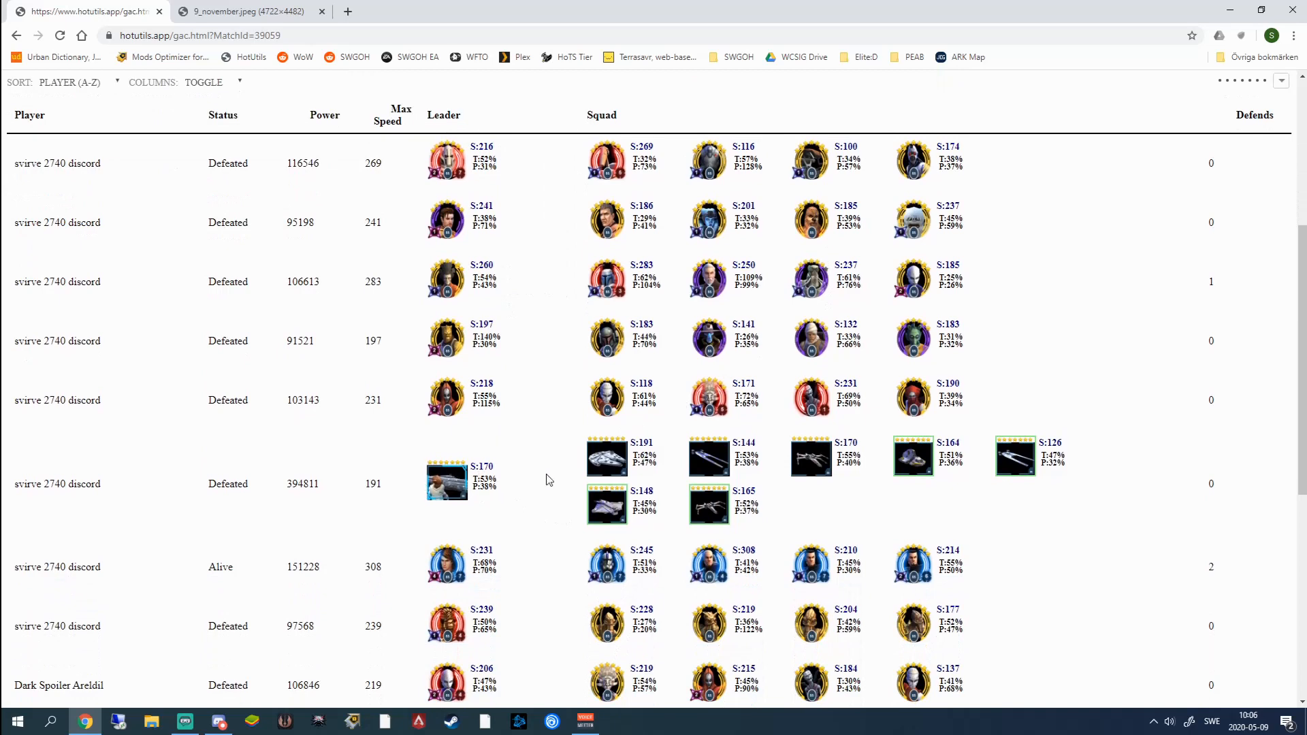
scroll(up, 3)
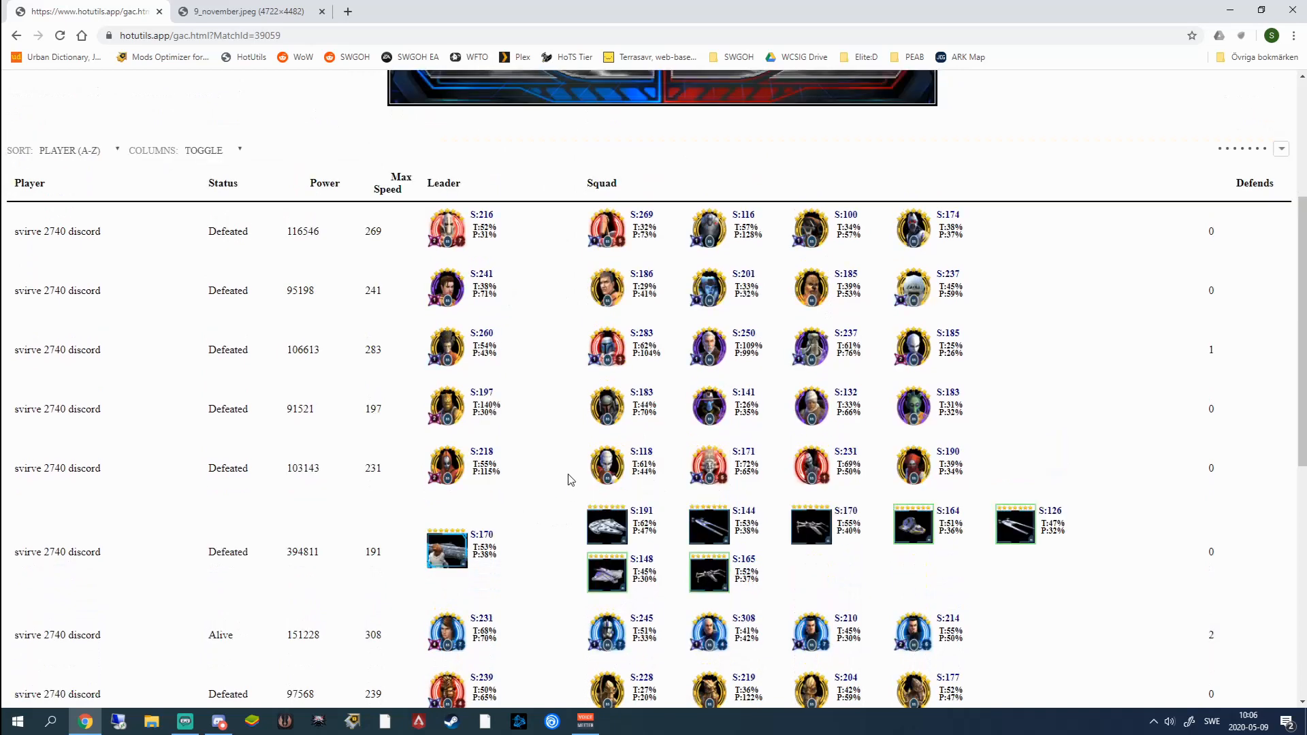
scroll(down, 3)
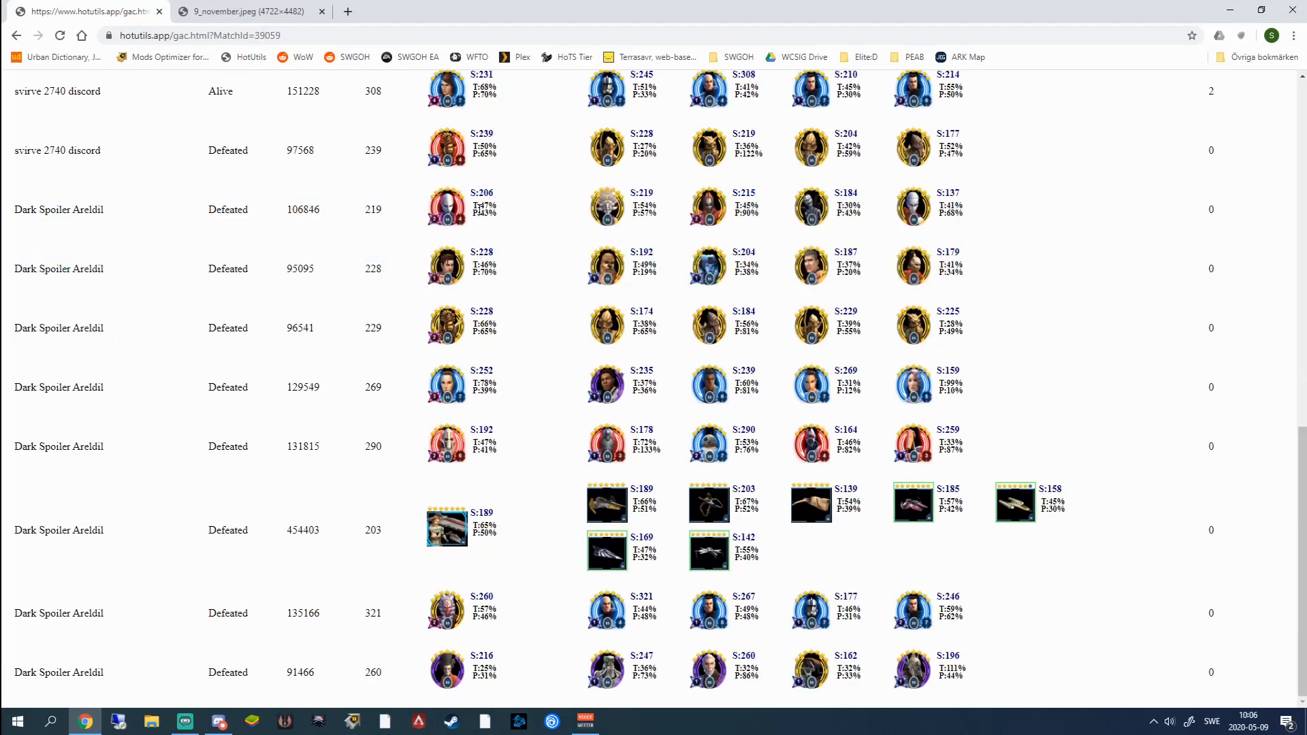
mouse_move(511, 198)
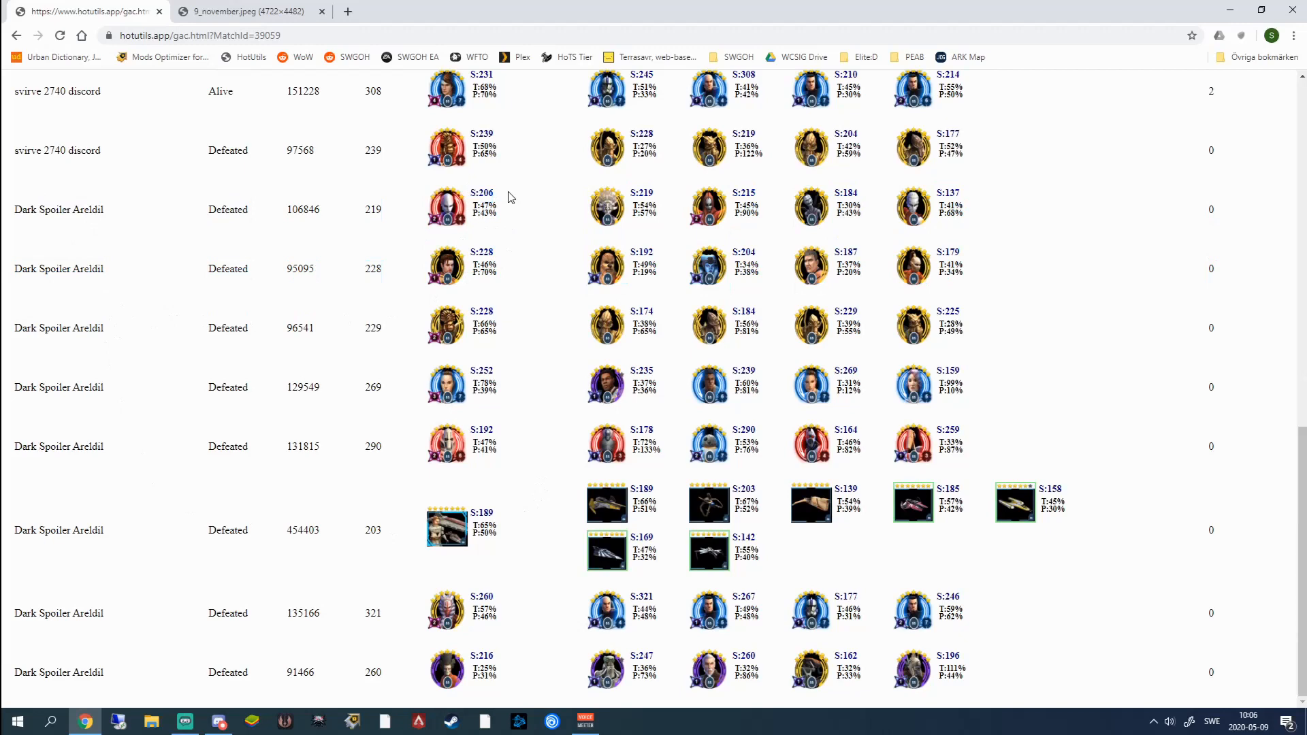
mouse_move(315, 234)
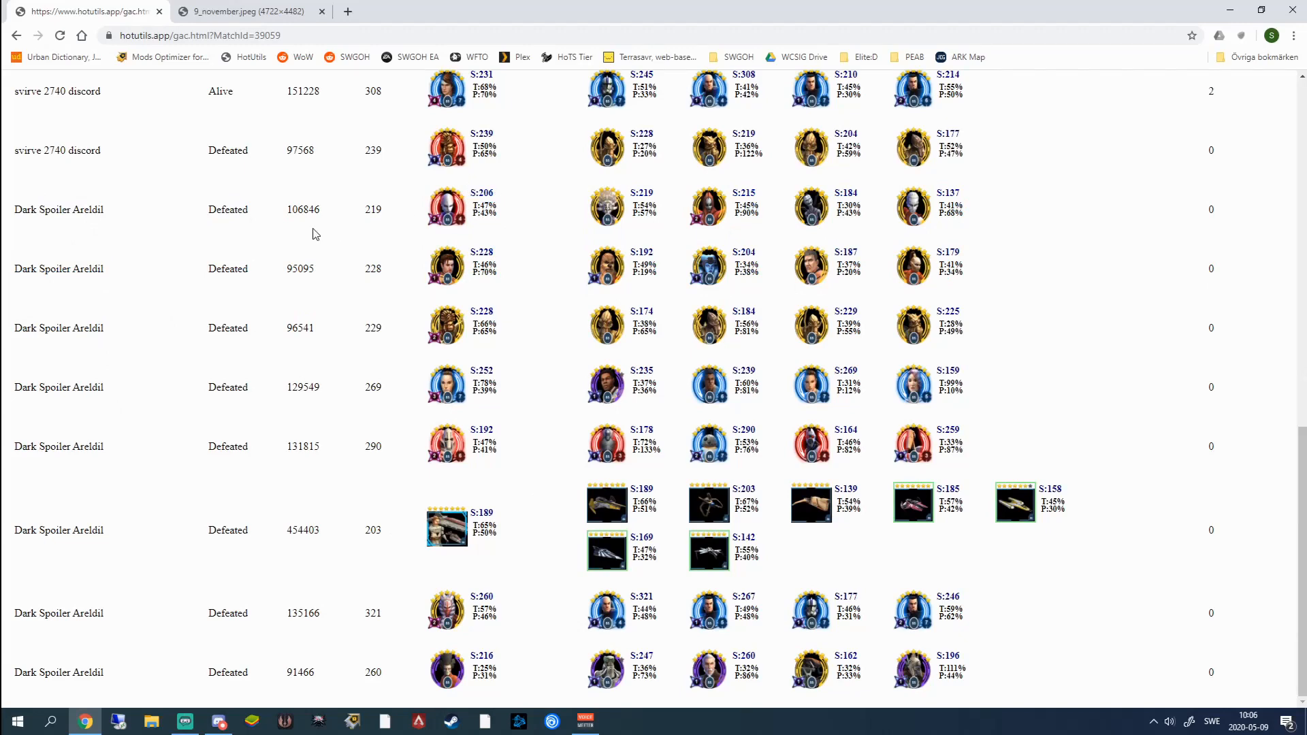
- Review the player and squad stats table for each team in the match
scroll(up, 3)
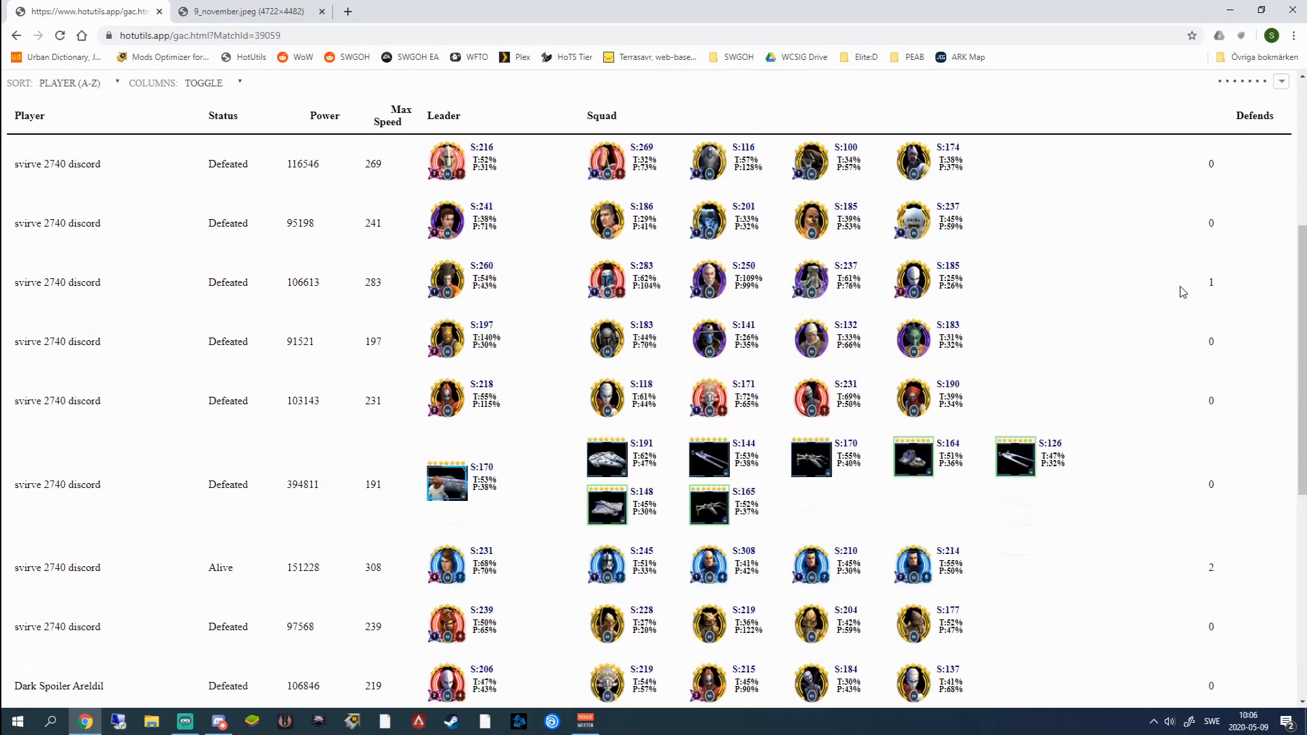
scroll(down, 3)
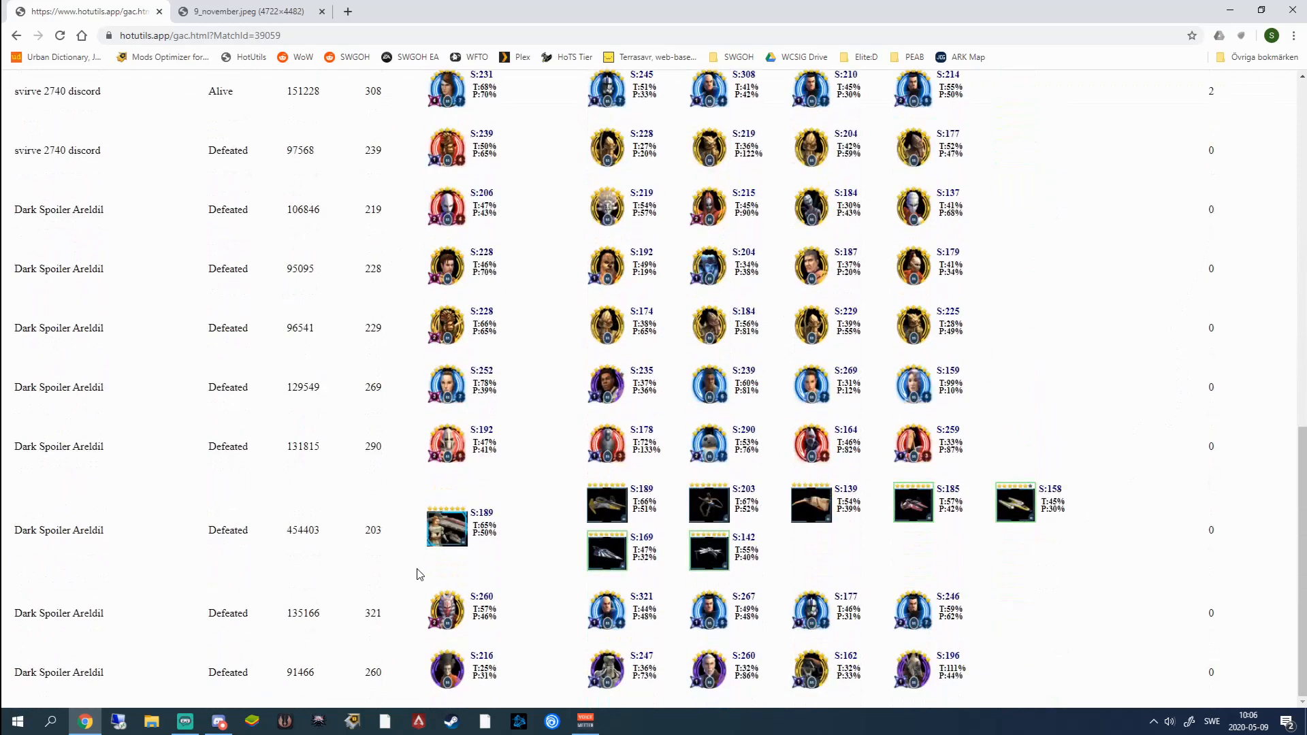
mouse_move(771, 532)
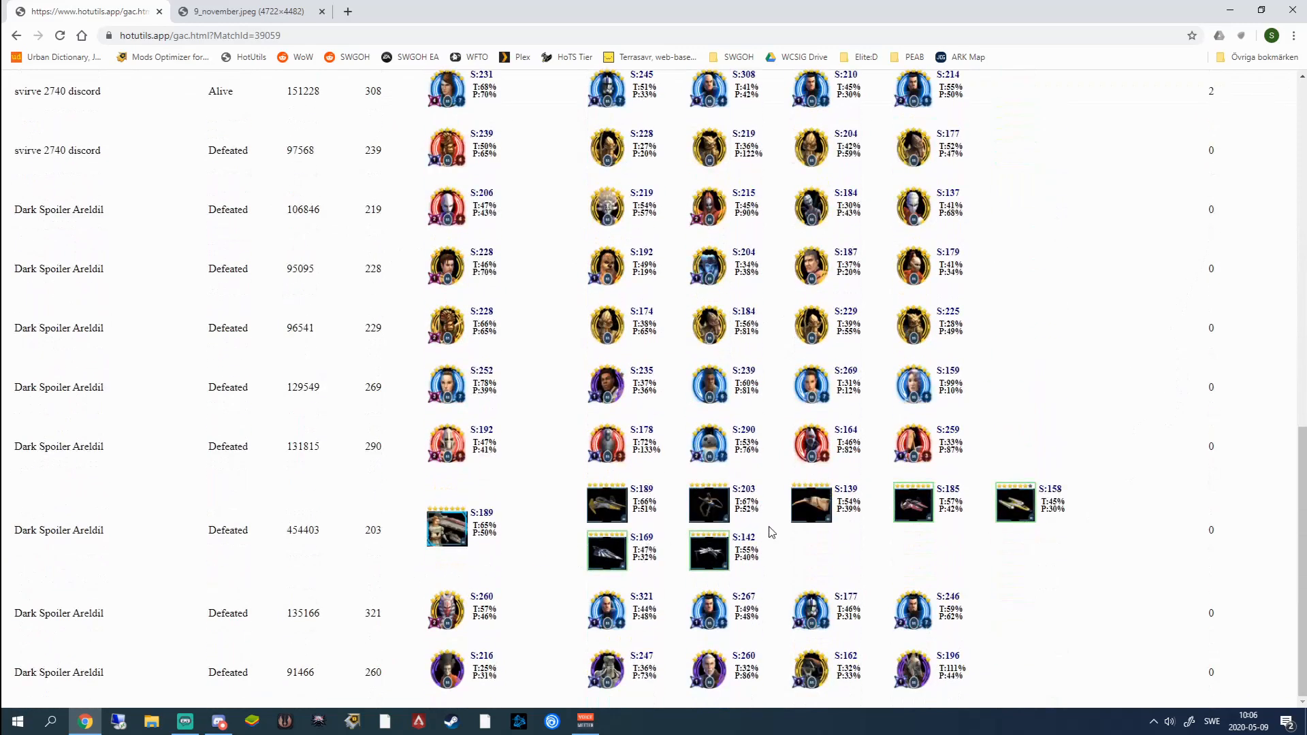
scroll(up, 3)
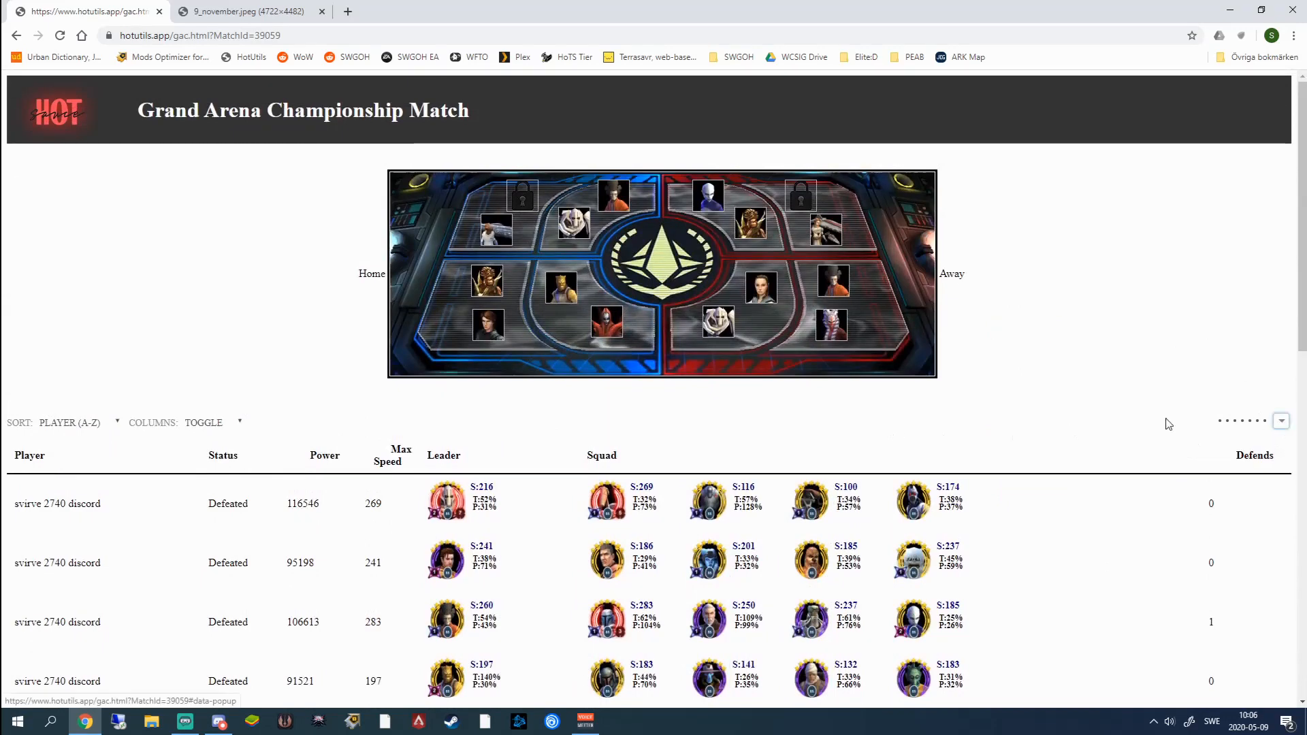
mouse_move(286, 333)
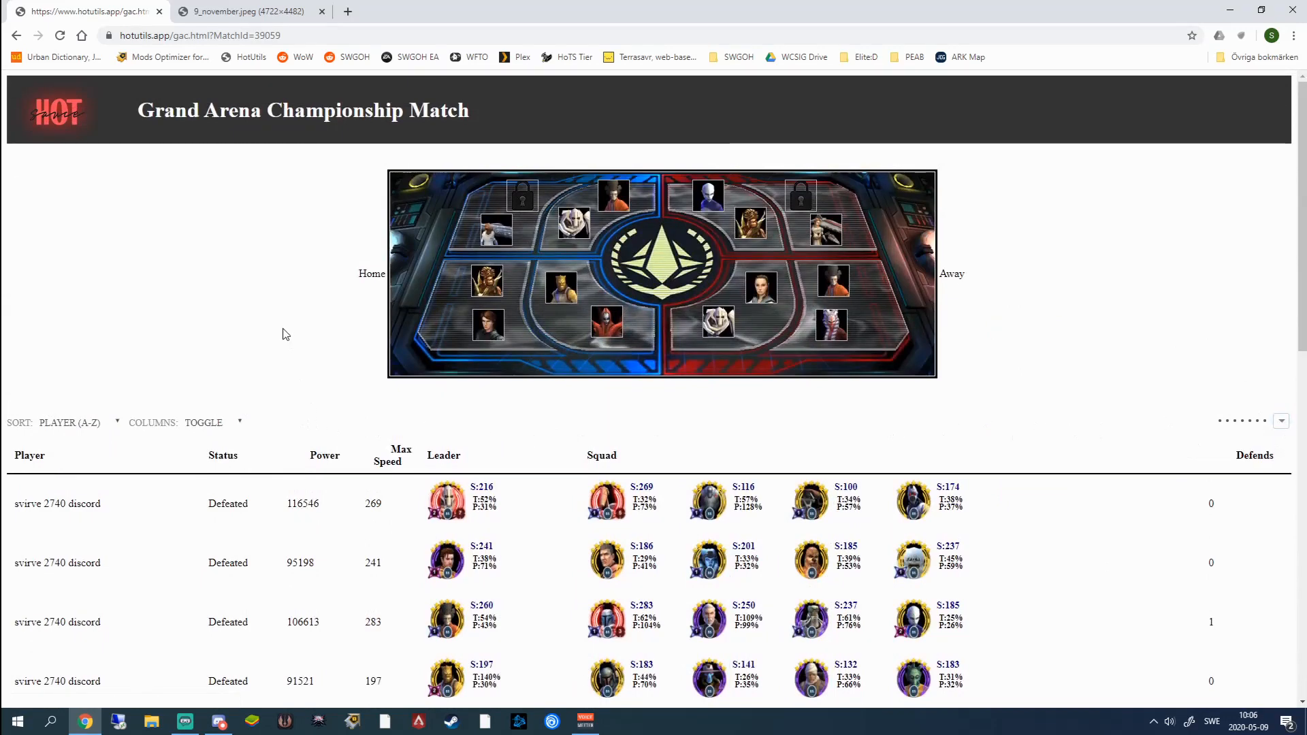
mouse_move(652, 410)
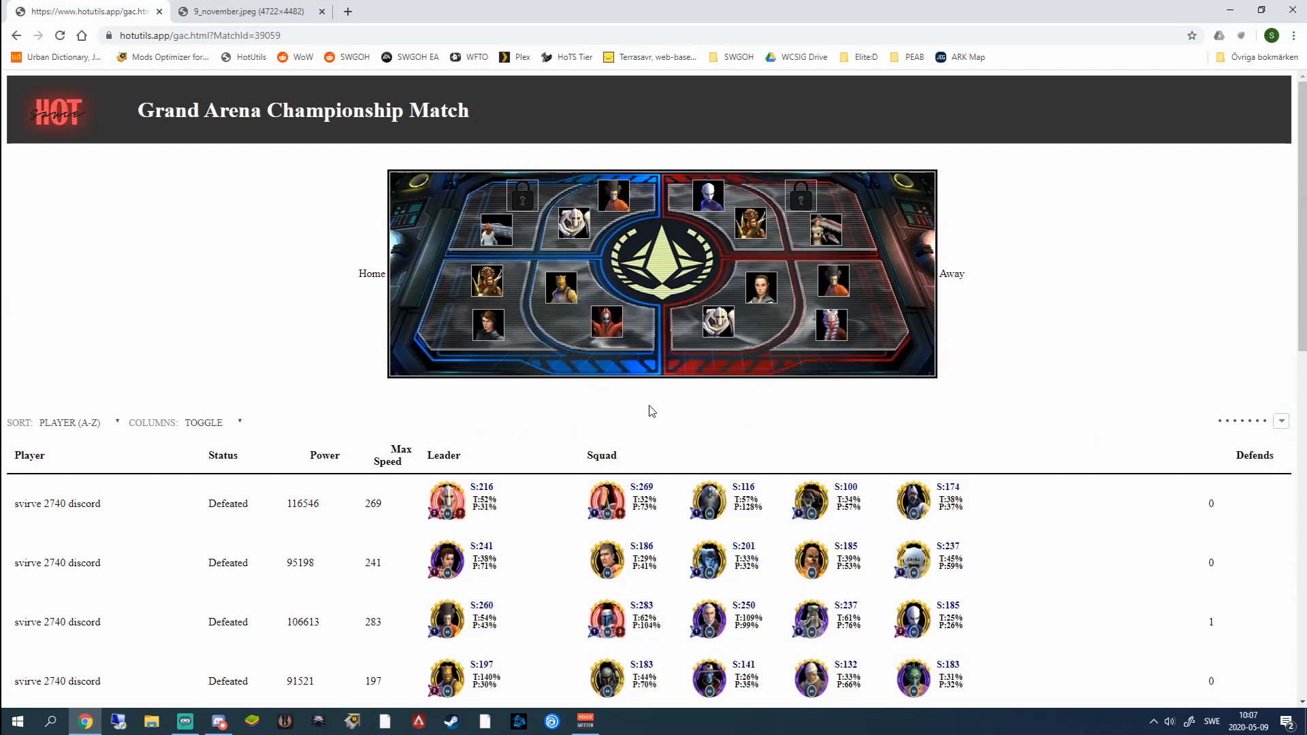
mouse_move(302, 270)
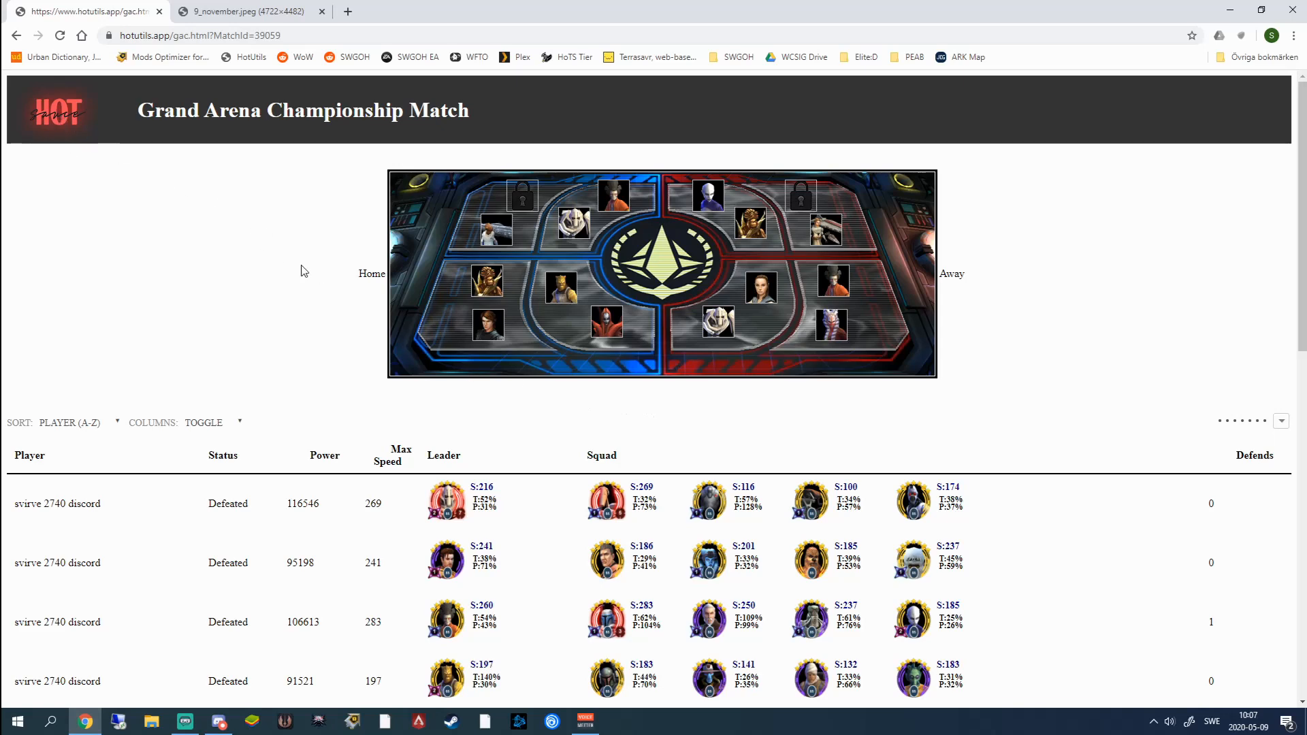
scroll(down, 3)
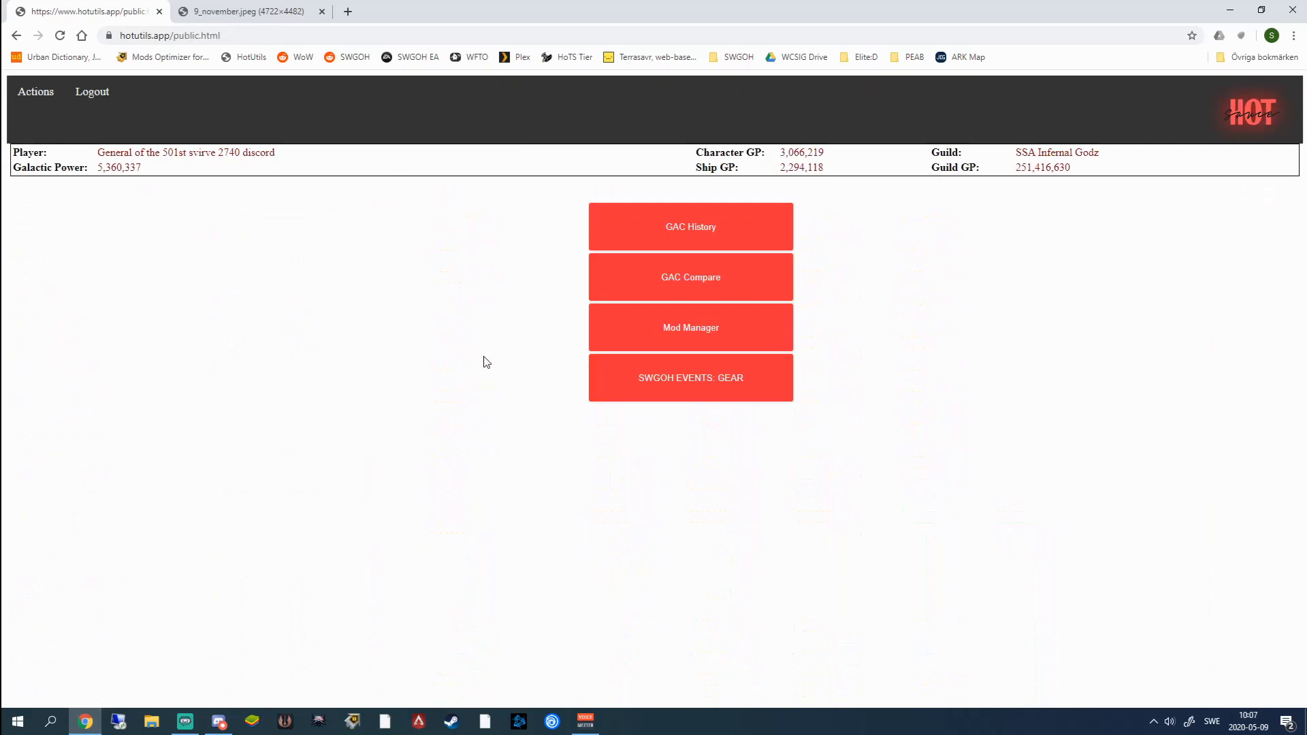
mouse_move(666, 284)
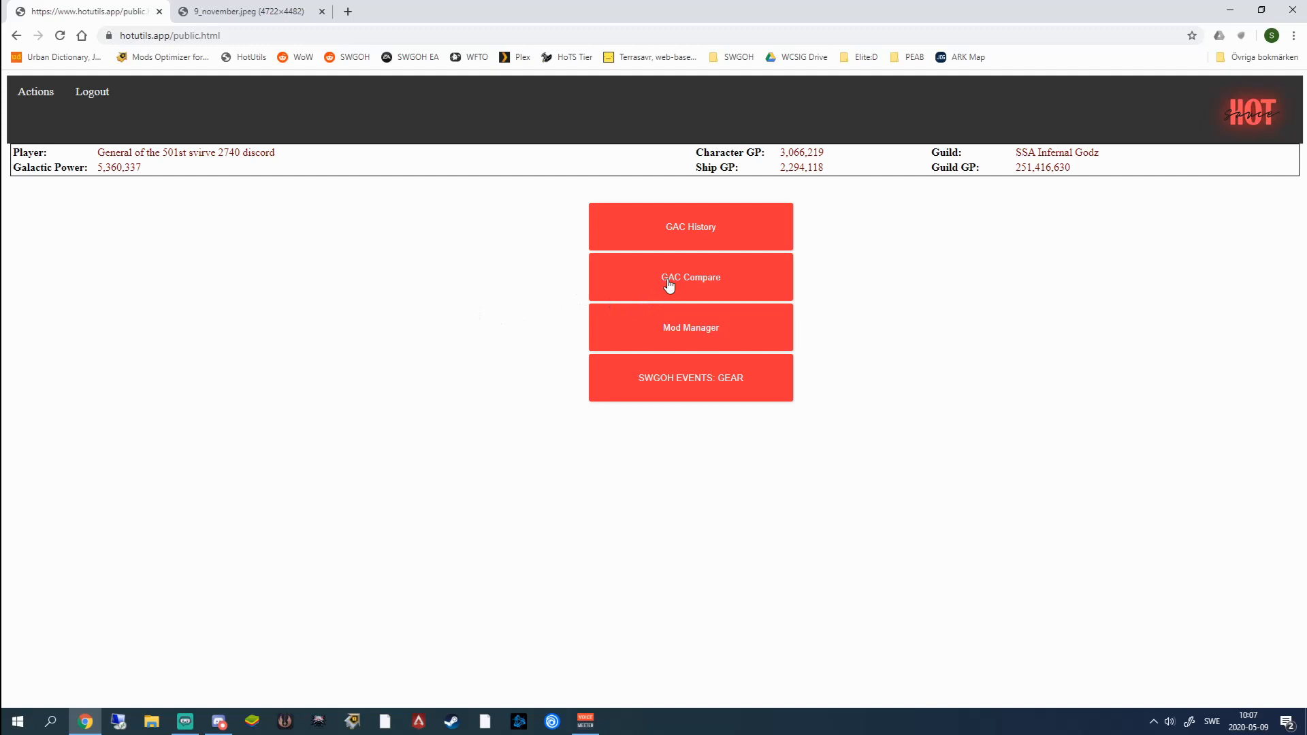
mouse_move(341, 288)
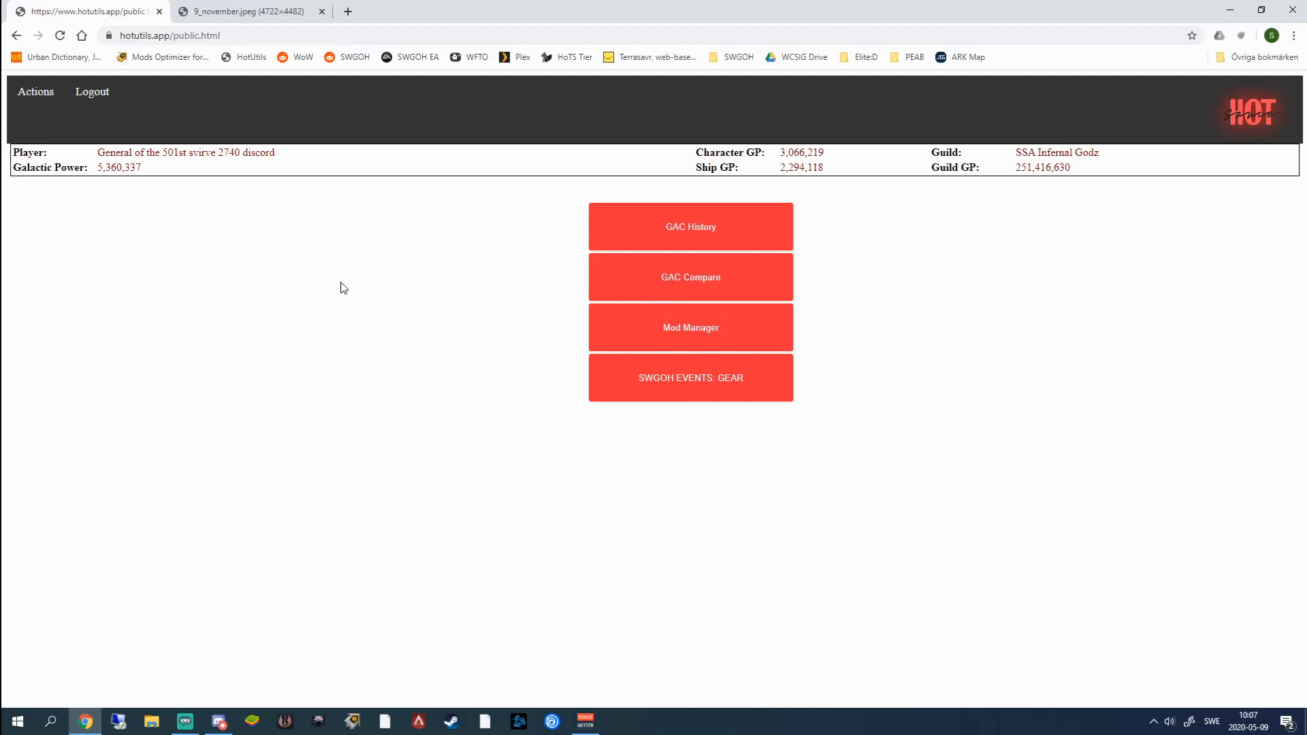
mouse_move(354, 117)
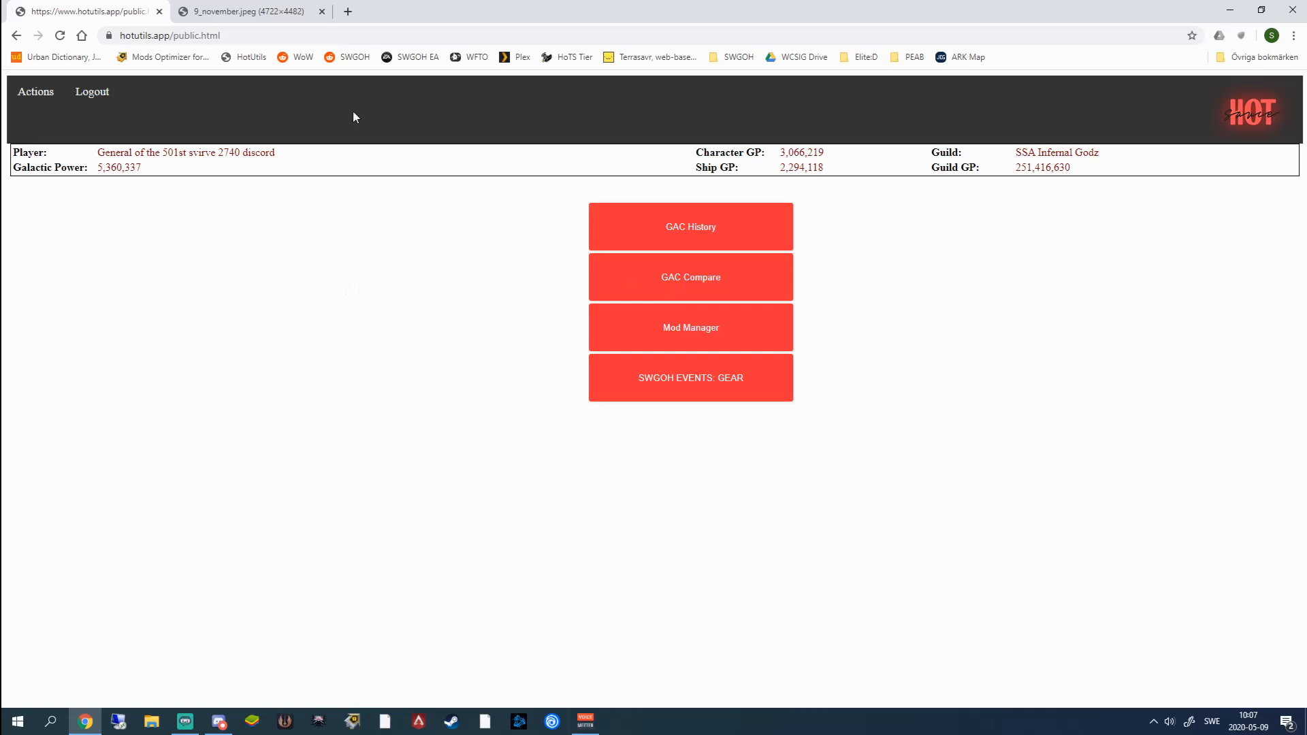
- Switch to the '9_november.jpeg' browser tab showing the player comparison image
click(242, 11)
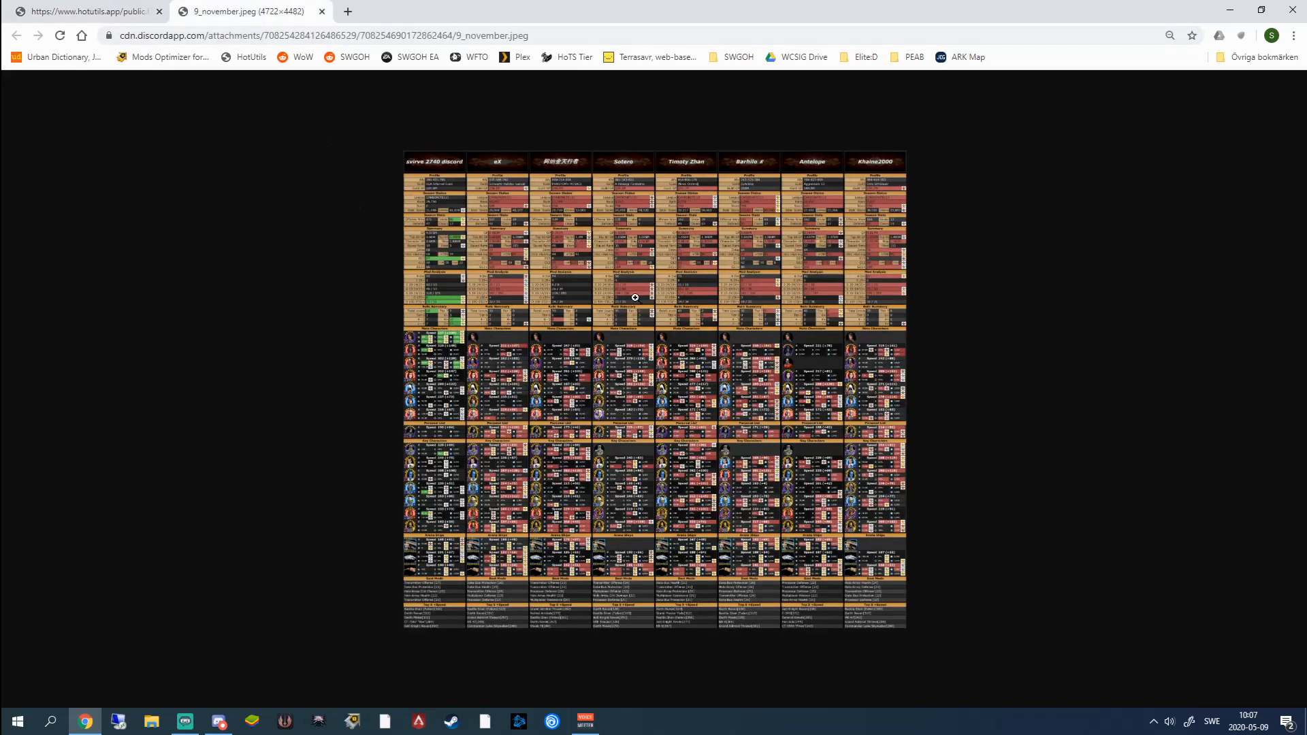
mouse_move(664, 443)
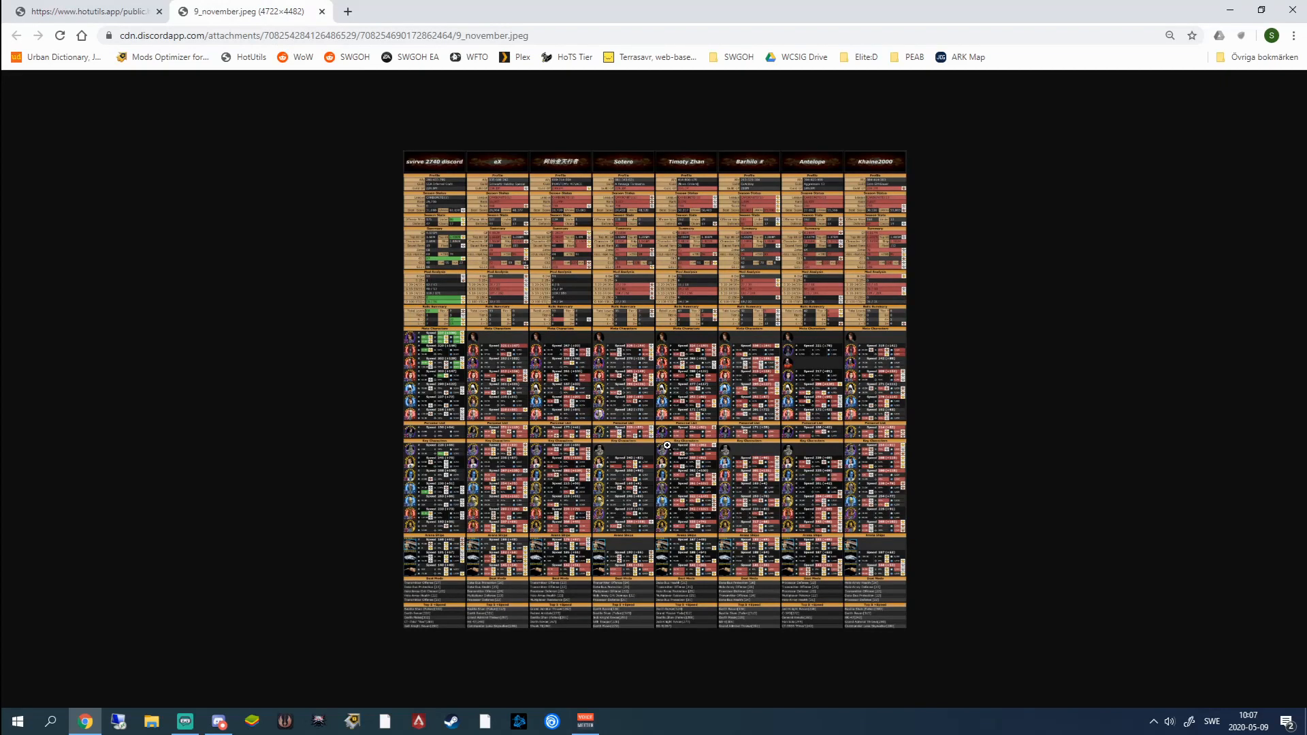
mouse_move(499, 448)
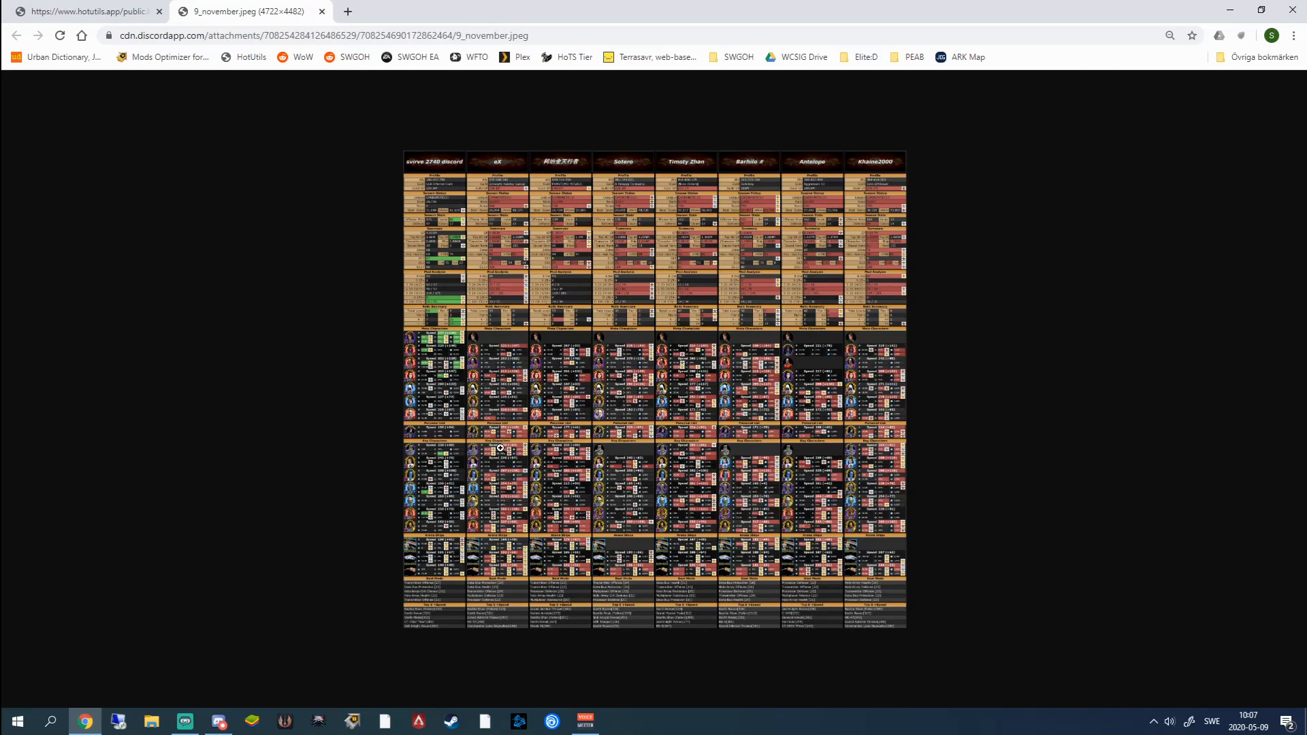
mouse_move(563, 380)
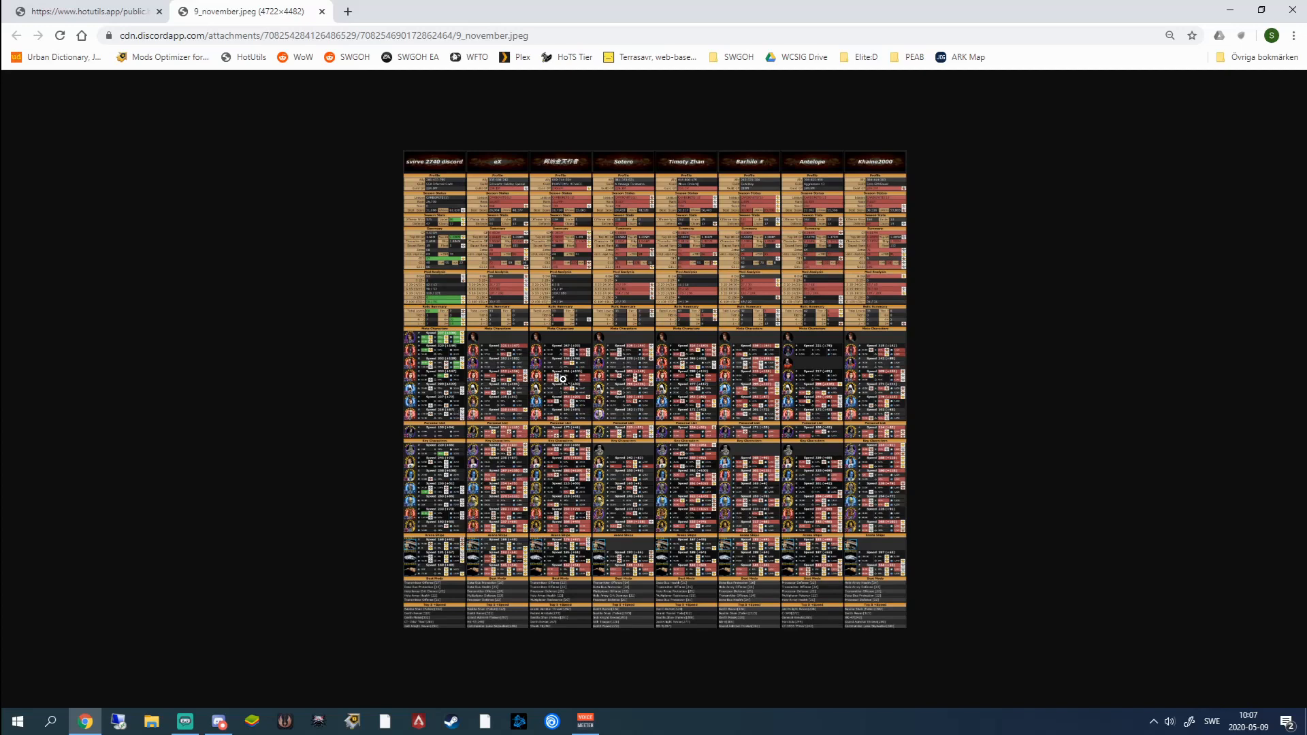
mouse_move(427, 228)
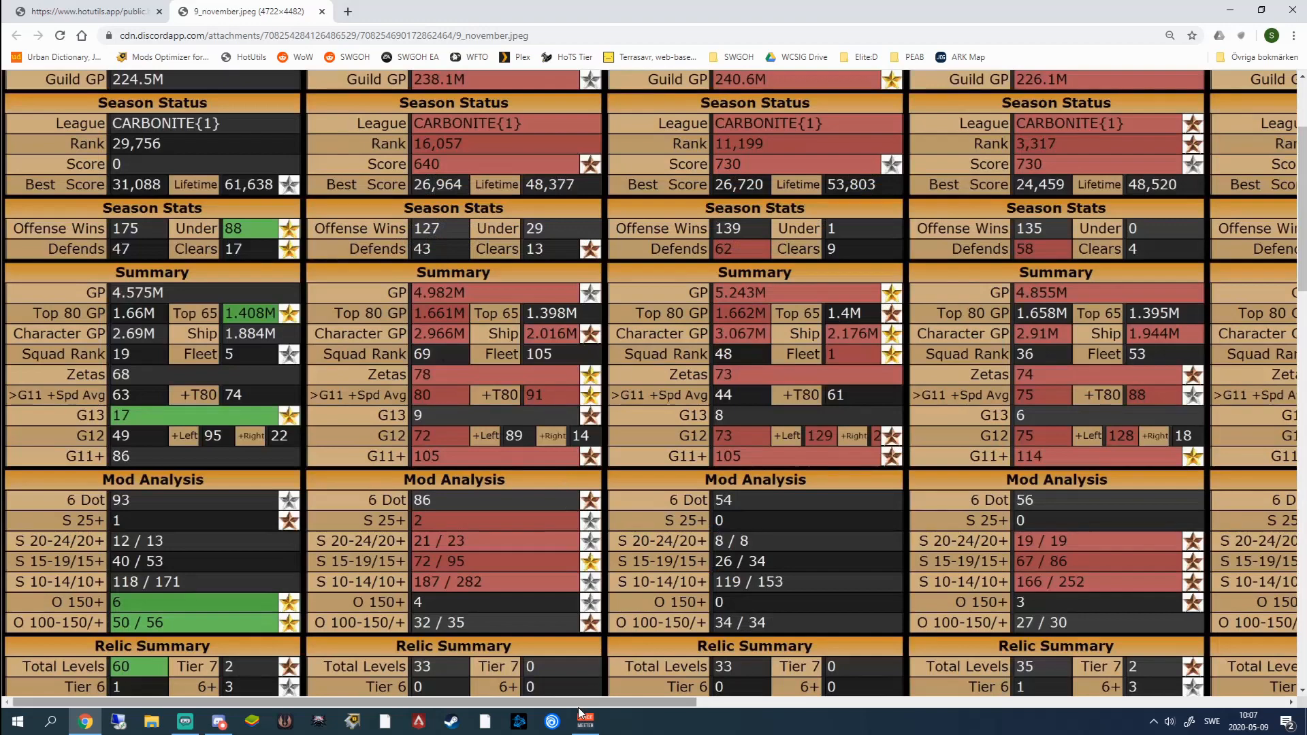
mouse_move(243, 502)
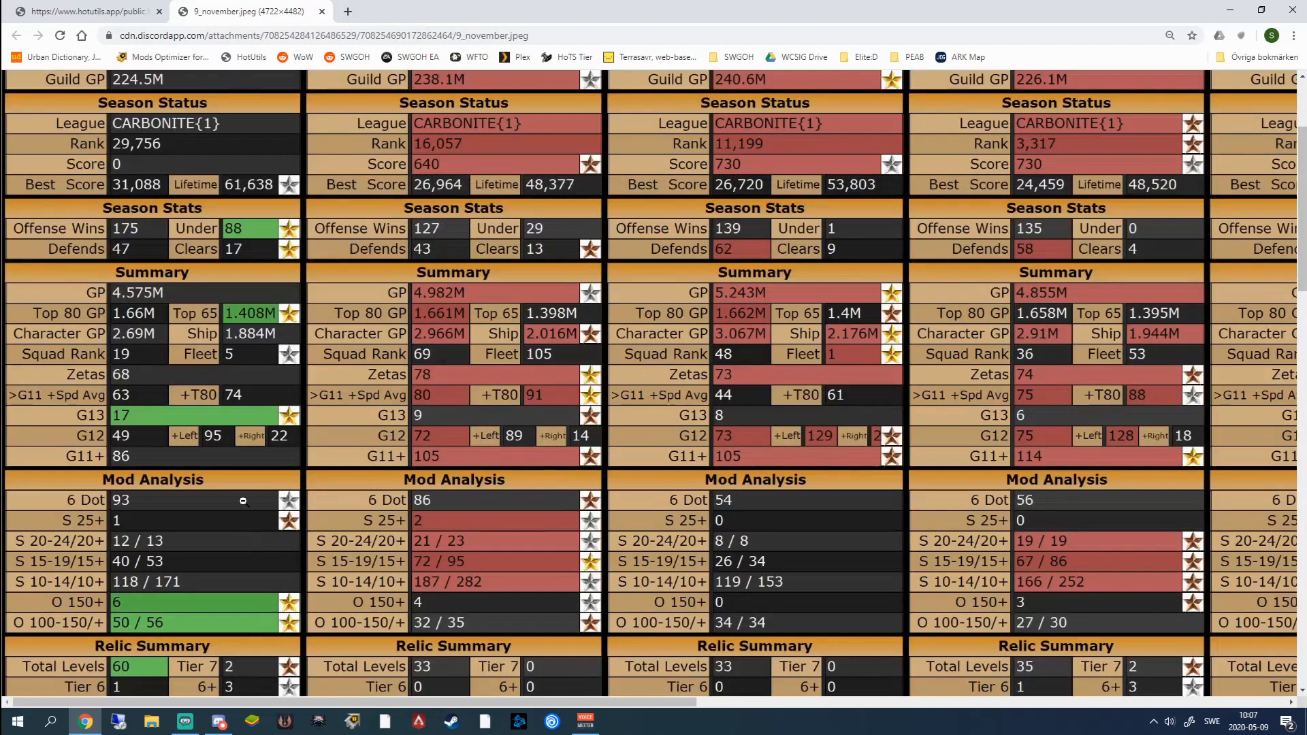
- Scroll the comparison image past Profile, Season Status and Mod Analysis to Relic Summary and Meta Characters
scroll(up, 3)
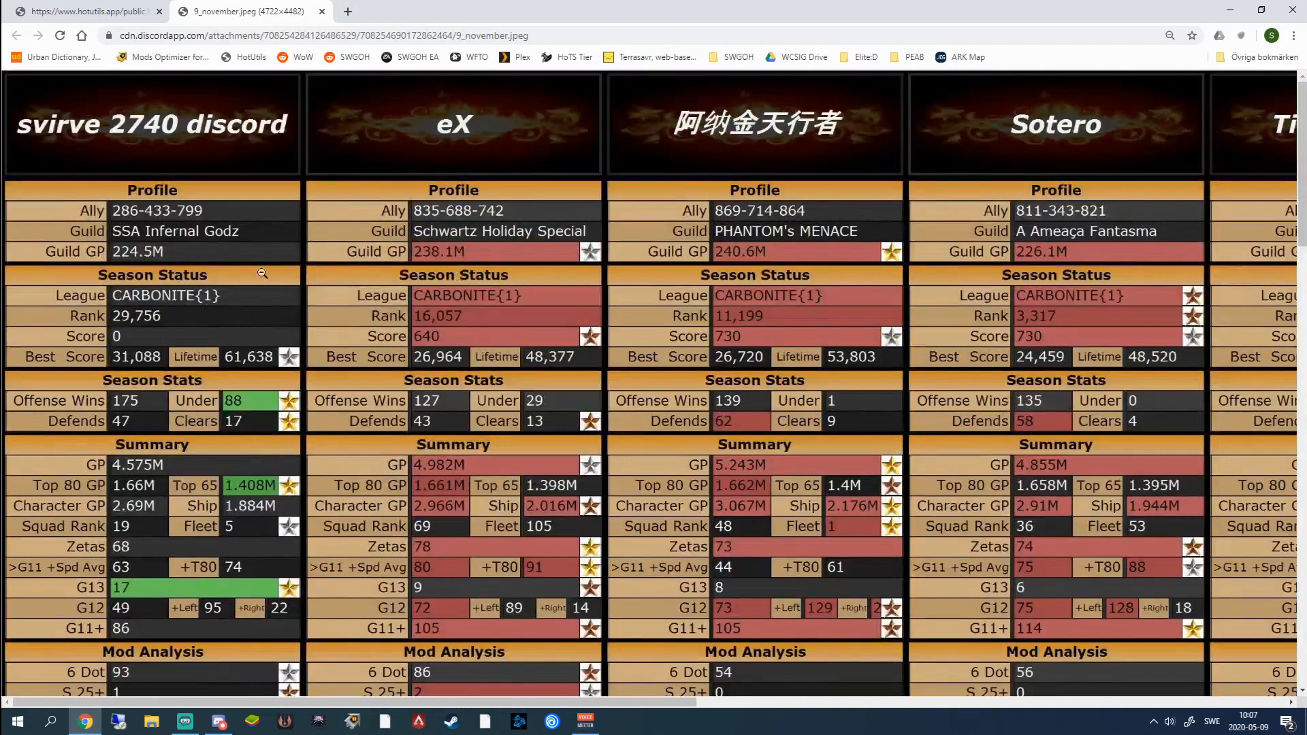
mouse_move(181, 265)
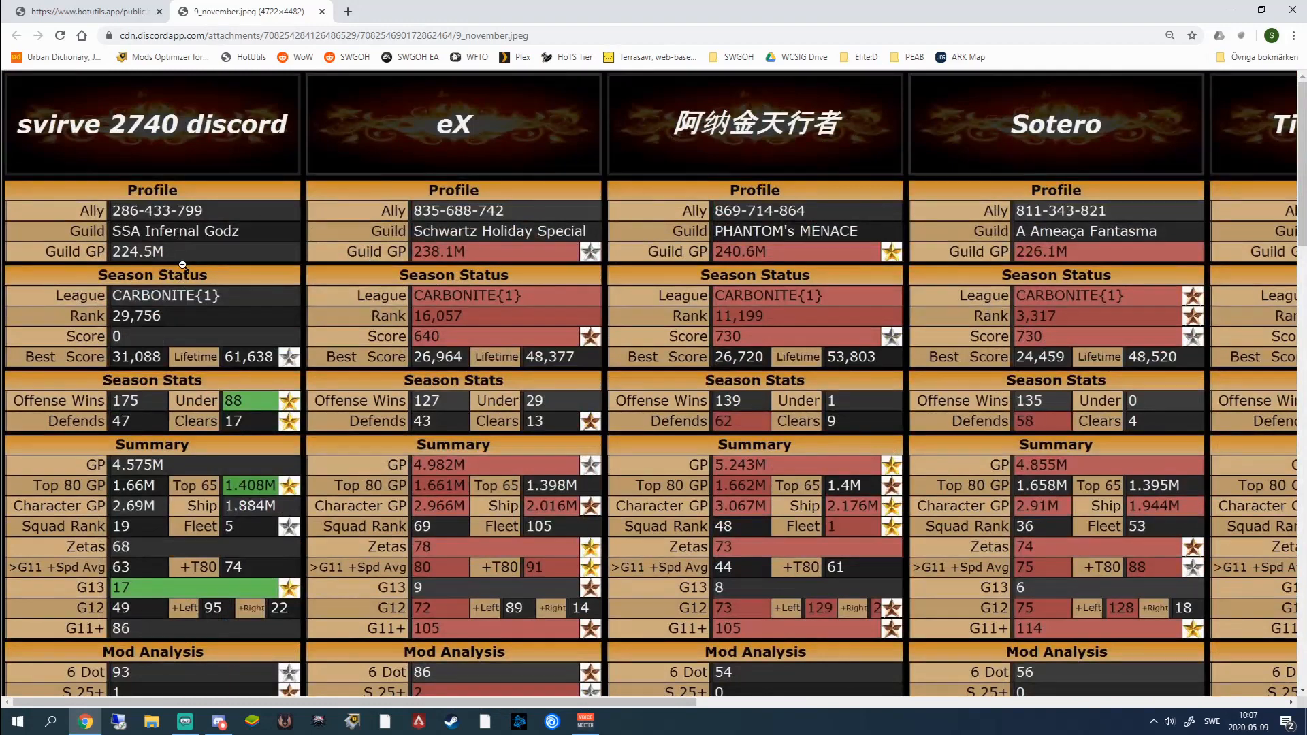
mouse_move(225, 351)
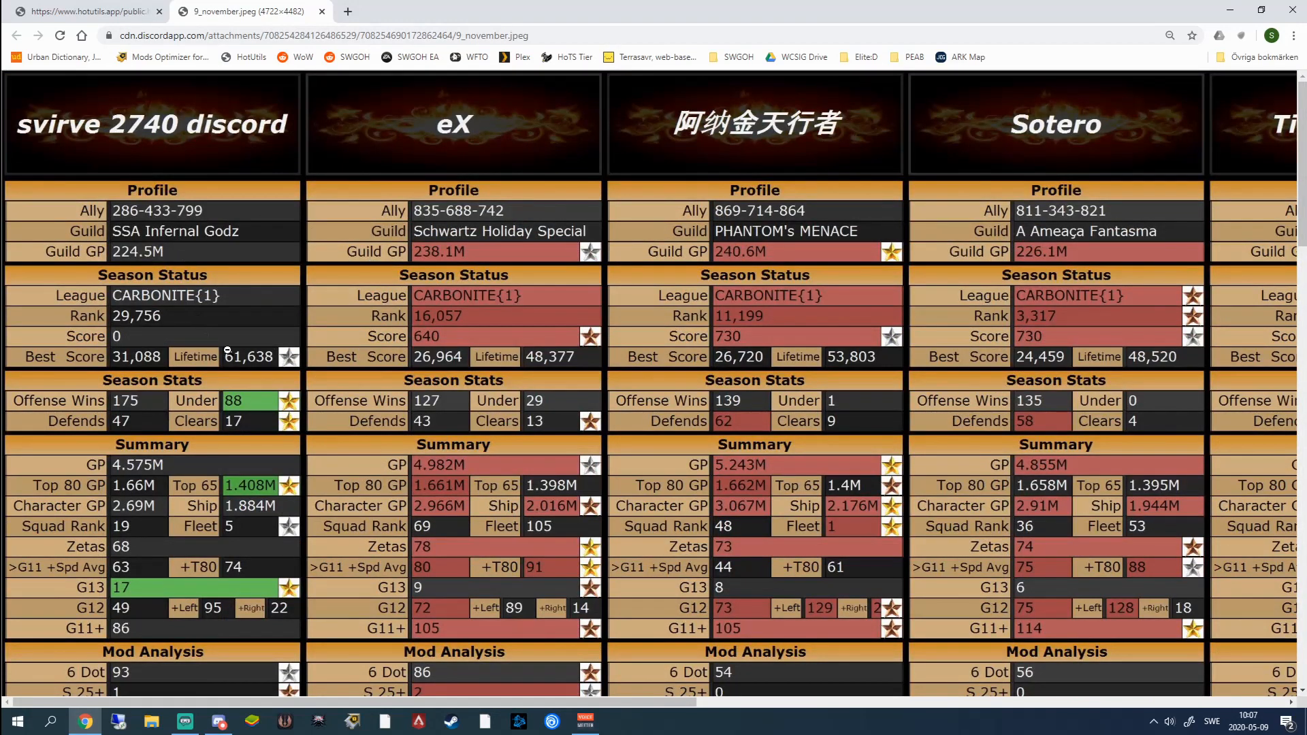
scroll(down, 3)
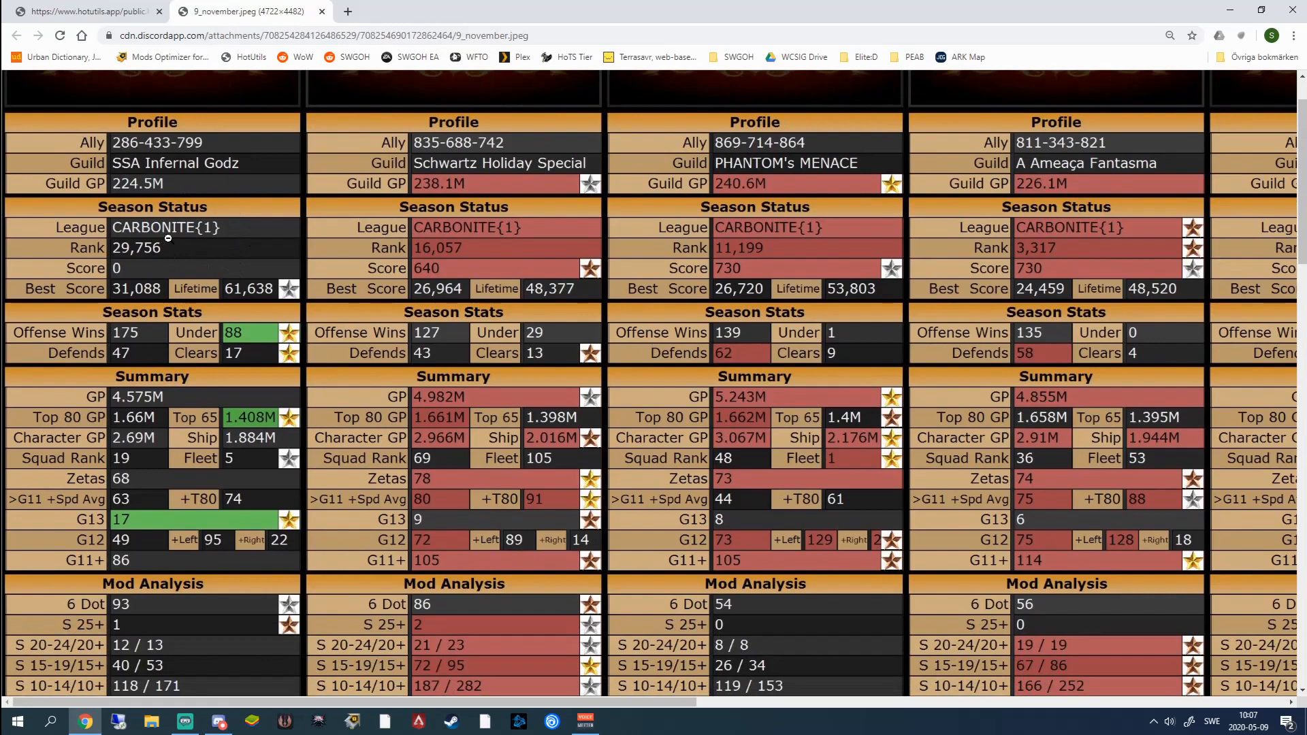
mouse_move(766, 240)
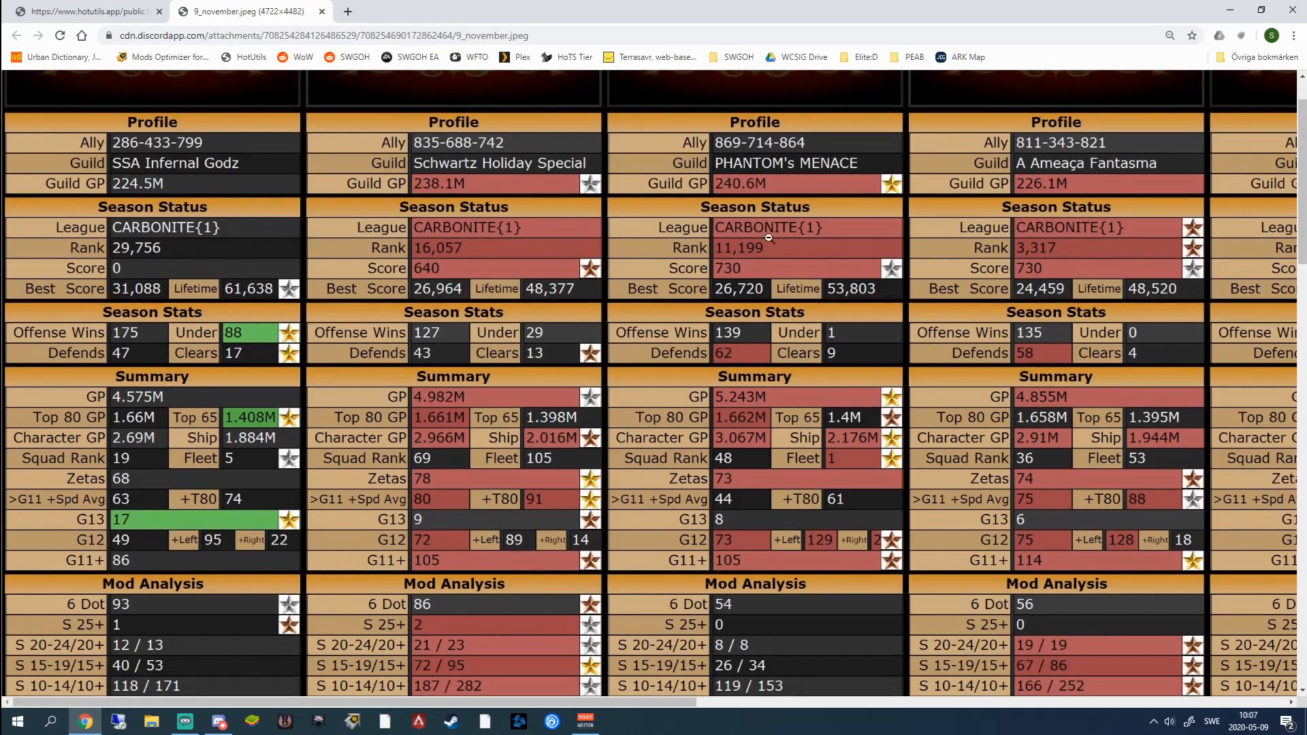
mouse_move(157, 259)
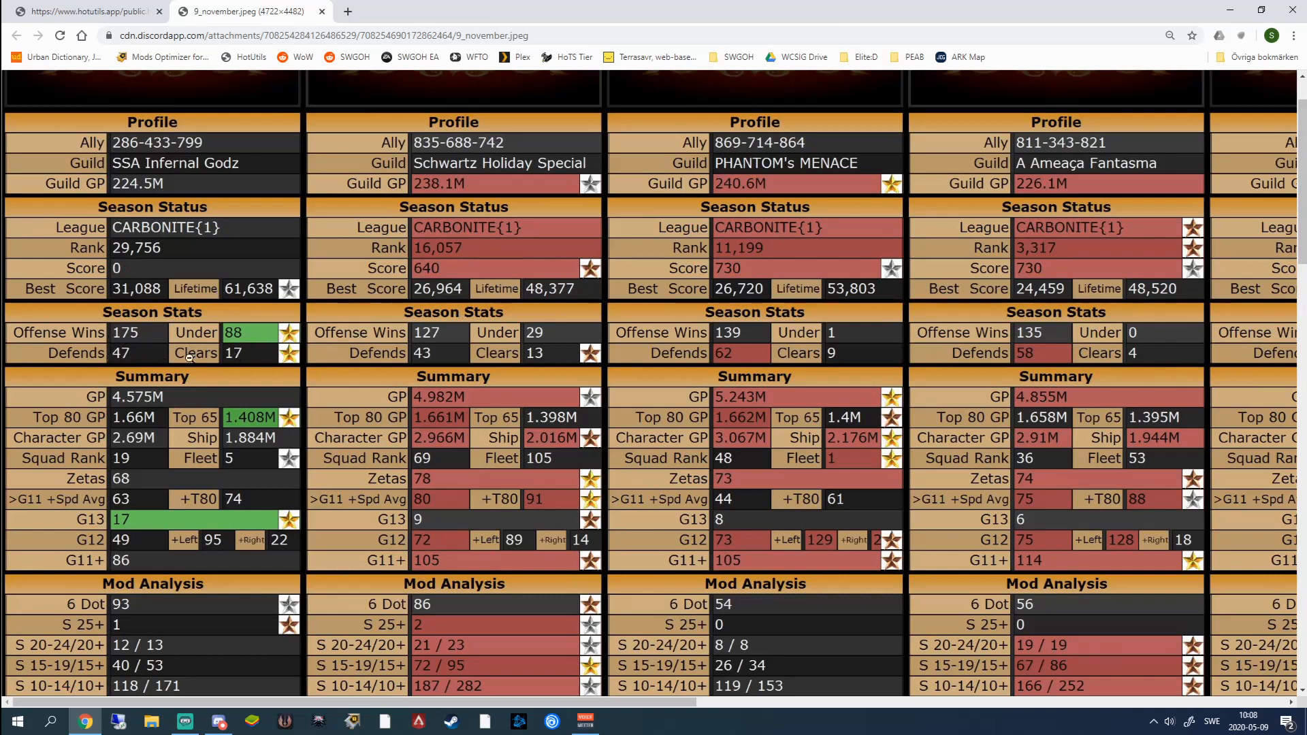
scroll(down, 3)
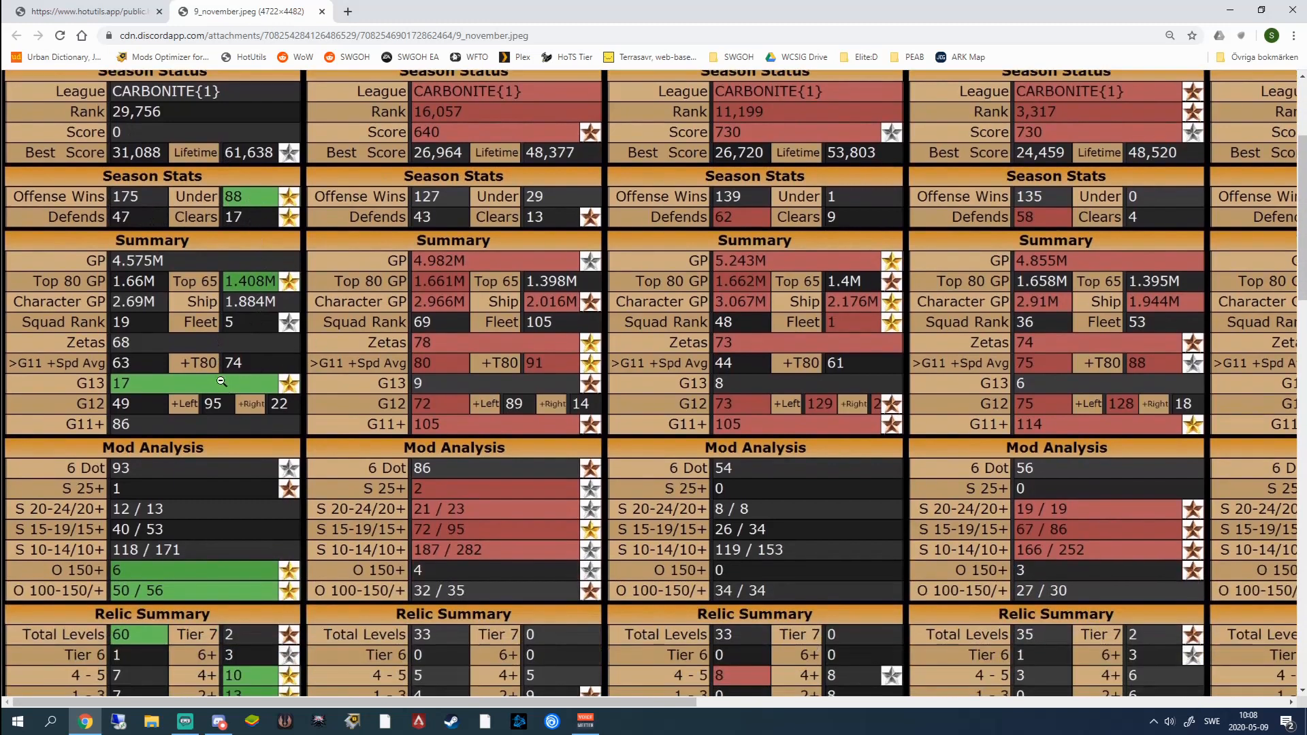
scroll(down, 3)
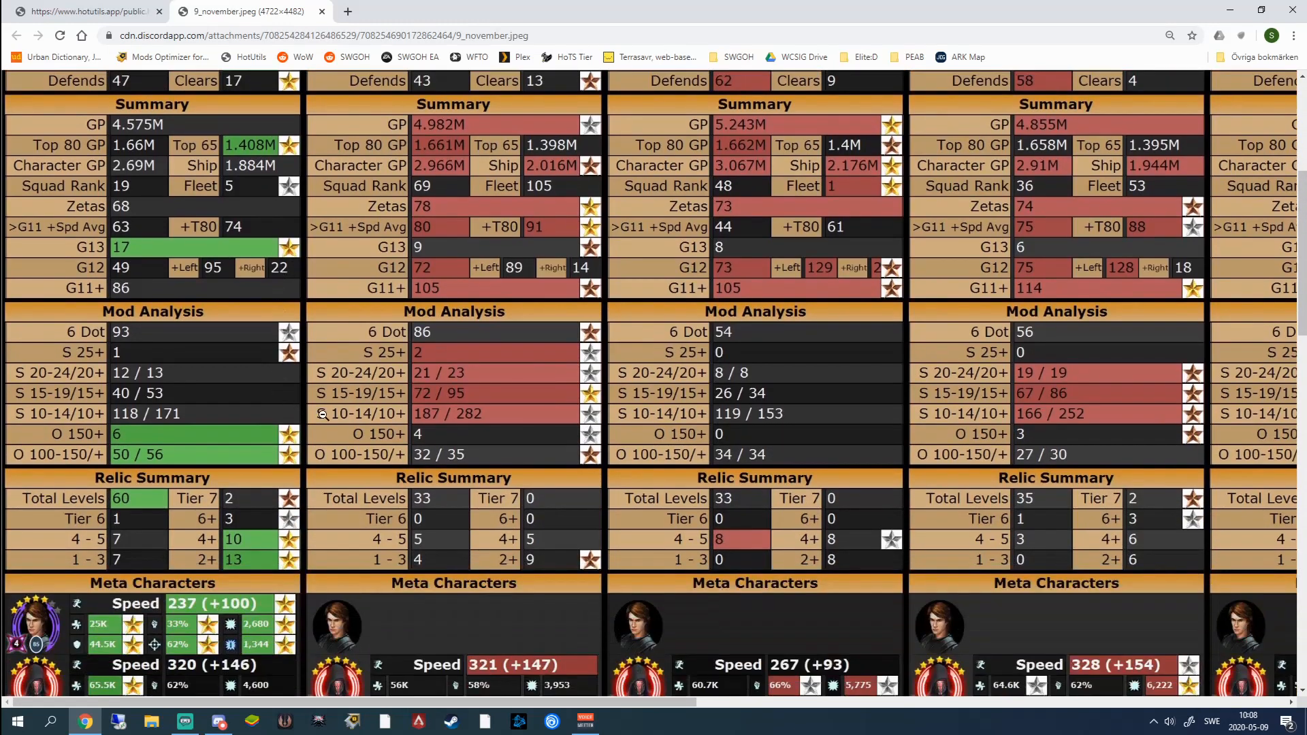
scroll(down, 3)
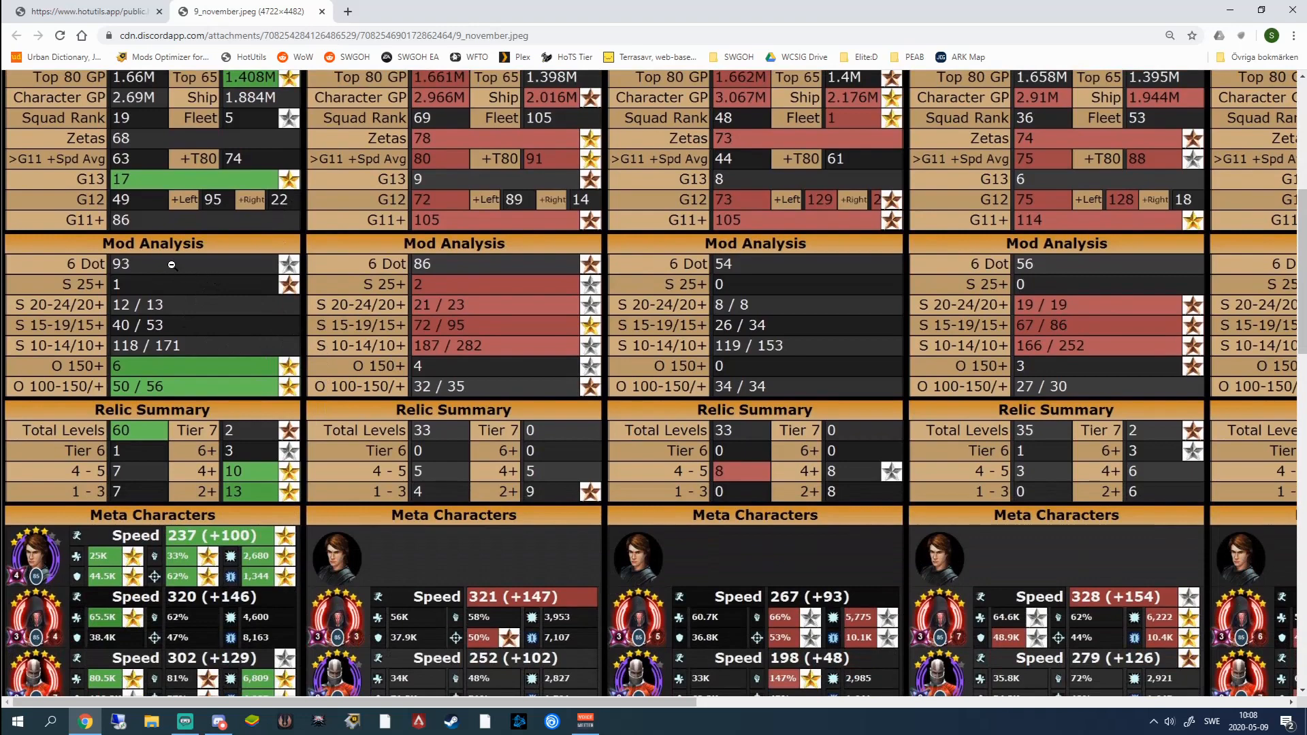
mouse_move(188, 347)
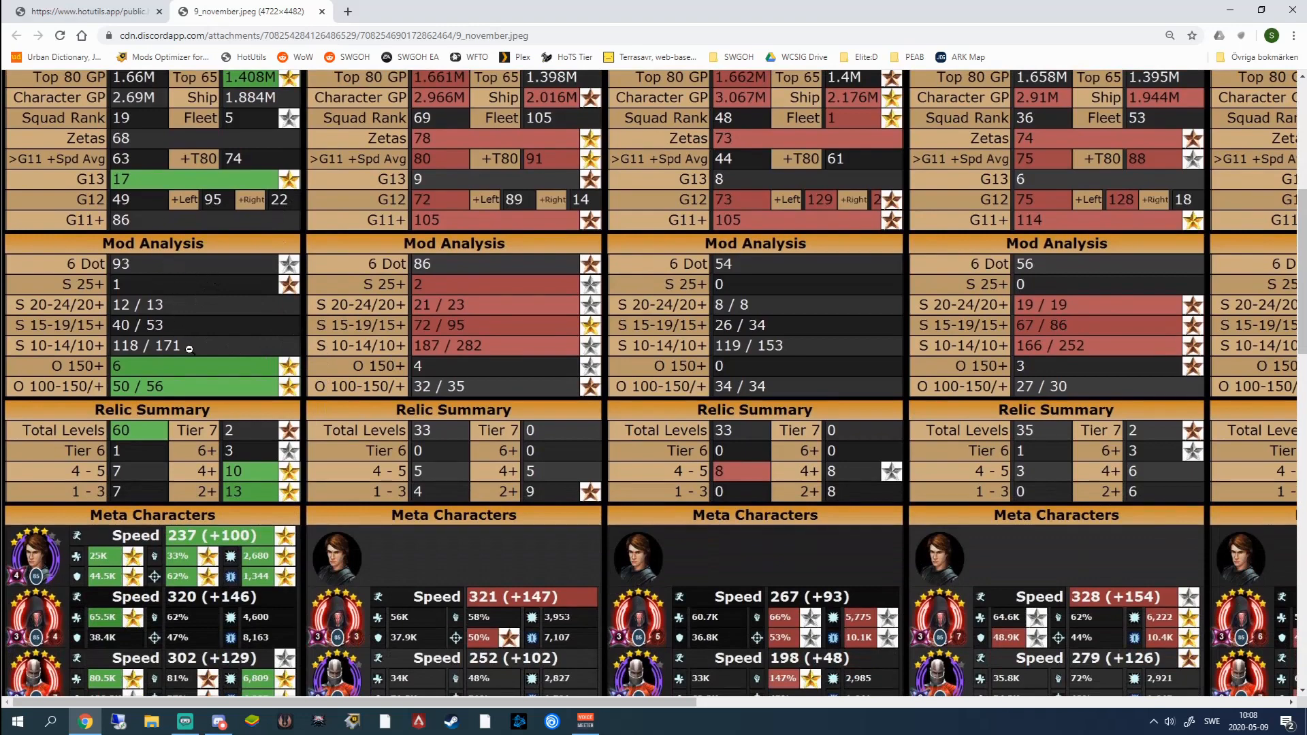
scroll(down, 3)
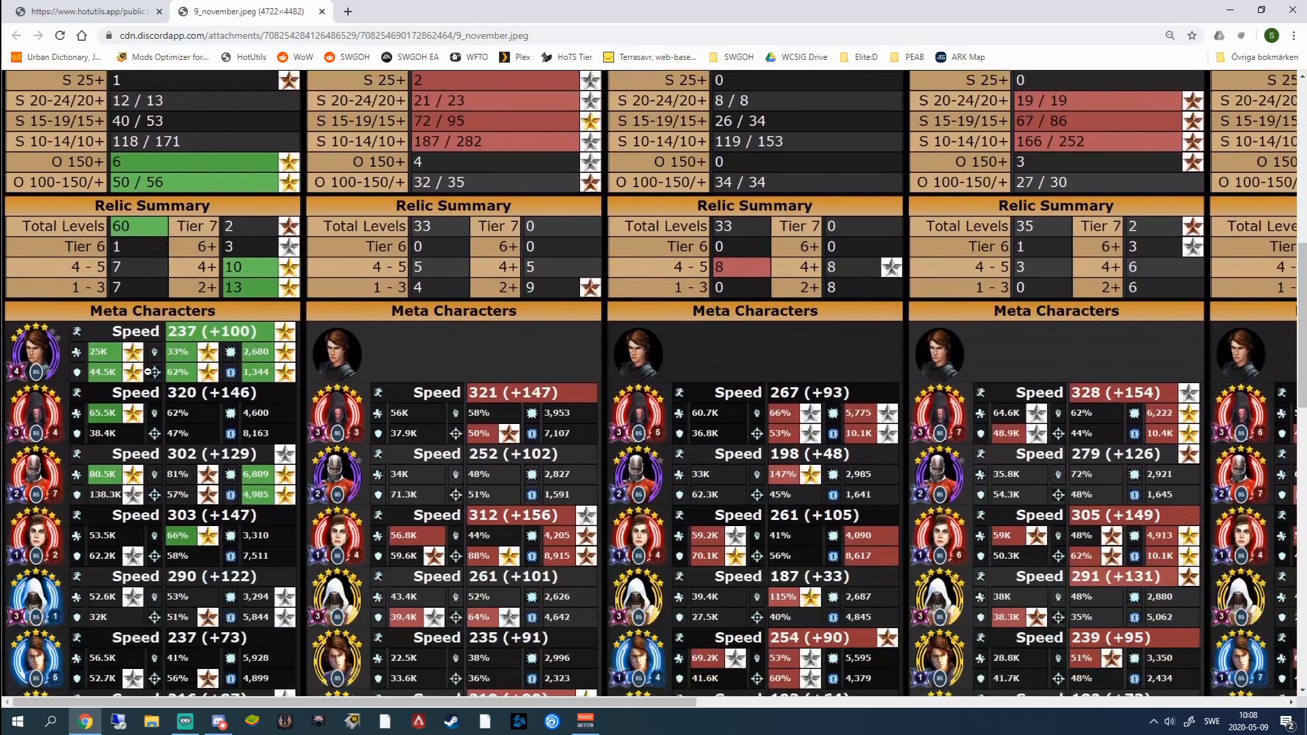
- Move right across the image to see the further player columns' Meta Characters and Key Characters speeds
scroll(down, 3)
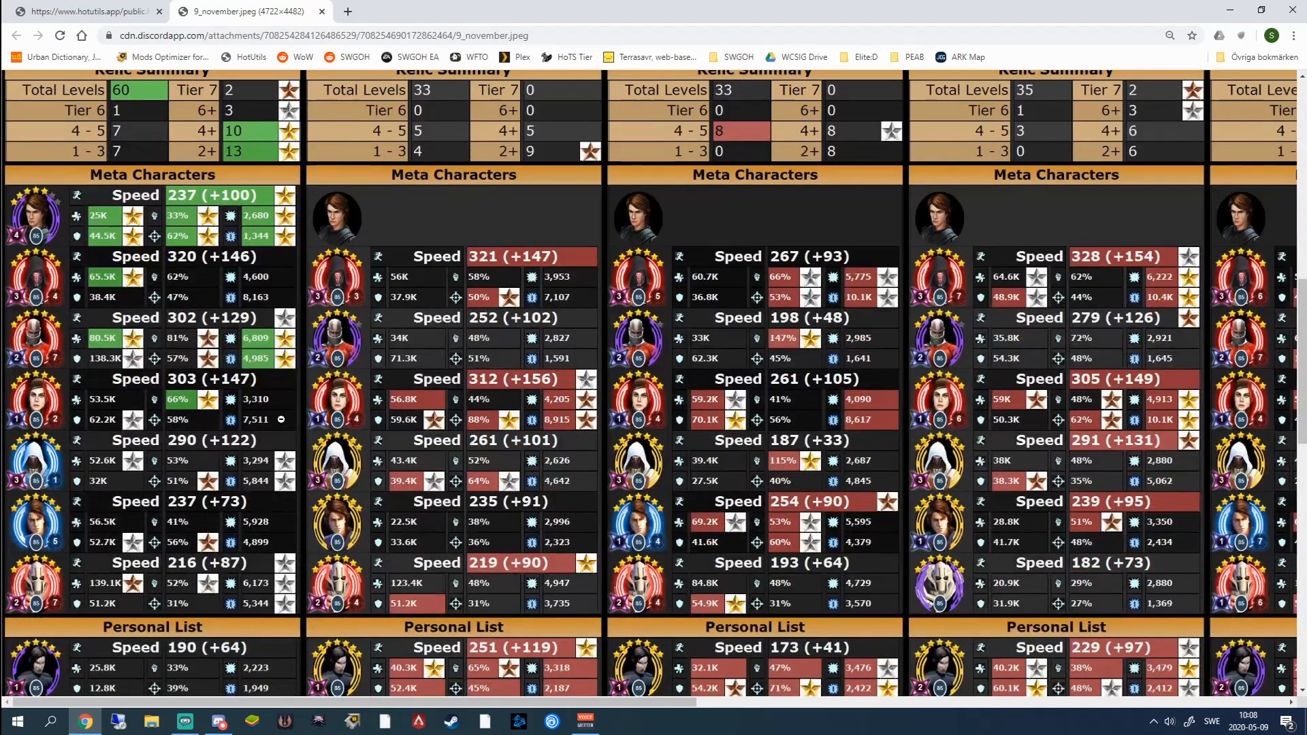
mouse_move(87, 440)
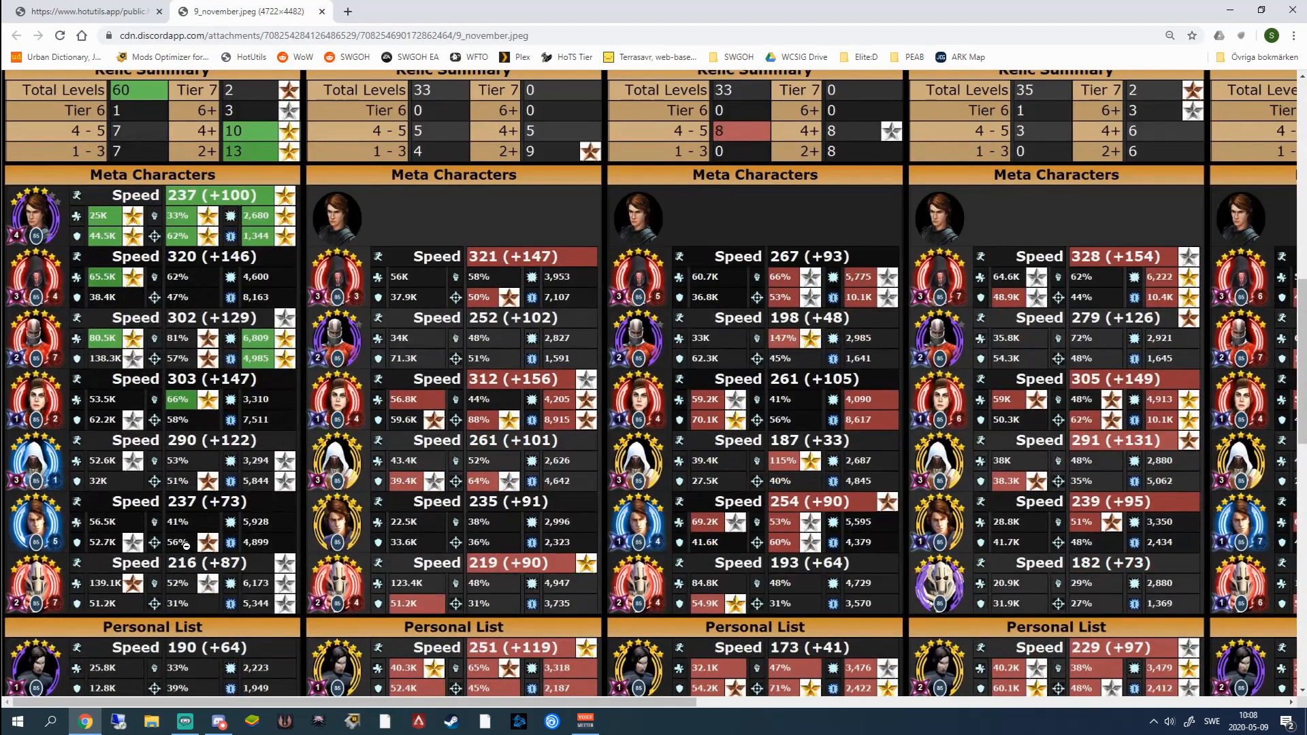
mouse_move(229, 373)
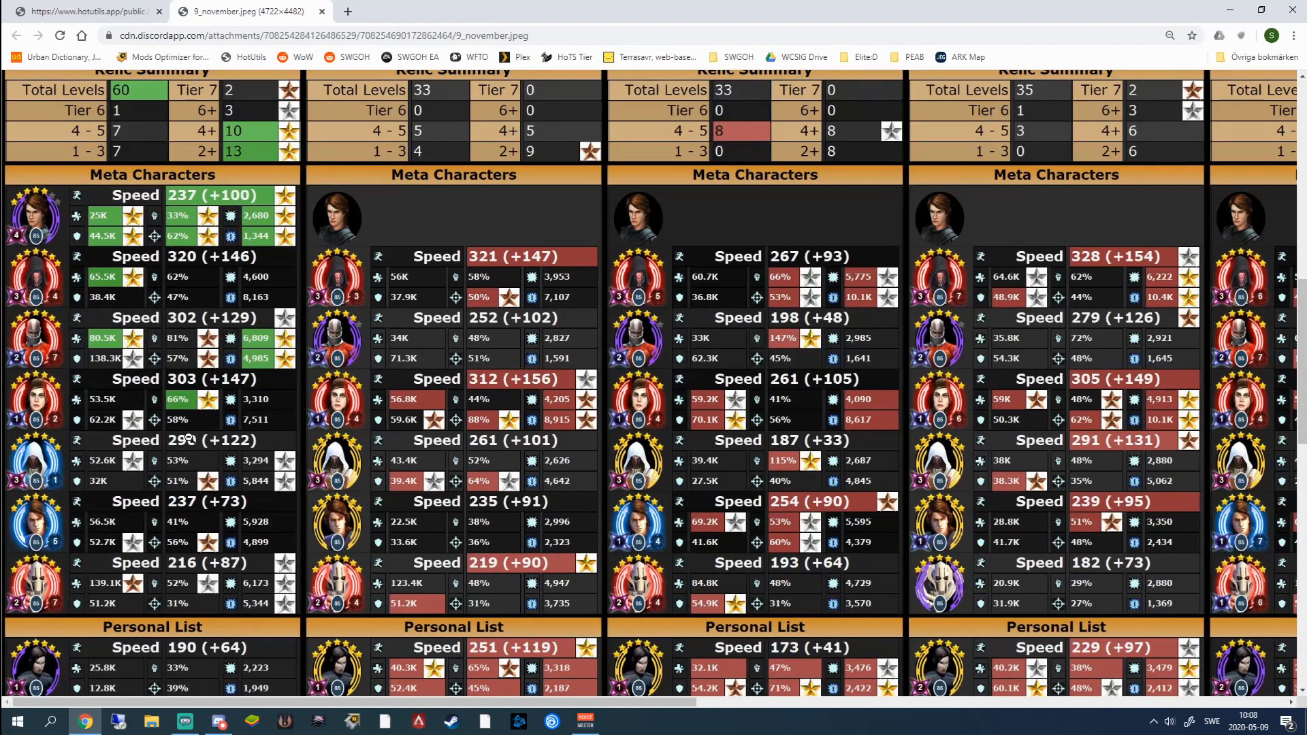
mouse_move(204, 570)
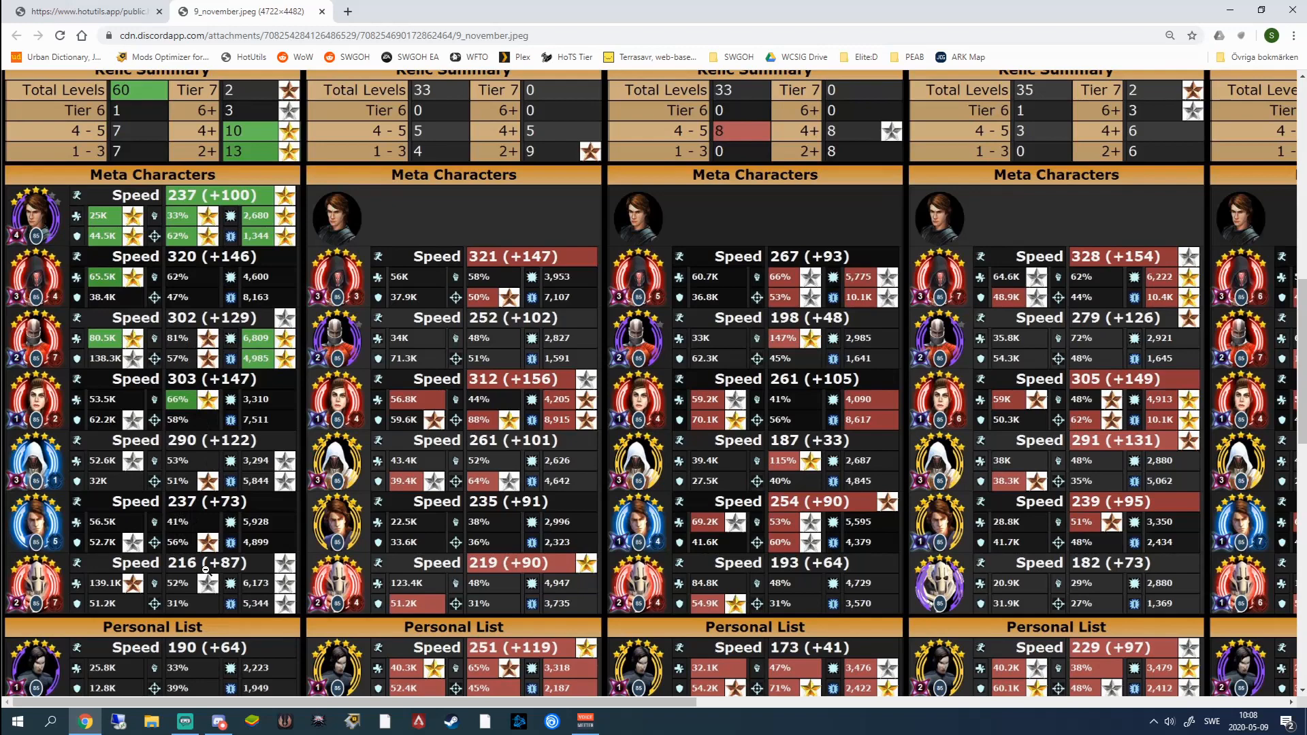
scroll(right, 3)
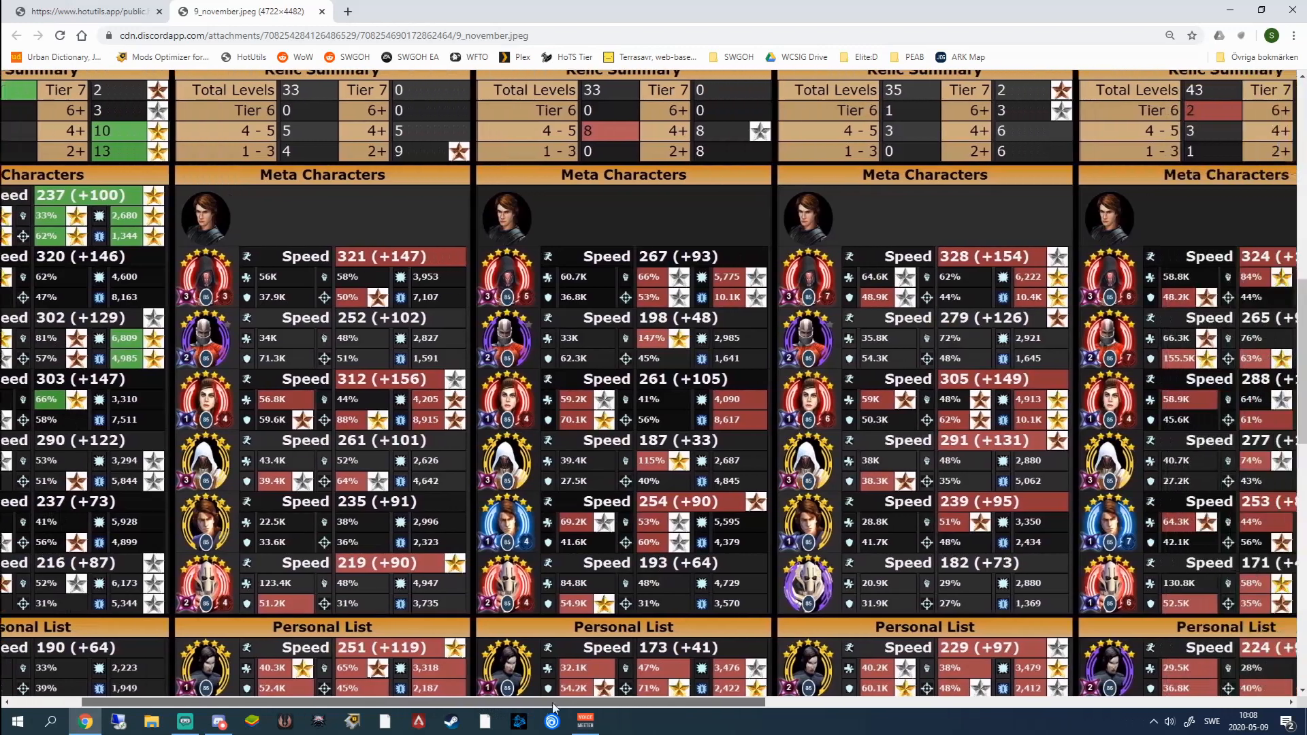
scroll(right, 3)
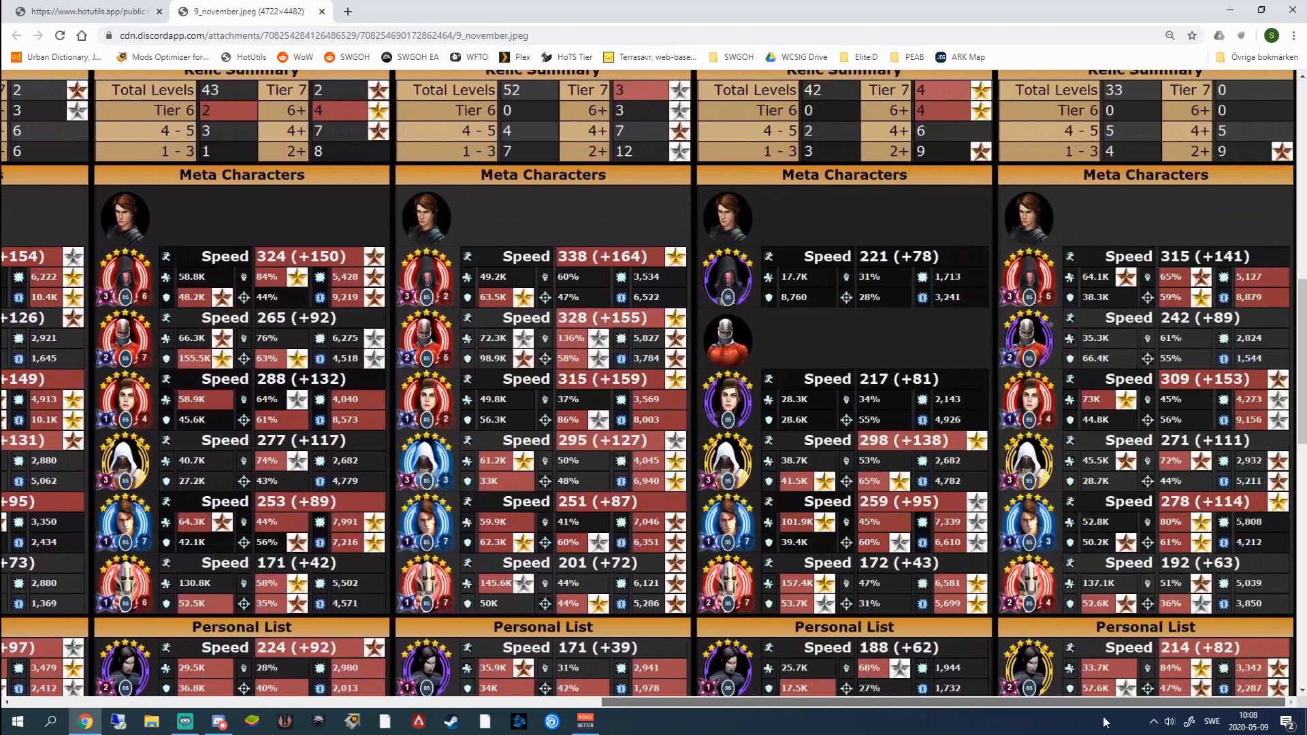
scroll(down, 3)
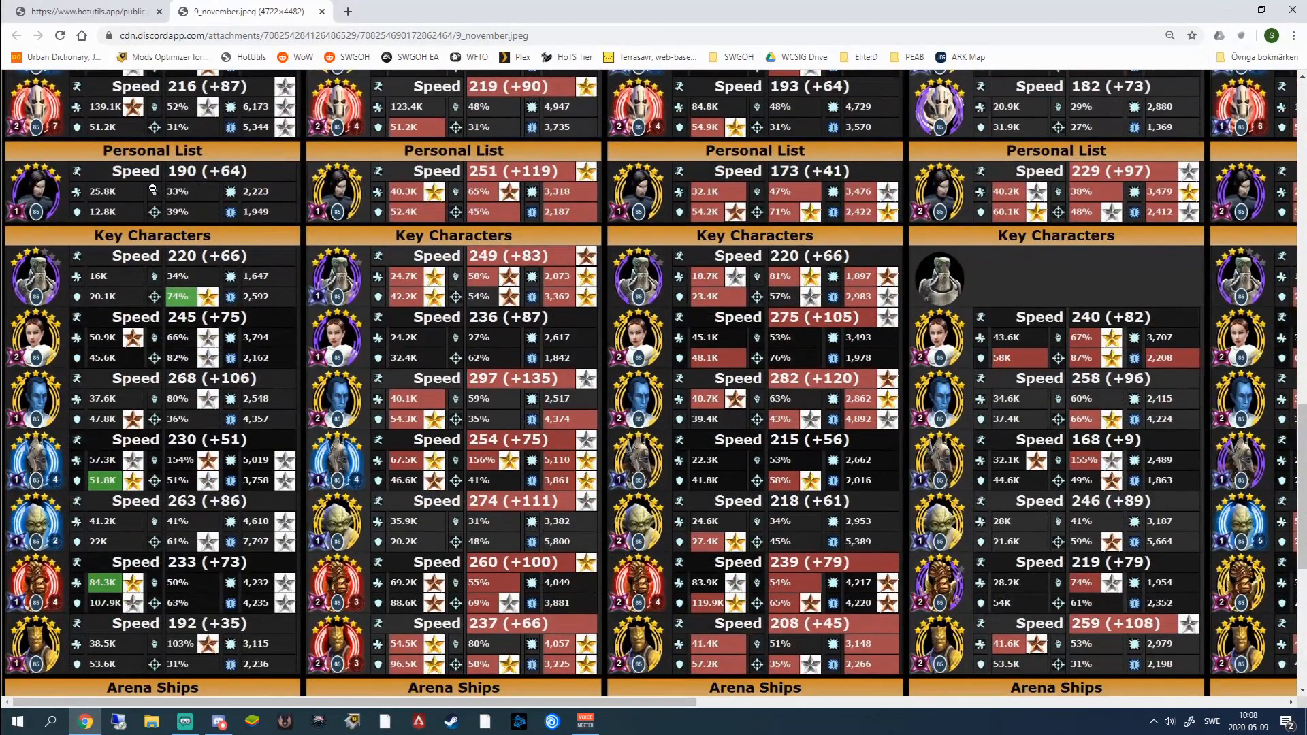
mouse_move(136, 206)
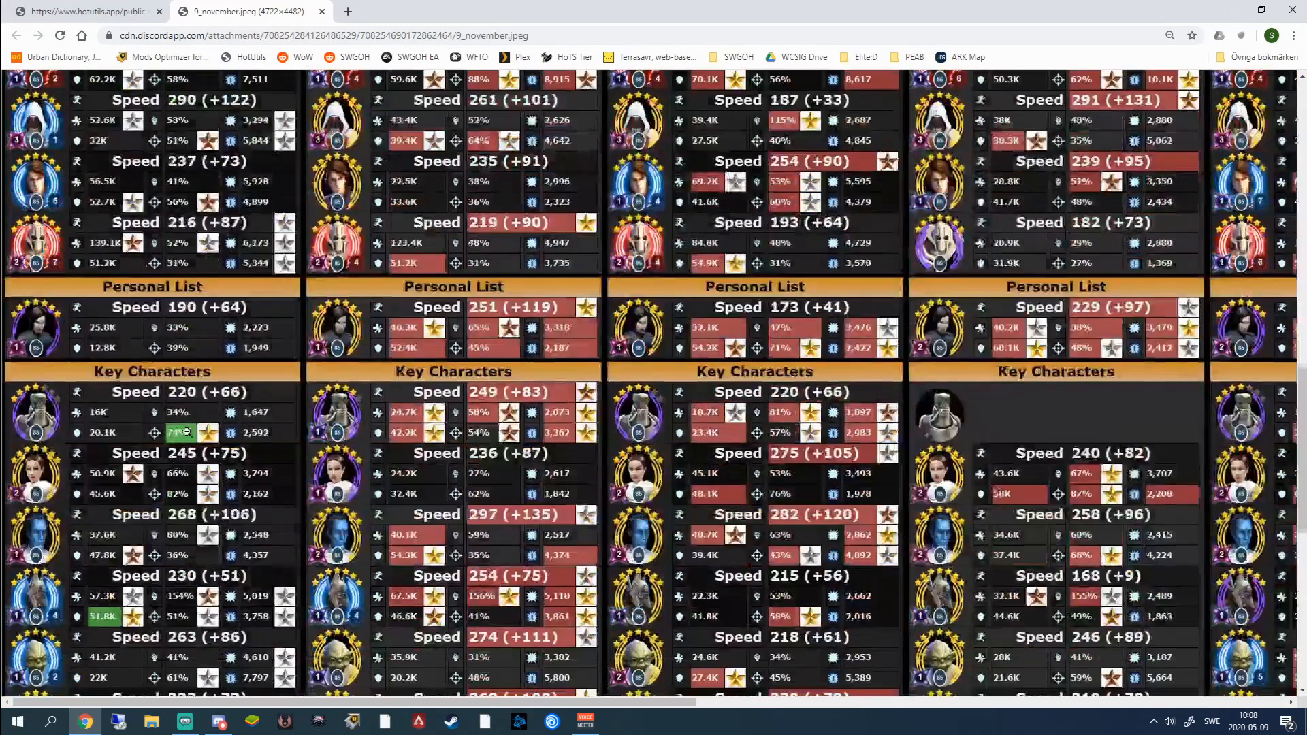
- Browse the enlarged player columns up and down through the character speed sections
scroll(down, 3)
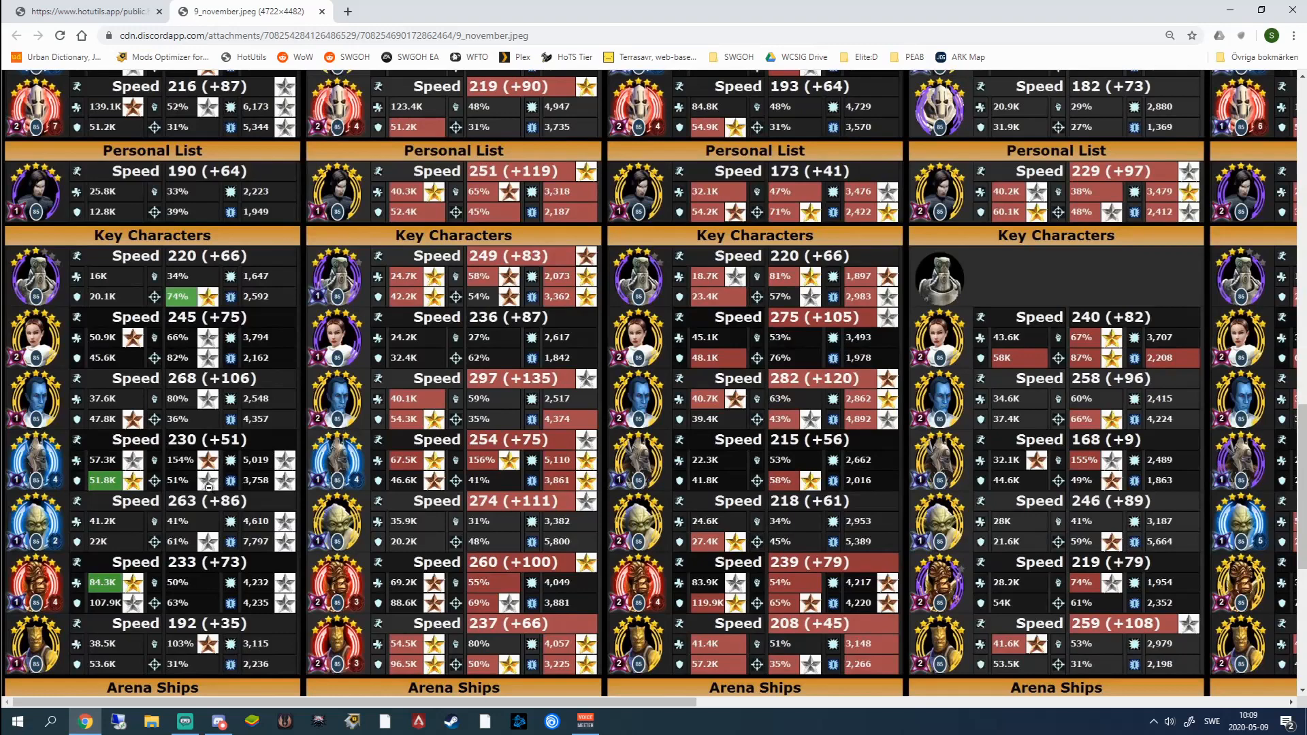
scroll(up, 3)
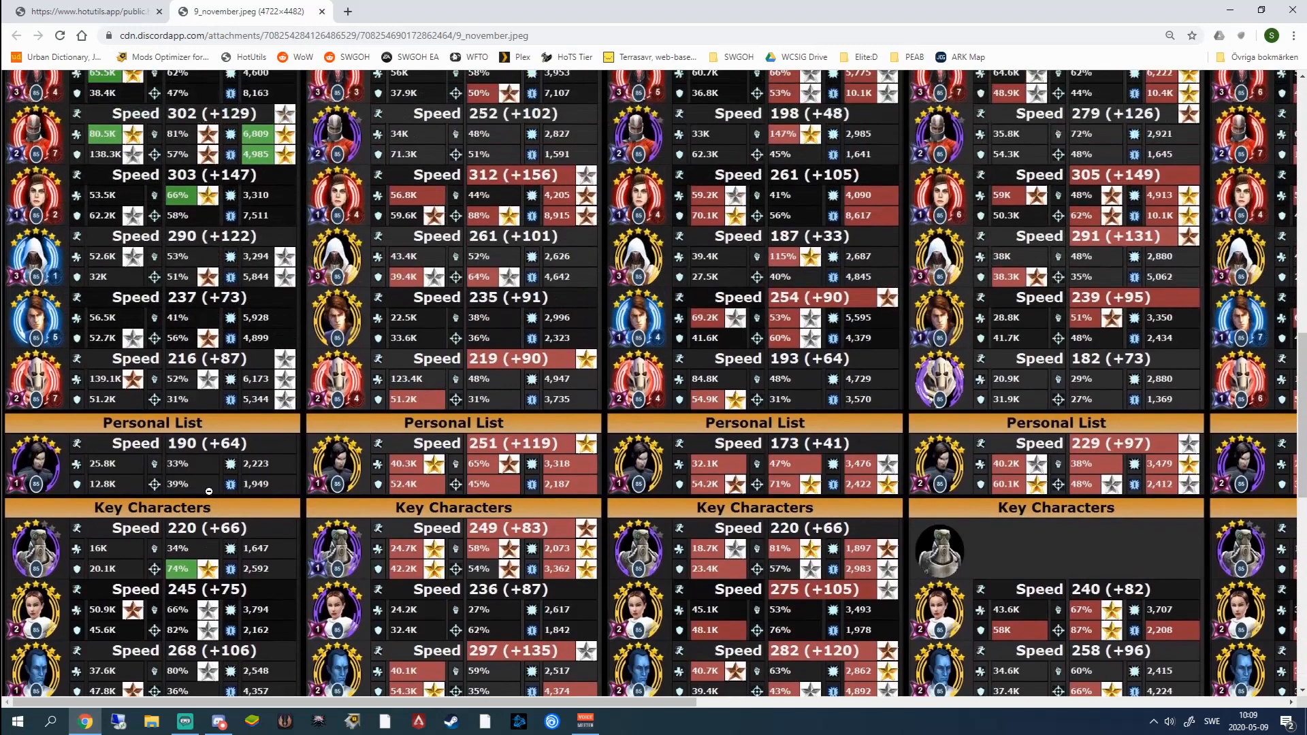
scroll(up, 3)
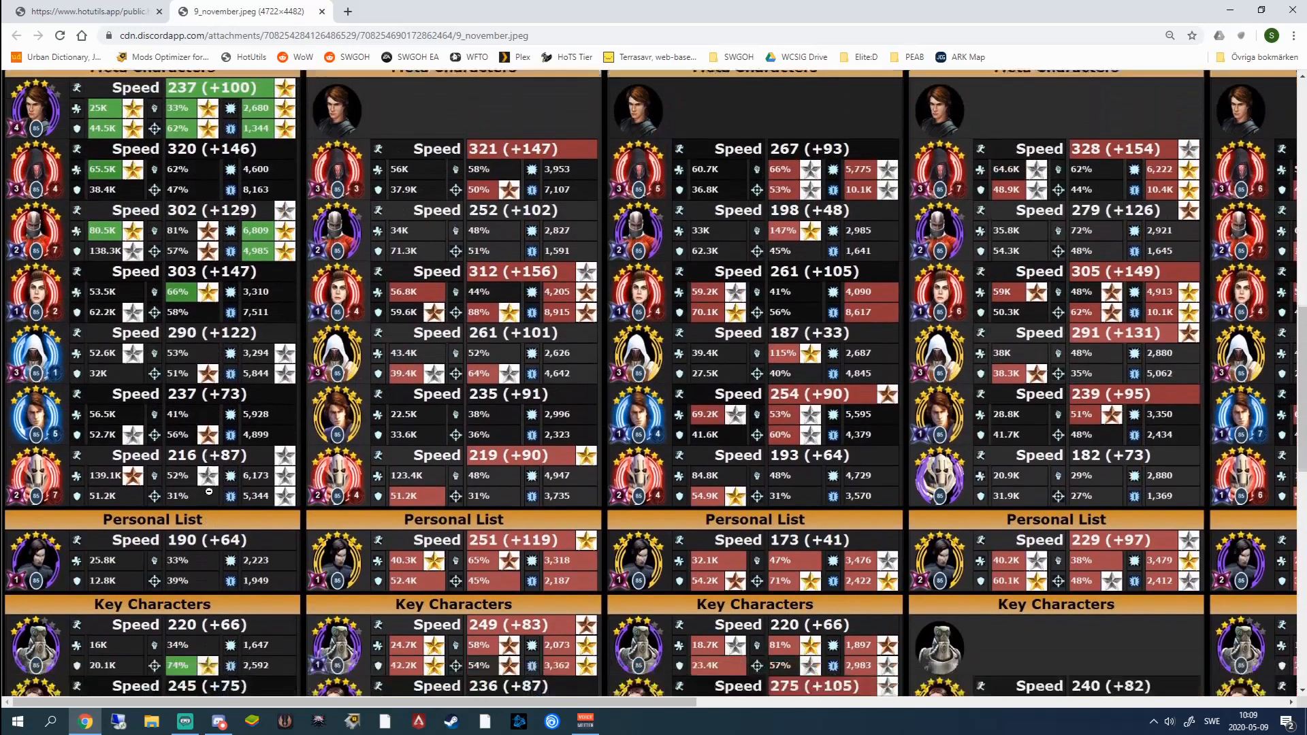
scroll(down, 3)
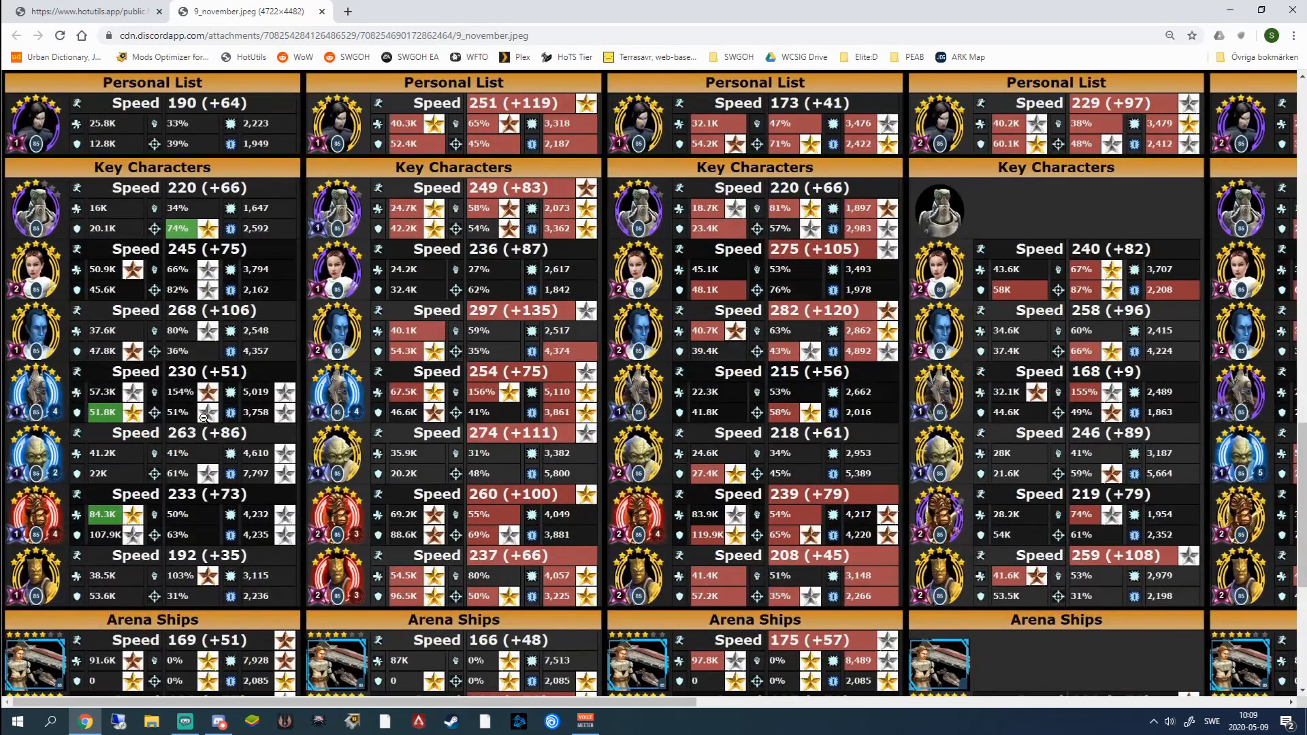
scroll(down, 3)
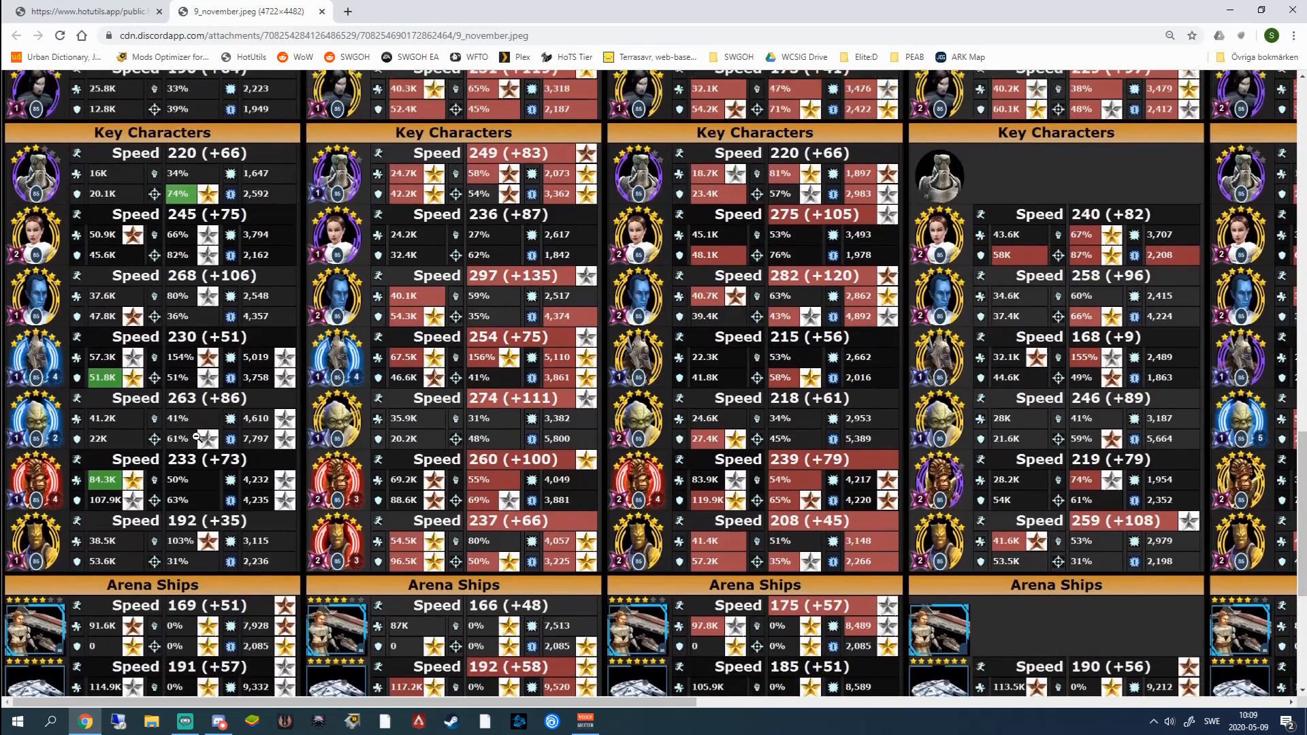
scroll(up, 3)
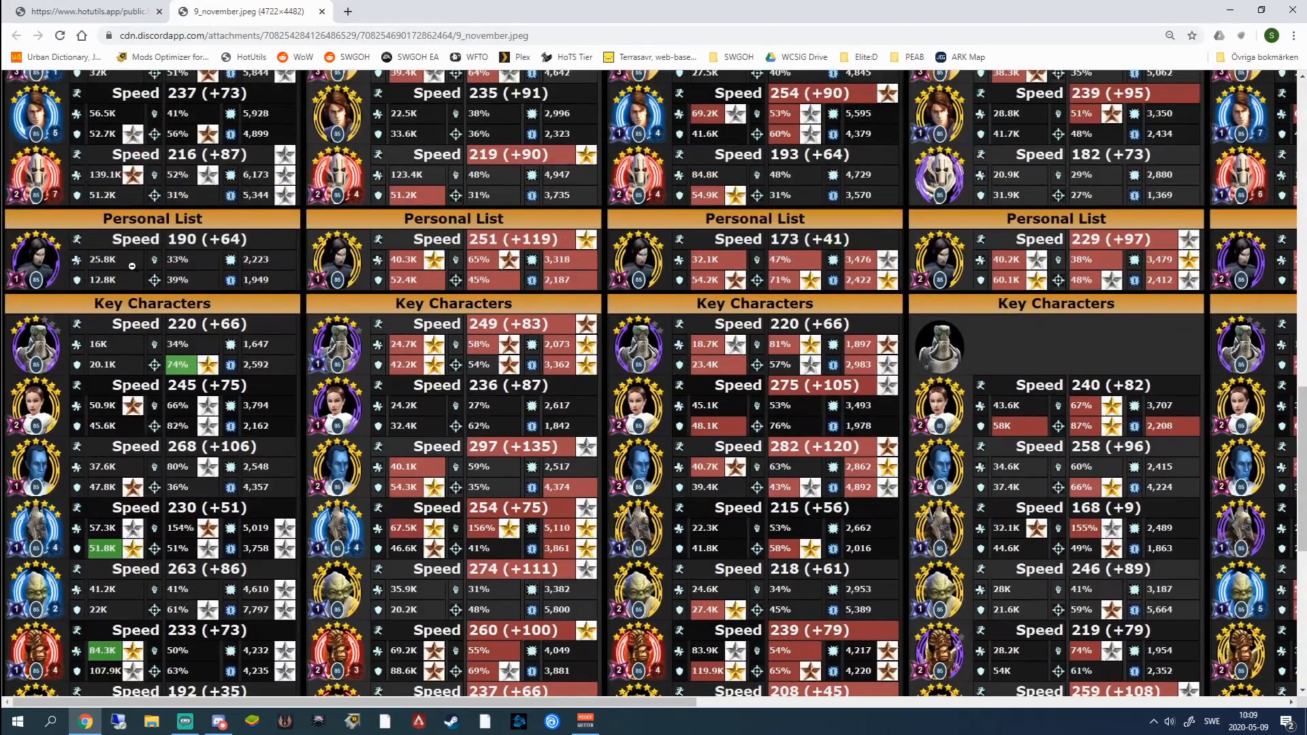
scroll(down, 3)
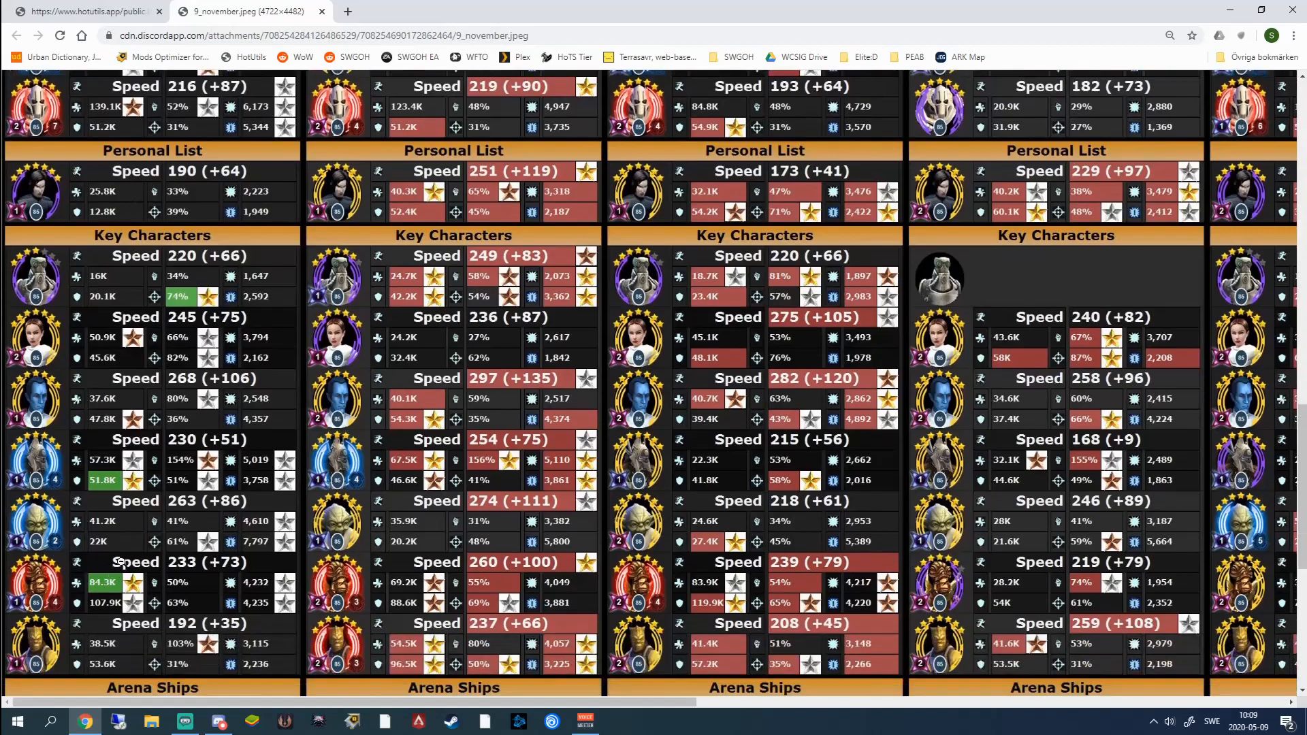
- Continue down to the Arena Ships speeds, Best Mods and Top 5 +Speed sections
scroll(up, 3)
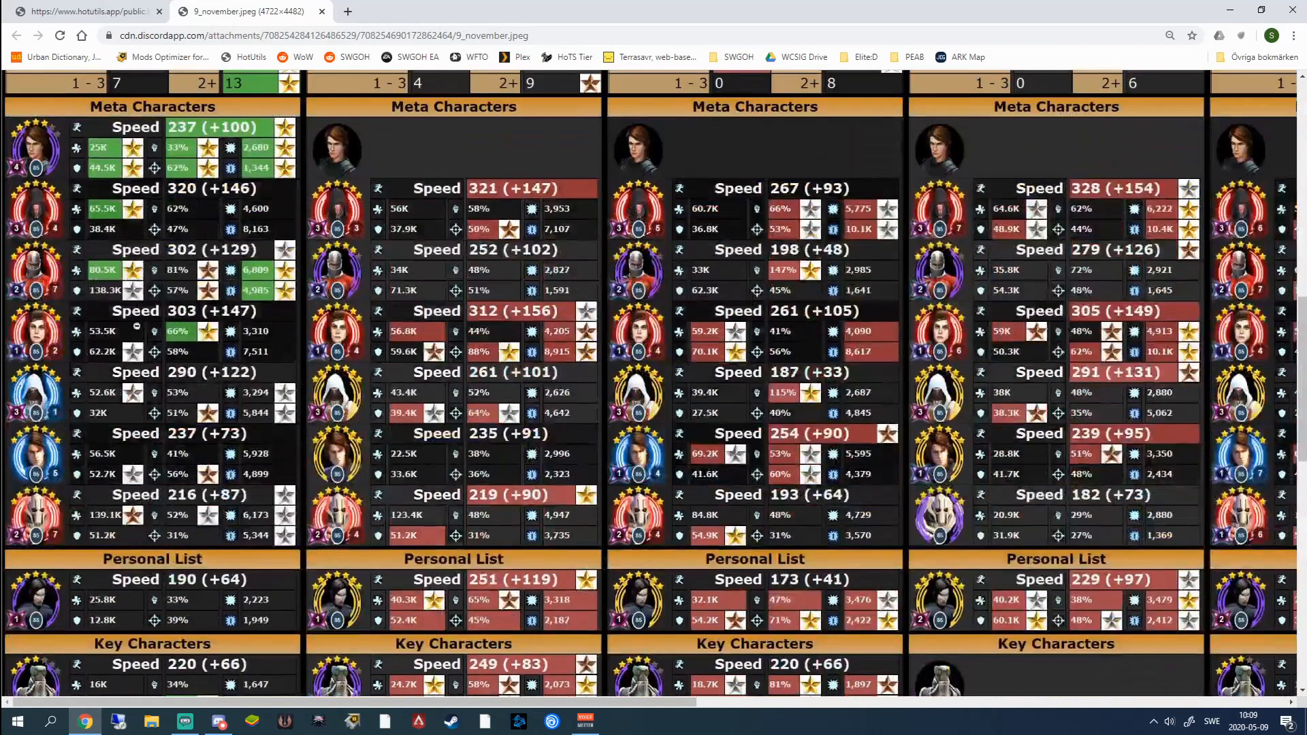
scroll(down, 3)
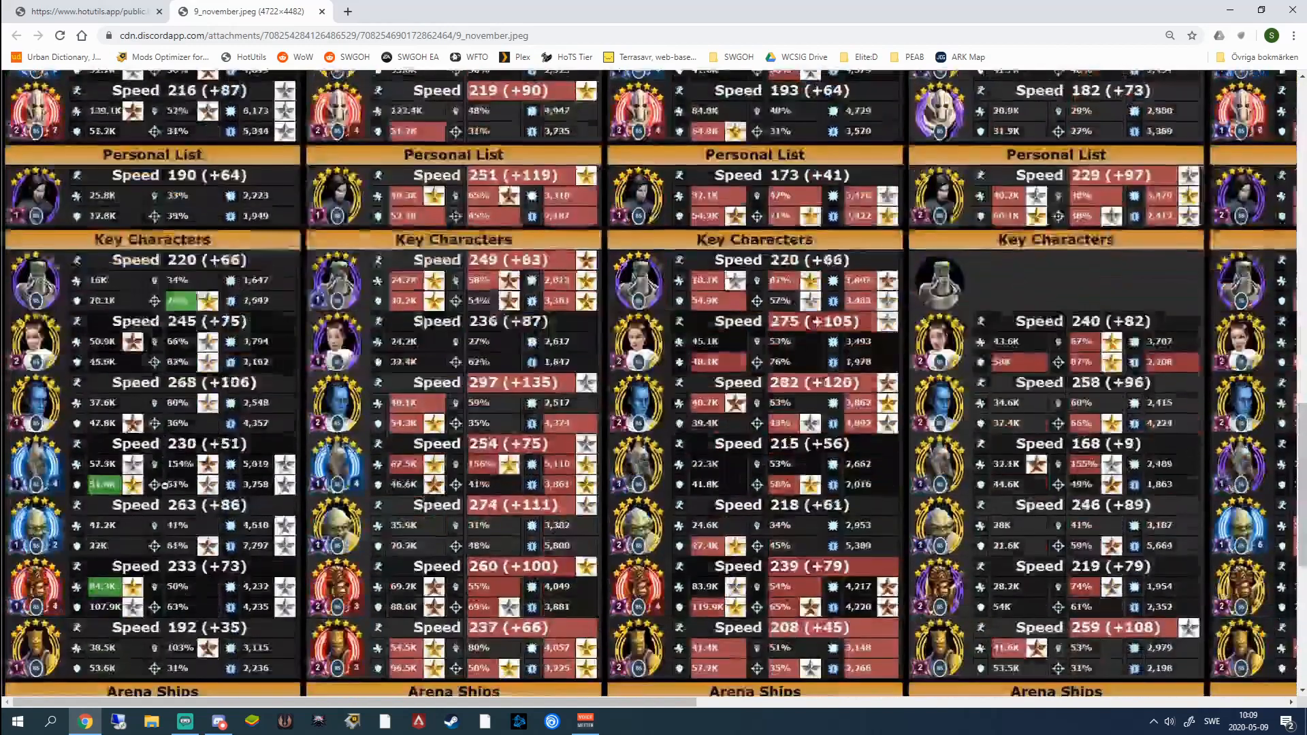
scroll(down, 3)
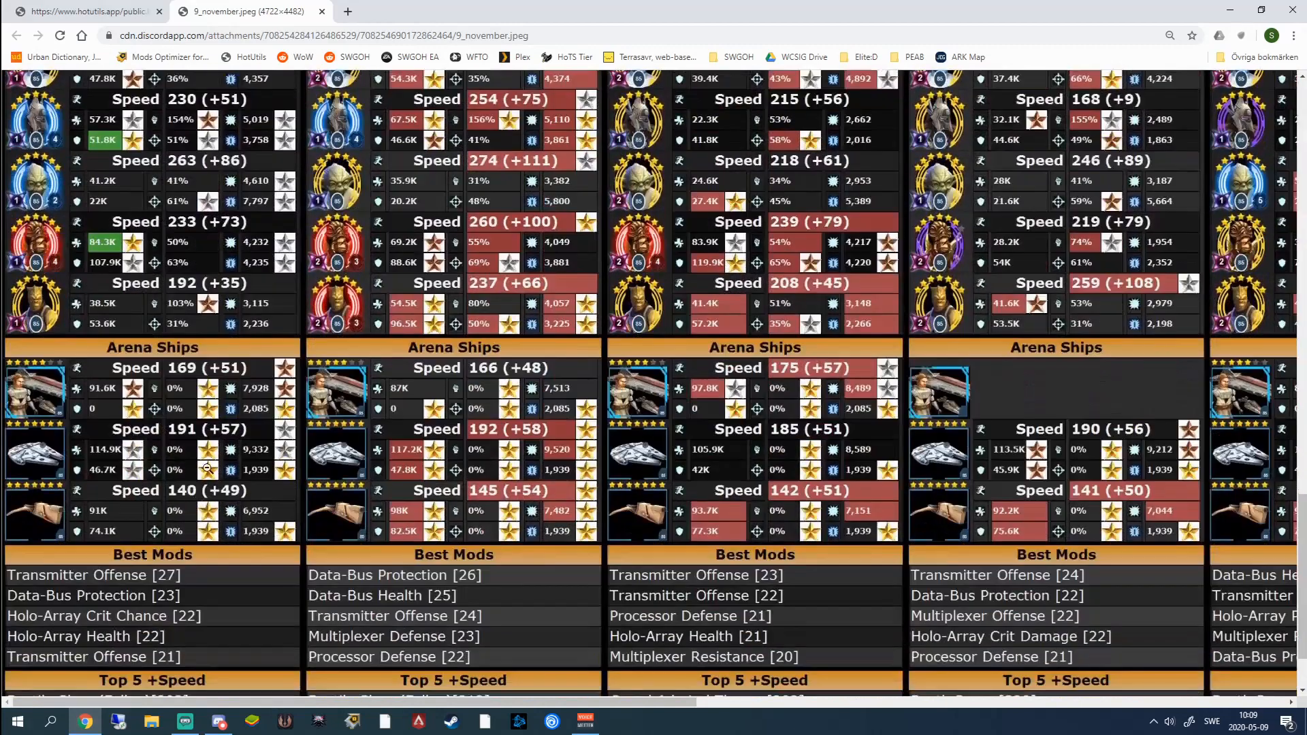
scroll(down, 3)
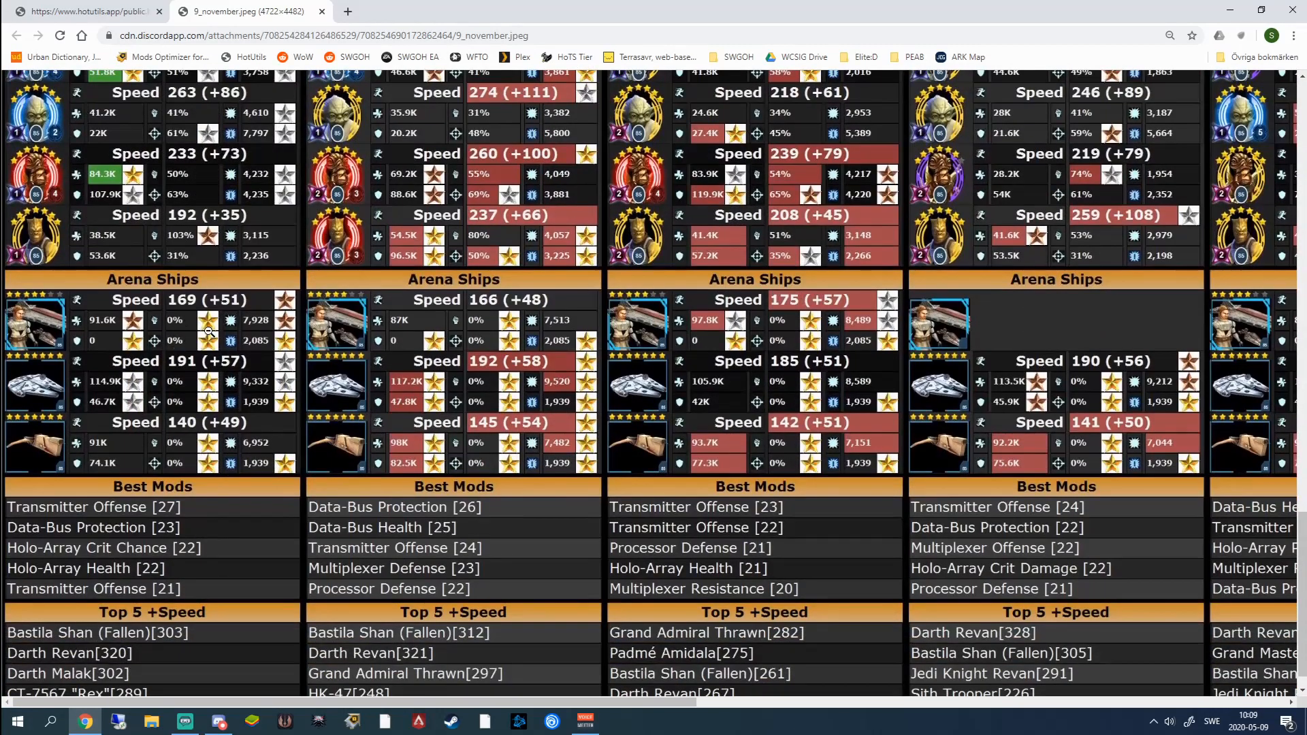
scroll(down, 3)
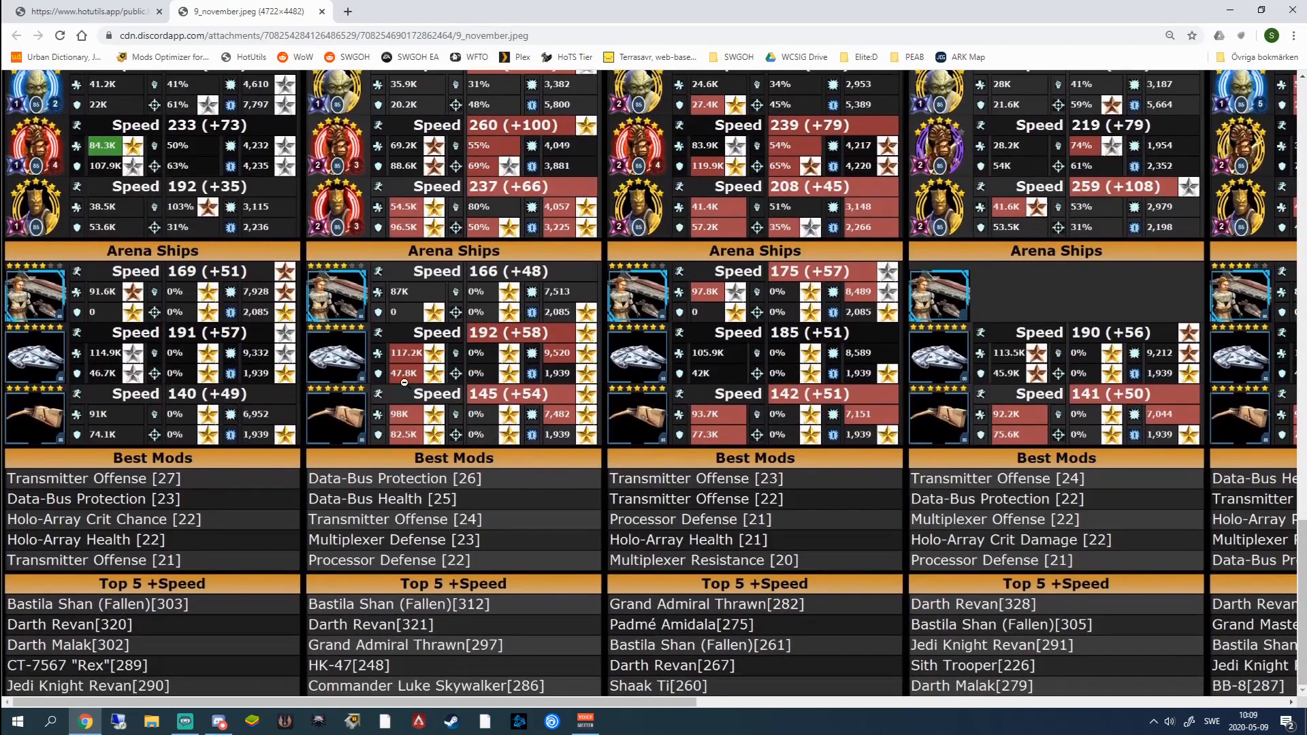
mouse_move(163, 539)
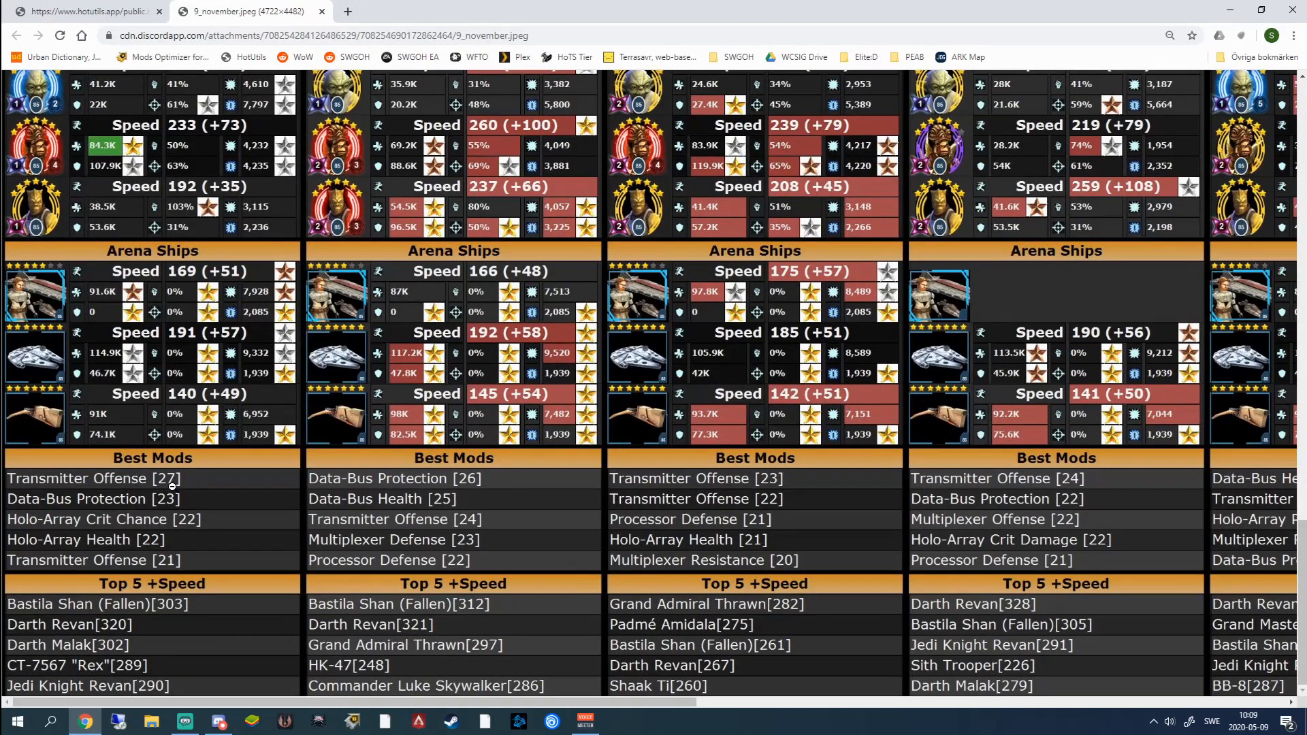
mouse_move(465, 489)
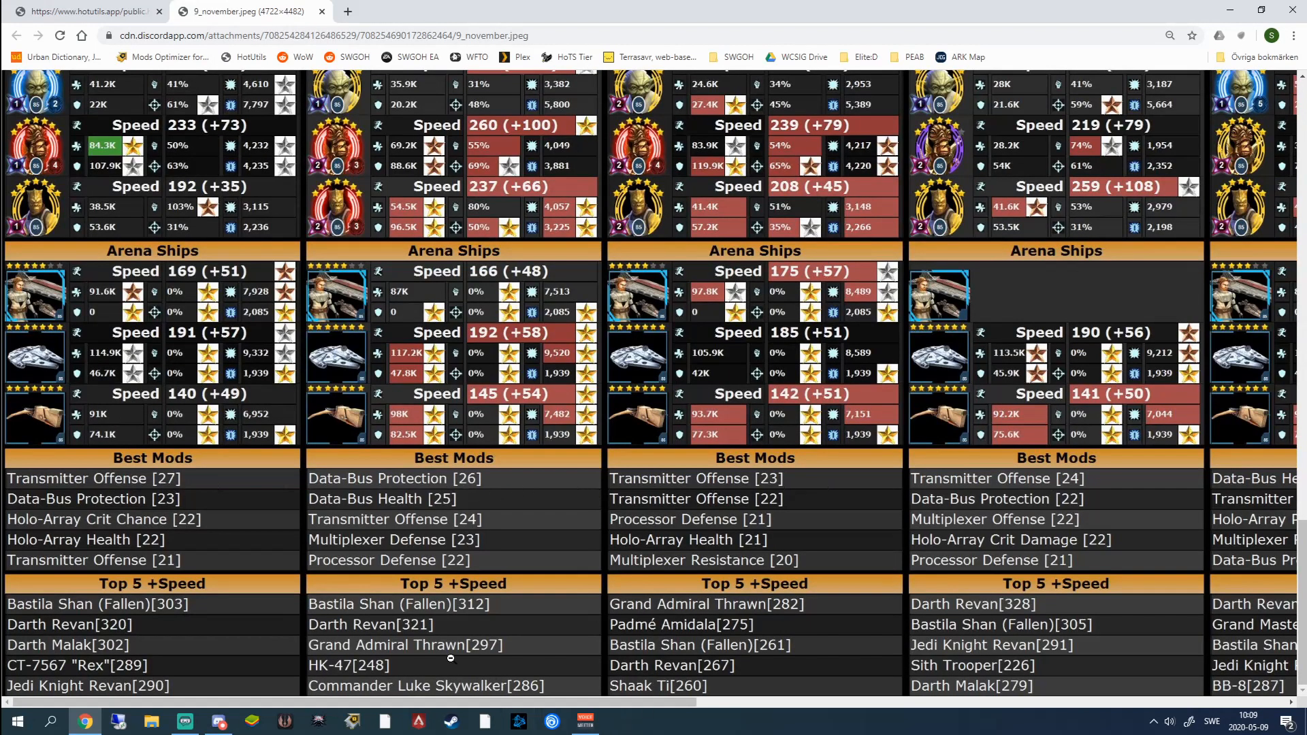
mouse_move(179, 670)
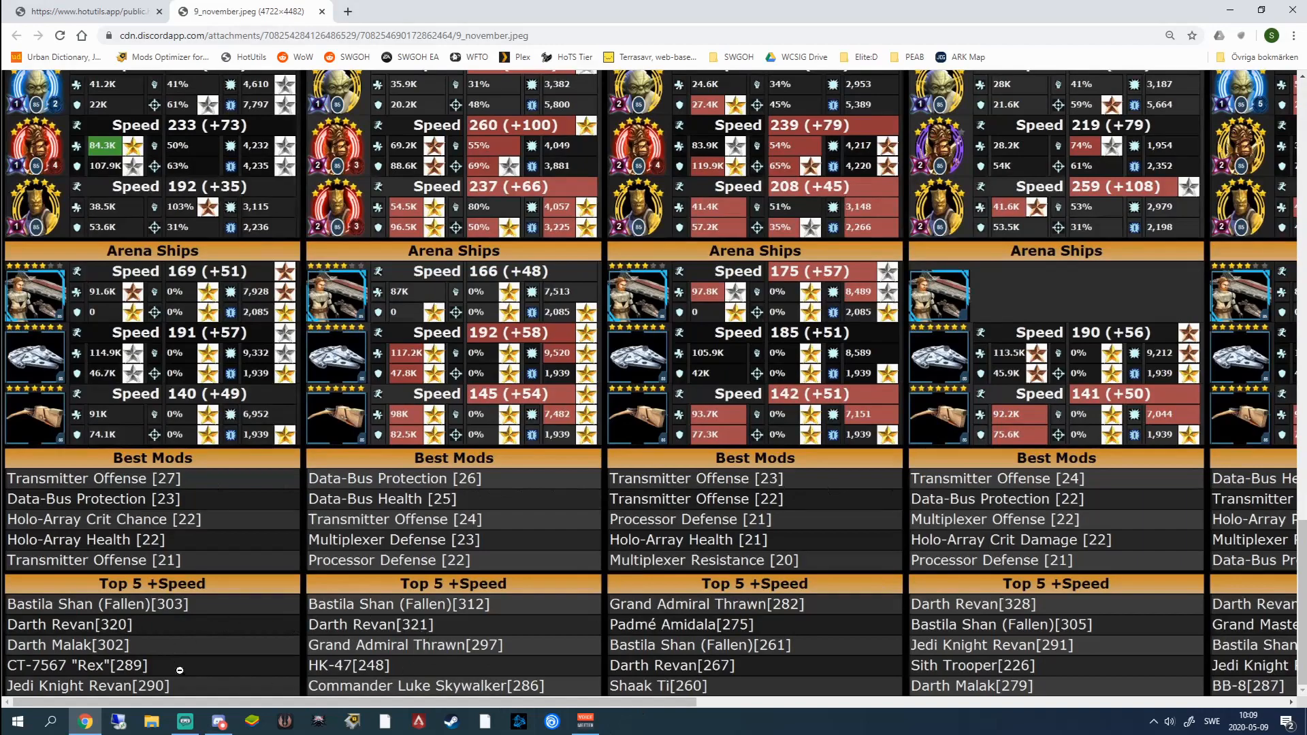
scroll(up, 3)
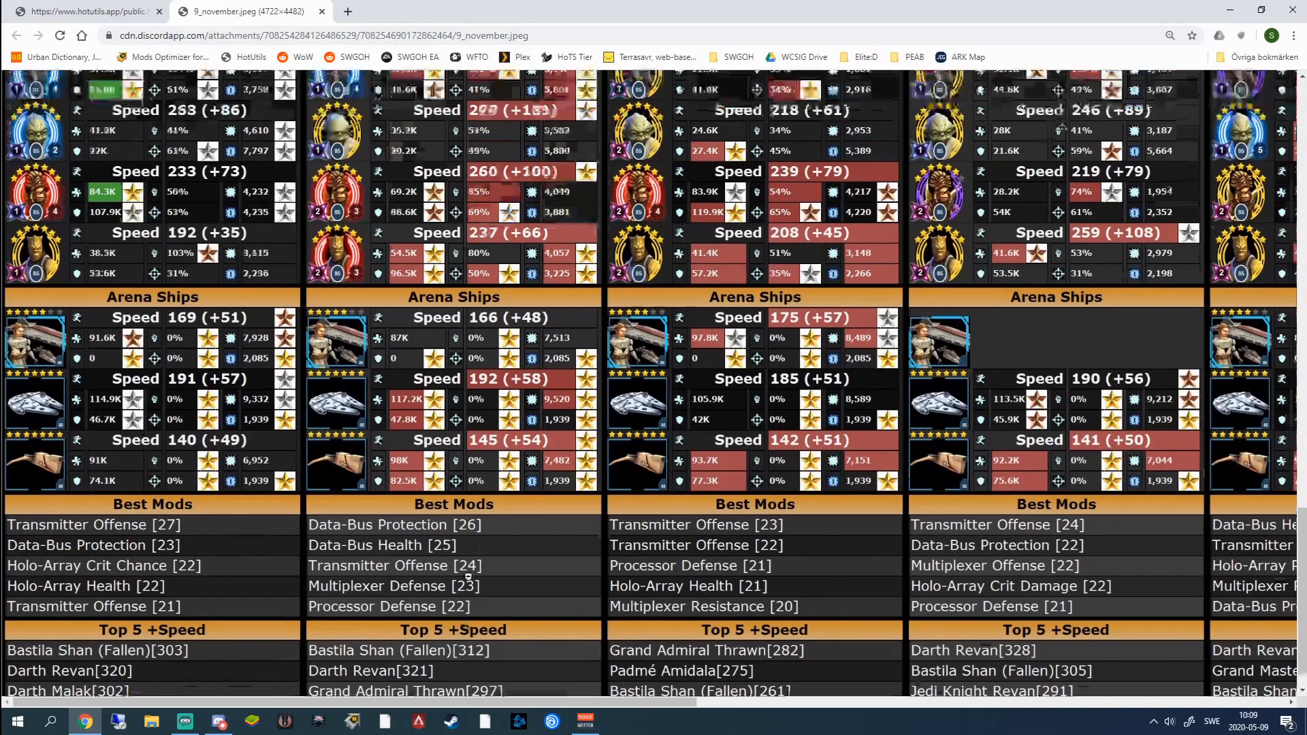
- Look over the image's profile and character sections across more player columns
scroll(up, 3)
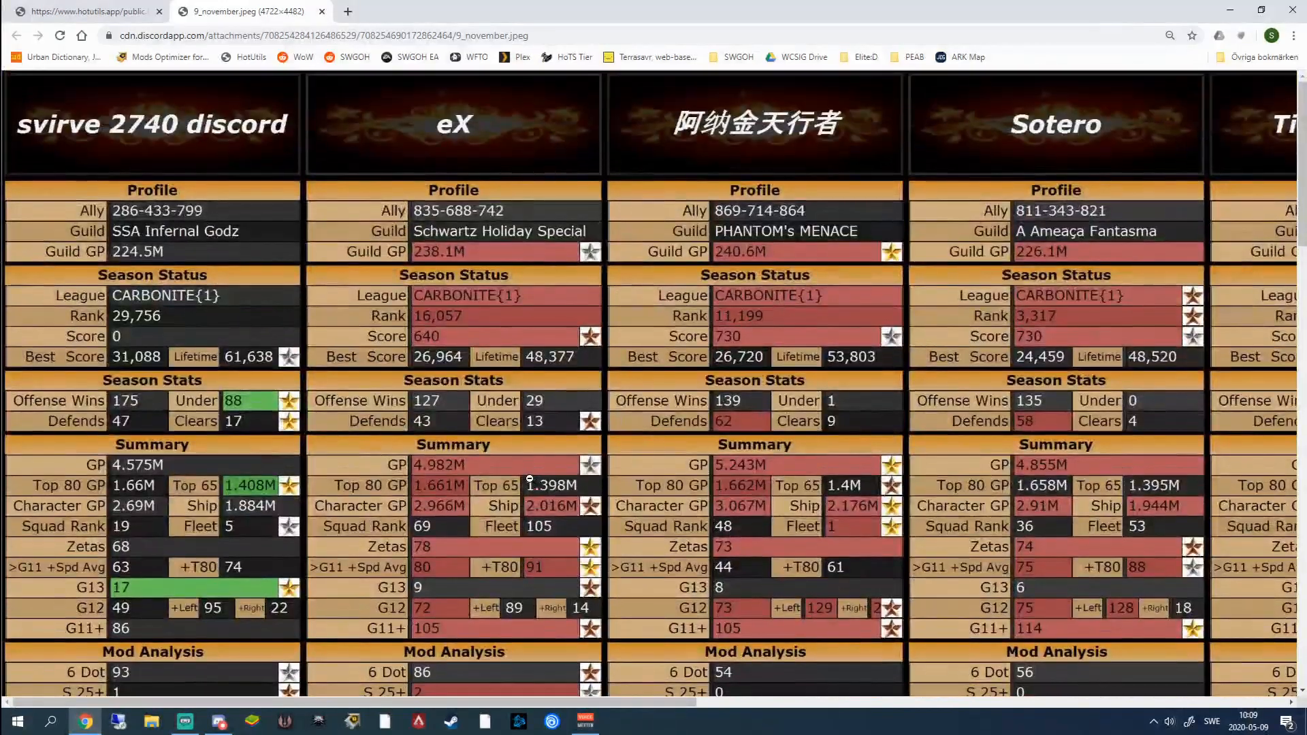
mouse_move(502, 476)
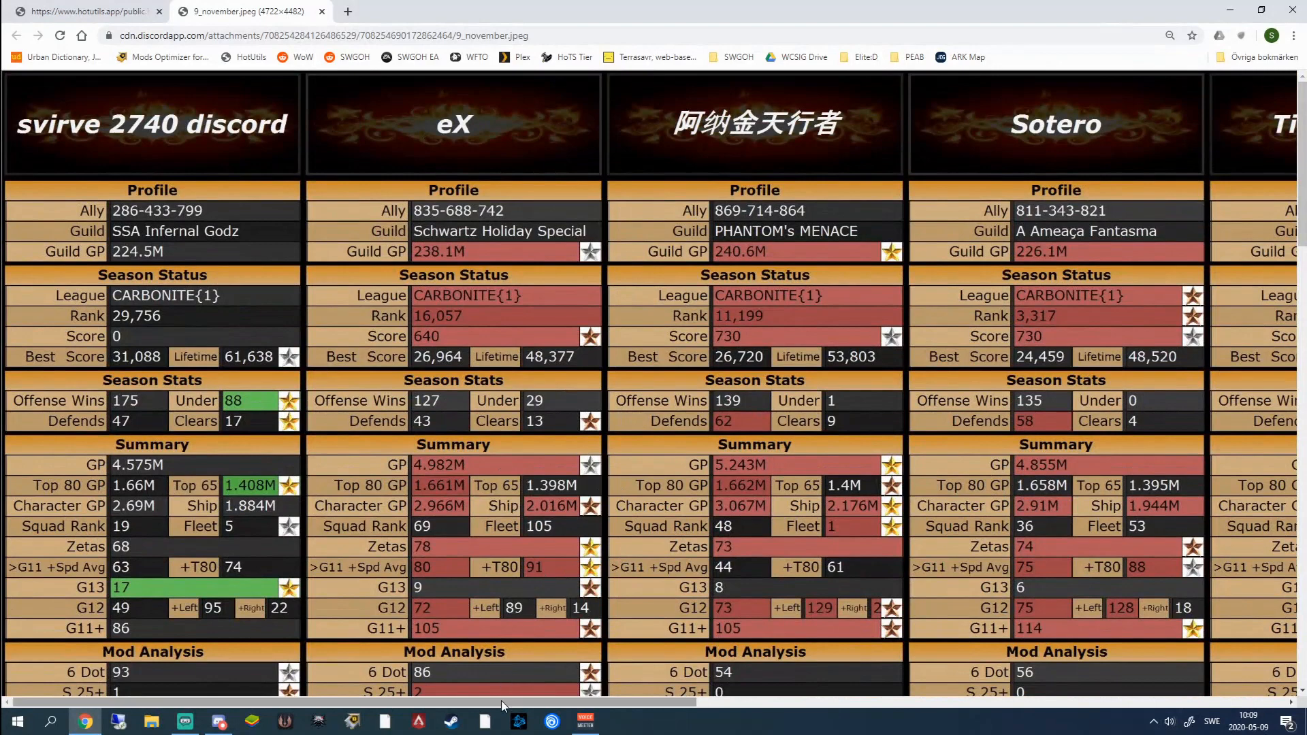
mouse_move(486, 595)
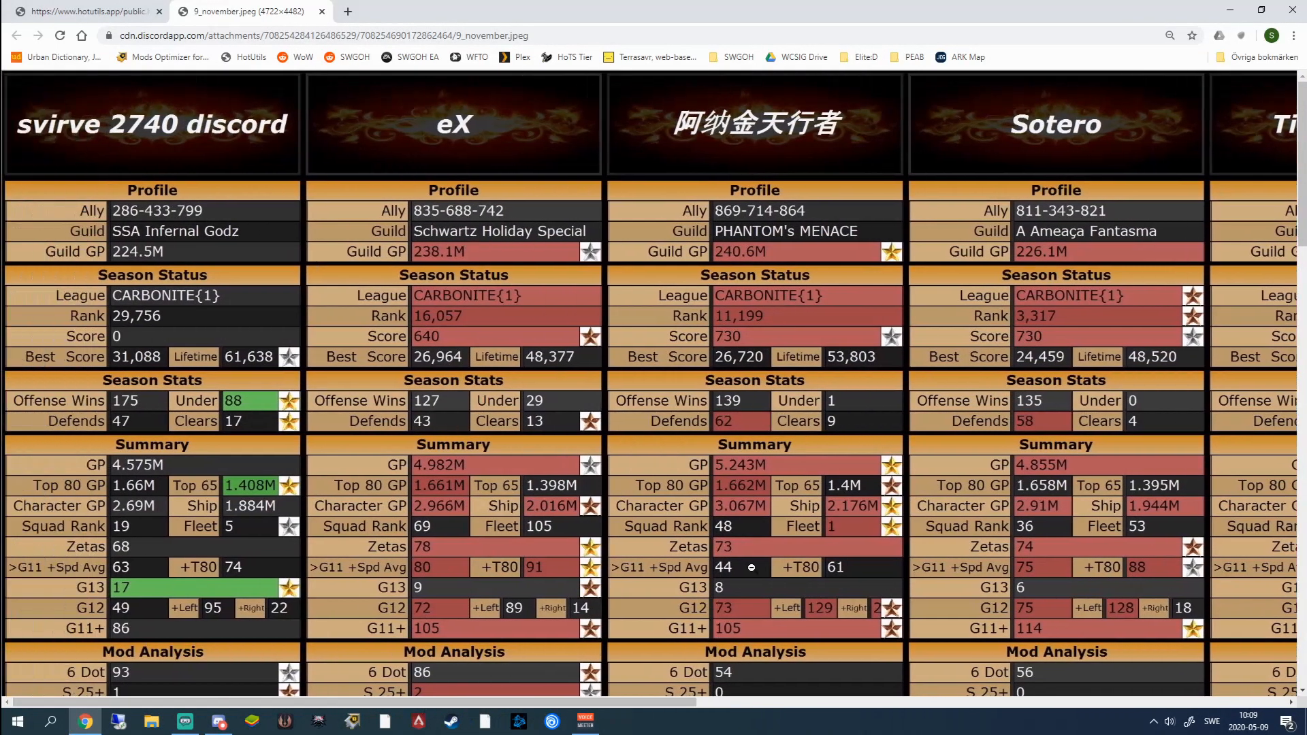
scroll(right, 3)
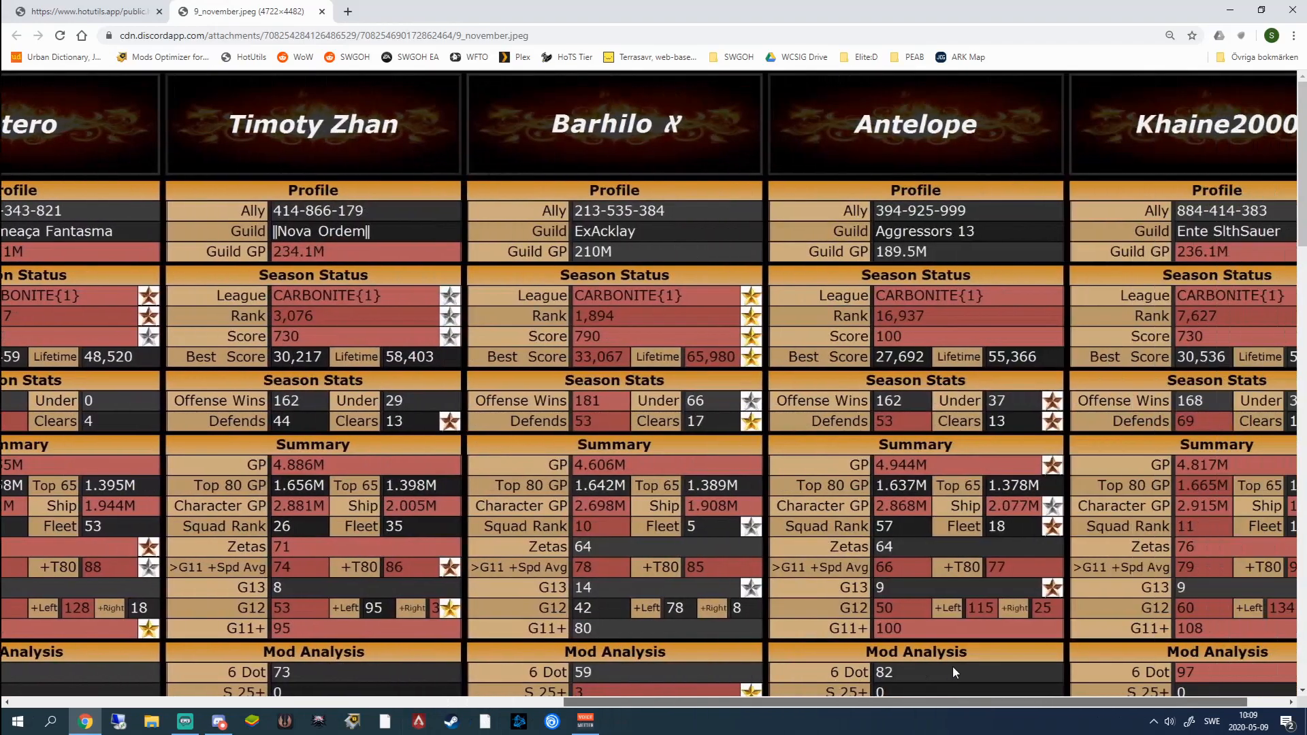
scroll(down, 3)
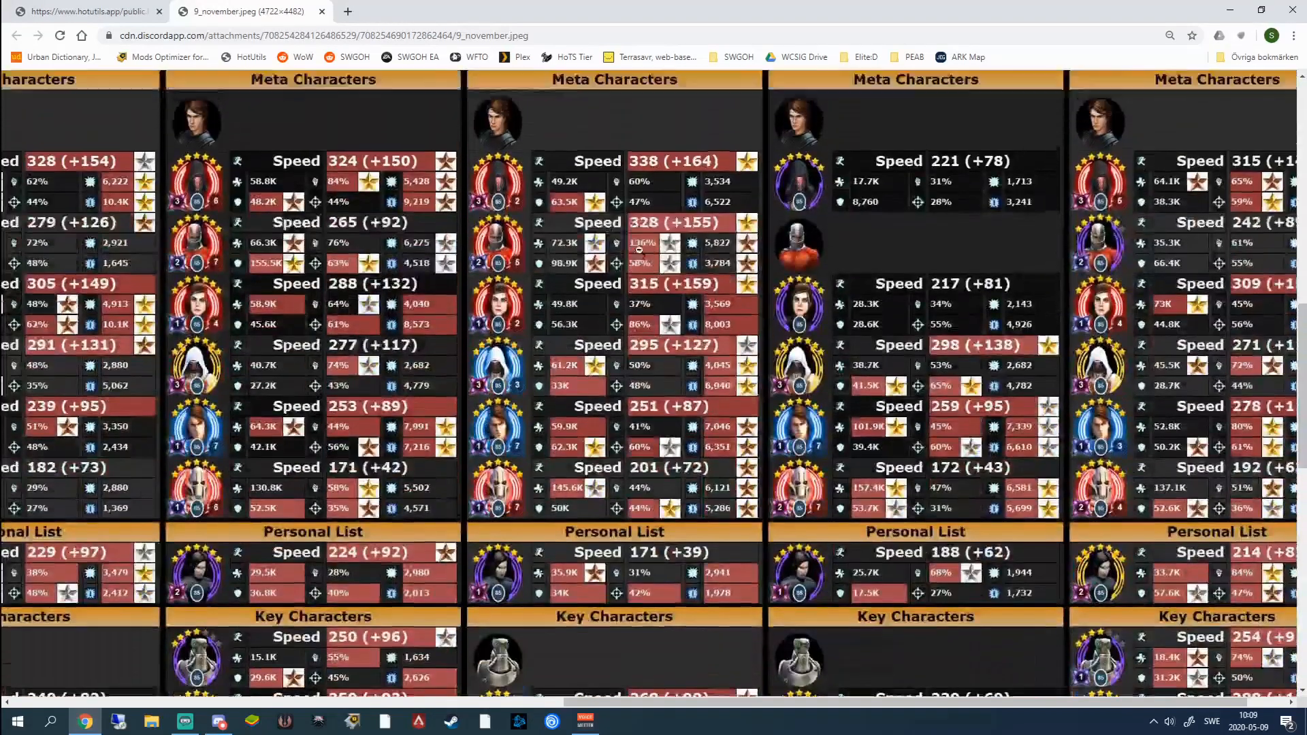
scroll(up, 3)
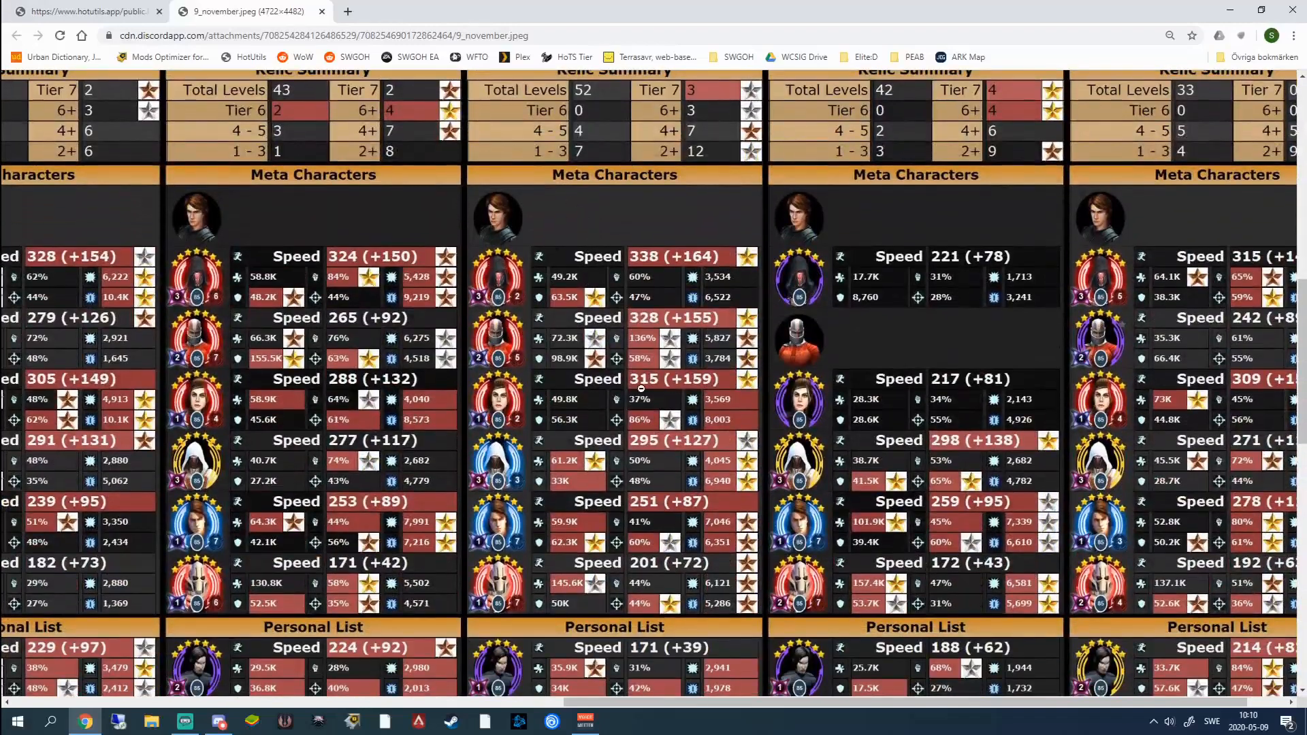
scroll(down, 3)
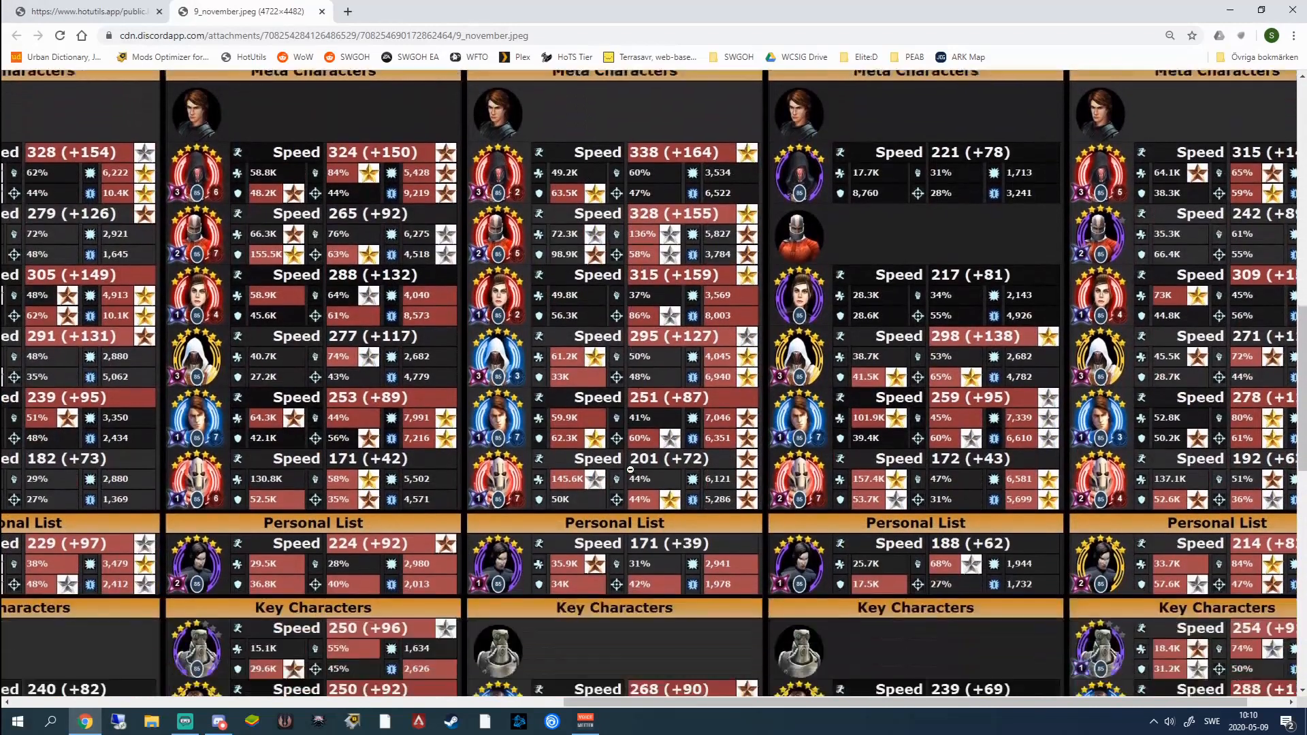
scroll(up, 3)
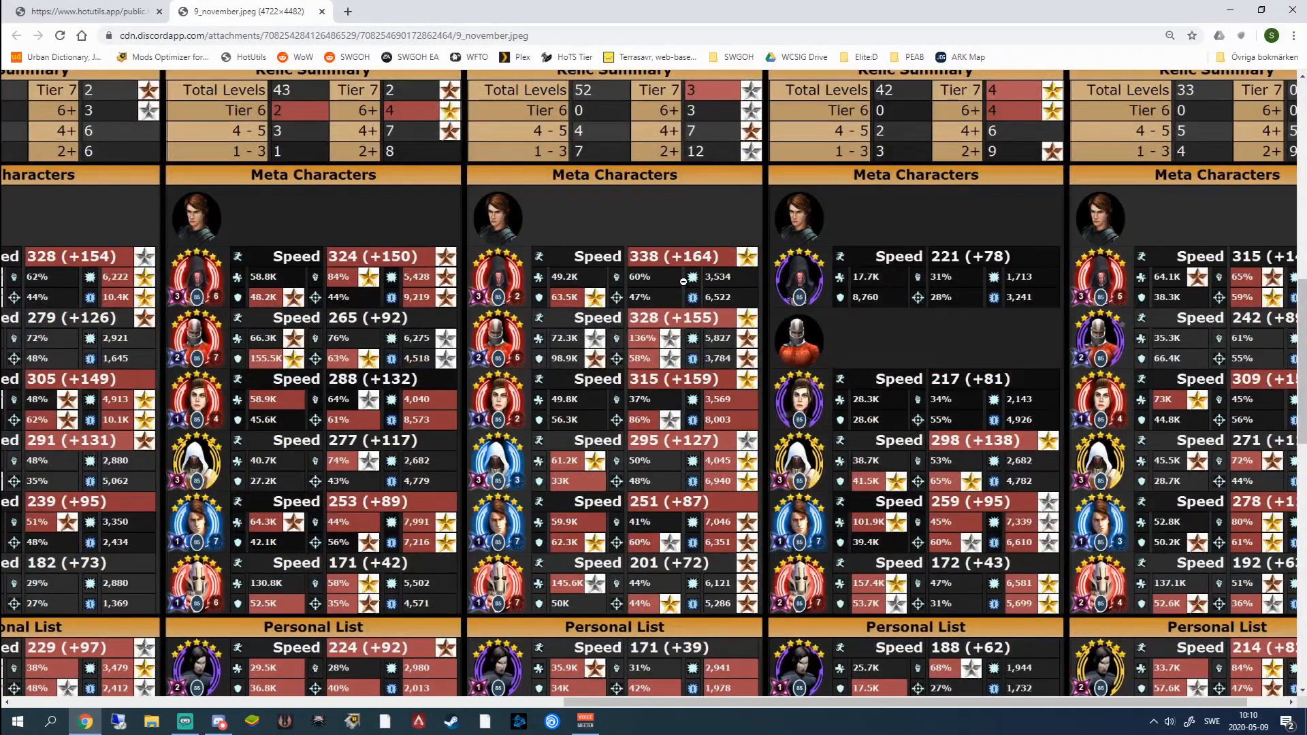
mouse_move(589, 287)
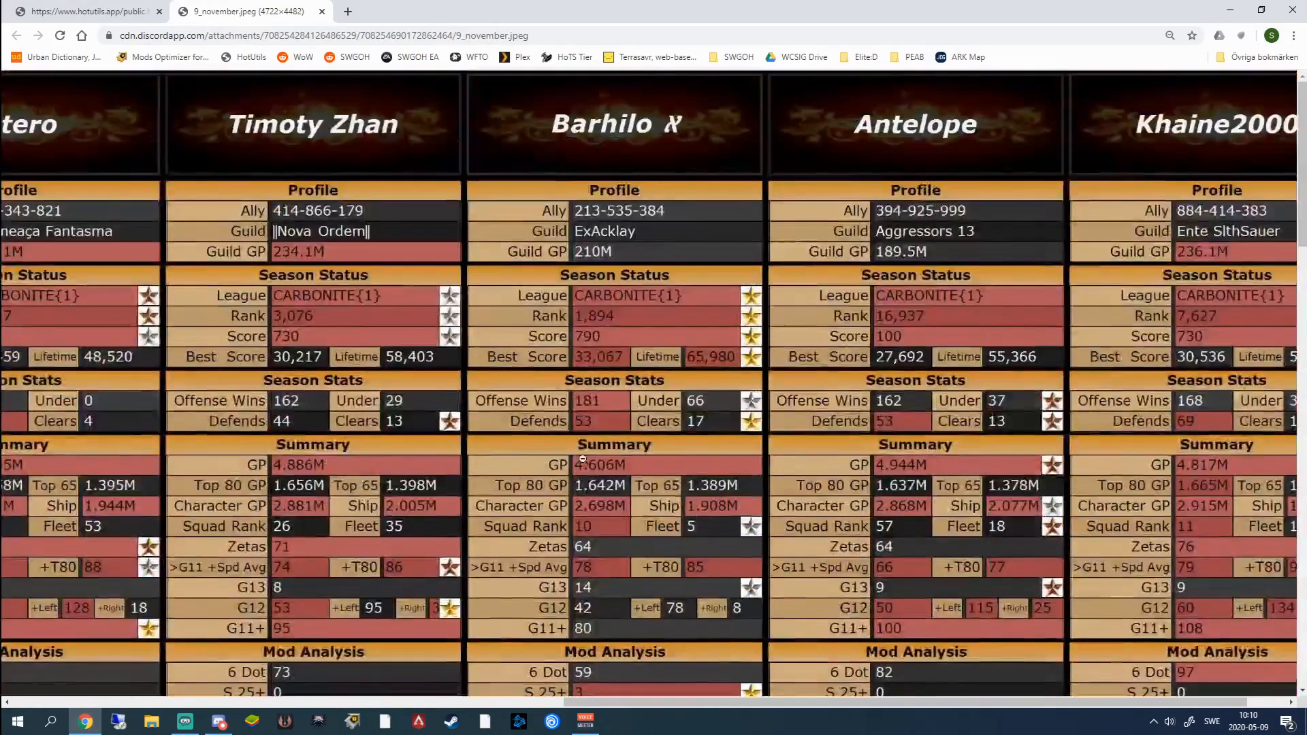
- Zoom the comparison image out to fit so all eight players' columns show at once
scroll(down, 3)
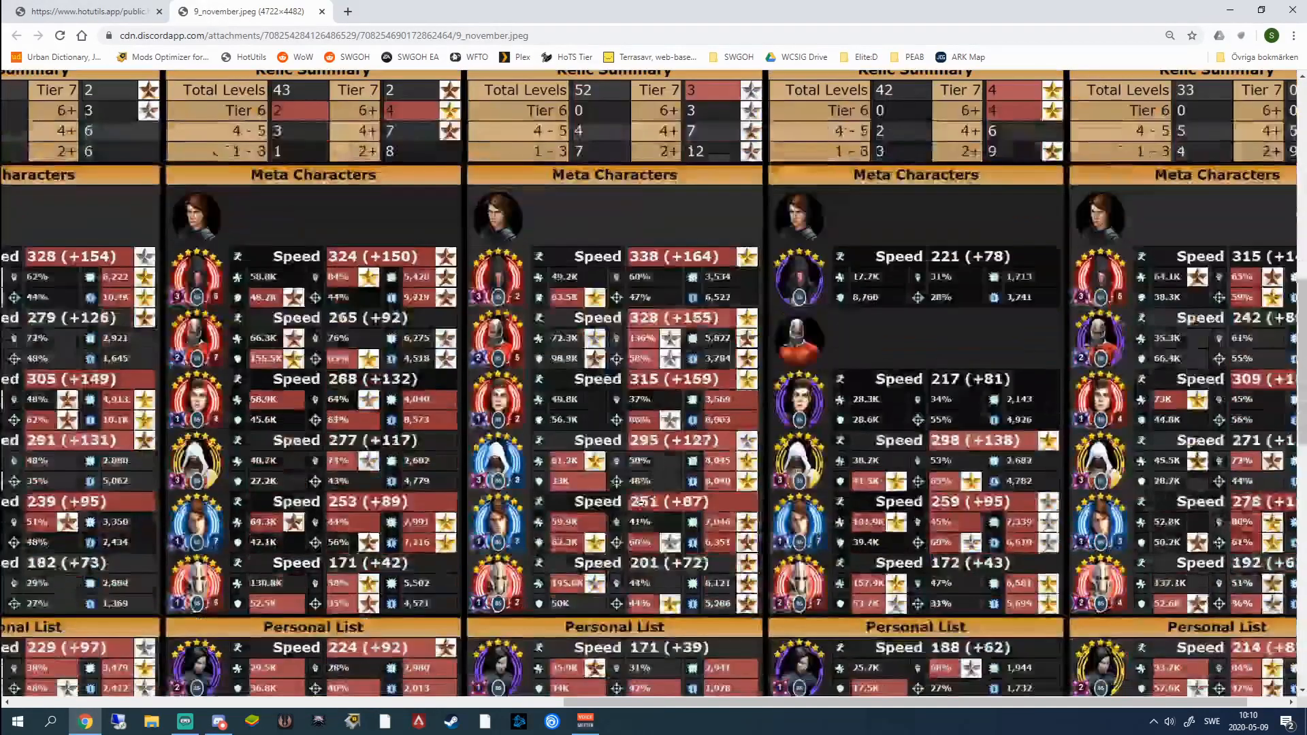
scroll(down, 3)
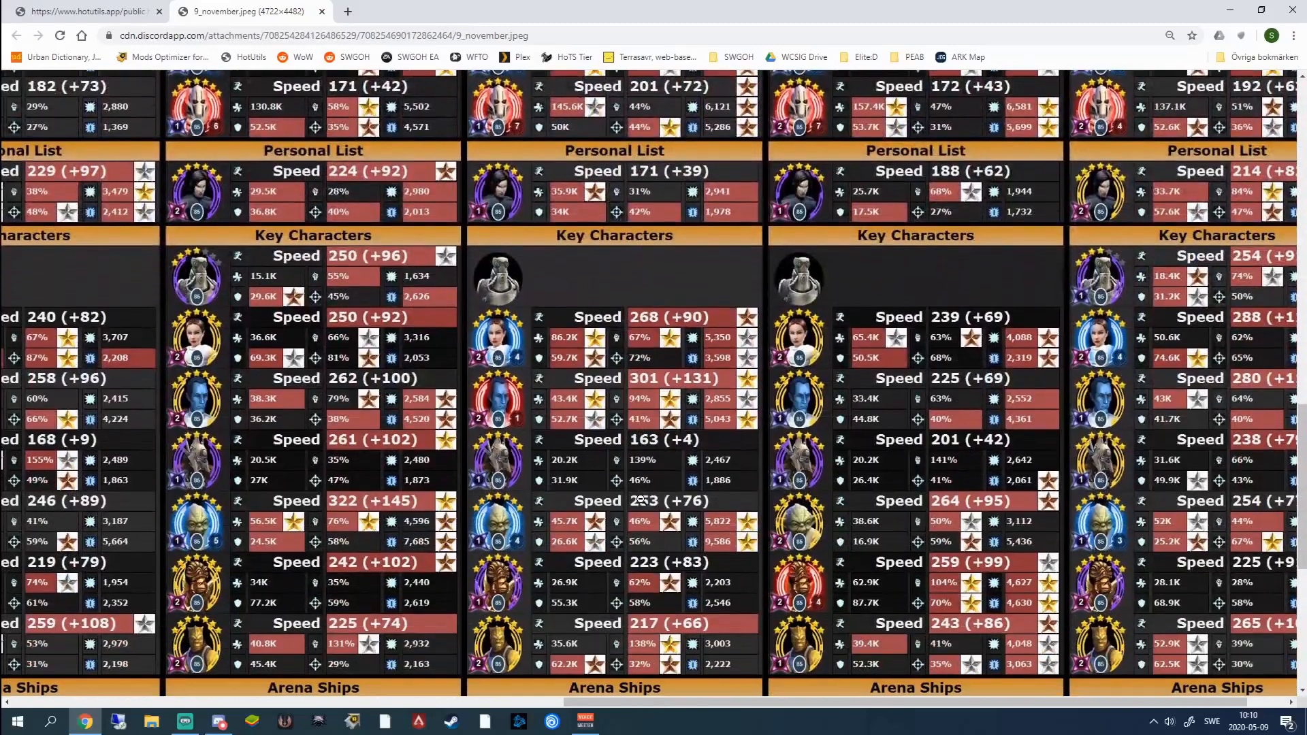
scroll(down, 3)
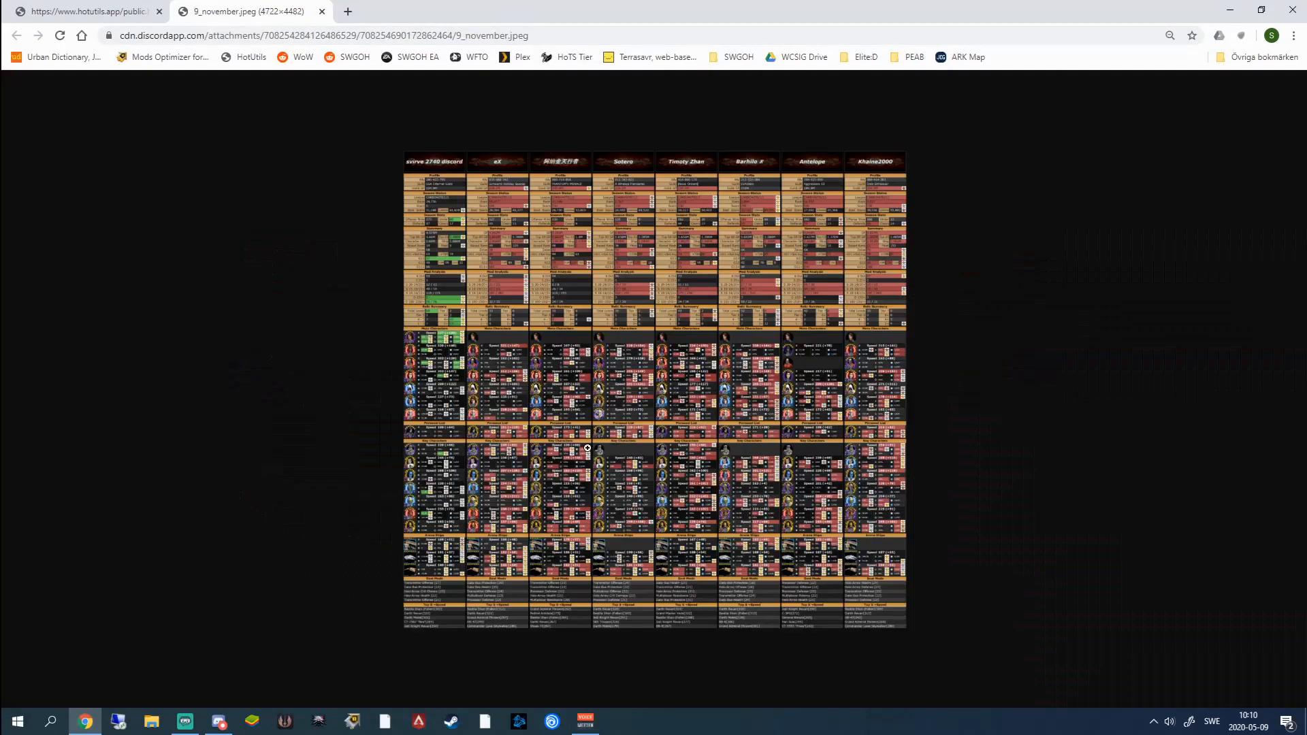
- Close the image tab and go to the HotUtils Mod Manager tools page
click(321, 11)
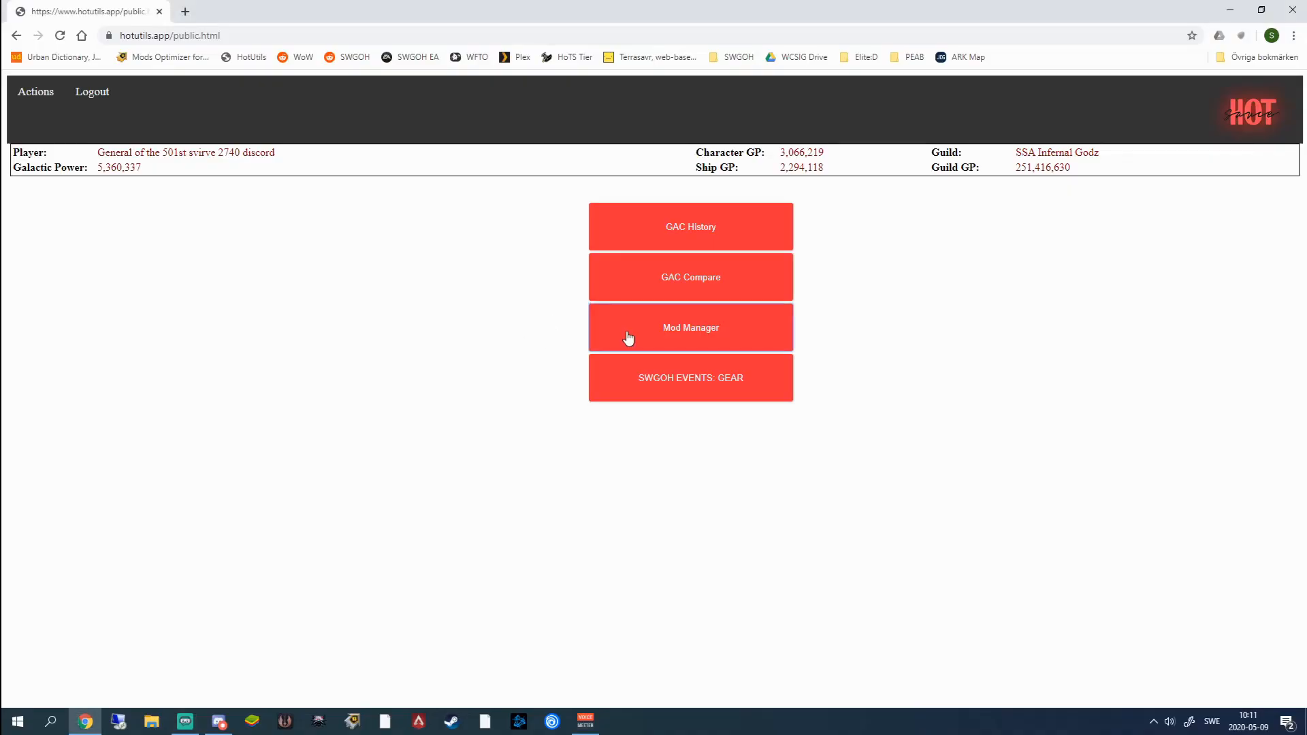
click(689, 327)
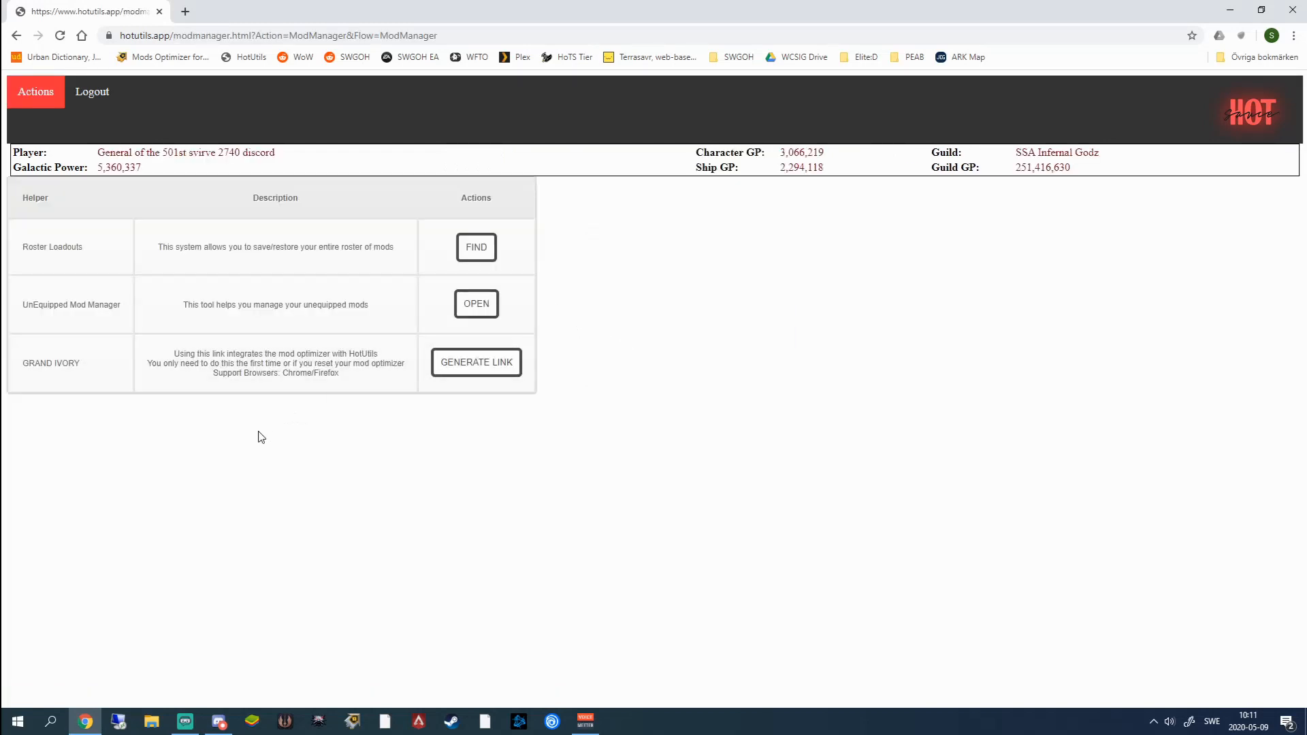
mouse_move(268, 422)
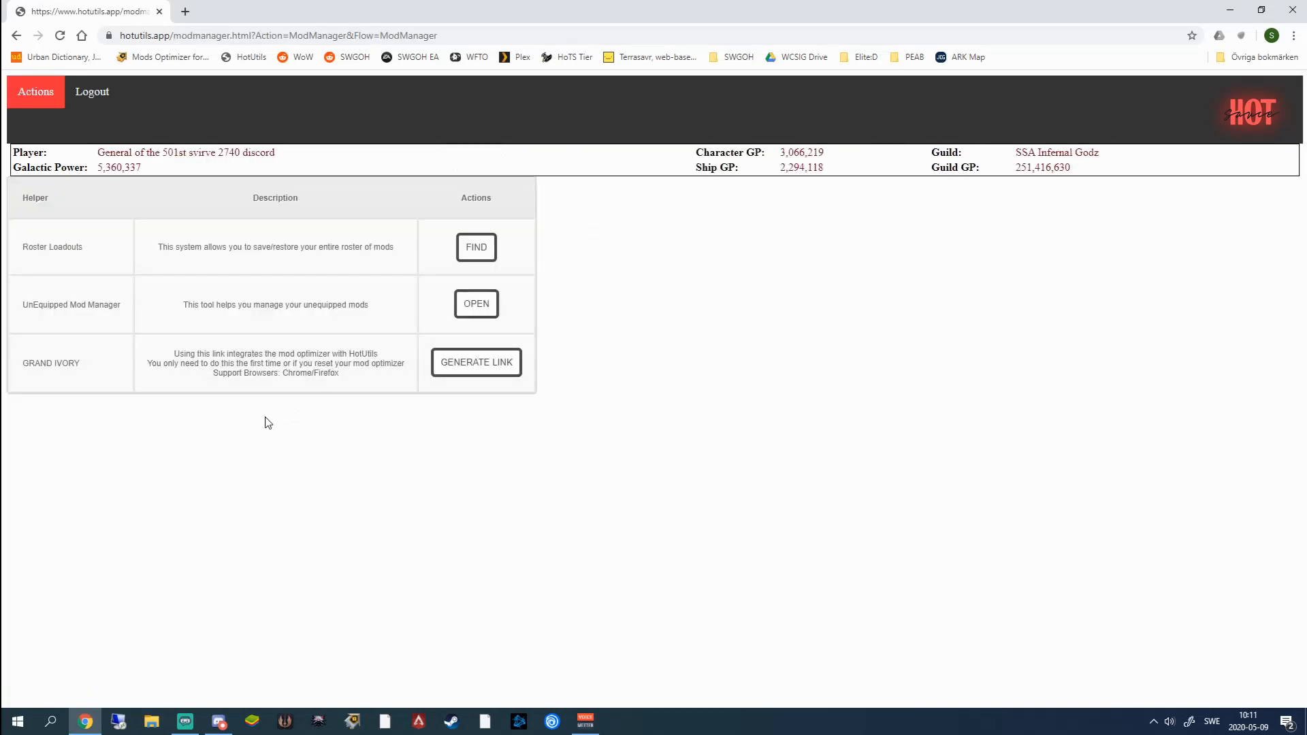
mouse_move(257, 422)
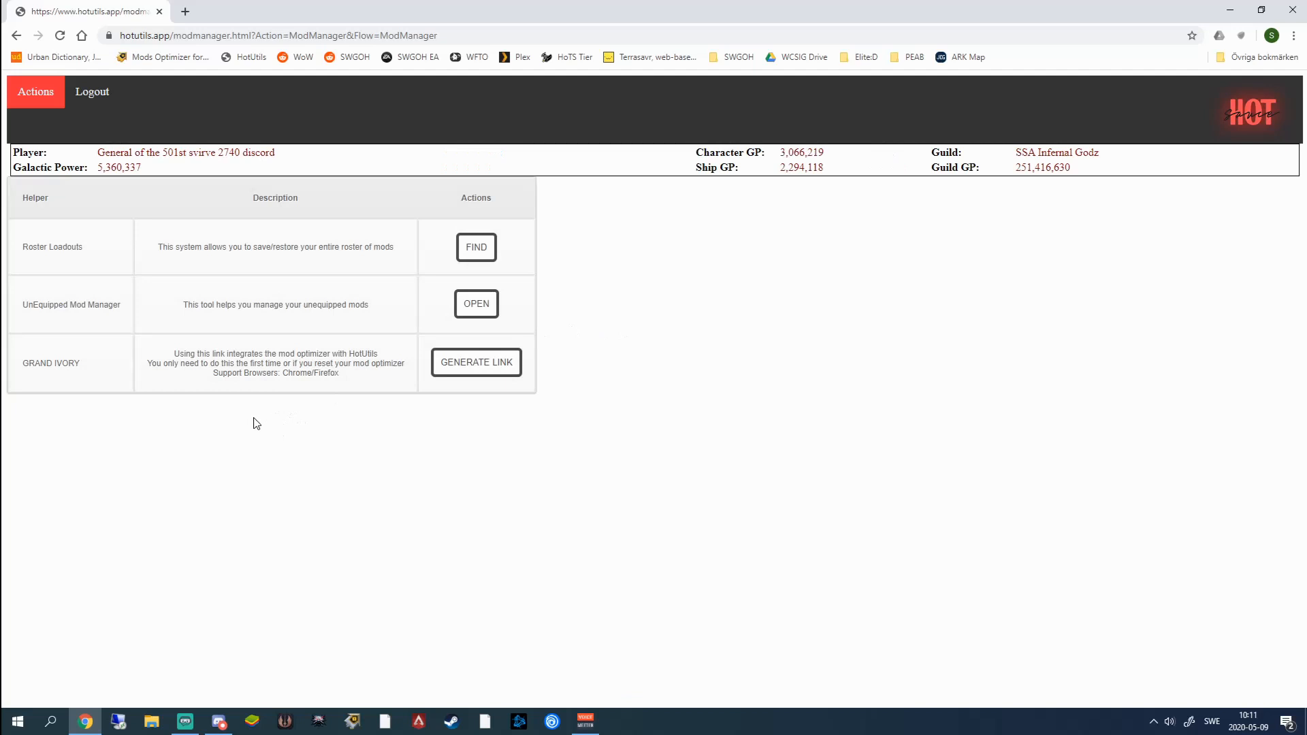
mouse_move(318, 249)
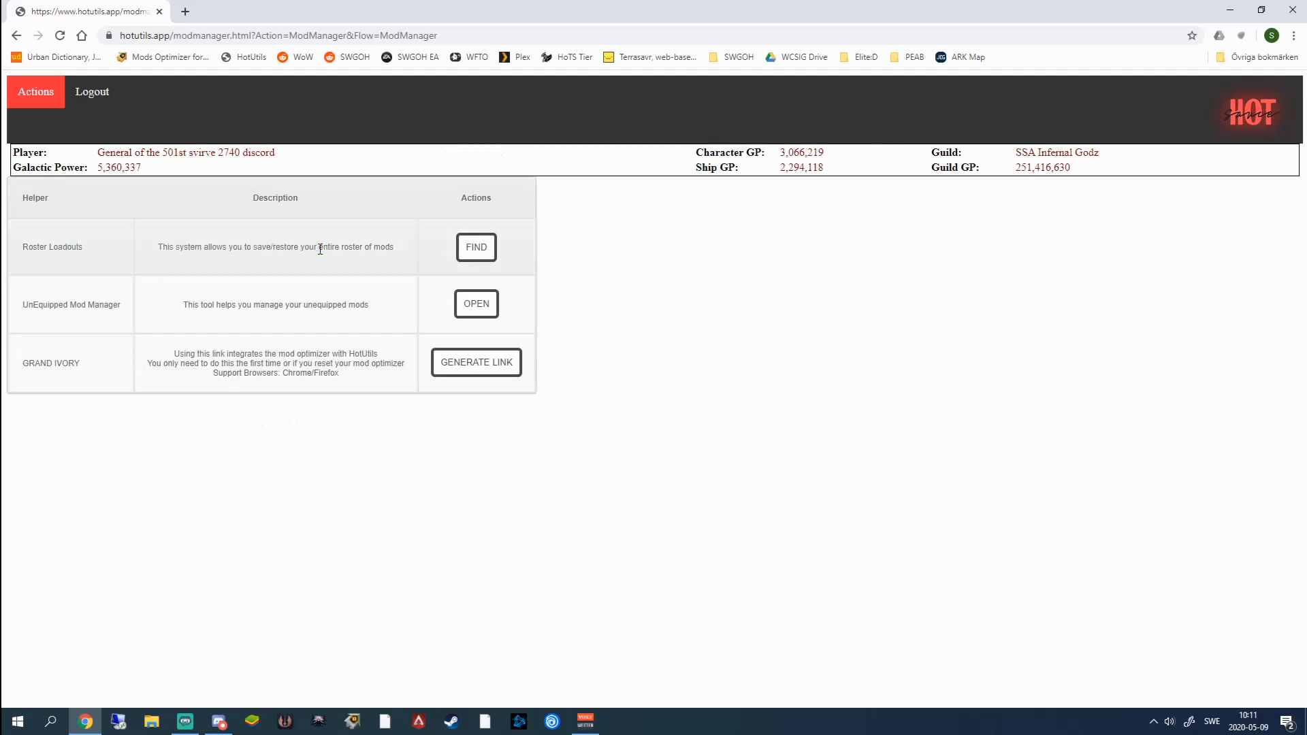
mouse_move(259, 269)
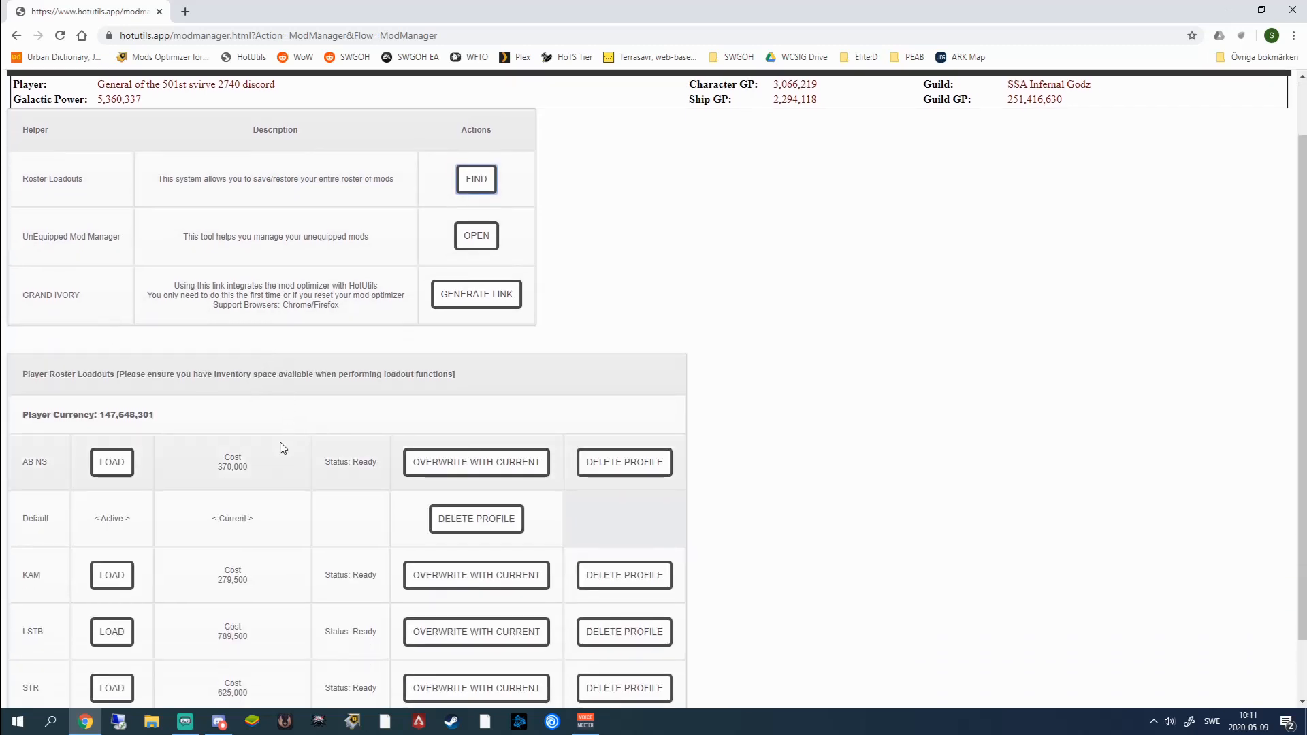
- Find the Player Roster Loadouts, listing AB NS, Default, KAM, LSTB and STR with costs
scroll(down, 3)
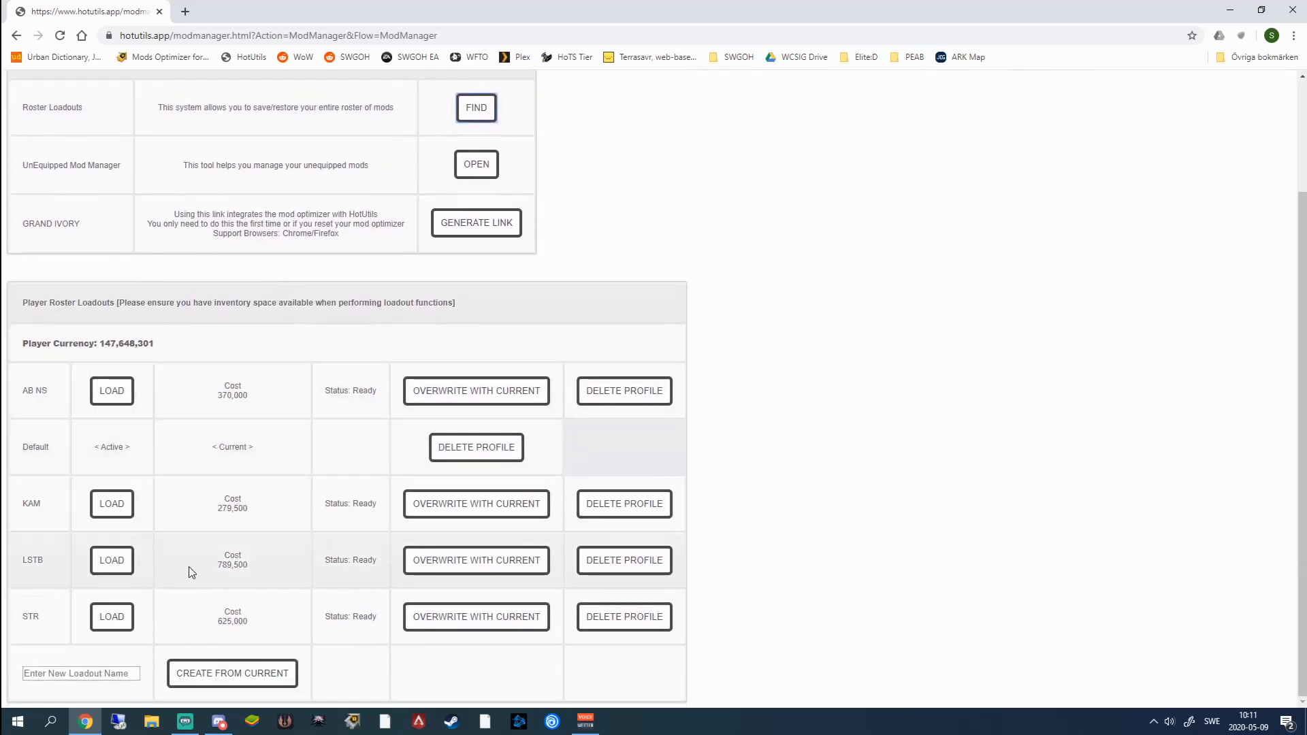
mouse_move(233, 417)
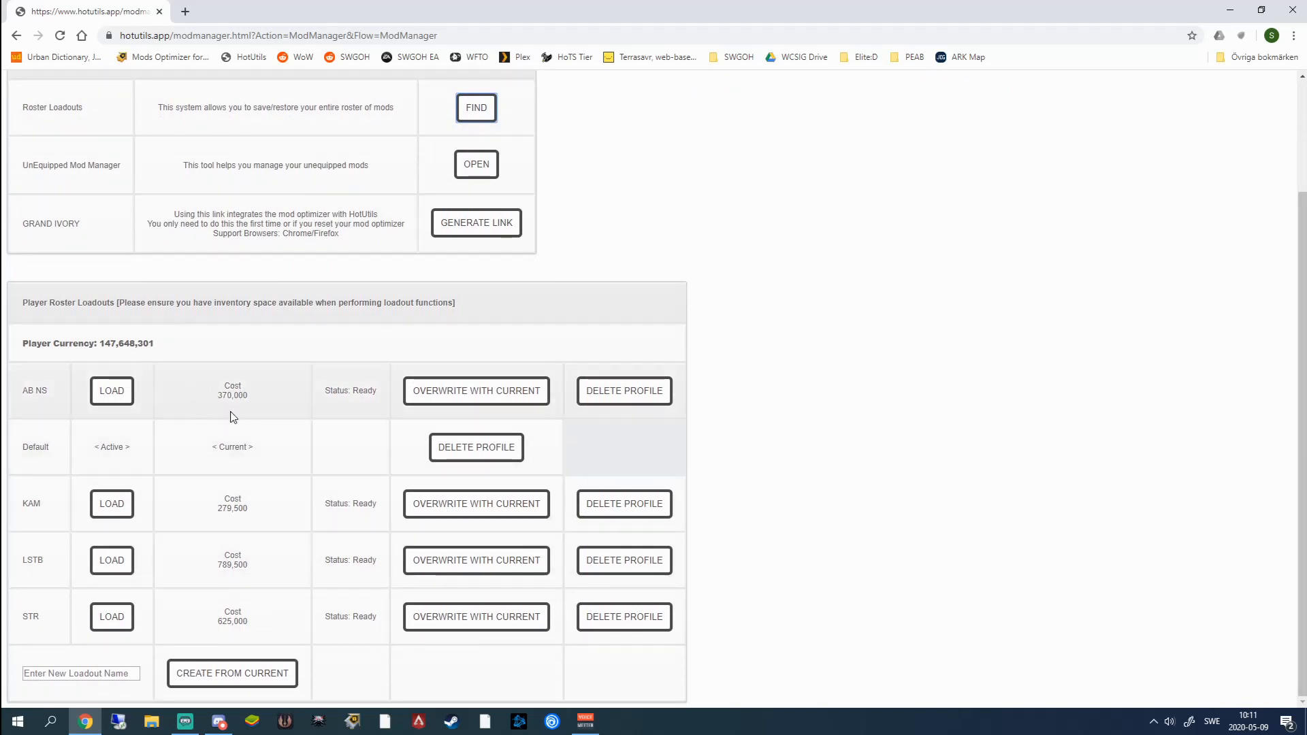
mouse_move(52, 395)
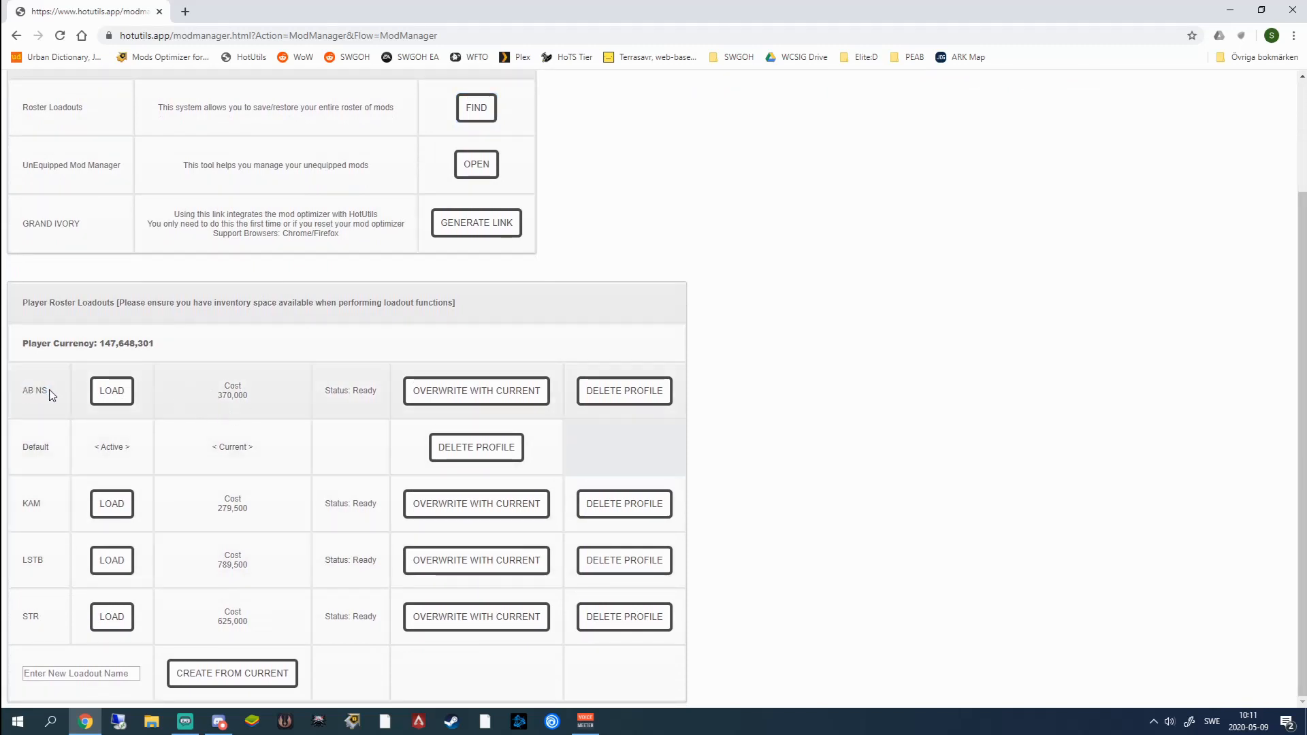
mouse_move(222, 412)
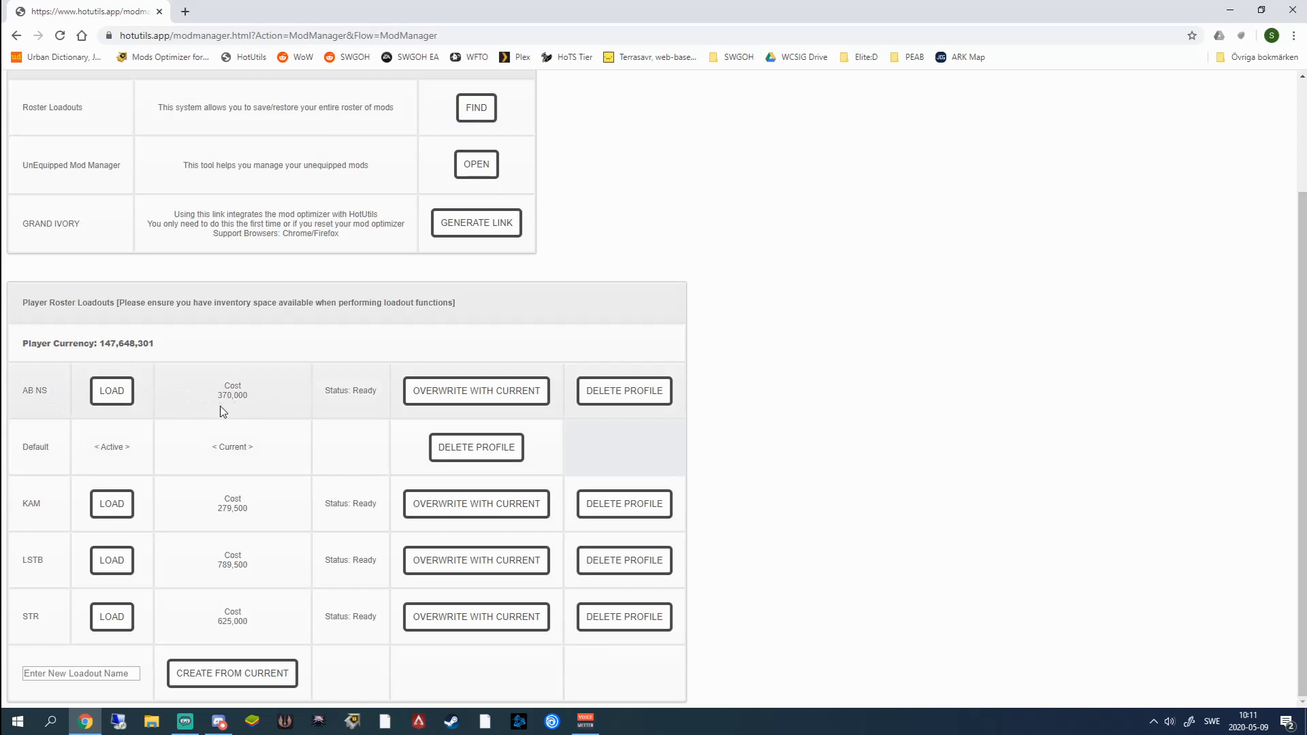
click(110, 390)
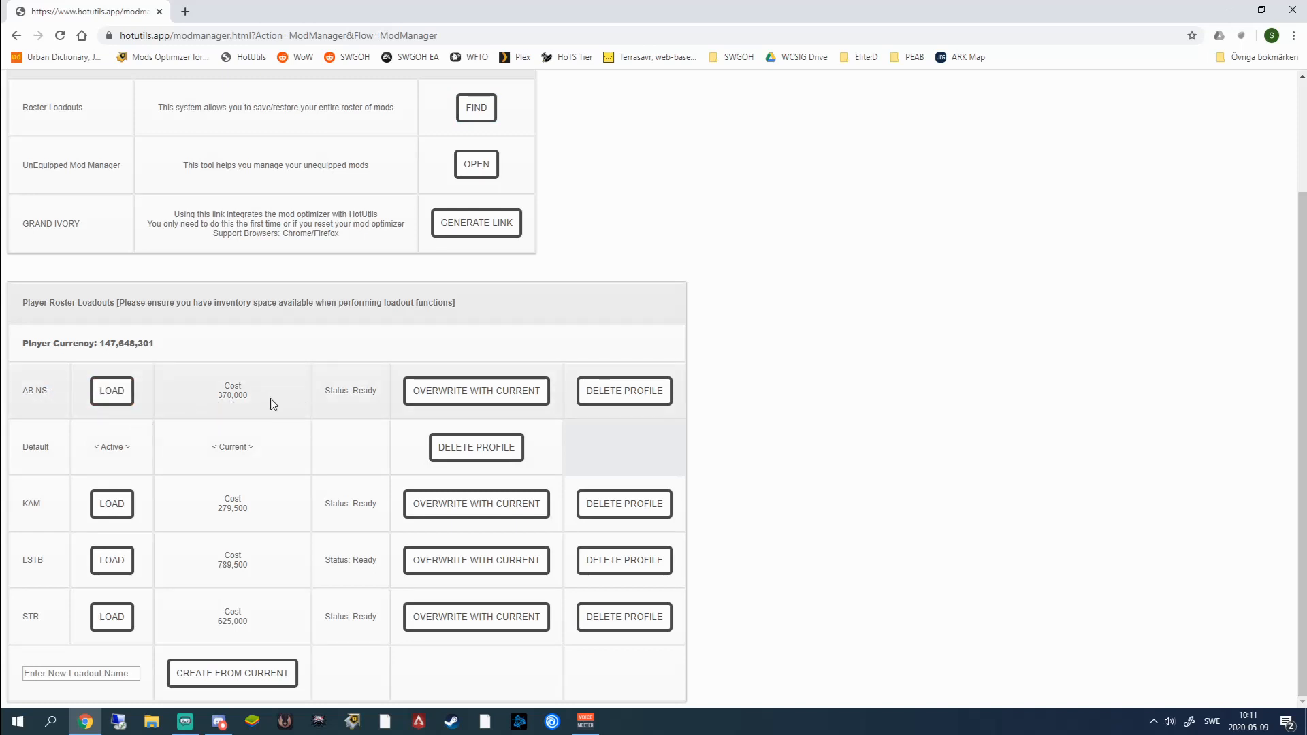
mouse_move(264, 400)
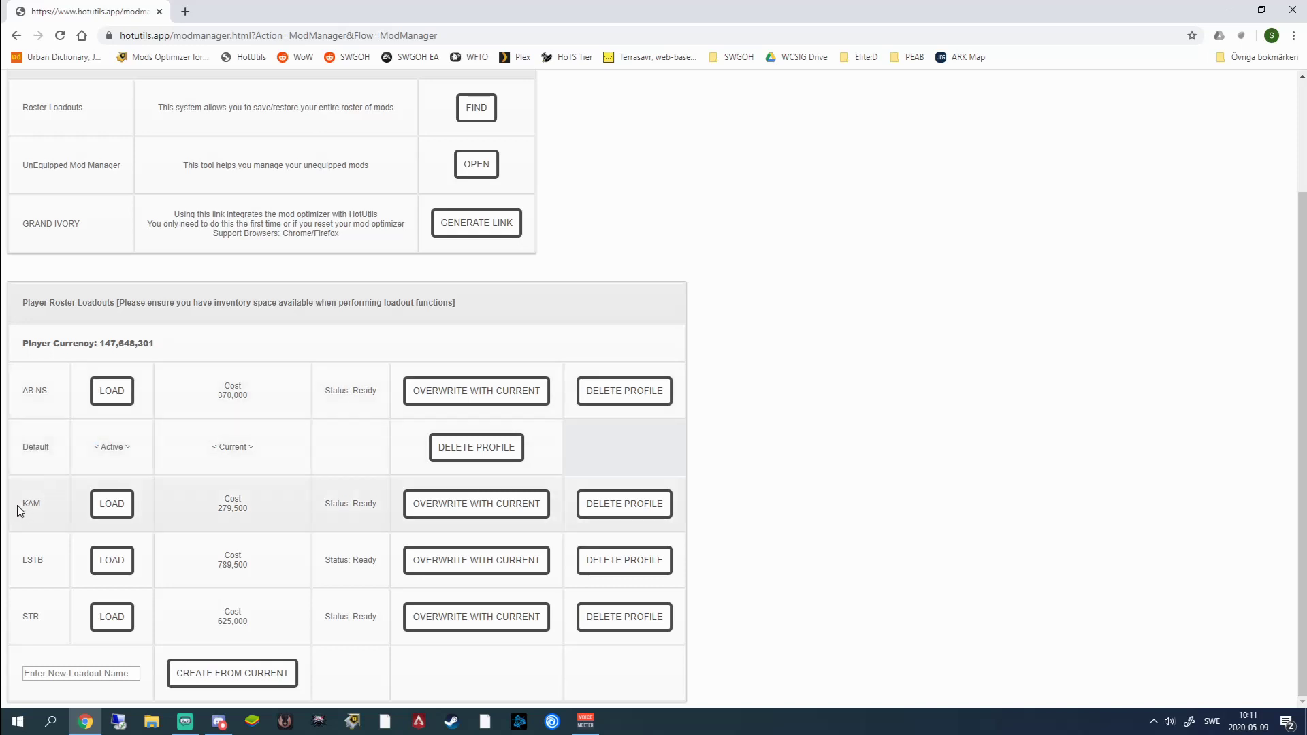
mouse_move(48, 523)
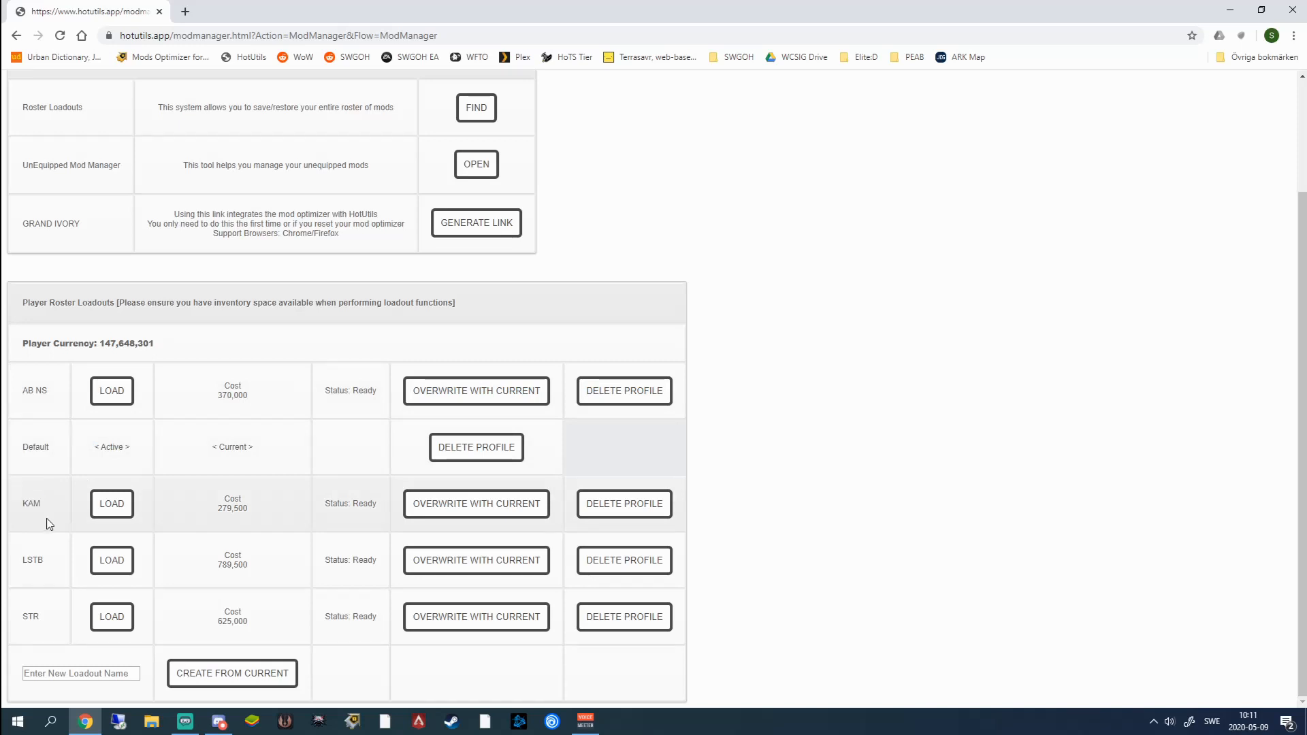
mouse_move(27, 558)
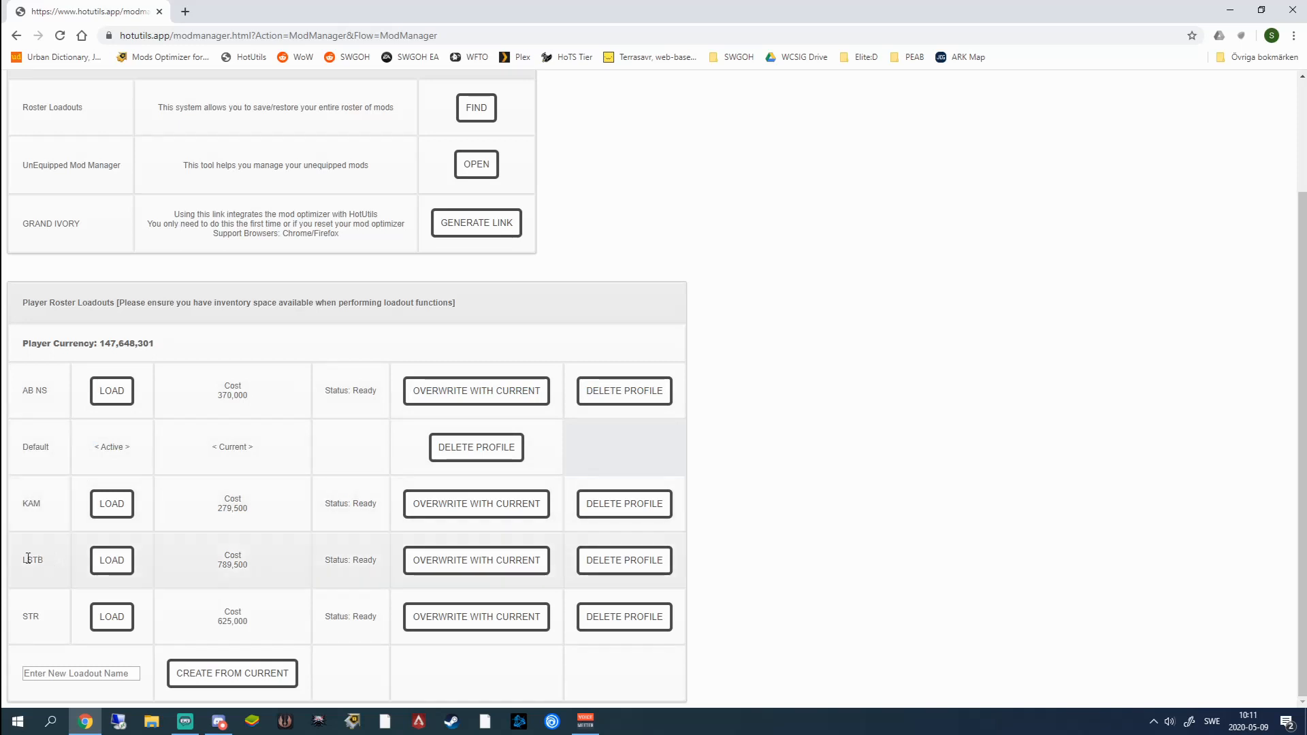
double_click(31, 558)
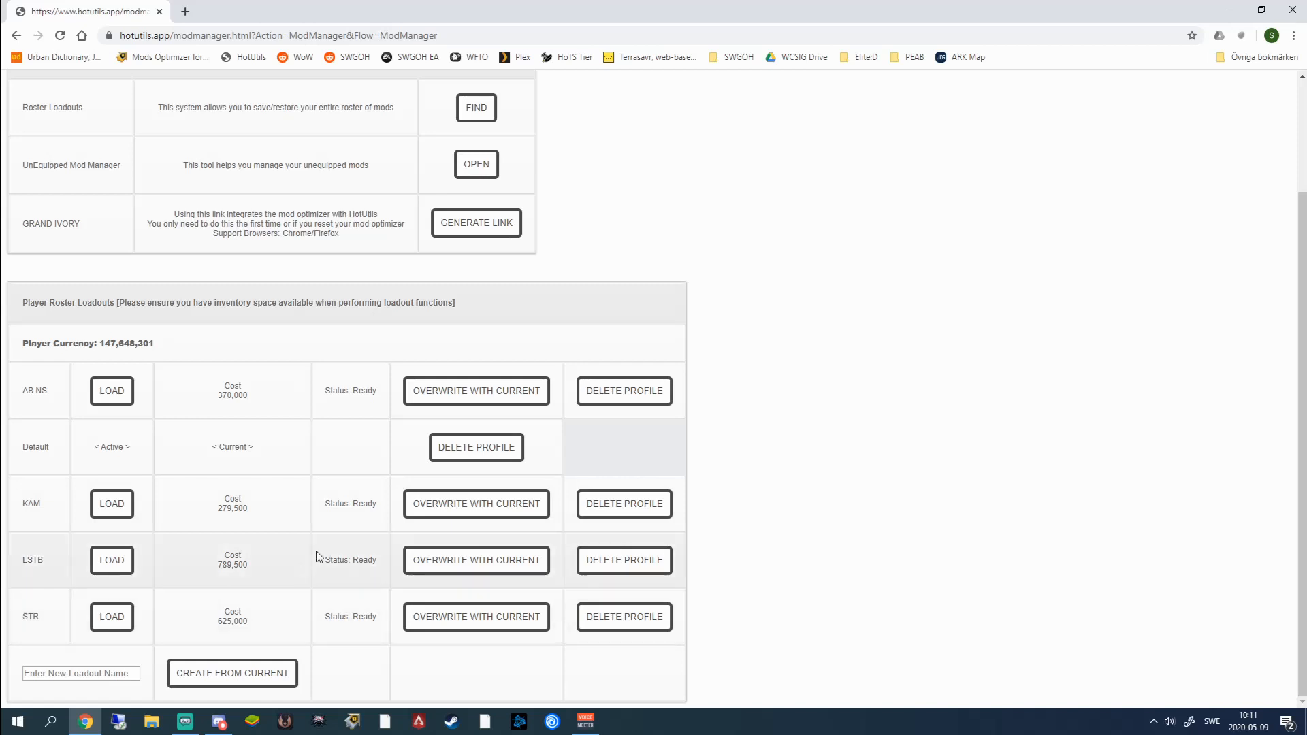
mouse_move(287, 555)
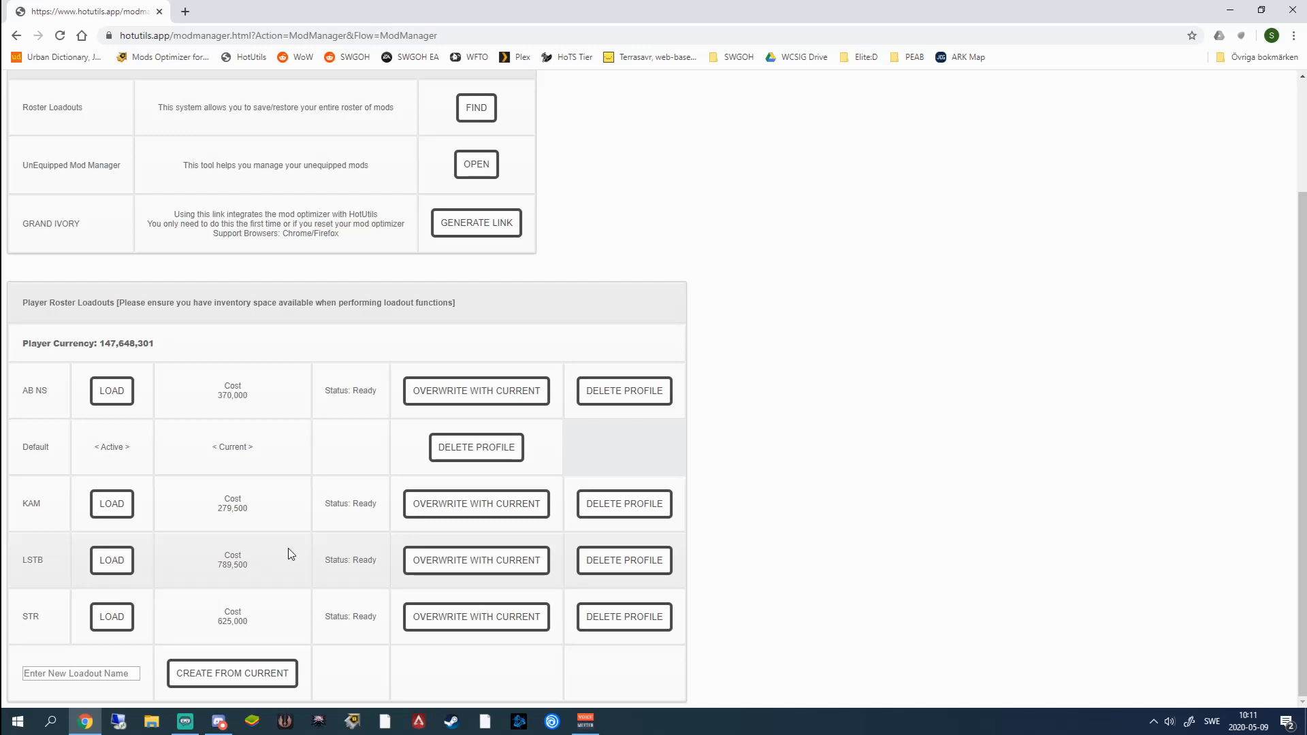
mouse_move(214, 568)
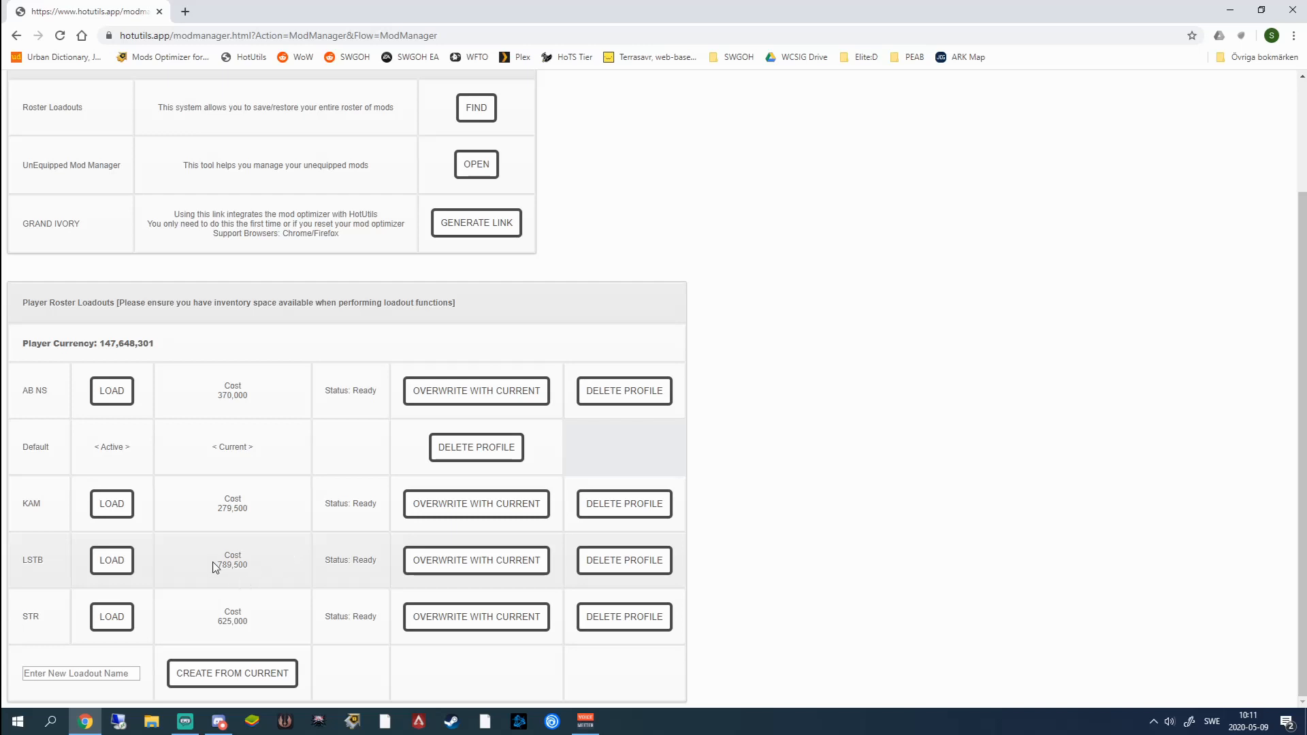
mouse_move(239, 567)
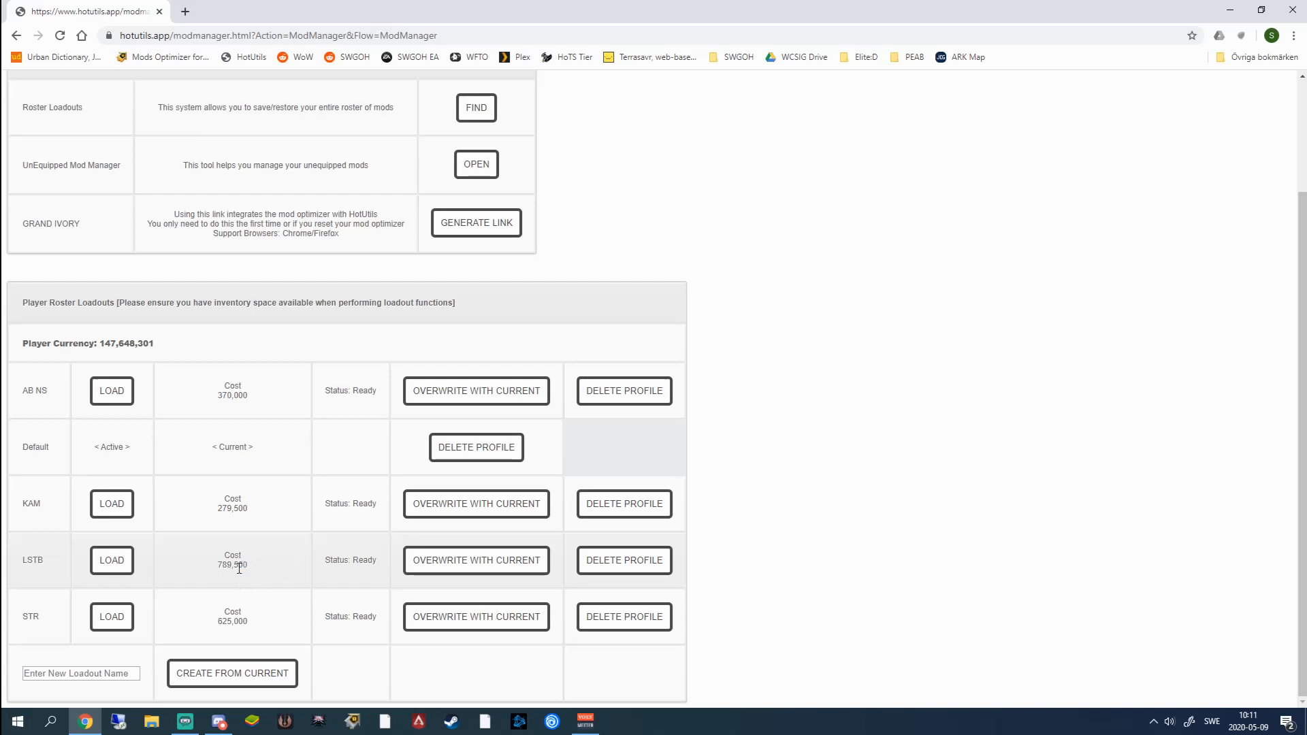
mouse_move(274, 573)
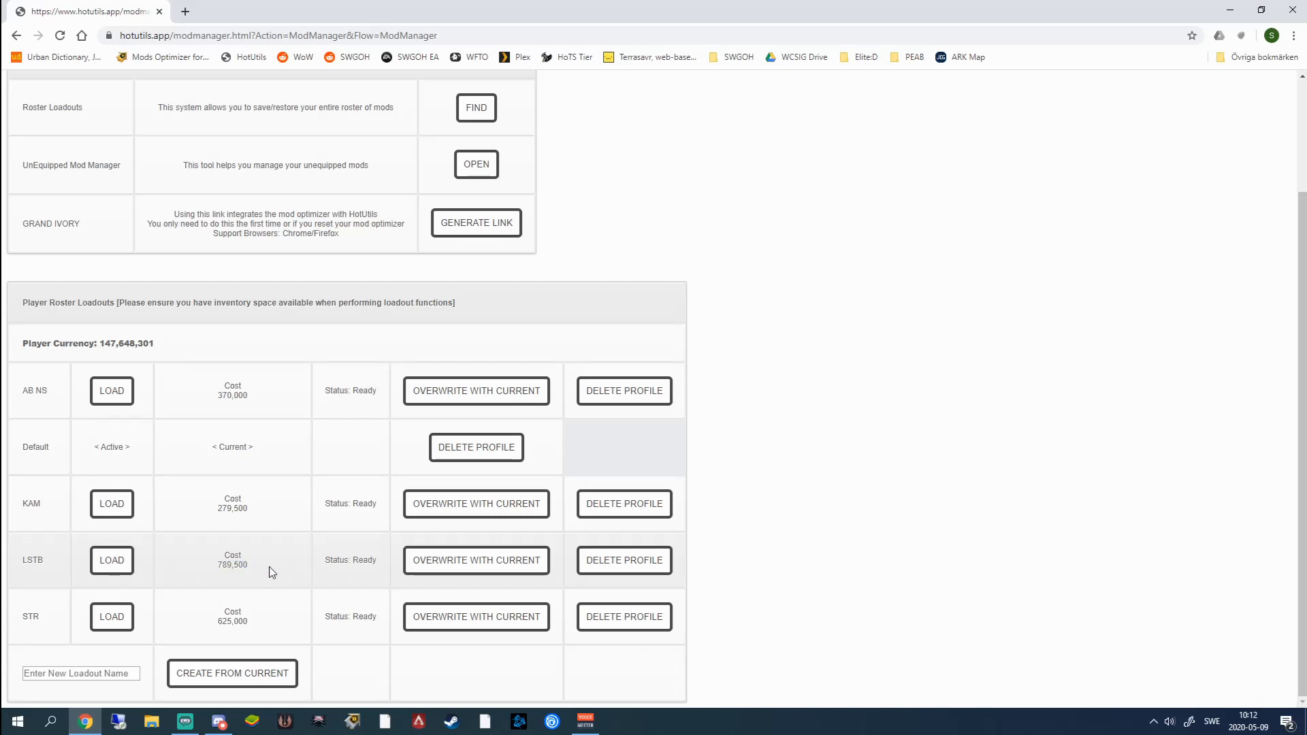
- Load the LSTB mod loadout onto the roster and wait for processing
double_click(231, 565)
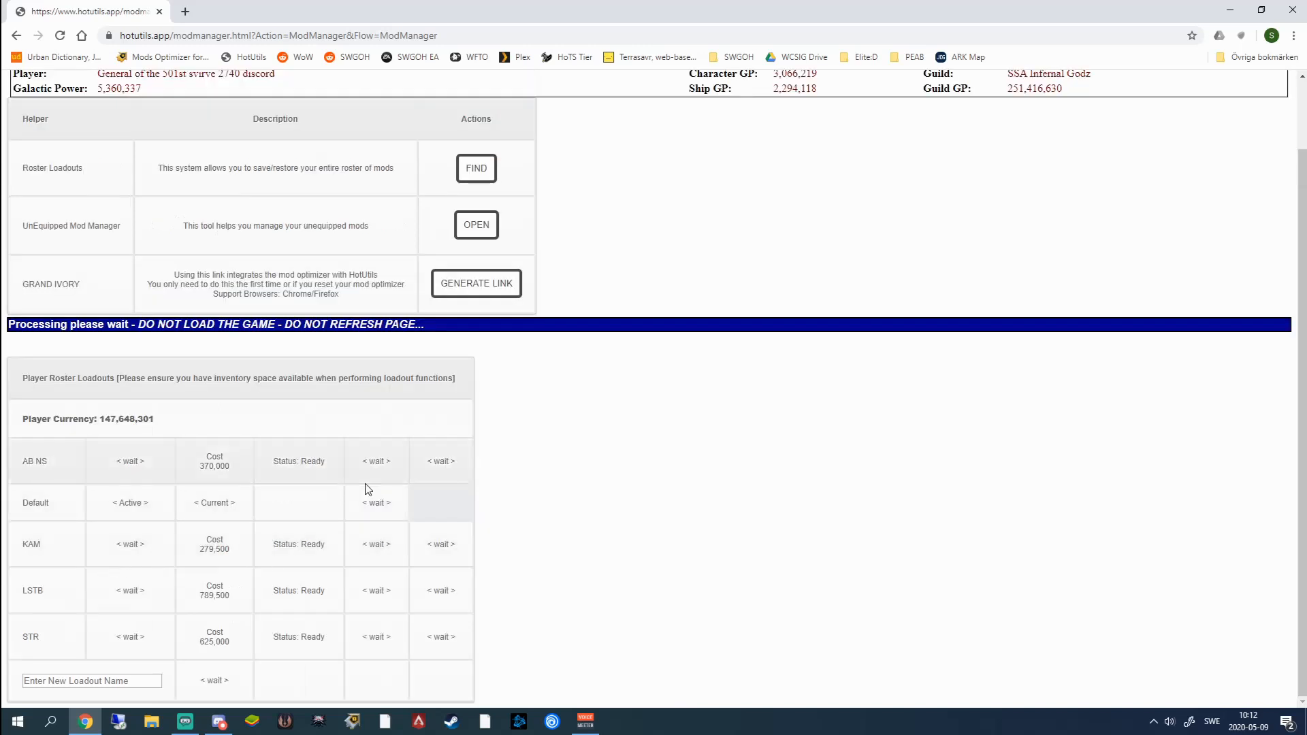
mouse_move(305, 431)
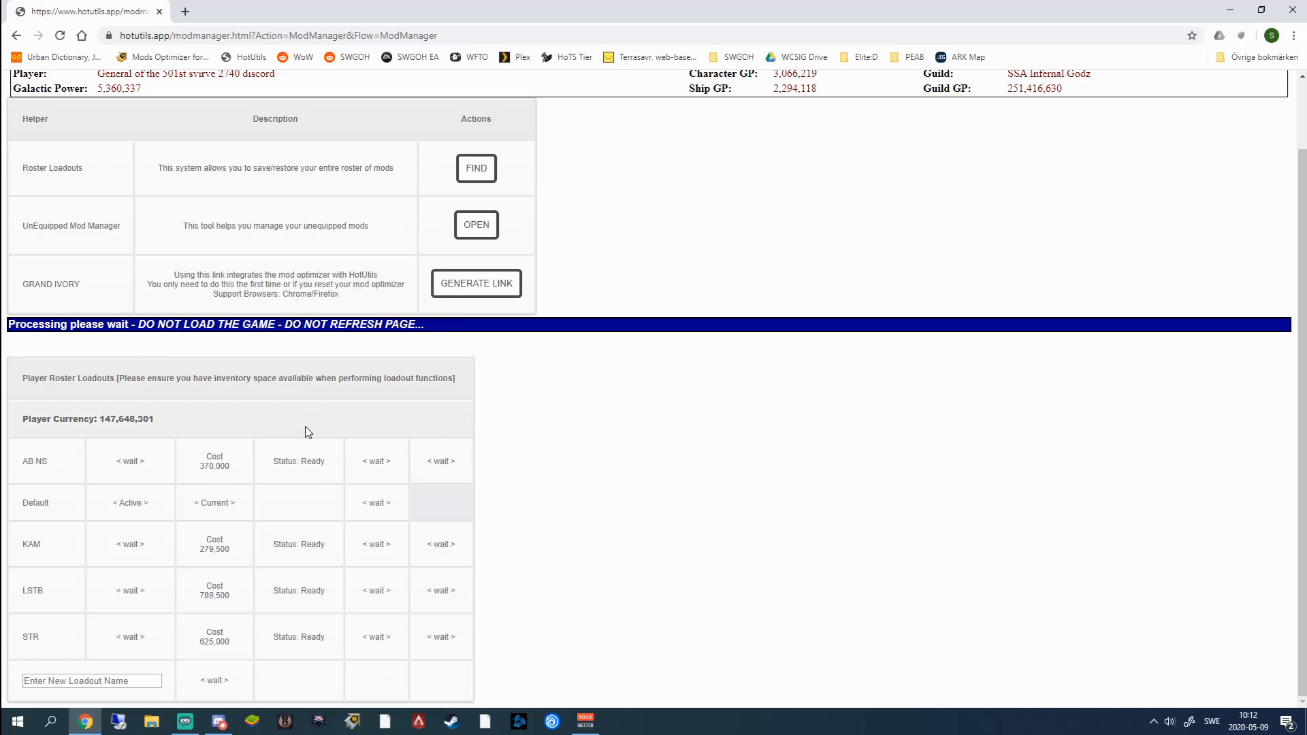
mouse_move(87, 369)
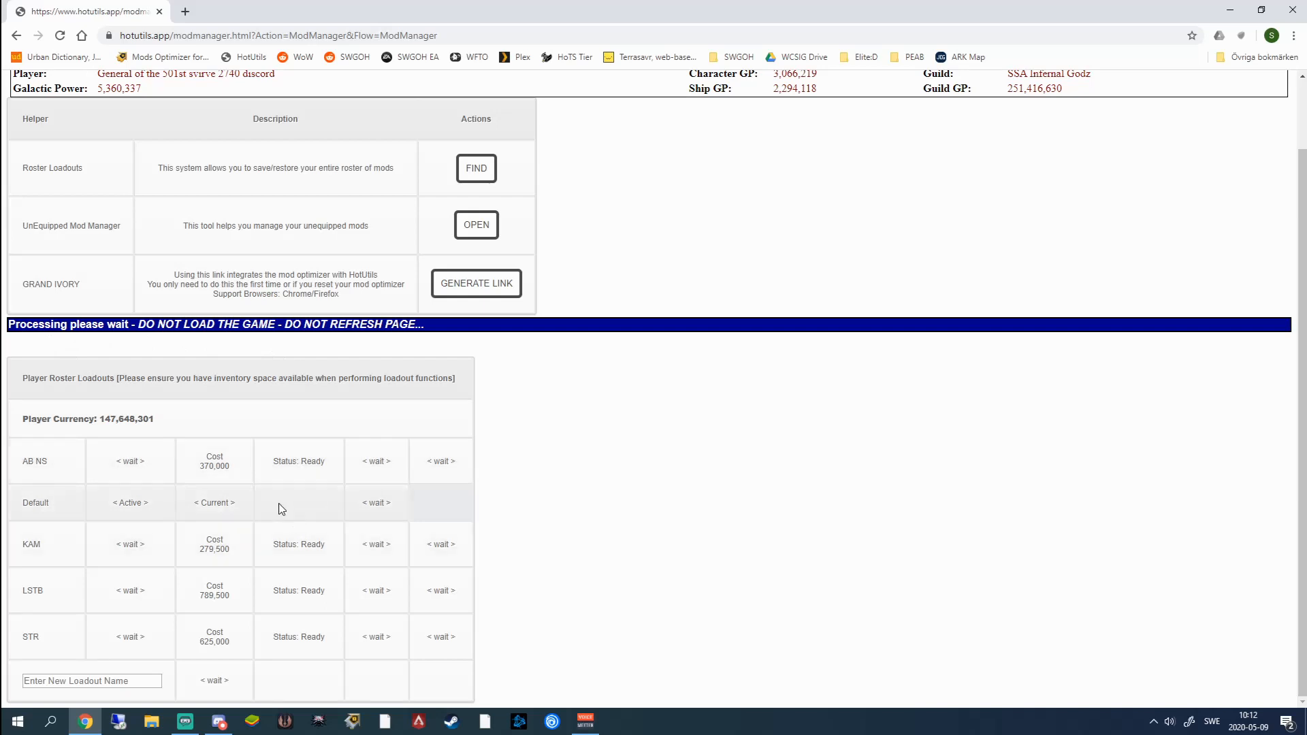
mouse_move(130, 603)
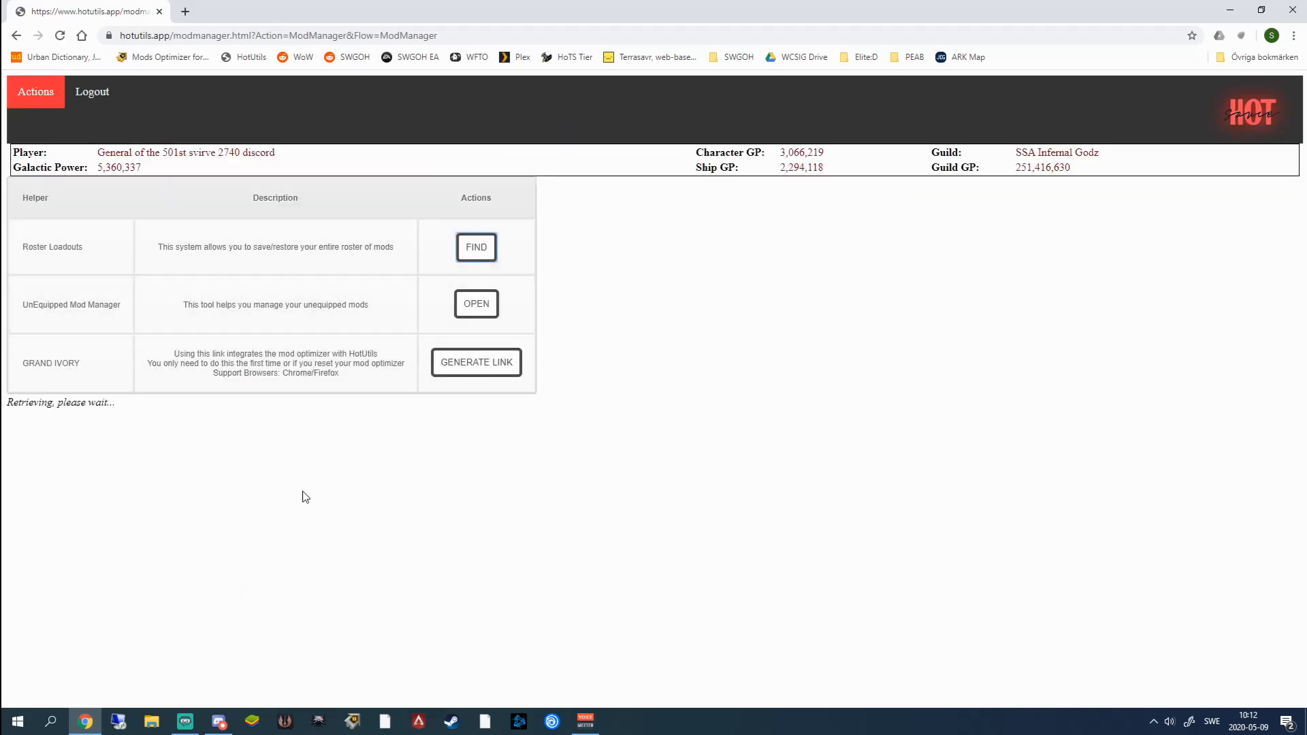
- Wait for the loadouts table to reload with LSTB active and currency at 146,858,801
click(476, 246)
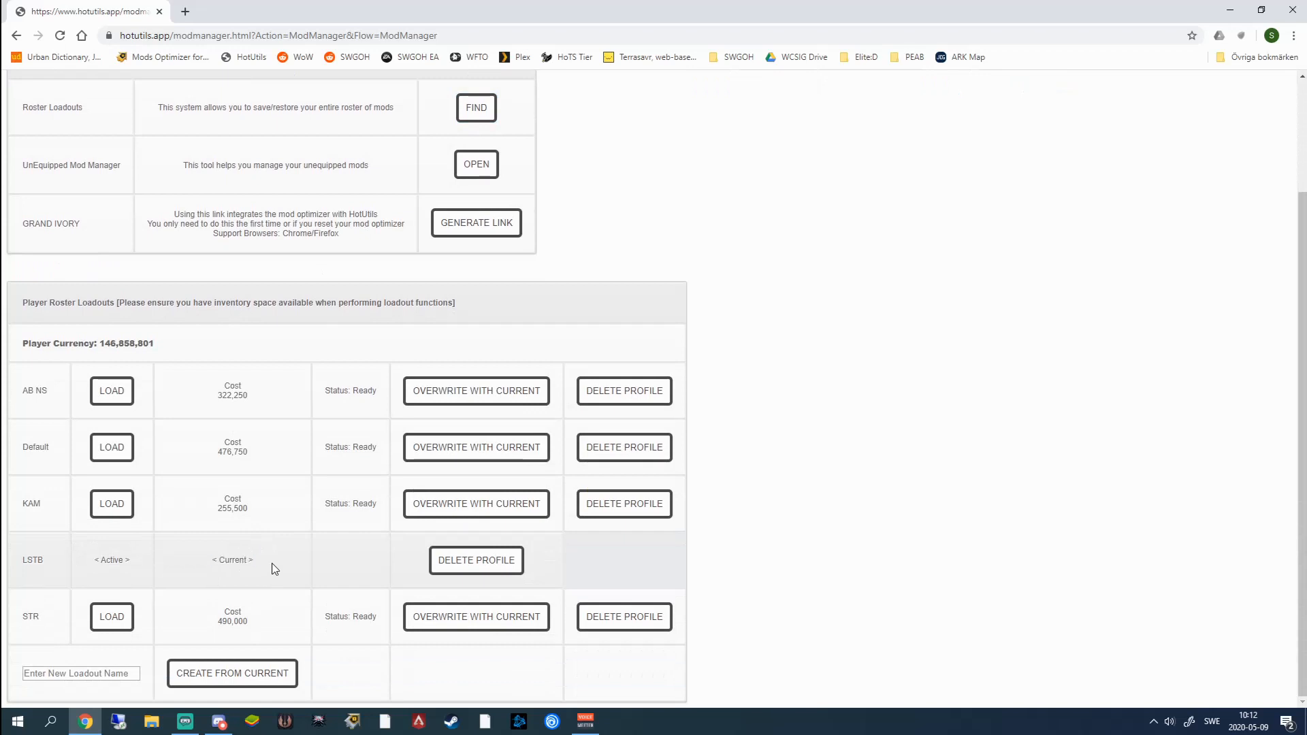
mouse_move(267, 569)
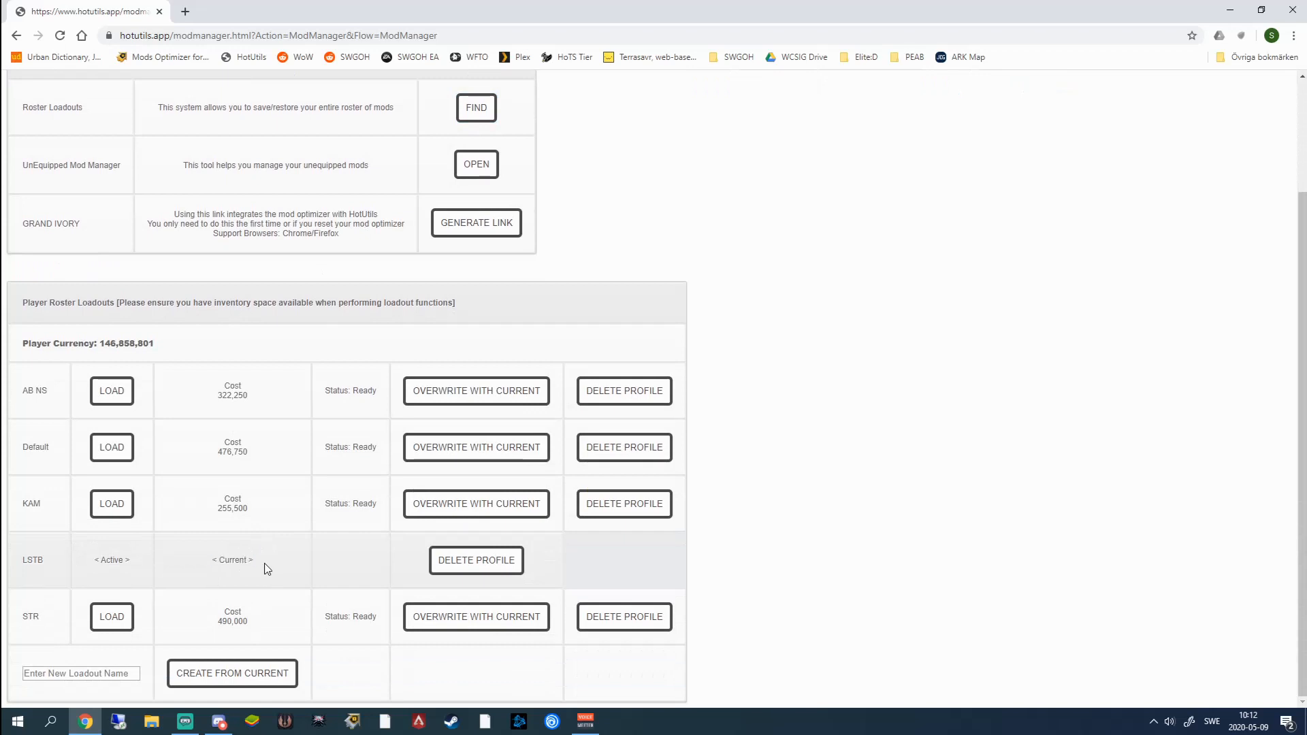
mouse_move(350, 520)
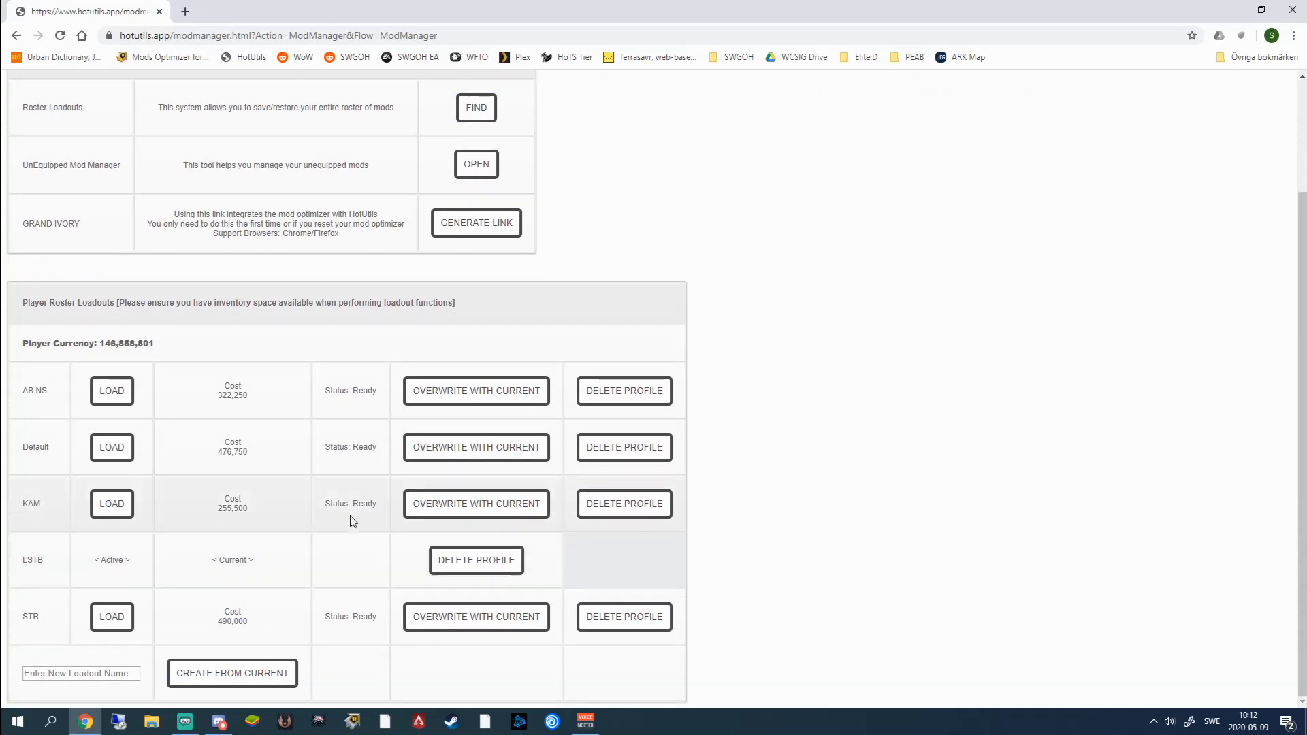
mouse_move(354, 566)
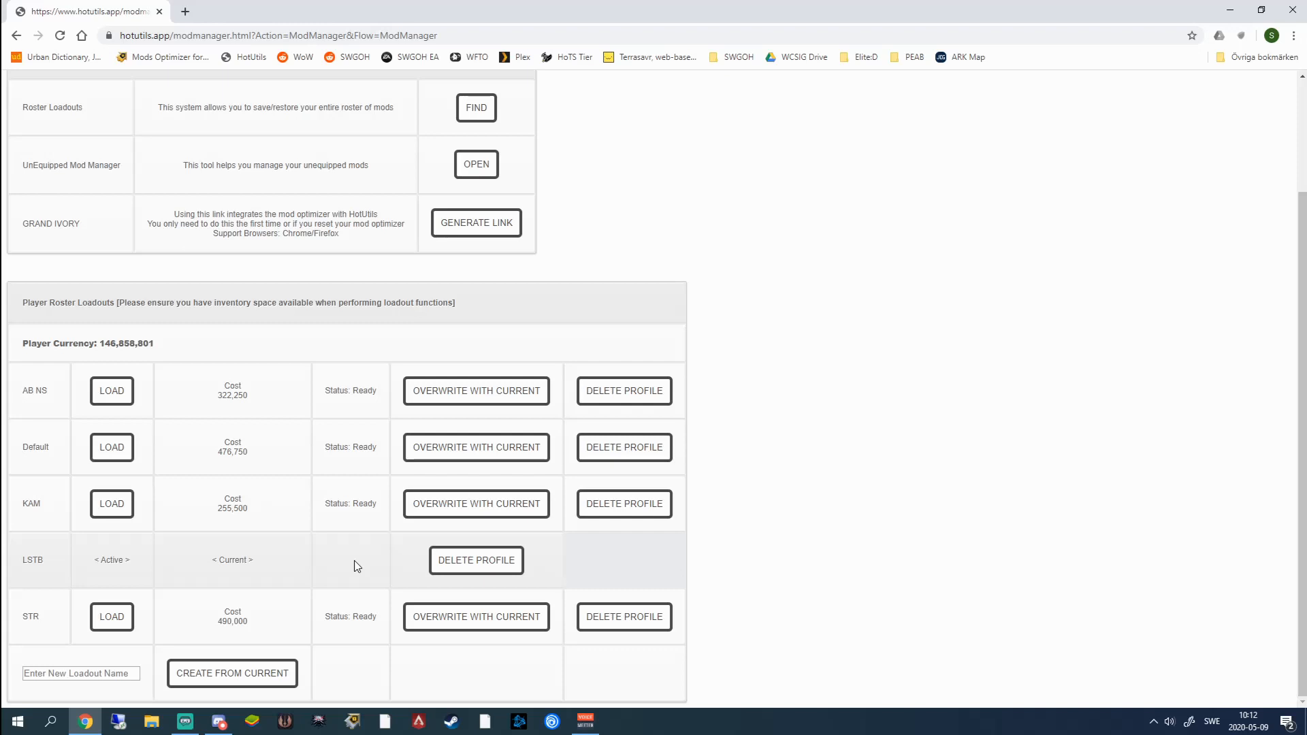
mouse_move(321, 474)
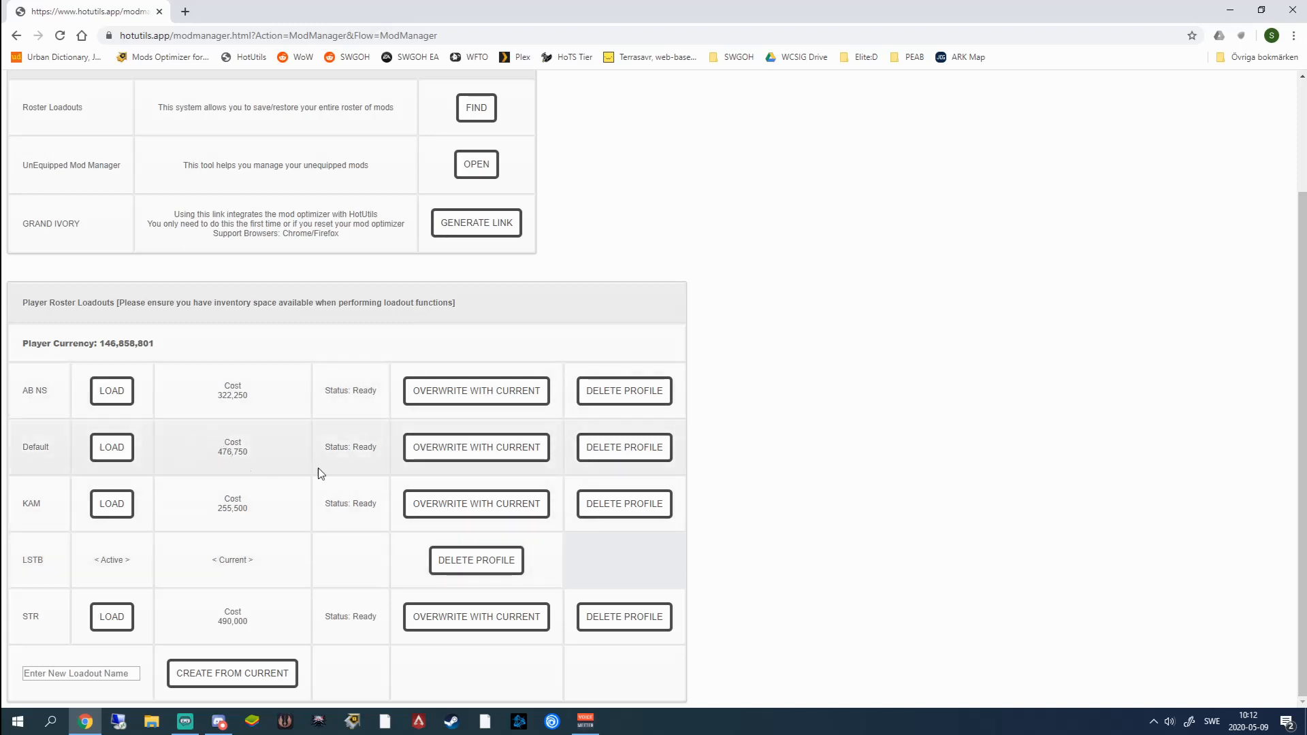
mouse_move(286, 462)
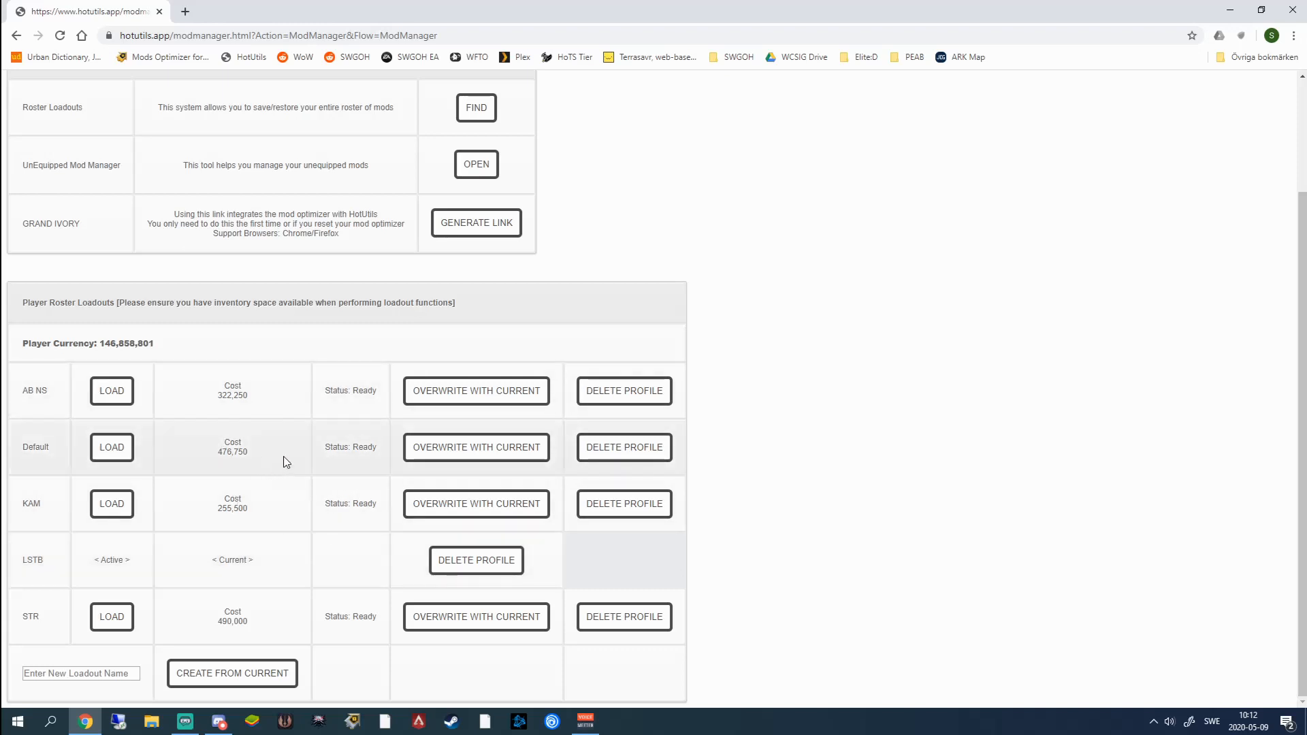
mouse_move(277, 458)
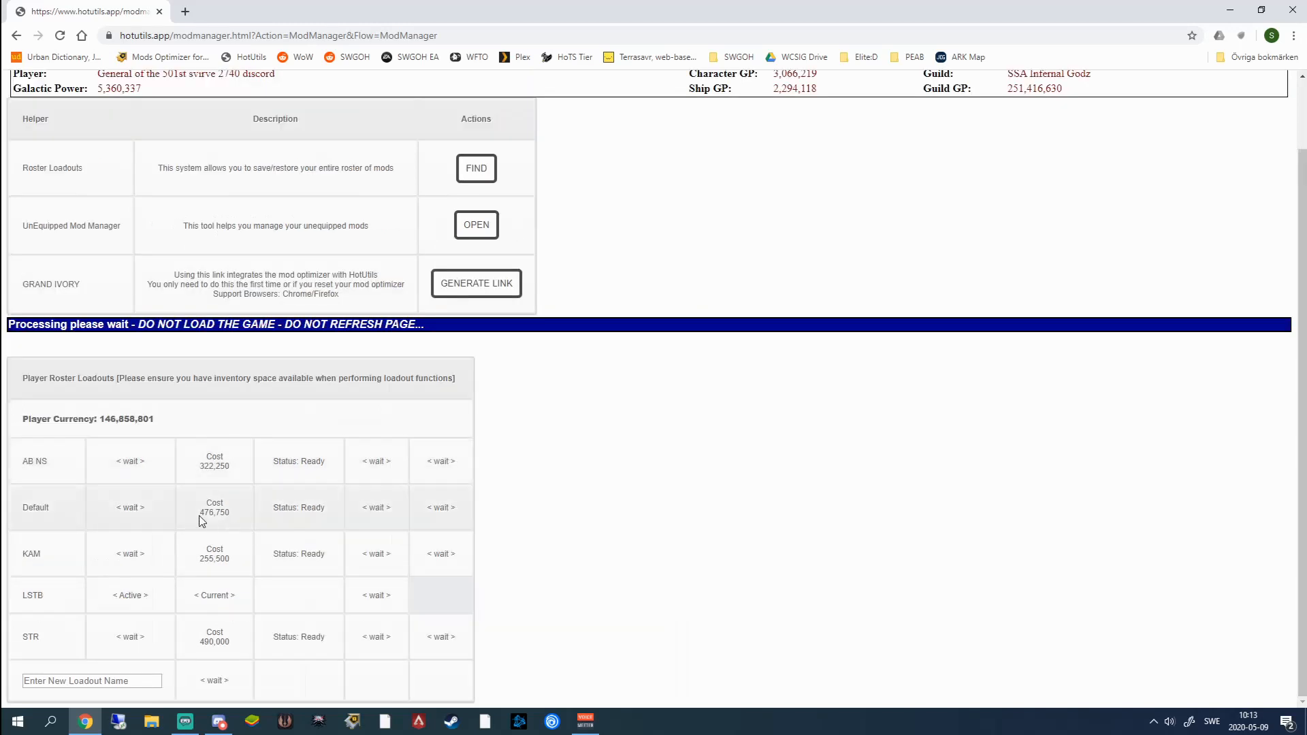
mouse_move(412, 558)
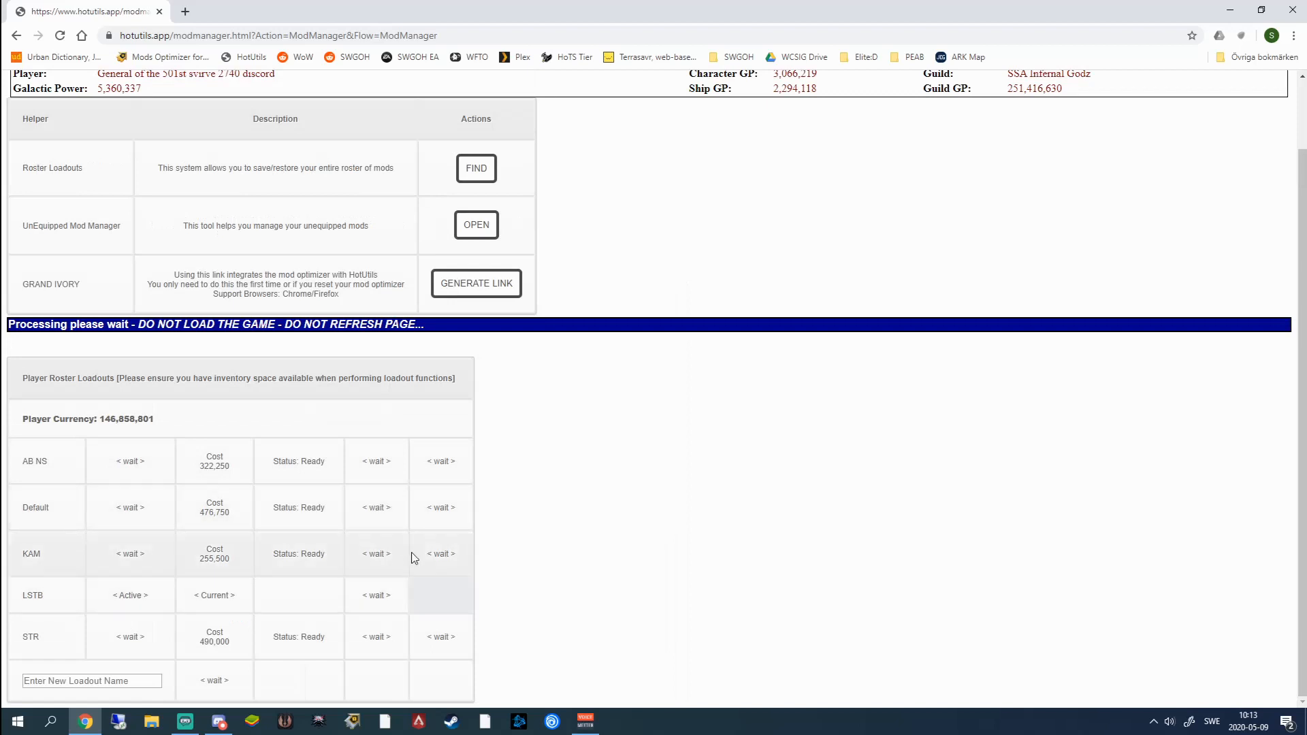
mouse_move(117, 510)
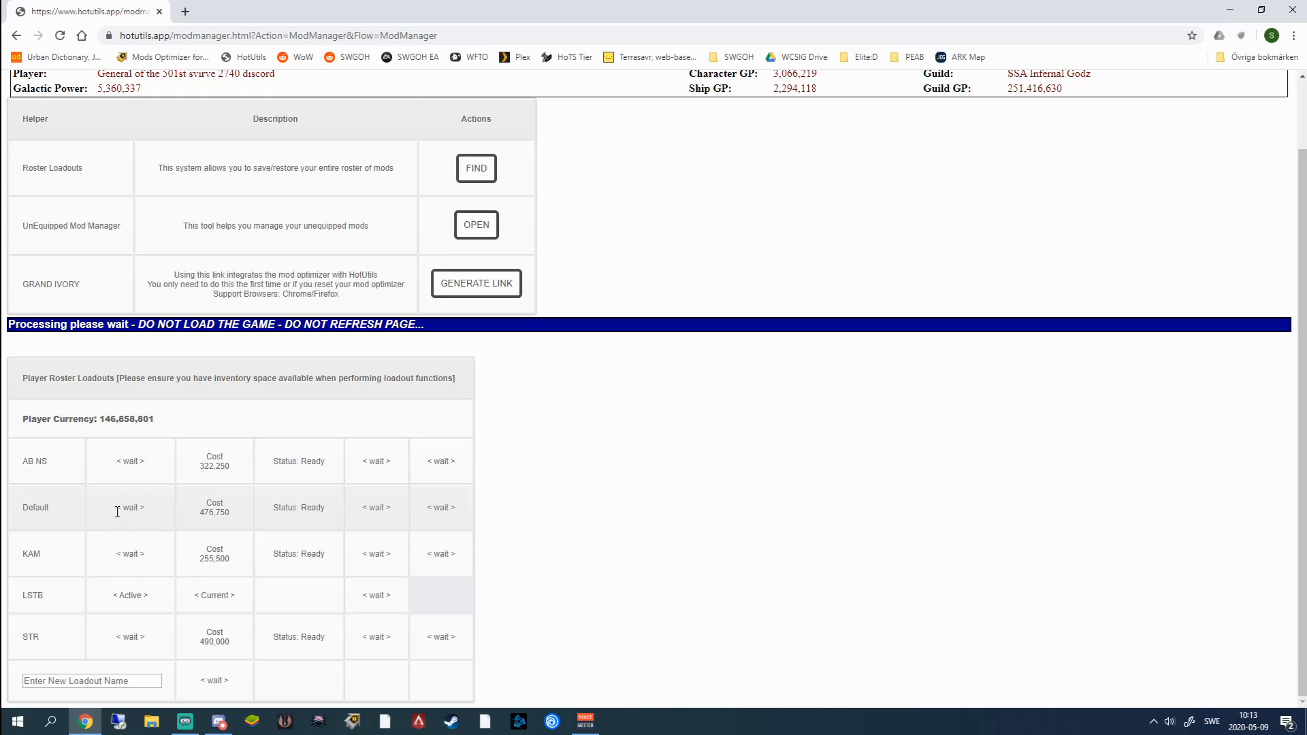
mouse_move(68, 464)
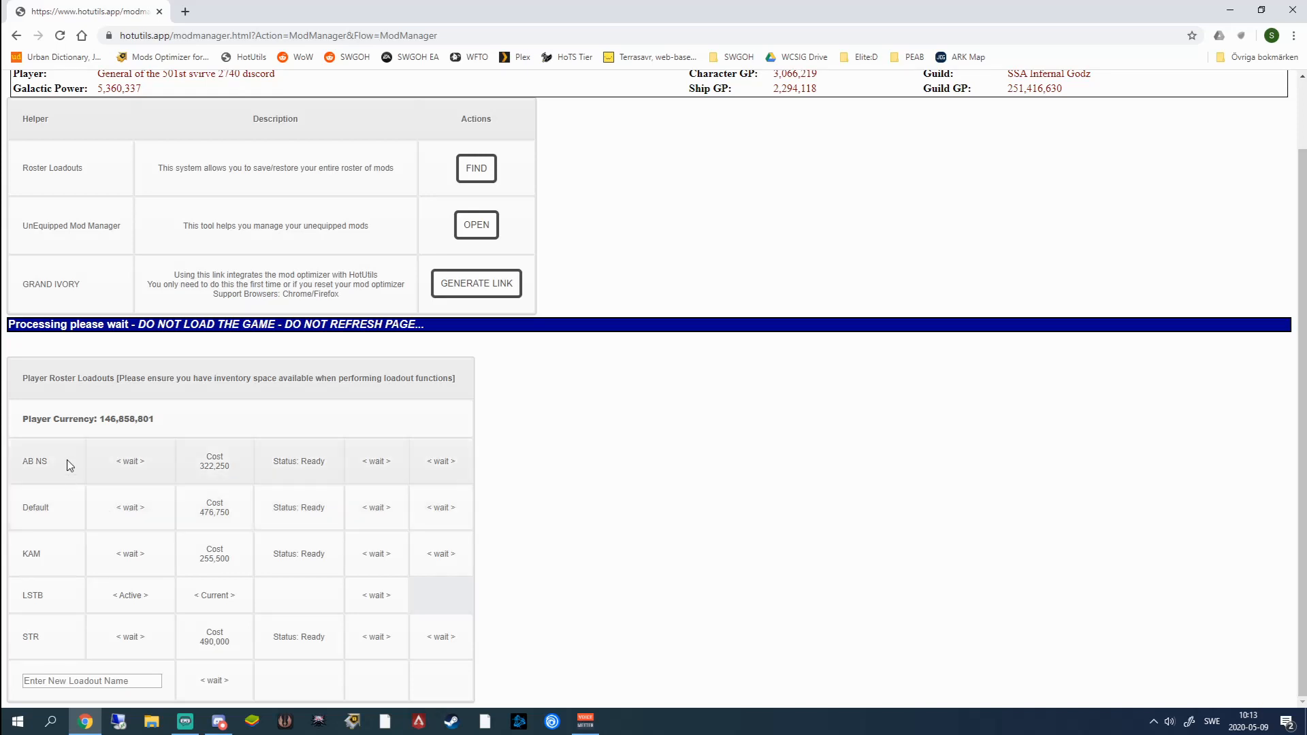
mouse_move(83, 625)
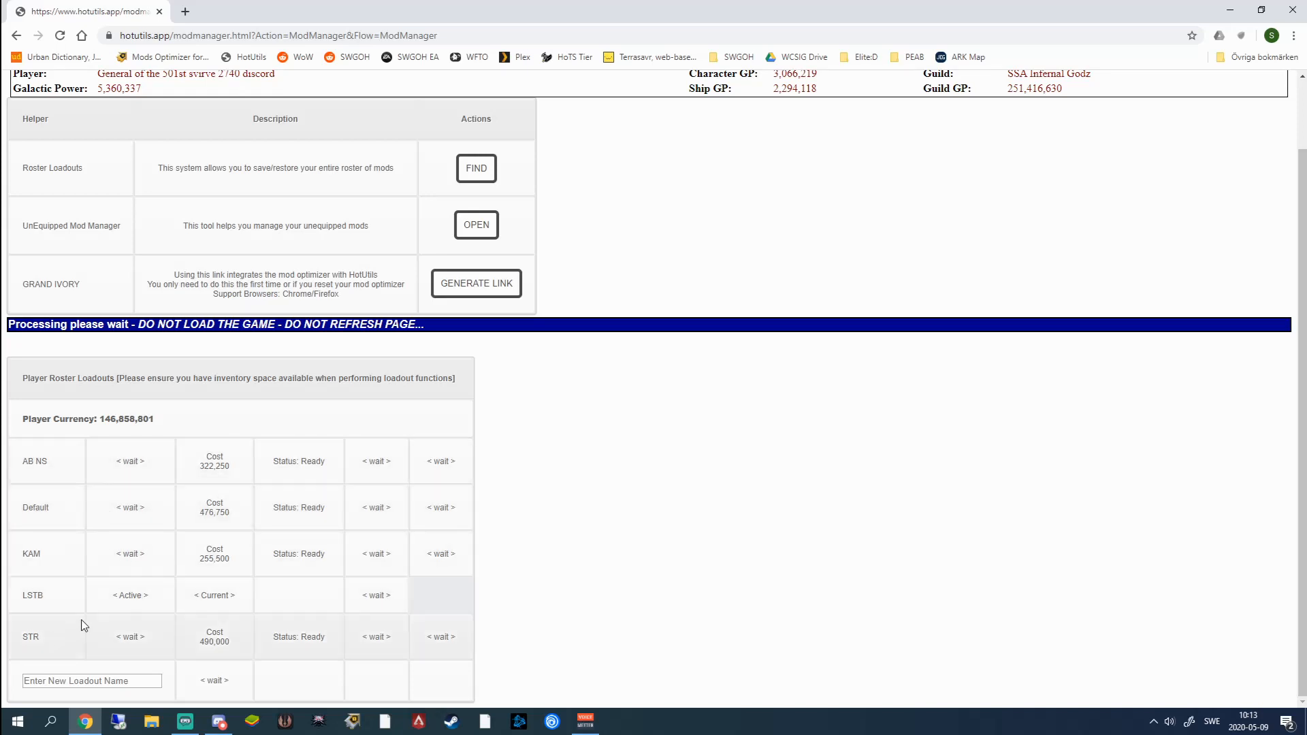
mouse_move(83, 600)
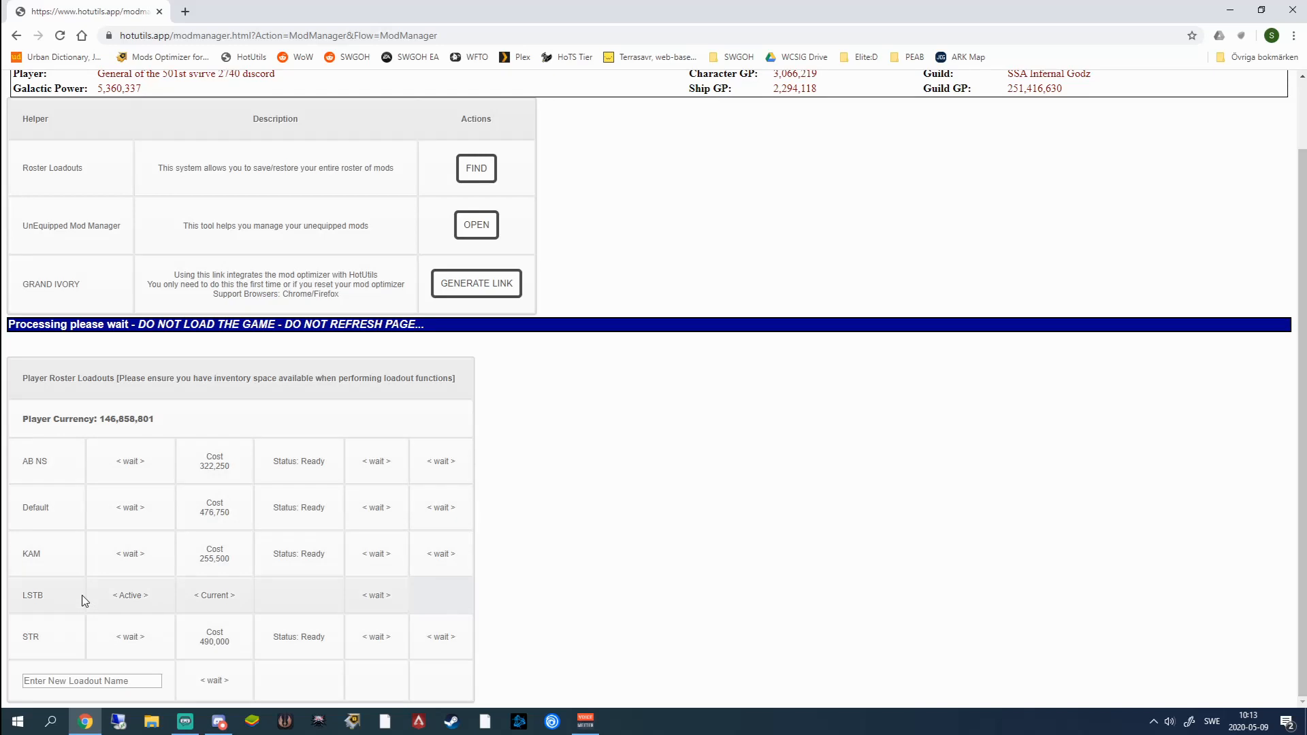
mouse_move(72, 630)
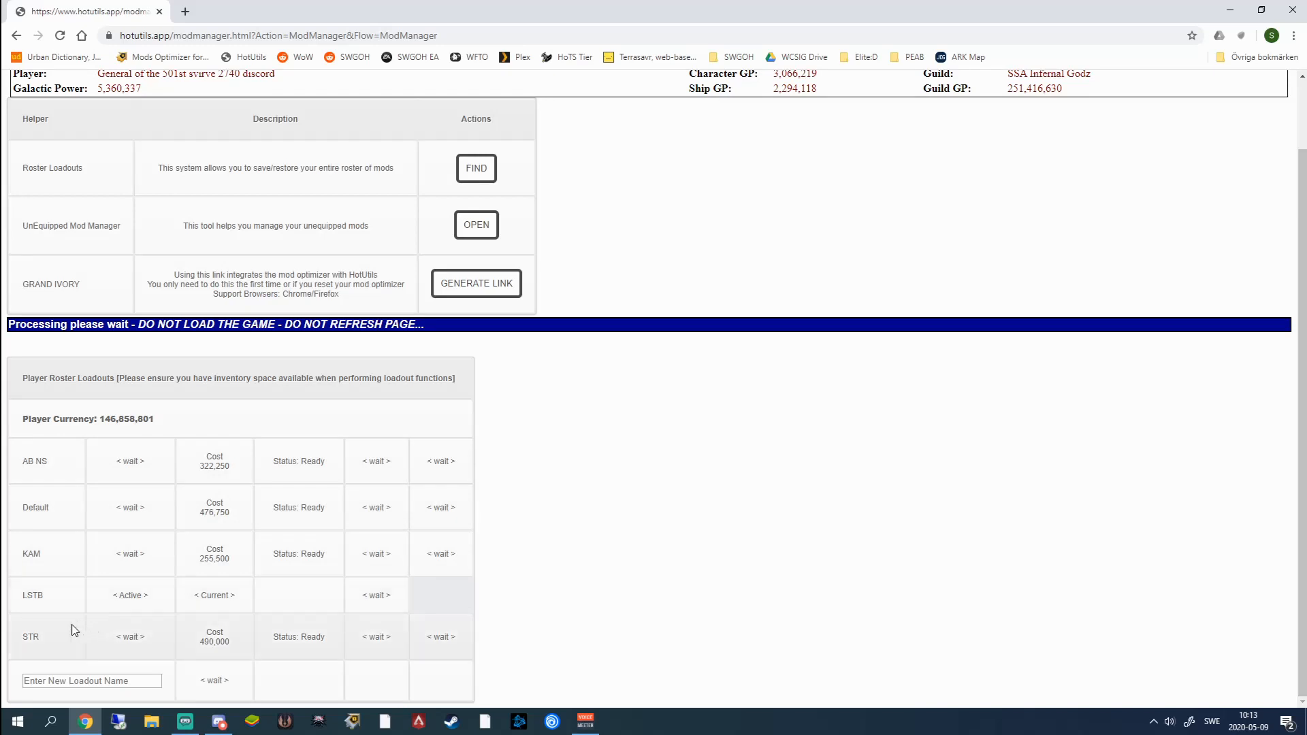
mouse_move(73, 595)
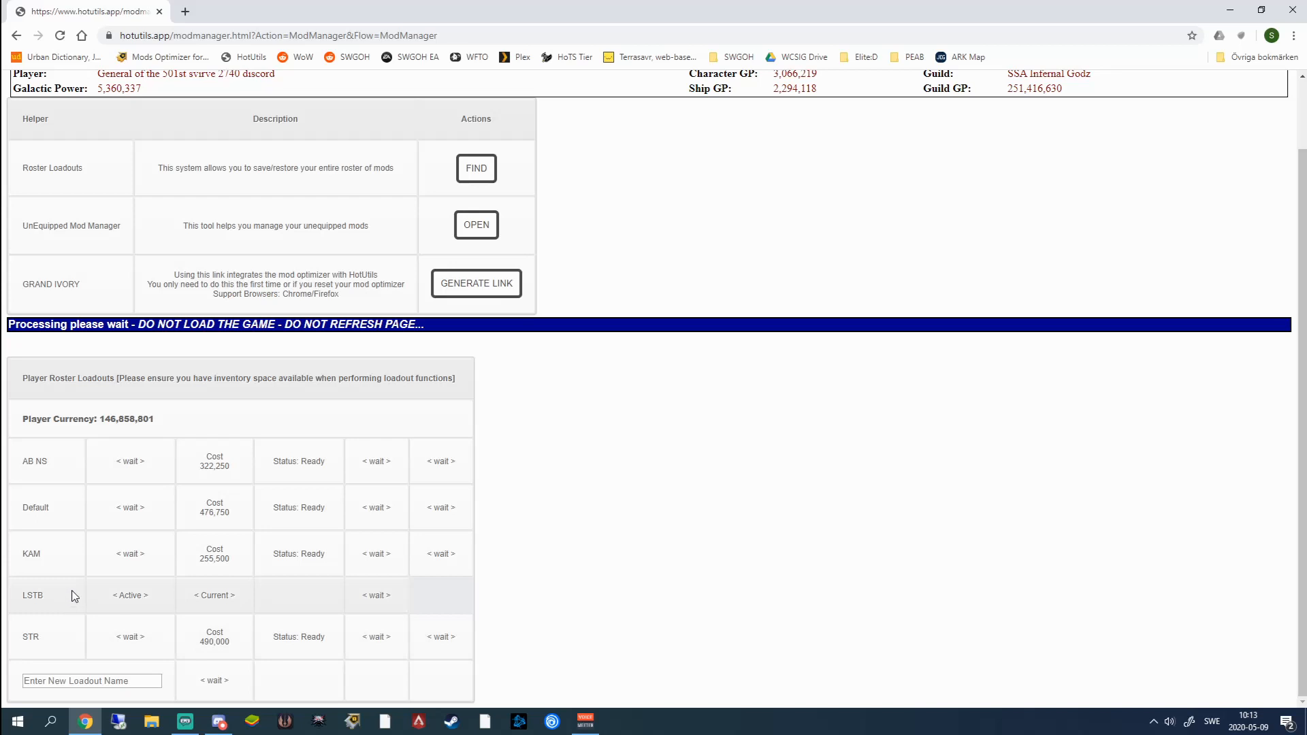
mouse_move(74, 482)
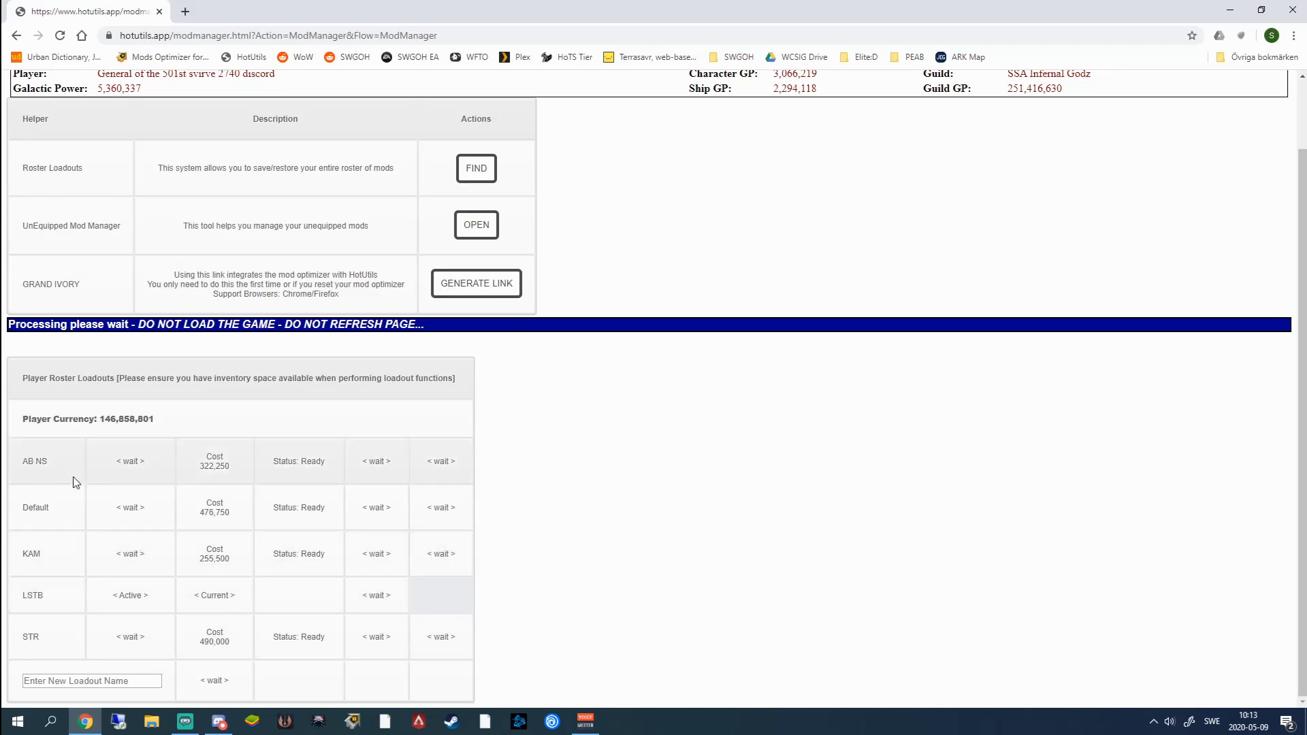
mouse_move(448, 407)
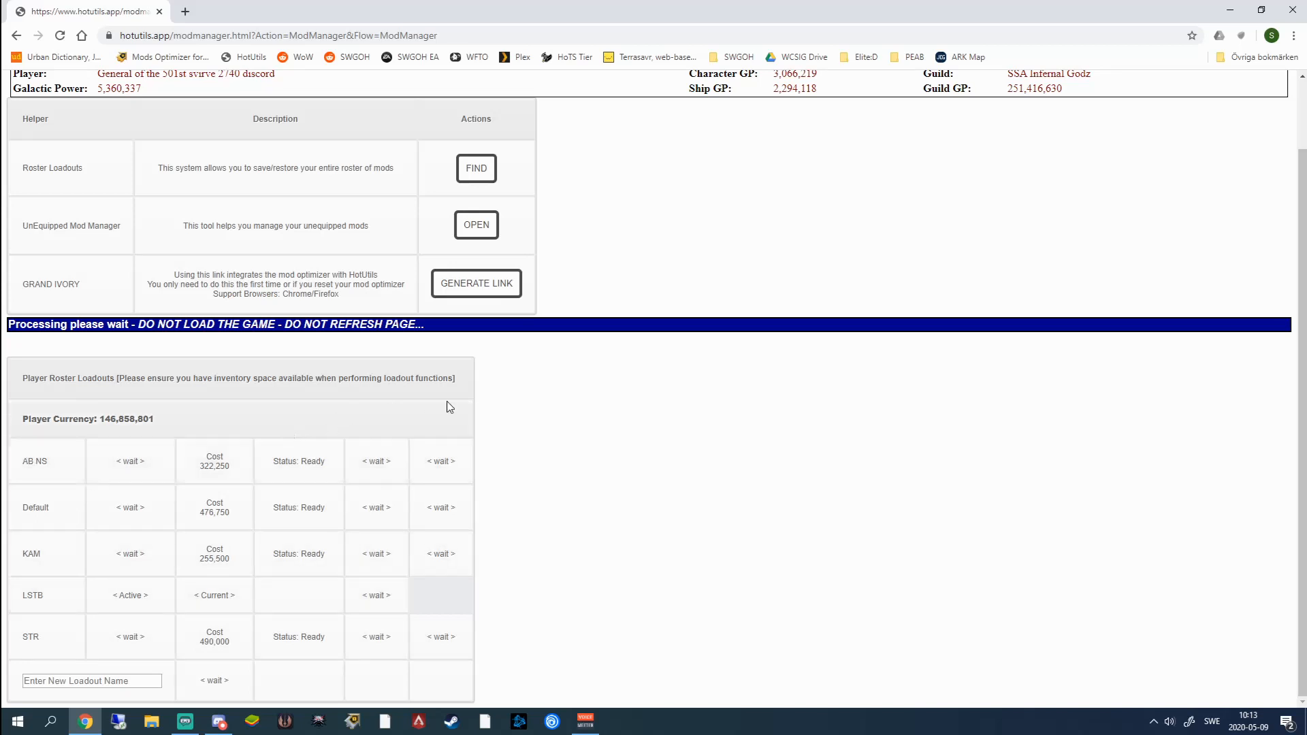
scroll(up, 3)
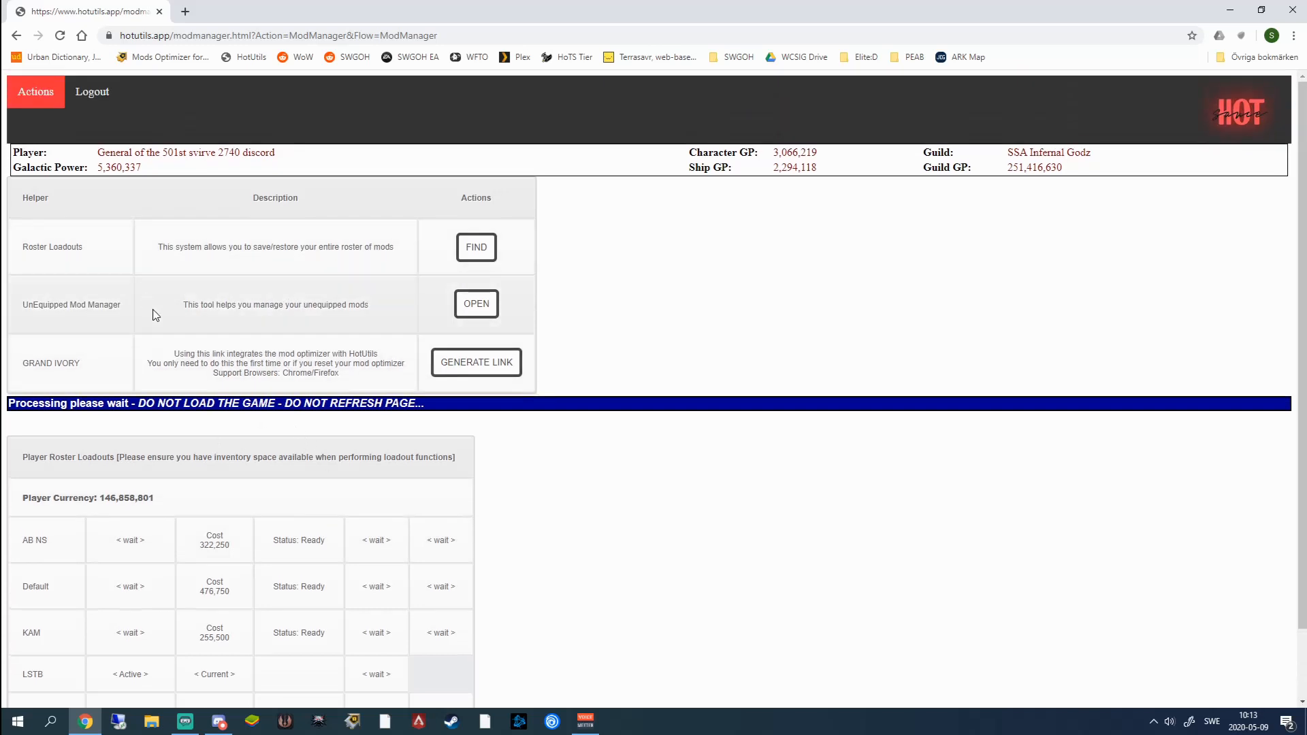
mouse_move(199, 306)
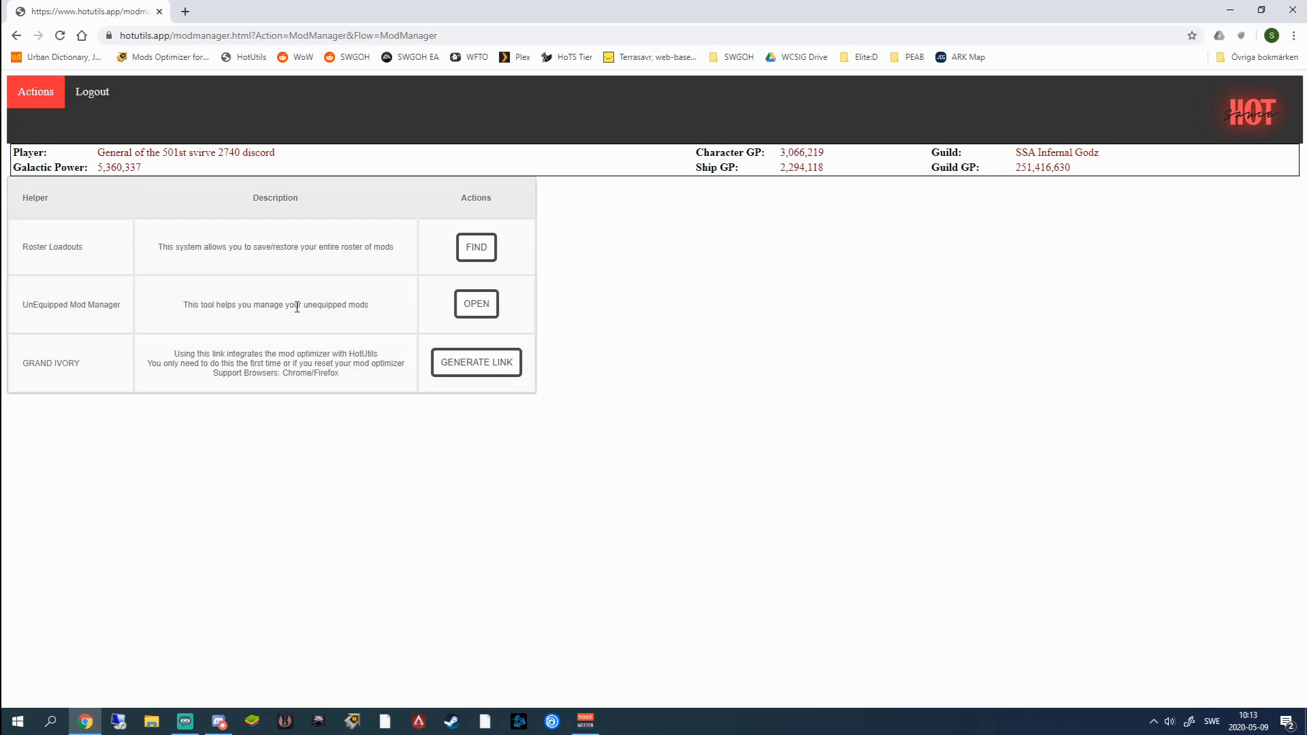
mouse_move(193, 386)
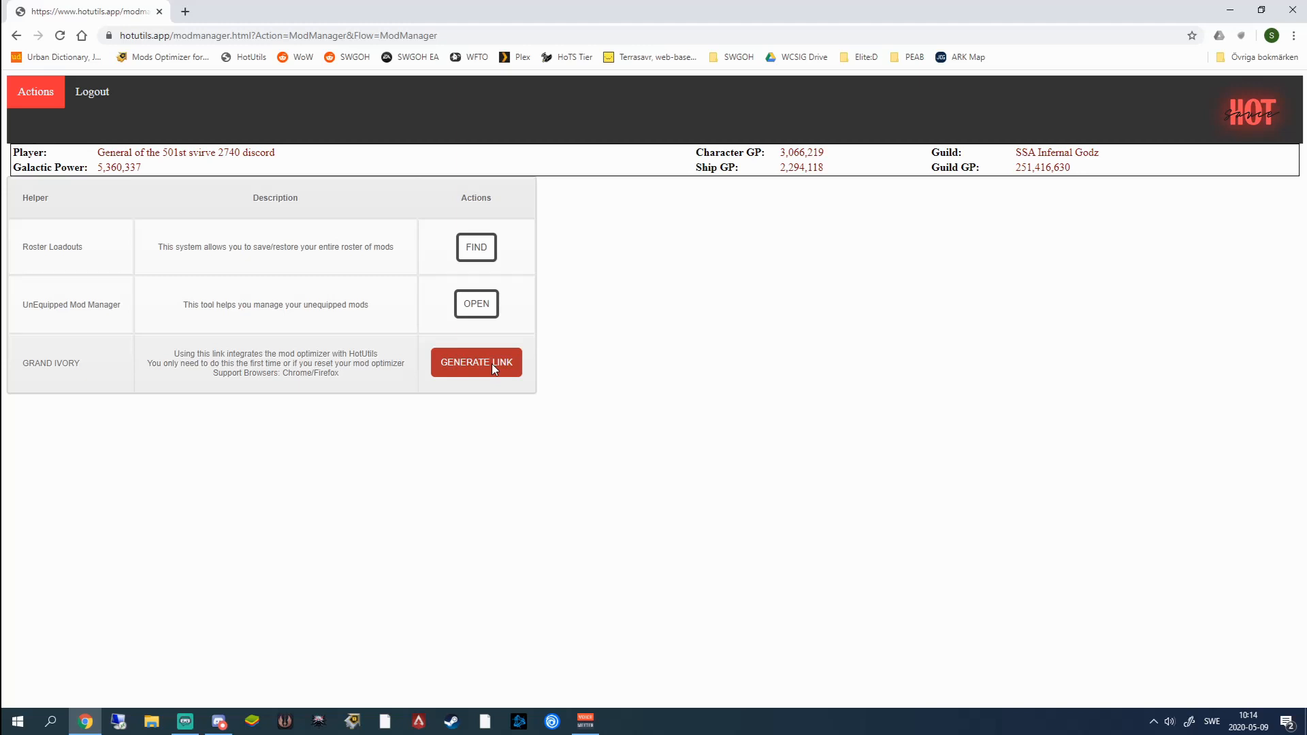
mouse_move(342, 375)
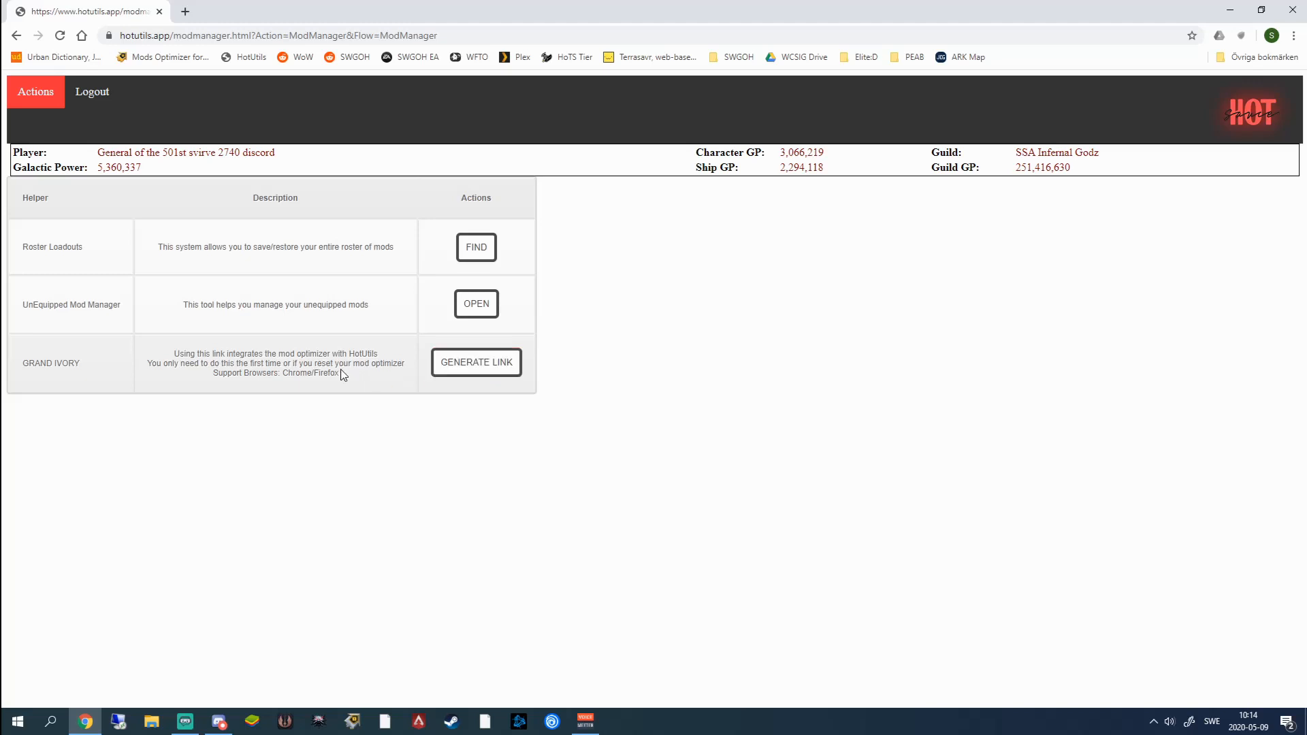
mouse_move(328, 418)
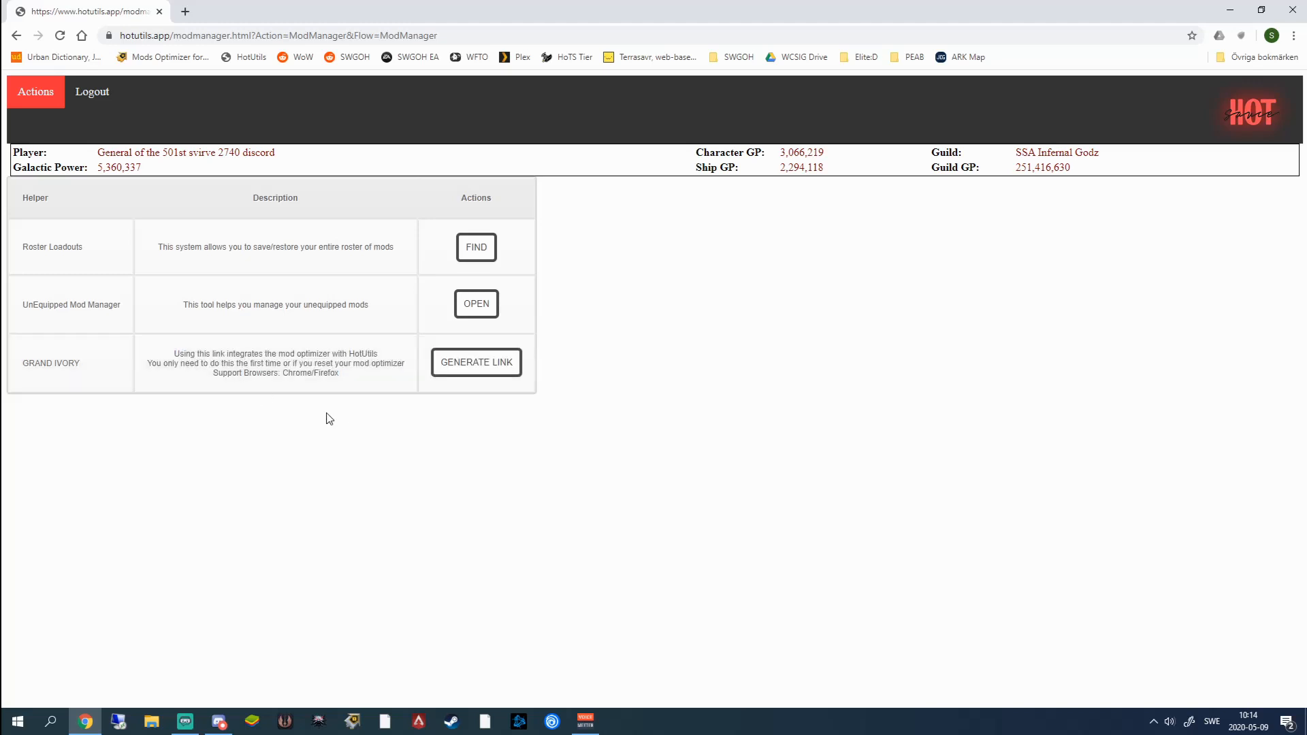
mouse_move(183, 319)
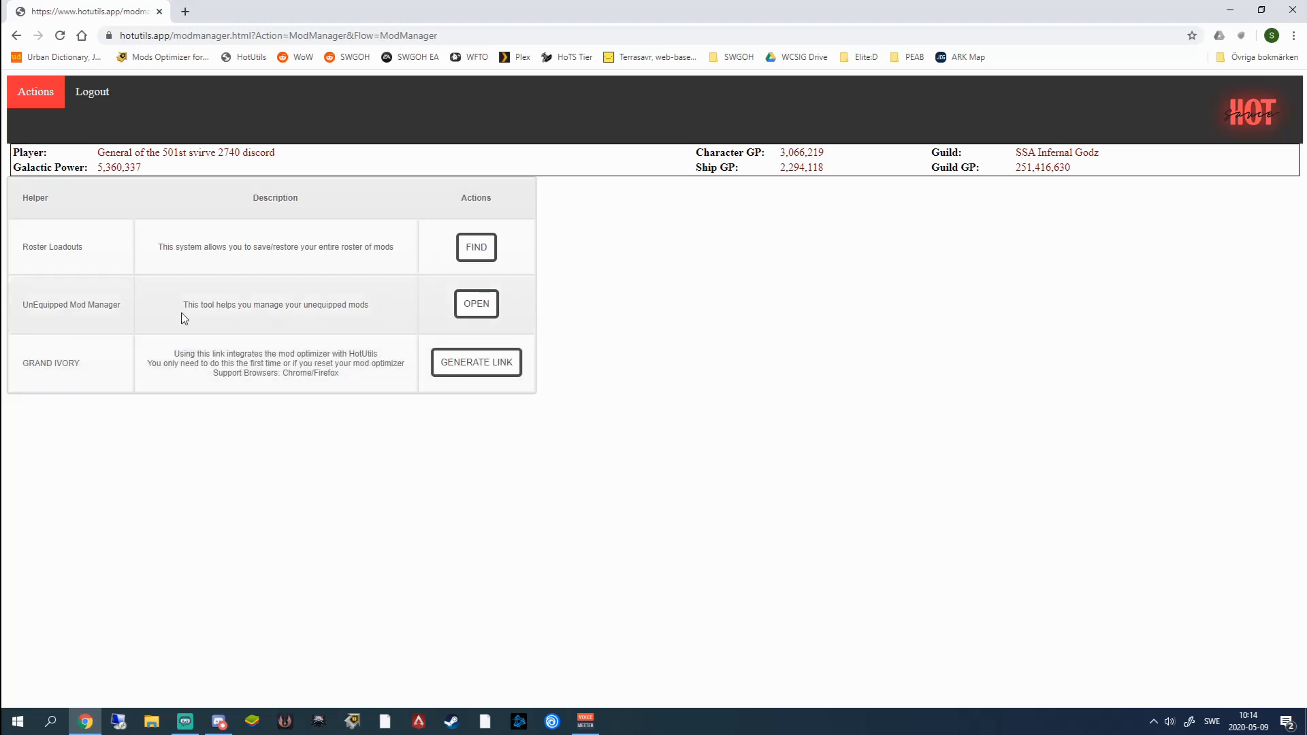
click(477, 303)
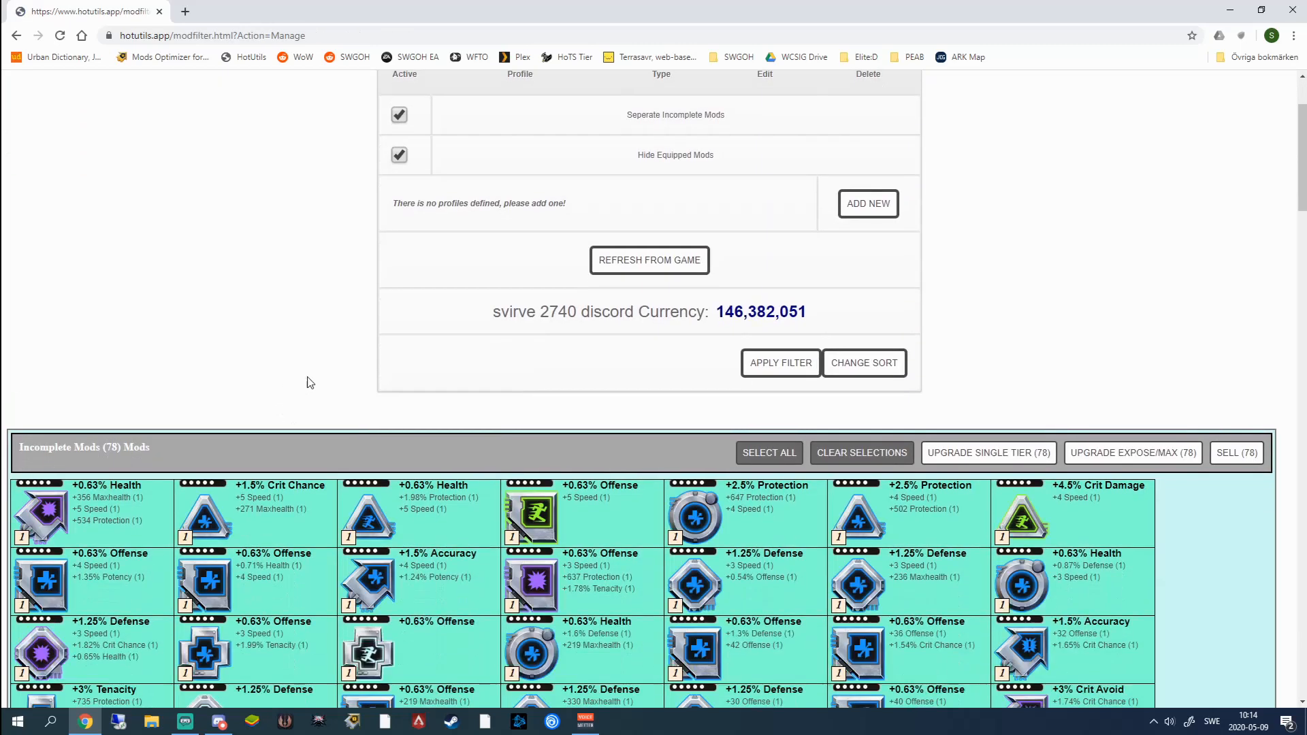
scroll(up, 3)
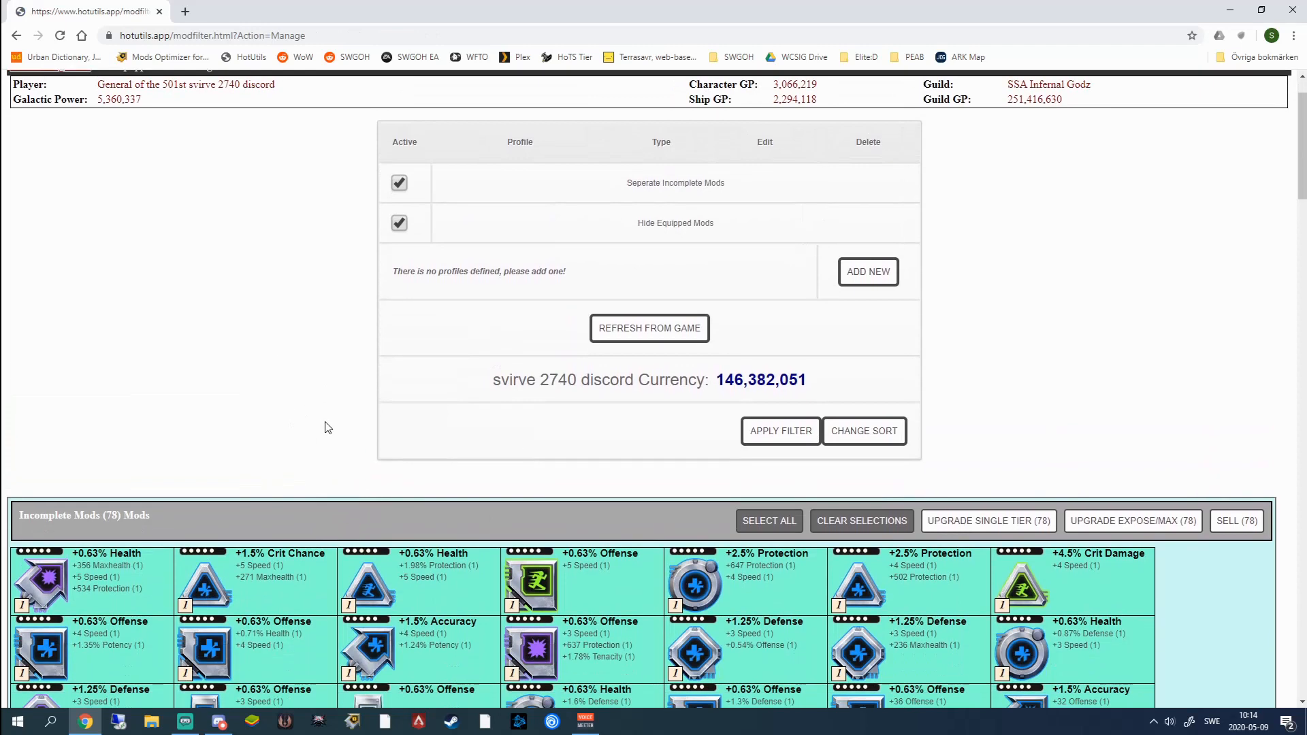
scroll(down, 3)
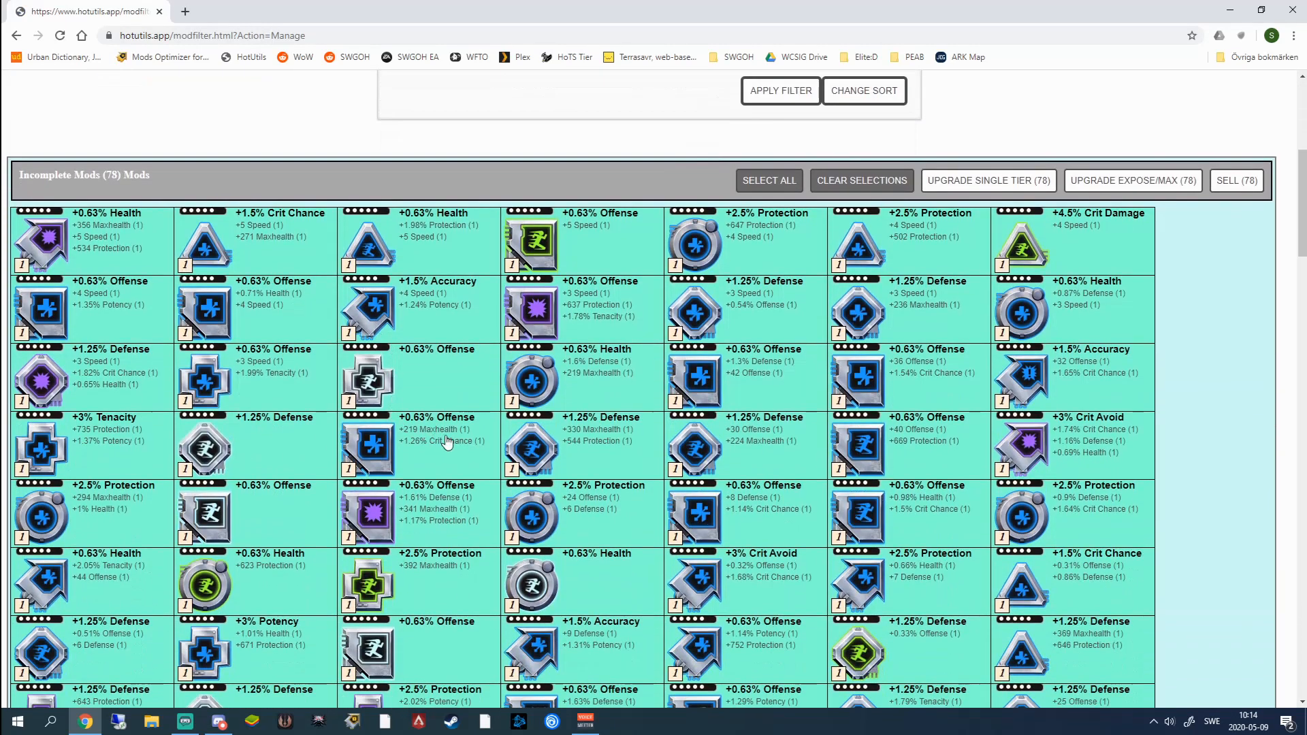
scroll(up, 3)
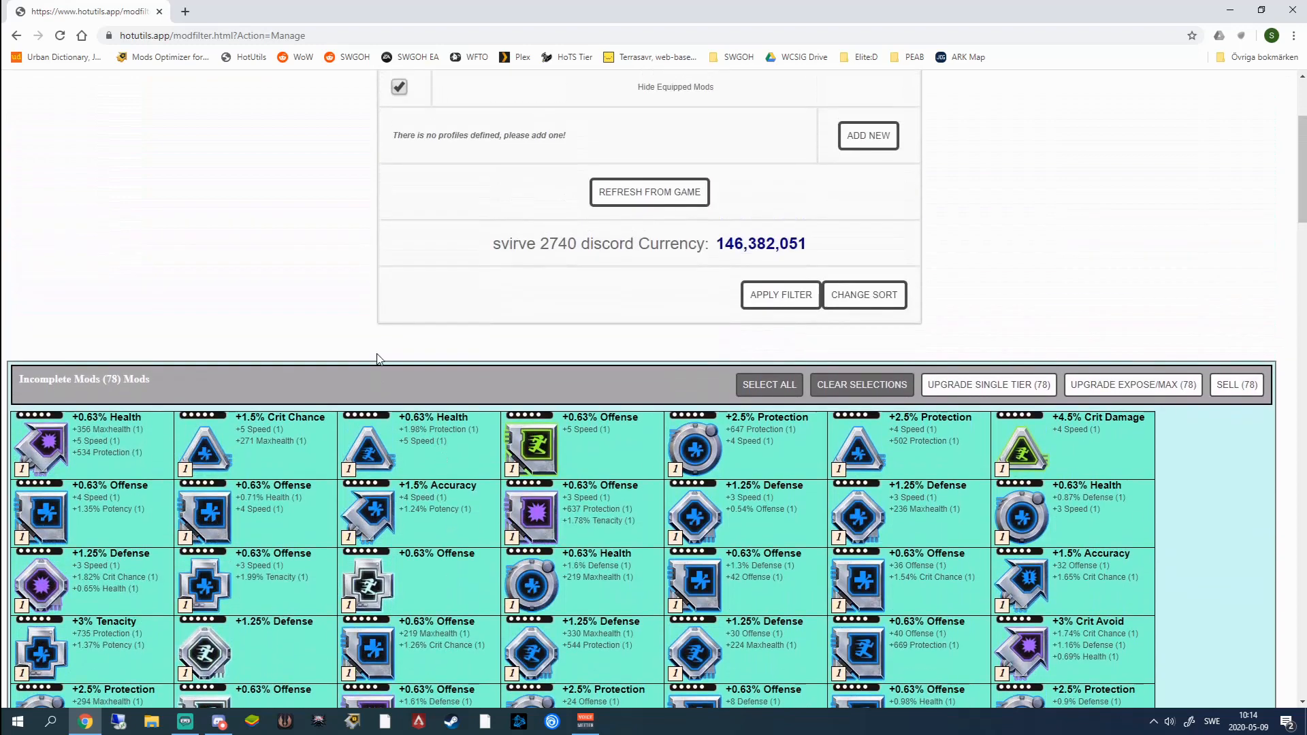
mouse_move(351, 324)
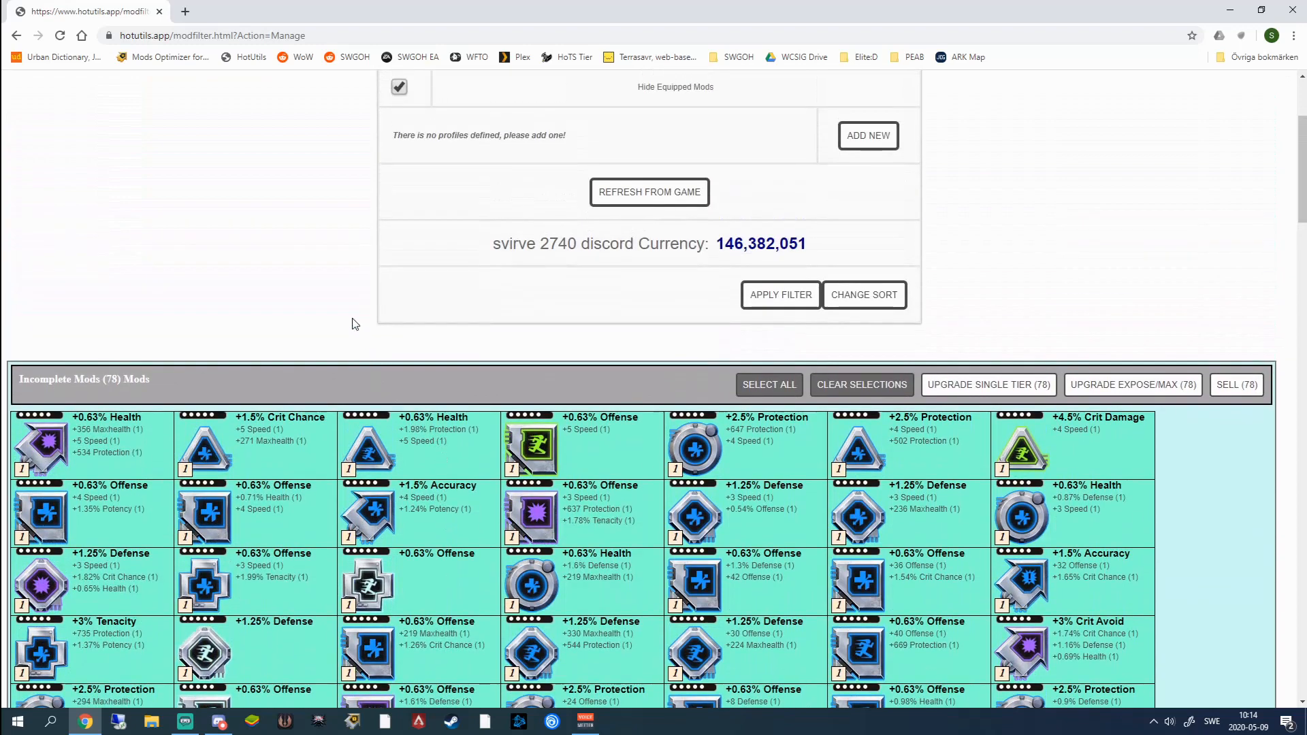
scroll(up, 3)
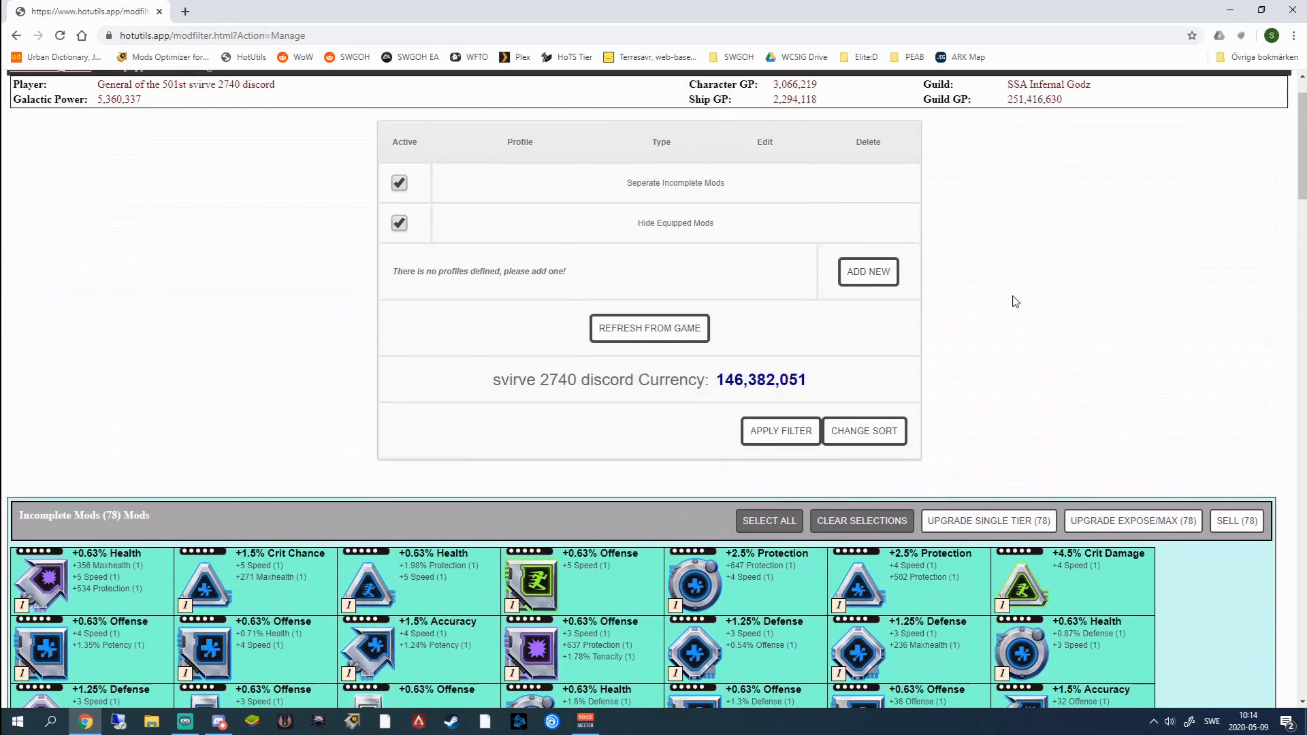
- Zoom the browser out twice so the Incomplete Mods grid fits ten mods per row, then review it
key(ctrl+minus)
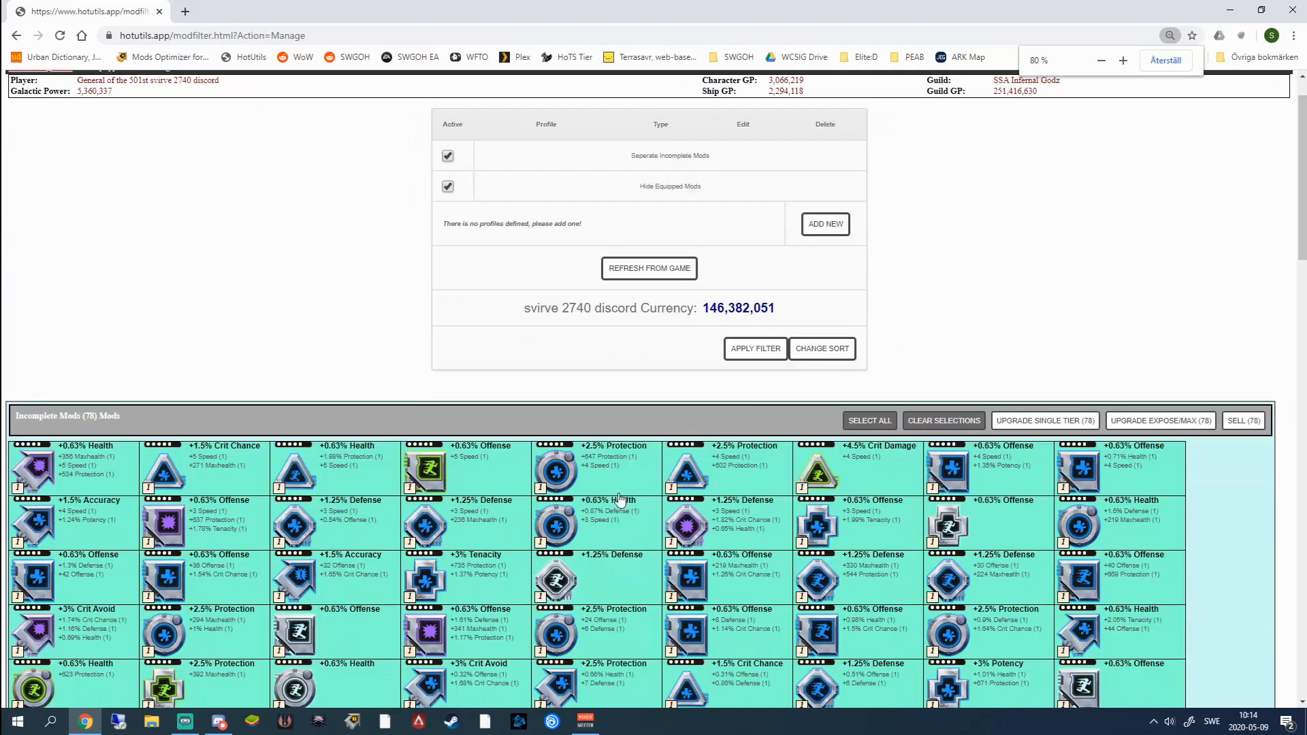
scroll(down, 3)
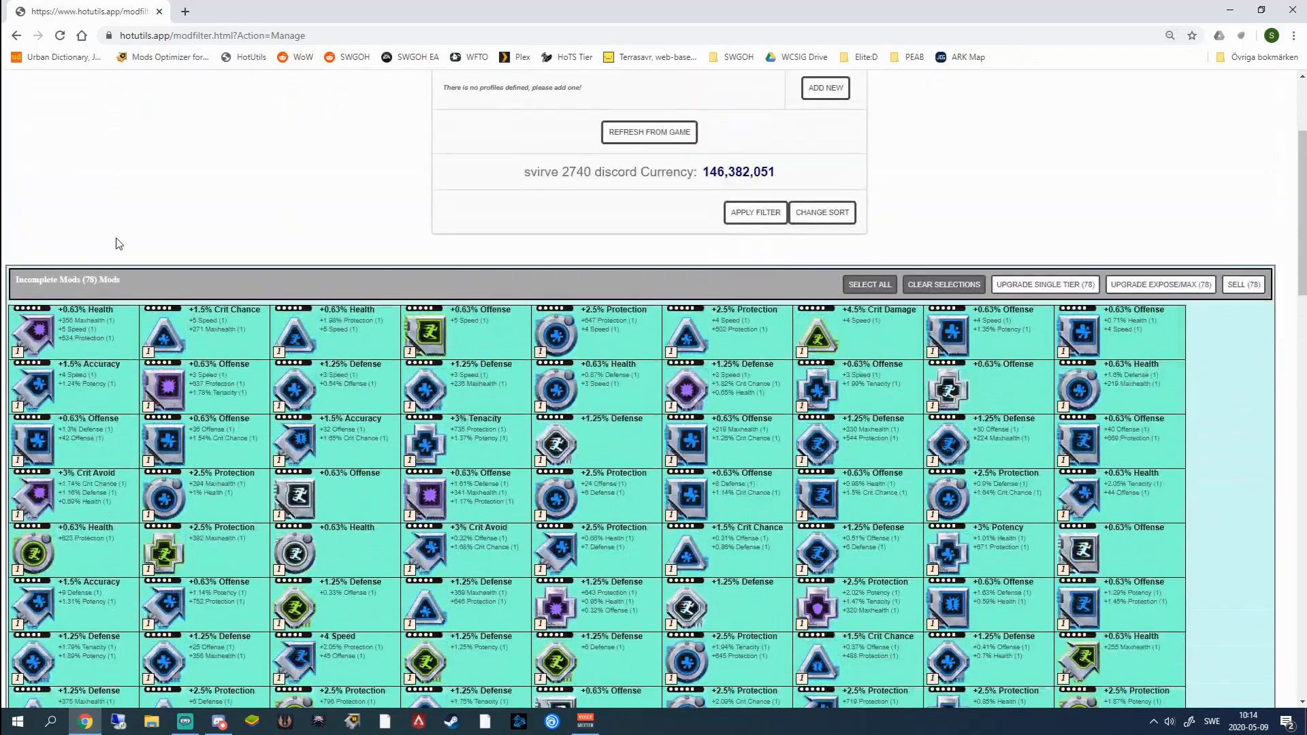
scroll(down, 3)
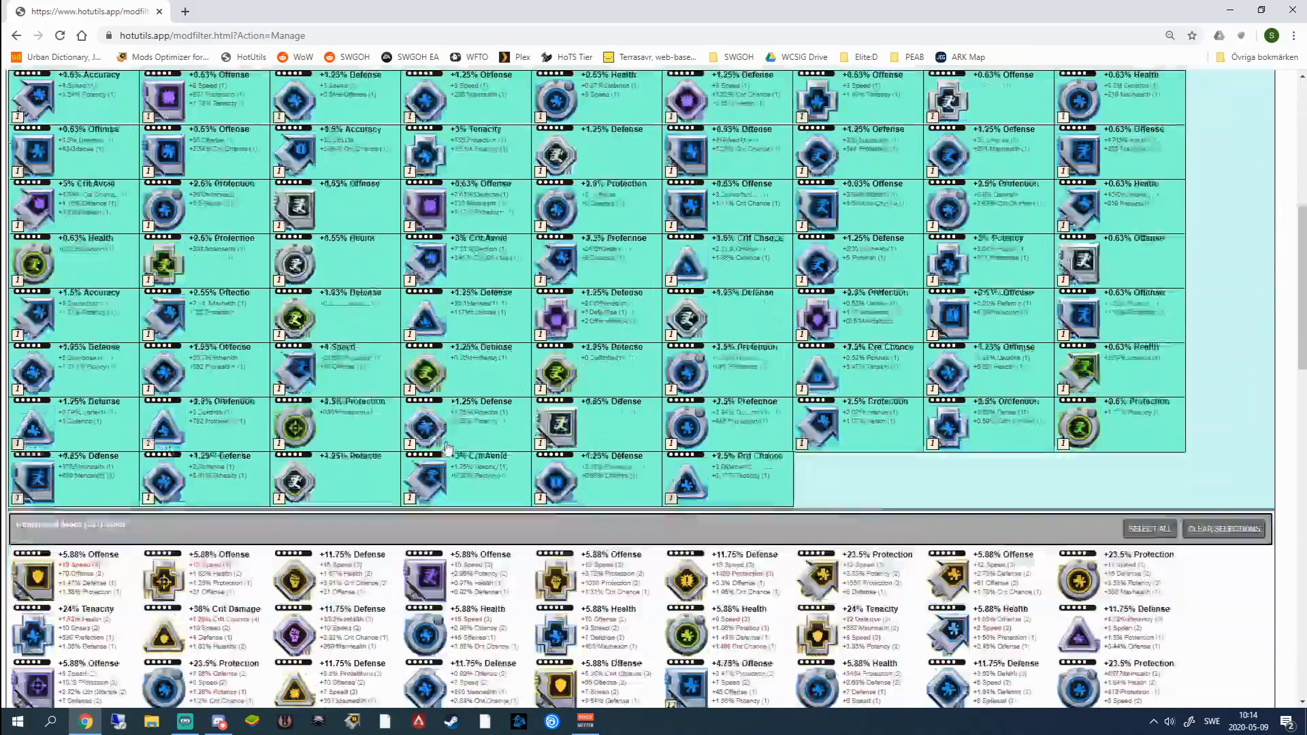
scroll(down, 3)
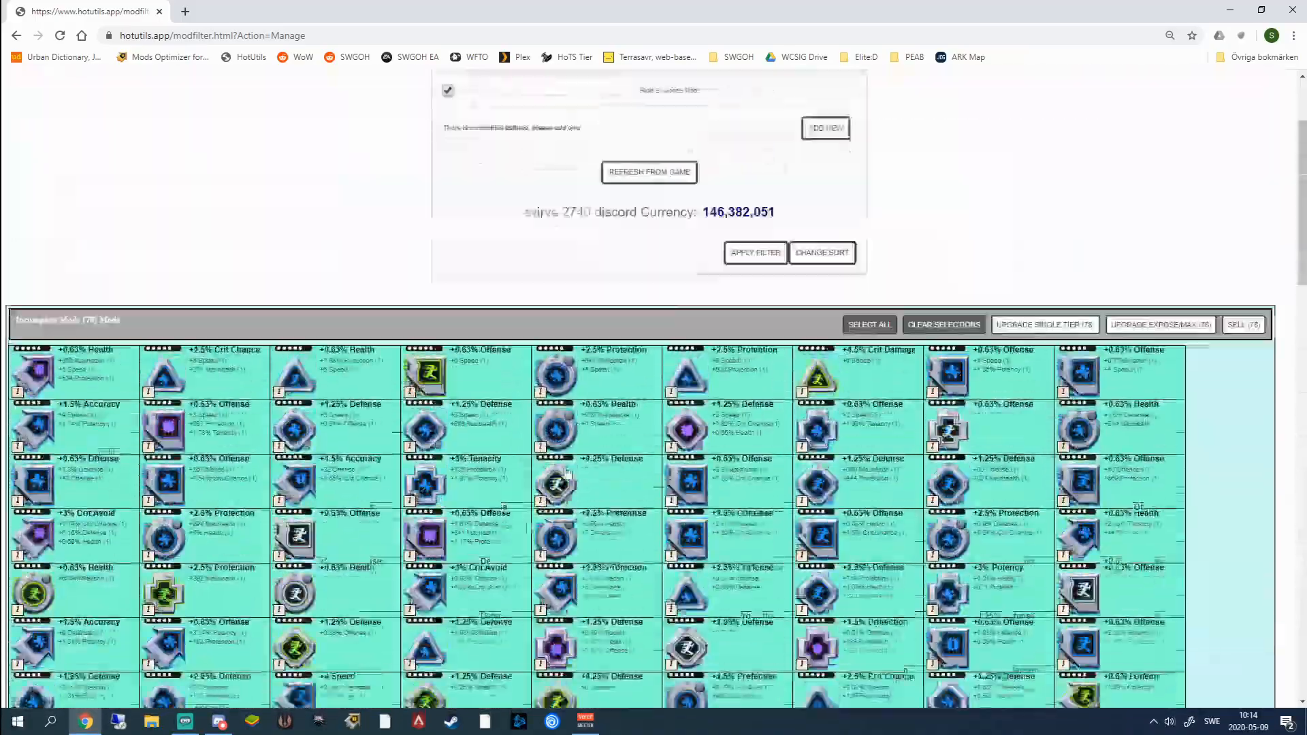
scroll(up, 3)
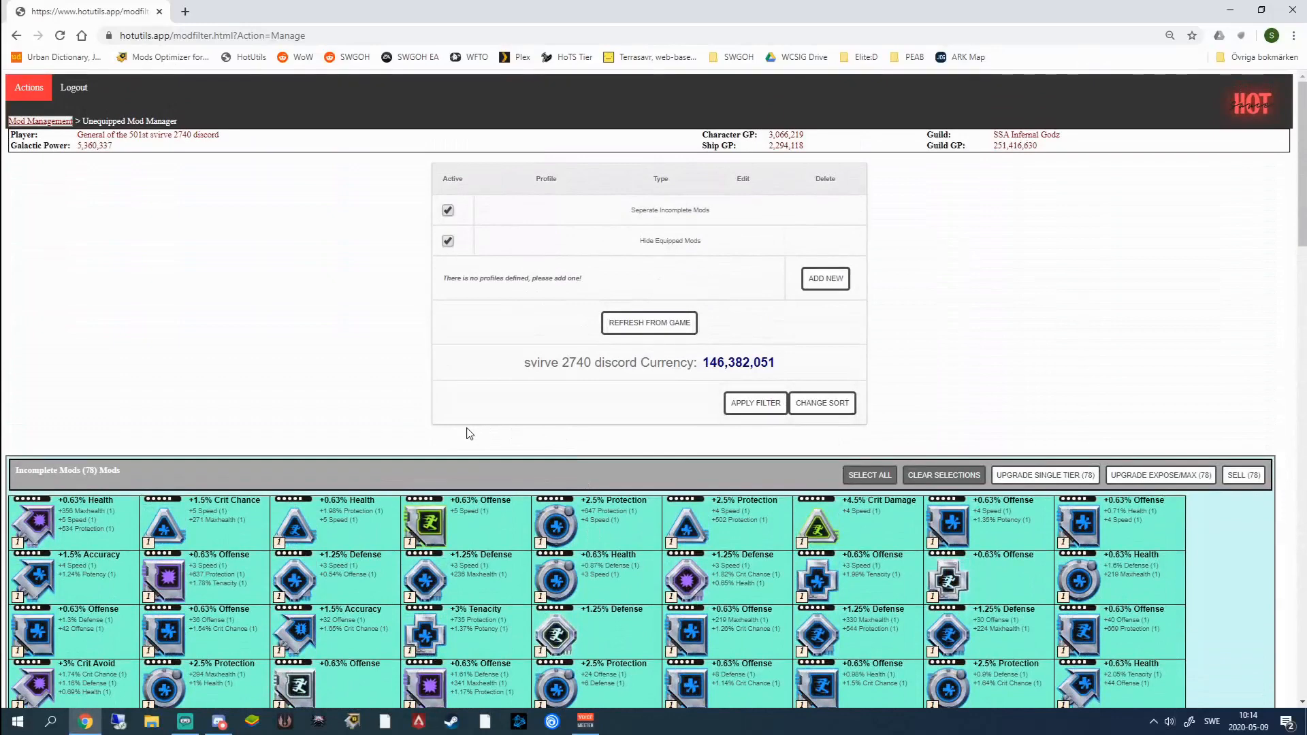
key(ctrl+minus)
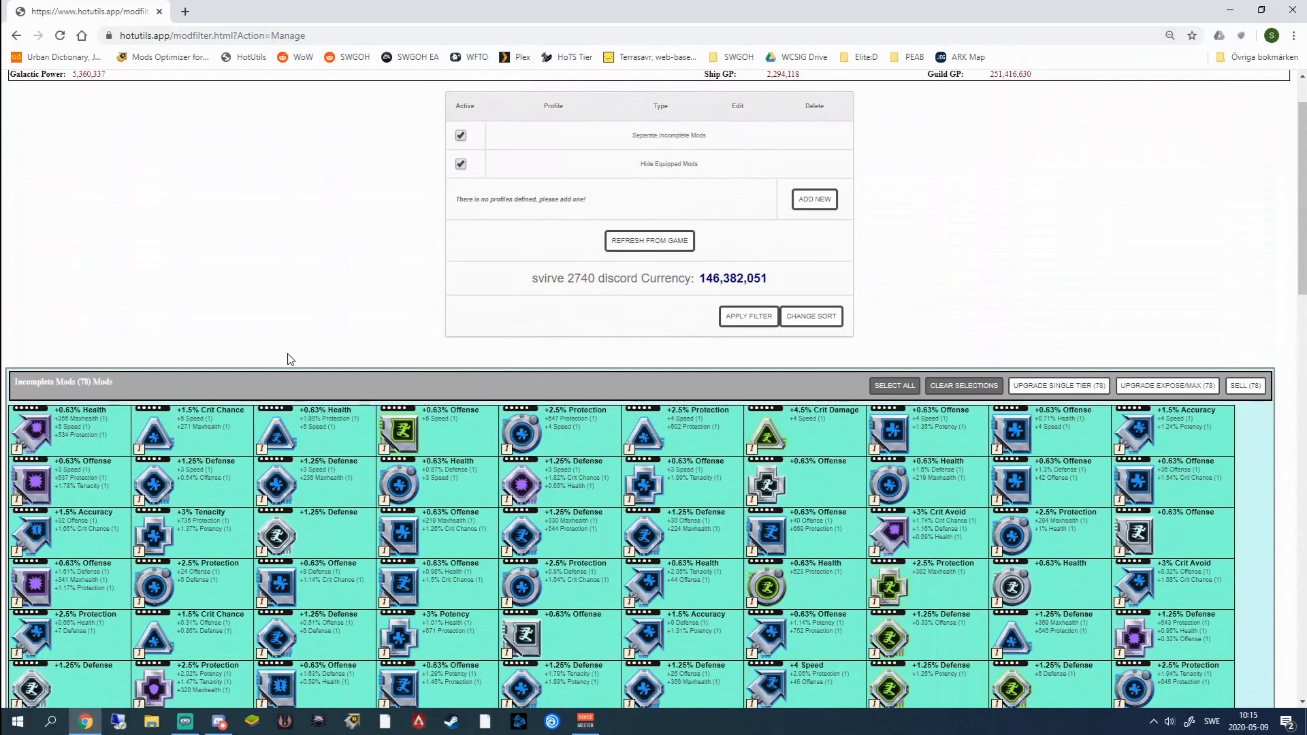
scroll(down, 3)
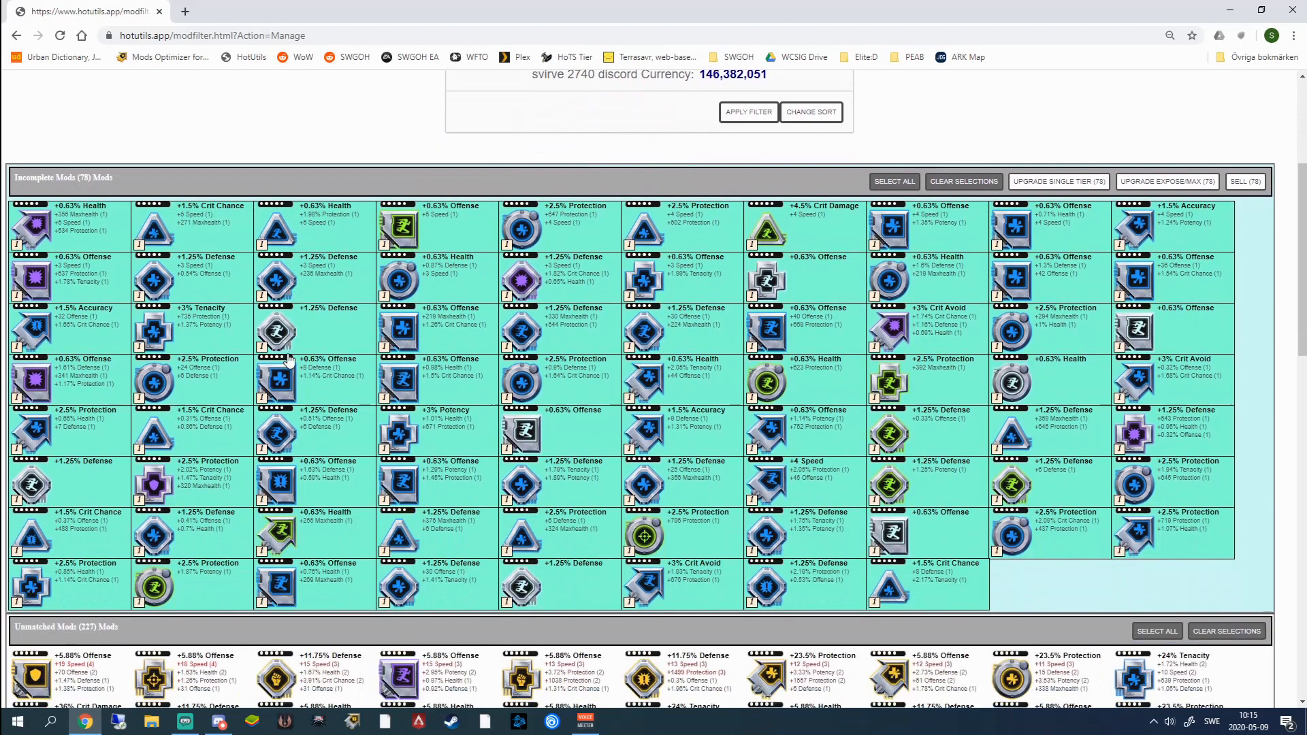
scroll(up, 3)
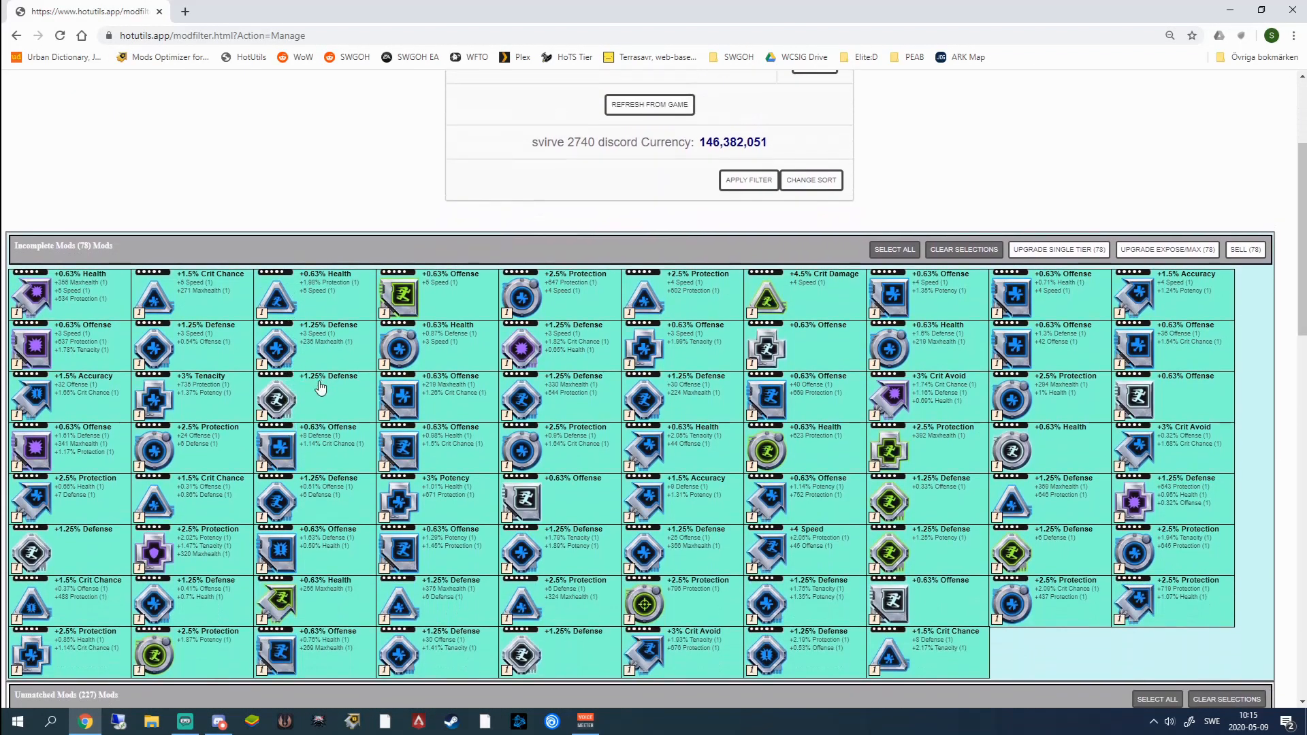
scroll(up, 3)
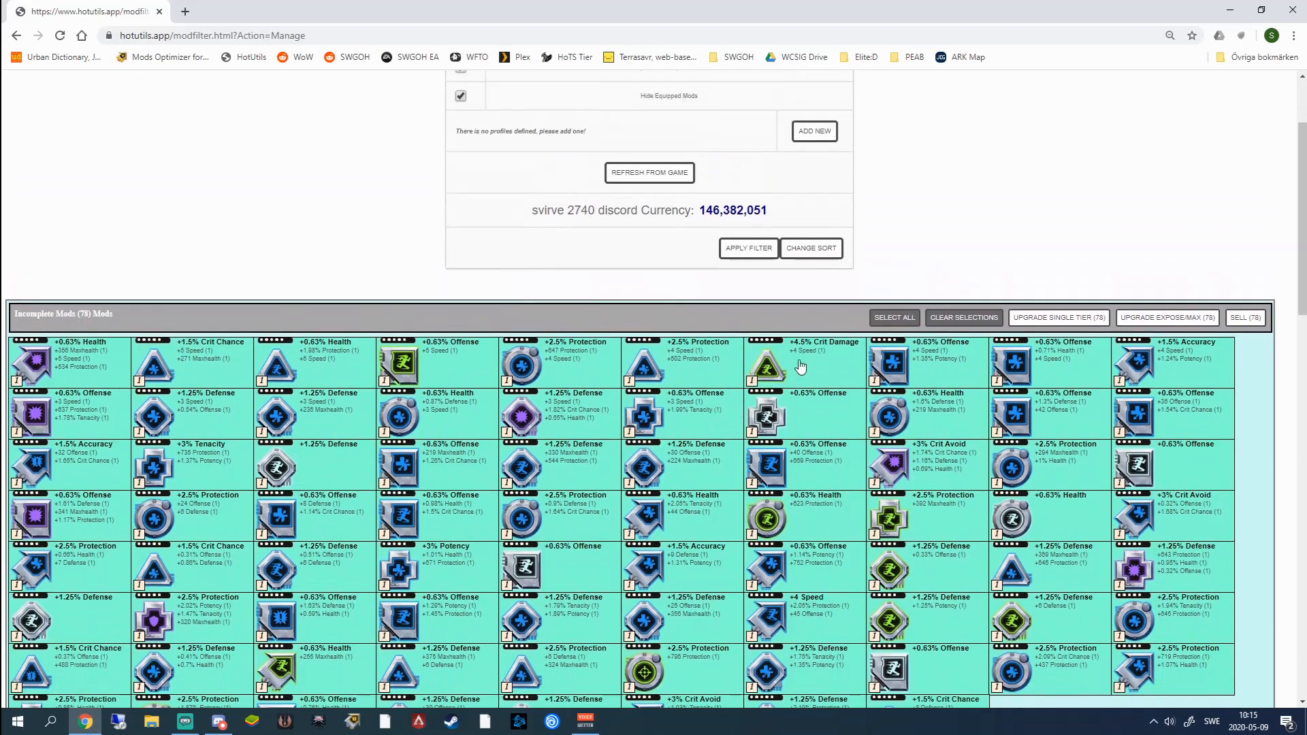
scroll(down, 3)
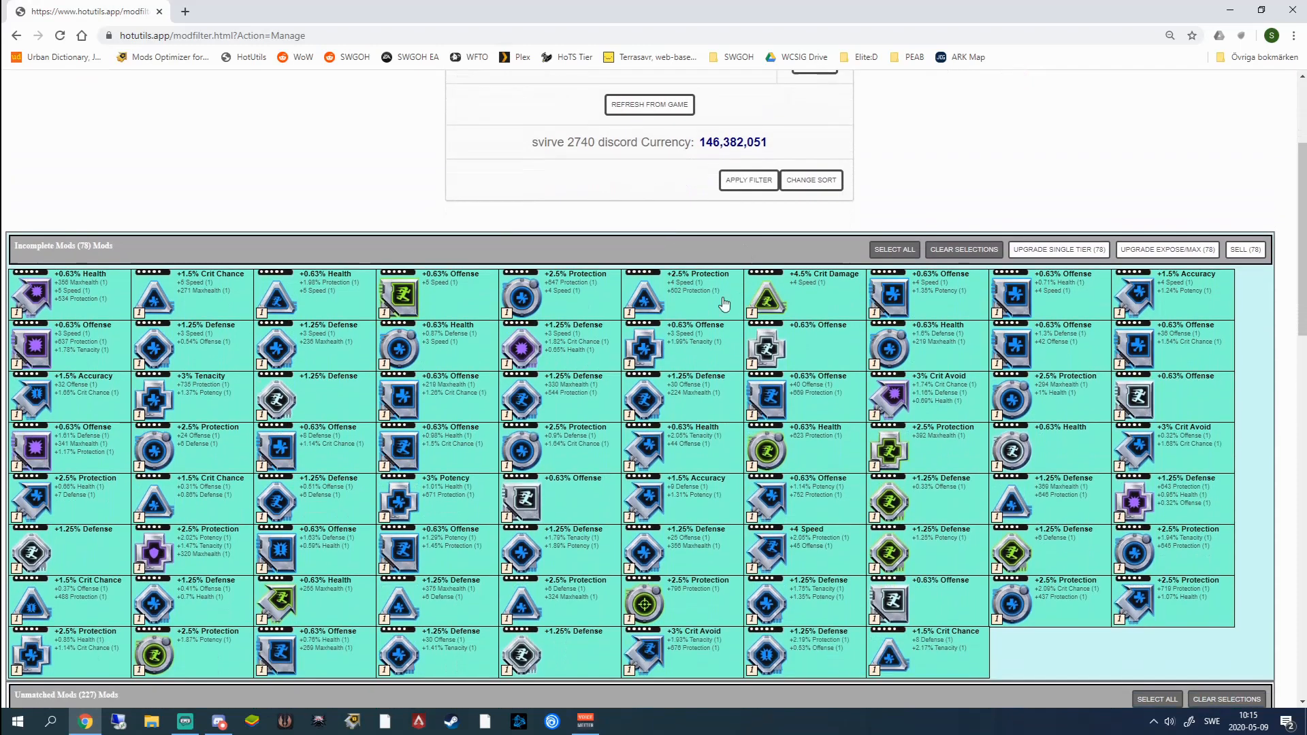
mouse_move(458, 441)
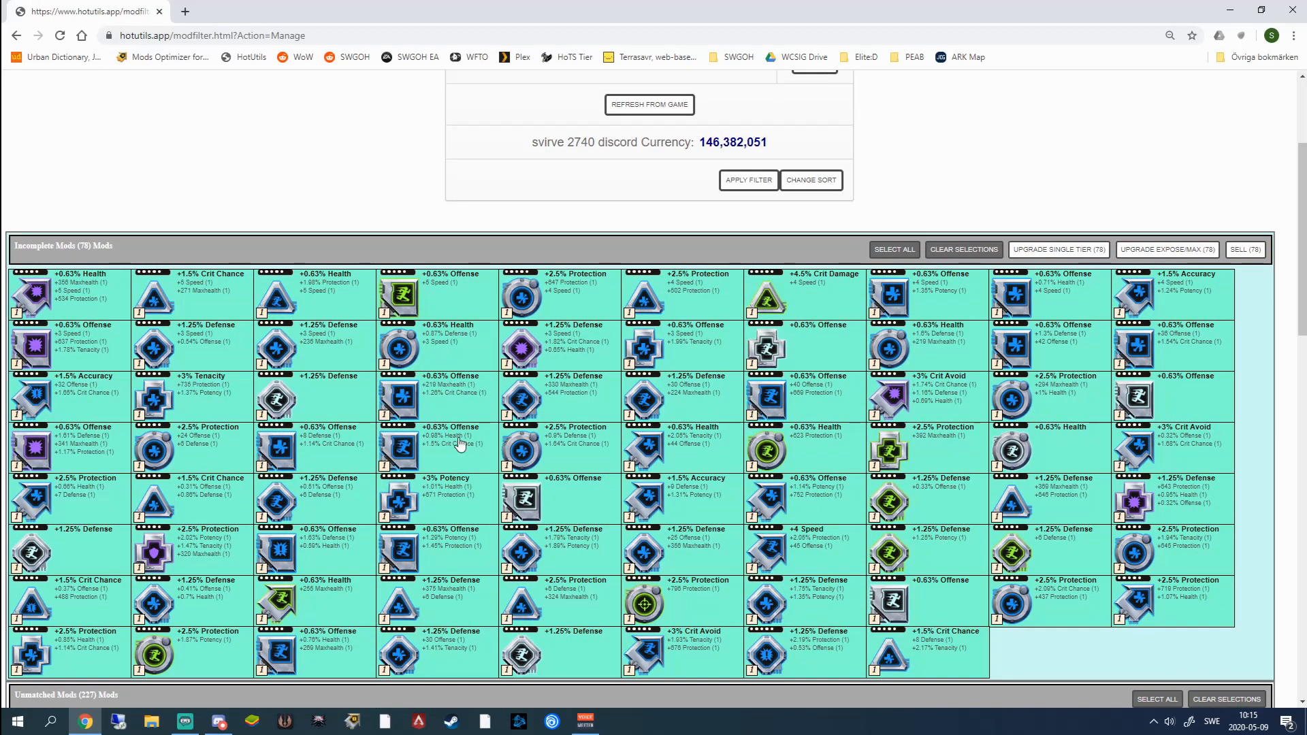
scroll(up, 3)
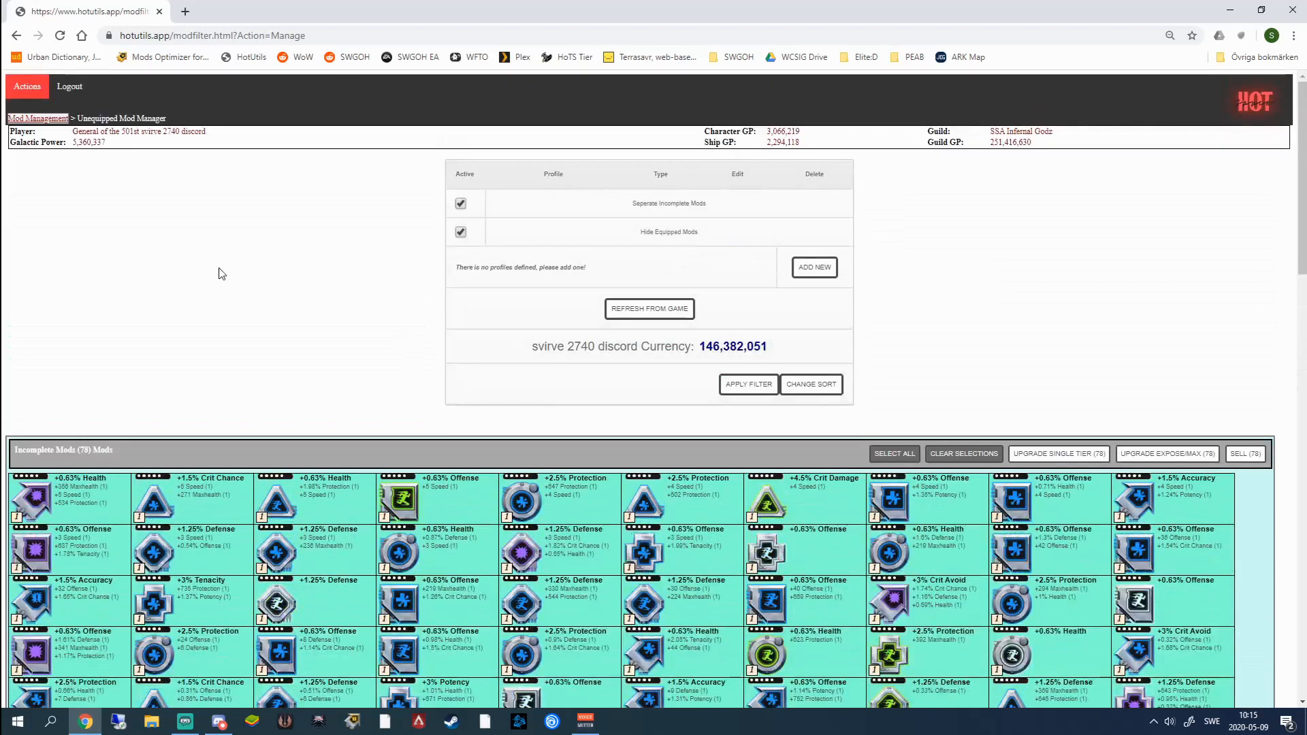
mouse_move(314, 364)
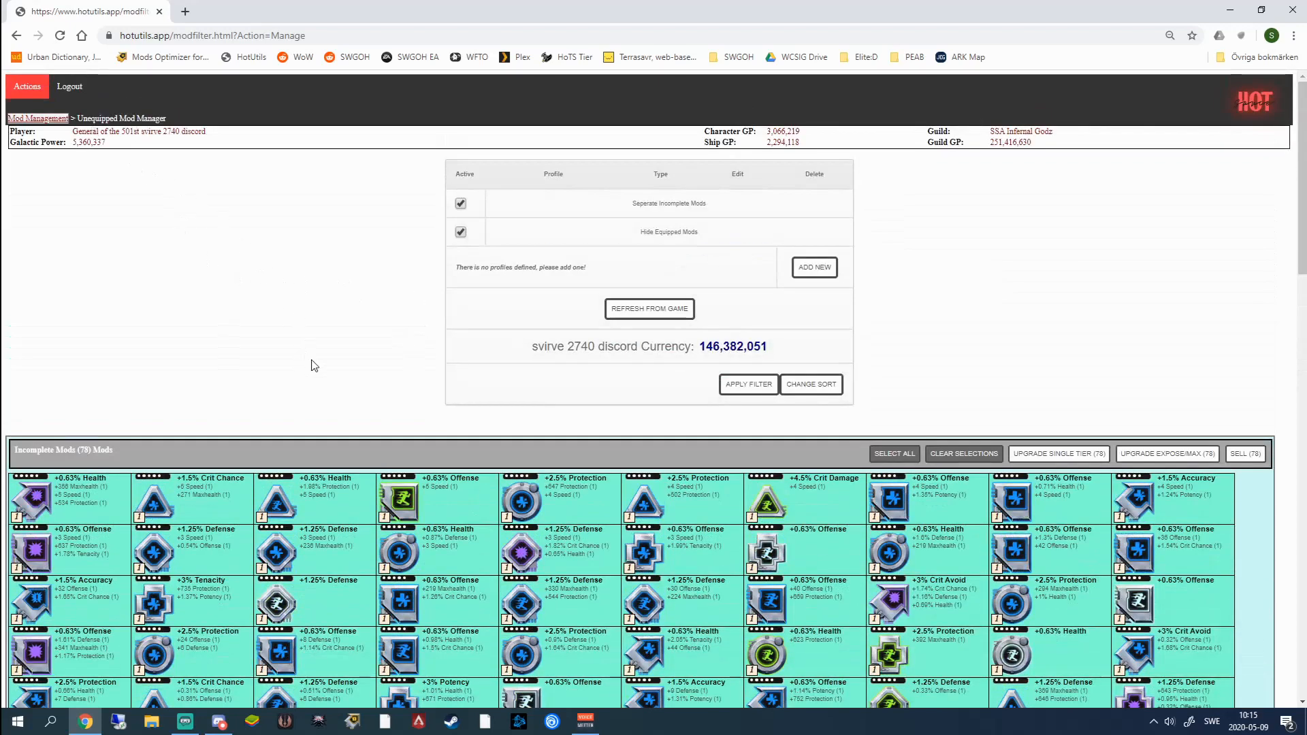
scroll(down, 3)
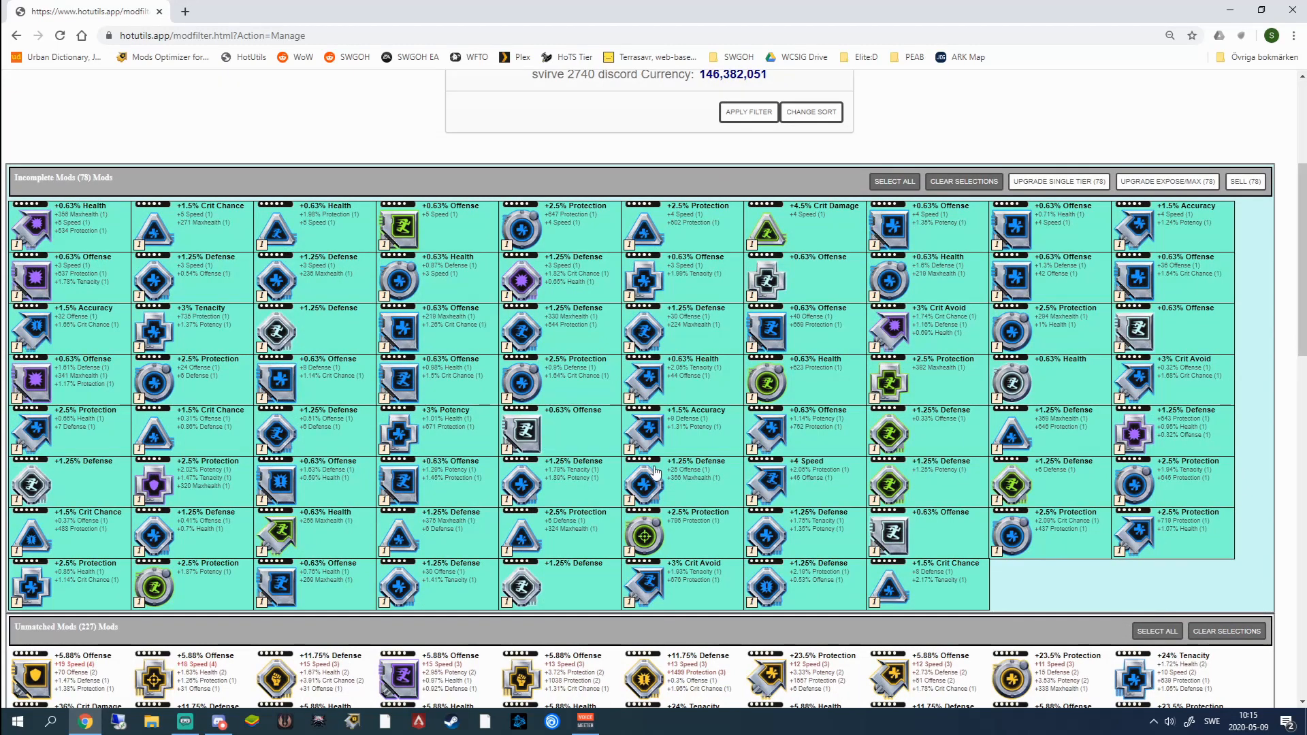
mouse_move(515, 406)
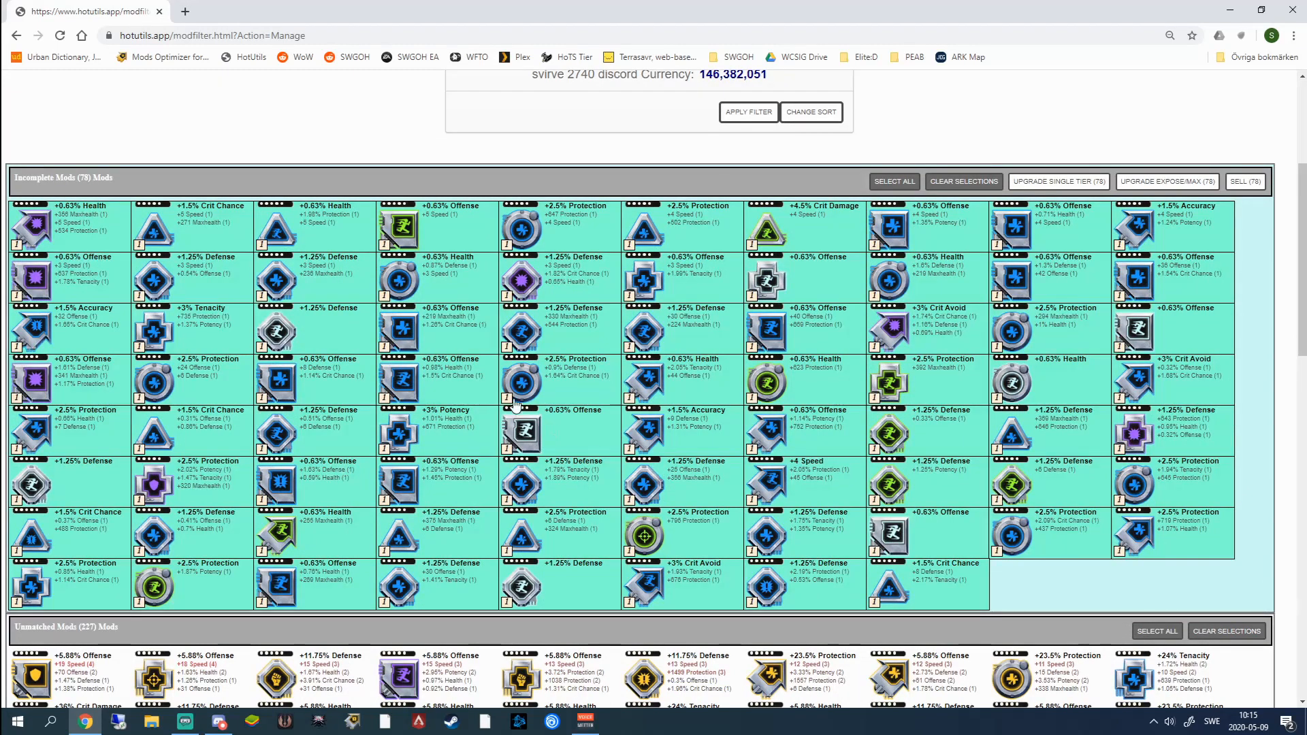
scroll(up, 3)
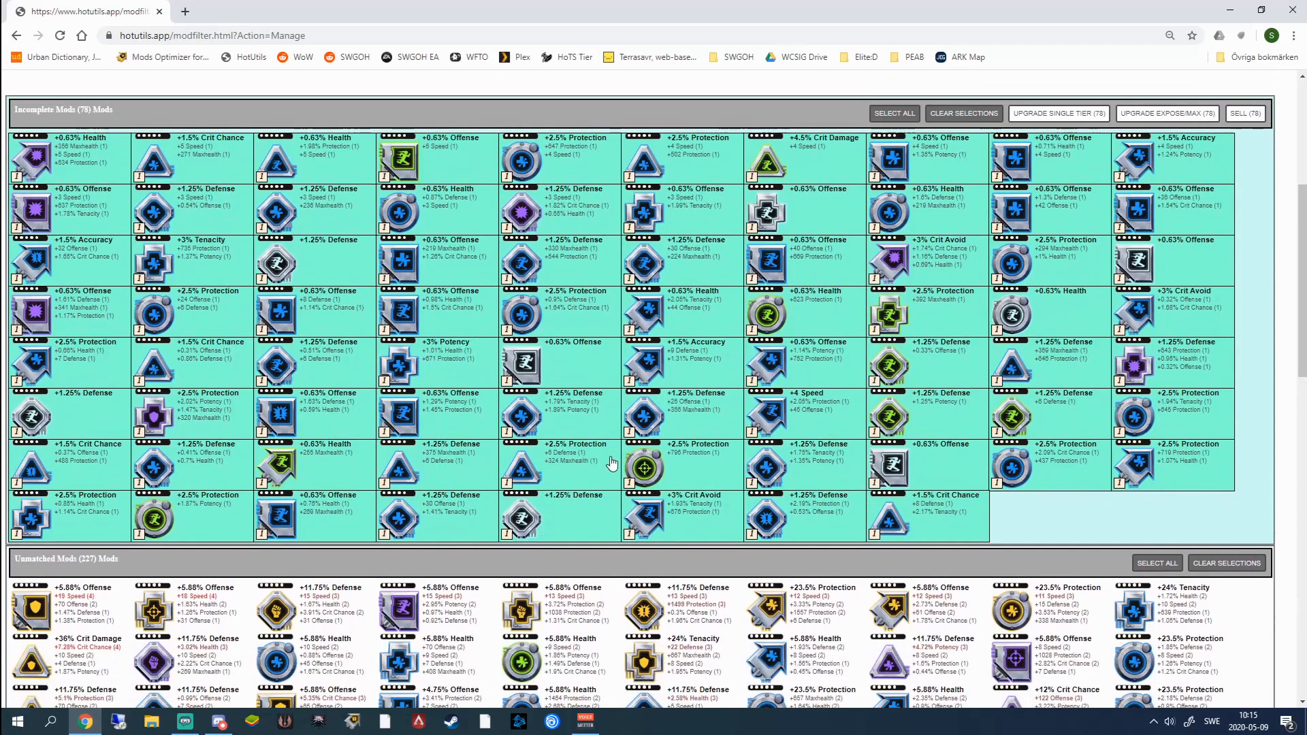
mouse_move(1029, 515)
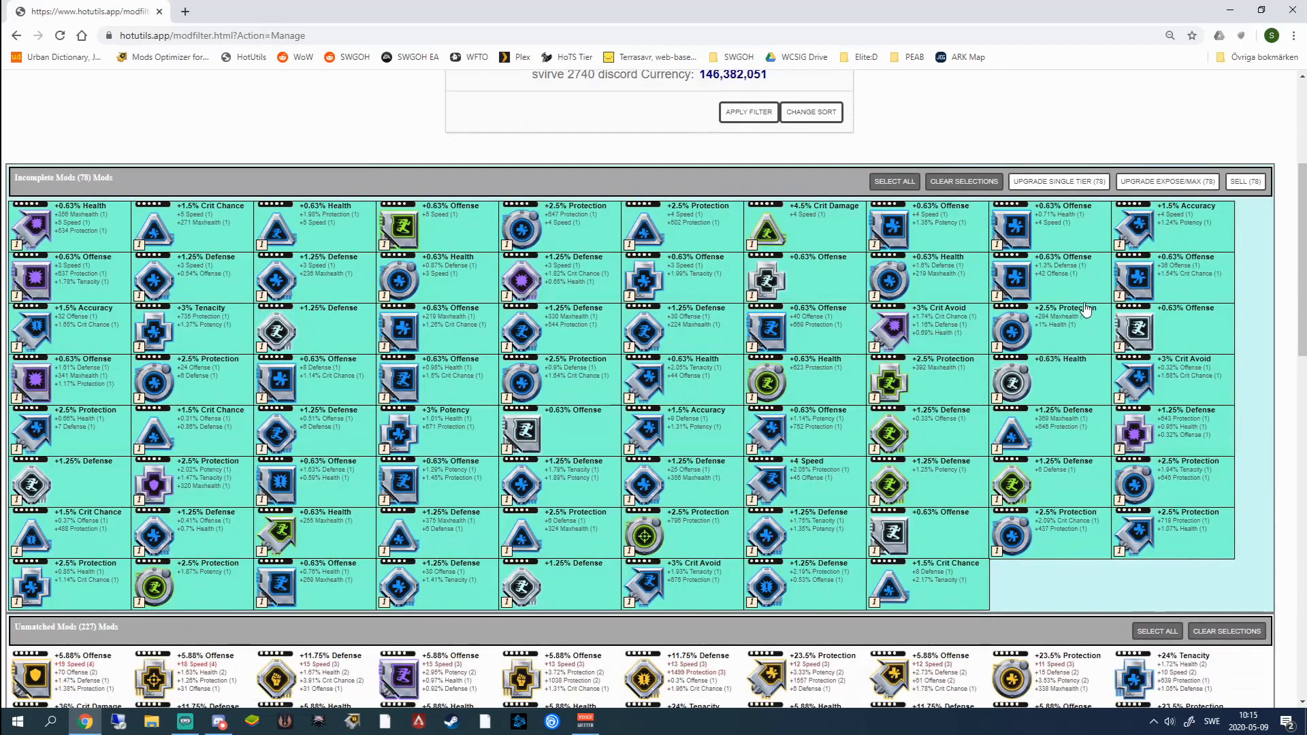
mouse_move(1101, 534)
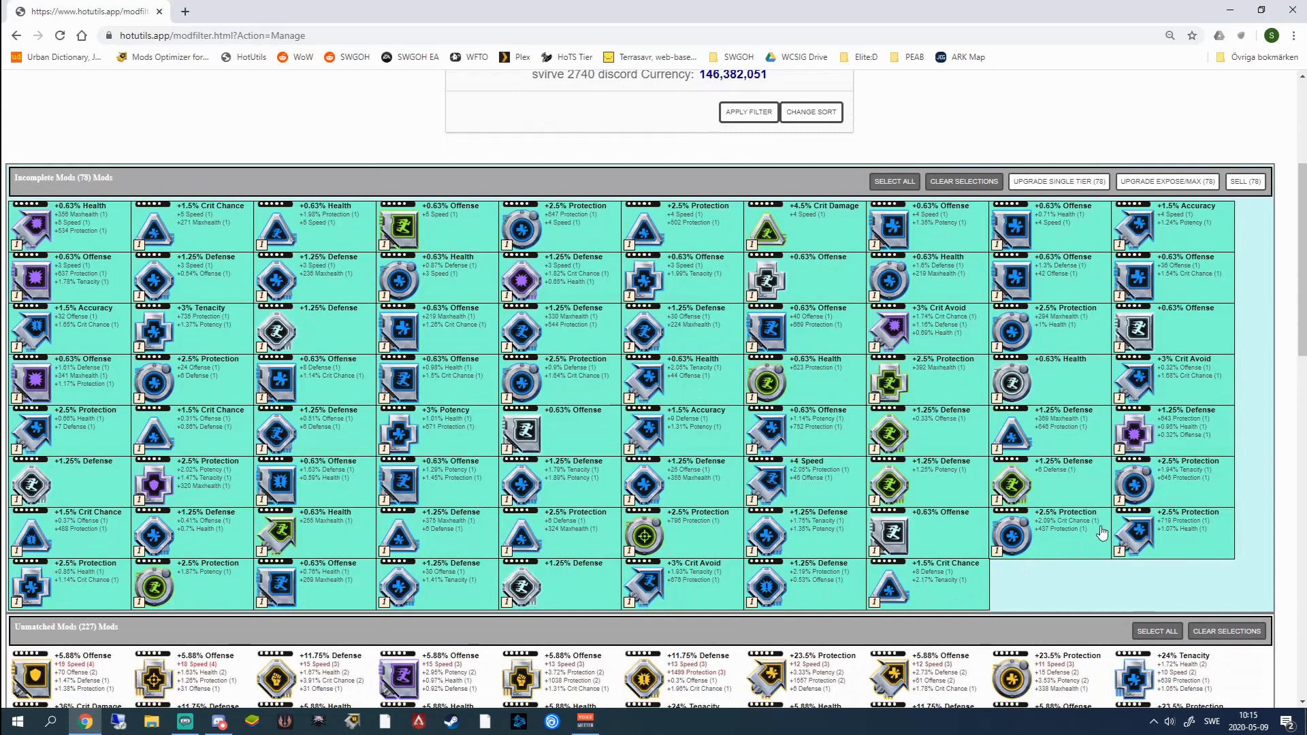
mouse_move(440, 420)
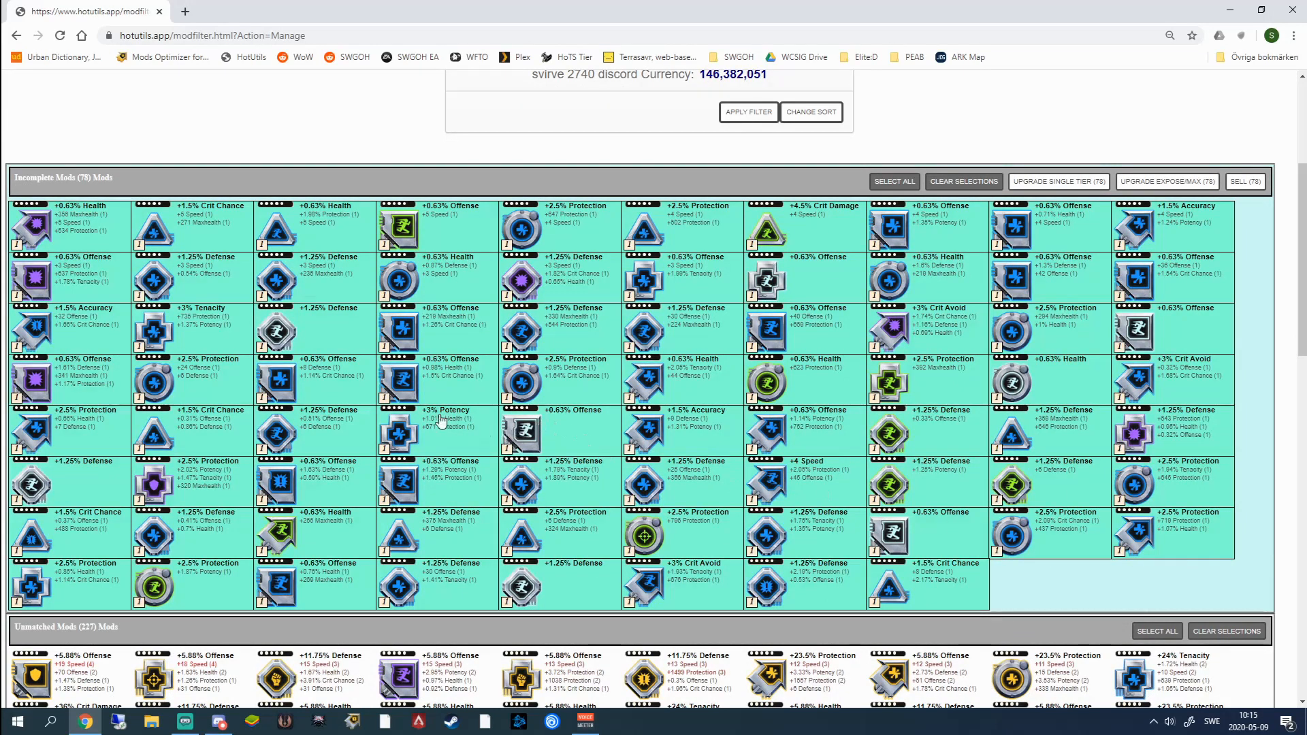
mouse_move(257, 311)
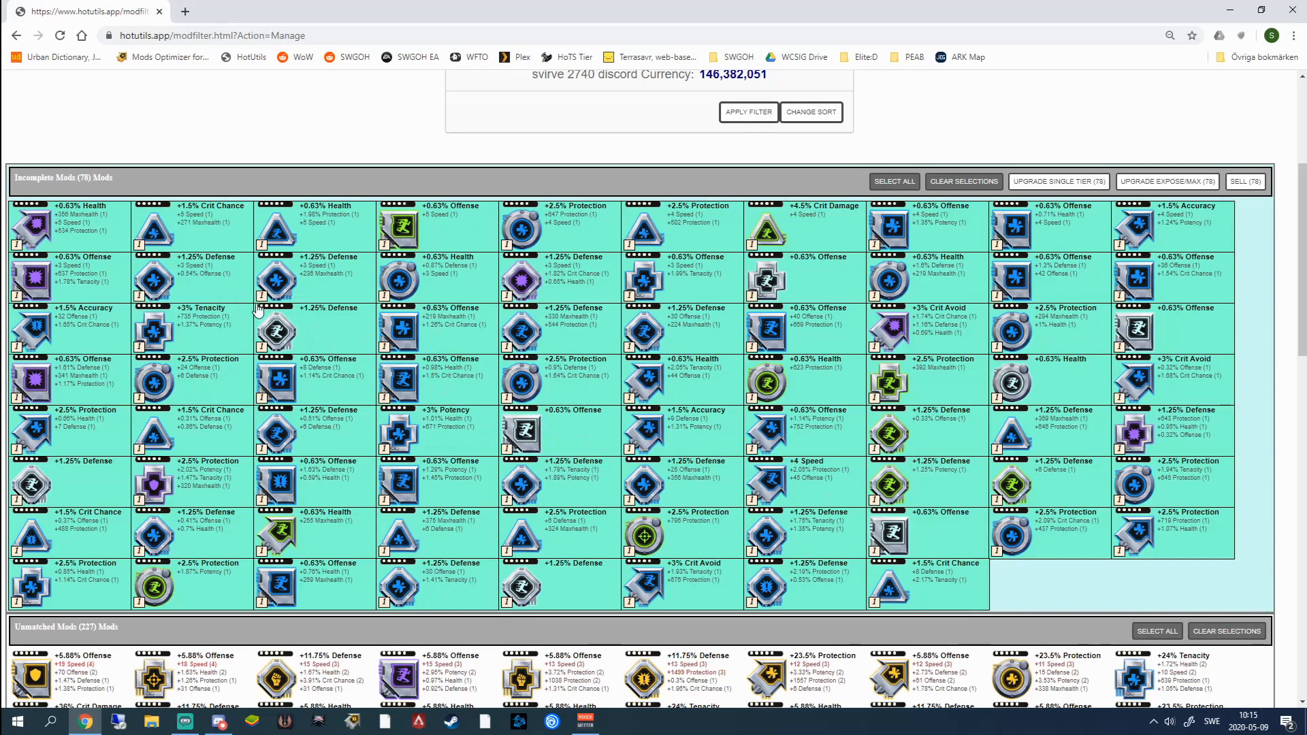
mouse_move(912, 307)
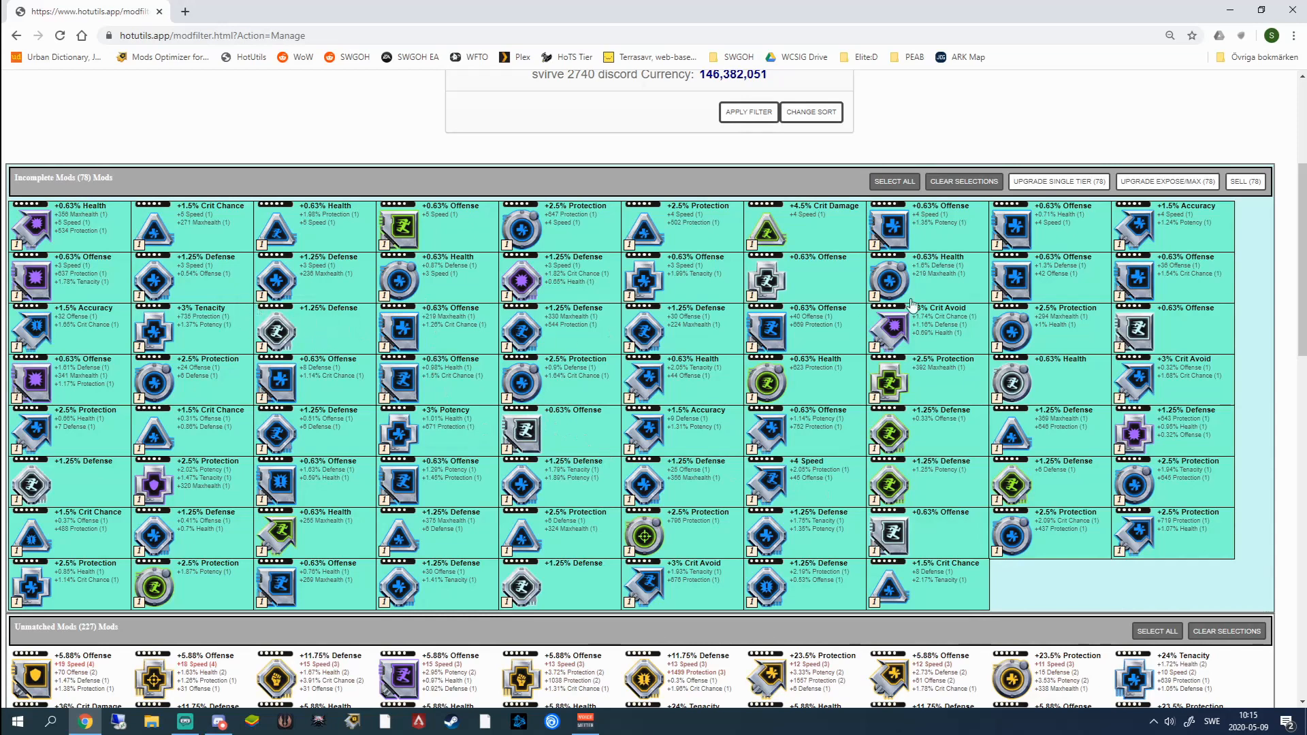
mouse_move(757, 328)
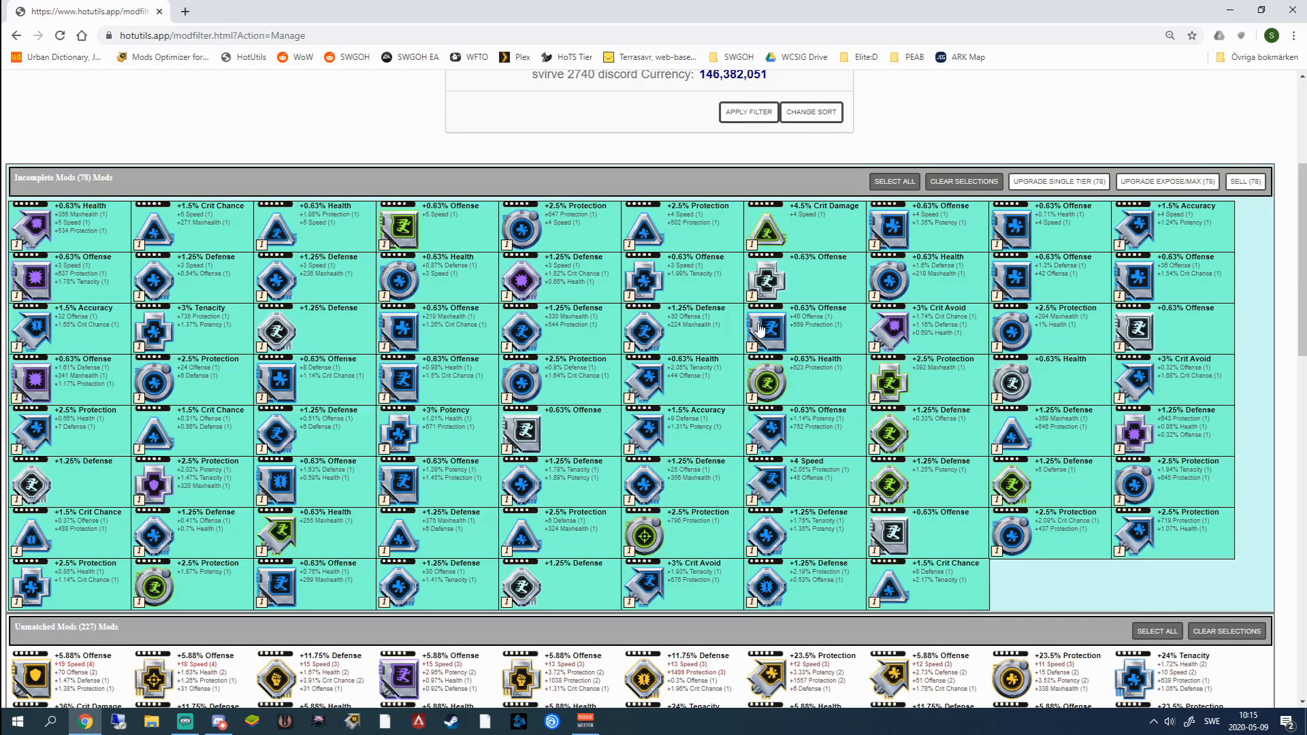
mouse_move(667, 401)
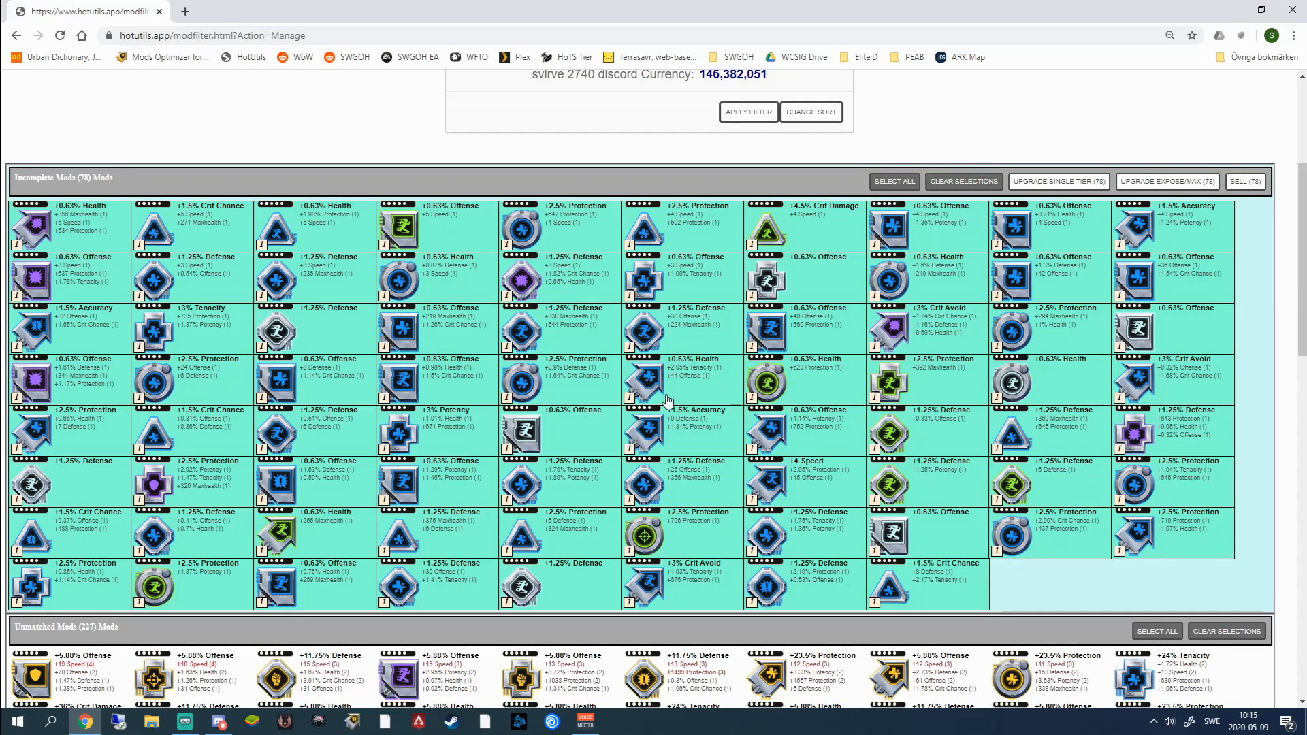
mouse_move(433, 391)
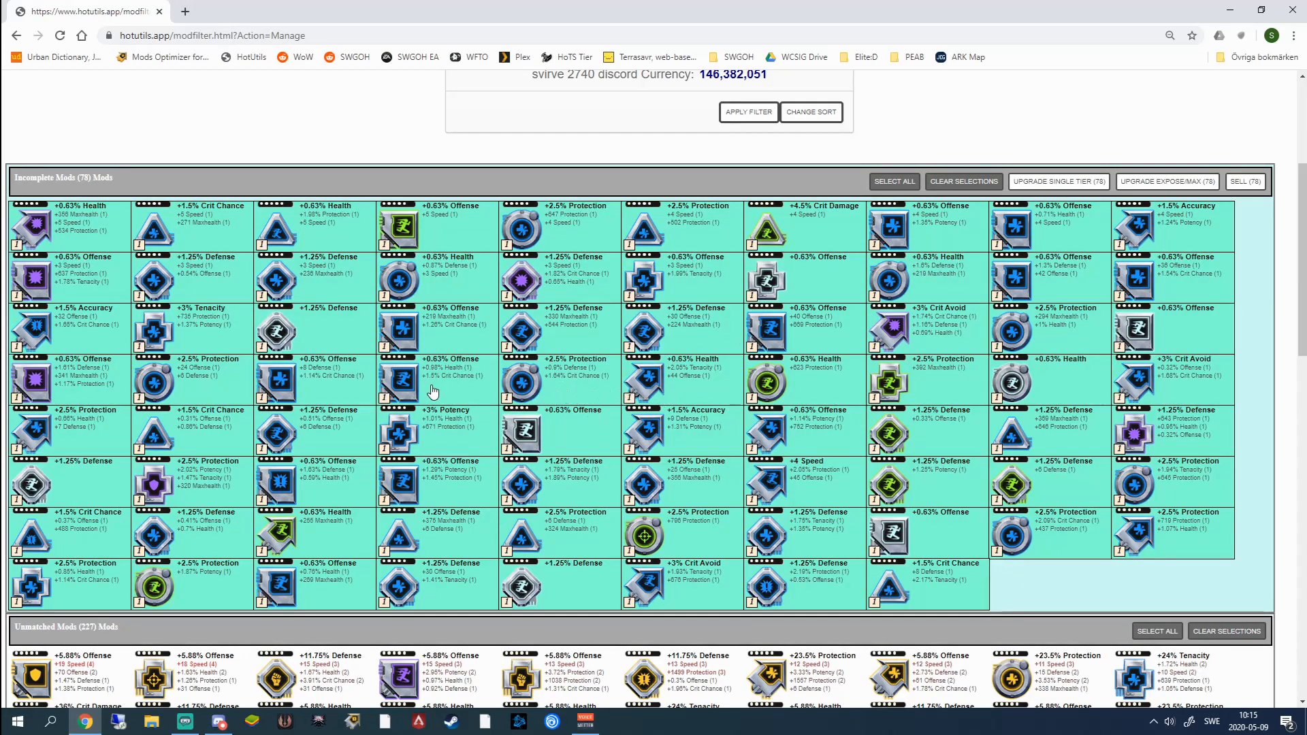
mouse_move(593, 443)
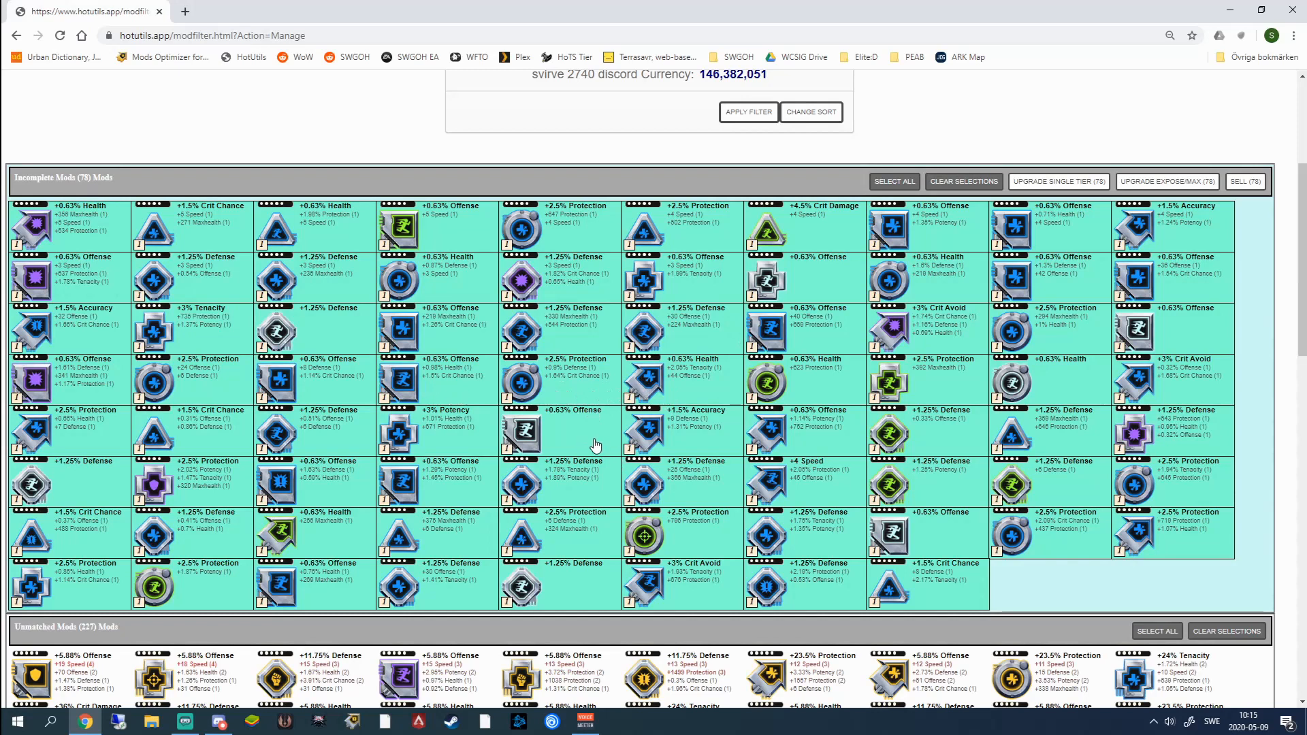
mouse_move(1195, 337)
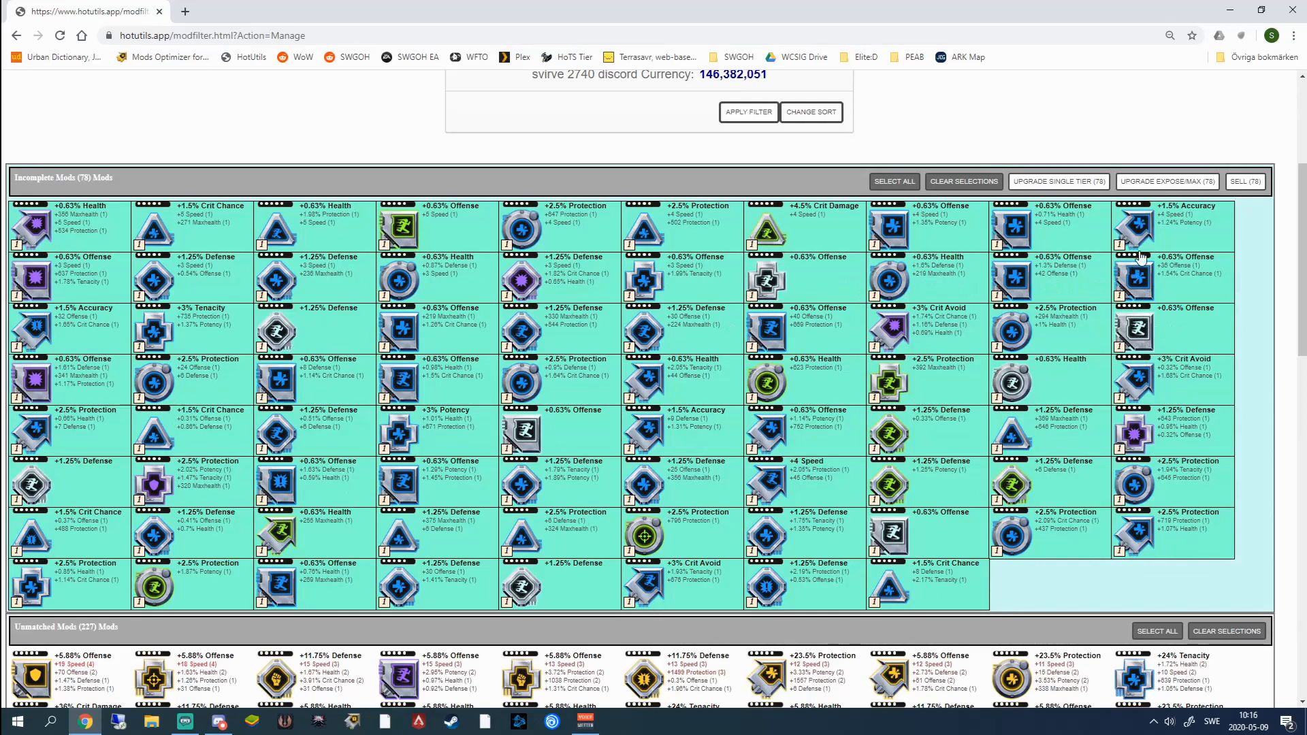
click(1166, 181)
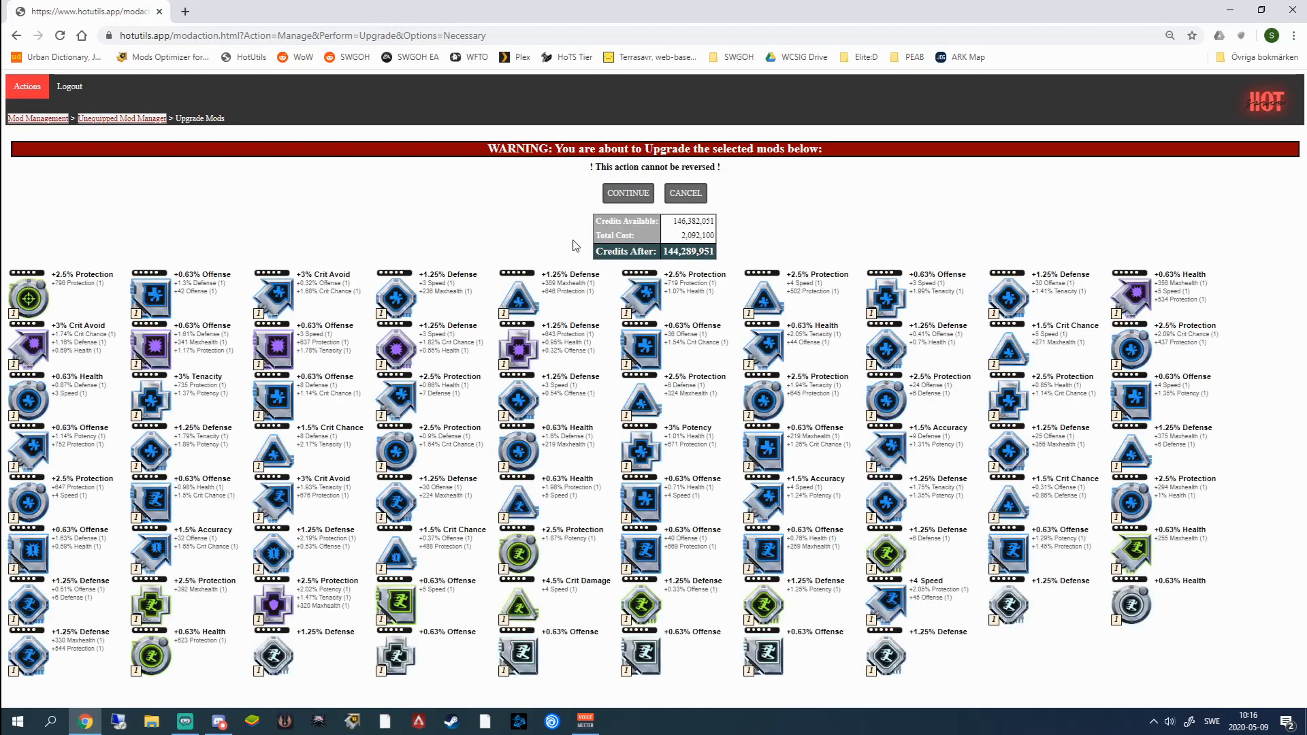
mouse_move(562, 237)
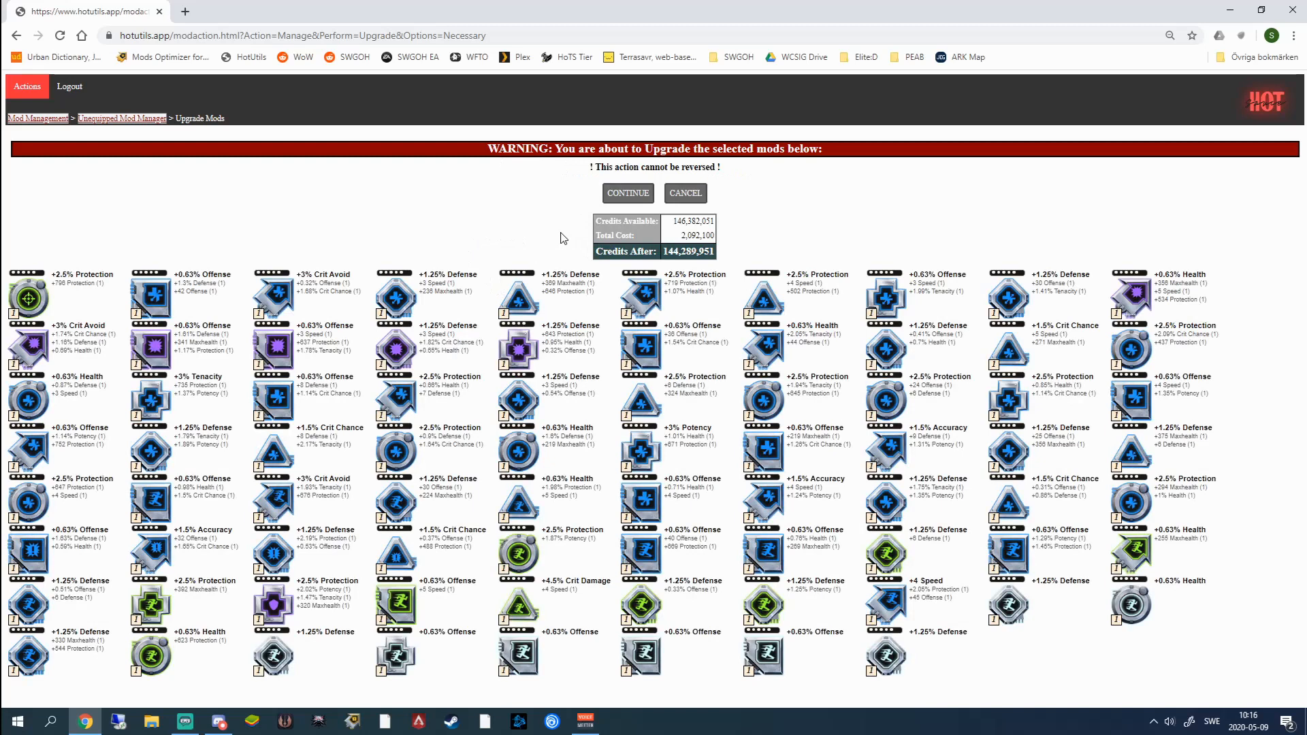
mouse_move(681, 332)
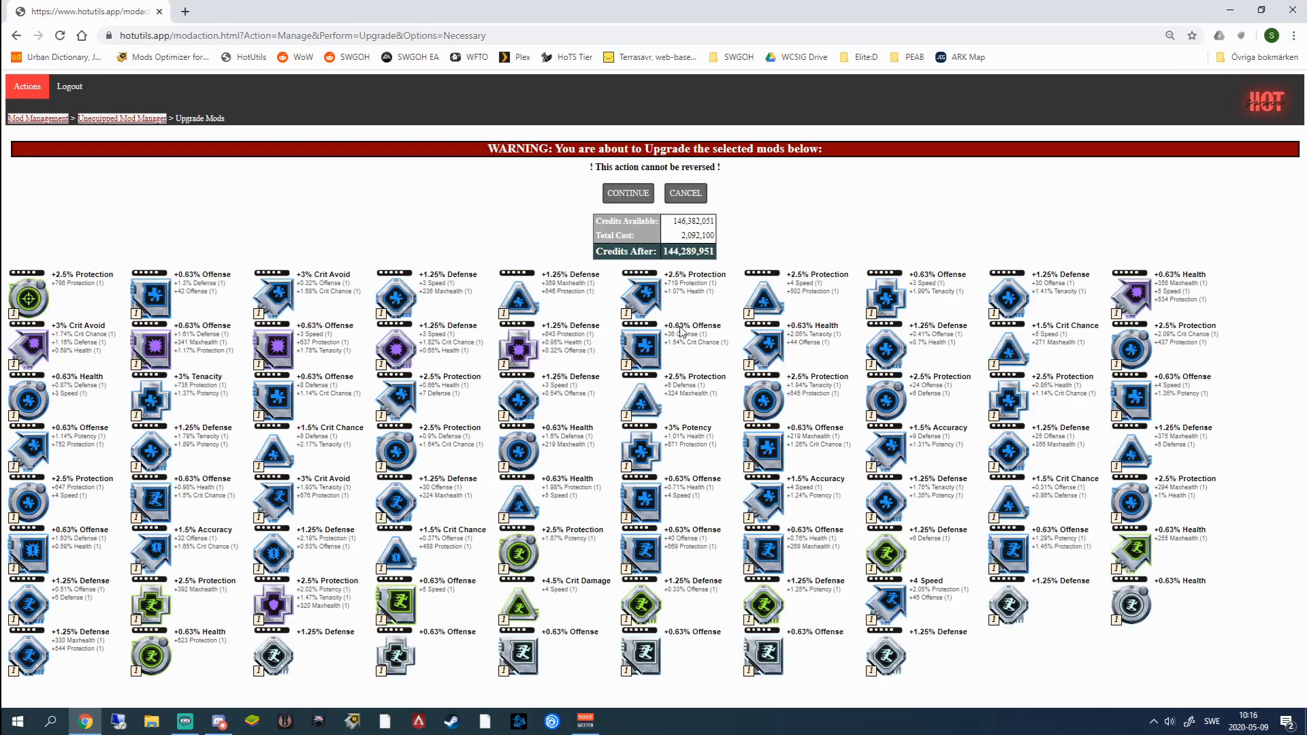
mouse_move(479, 245)
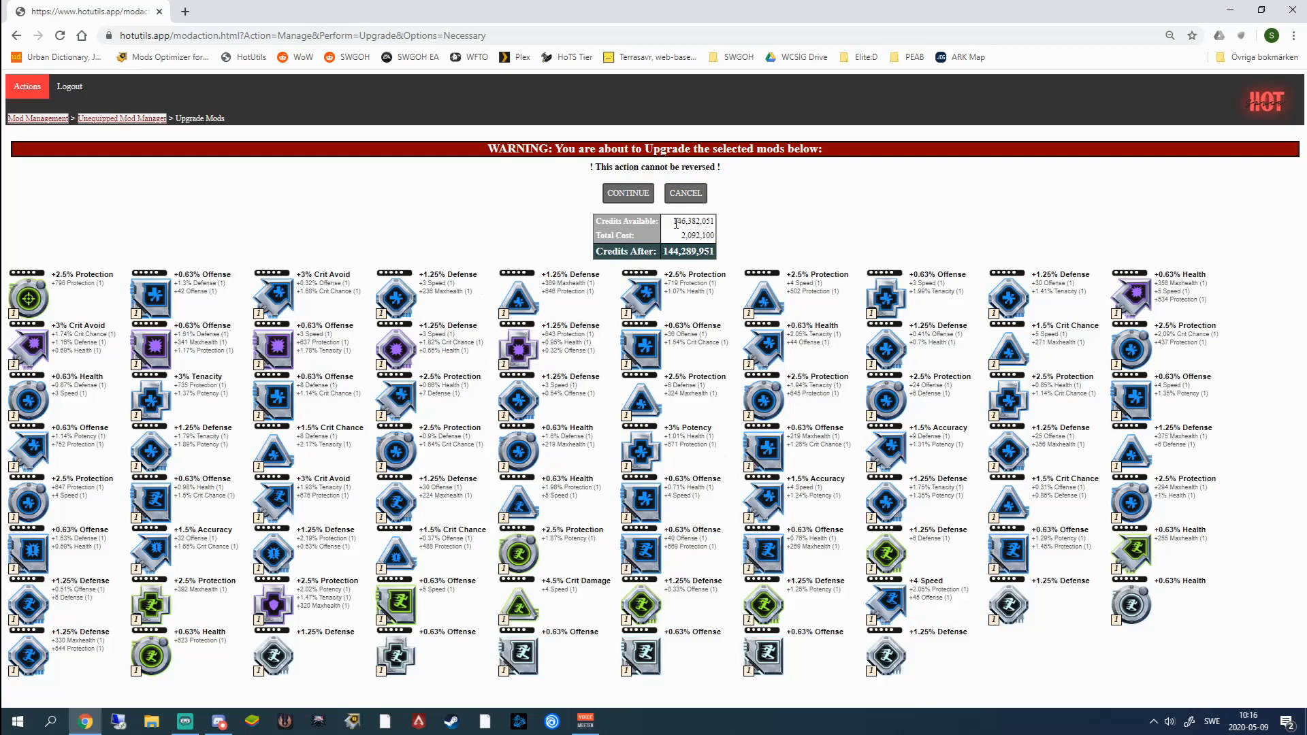
- Review the available credits and confirm the 2,092,100-credit mod upgrade via CONTINUE
triple_click(686, 235)
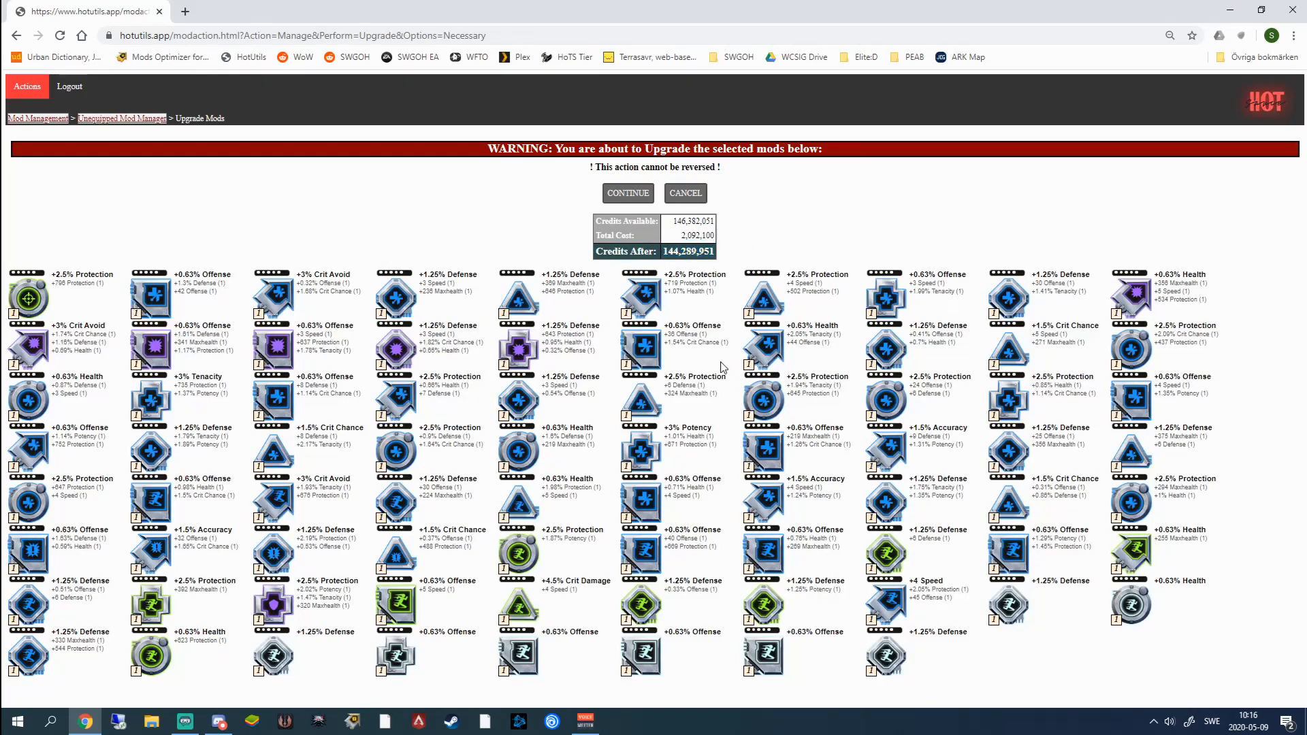
click(626, 192)
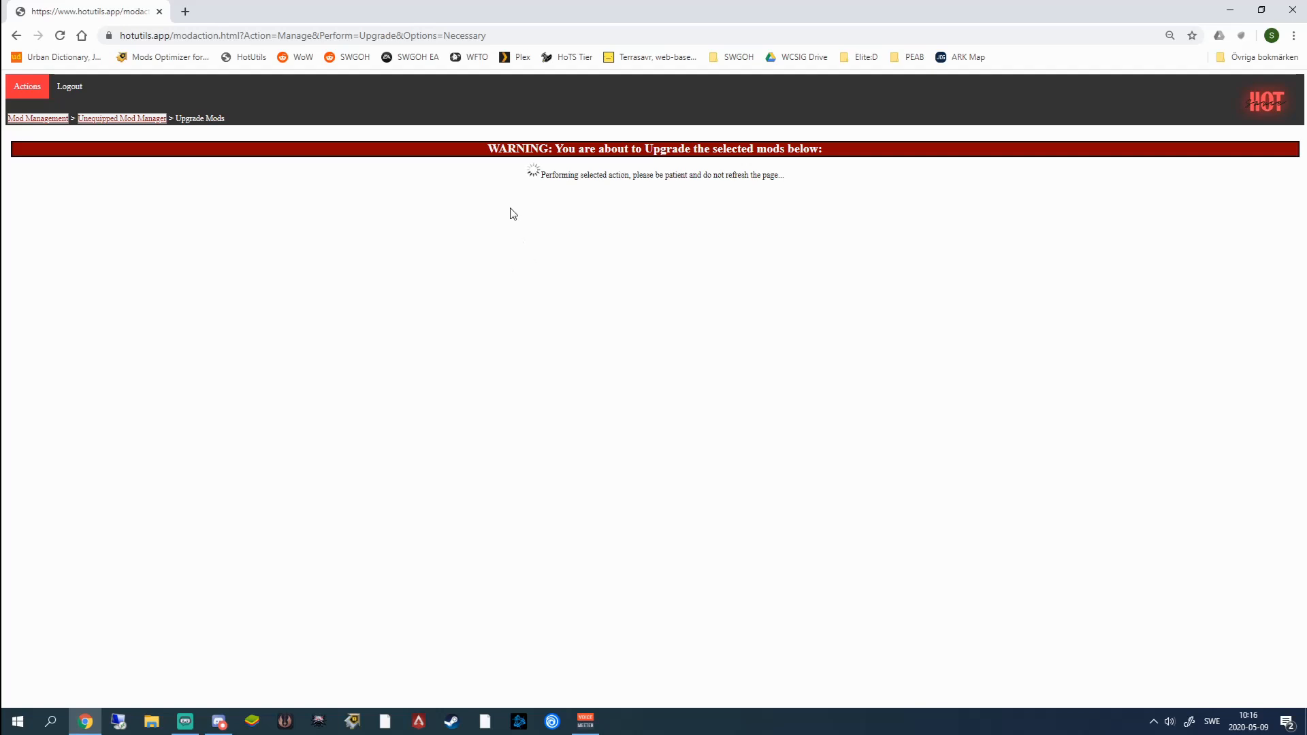
mouse_move(499, 315)
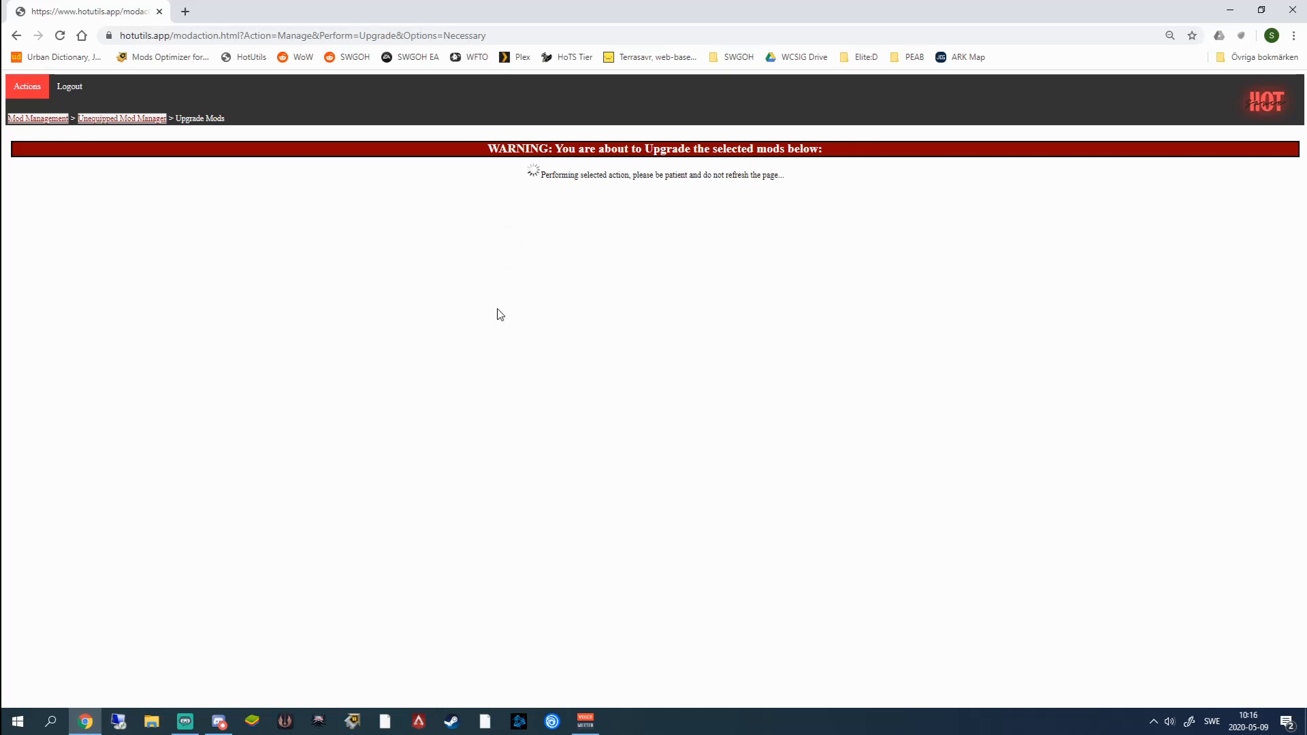
mouse_move(513, 306)
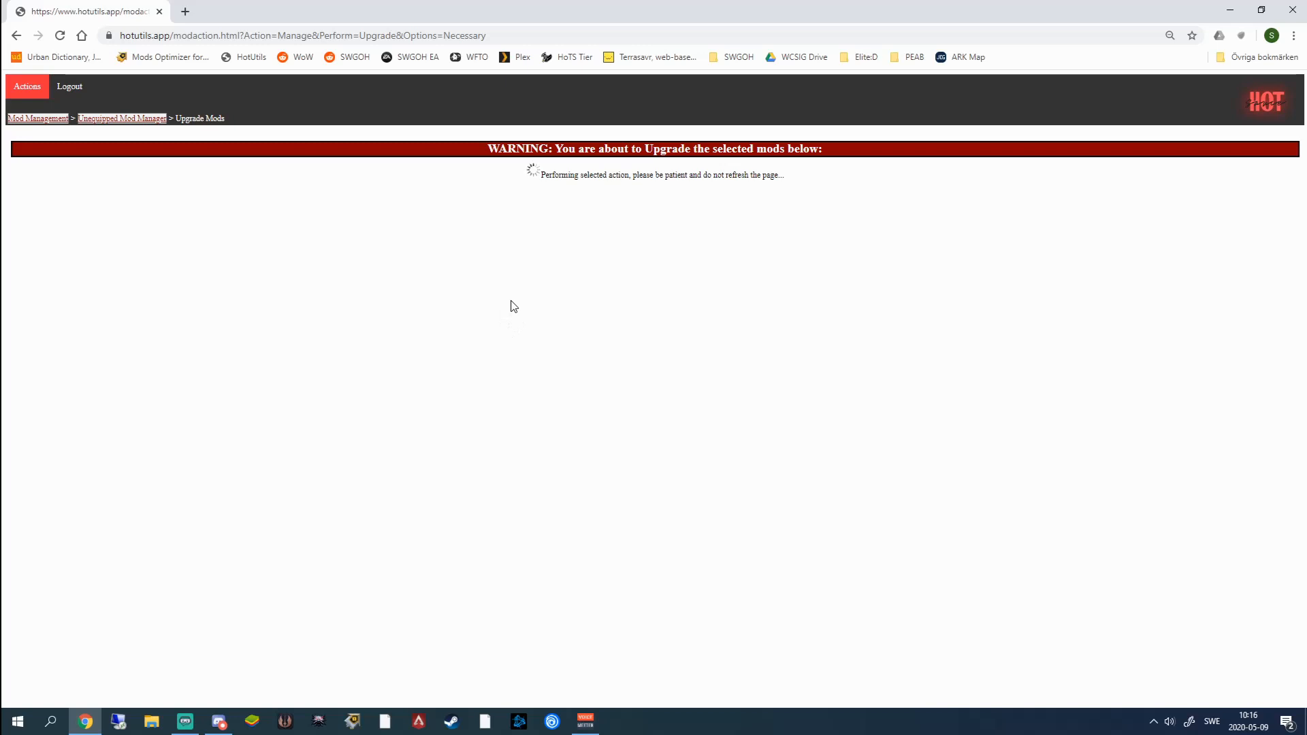
mouse_move(532, 320)
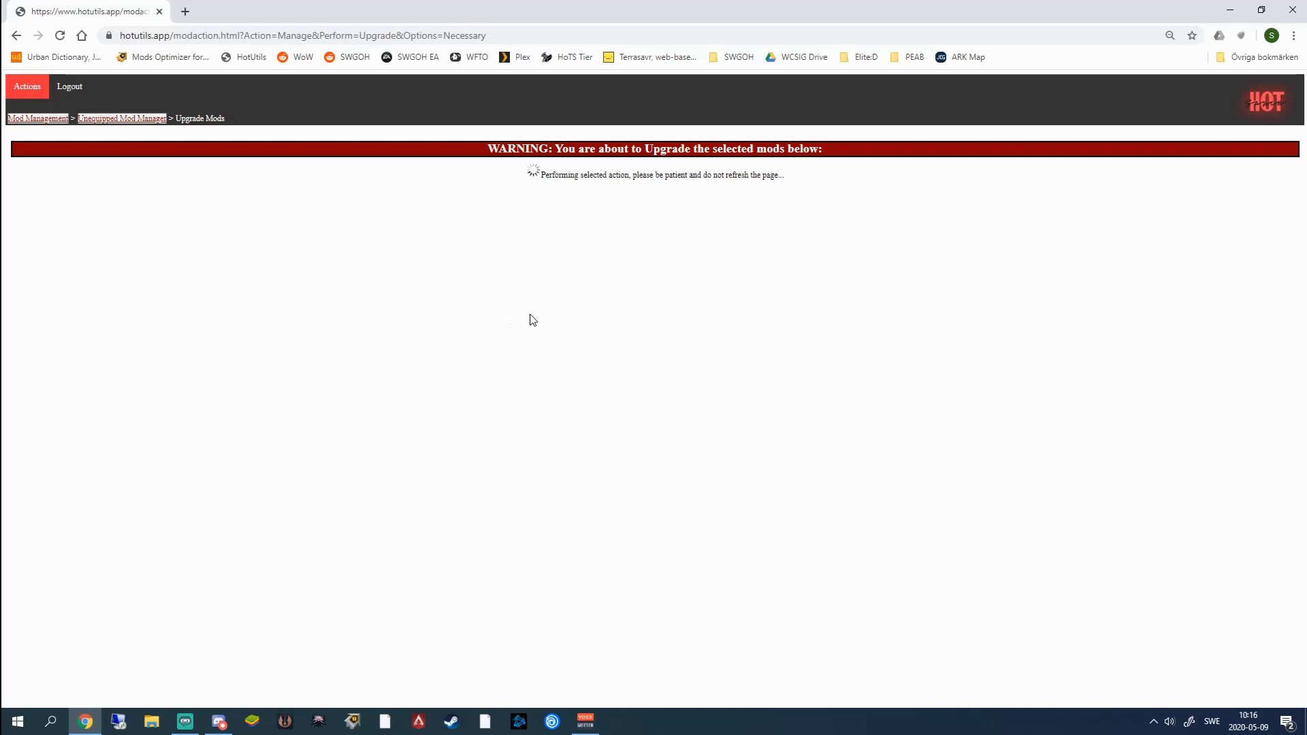
mouse_move(537, 315)
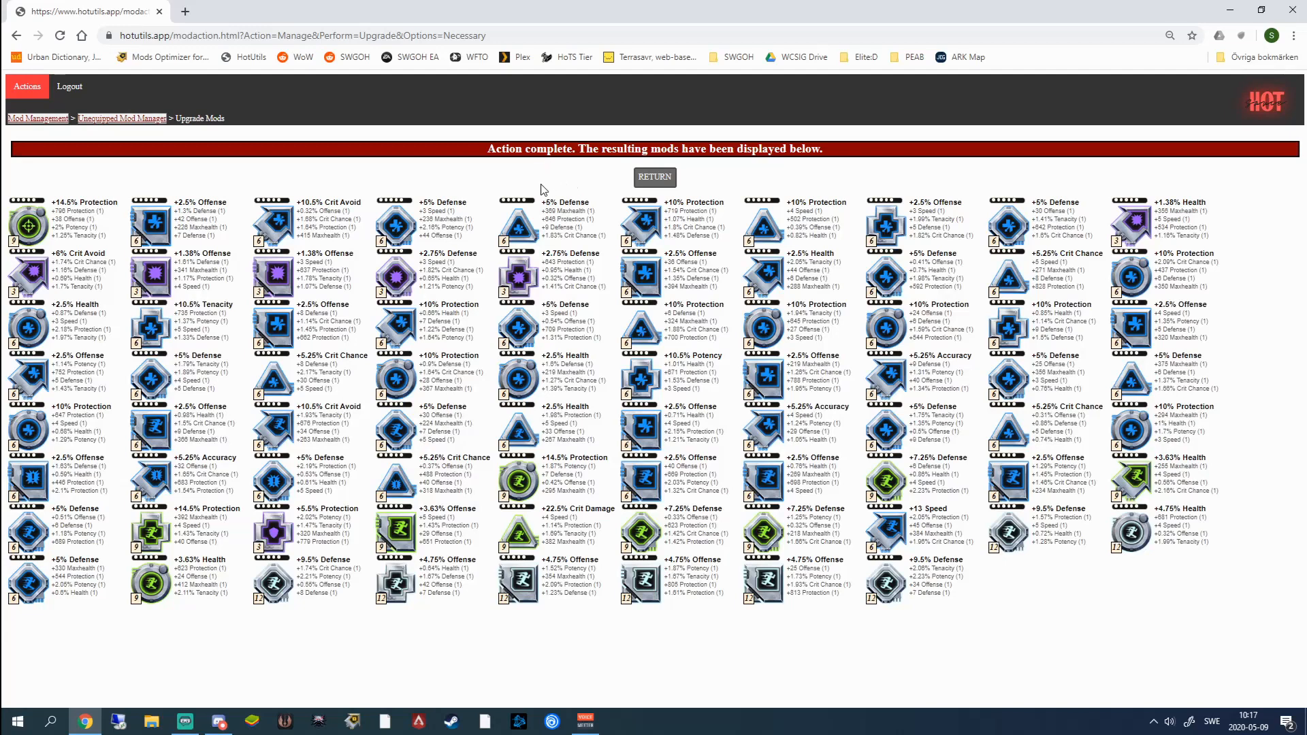
mouse_move(710, 235)
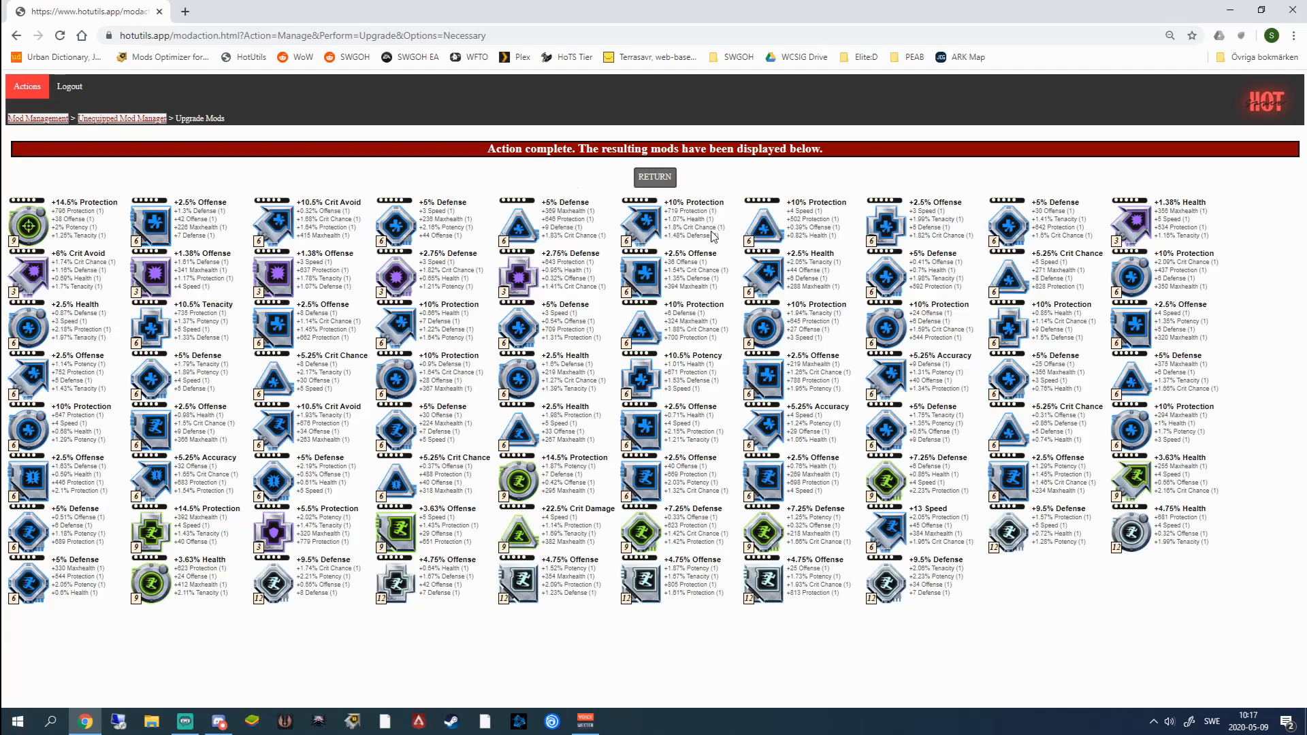
mouse_move(488, 184)
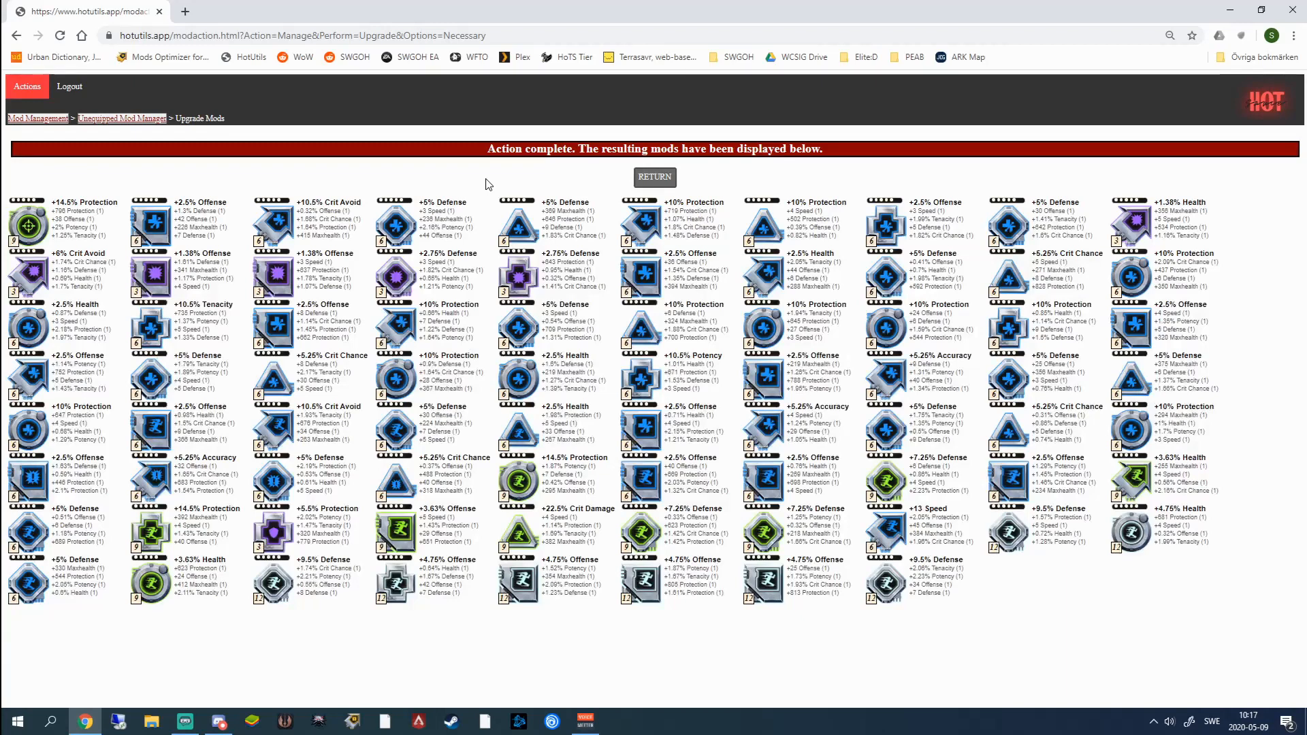
mouse_move(584, 203)
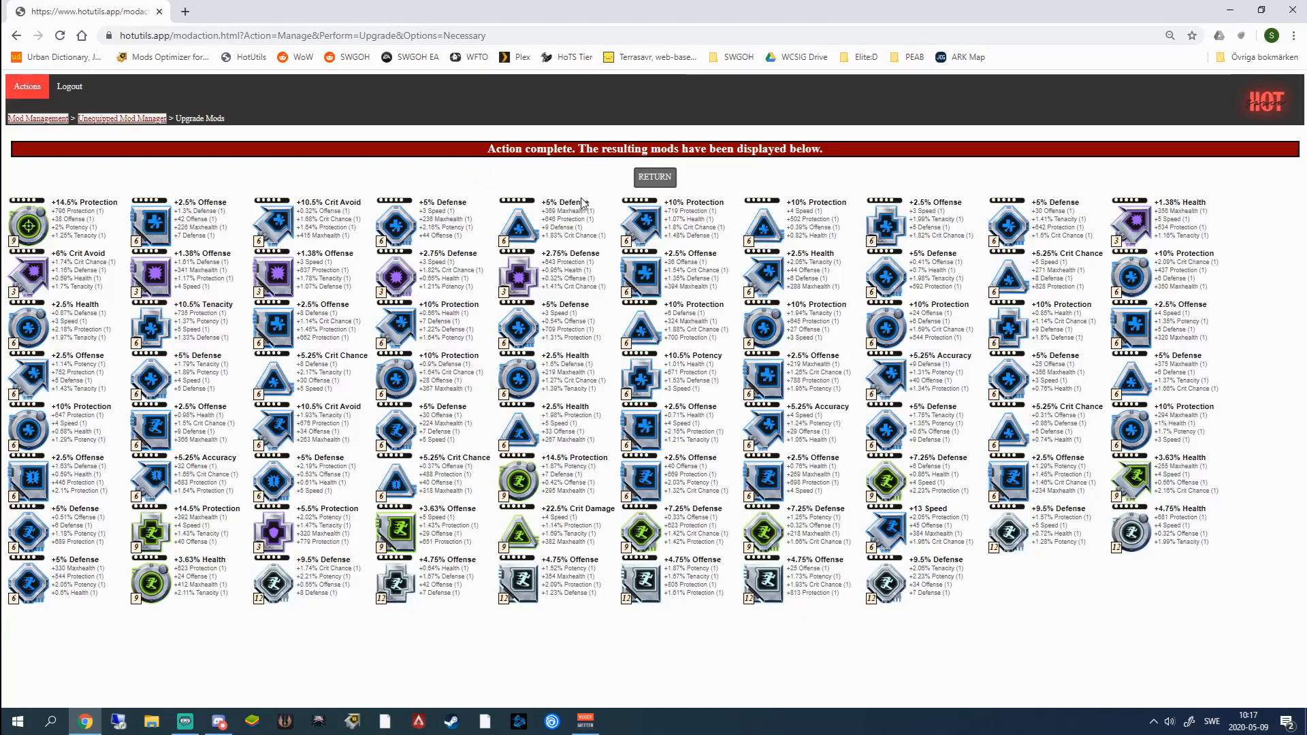
- Return from the Action complete page to the Unequipped Mod Manager
click(655, 177)
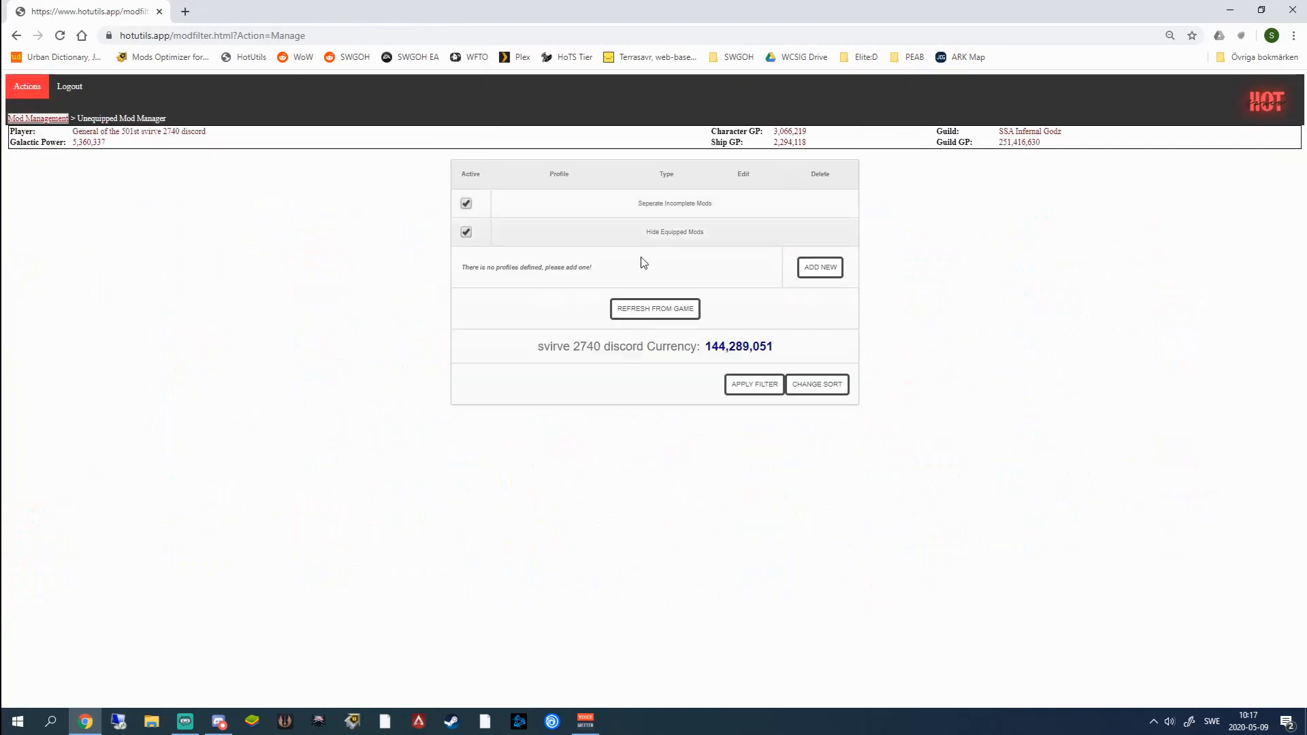
- Load the 305 unmatched mods list and scroll through it
click(753, 384)
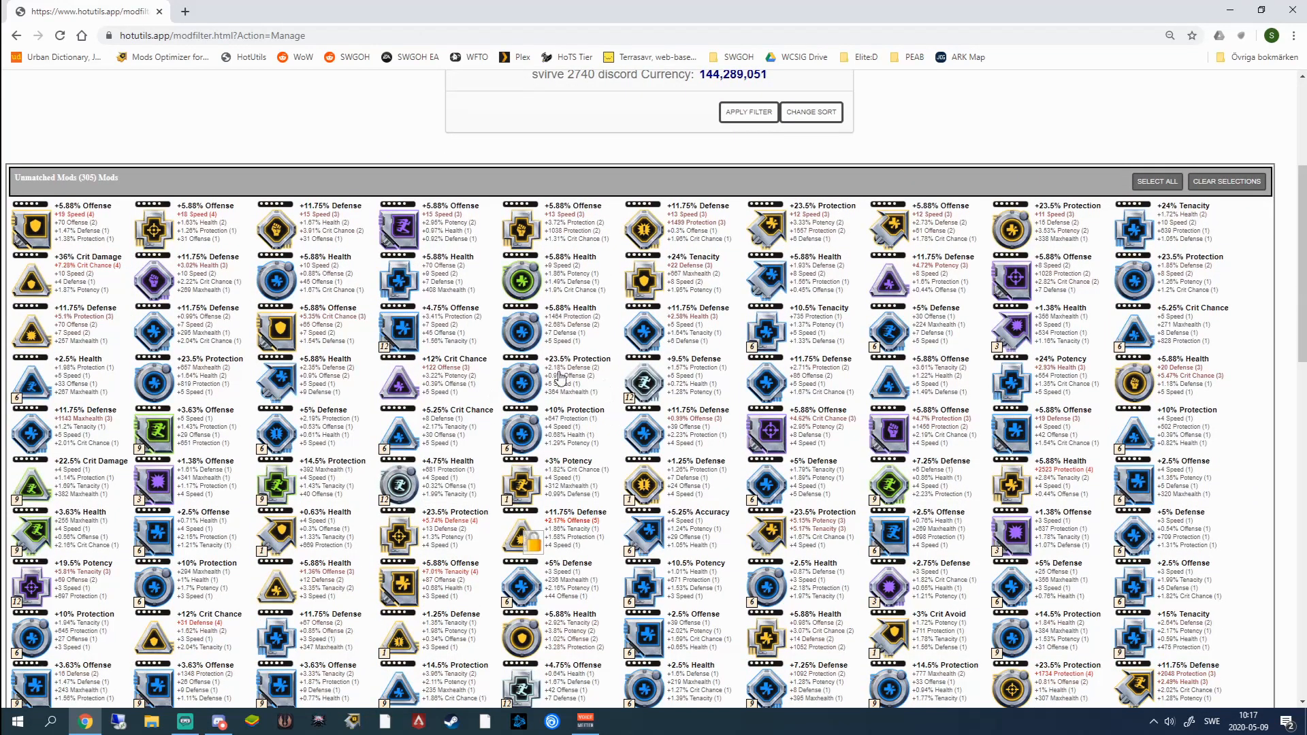
mouse_move(700, 384)
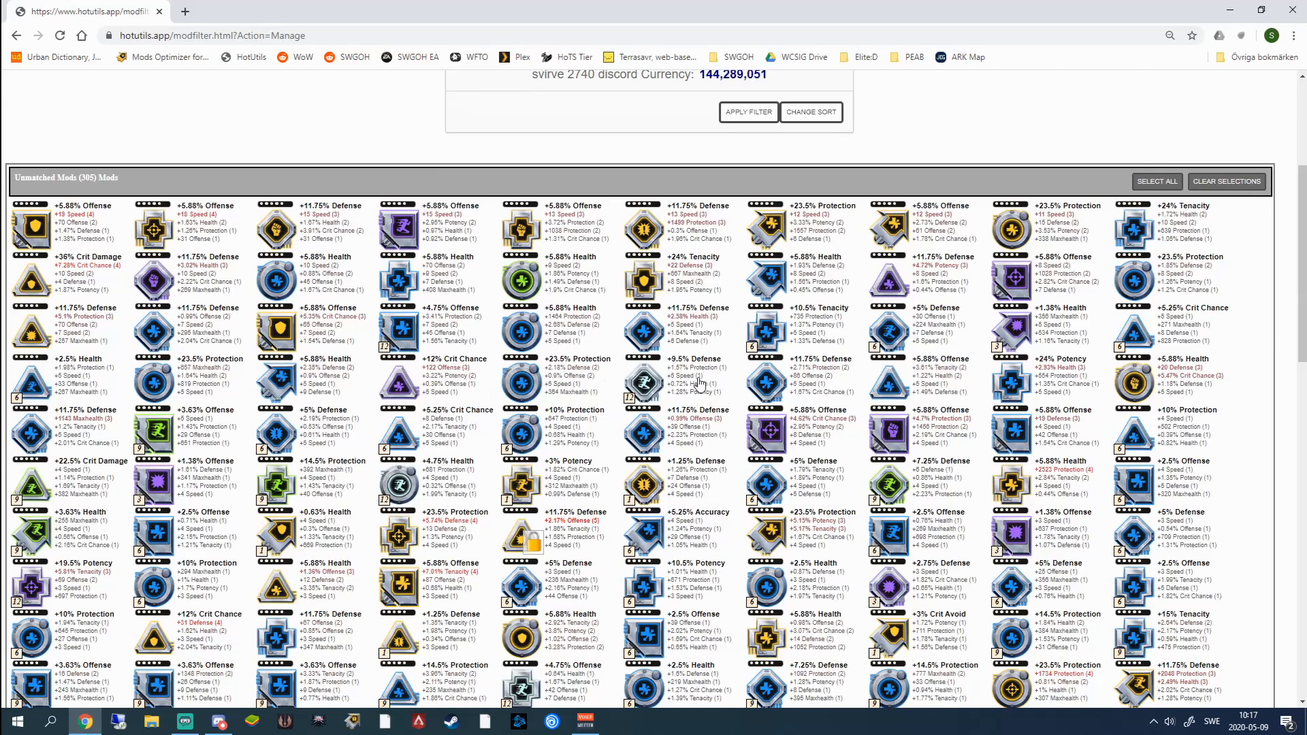
scroll(down, 3)
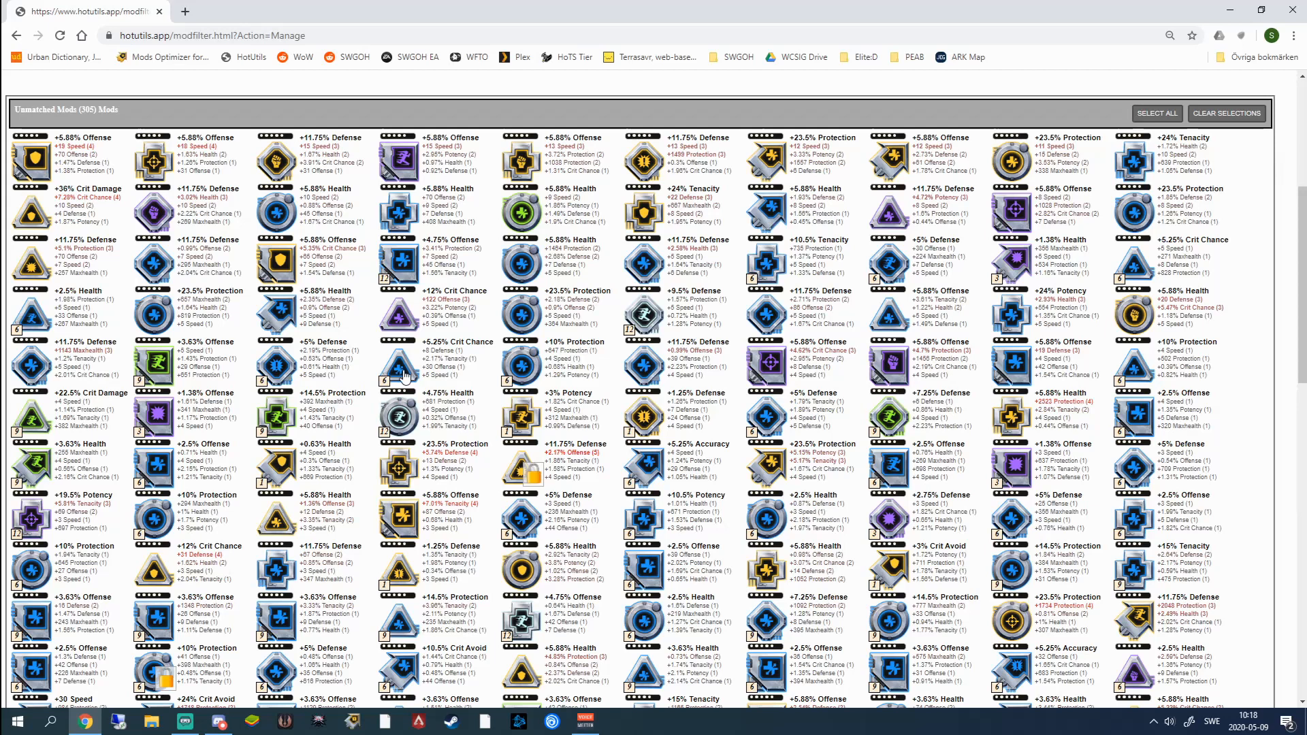
mouse_move(208, 420)
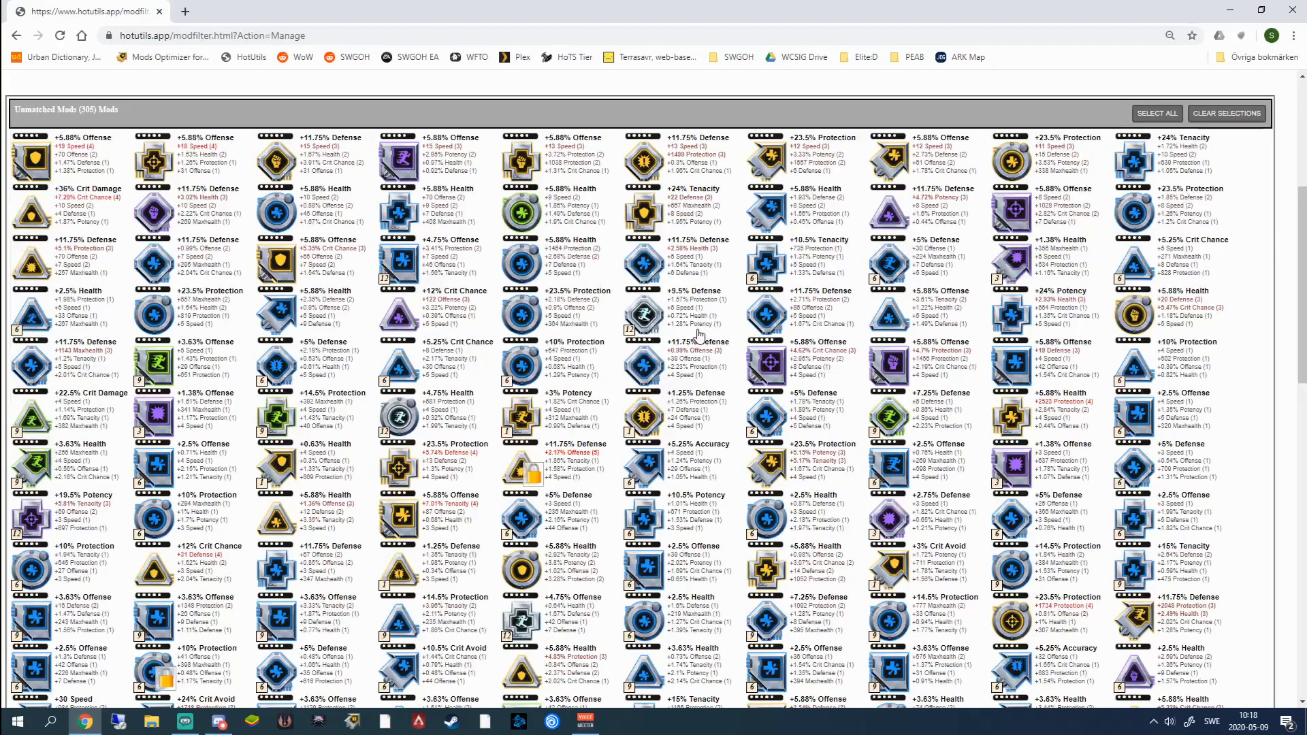
mouse_move(749, 437)
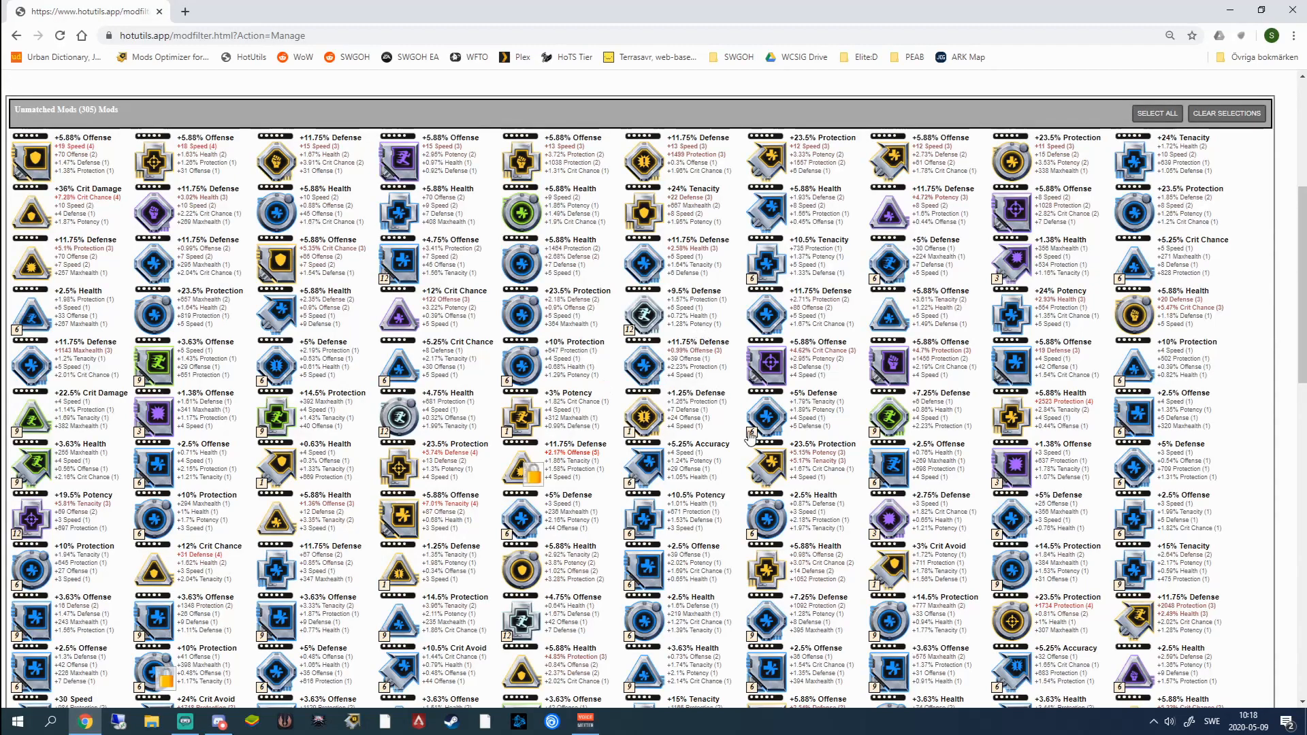
scroll(down, 3)
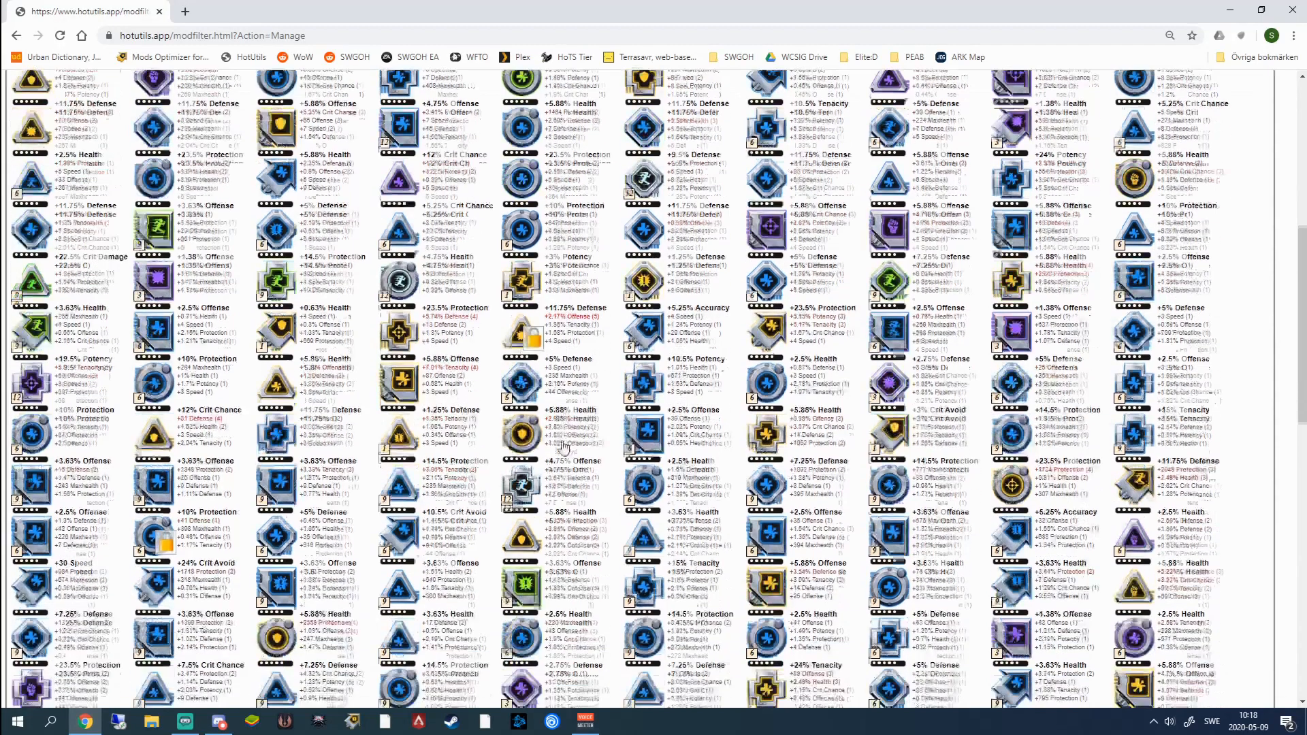
scroll(down, 3)
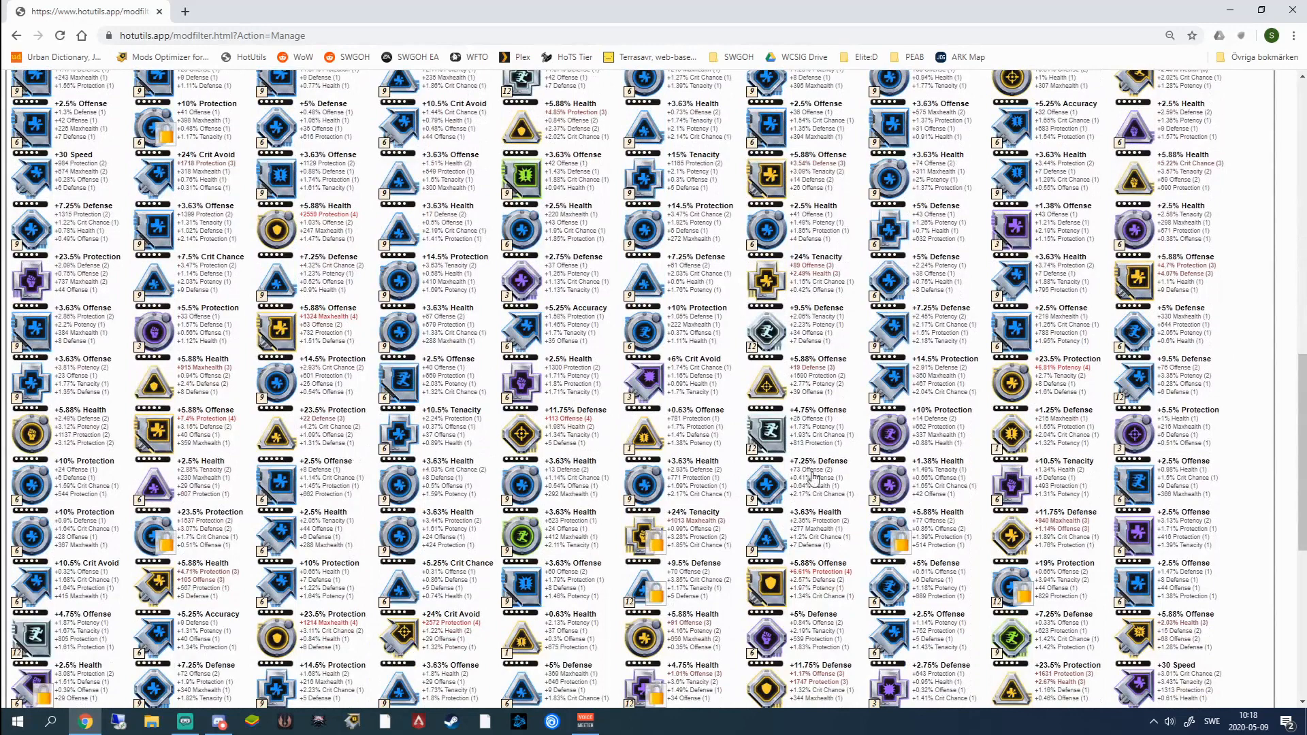
mouse_move(827, 502)
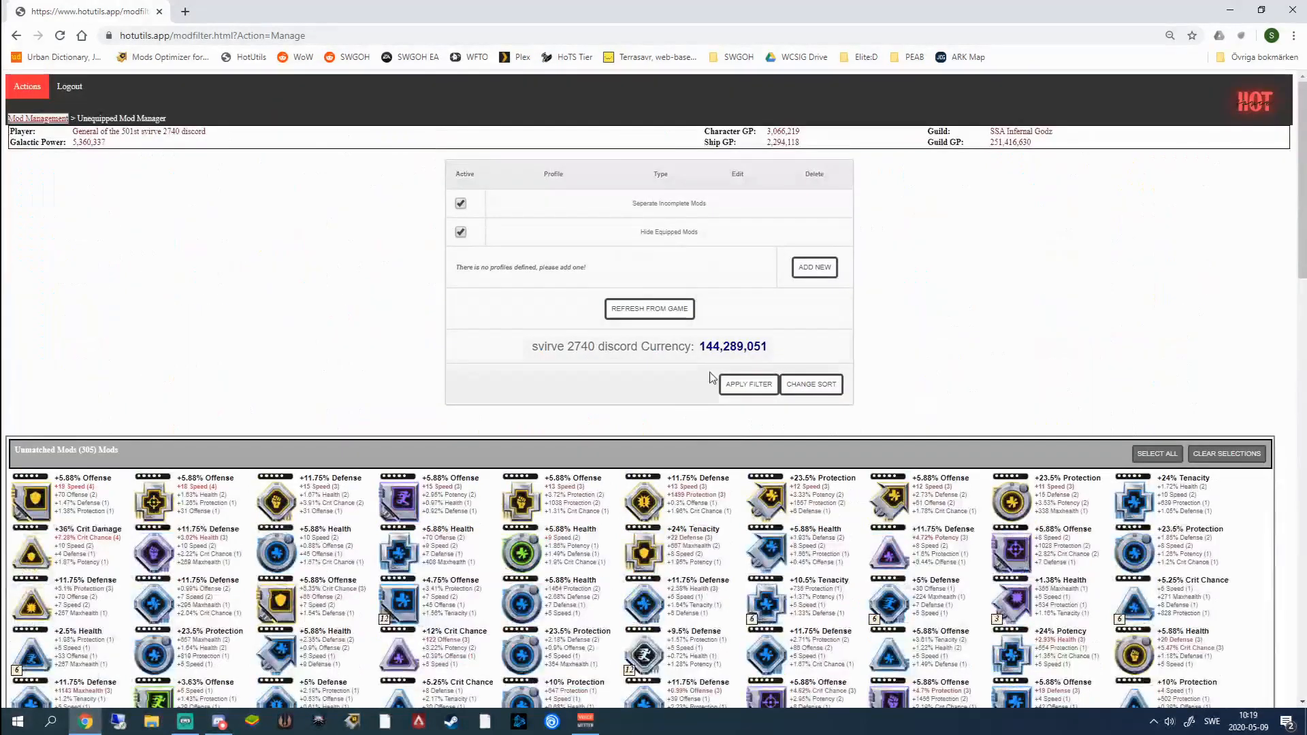
- Set the Secondary1 filter to Speed Greater Than 5 and begin the Secondary2 Offense filter
click(747, 384)
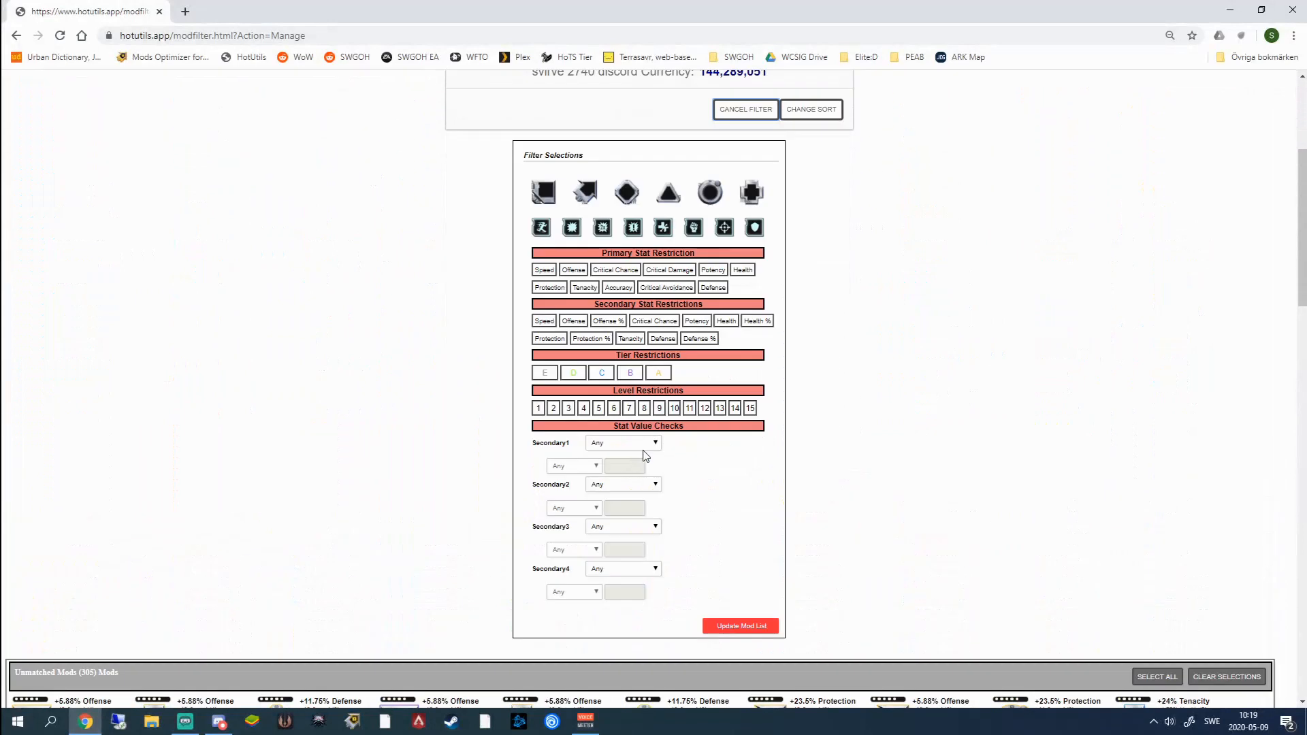
click(622, 441)
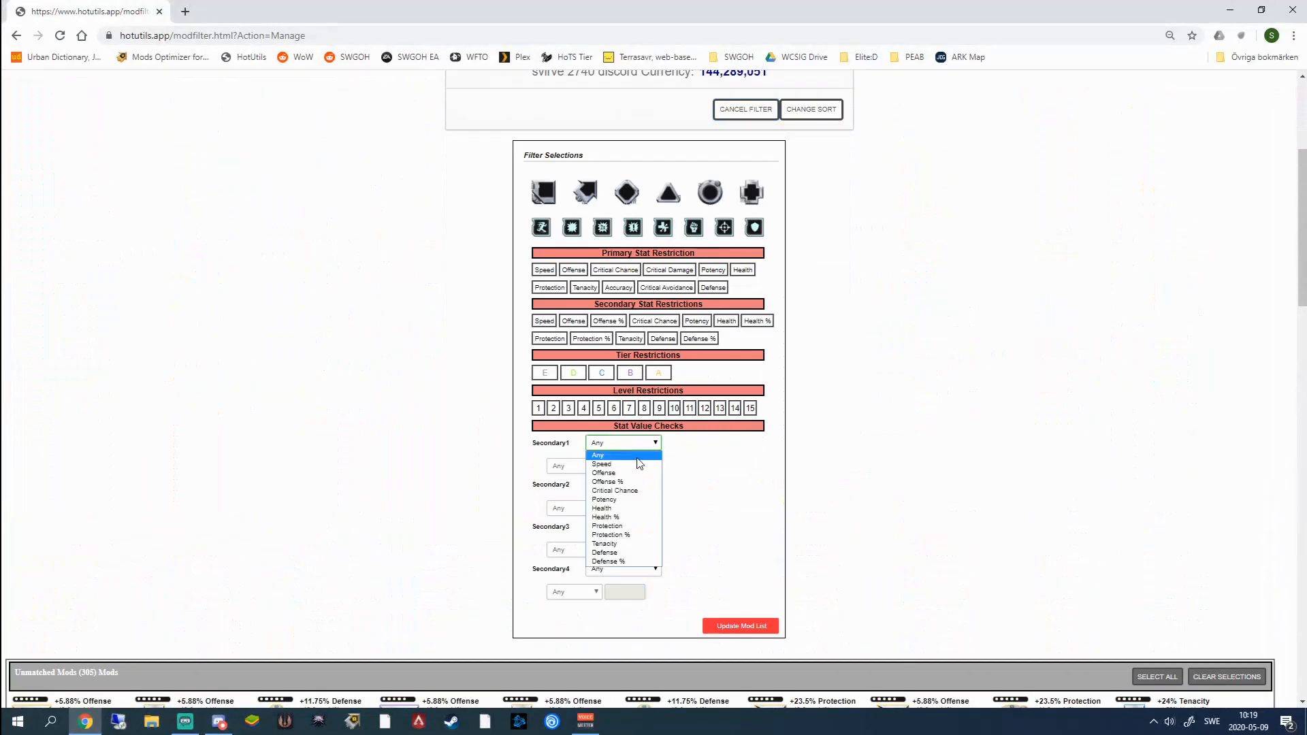
click(600, 463)
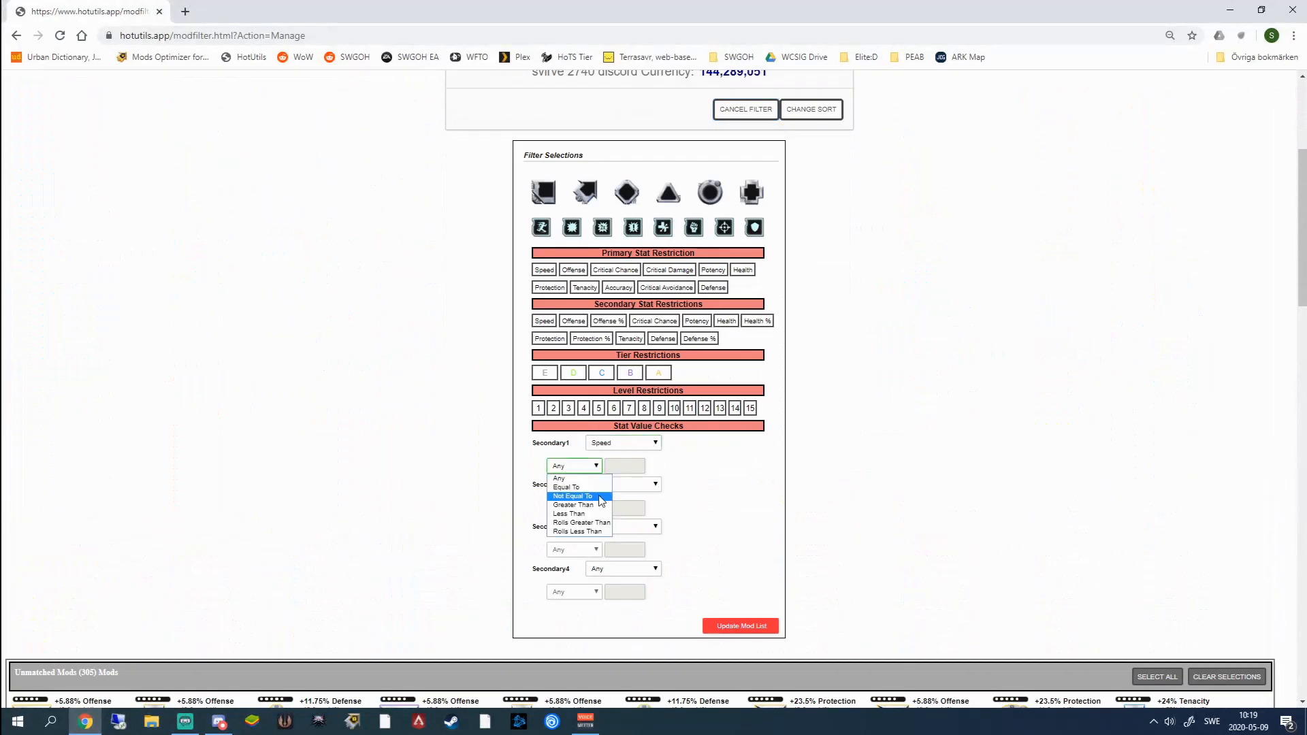
click(574, 505)
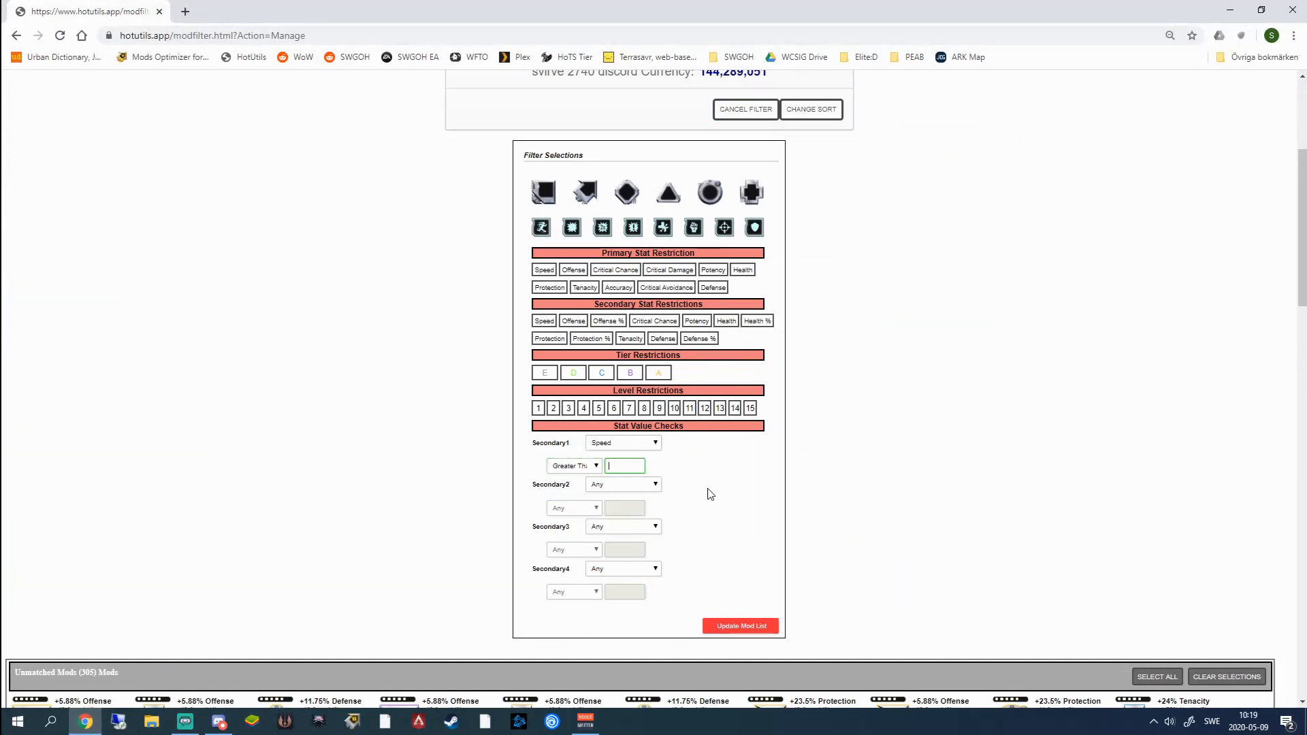
text(5)
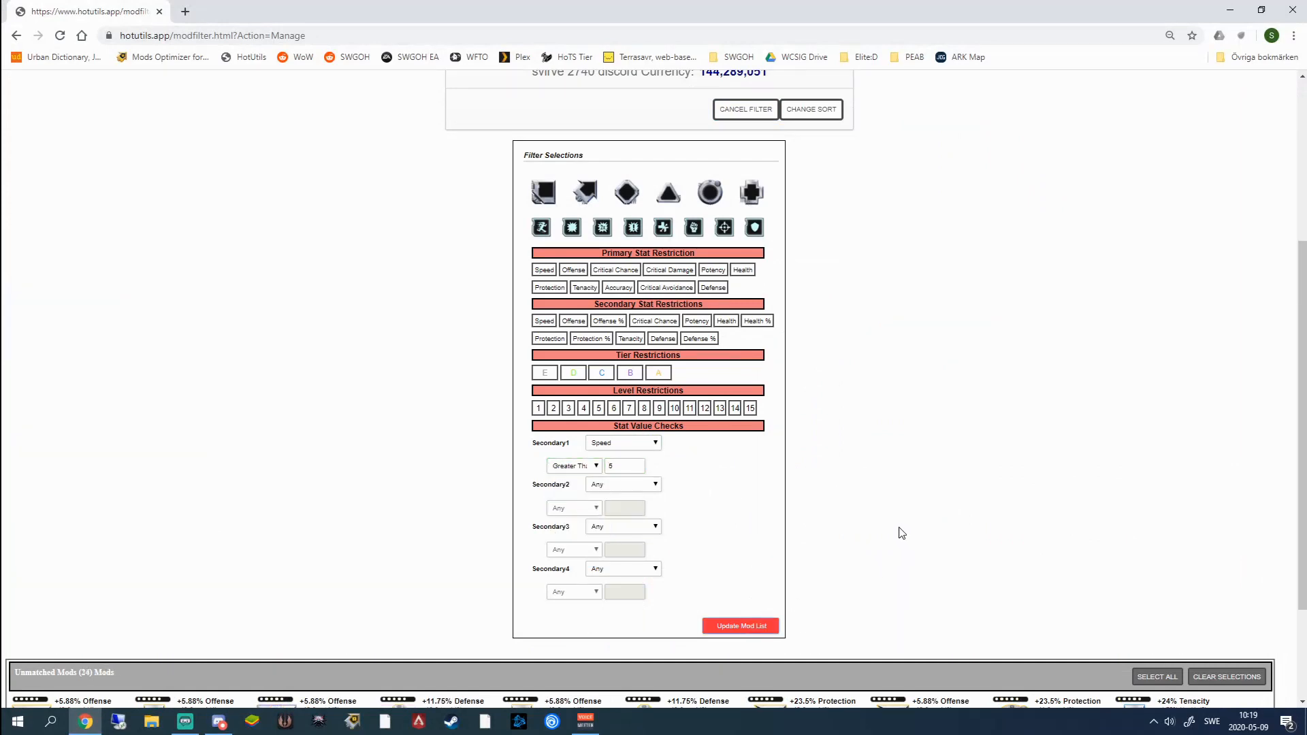
scroll(down, 3)
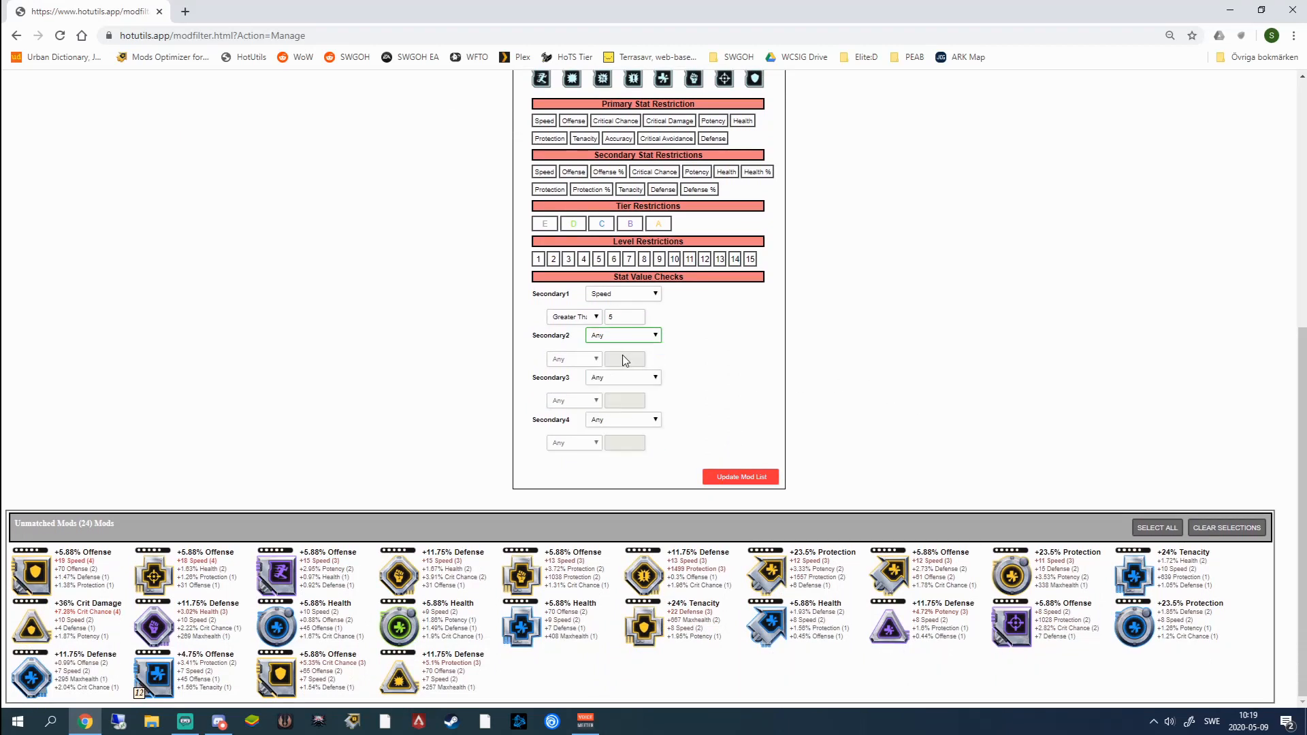
click(573, 358)
text(30)
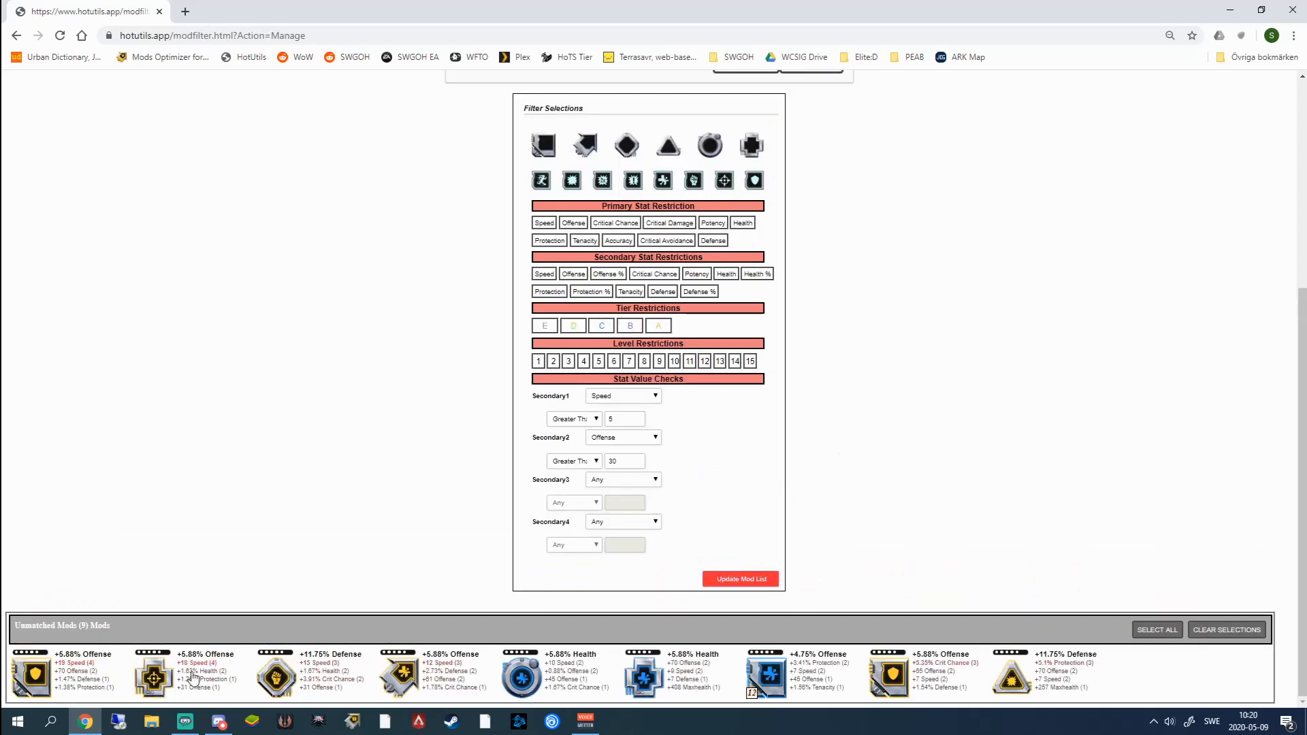
mouse_move(848, 517)
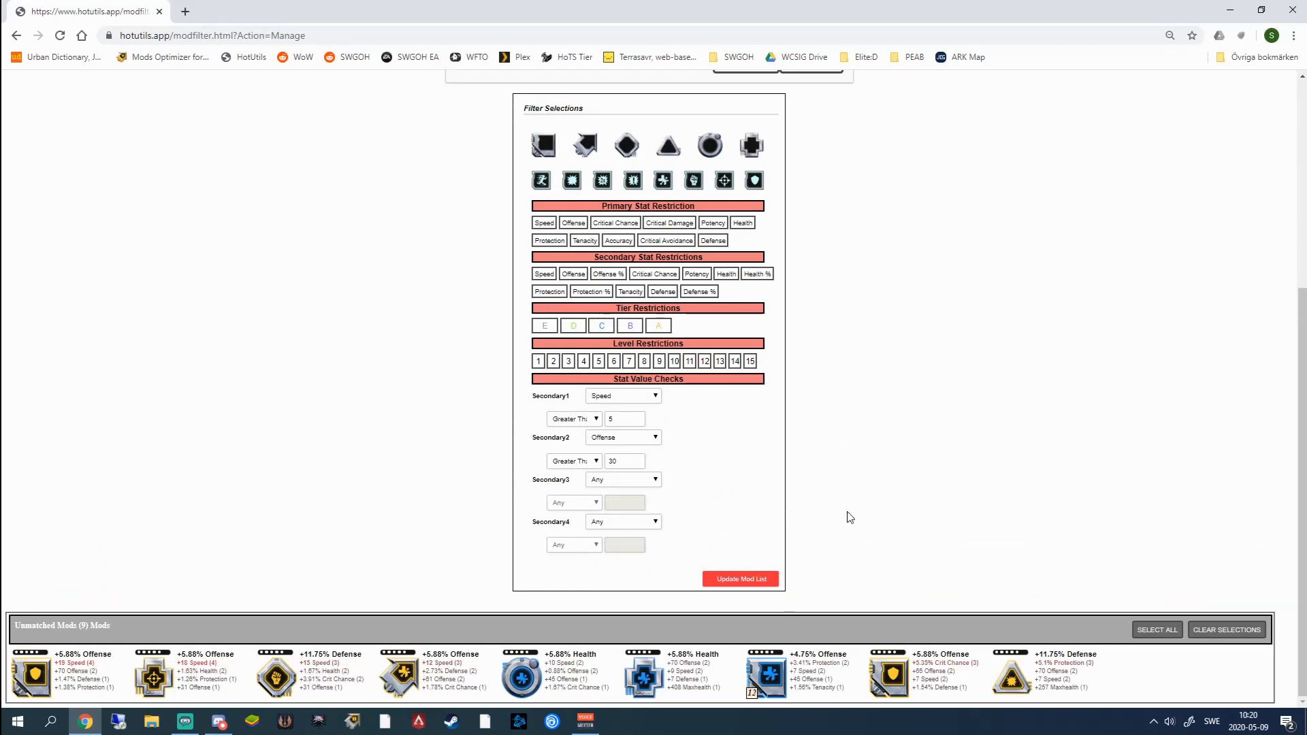
mouse_move(781, 460)
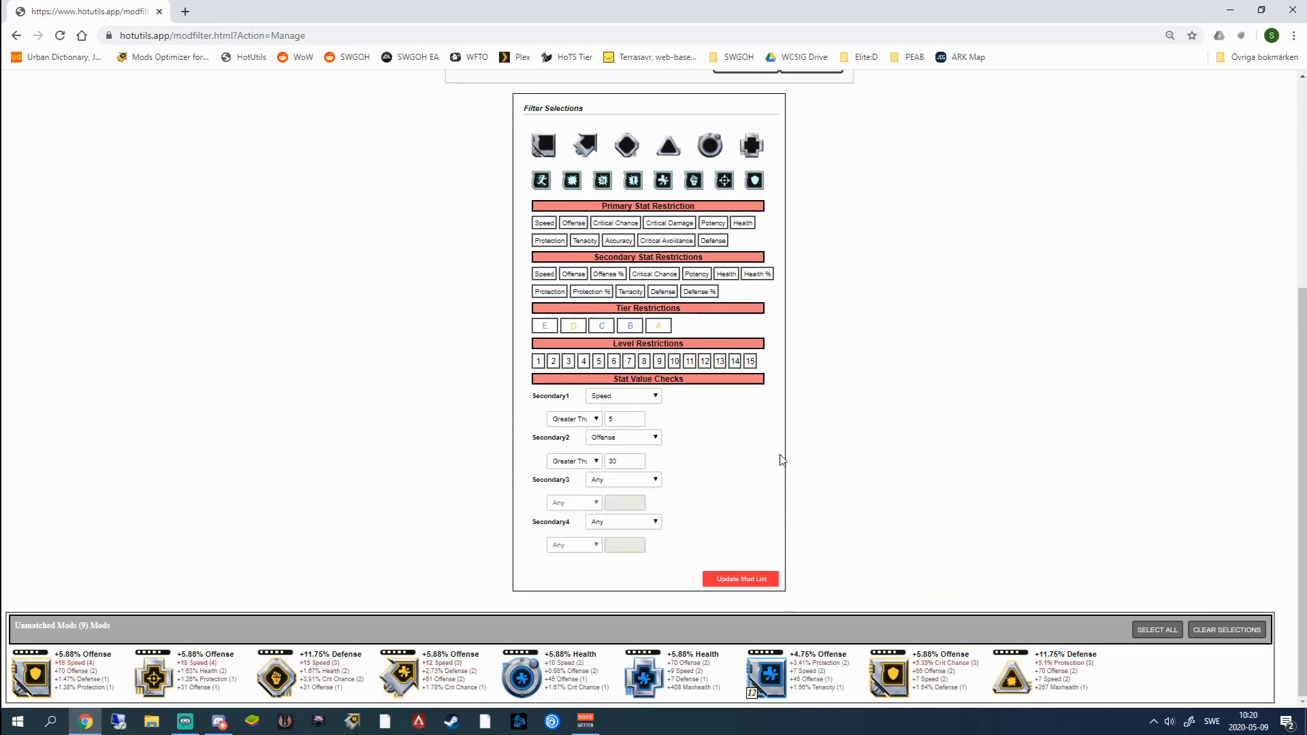
mouse_move(899, 534)
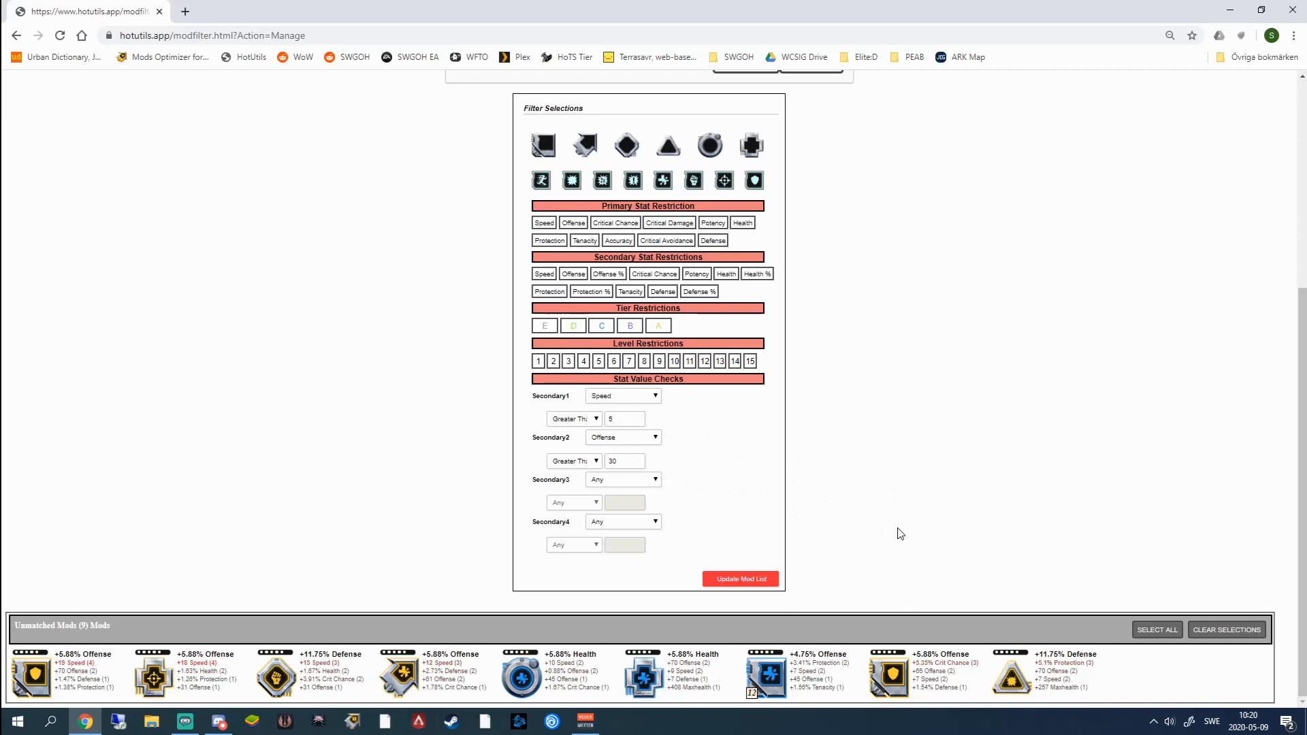
mouse_move(888, 620)
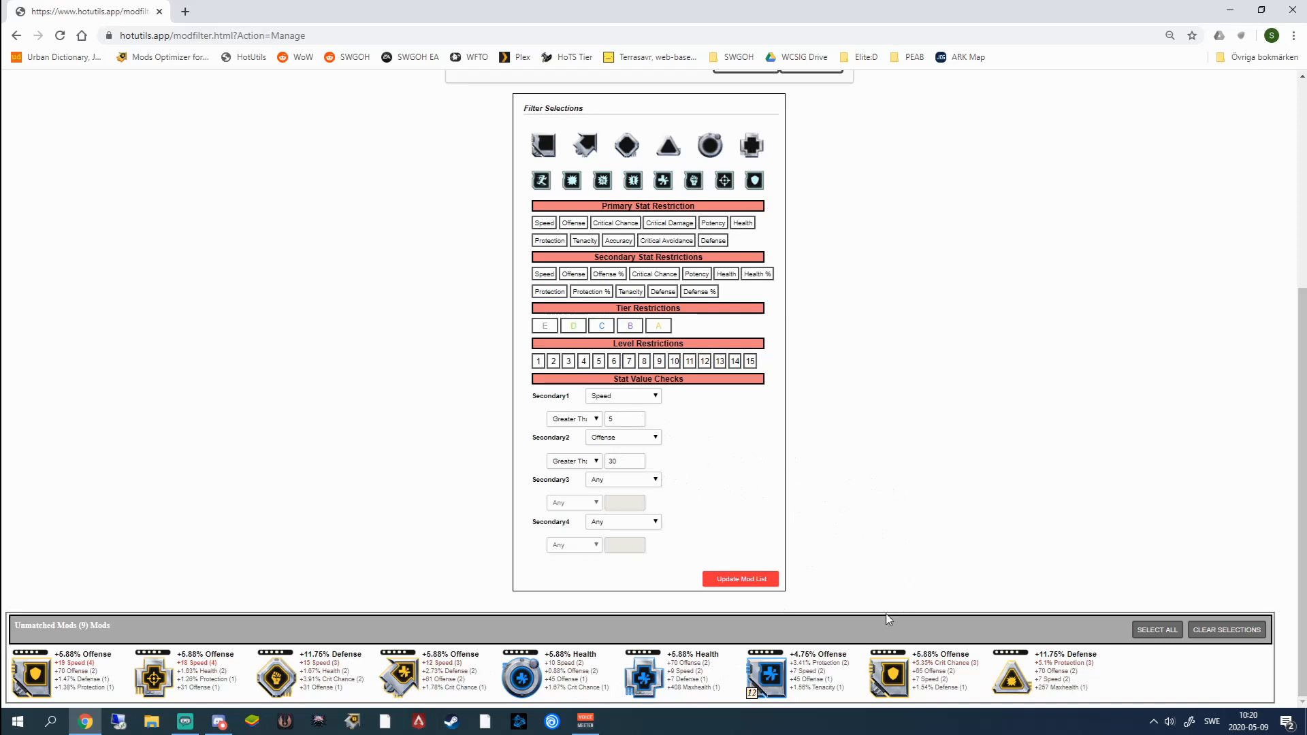
mouse_move(165, 681)
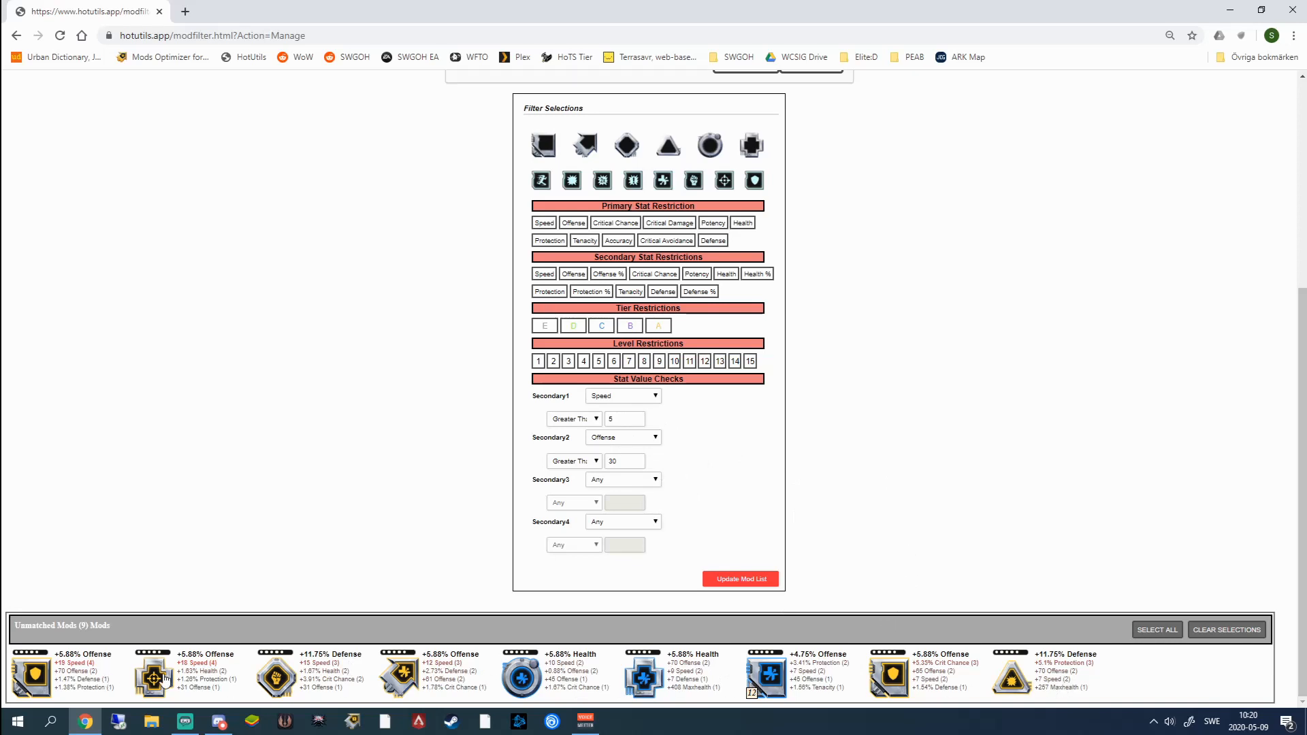
mouse_move(873, 530)
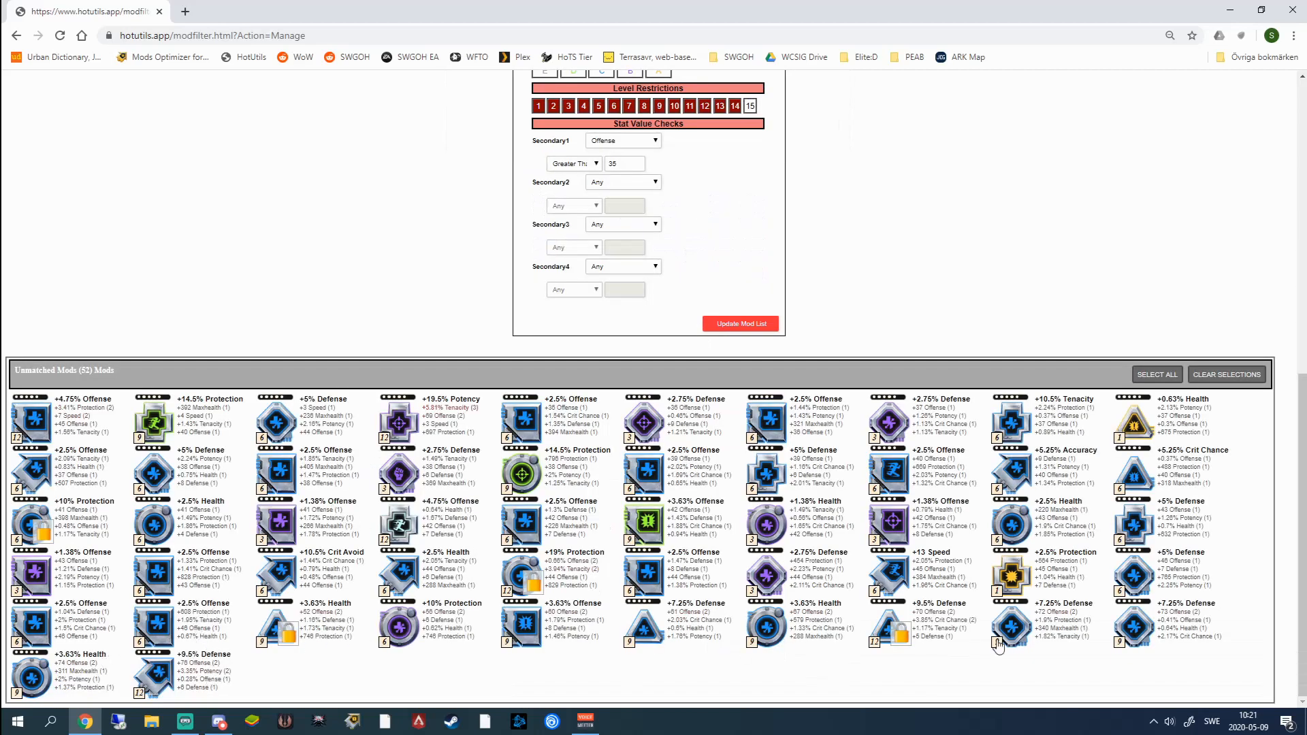
mouse_move(684, 580)
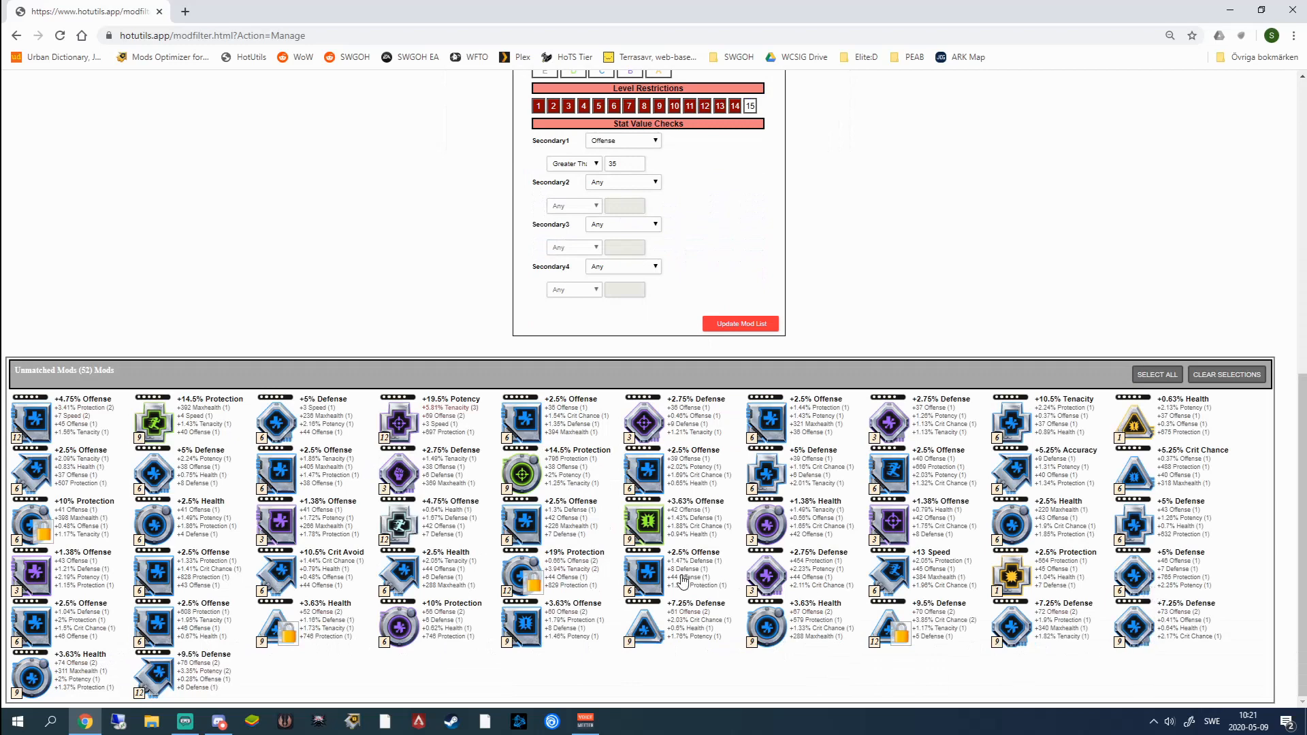
mouse_move(674, 580)
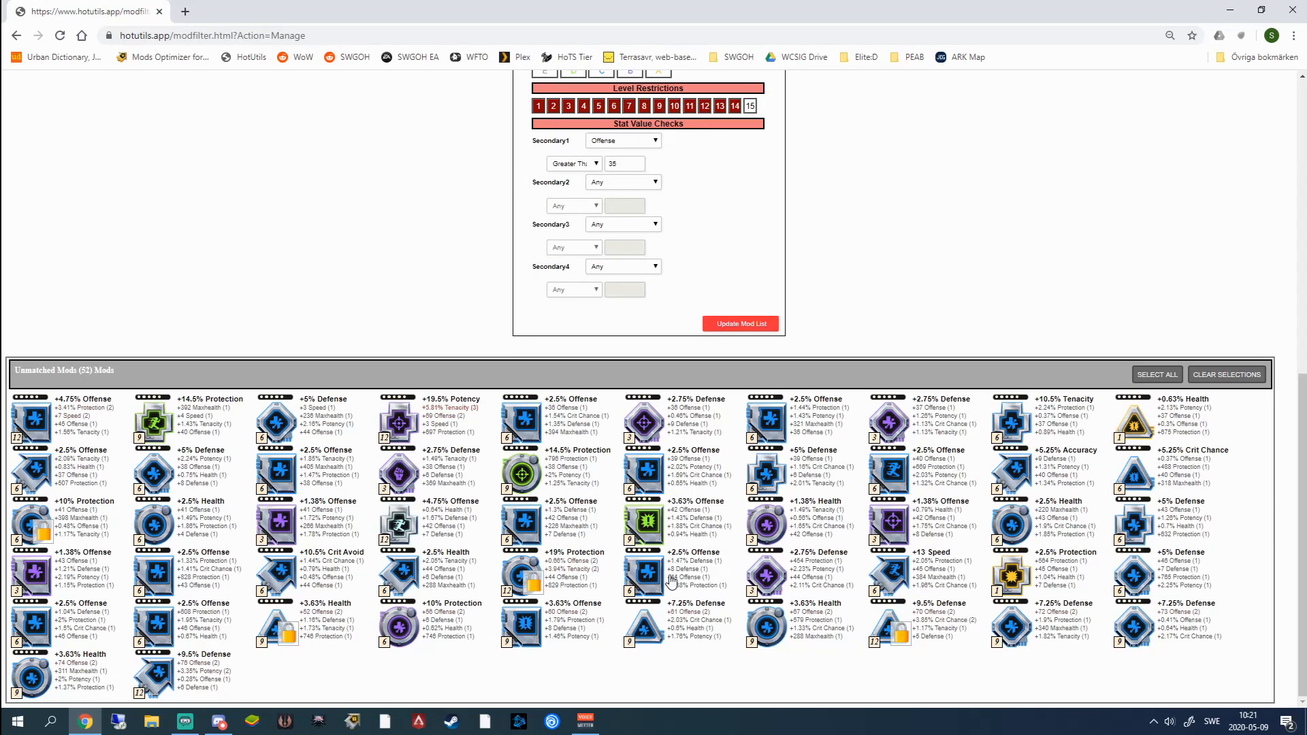
- Leave the Unequipped Mod Manager and return to the player's Actions menu
scroll(up, 3)
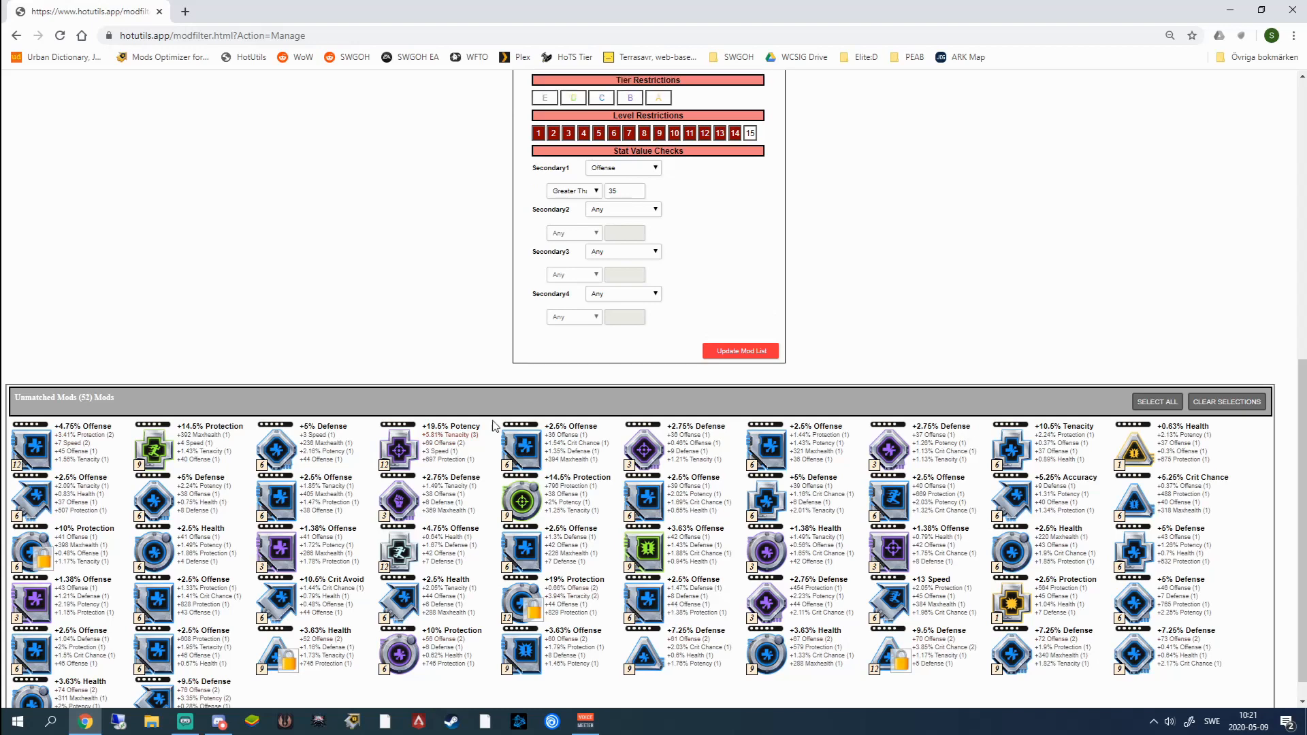
scroll(up, 3)
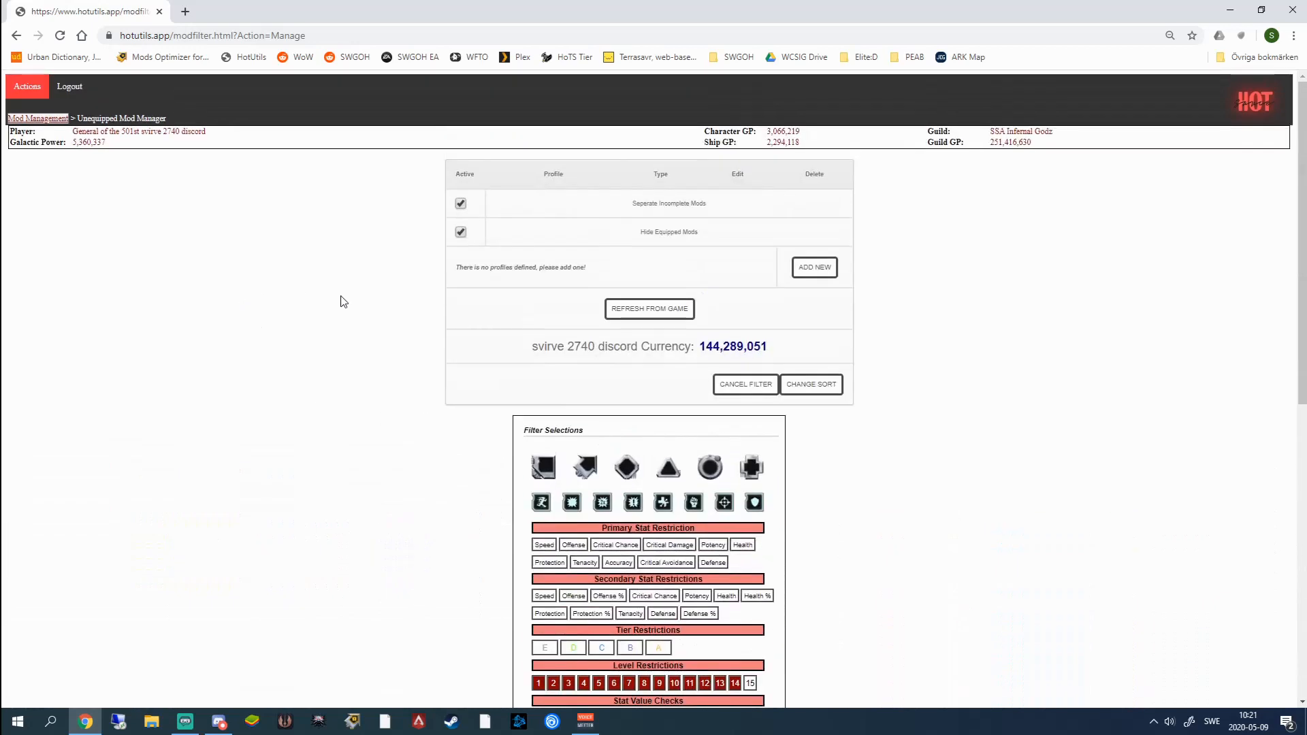
mouse_move(276, 351)
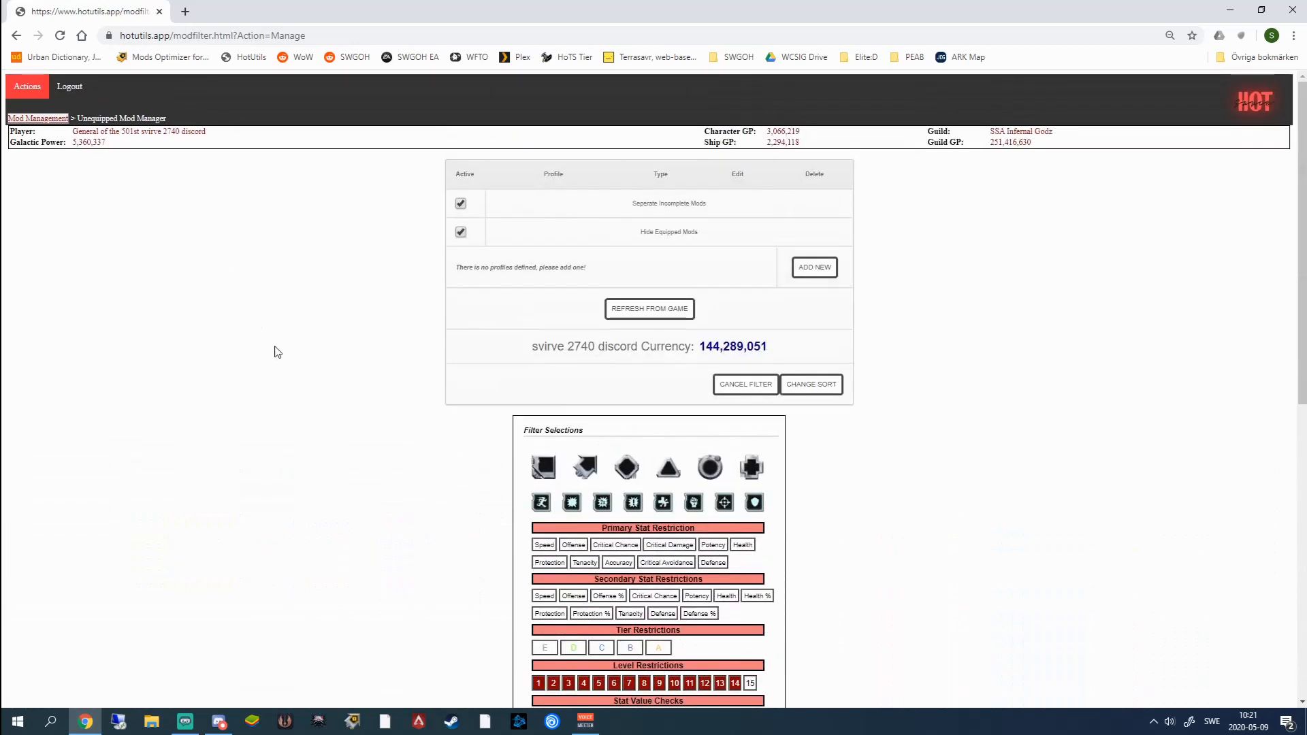
click(27, 86)
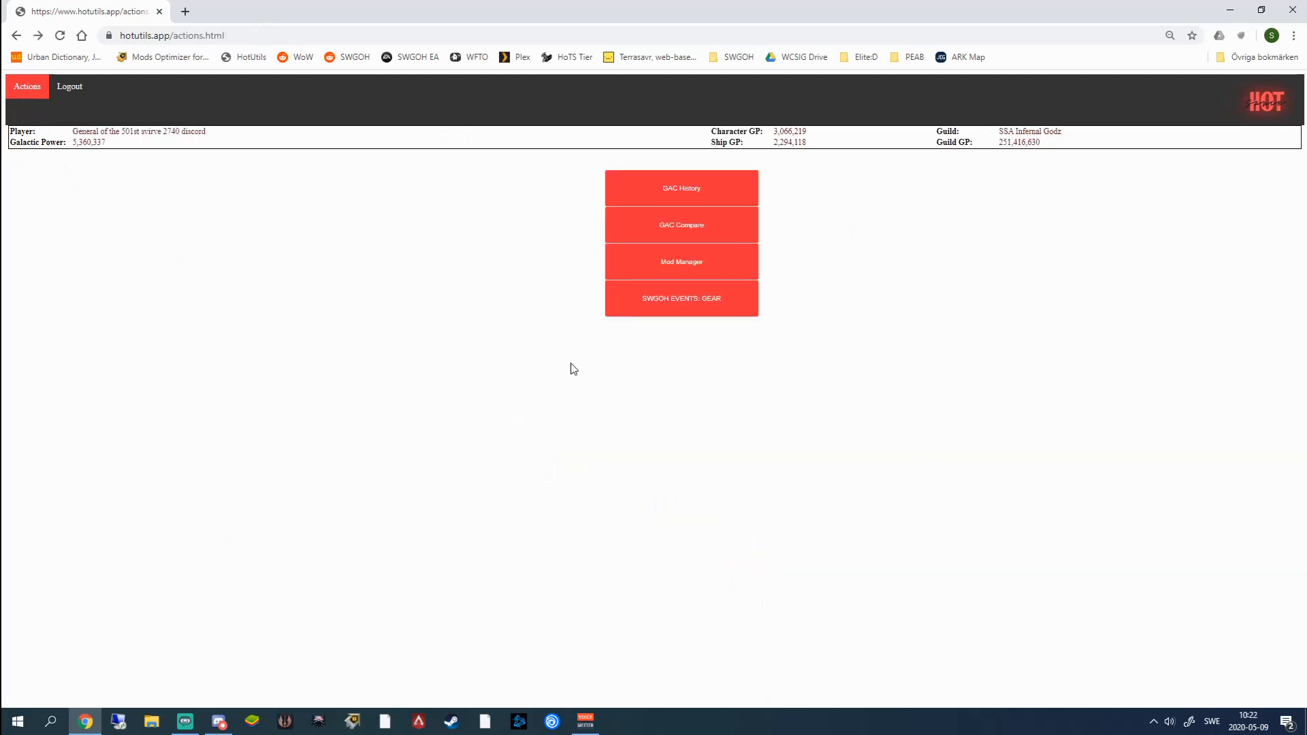
mouse_move(677, 309)
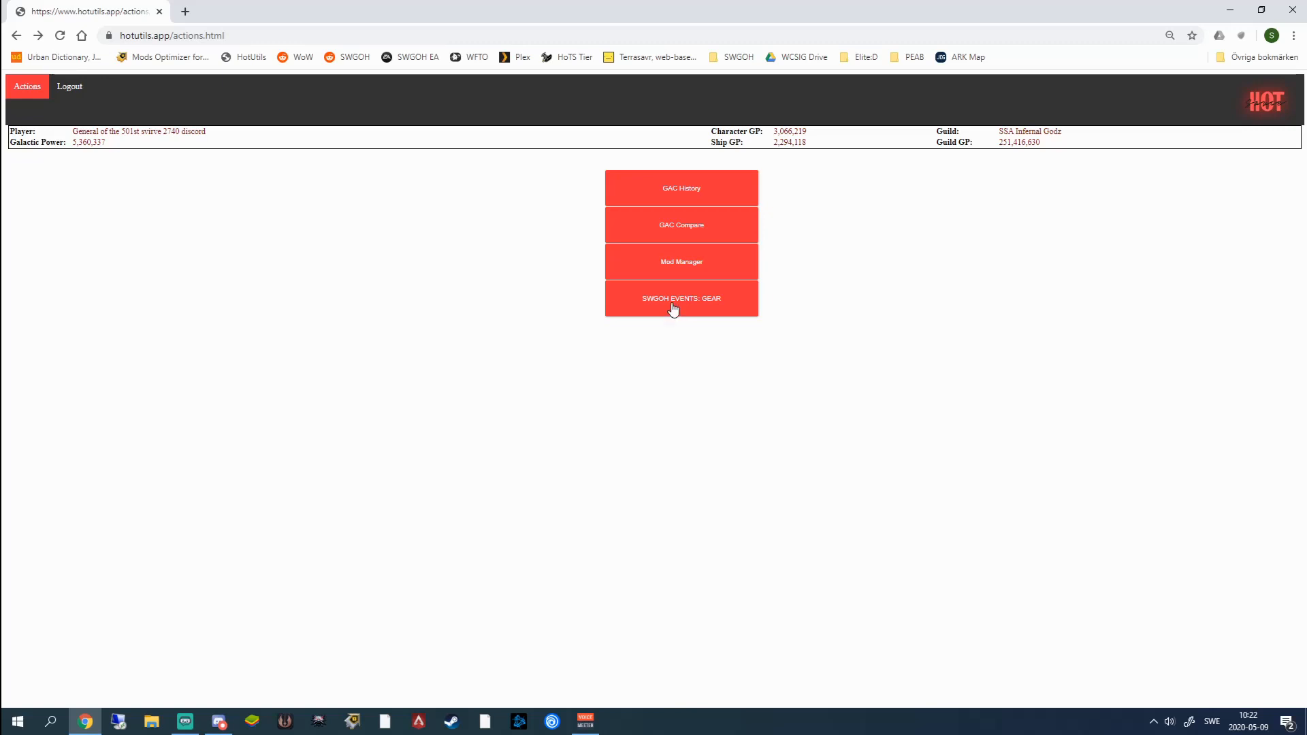
mouse_move(700, 267)
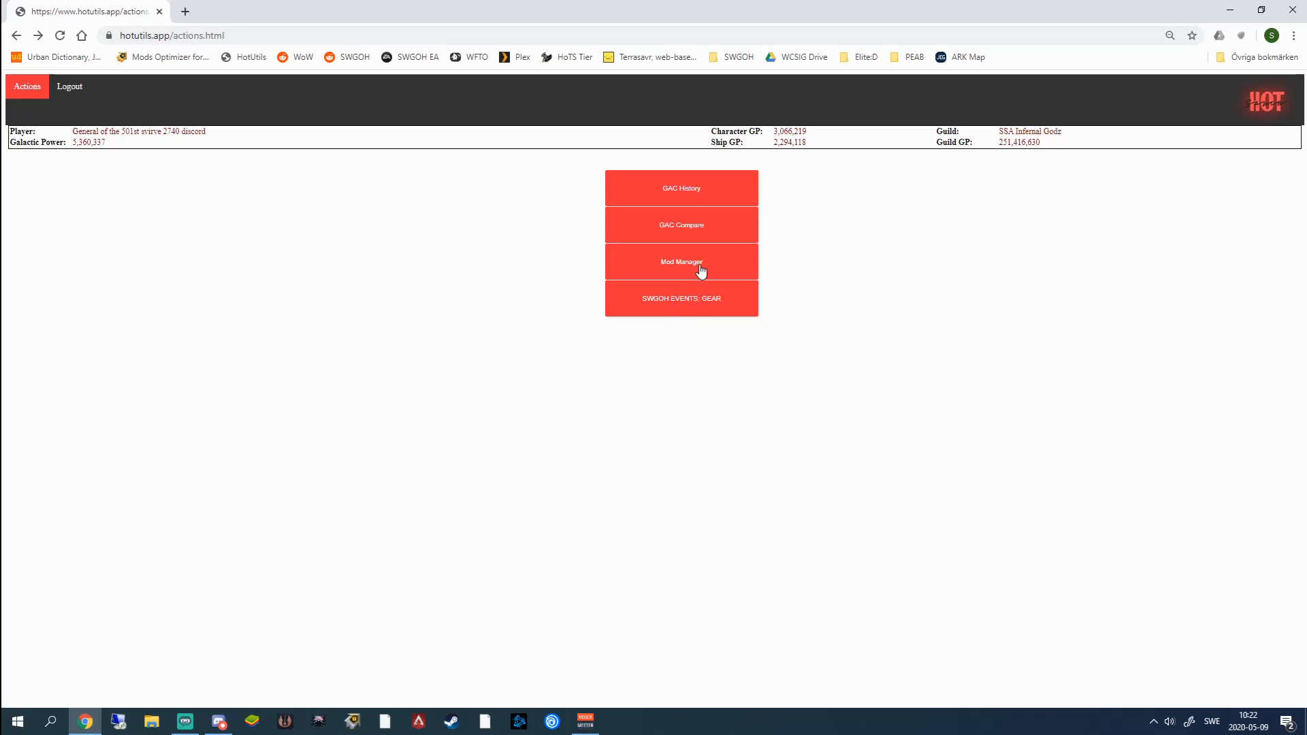
mouse_move(766, 227)
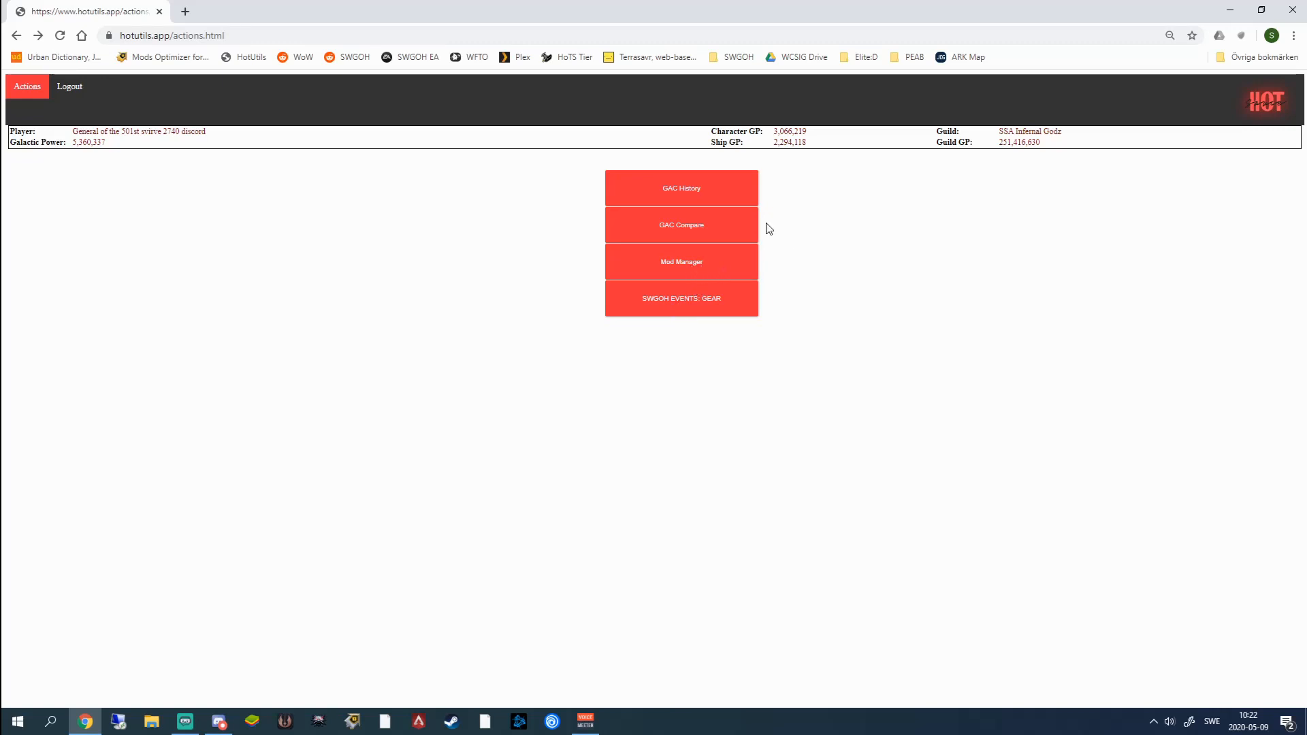
mouse_move(815, 232)
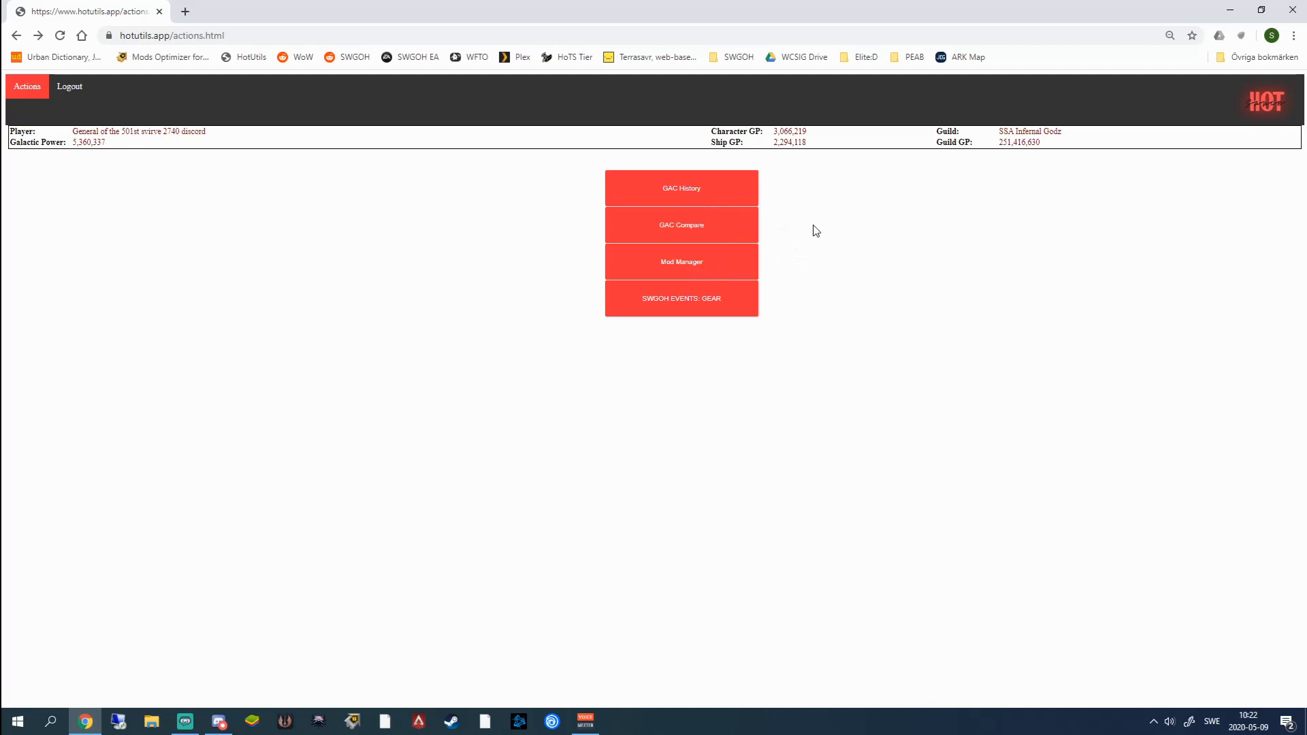
mouse_move(830, 259)
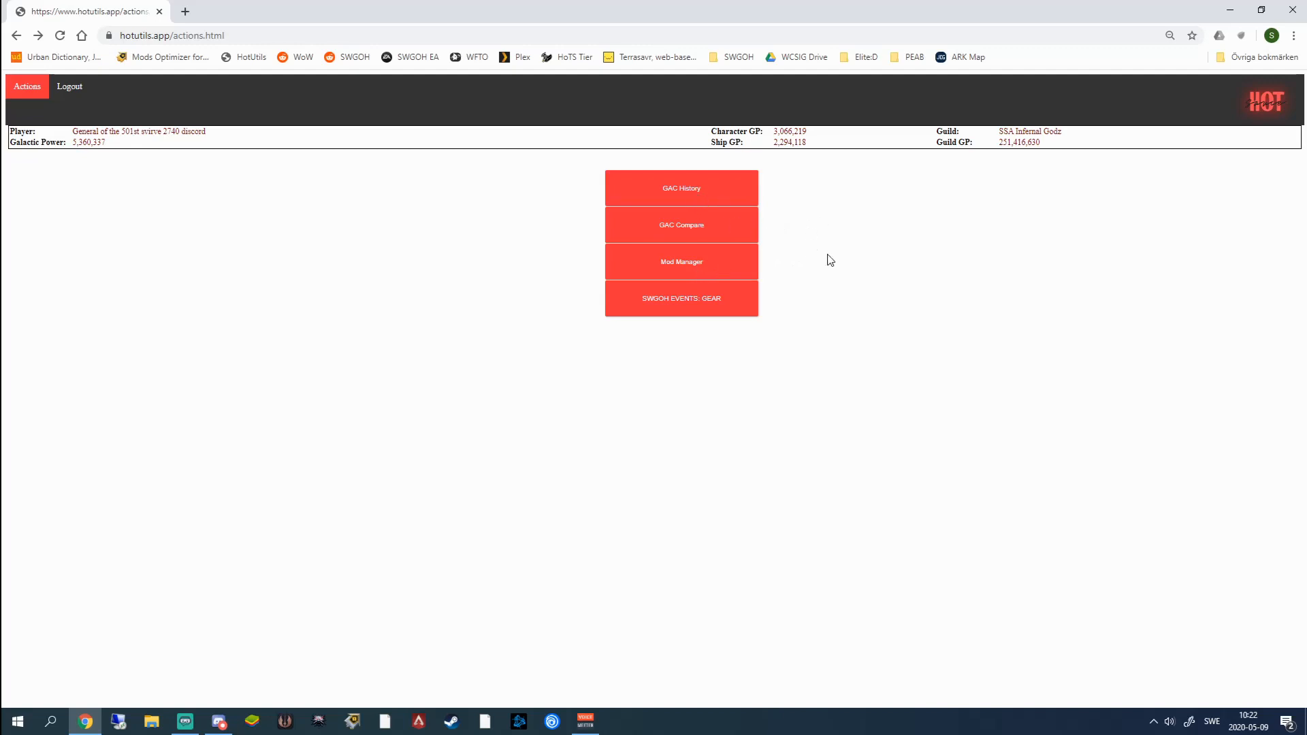
mouse_move(686, 432)
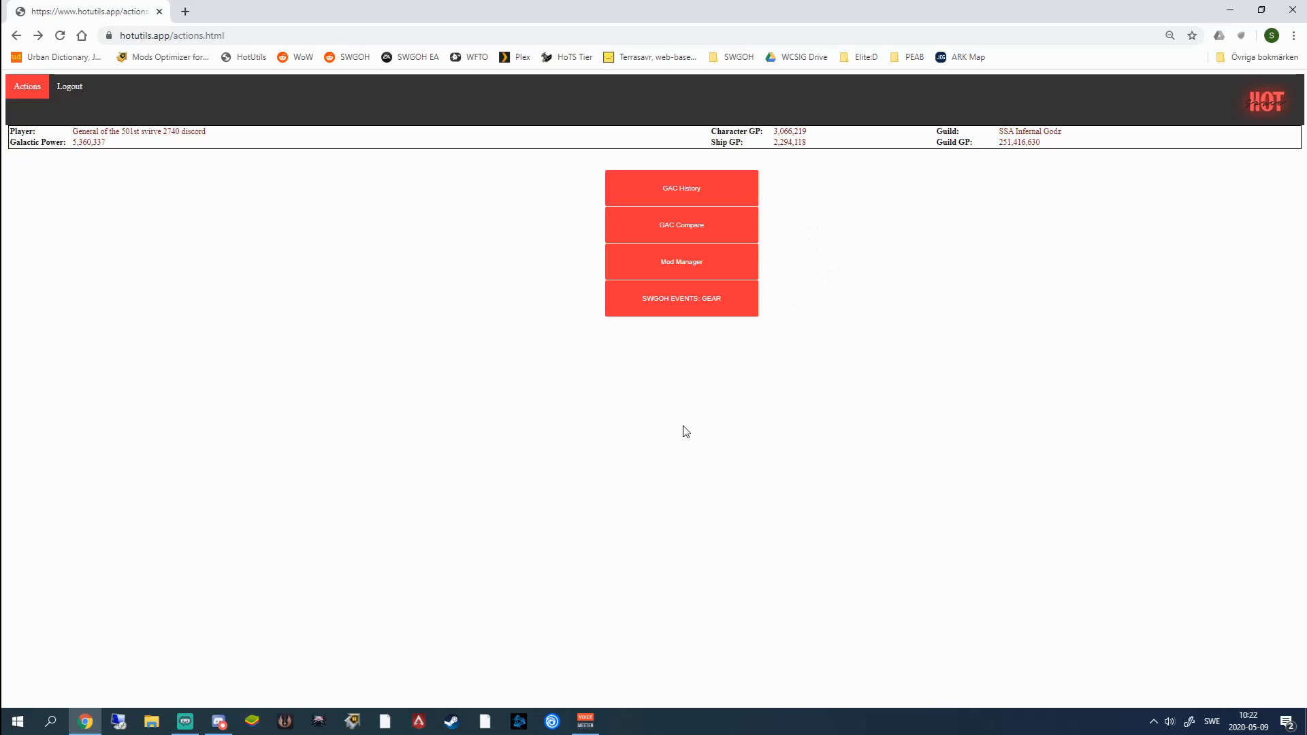
mouse_move(439, 402)
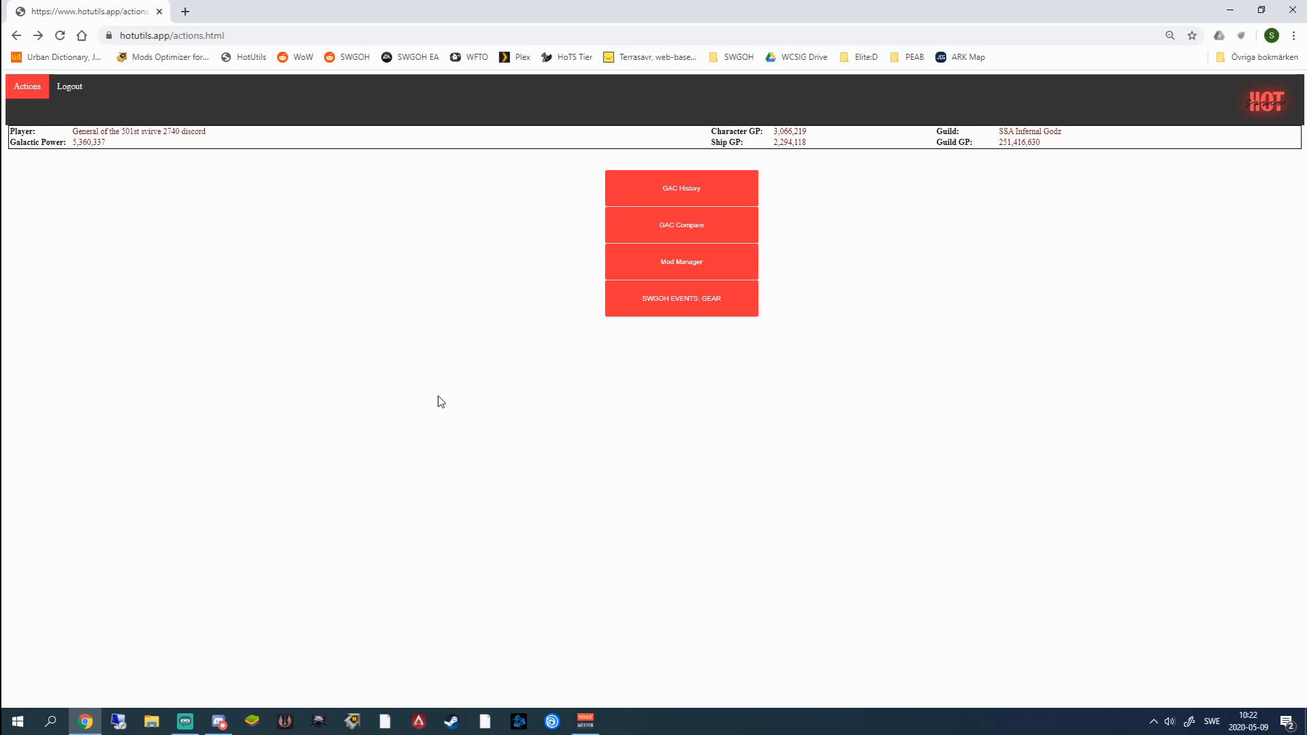
mouse_move(679, 363)
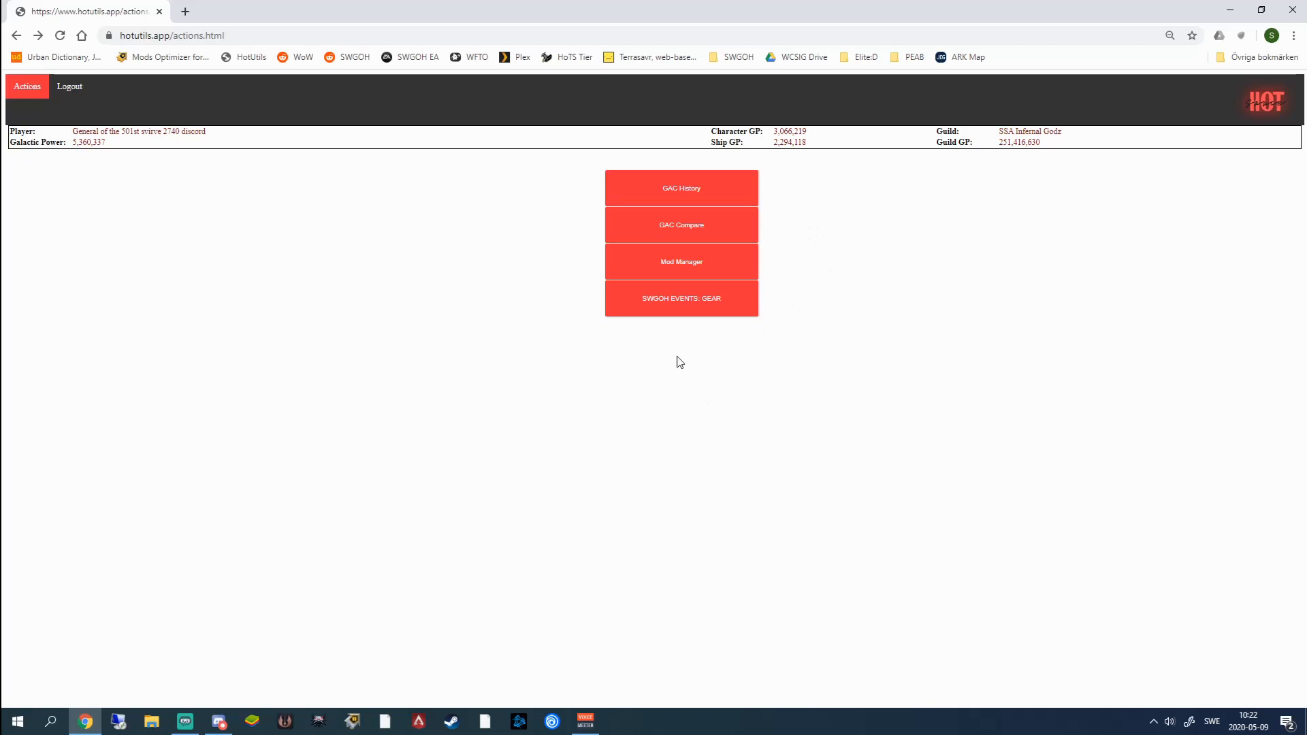
- Open SWGOH Events: Gear and remove The Mandalorian, leaving Rey's requirements alone
click(680, 299)
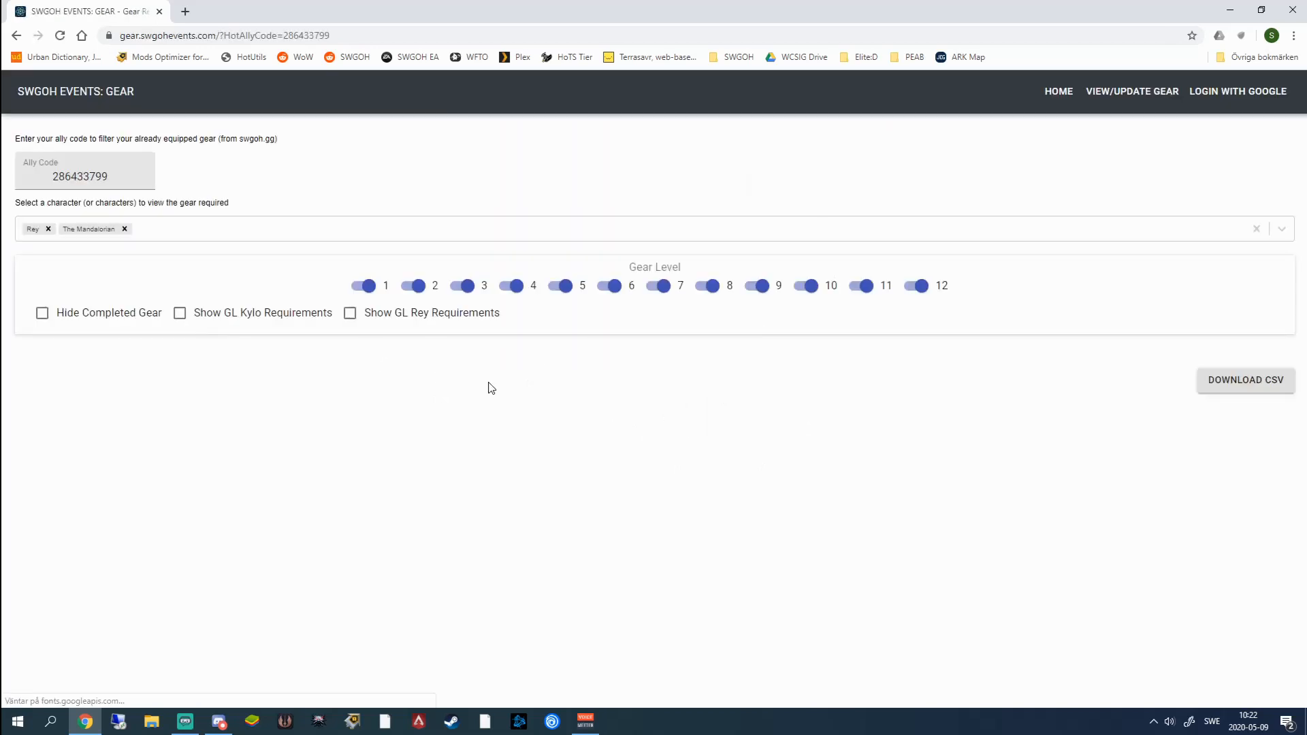
click(1237, 91)
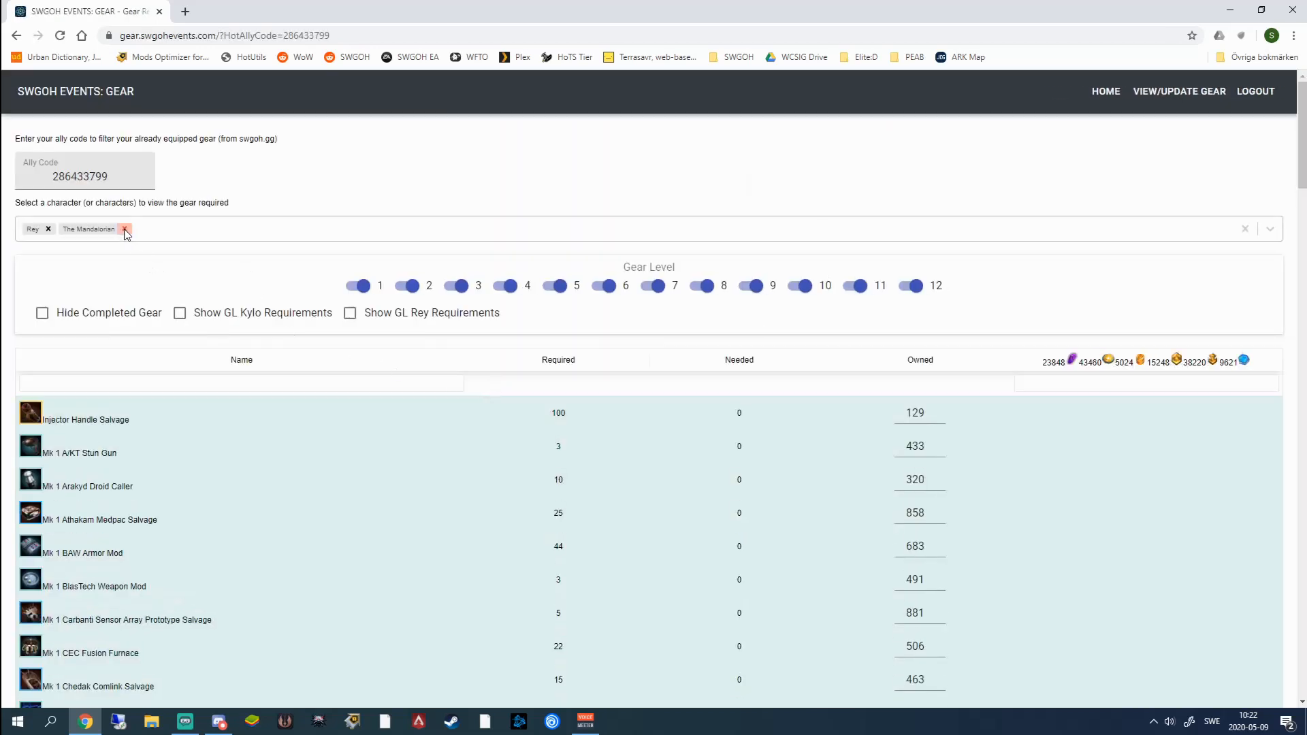
click(125, 232)
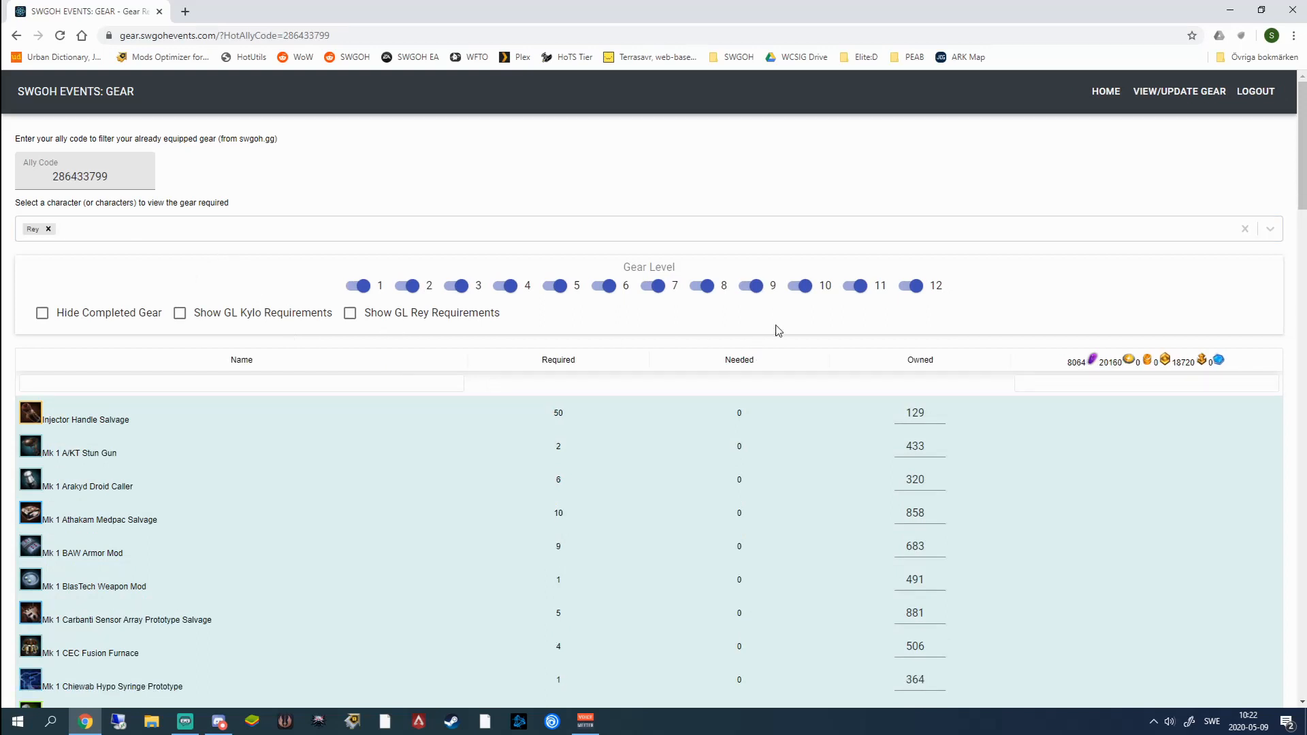
mouse_move(757, 325)
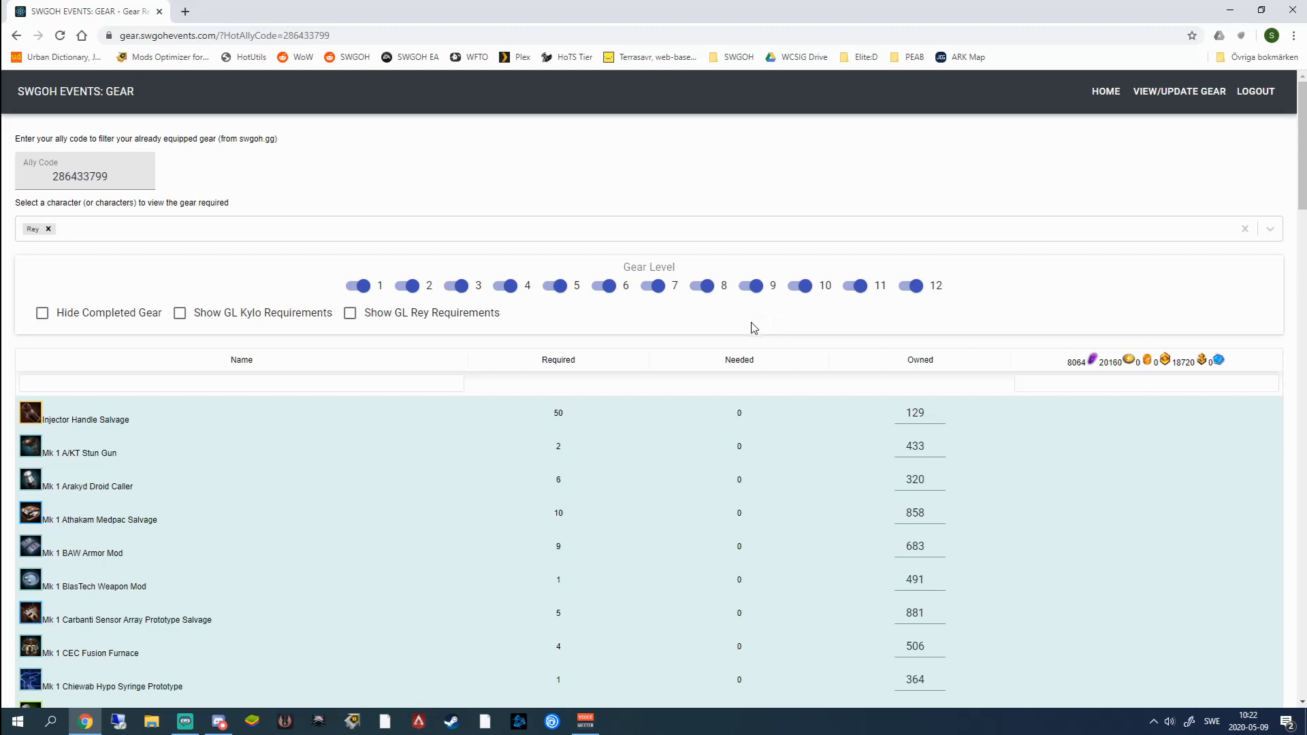
mouse_move(740, 362)
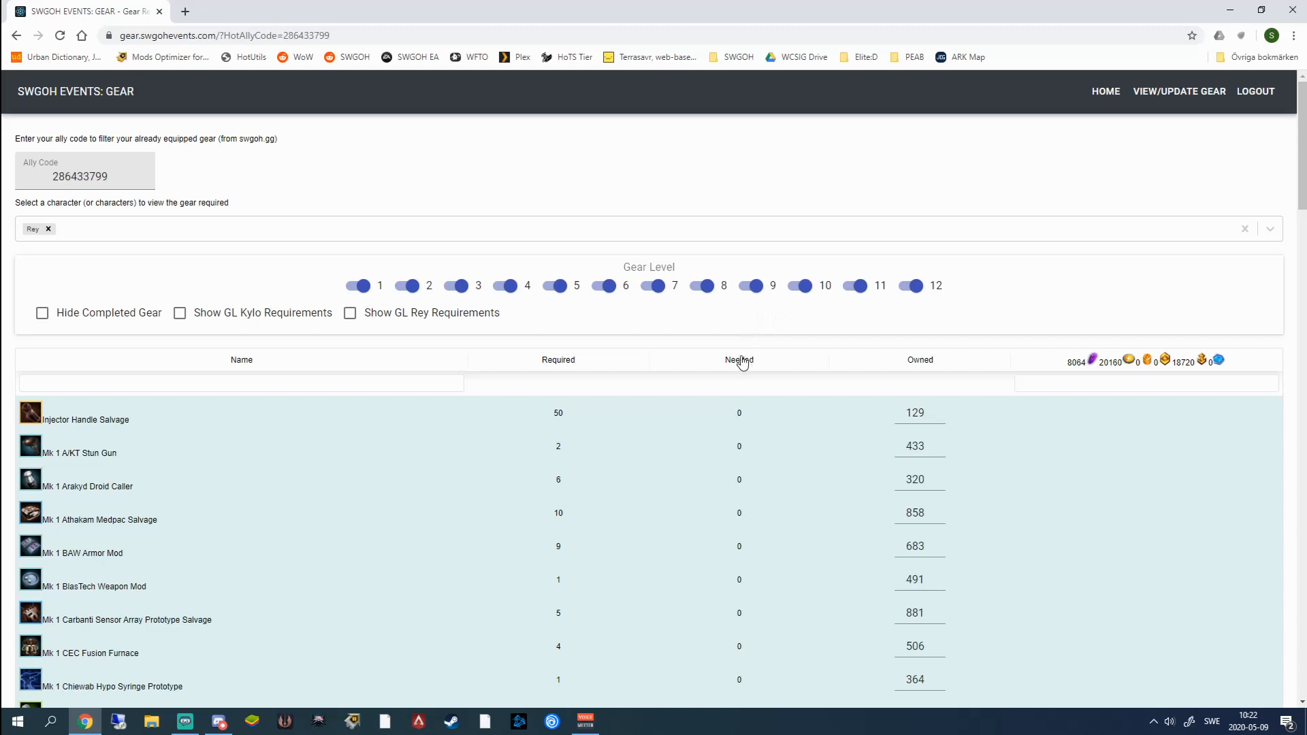
mouse_move(243, 280)
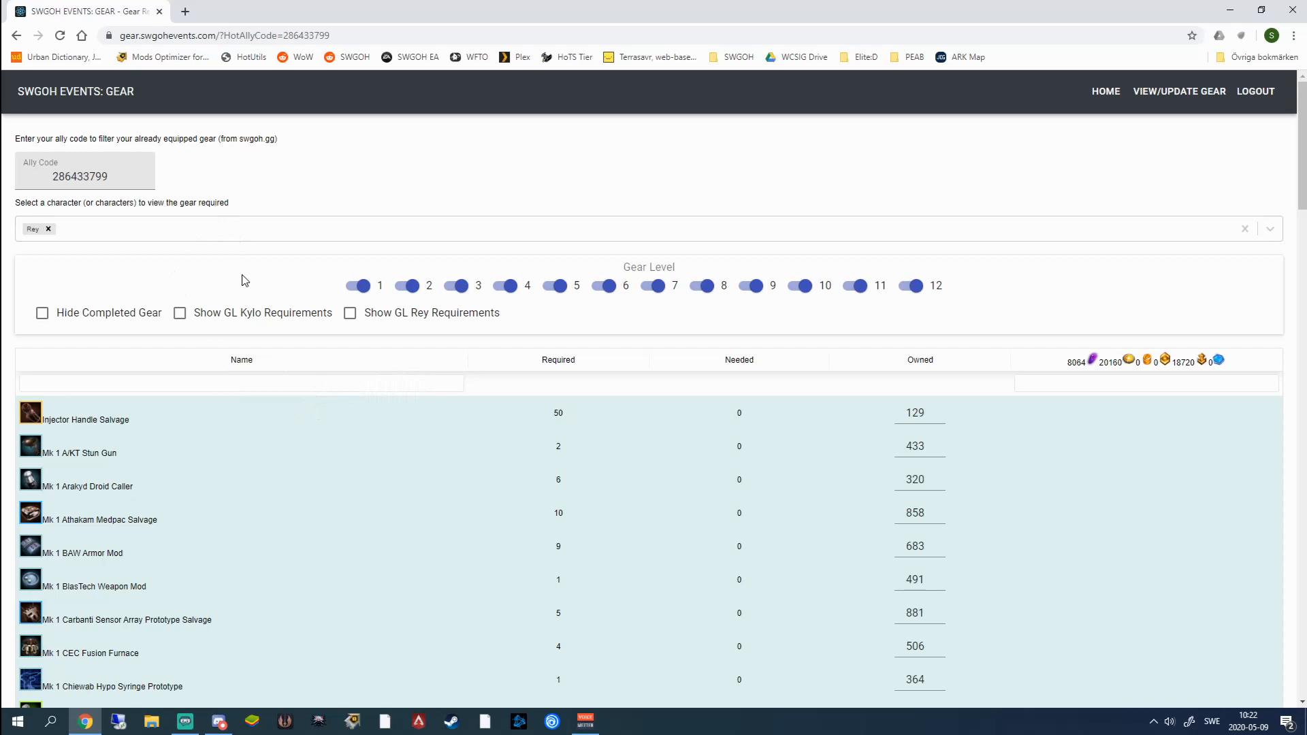
mouse_move(1194, 143)
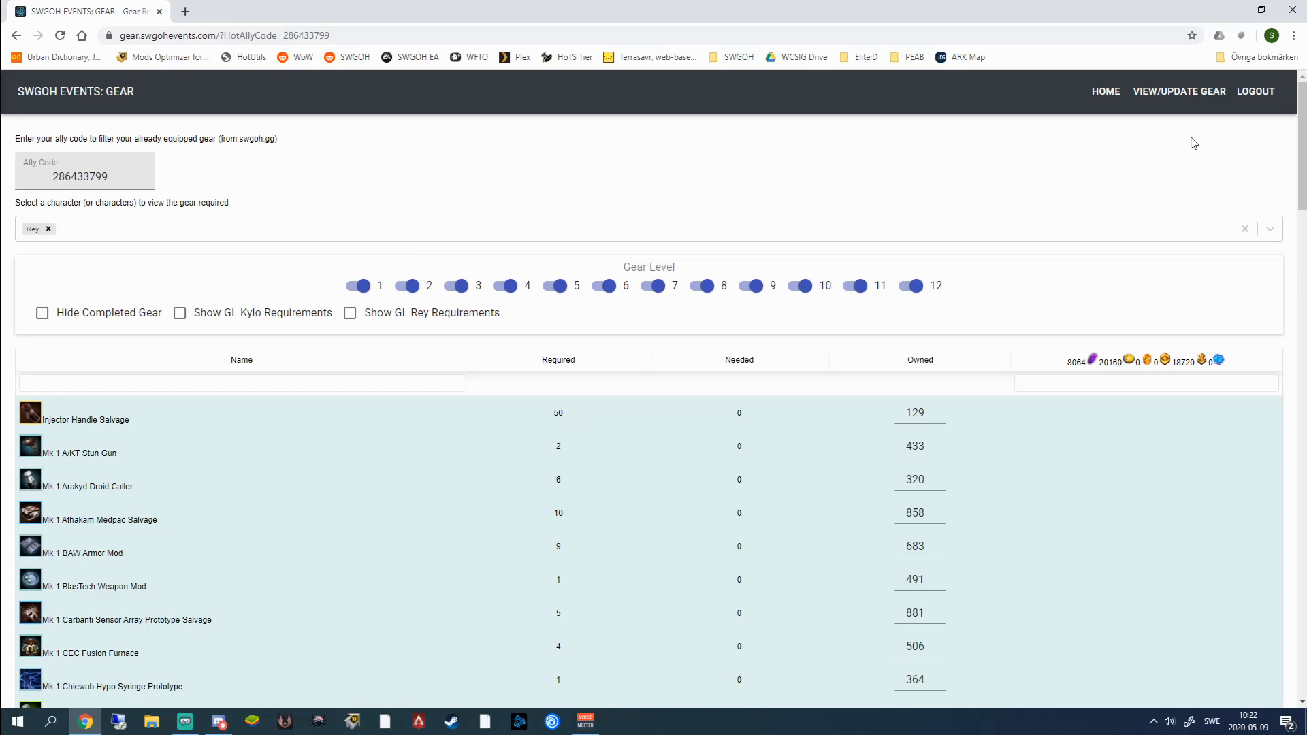
click(1179, 92)
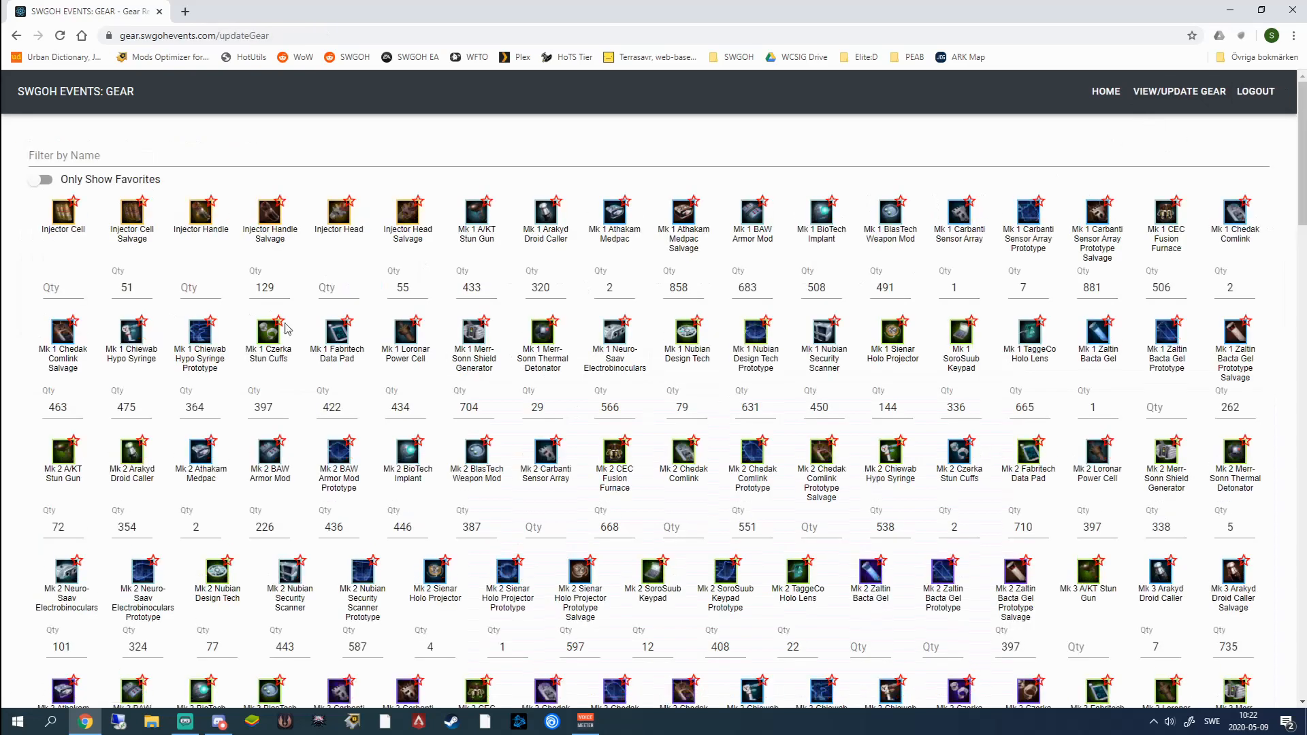
mouse_move(753, 262)
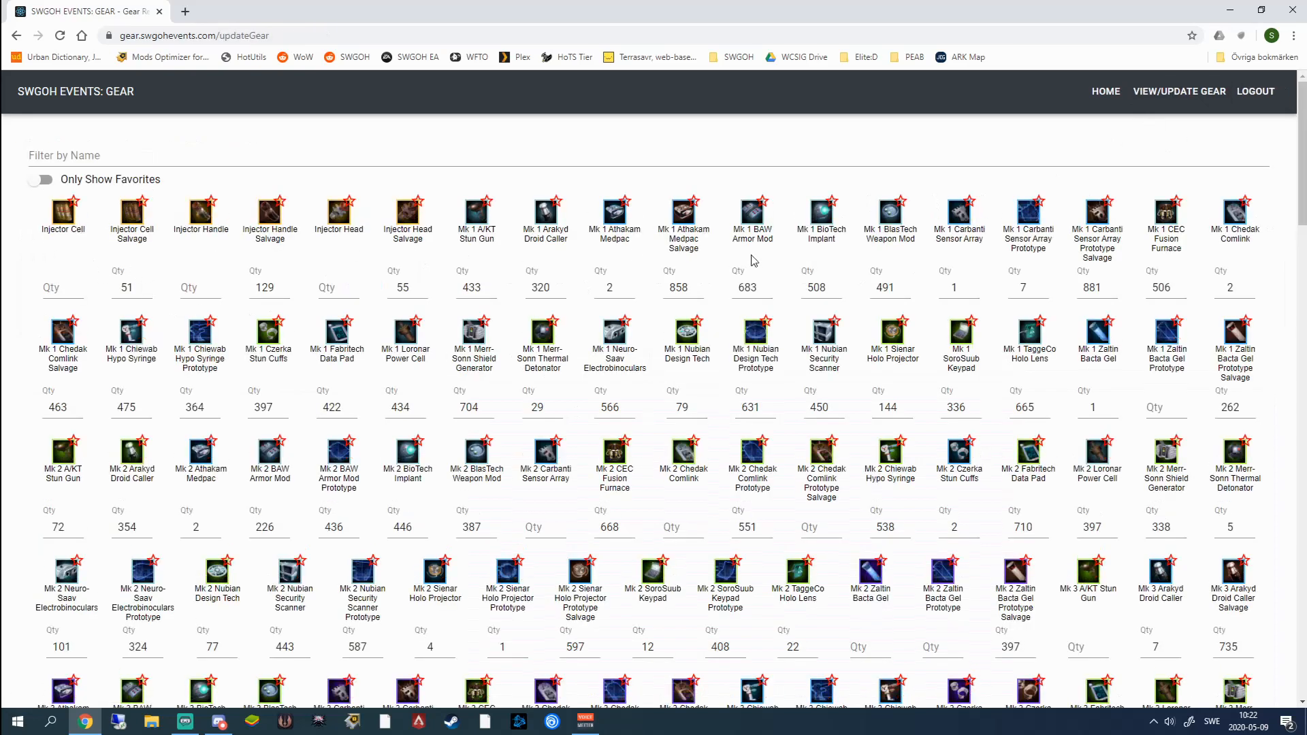
scroll(down, 3)
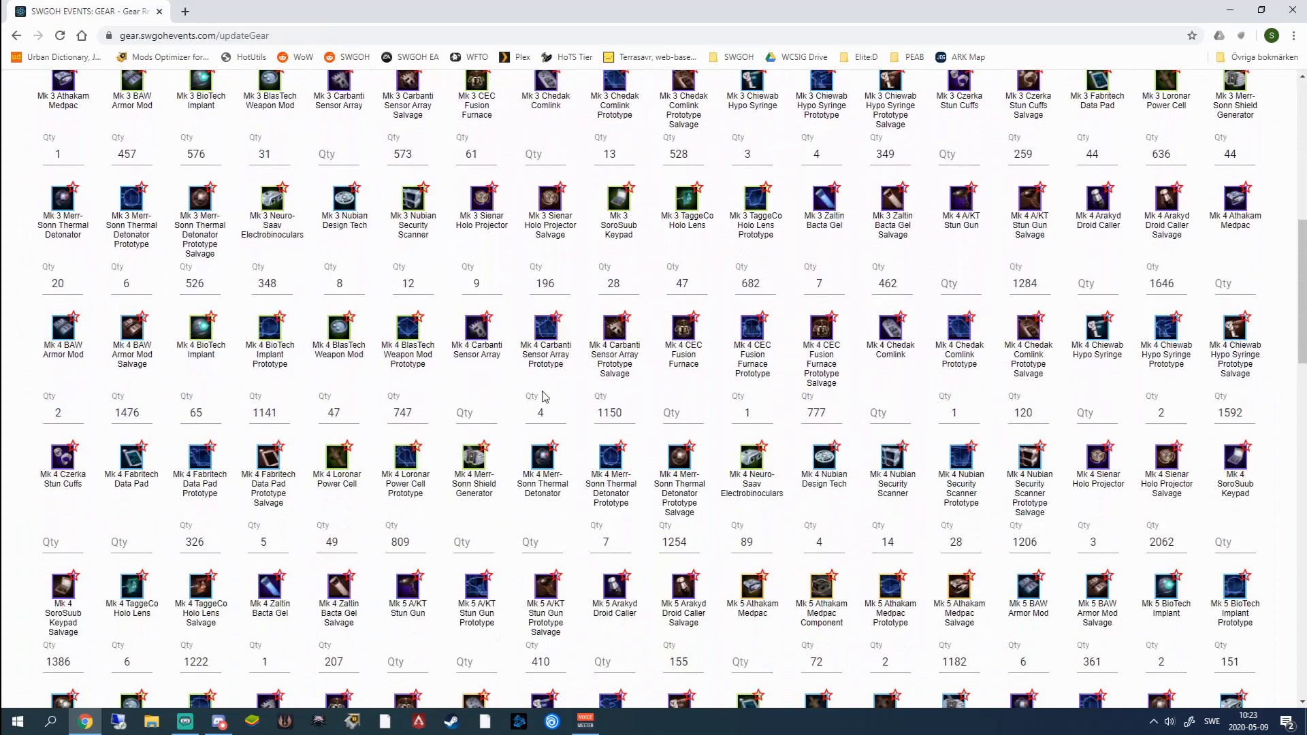
mouse_move(789, 416)
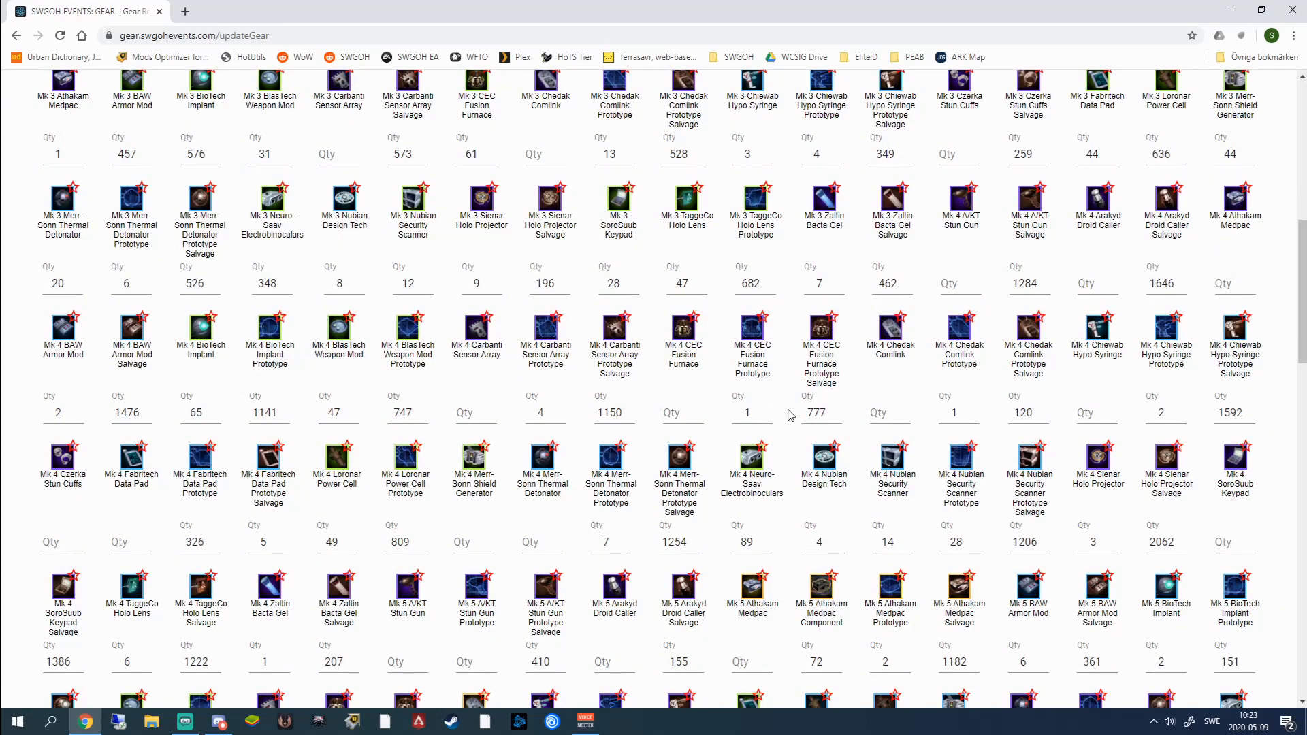
scroll(down, 3)
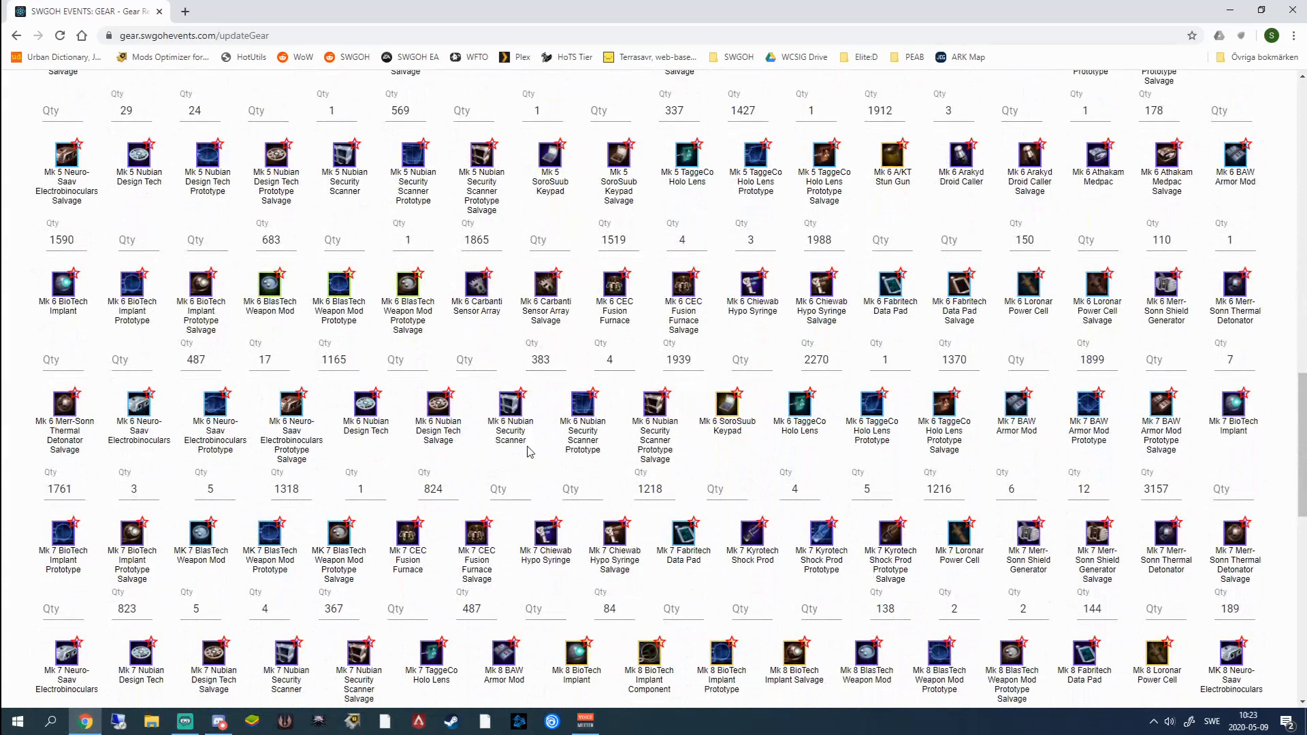
mouse_move(511, 338)
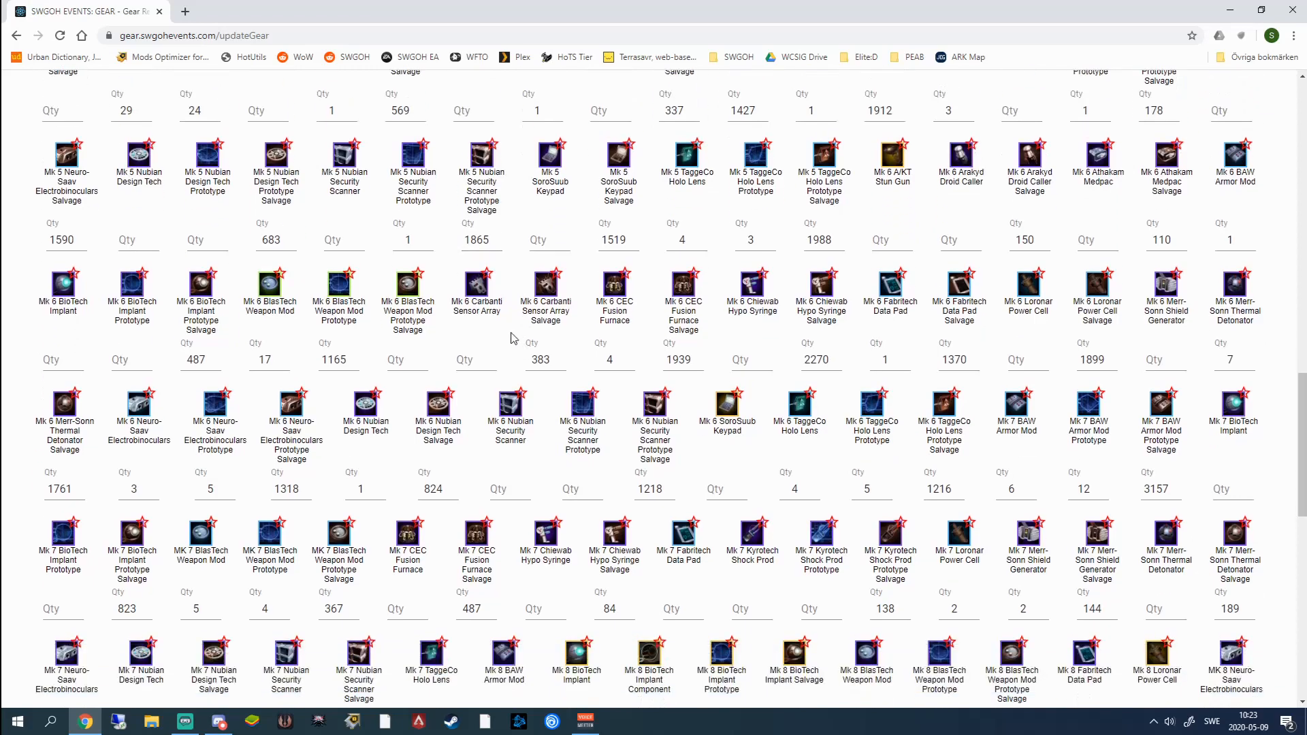
scroll(up, 3)
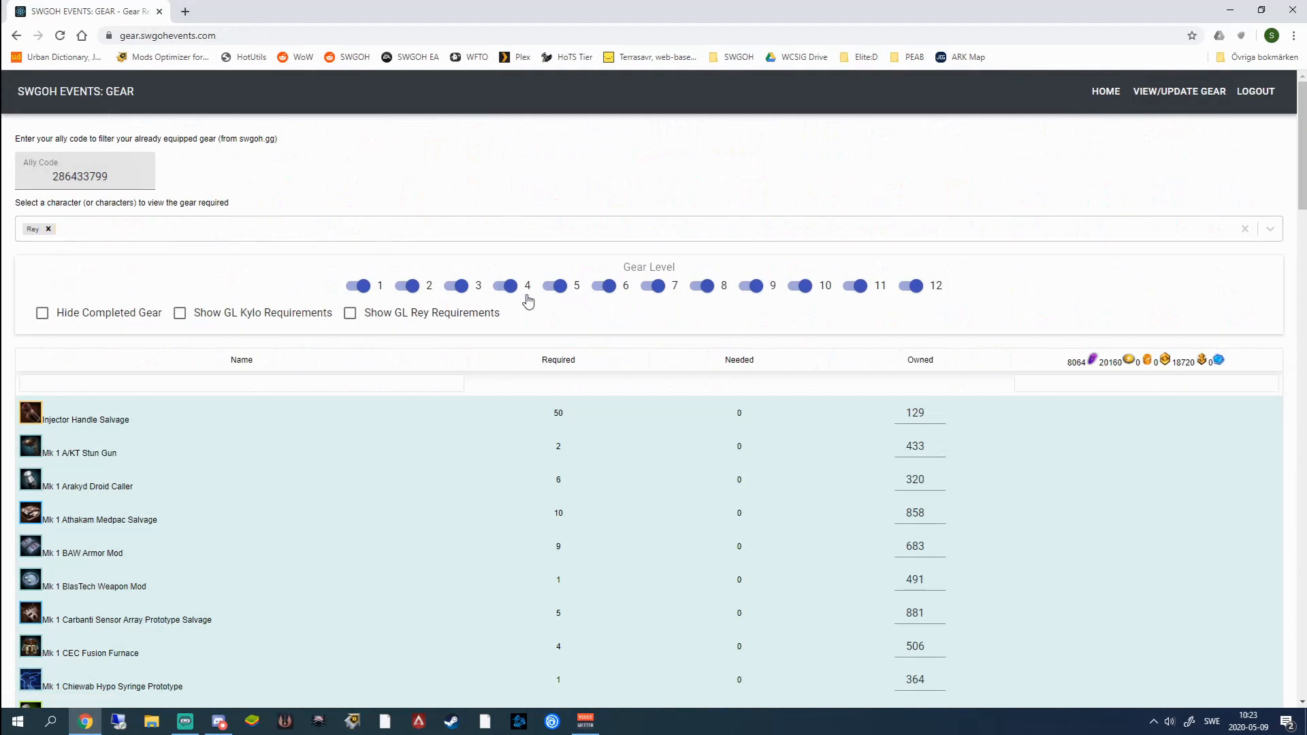
- Sort by amount needed and enable gear levels 1–12, showing 162 Shock Prod and 126 Battle Computer salvage needed
click(738, 360)
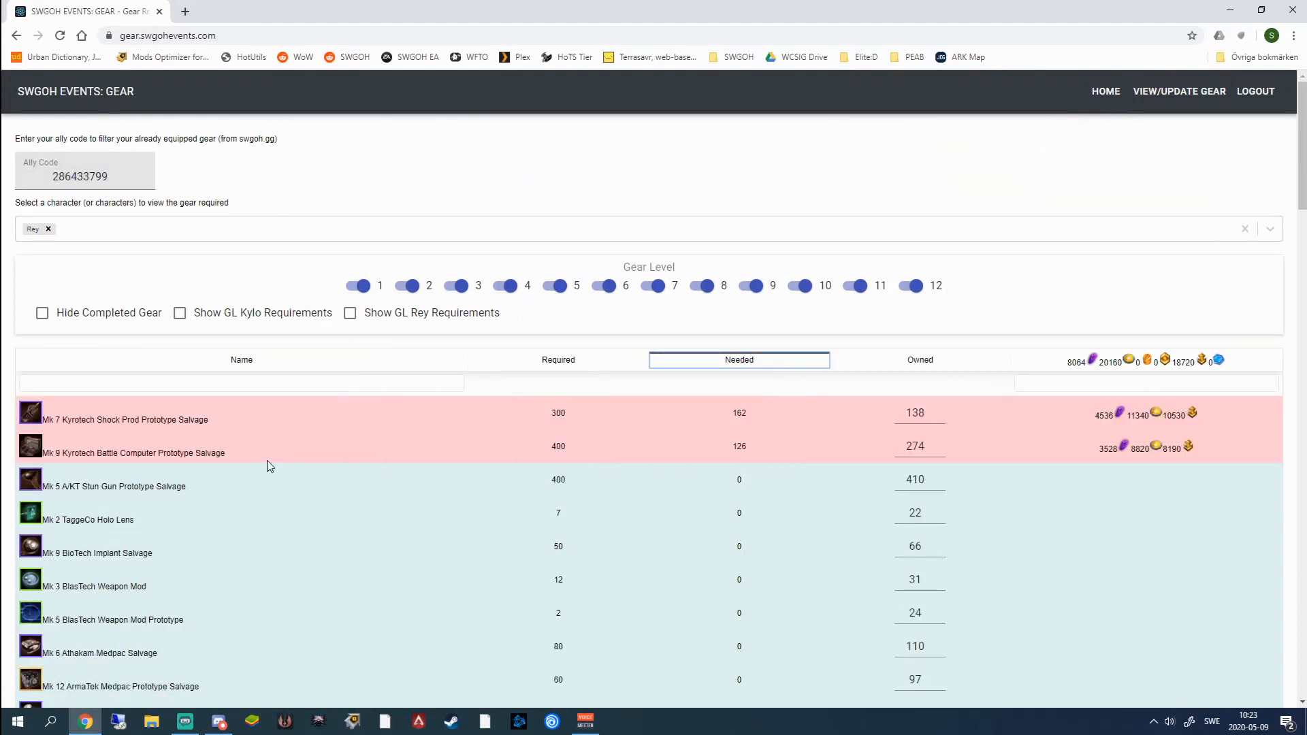
mouse_move(432, 380)
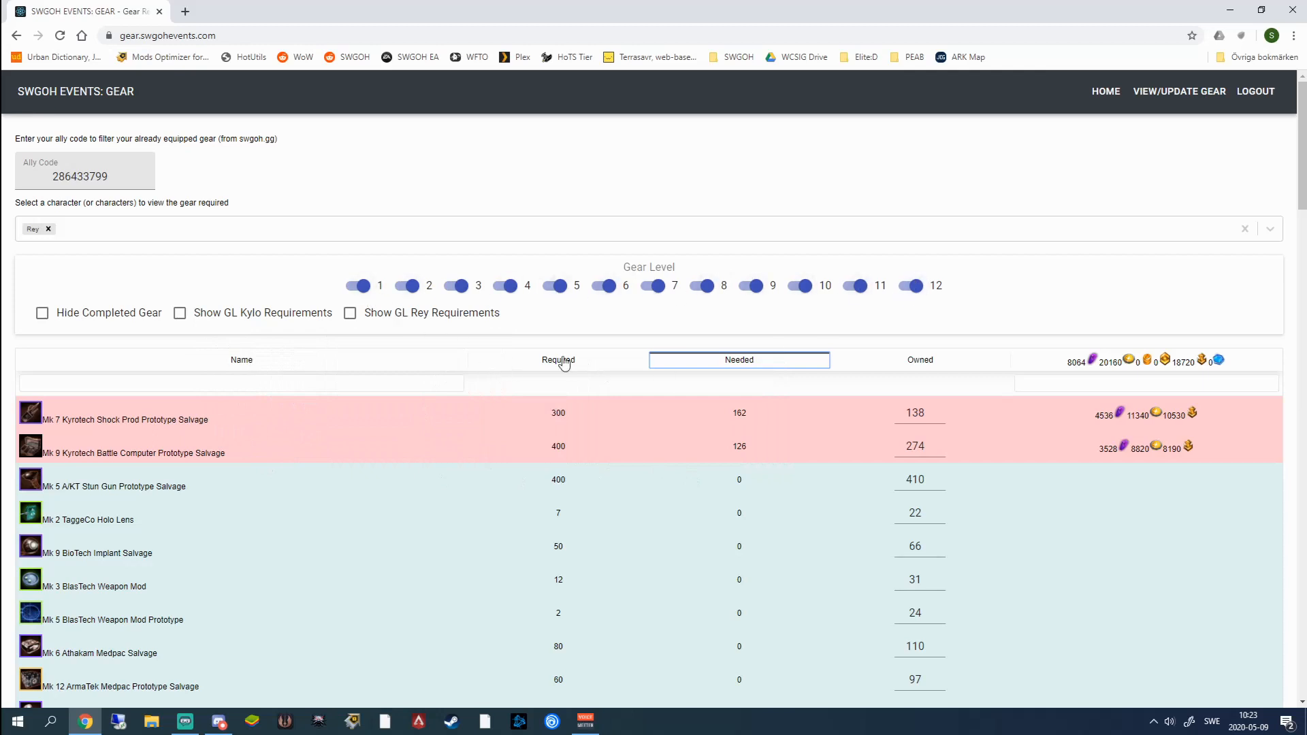
mouse_move(37, 236)
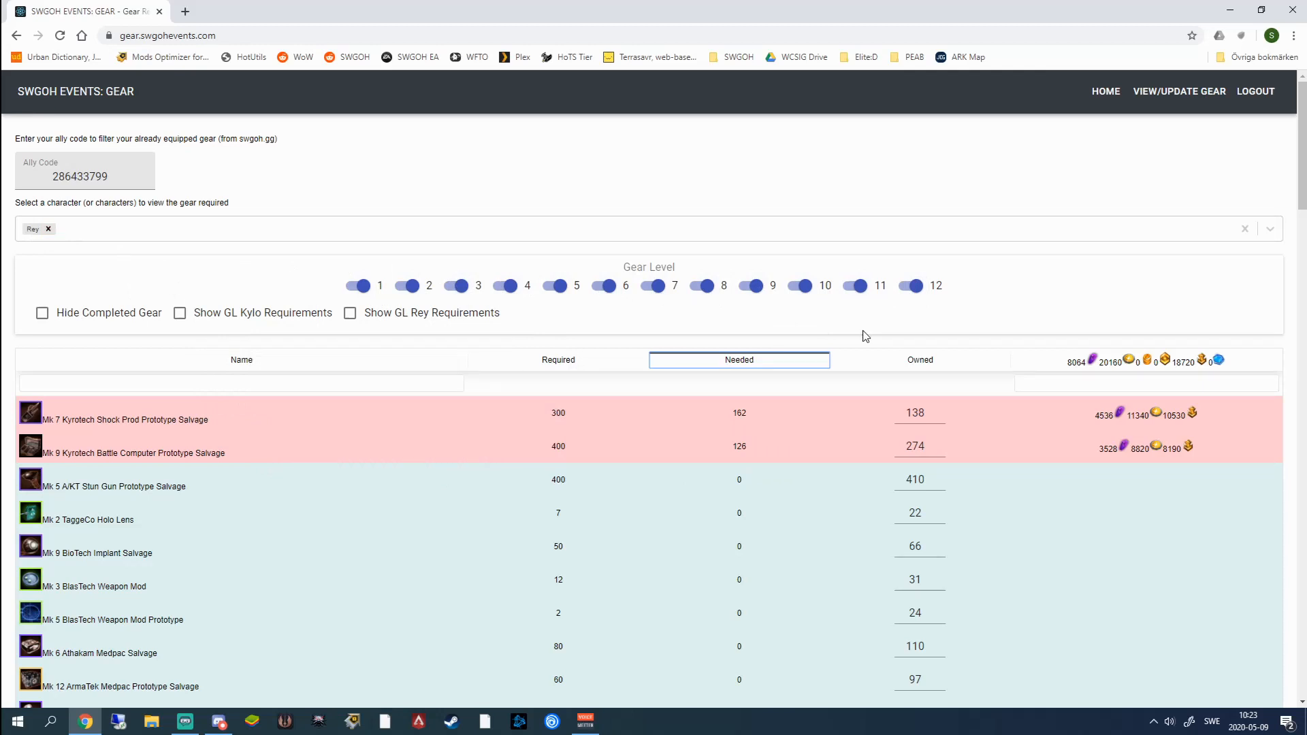
mouse_move(595, 381)
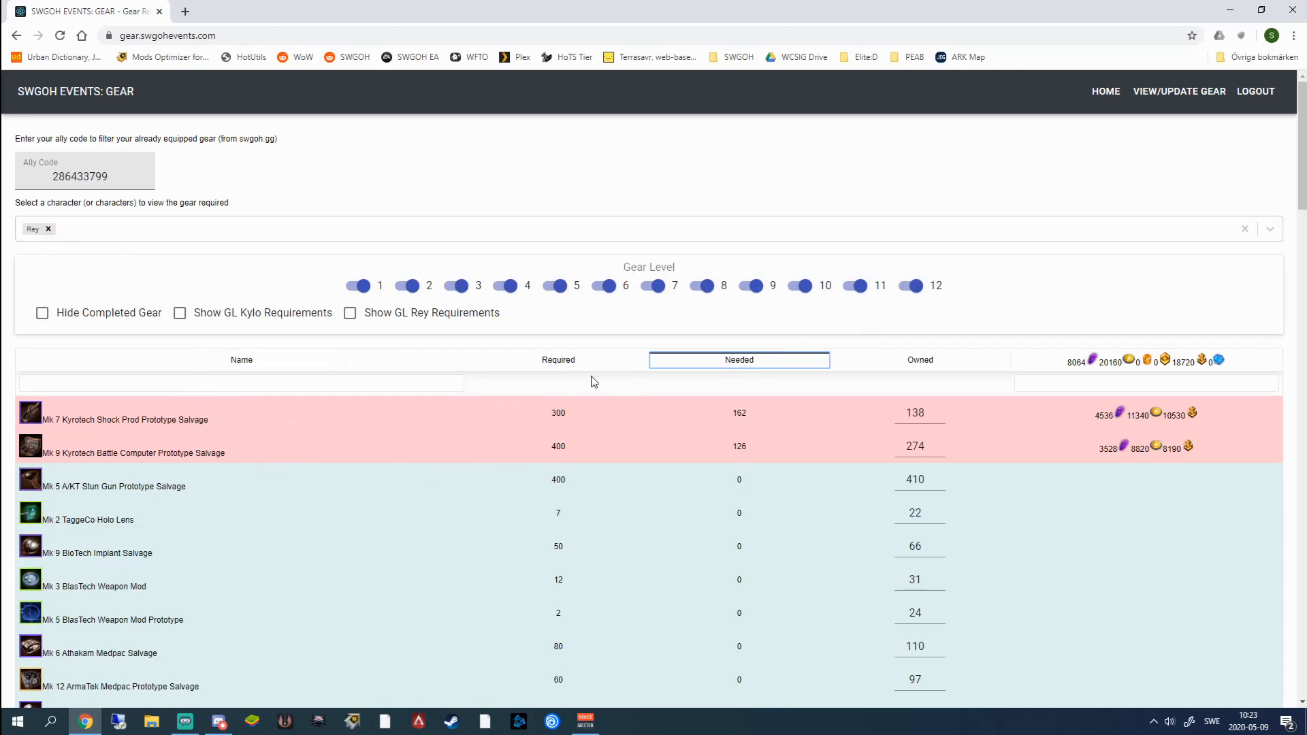
click(357, 285)
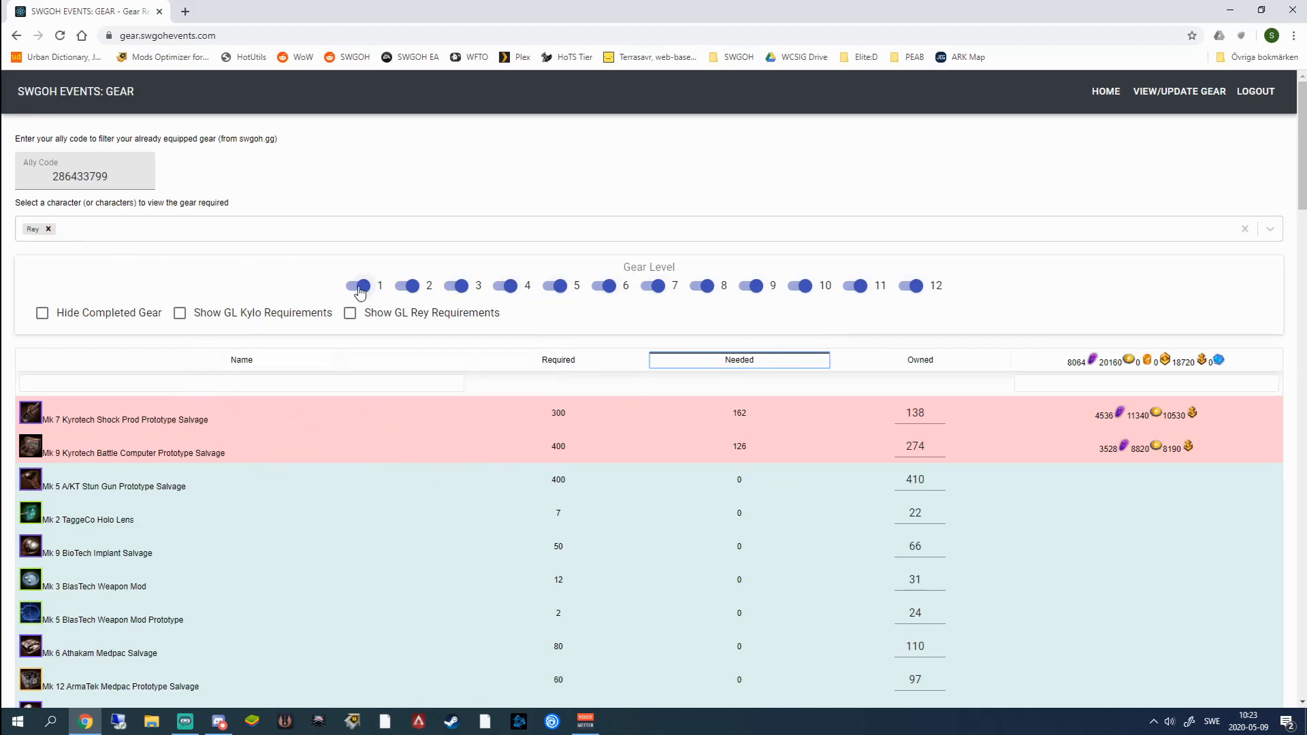
click(909, 286)
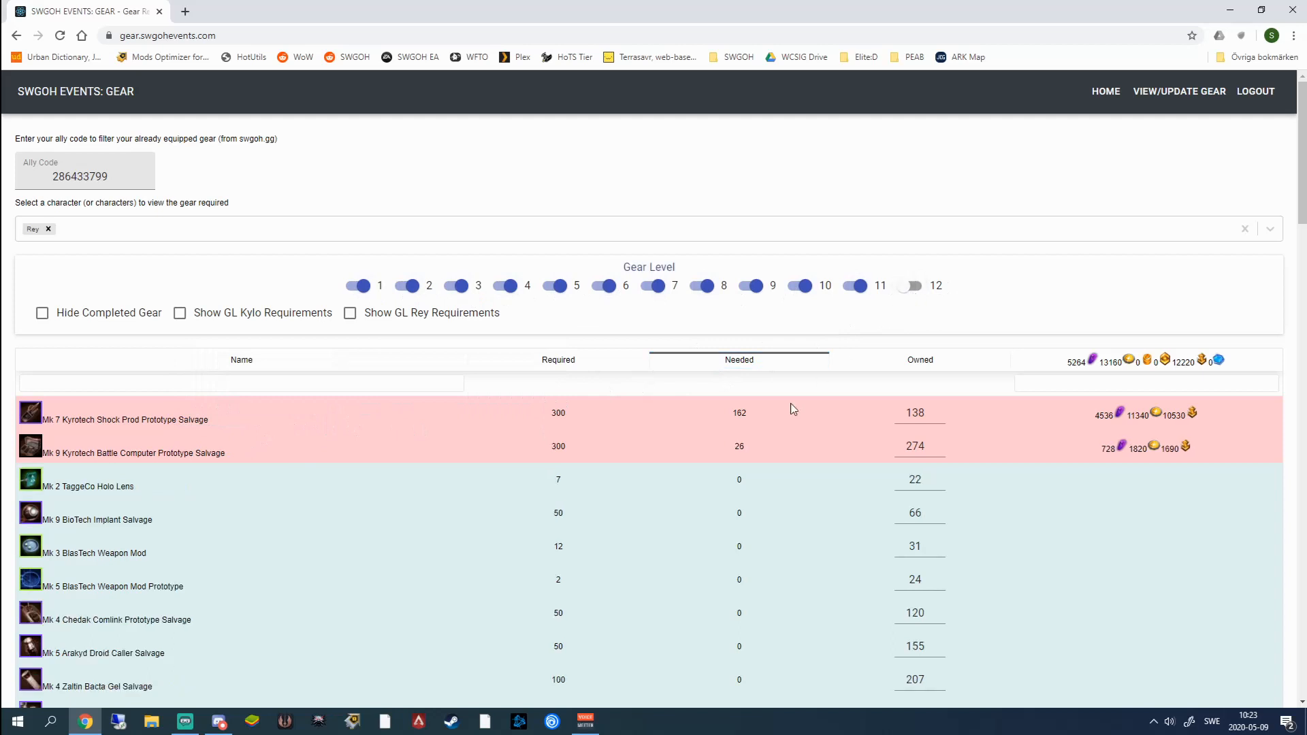
click(855, 286)
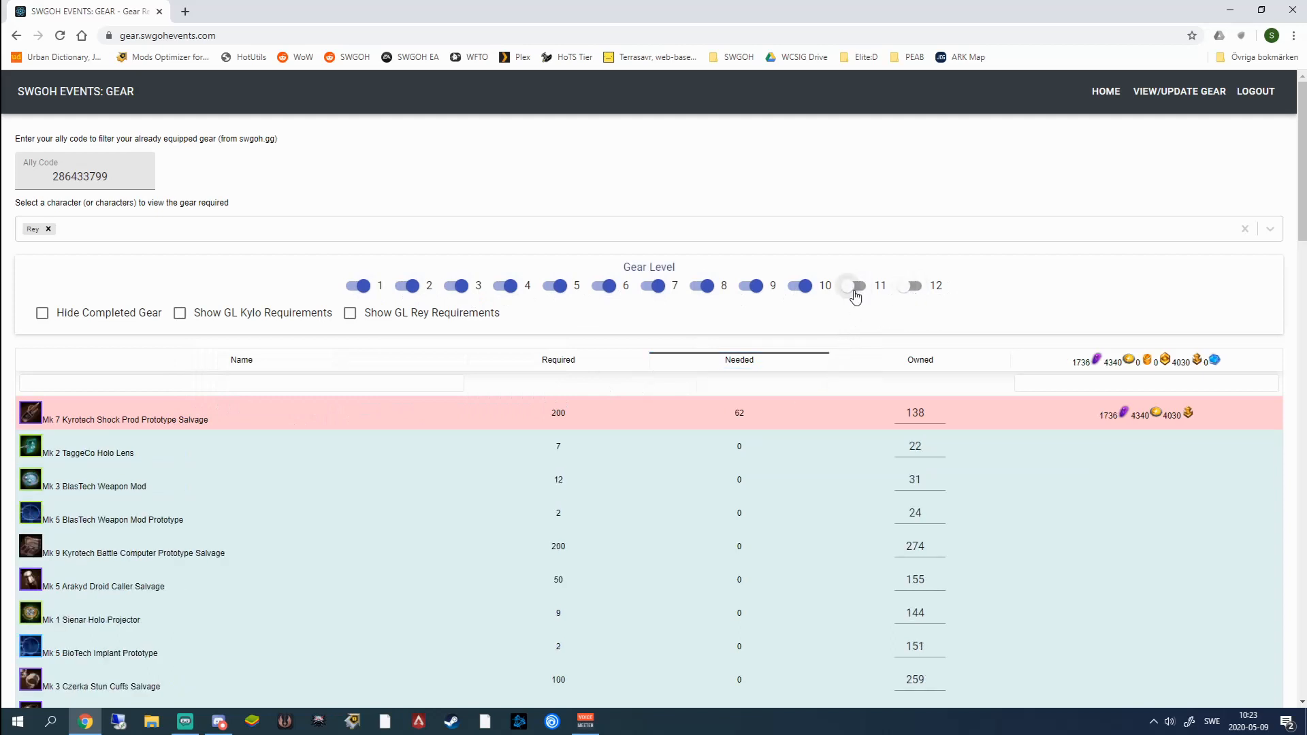
click(850, 284)
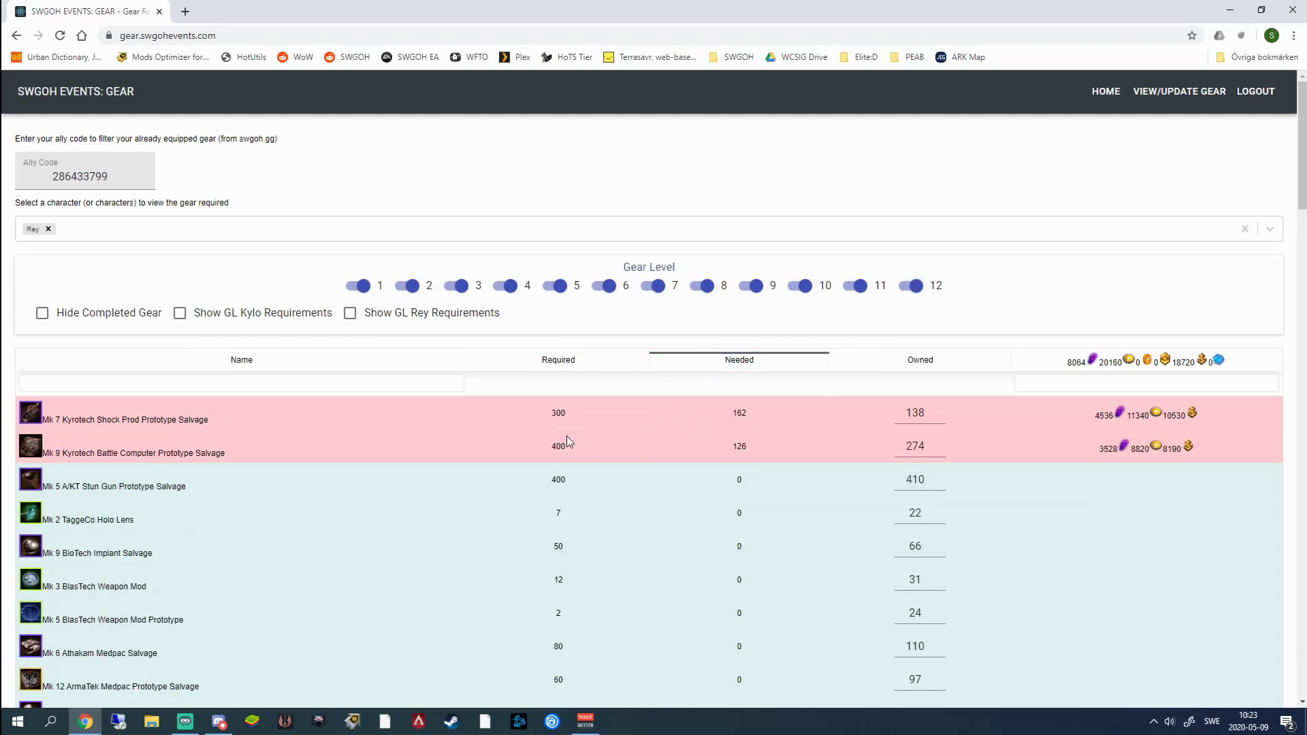
mouse_move(557, 414)
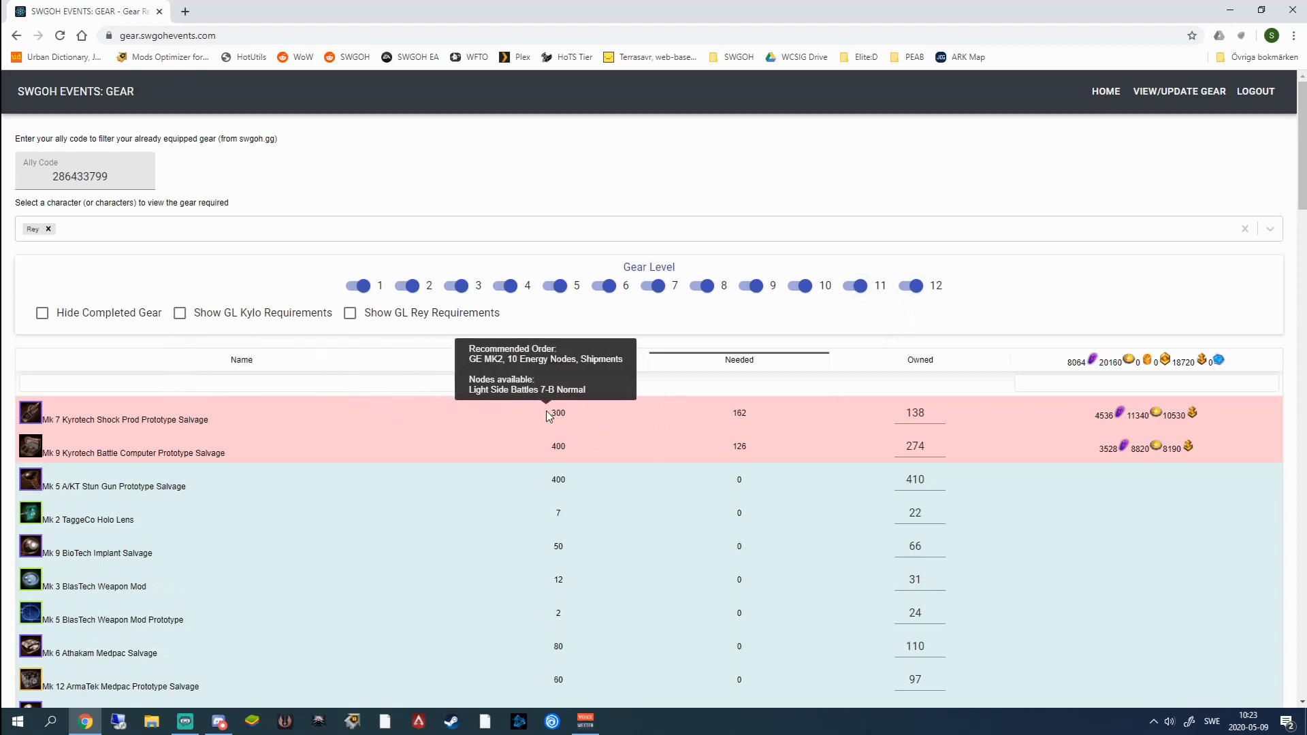
mouse_move(376, 416)
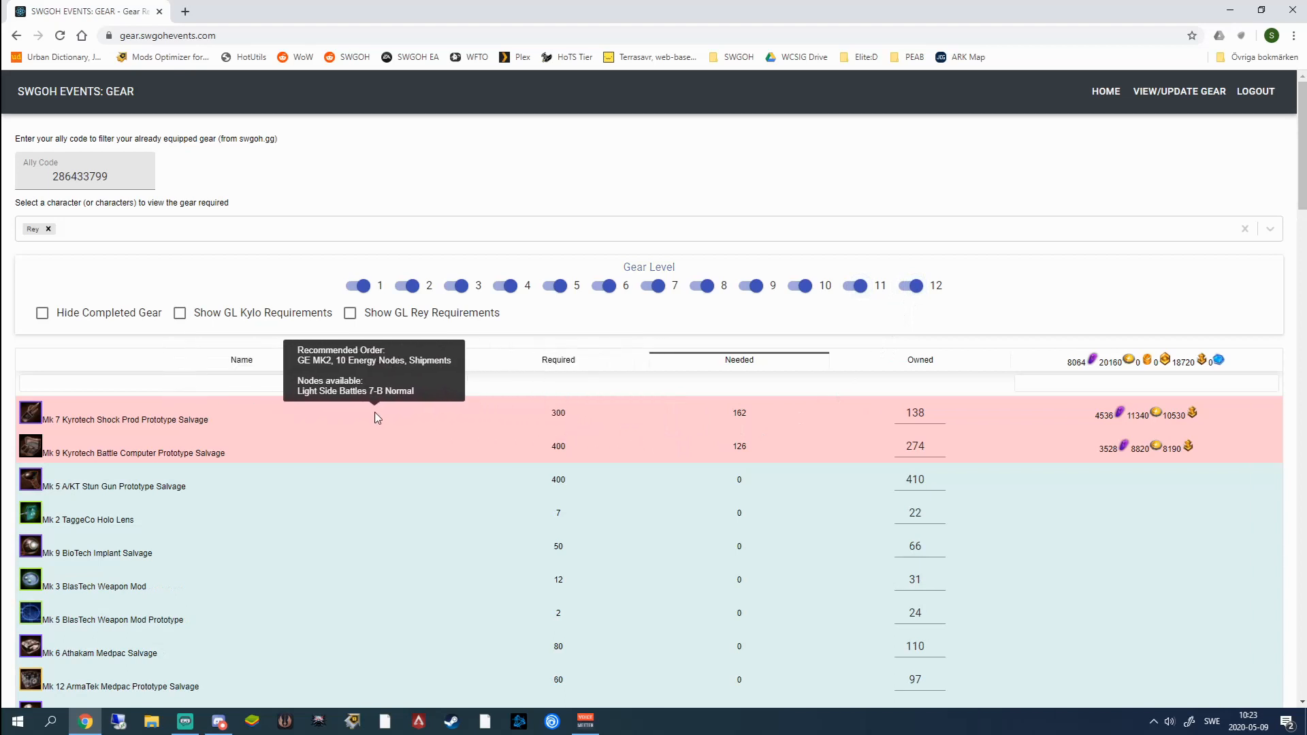
mouse_move(572, 451)
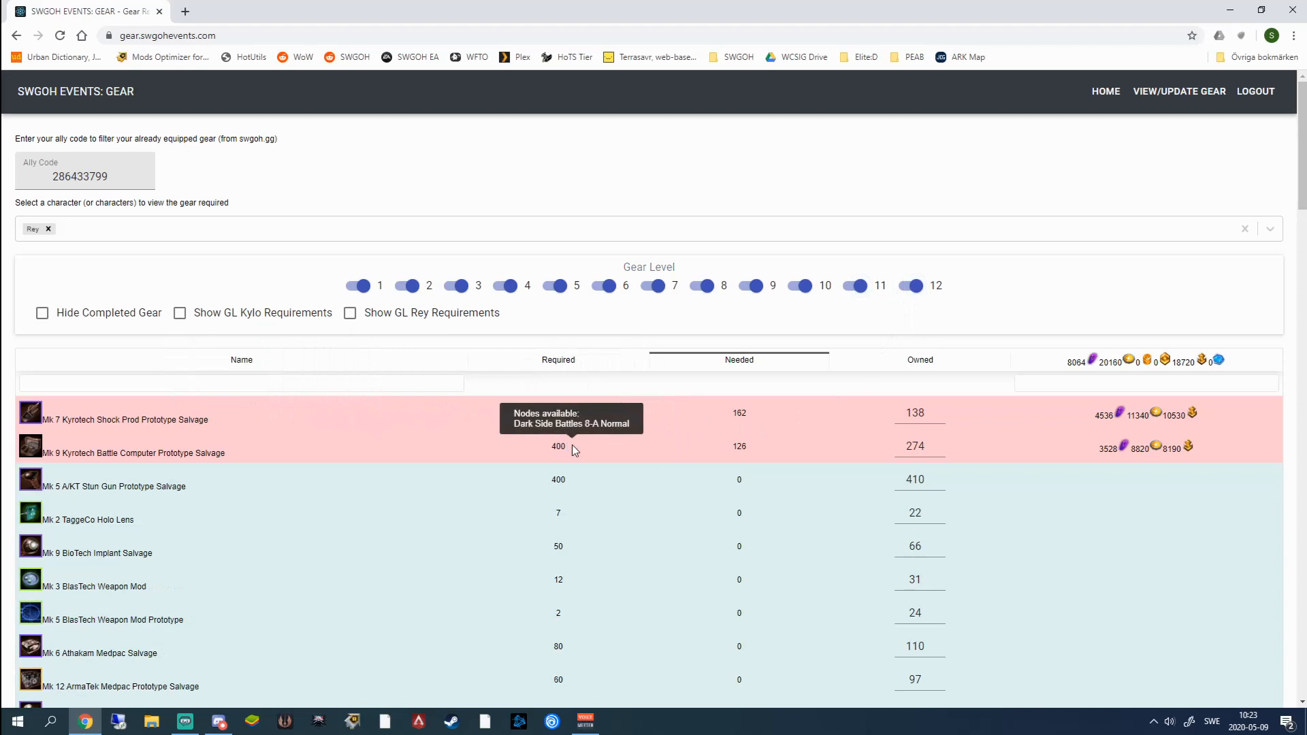
mouse_move(620, 437)
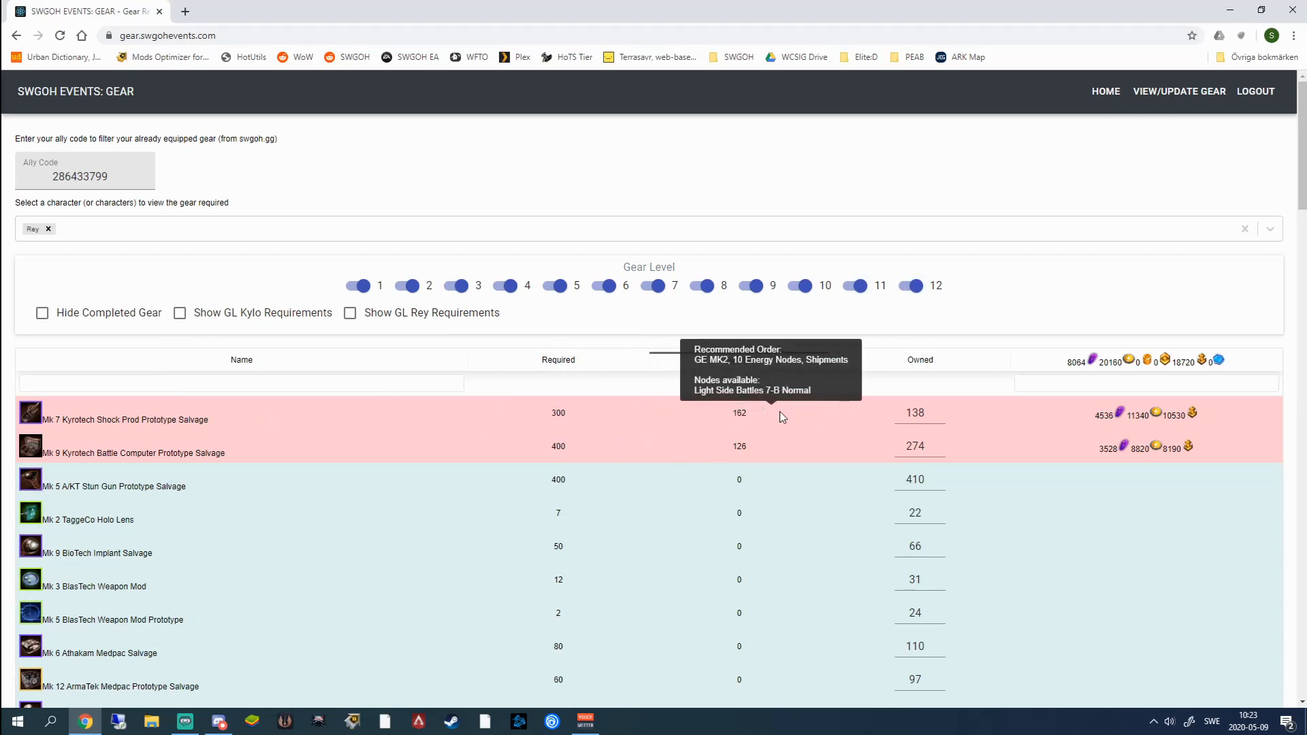
mouse_move(739, 446)
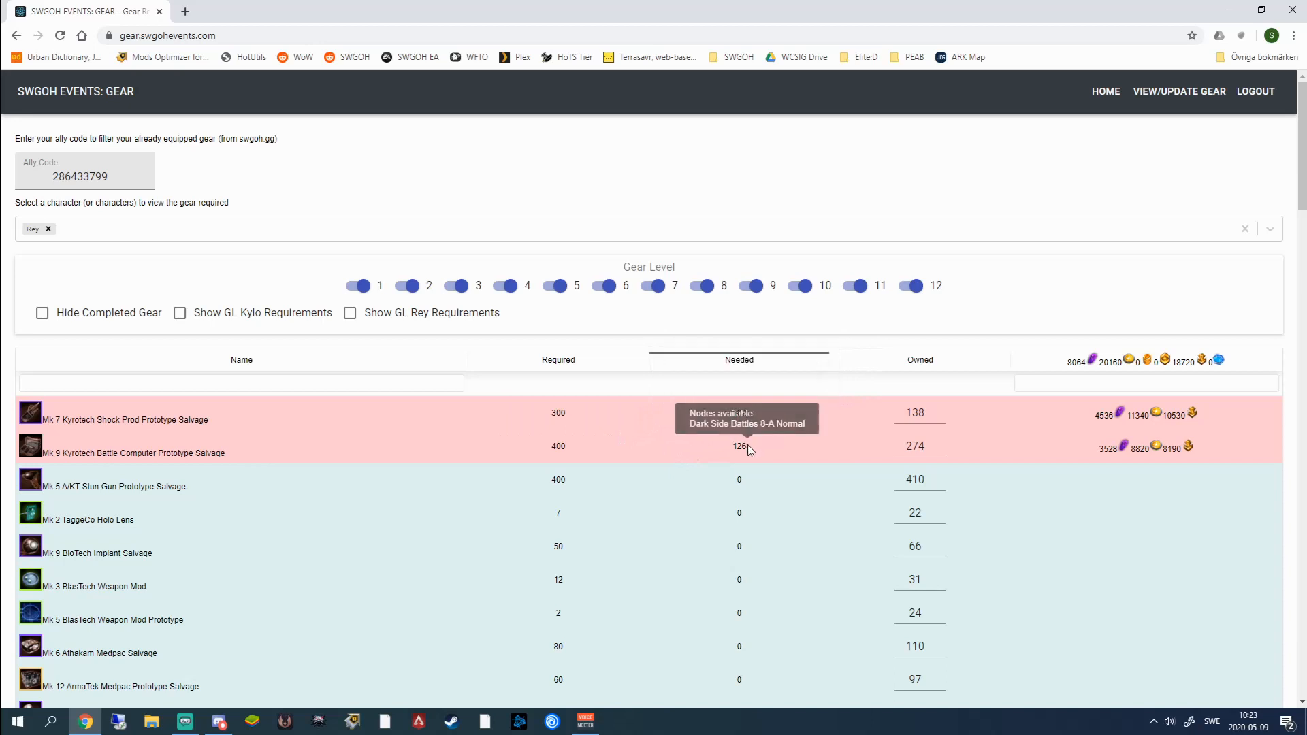
click(915, 413)
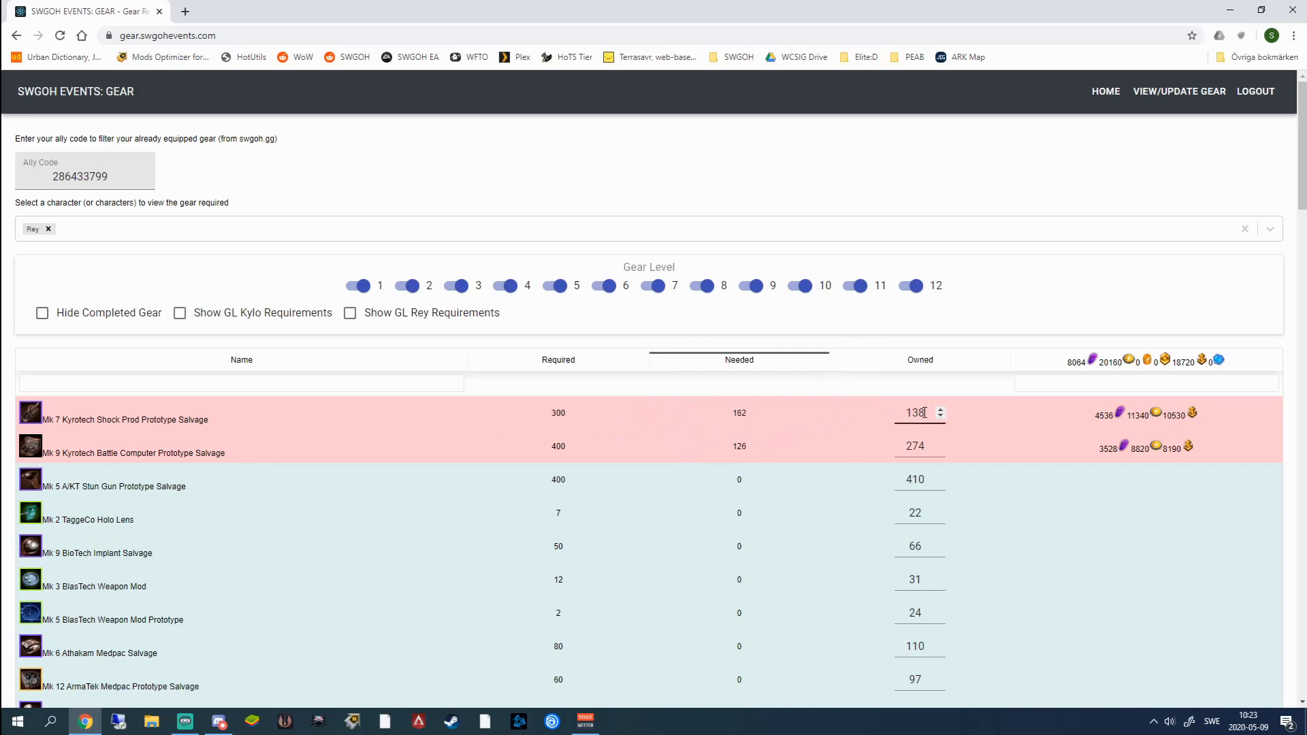
mouse_move(1104, 413)
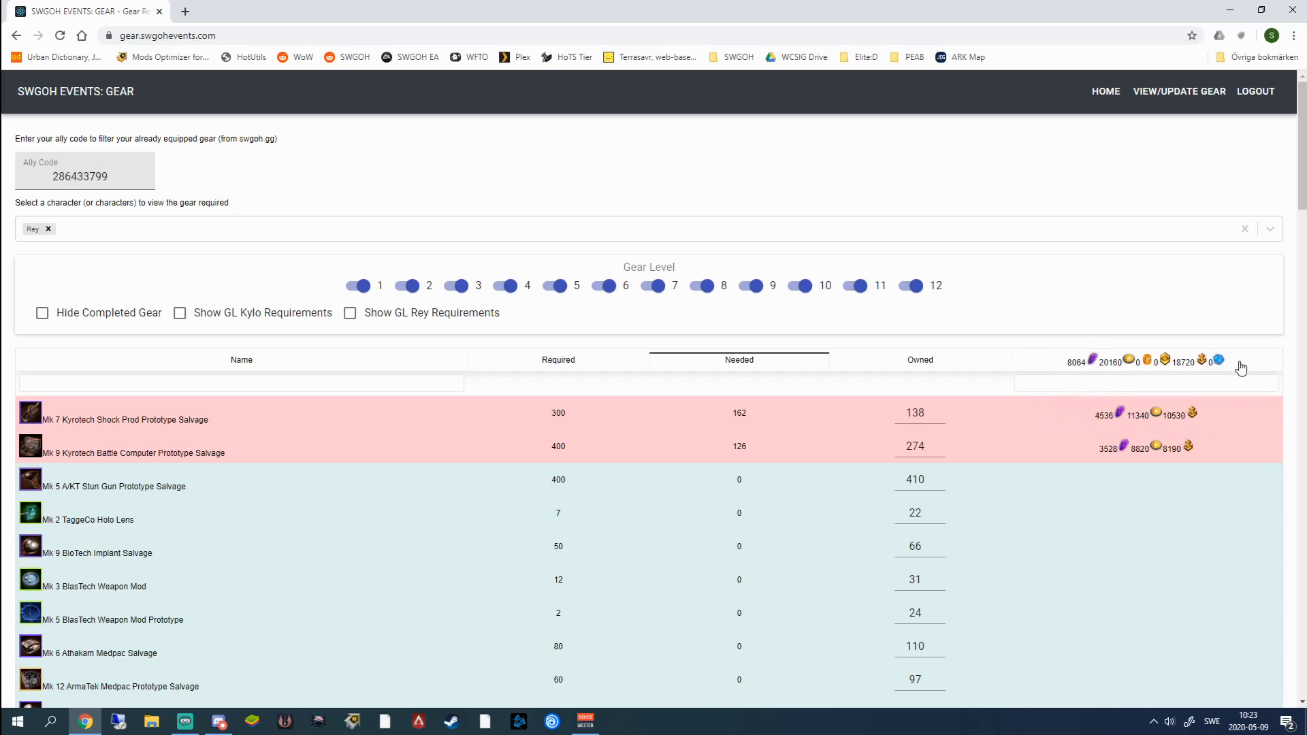
mouse_move(302, 335)
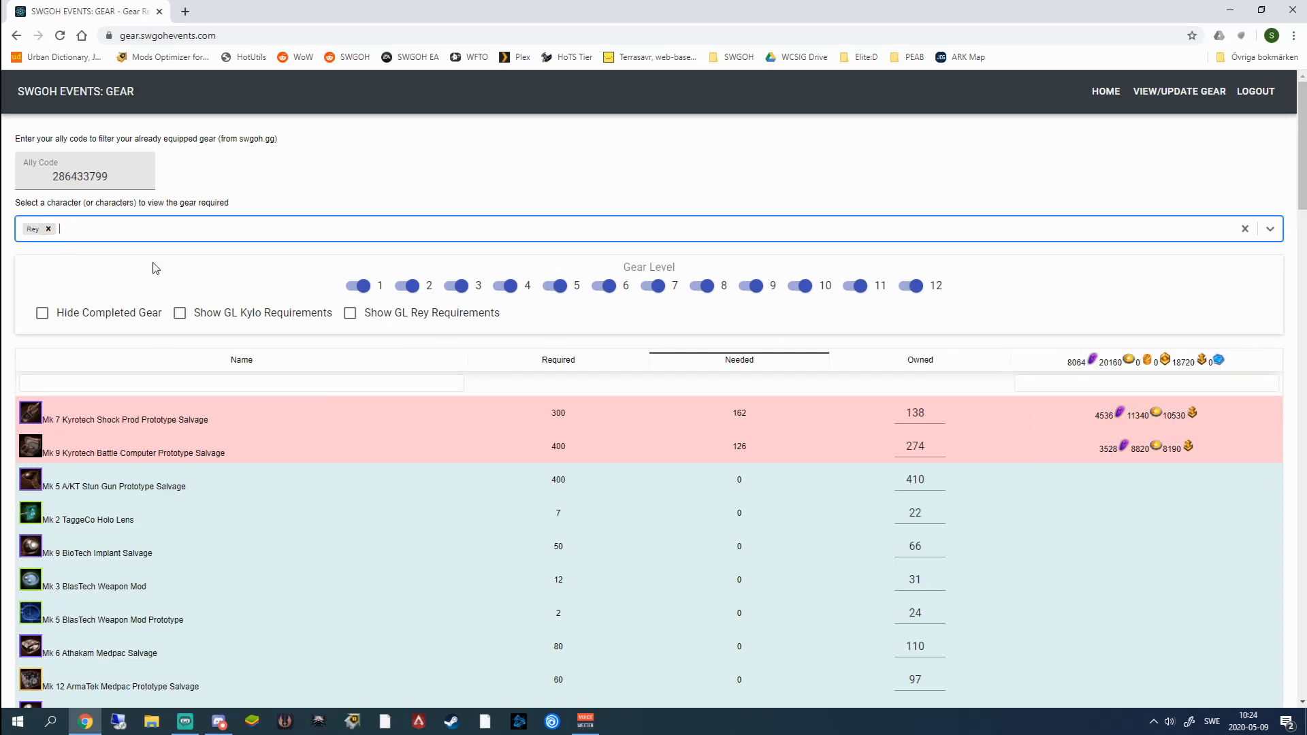
- Include GL Kylo requirements and review the needed-gear table topped by 1,527 Mk 3 Carbanti salvage
click(179, 313)
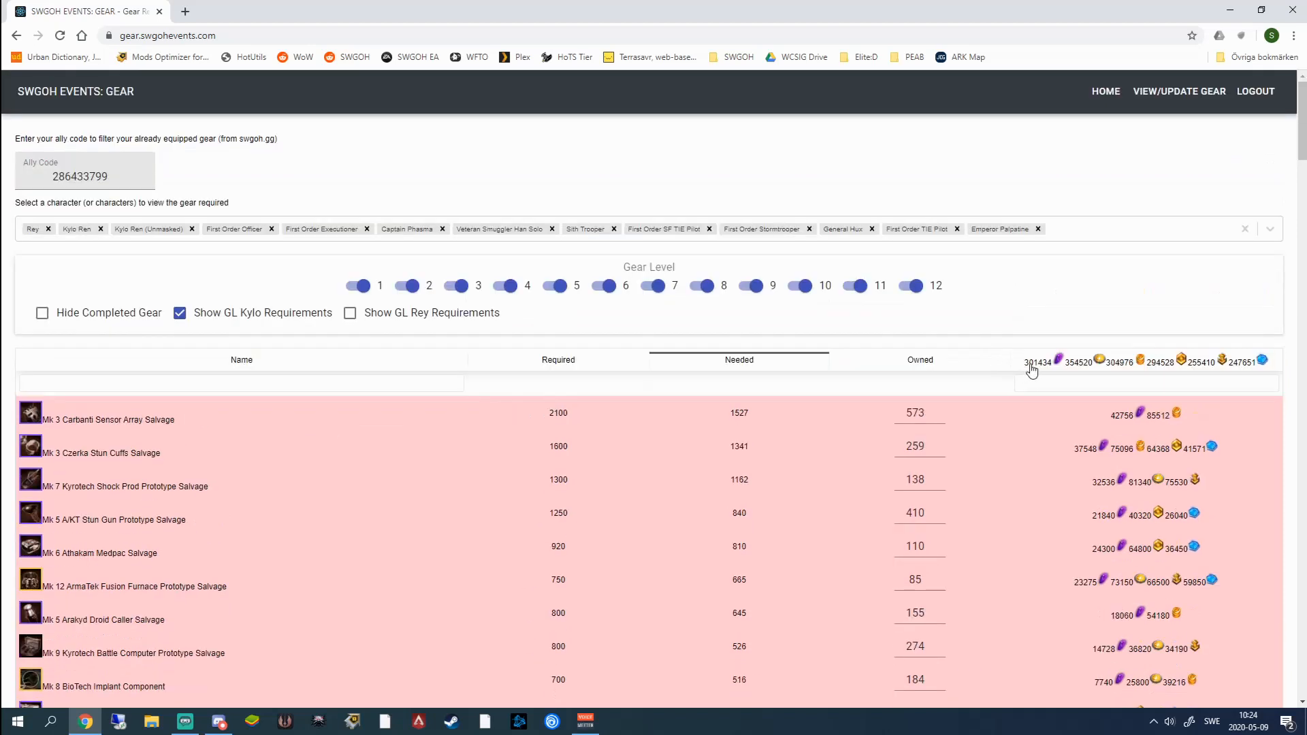
mouse_move(1209, 369)
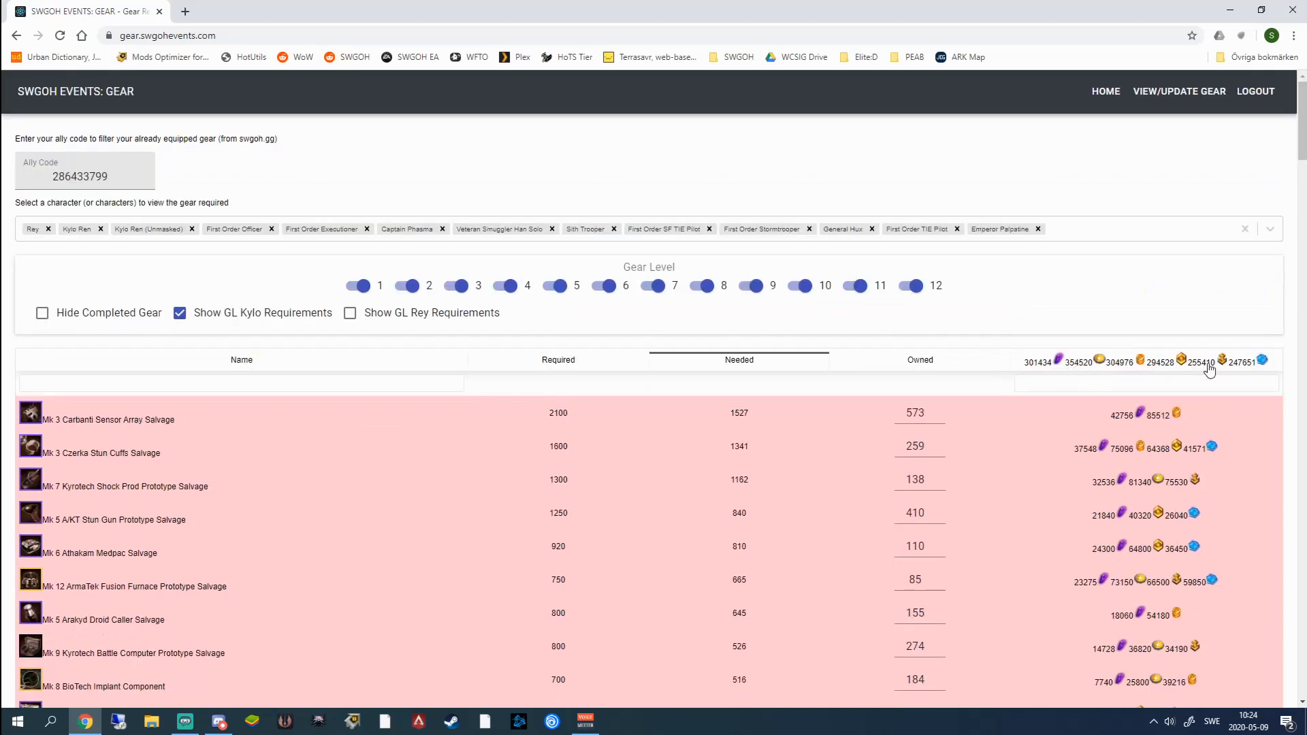
mouse_move(1249, 377)
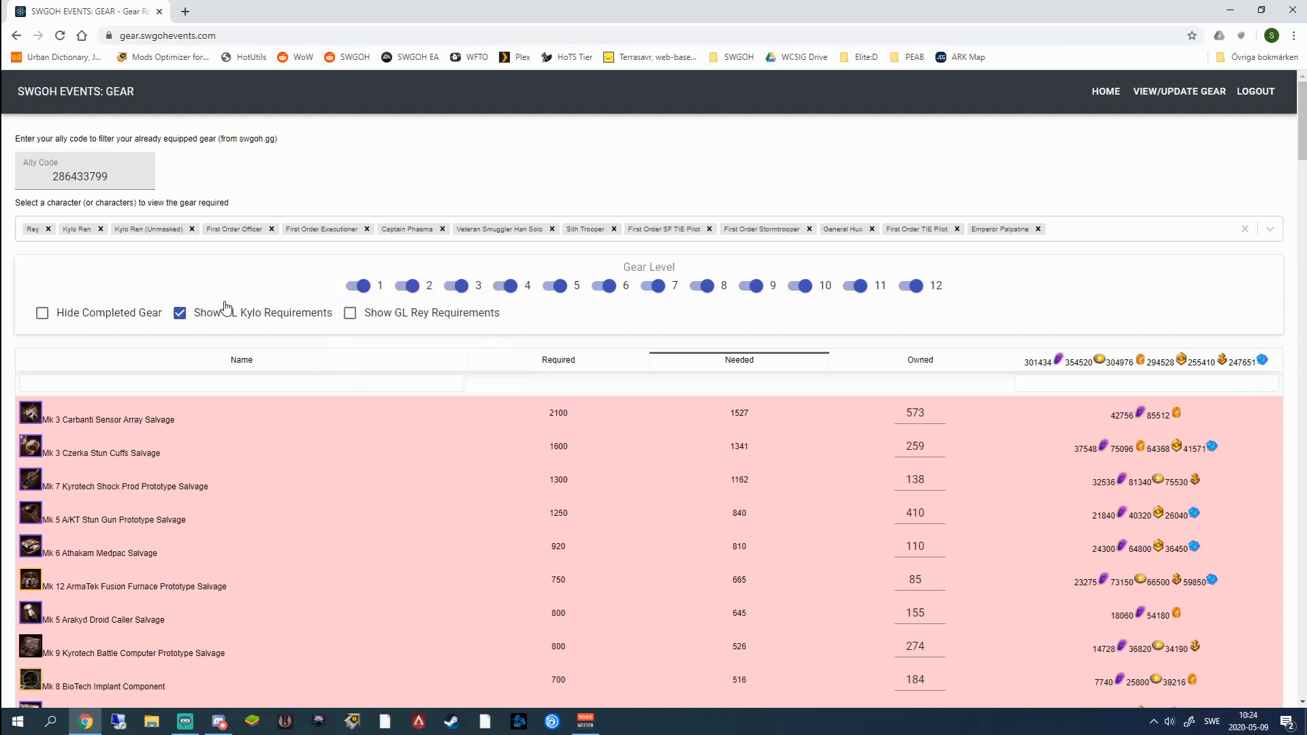
scroll(down, 3)
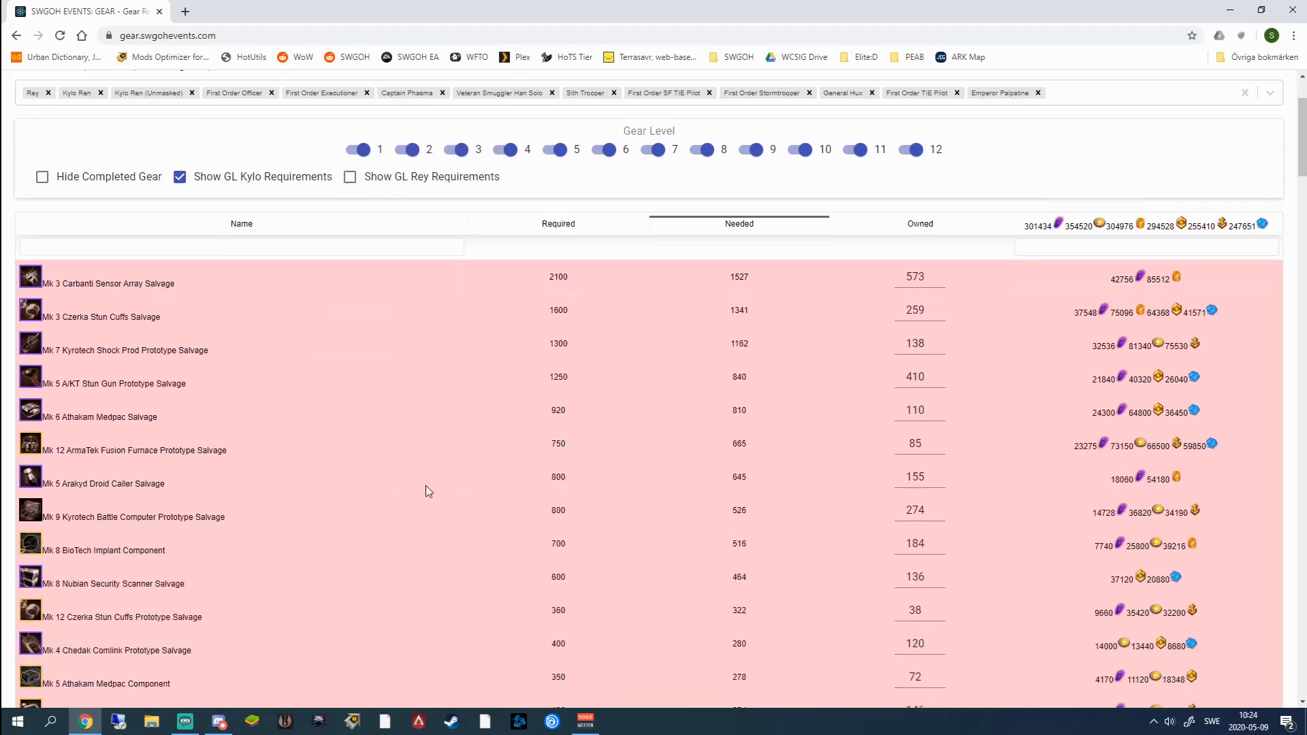
mouse_move(432, 483)
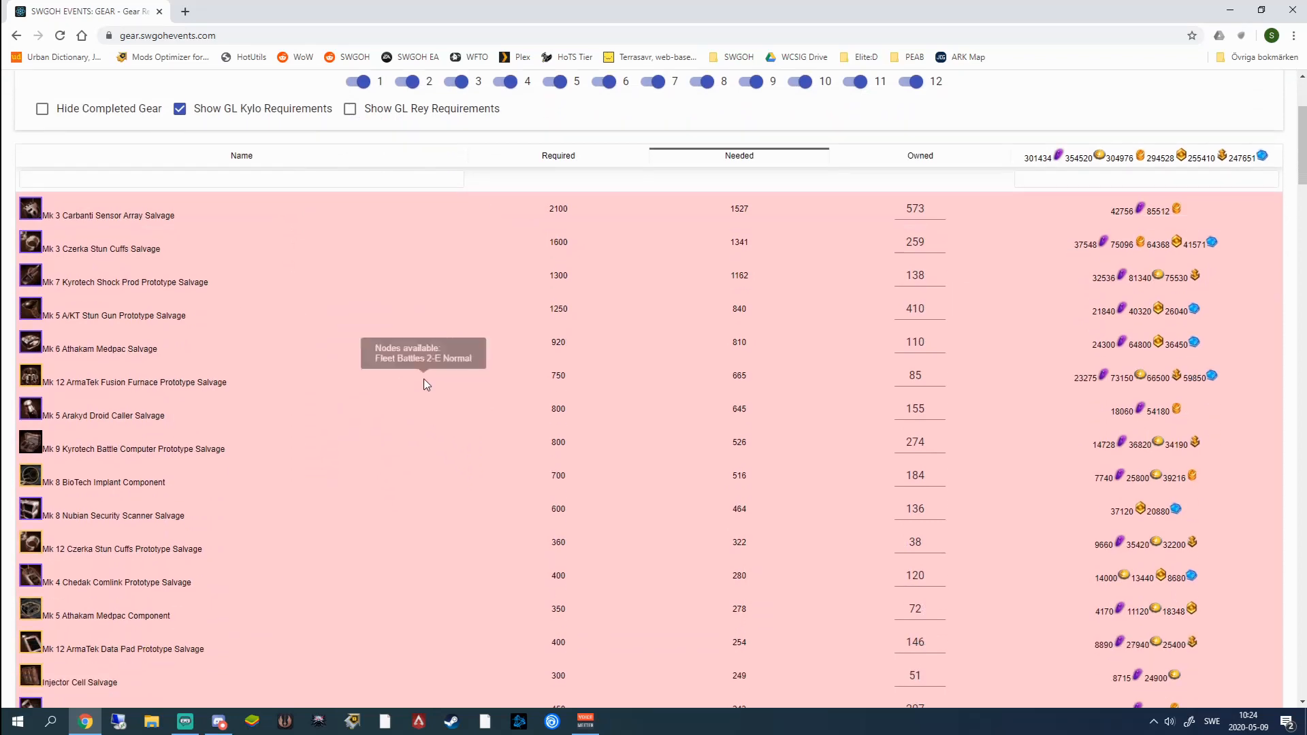
scroll(down, 3)
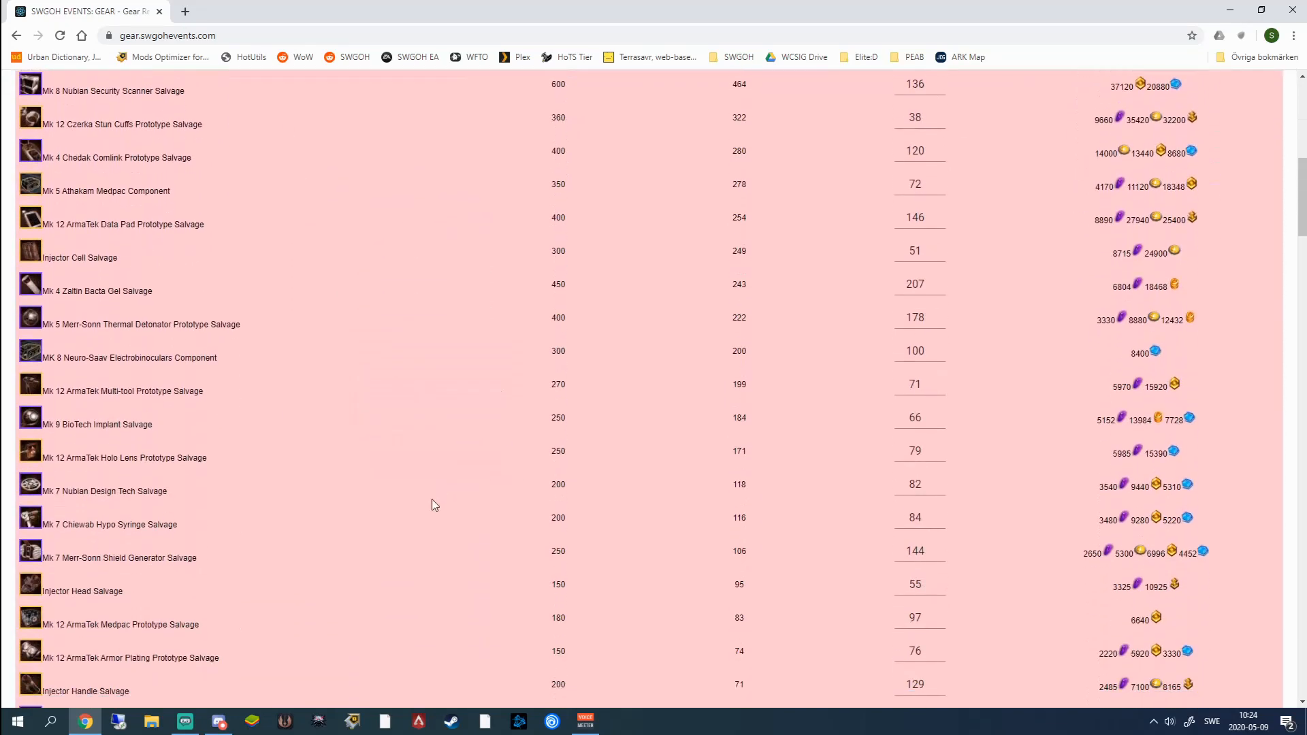
scroll(down, 3)
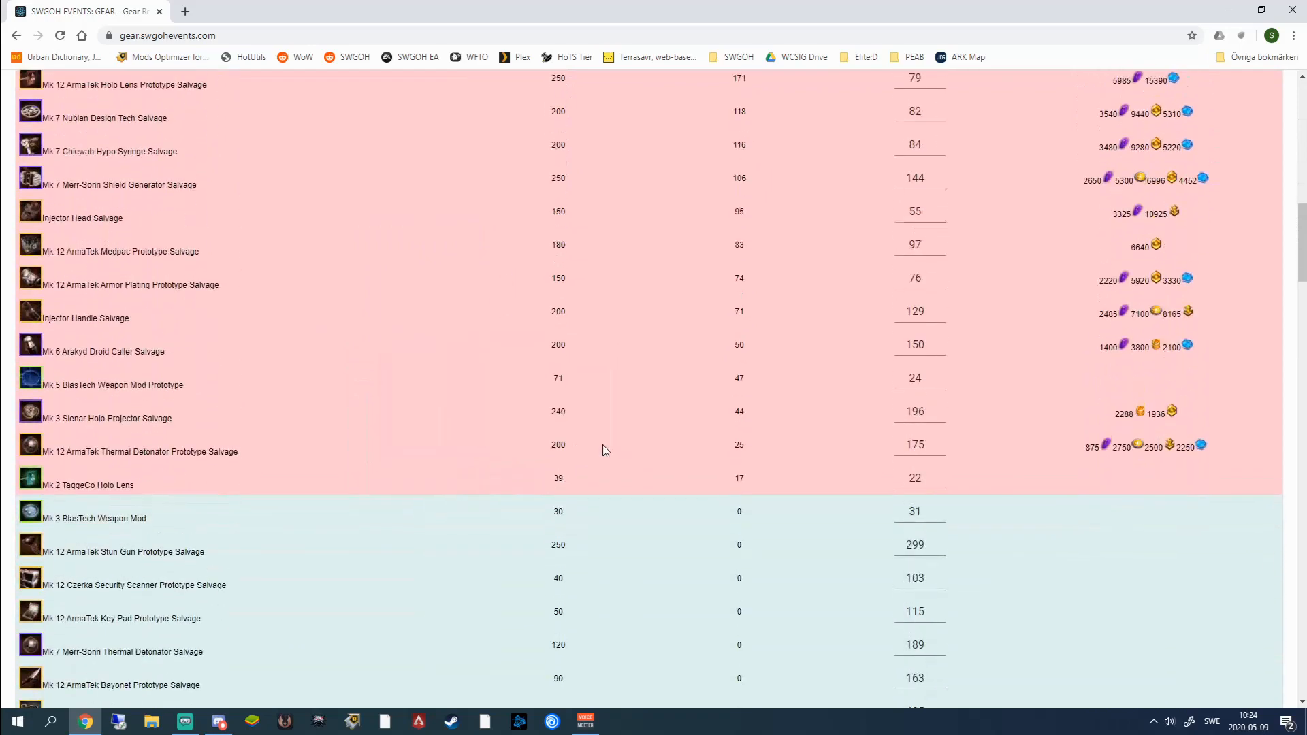
scroll(up, 3)
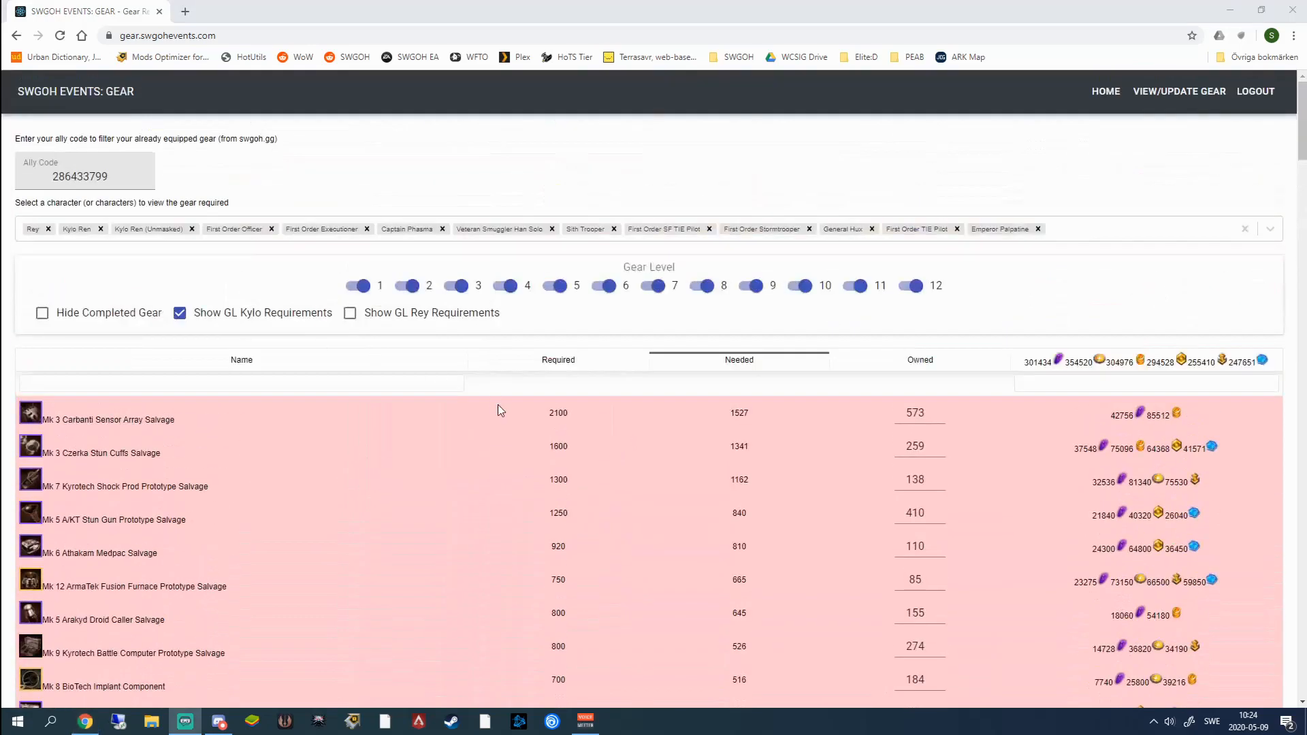
scroll(down, 3)
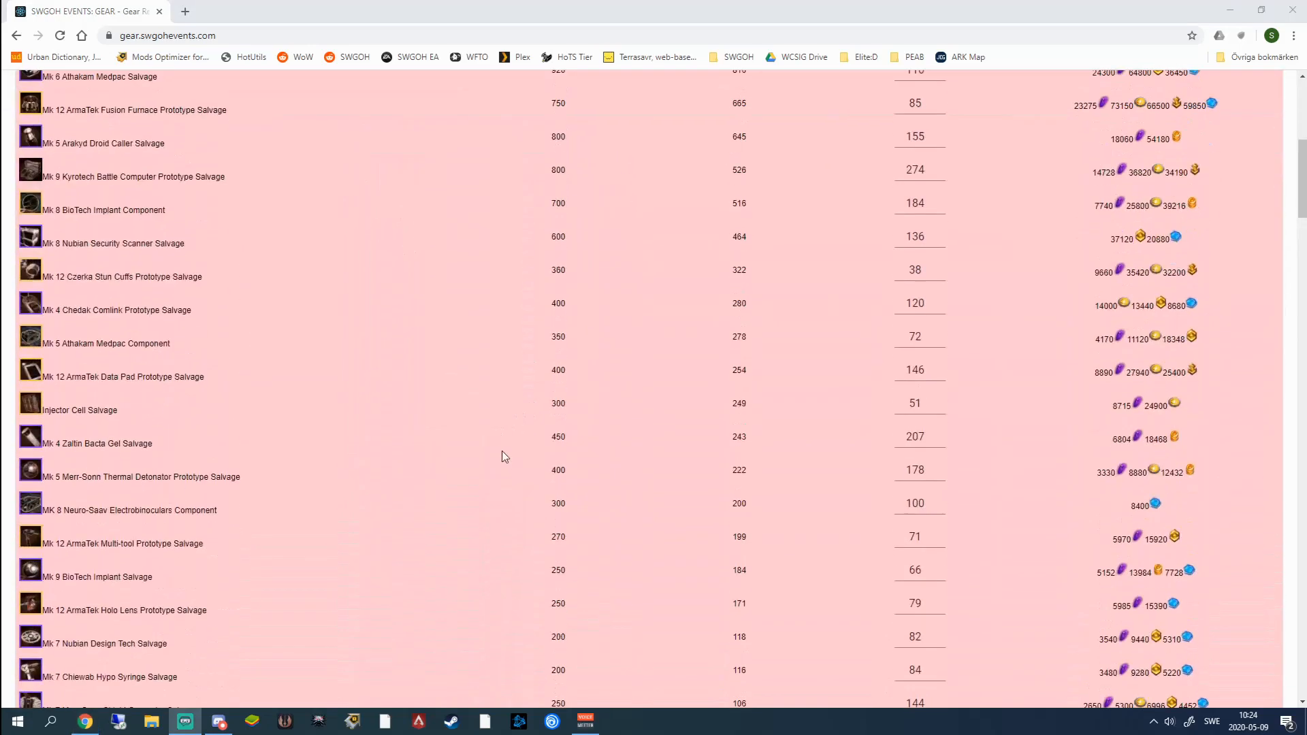
scroll(down, 3)
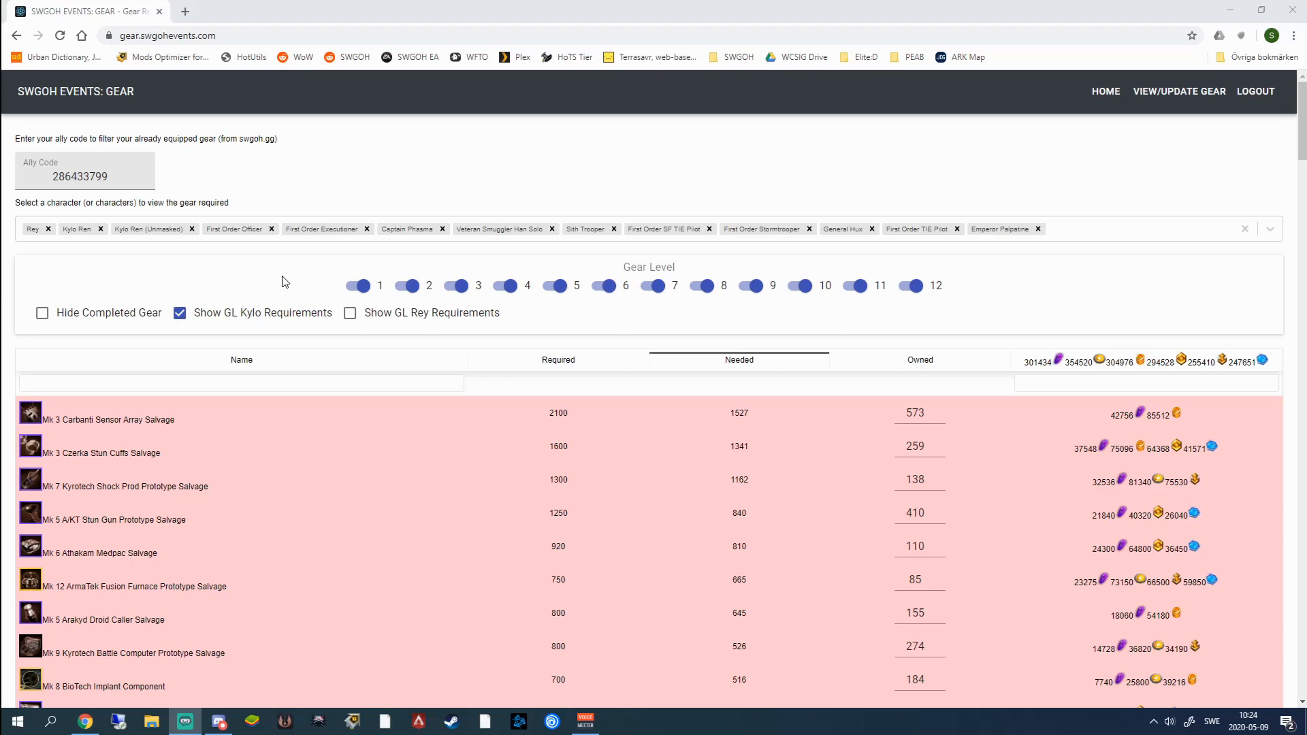
mouse_move(1161, 117)
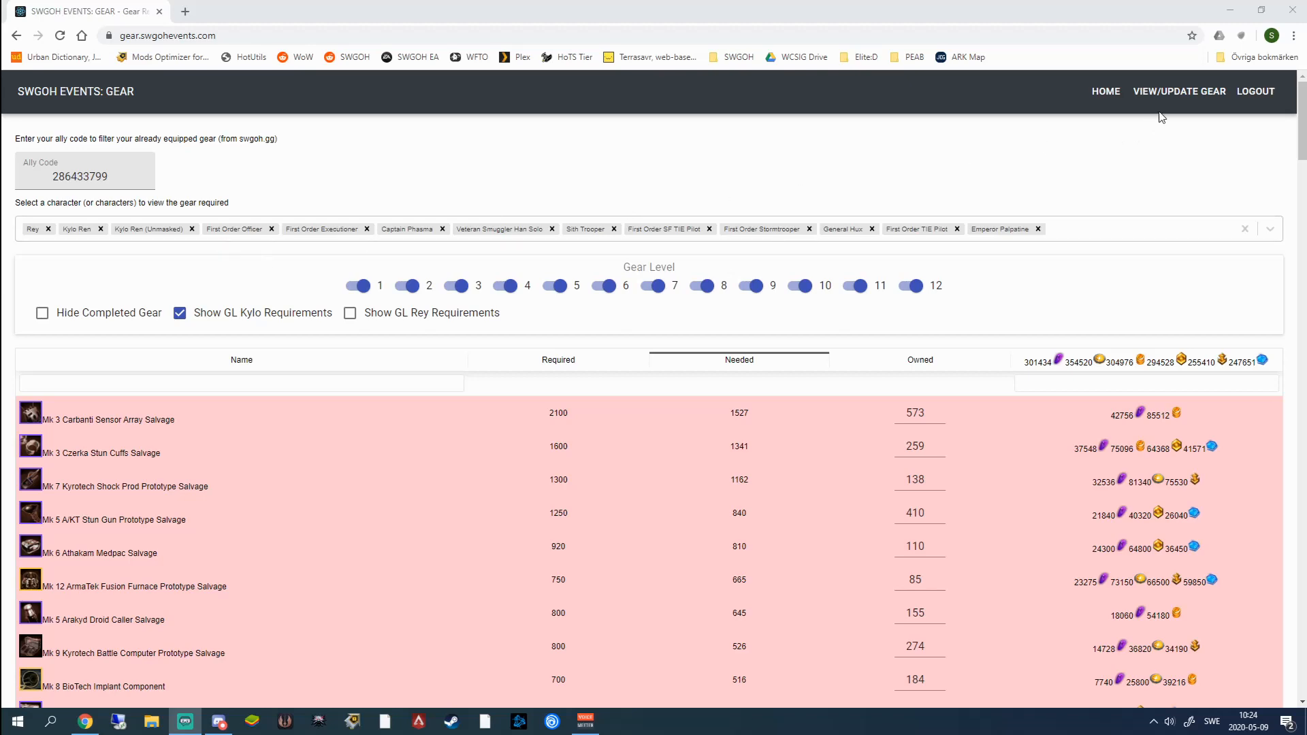
- View the owned gear inventory and edit the Mk 1 Merr-Sonn Thermal Detonator quantity
click(1178, 91)
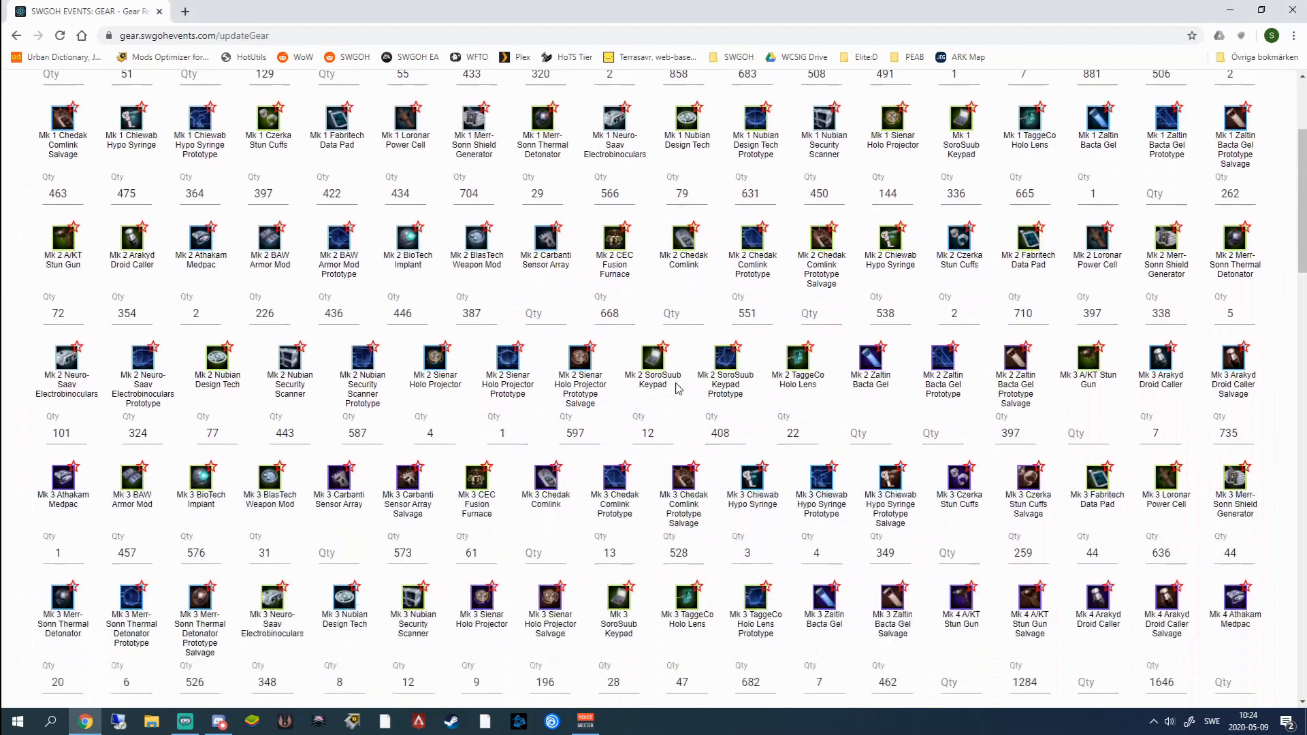
scroll(down, 3)
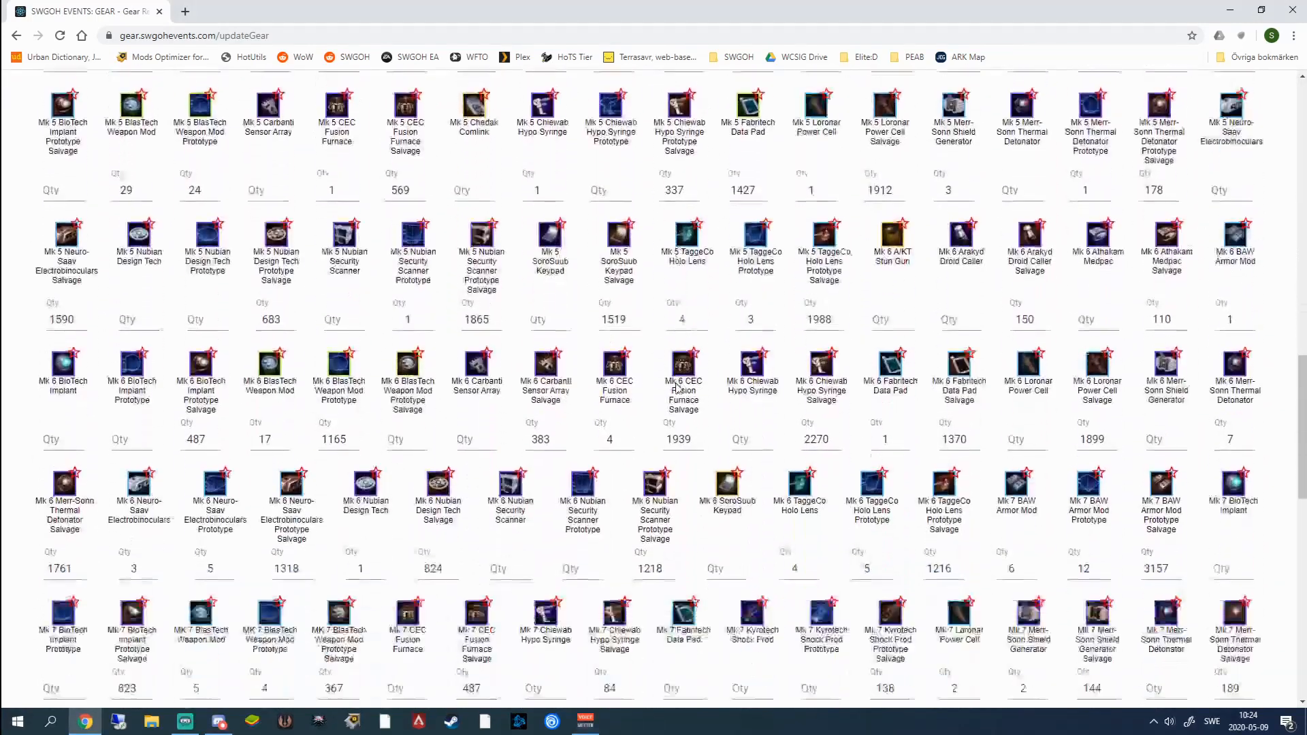
scroll(down, 3)
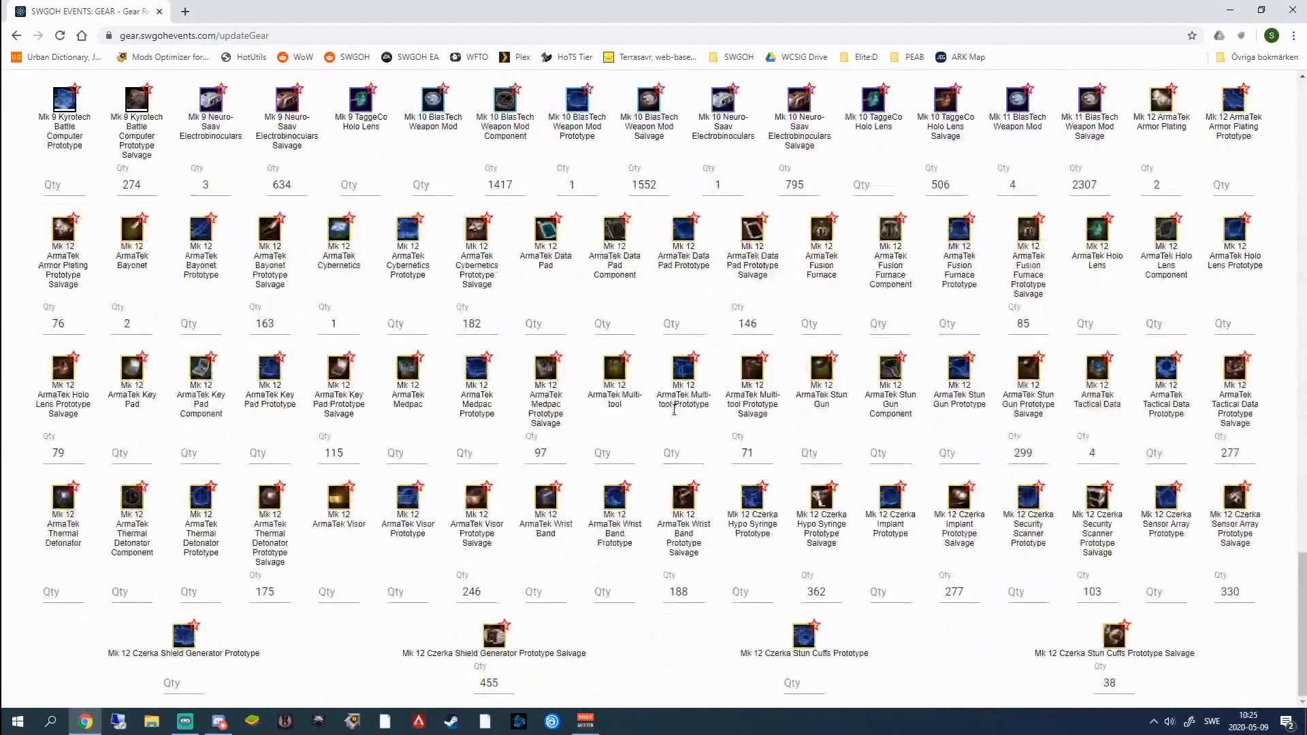
scroll(up, 3)
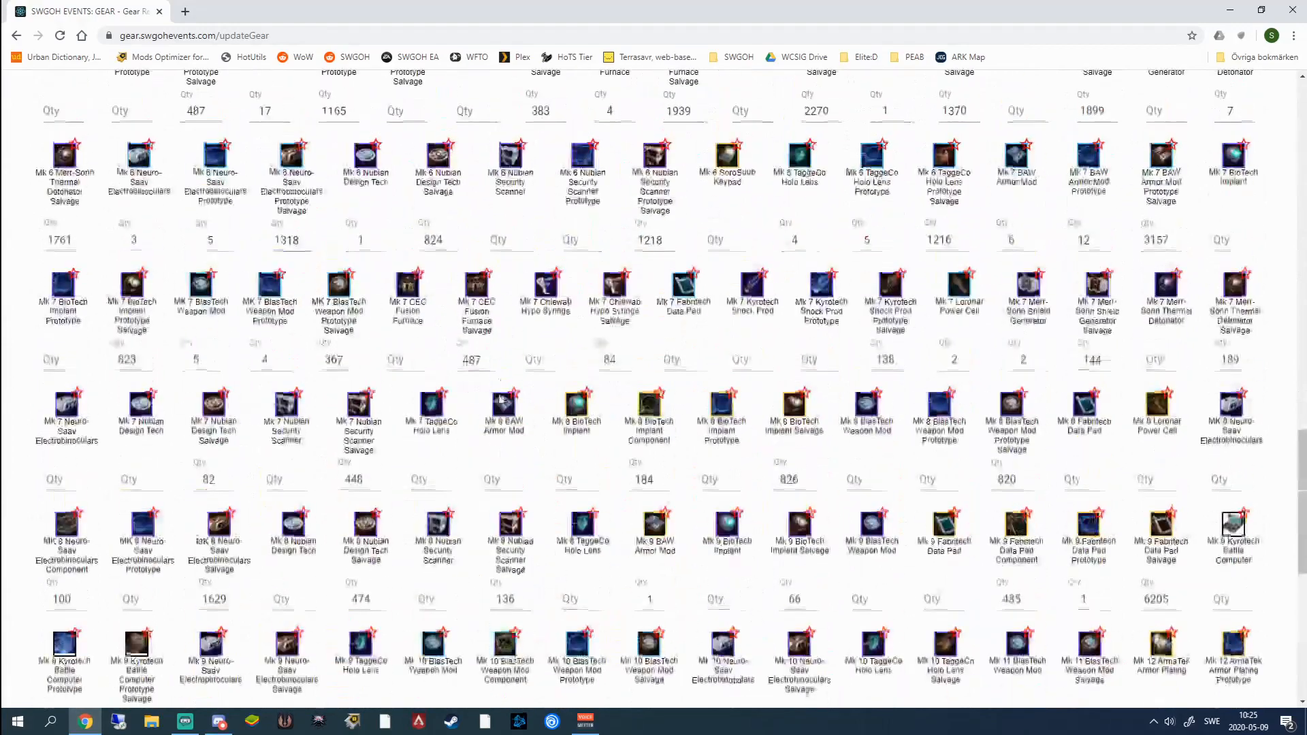
scroll(up, 3)
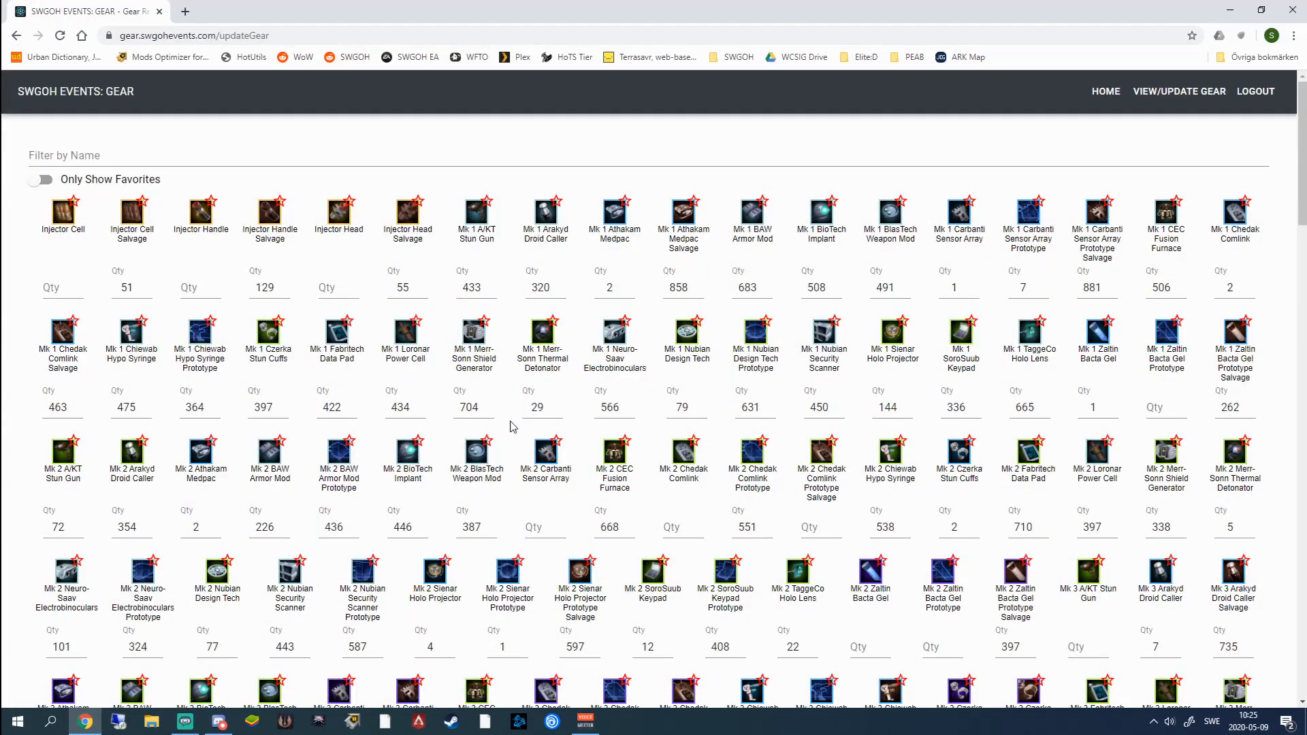
mouse_move(240, 286)
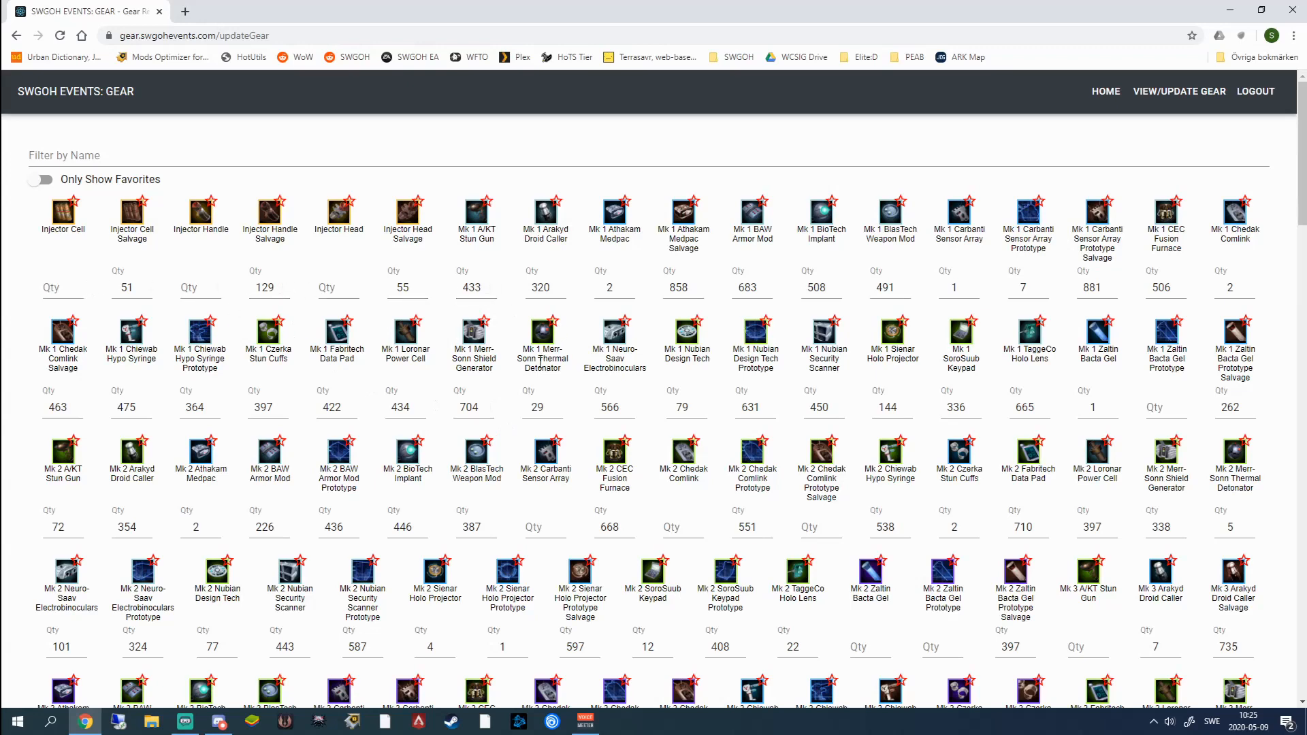
click(541, 407)
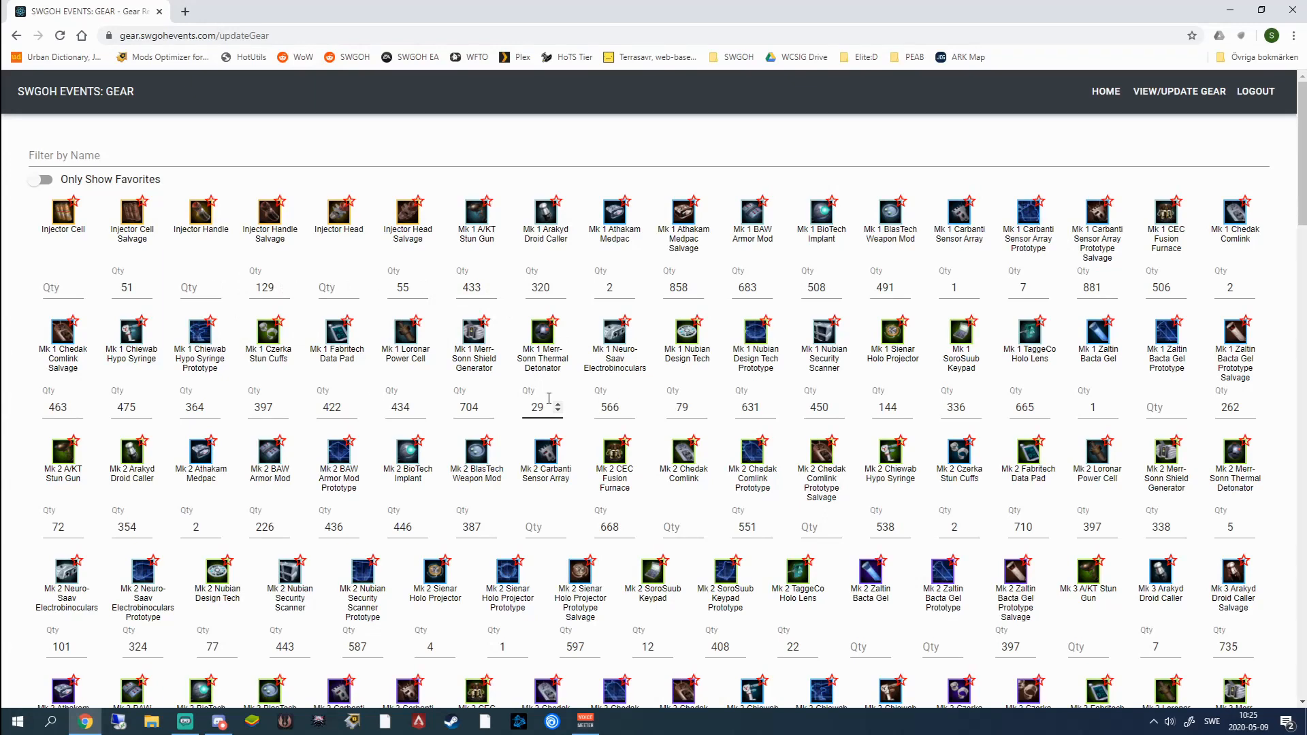
scroll(down, 3)
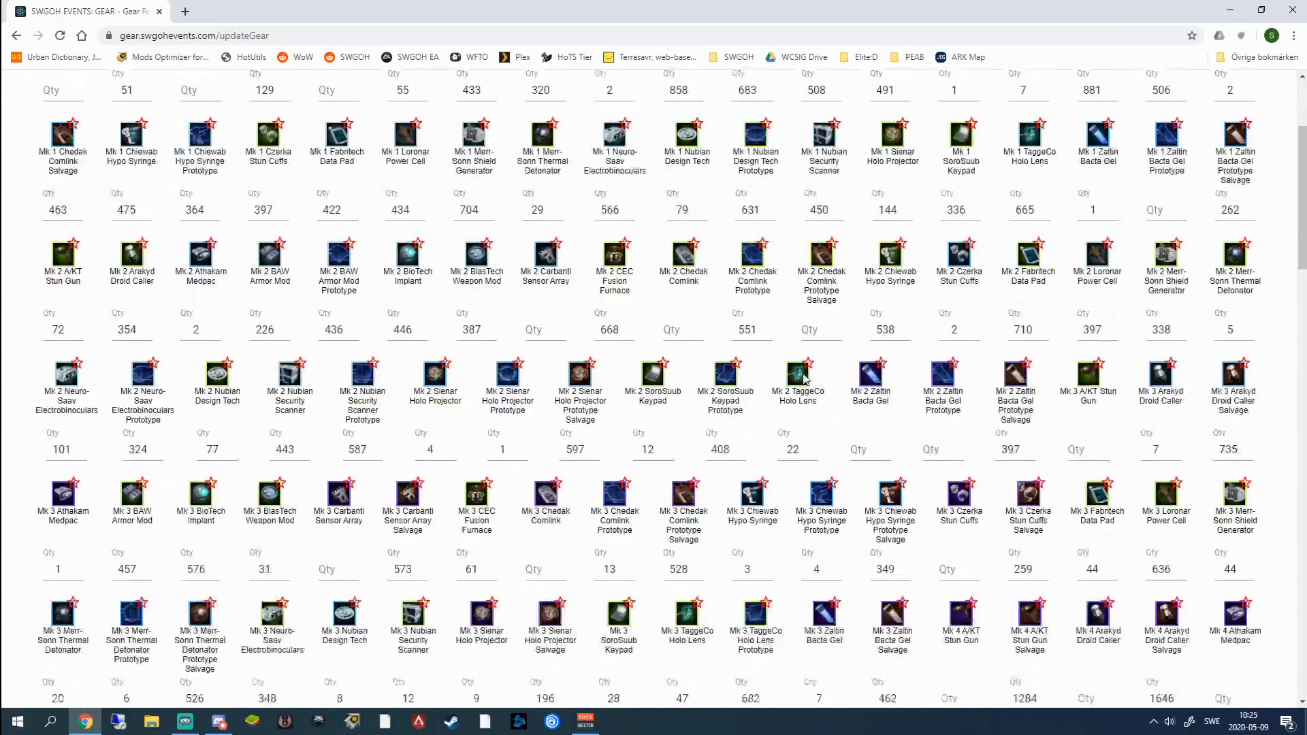
- Return to the GL Kylo gear requirements table, then go back to the HotUtils welcome page
click(1116, 91)
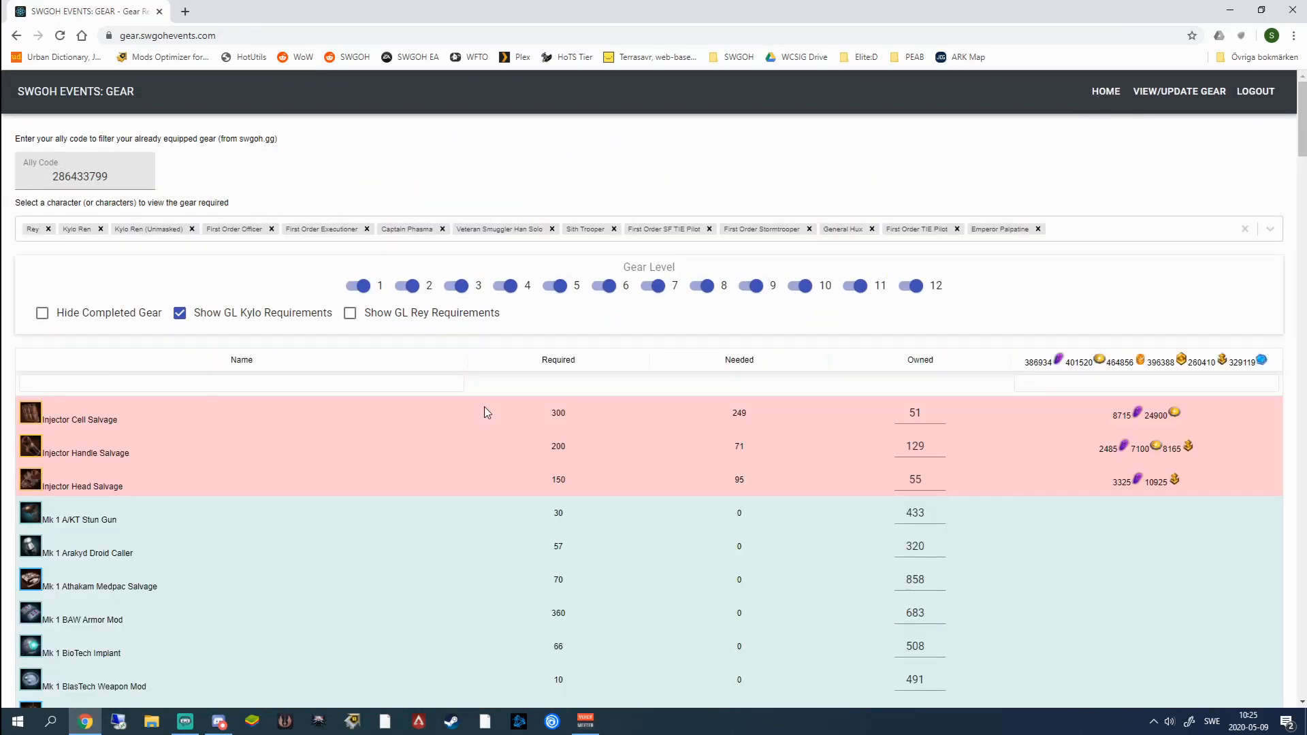
click(555, 286)
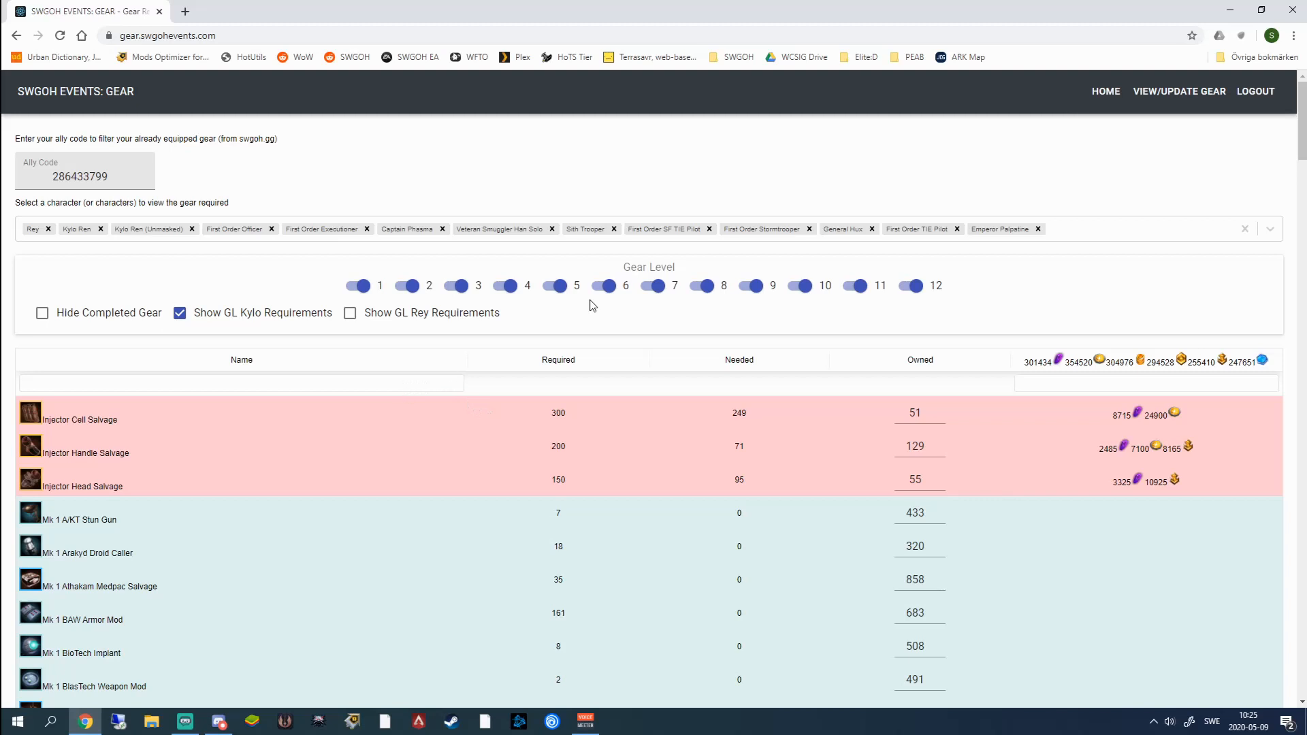
click(250, 57)
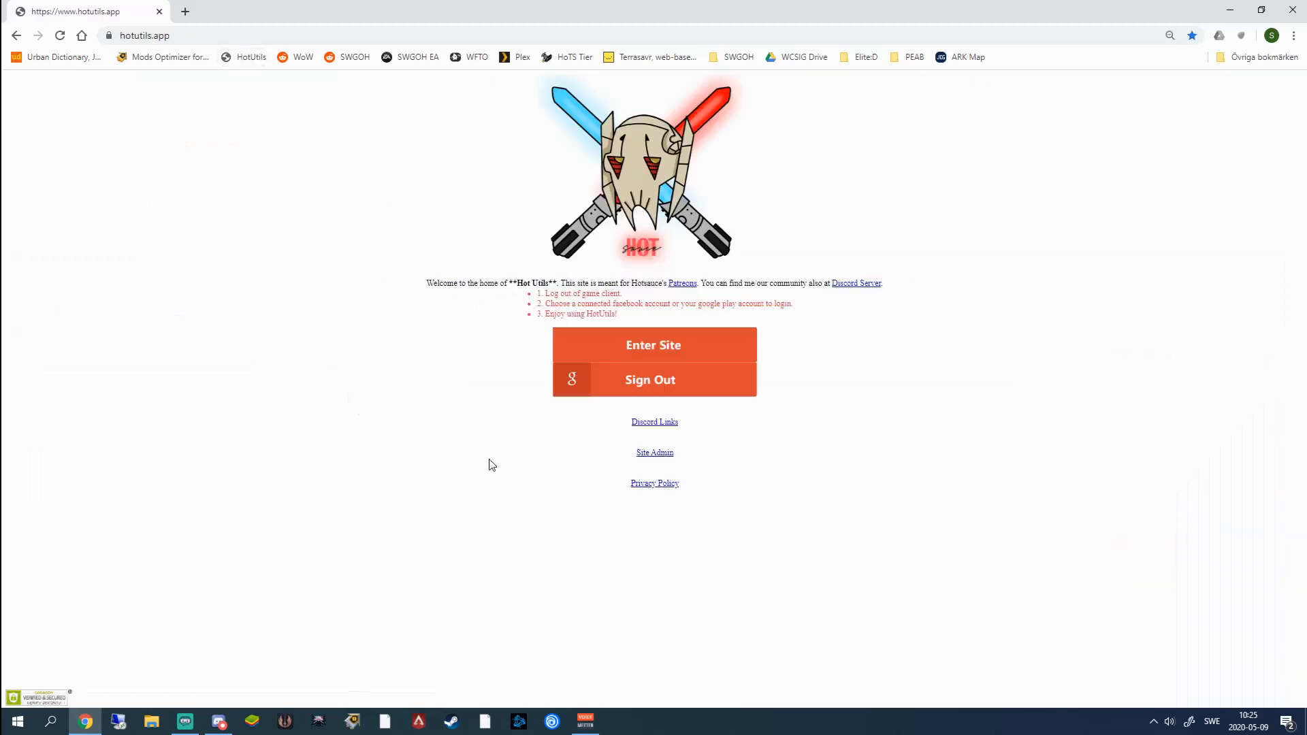
mouse_move(369, 406)
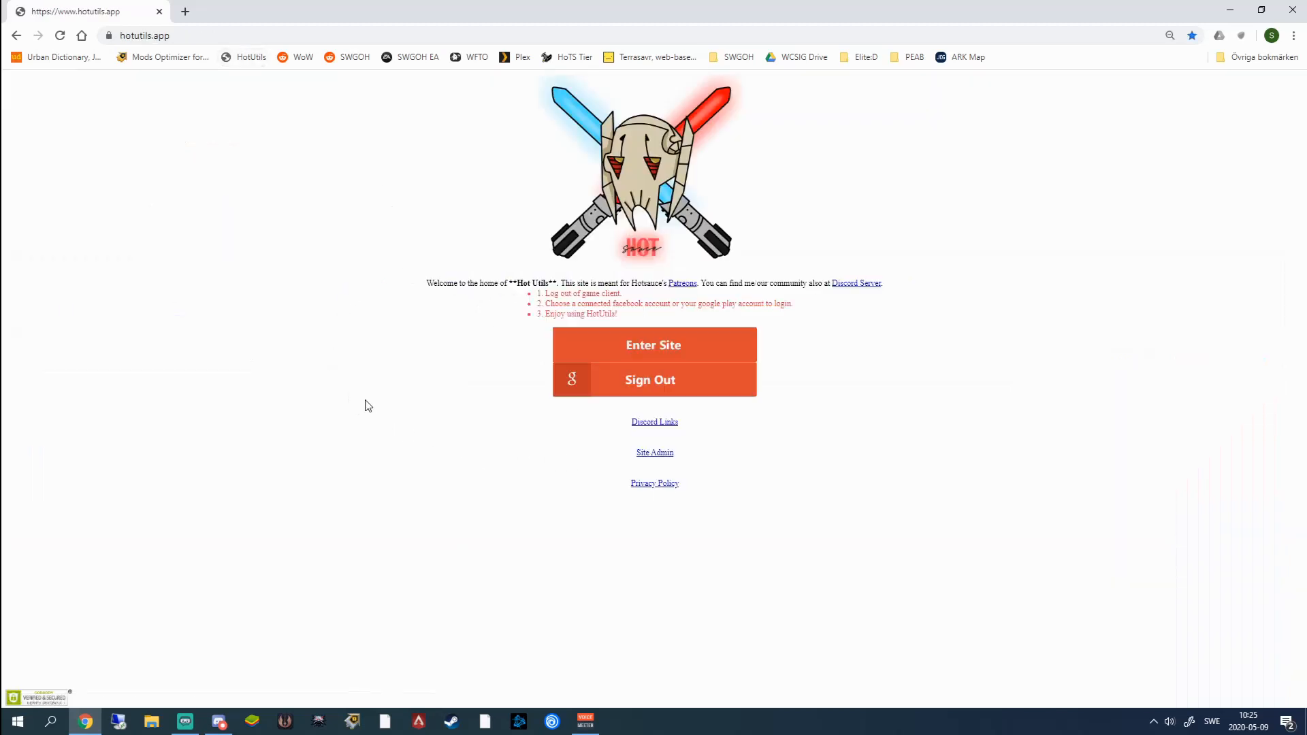
mouse_move(400, 396)
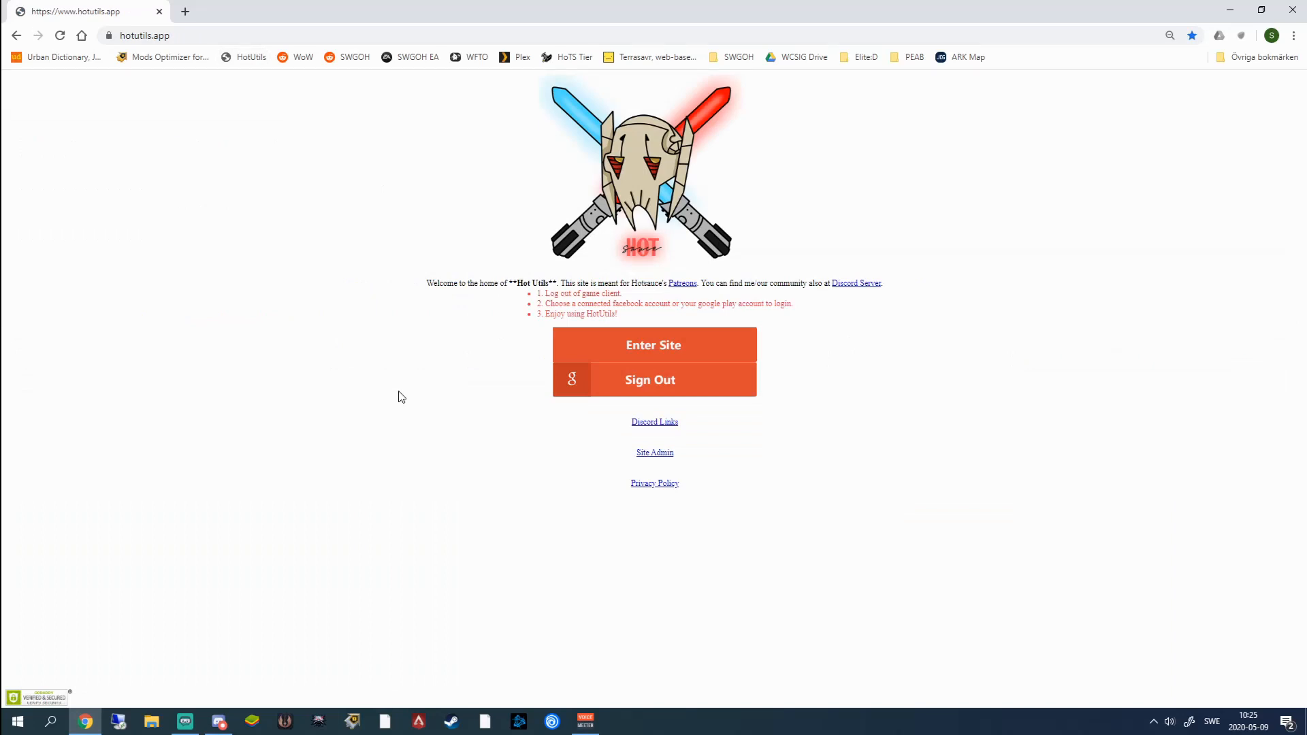
mouse_move(421, 410)
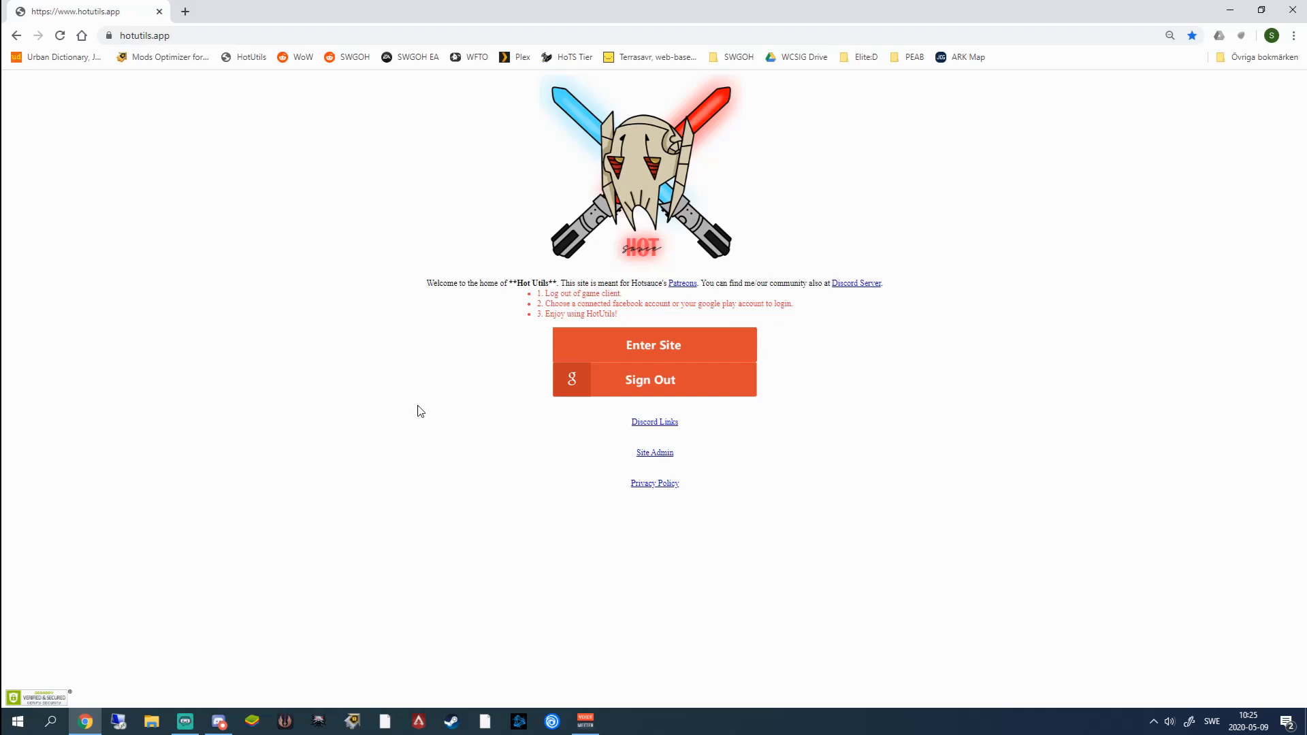
mouse_move(717, 338)
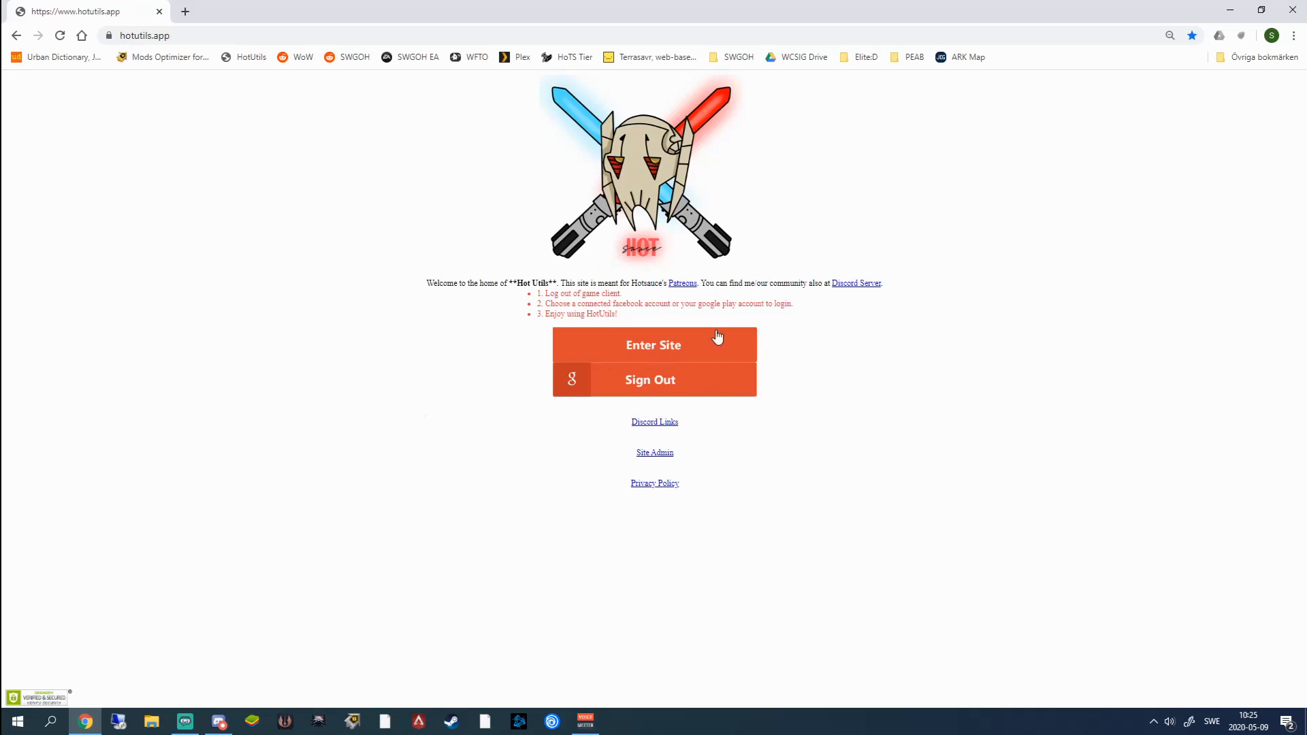
click(654, 344)
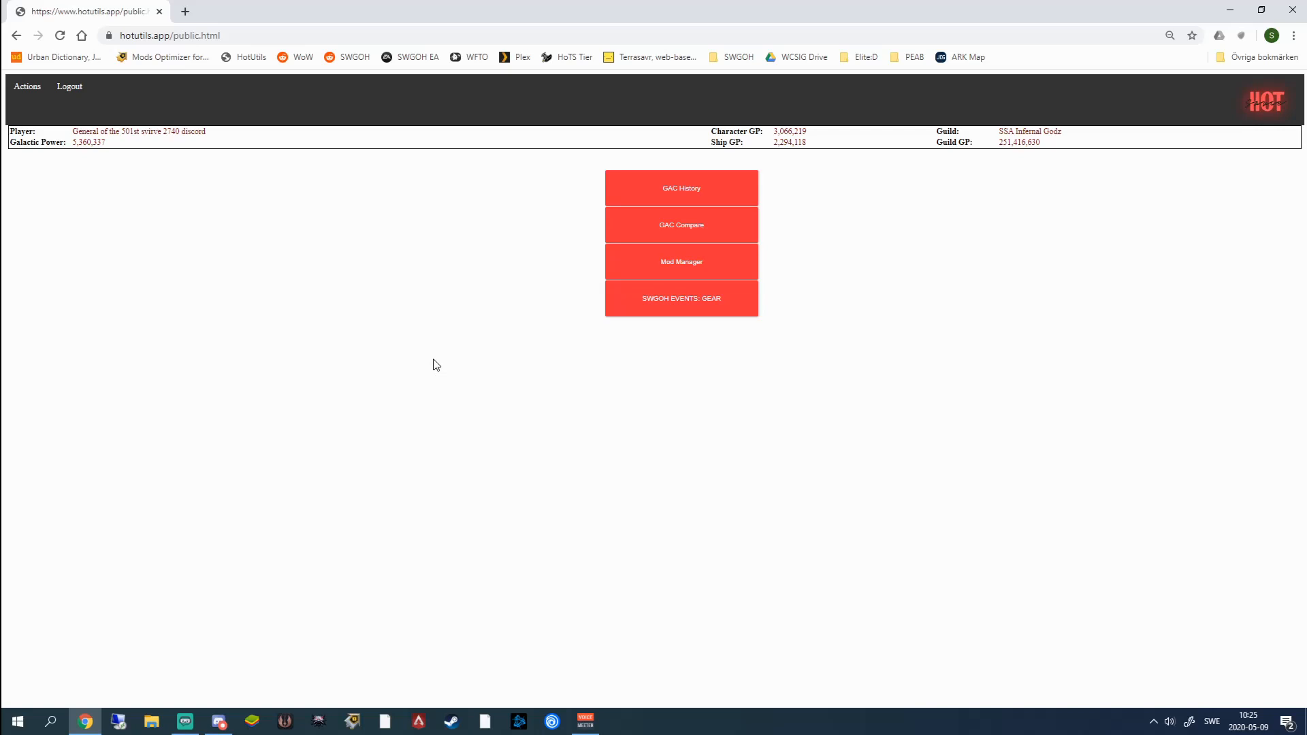
mouse_move(246, 258)
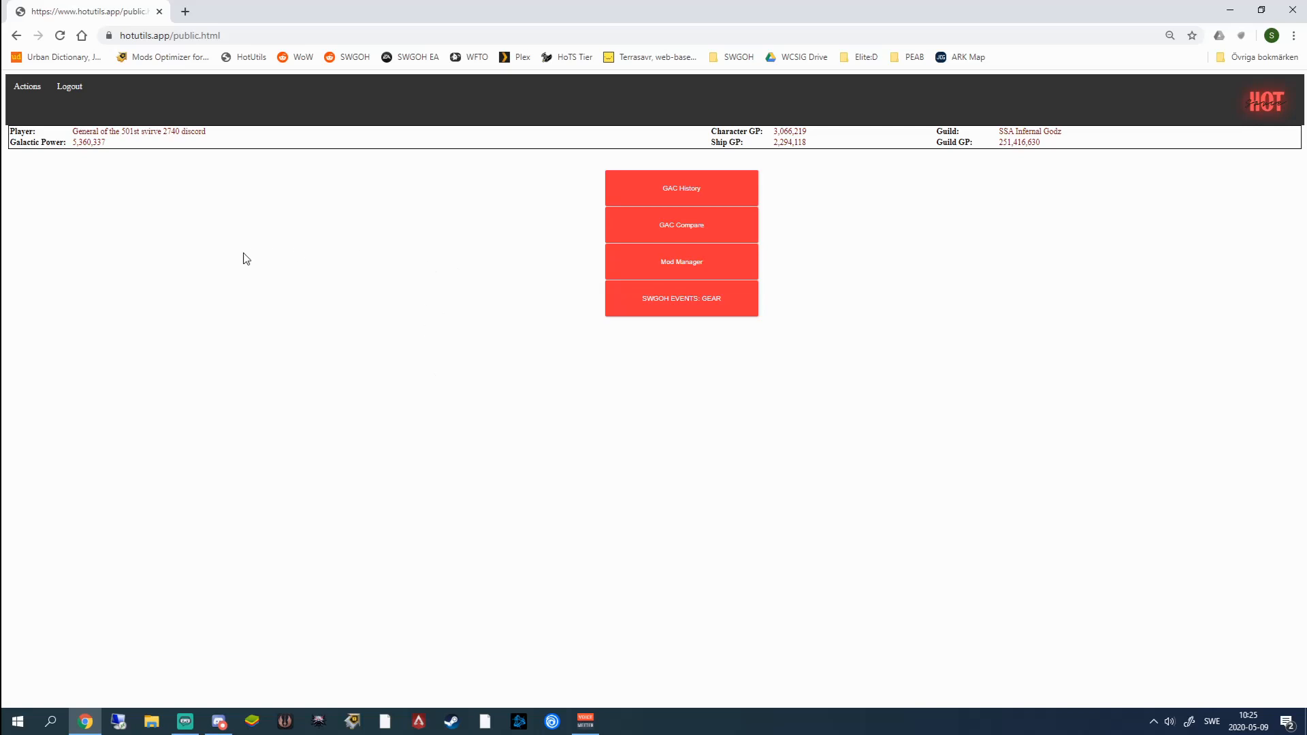
mouse_move(441, 284)
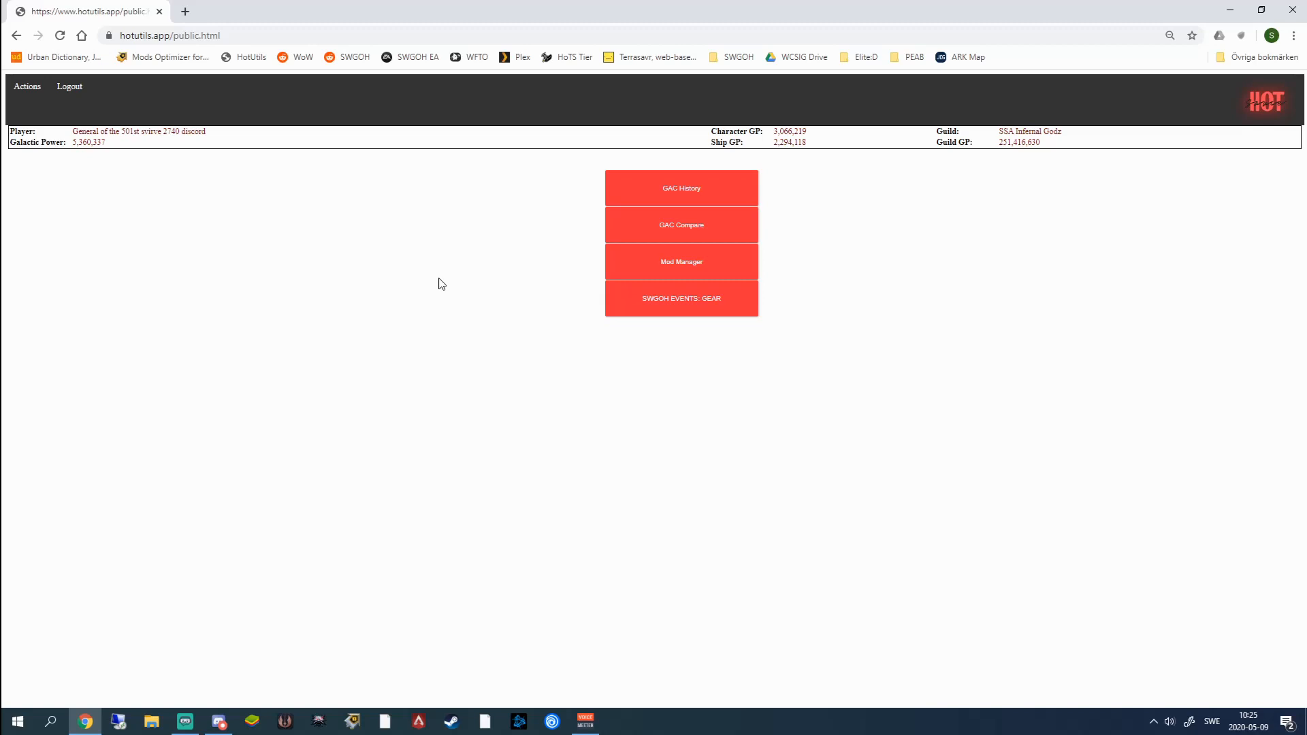
mouse_move(498, 254)
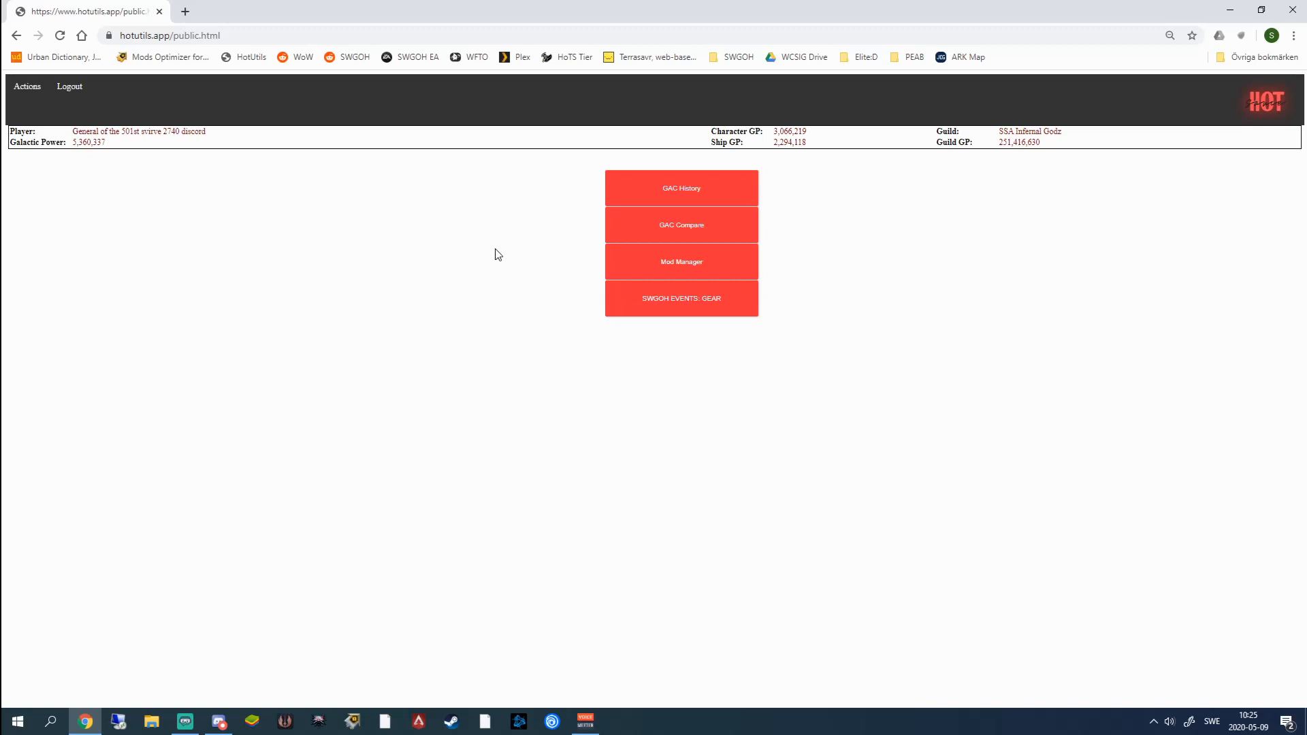
mouse_move(236, 228)
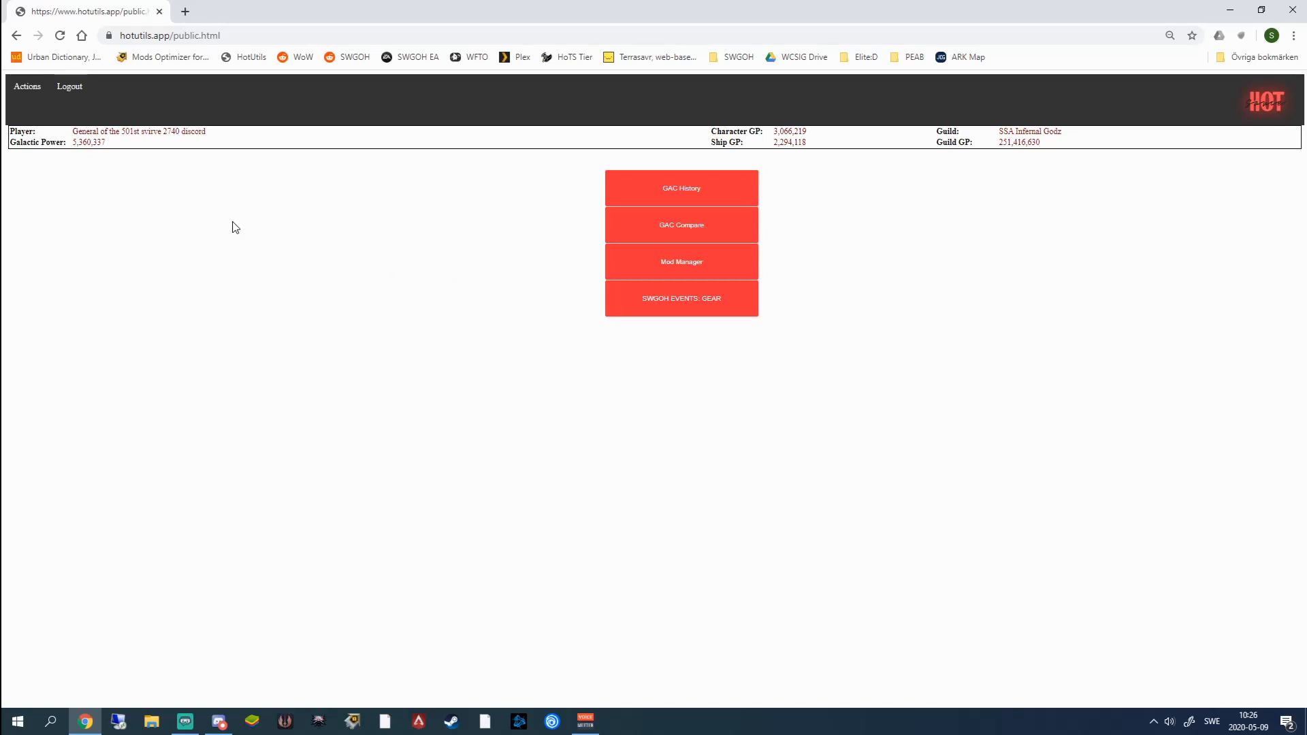
mouse_move(230, 257)
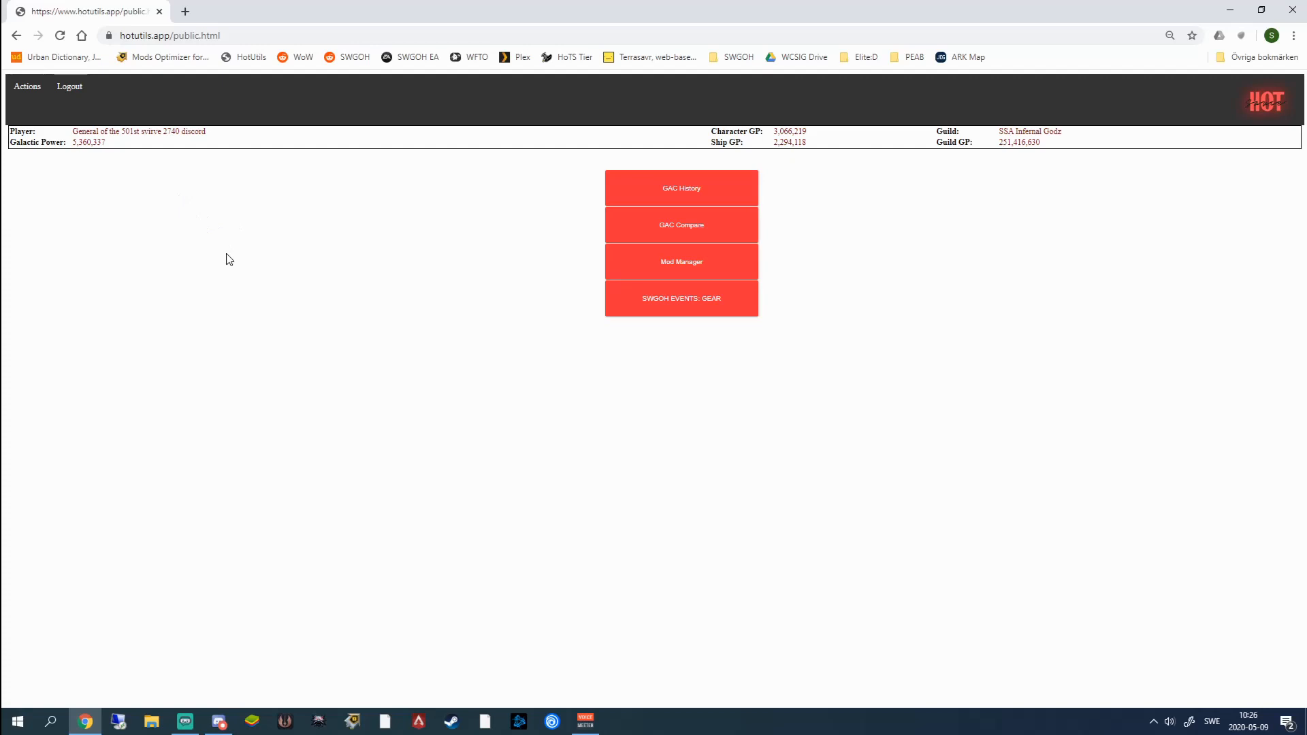
mouse_move(314, 269)
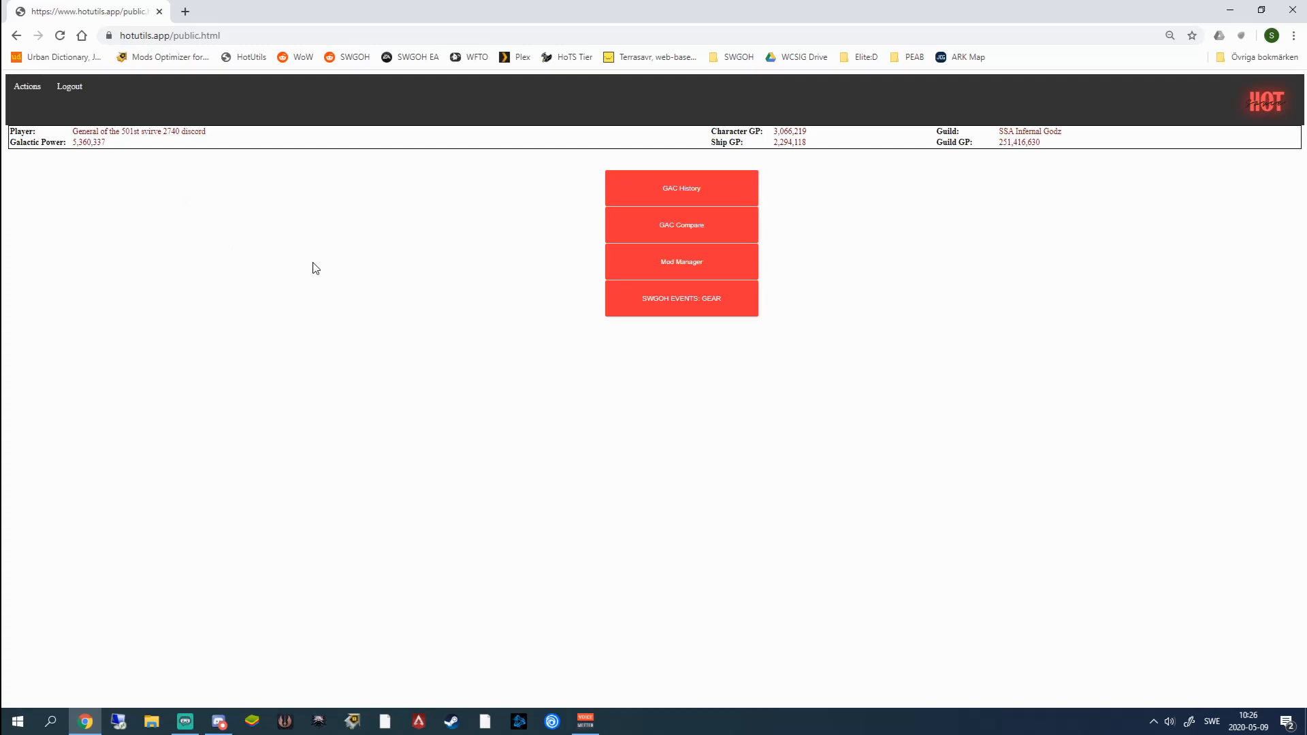
- Browse the Mod Manager tools, return to the site actions list, and reopen Mod Manager
click(680, 261)
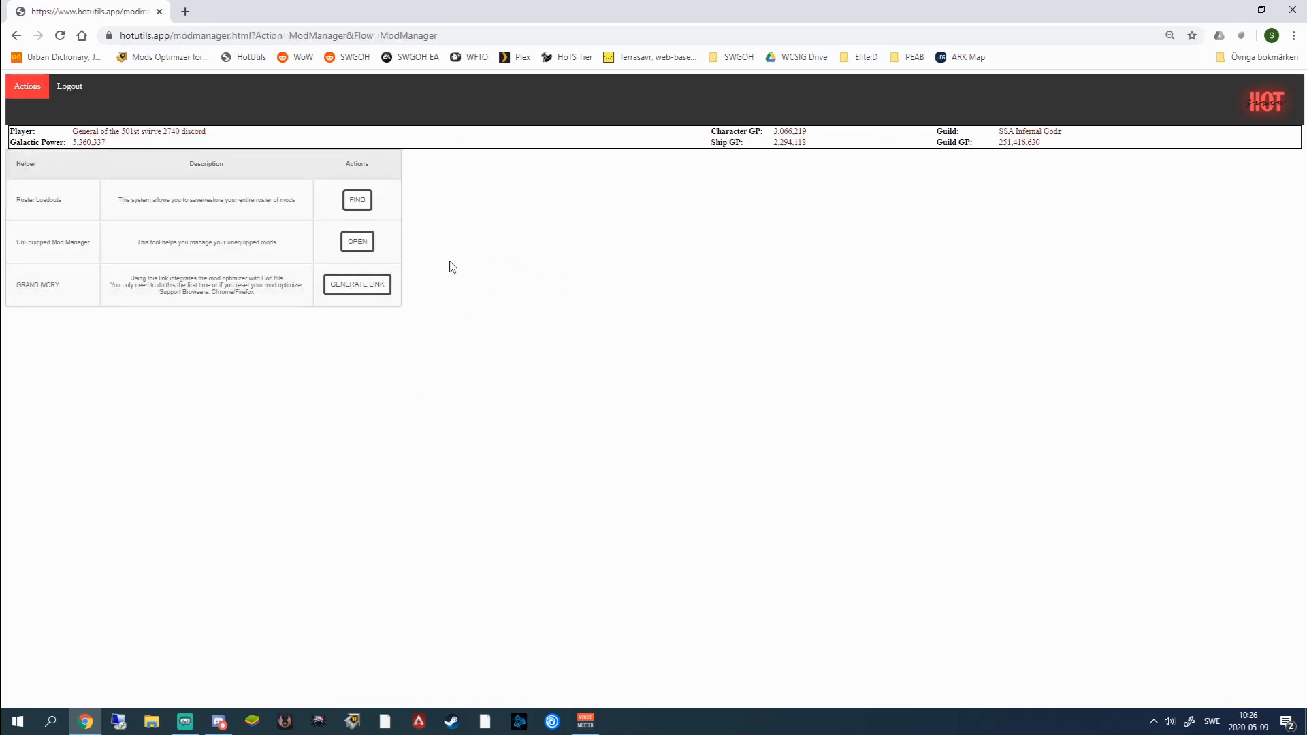
mouse_move(203, 215)
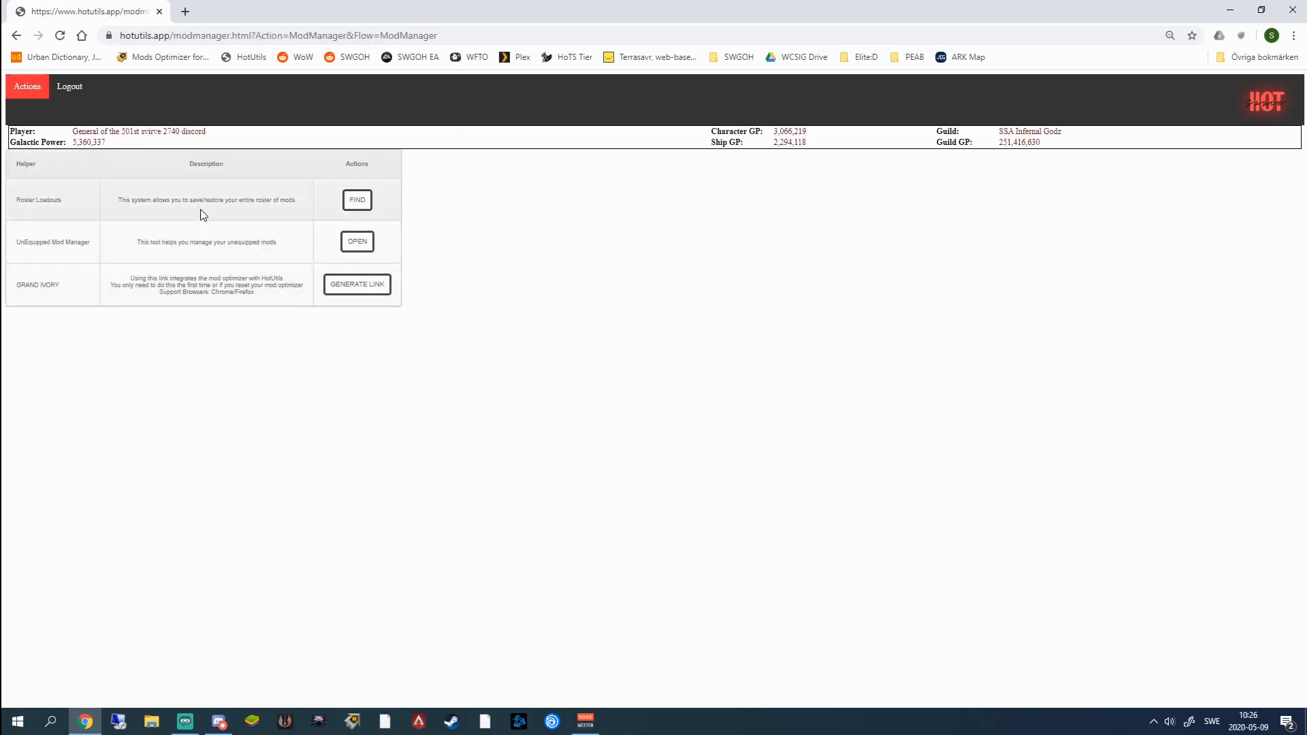
click(28, 86)
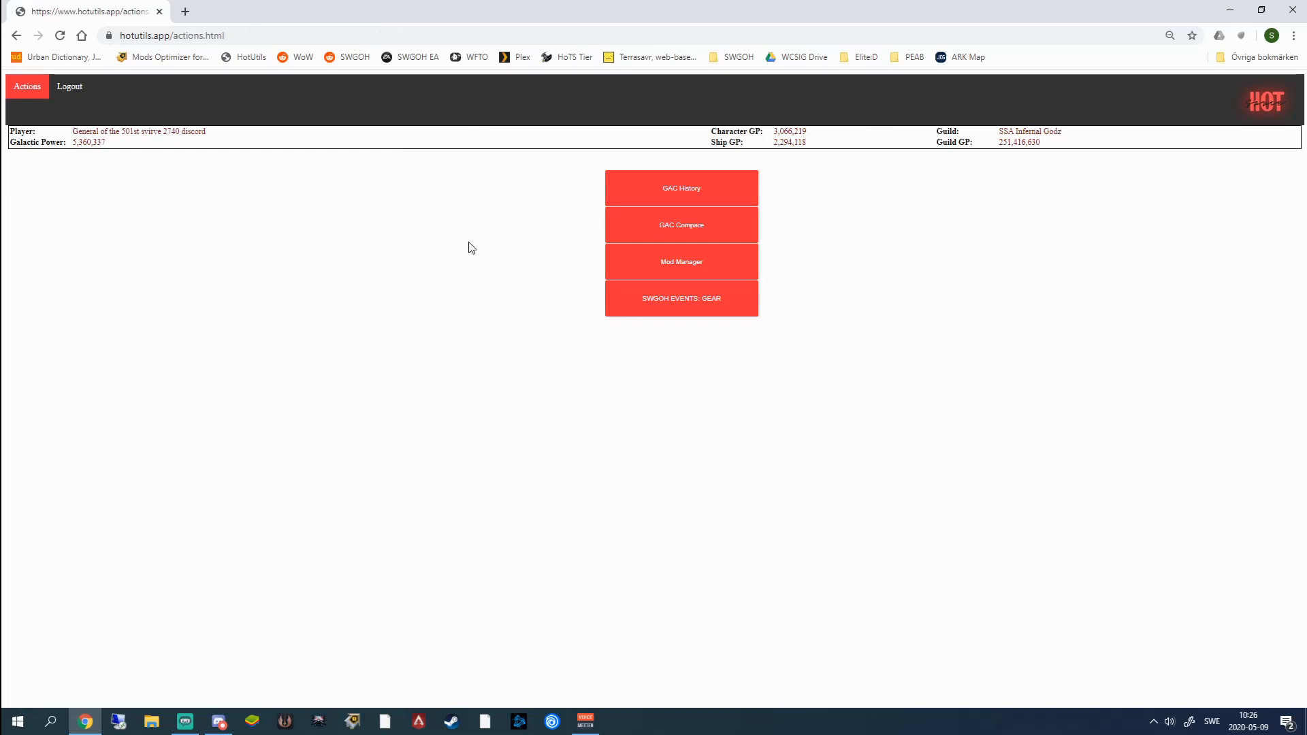
mouse_move(294, 264)
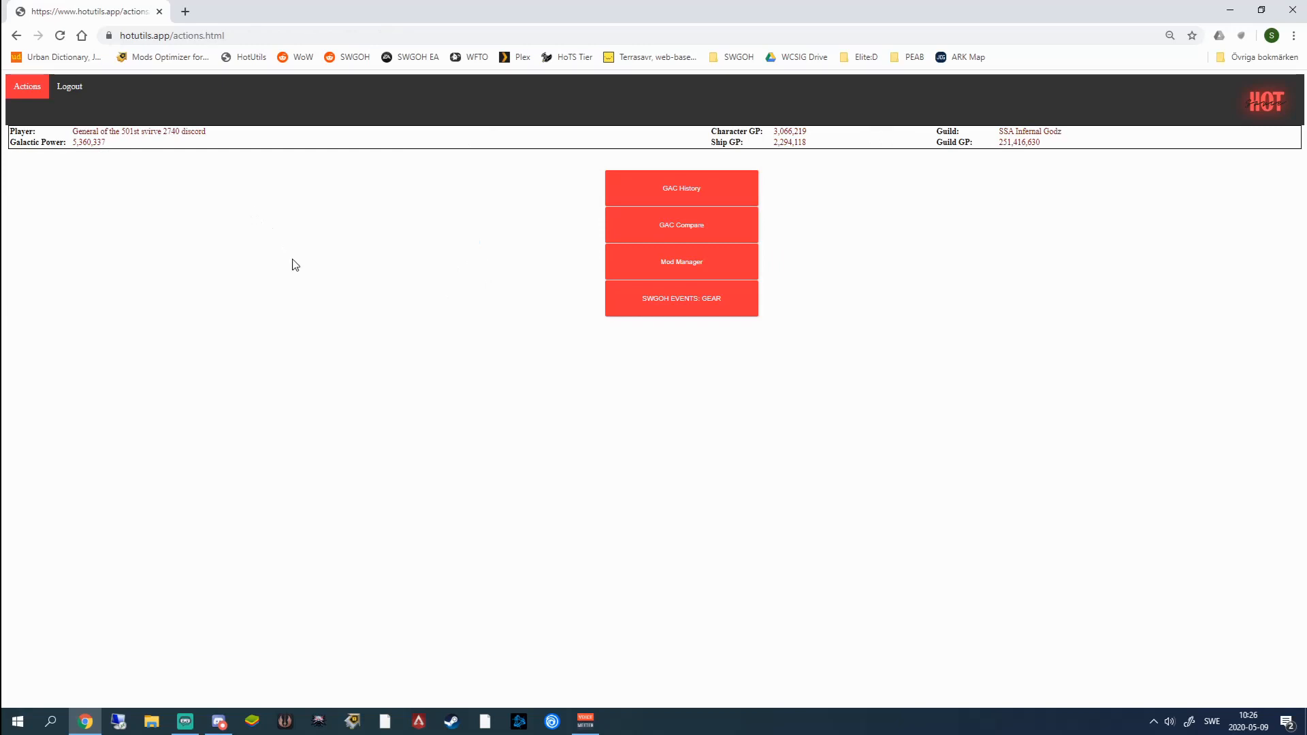
mouse_move(245, 251)
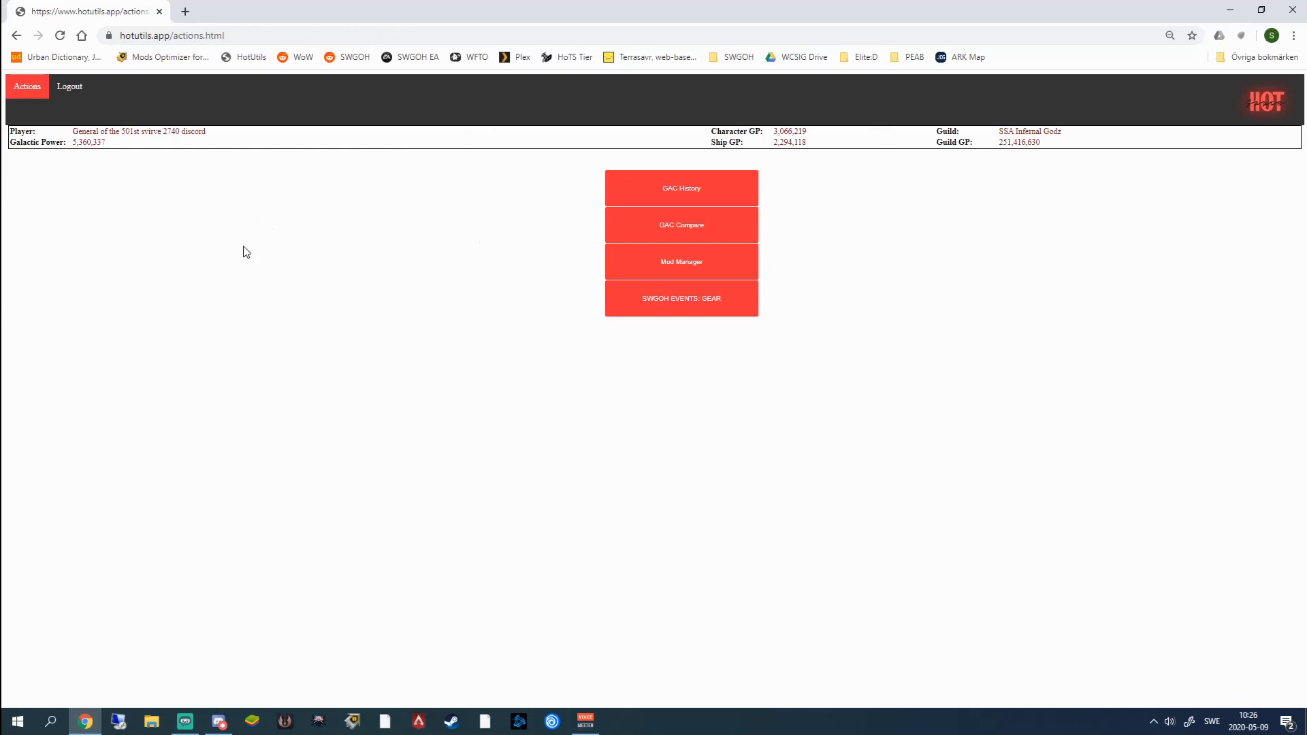
mouse_move(283, 269)
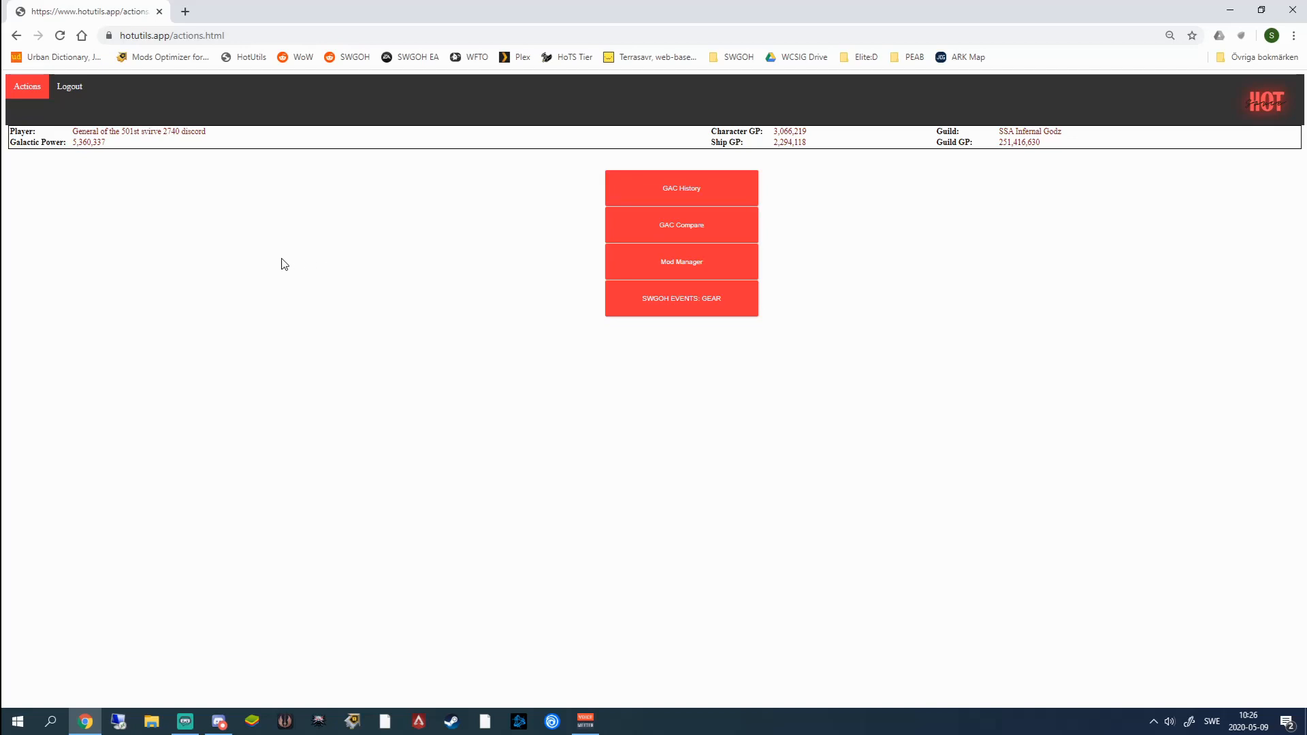
double_click(77, 131)
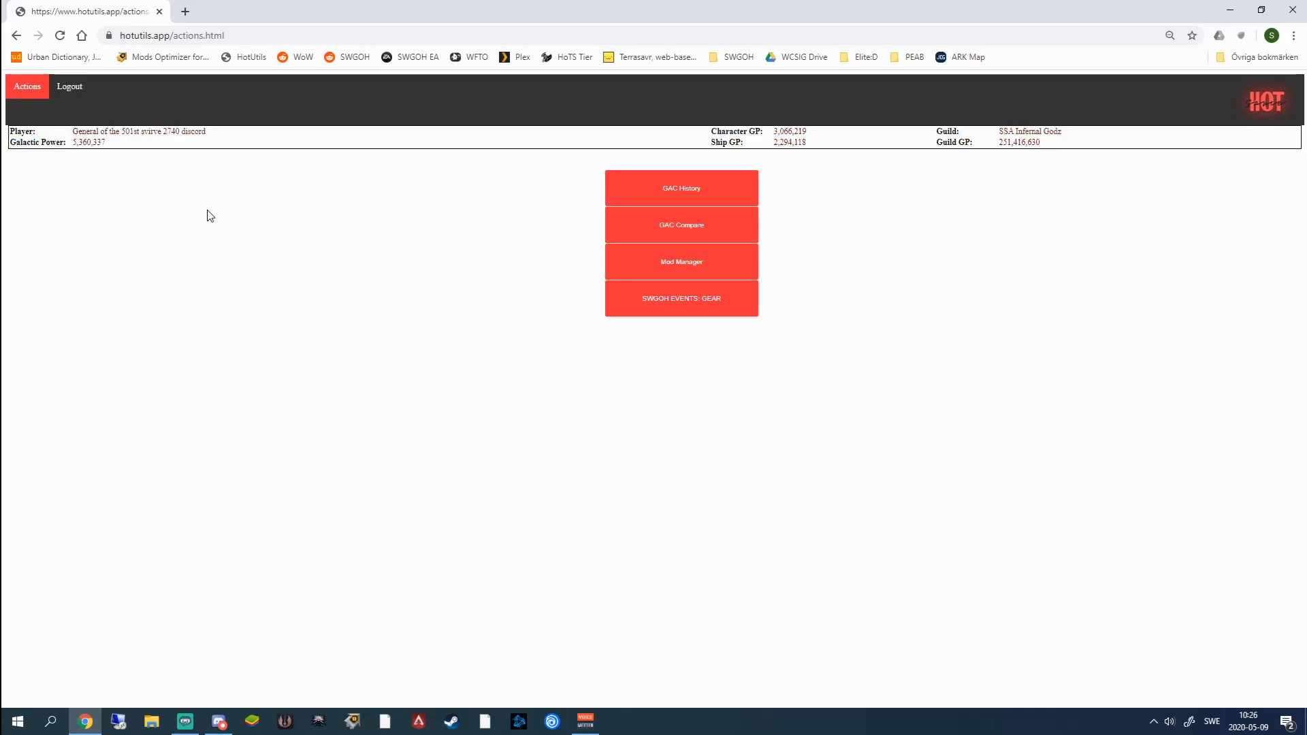
mouse_move(284, 304)
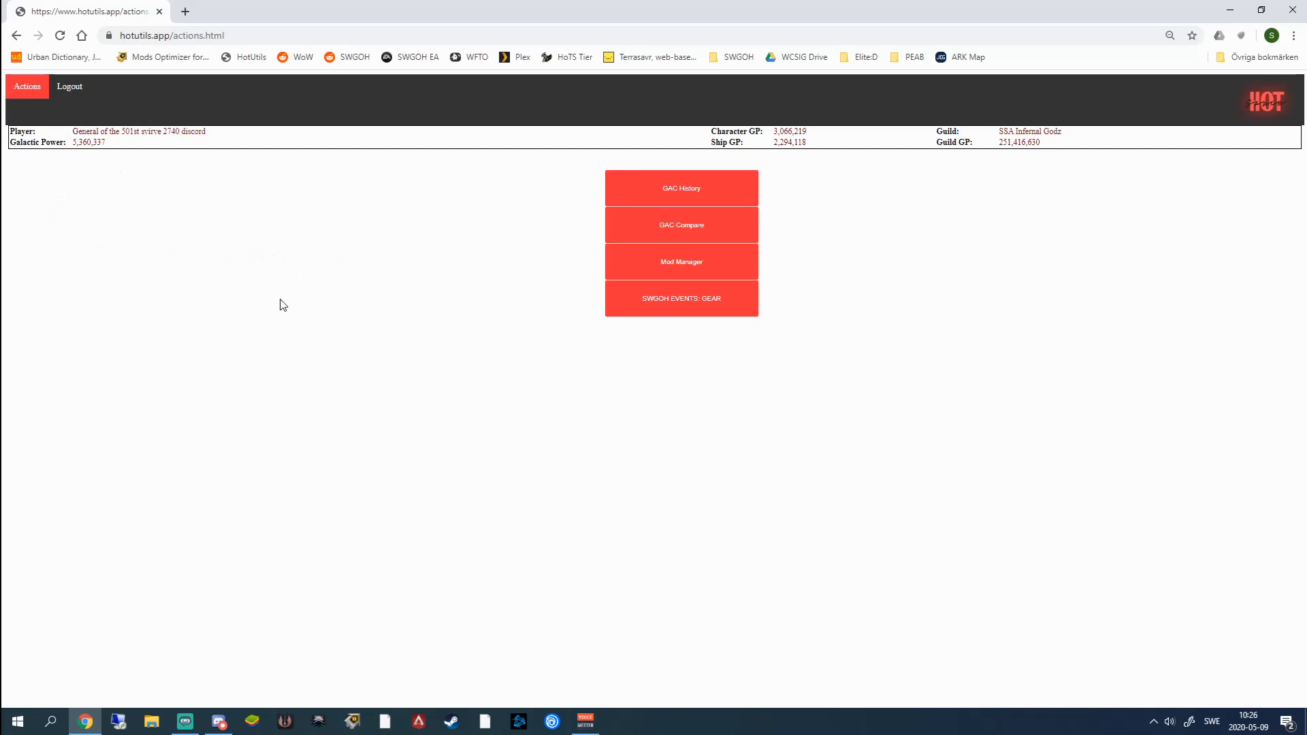
click(680, 261)
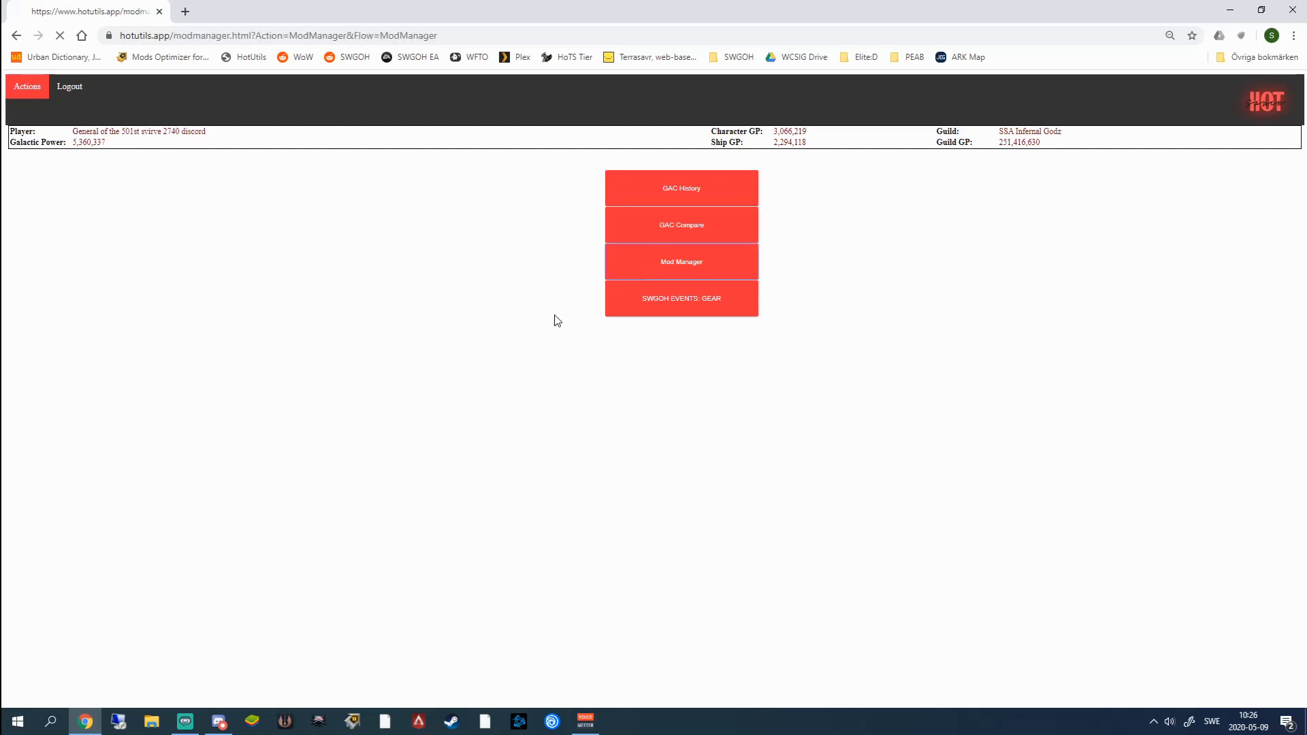
- Review the Unequipped Mod Manager's 305 unmatched mods, then return to the site actions list
click(680, 261)
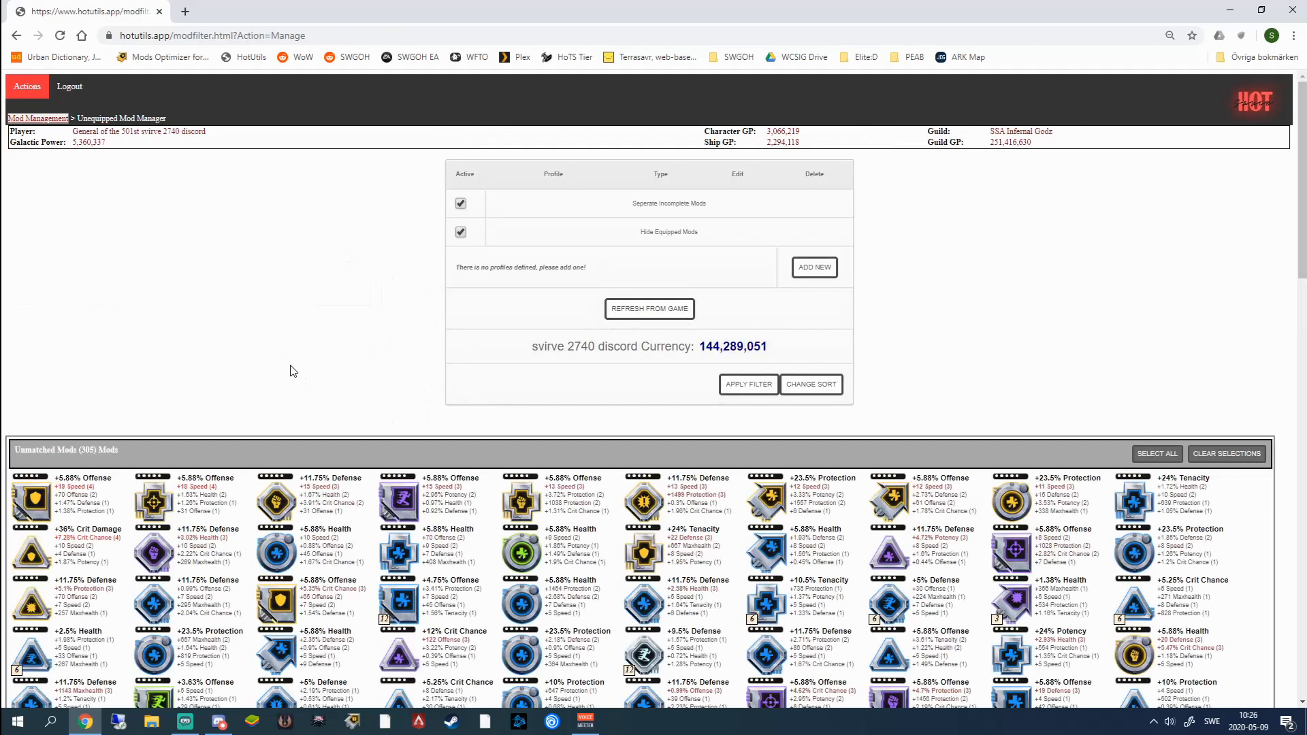
scroll(down, 3)
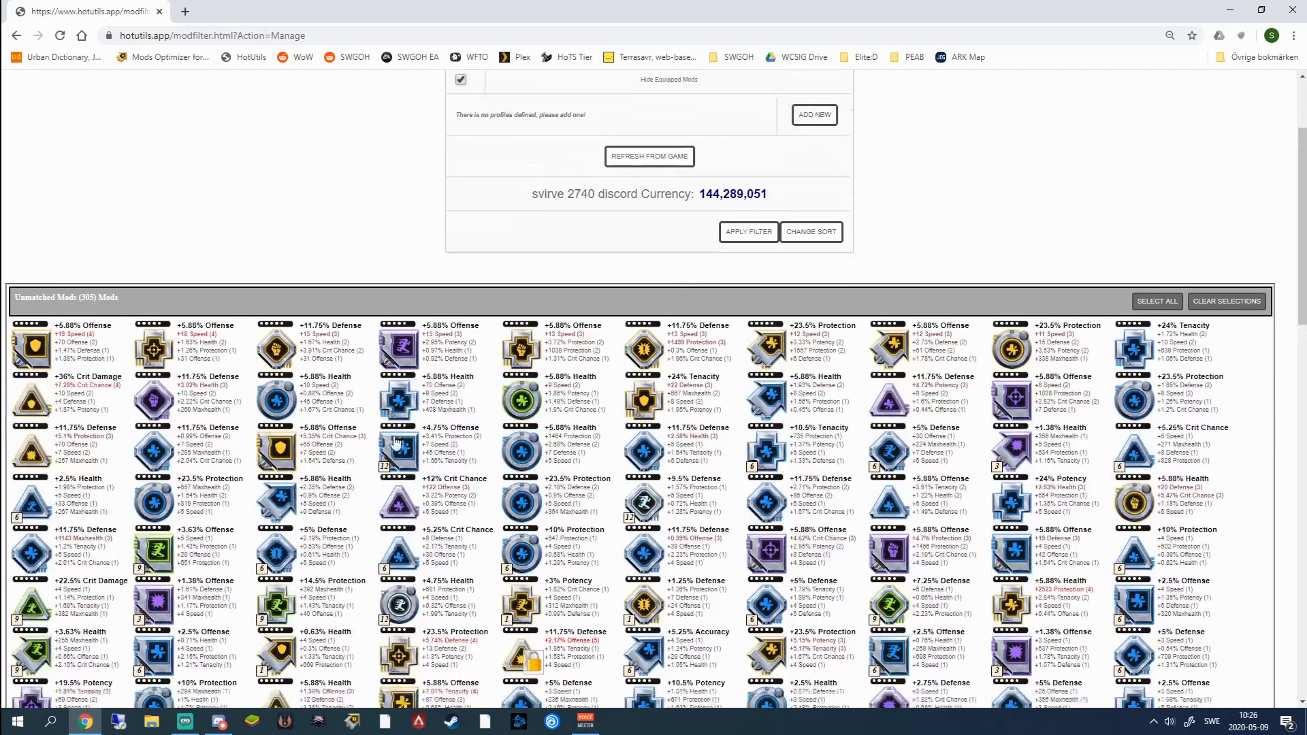
scroll(down, 3)
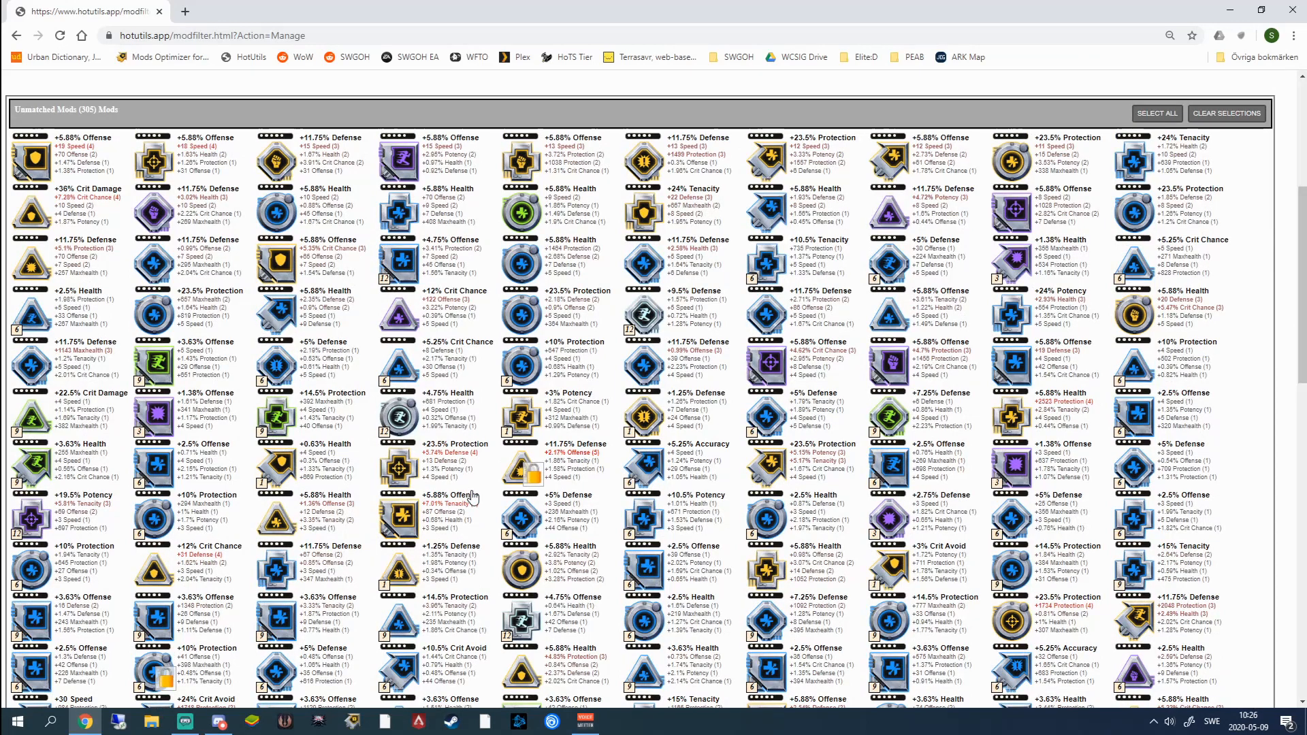
scroll(down, 3)
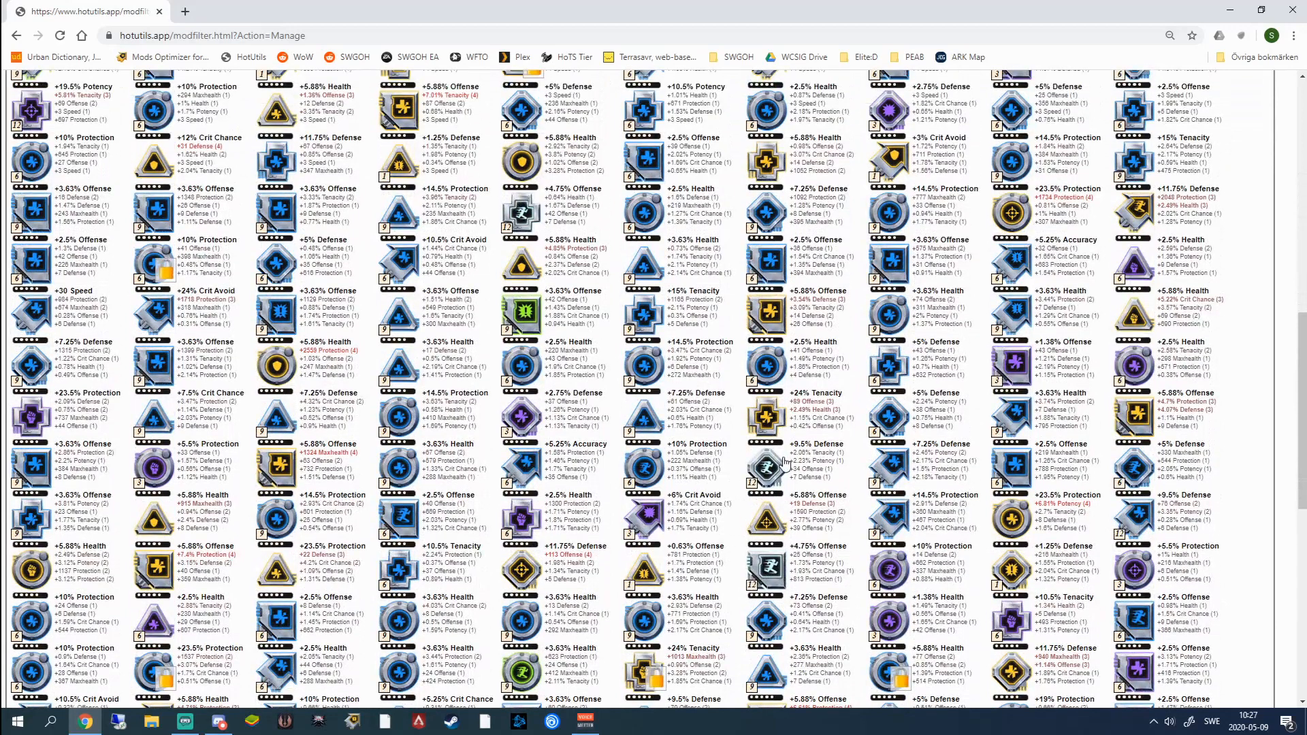
mouse_move(708, 454)
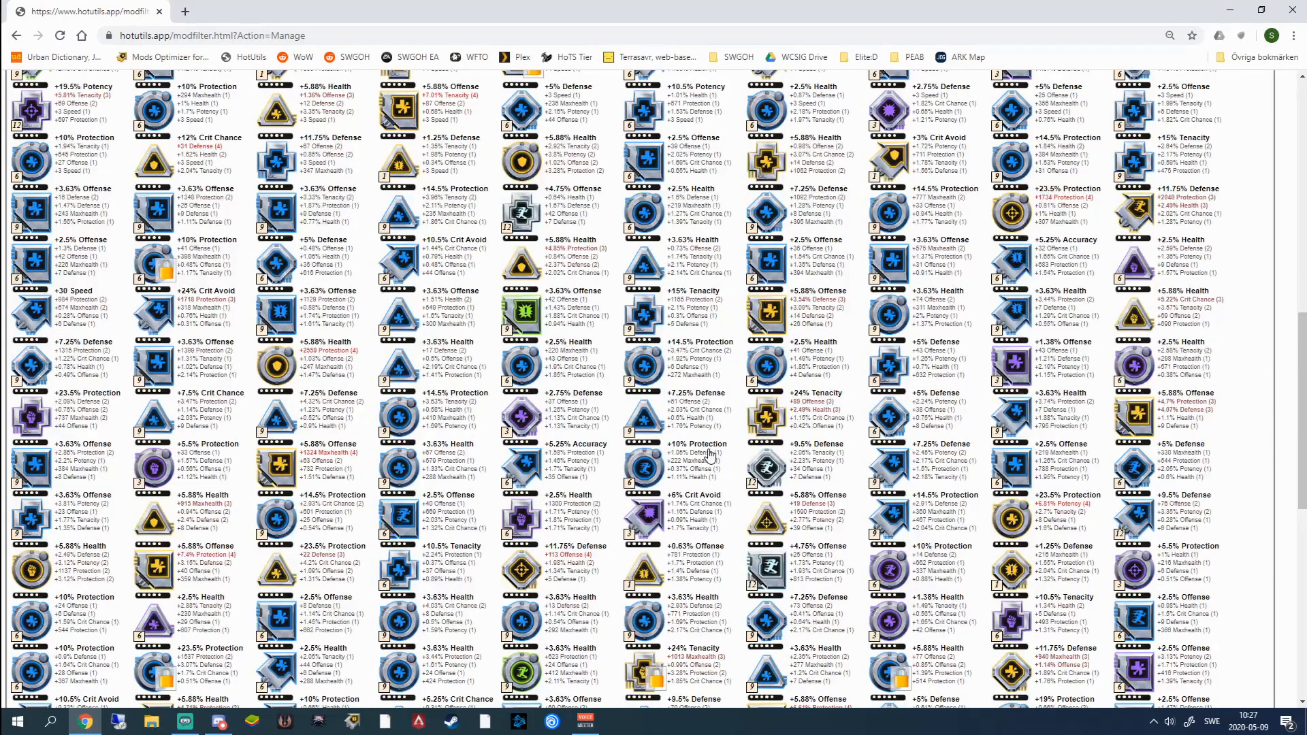
scroll(up, 3)
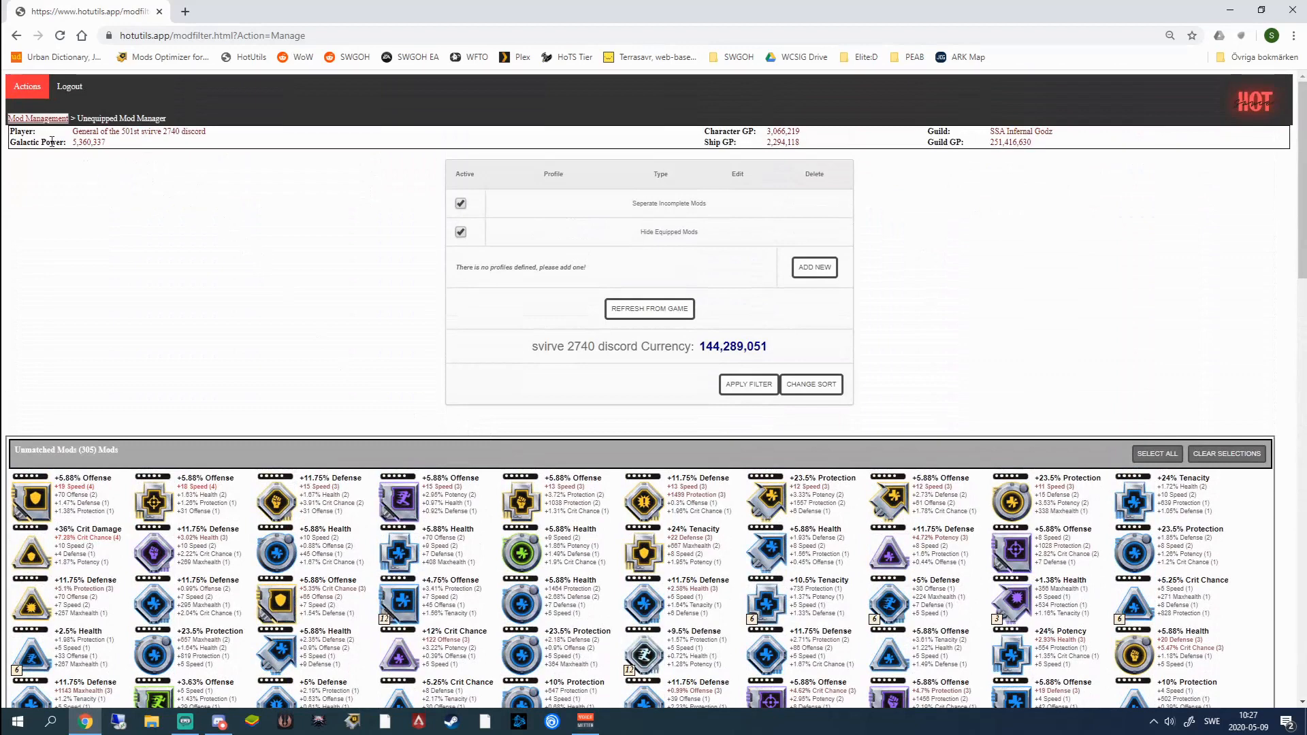
click(27, 88)
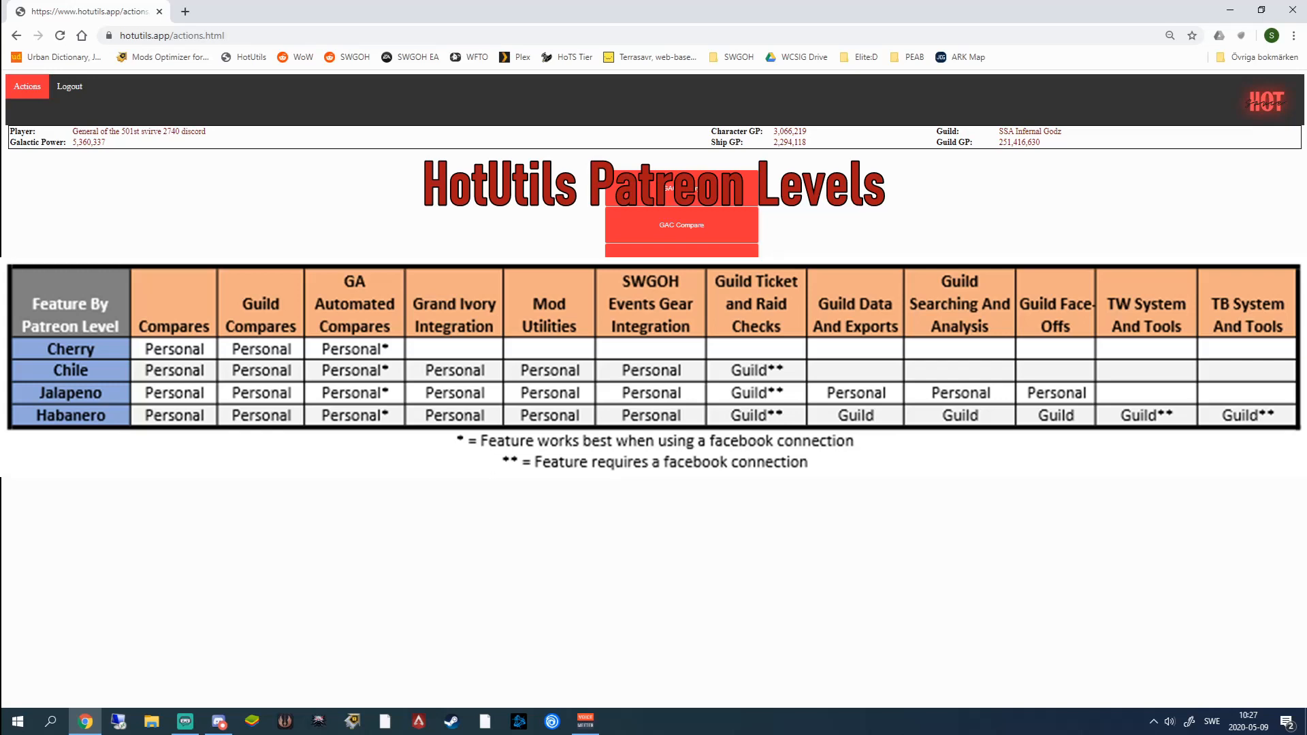
mouse_move(900, 227)
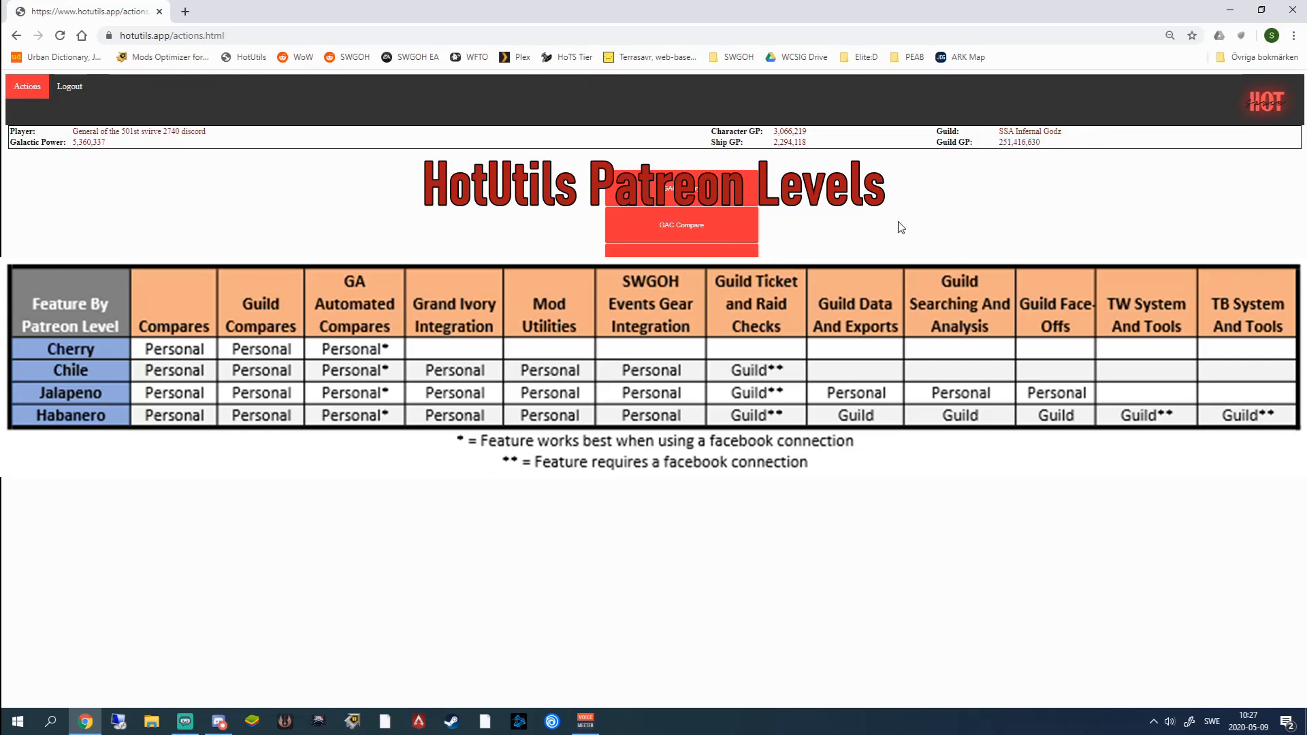